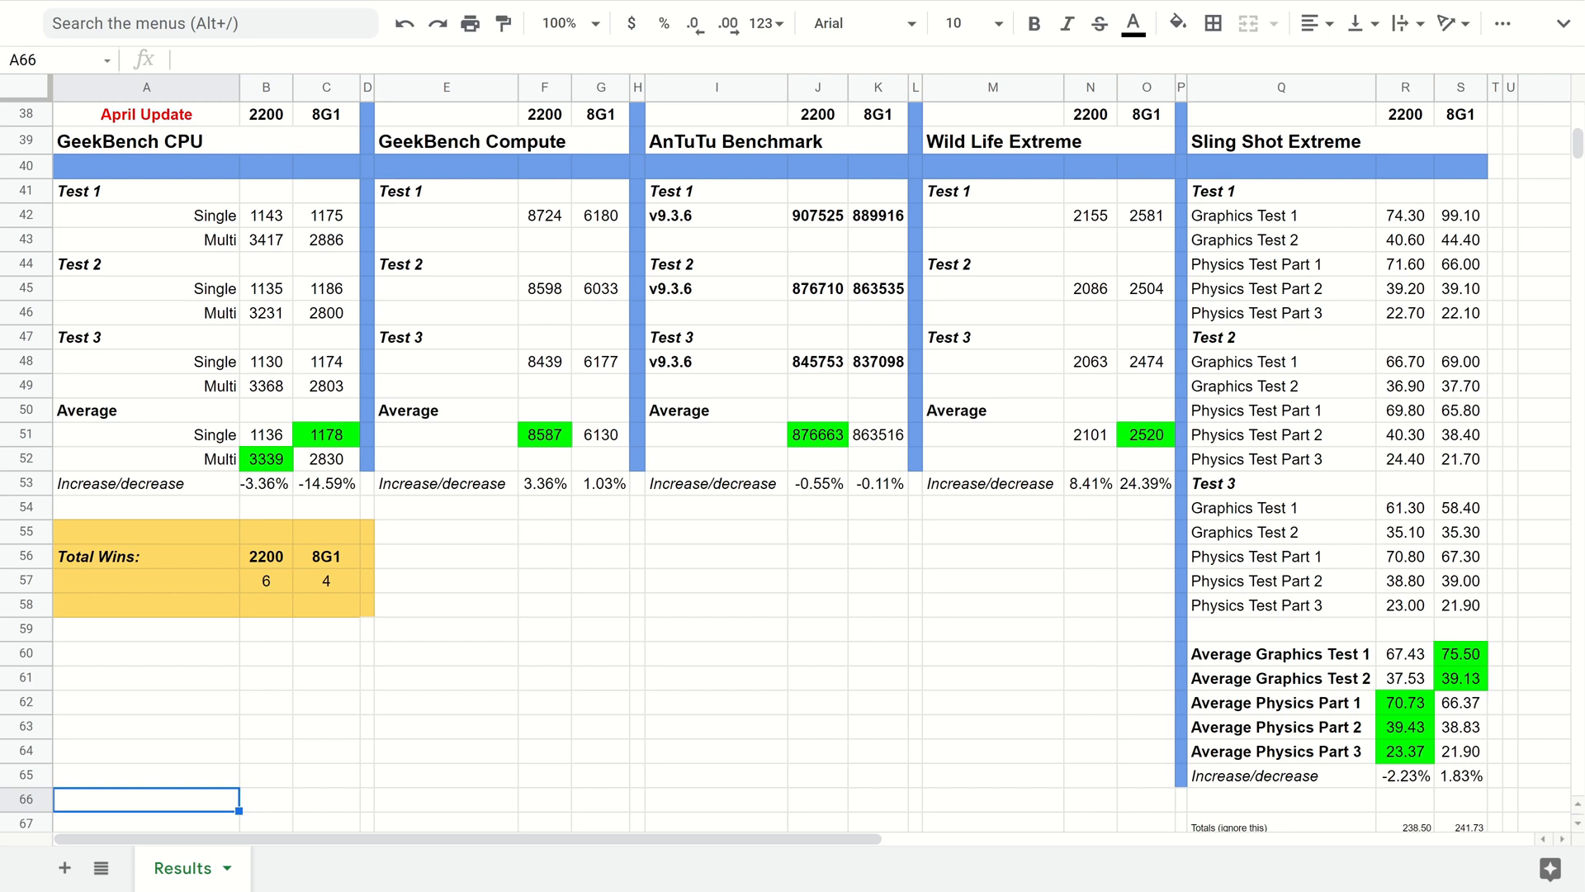
pyautogui.moveTo(307, 409)
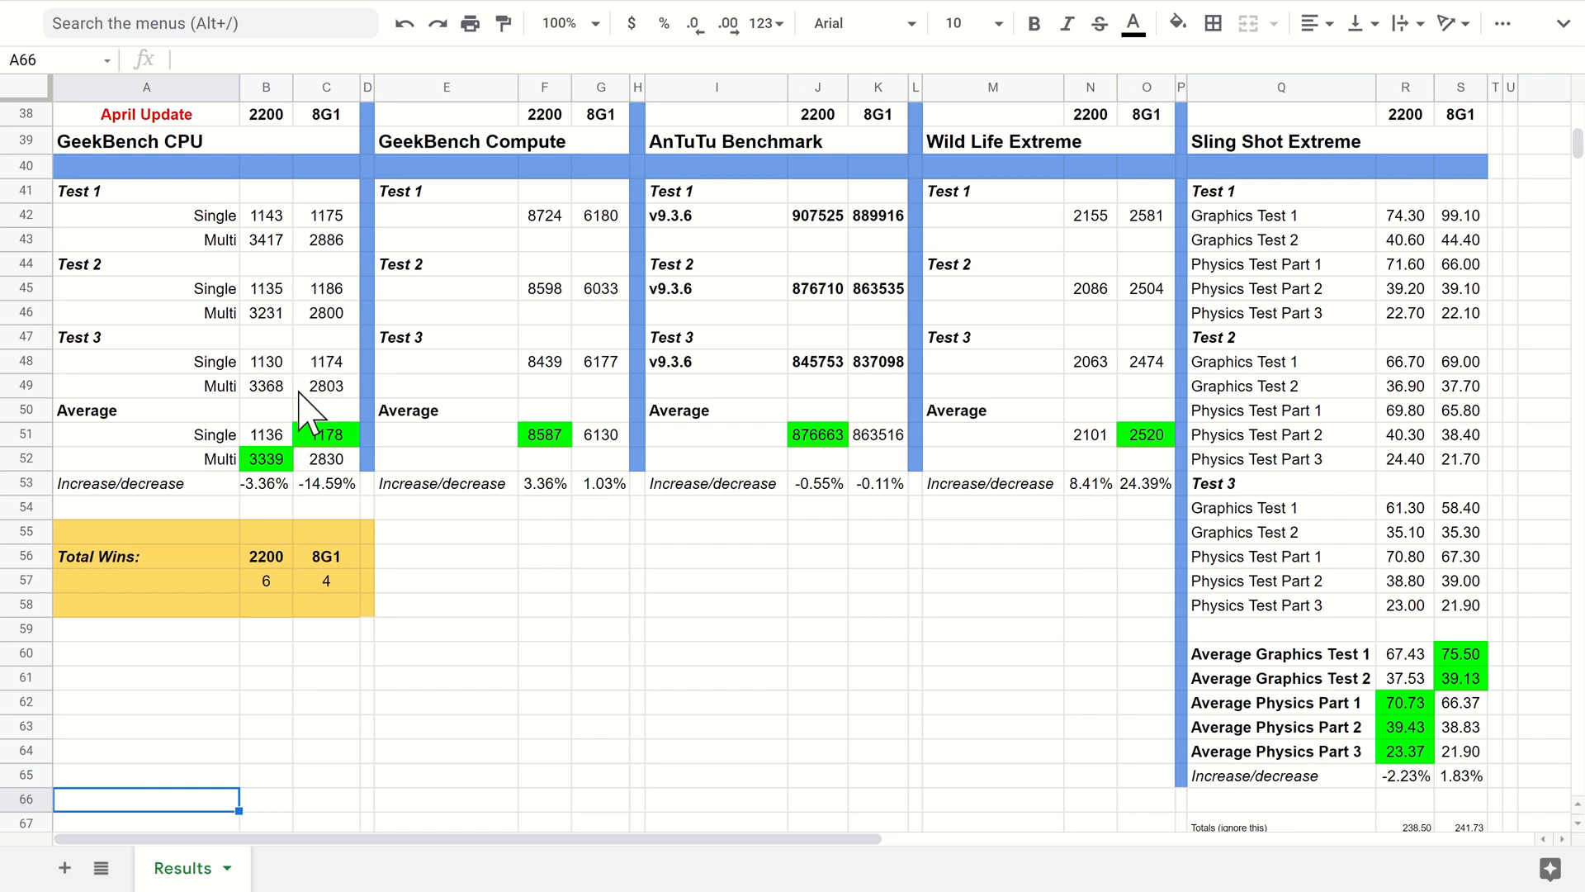
pyautogui.scroll(3)
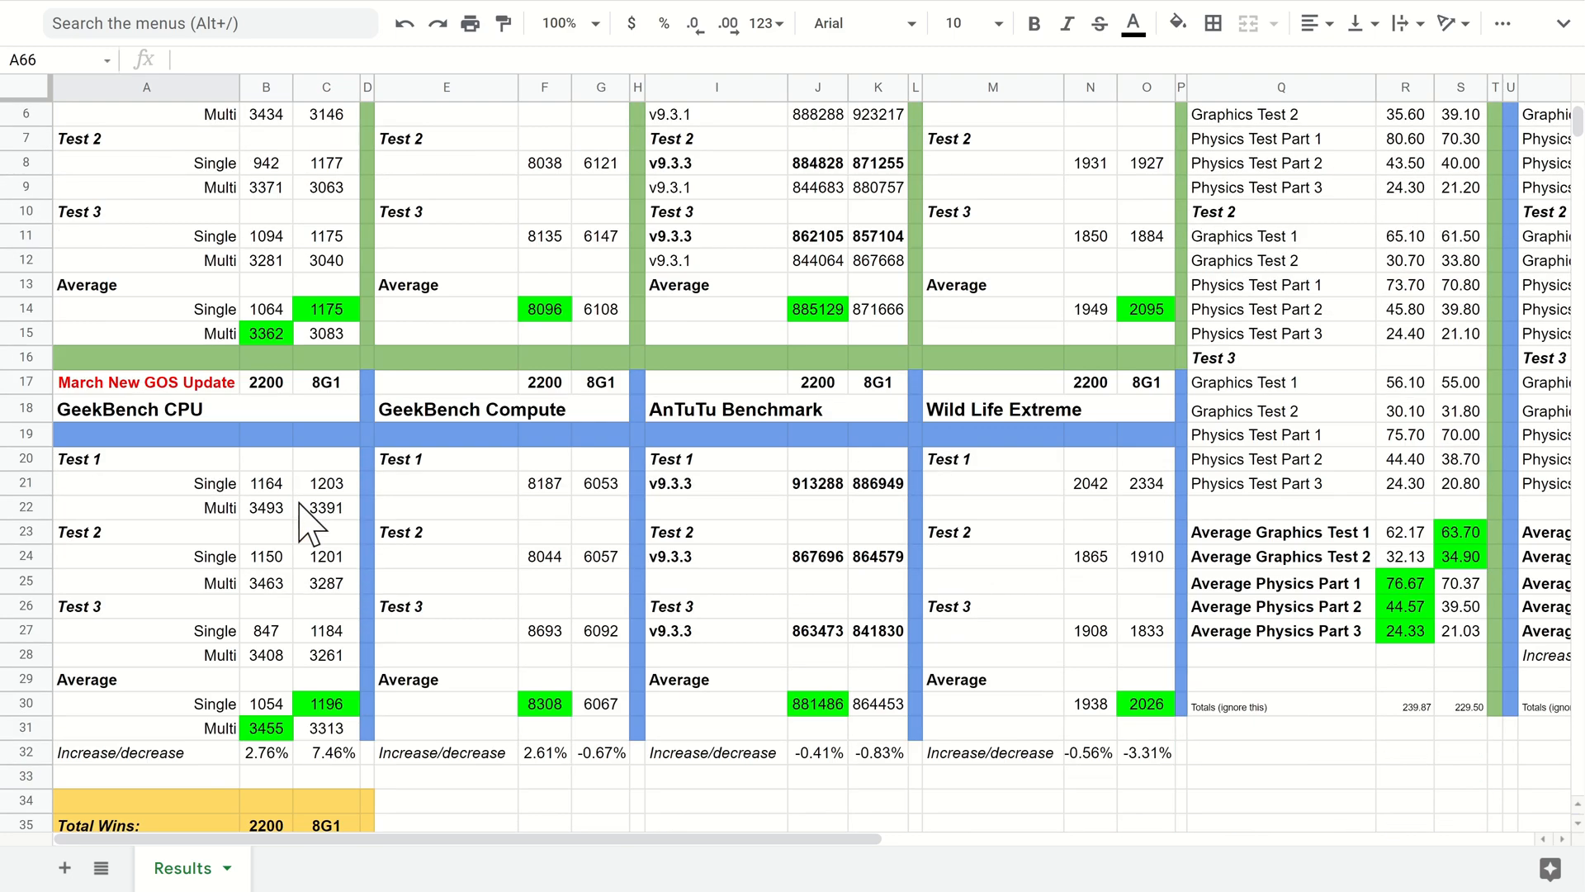
pyautogui.scroll(-3)
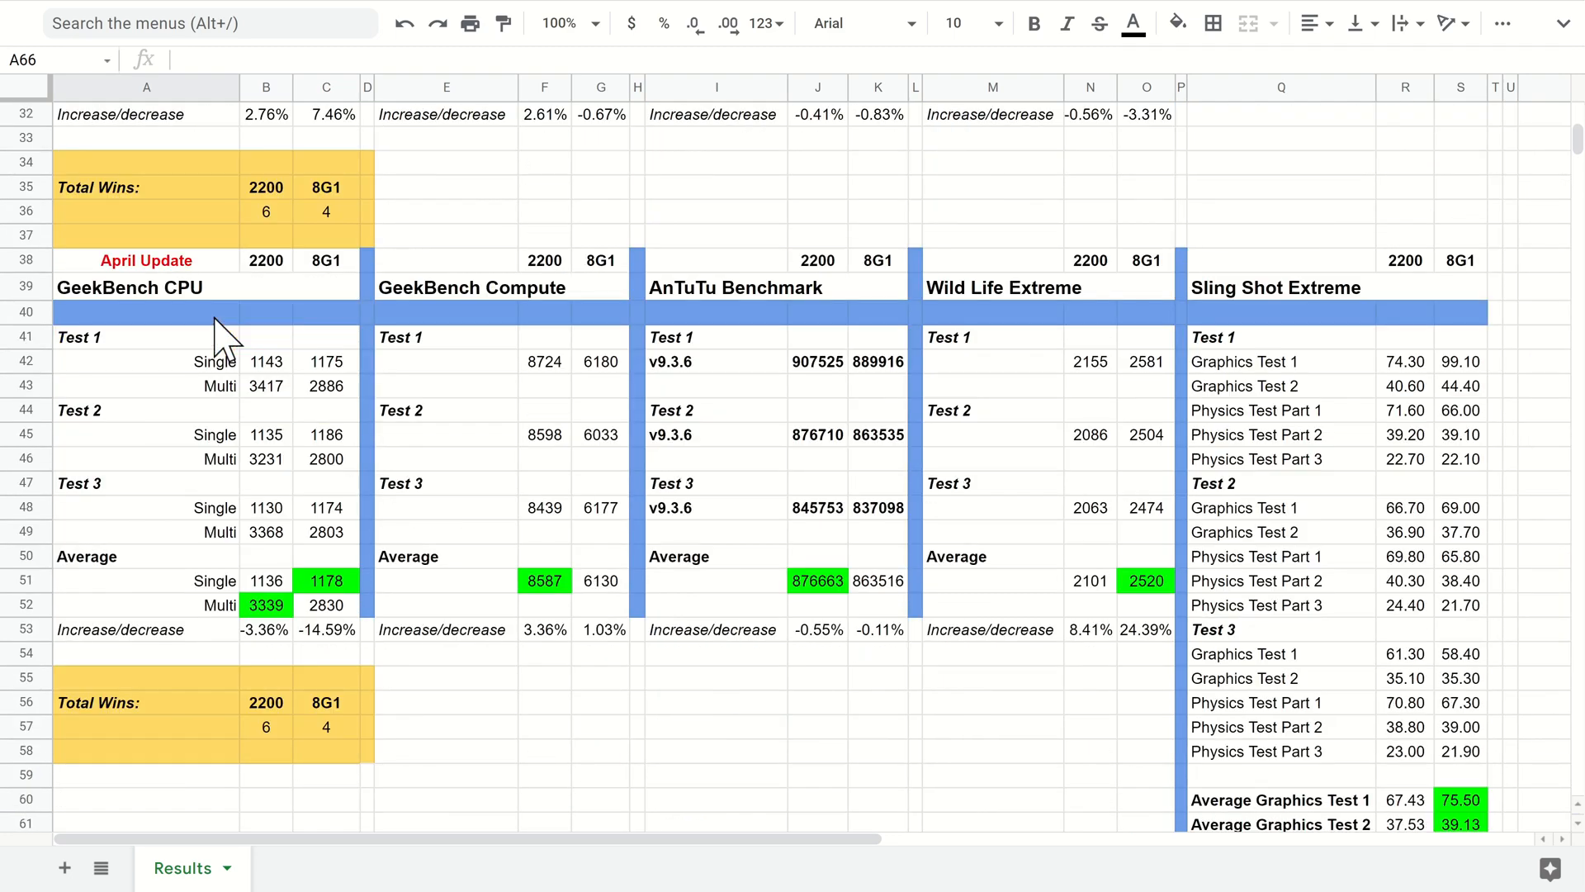
pyautogui.scroll(-3)
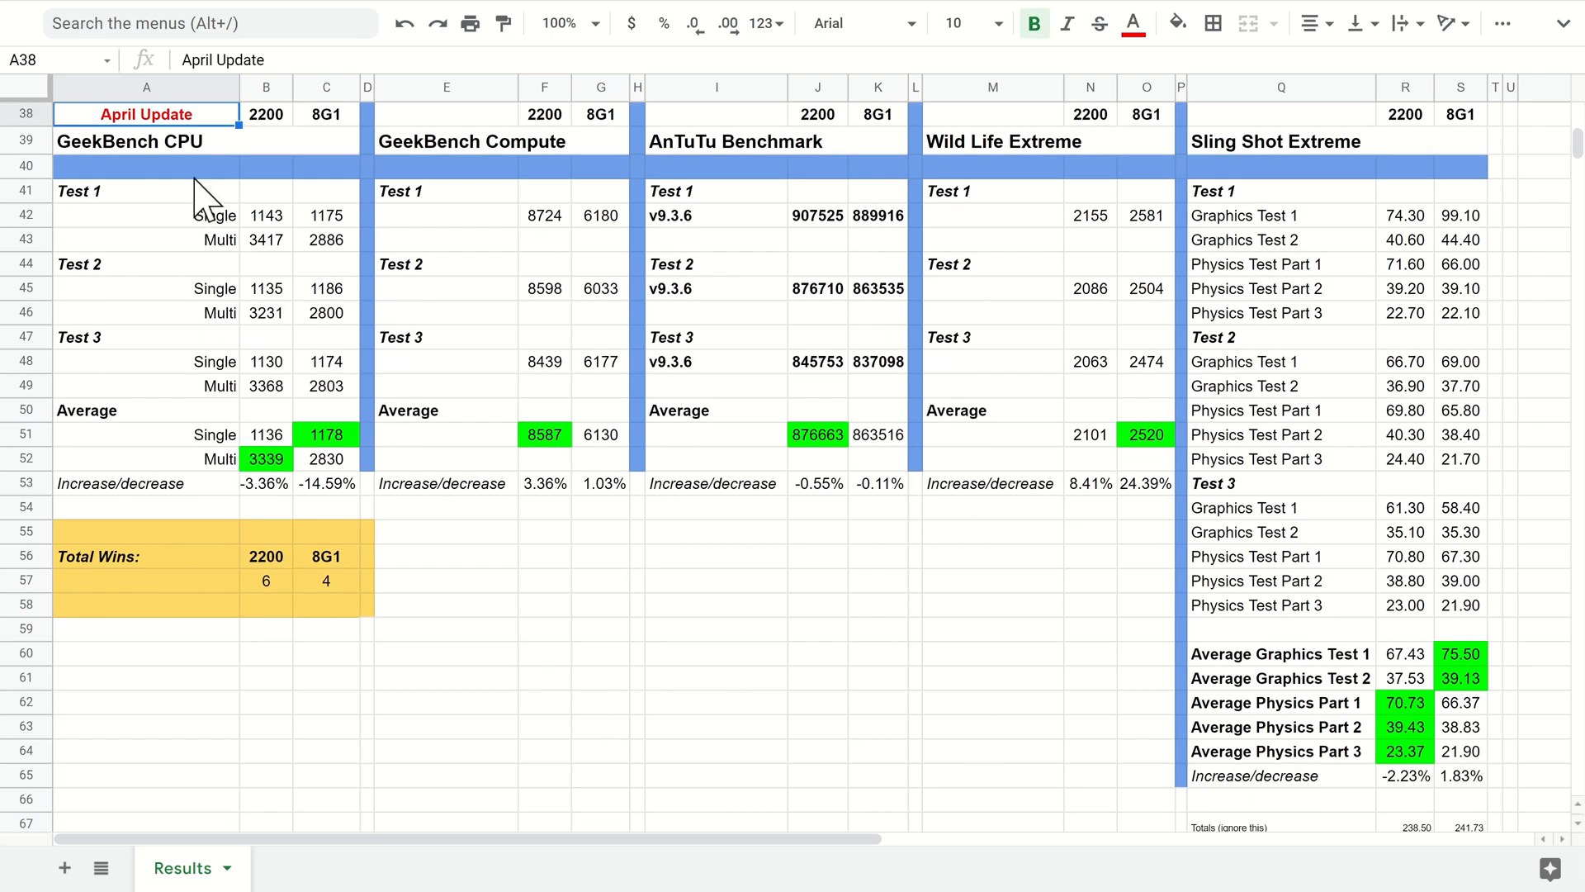
pyautogui.moveTo(86, 425)
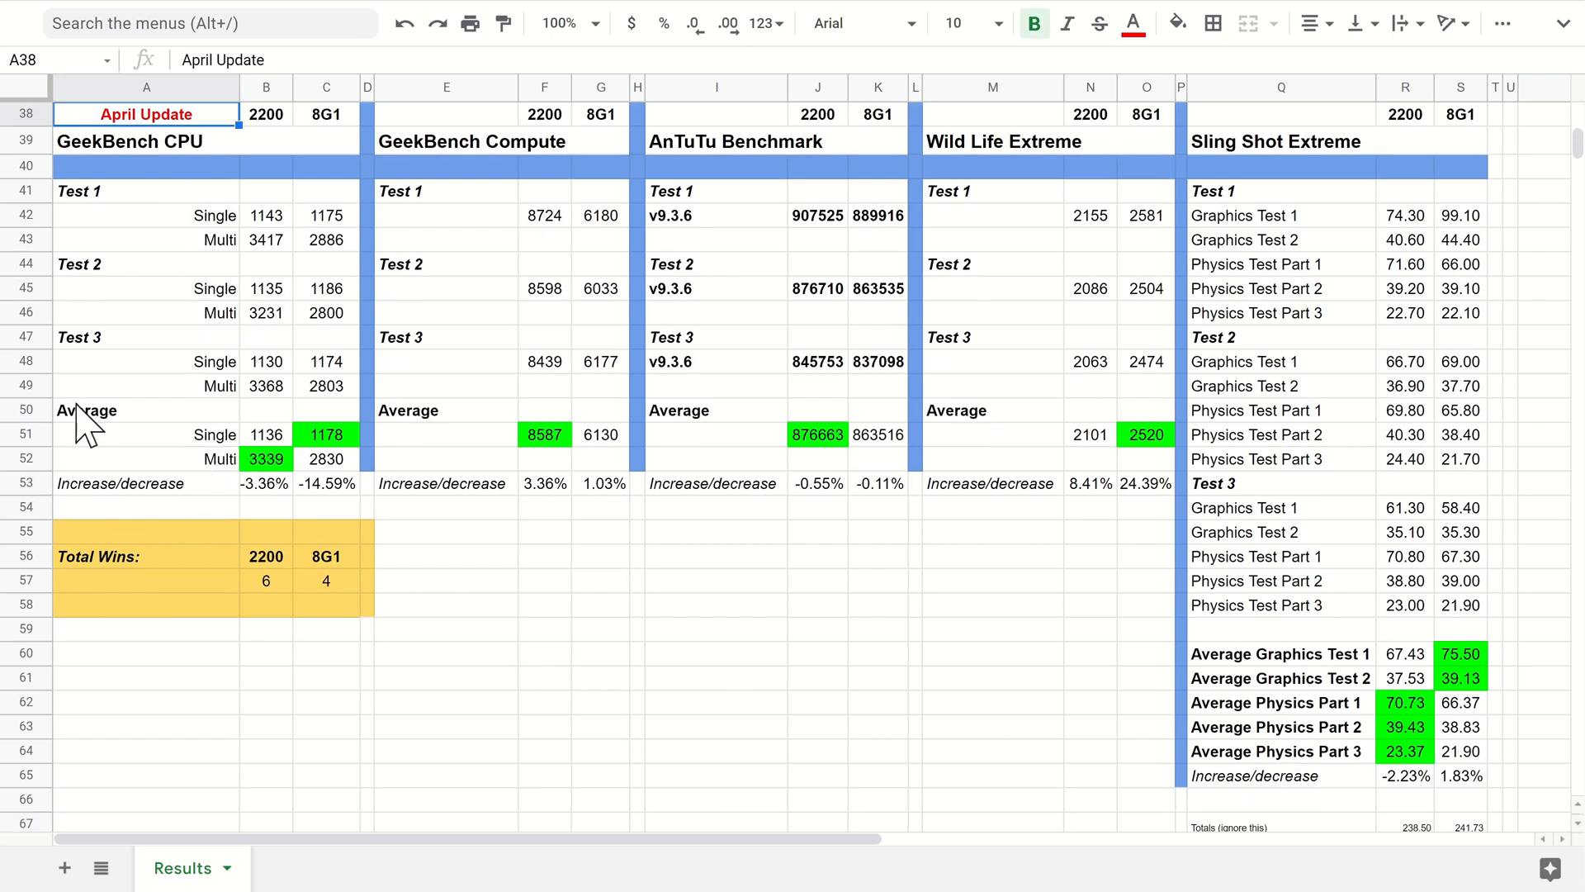
pyautogui.moveTo(293, 369)
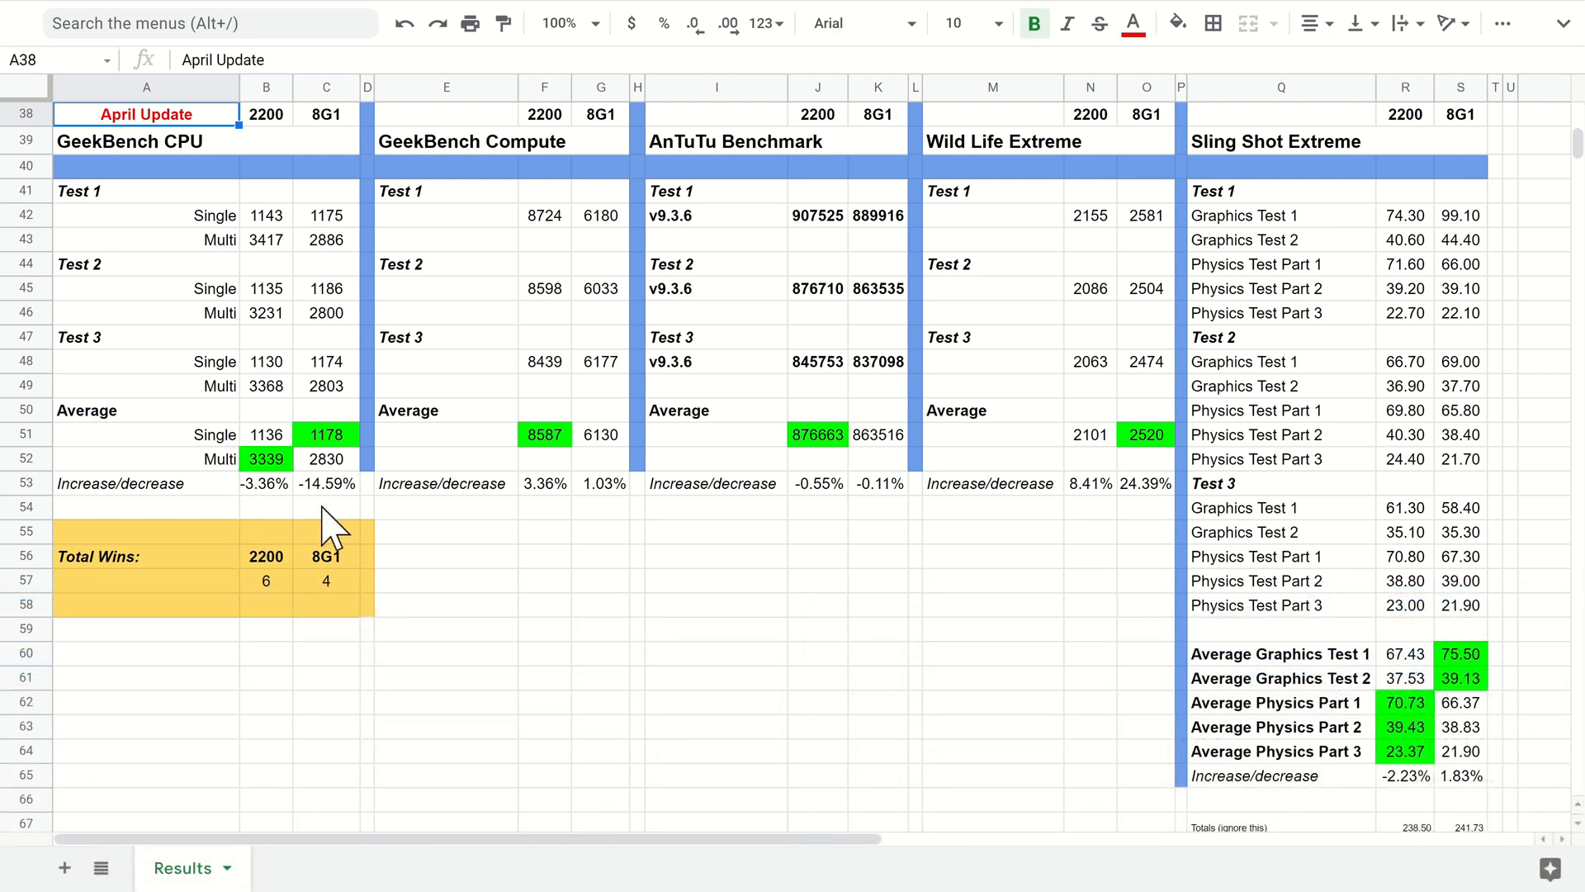
pyautogui.moveTo(217, 496)
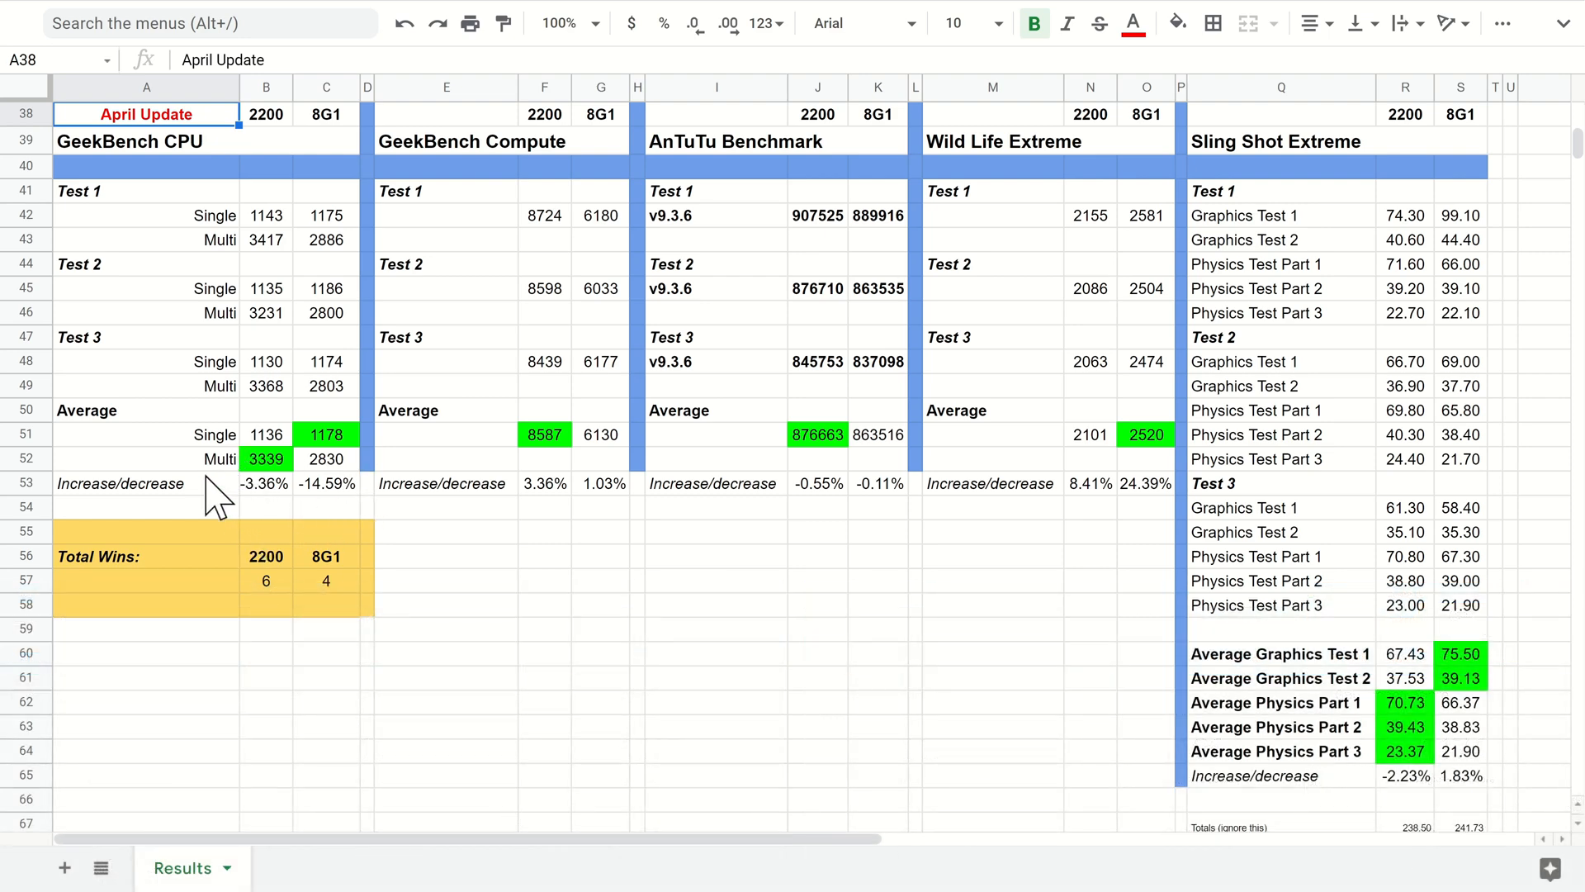
pyautogui.moveTo(207, 445)
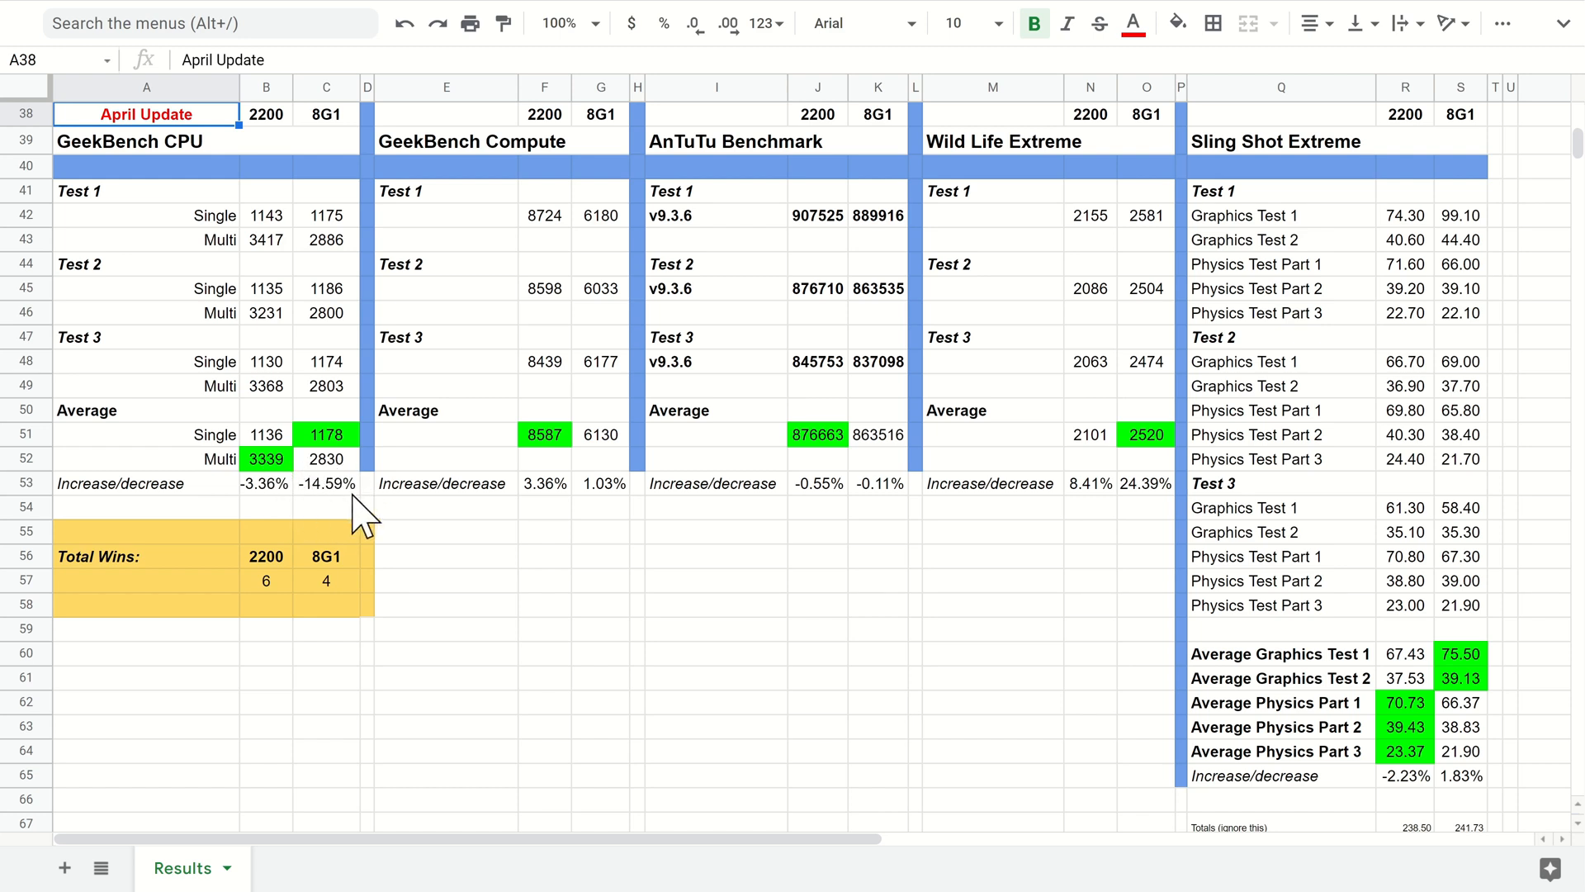
pyautogui.moveTo(338, 510)
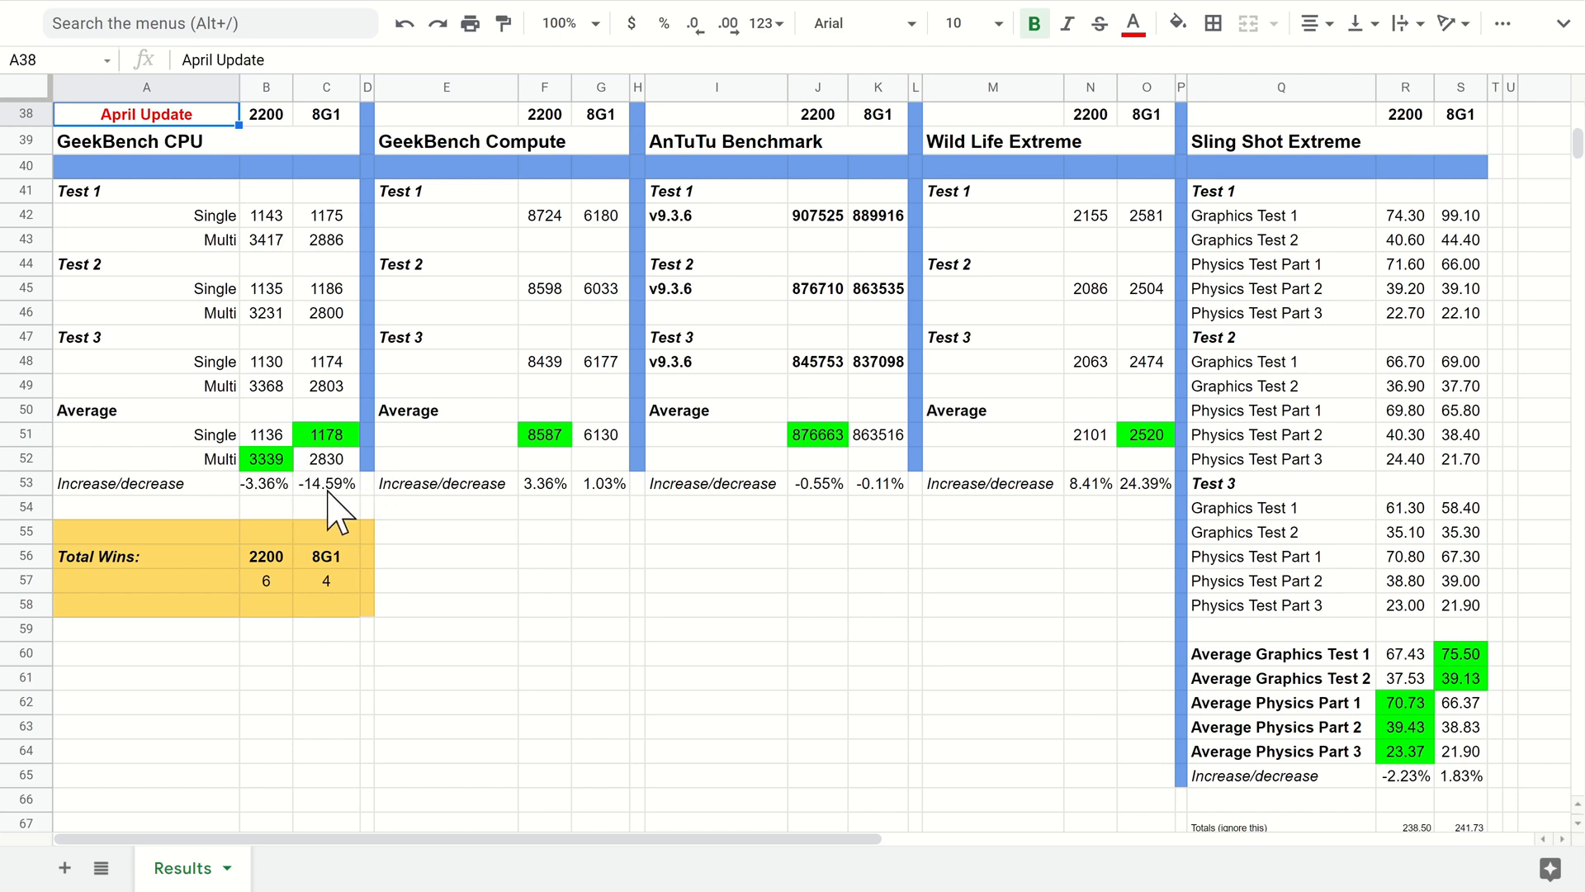
pyautogui.moveTo(321, 510)
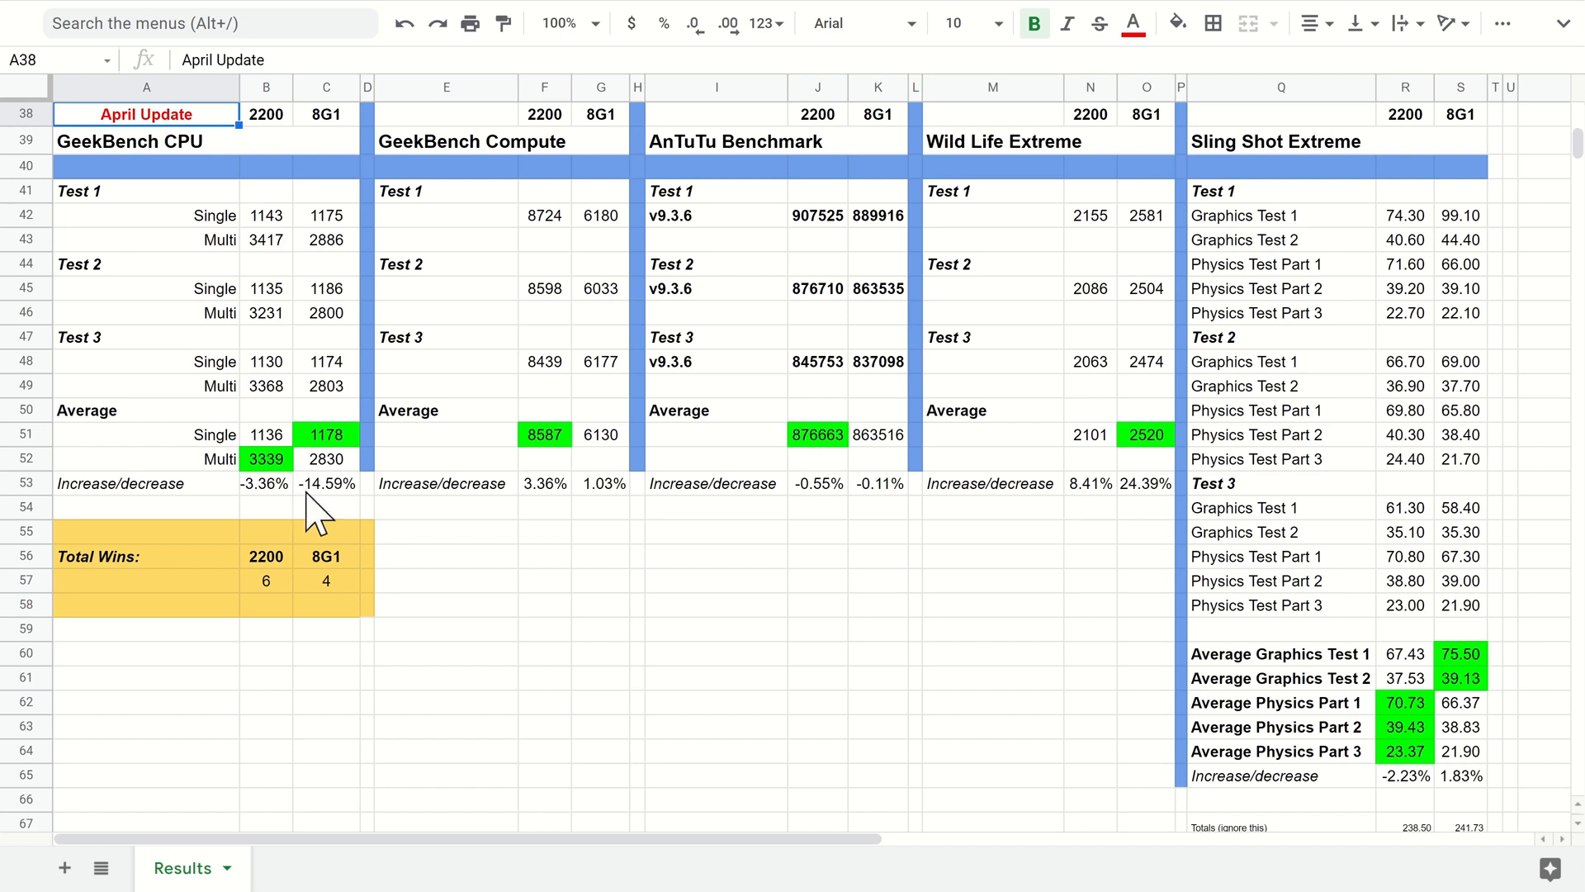
pyautogui.moveTo(270, 515)
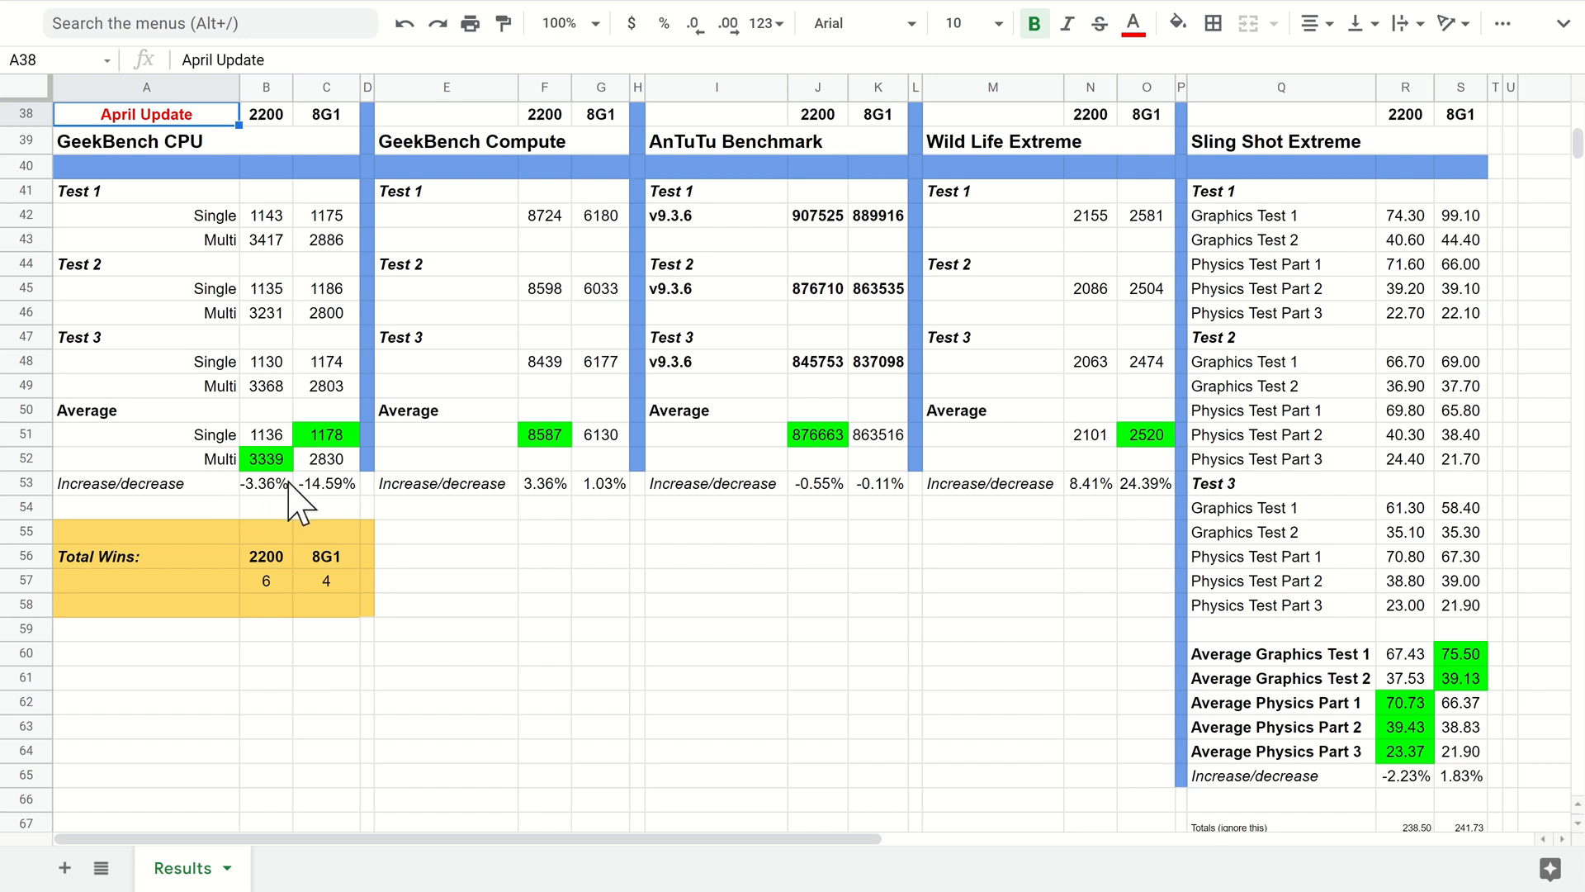
pyautogui.moveTo(209, 532)
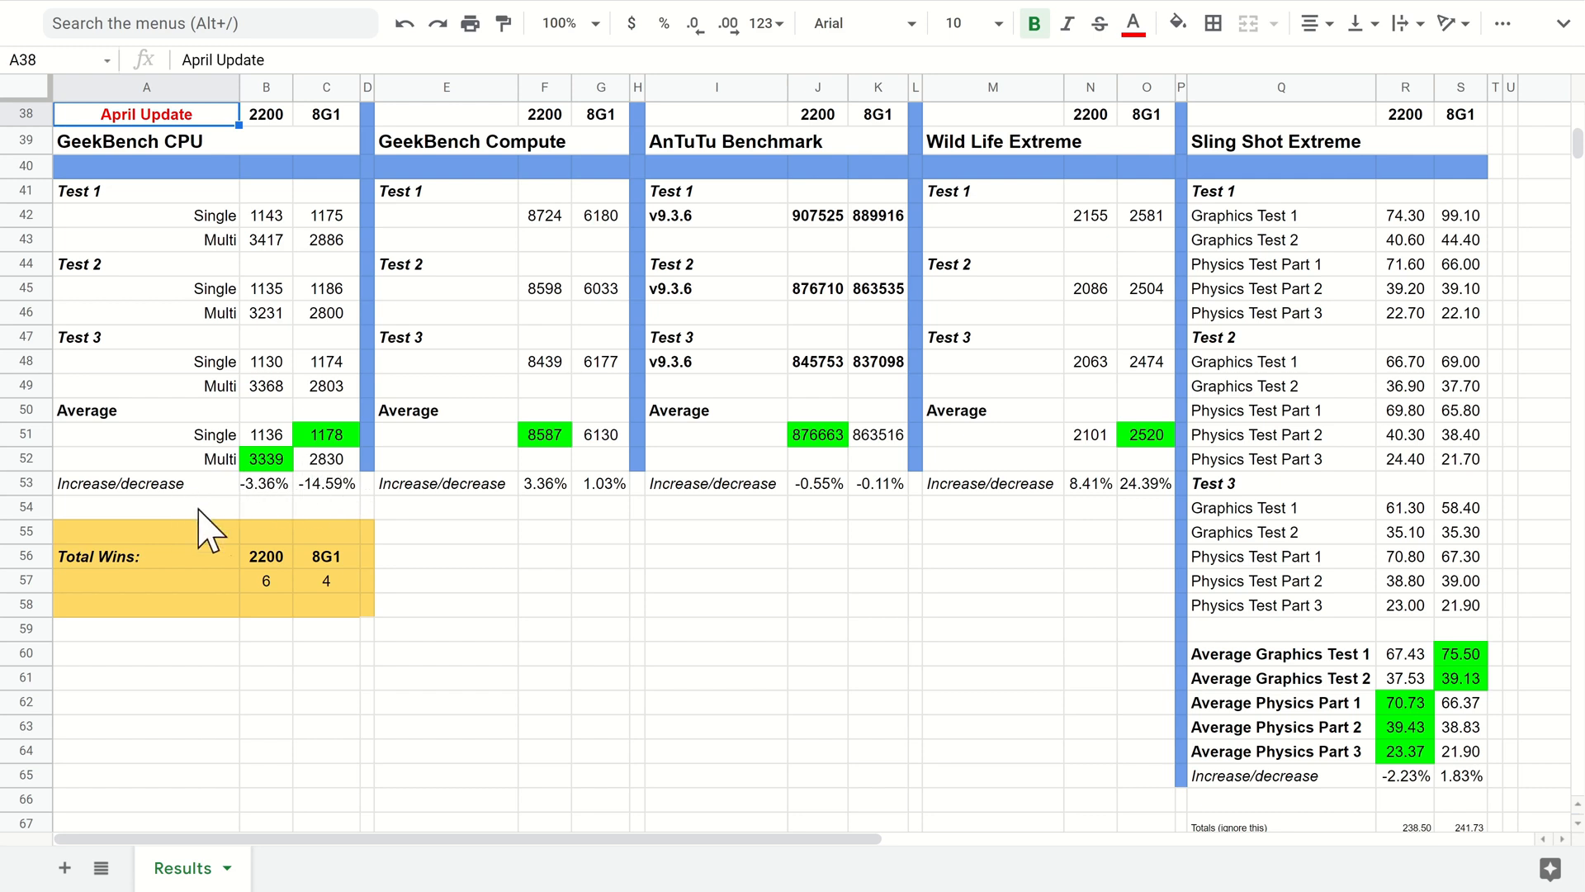
pyautogui.moveTo(238, 477)
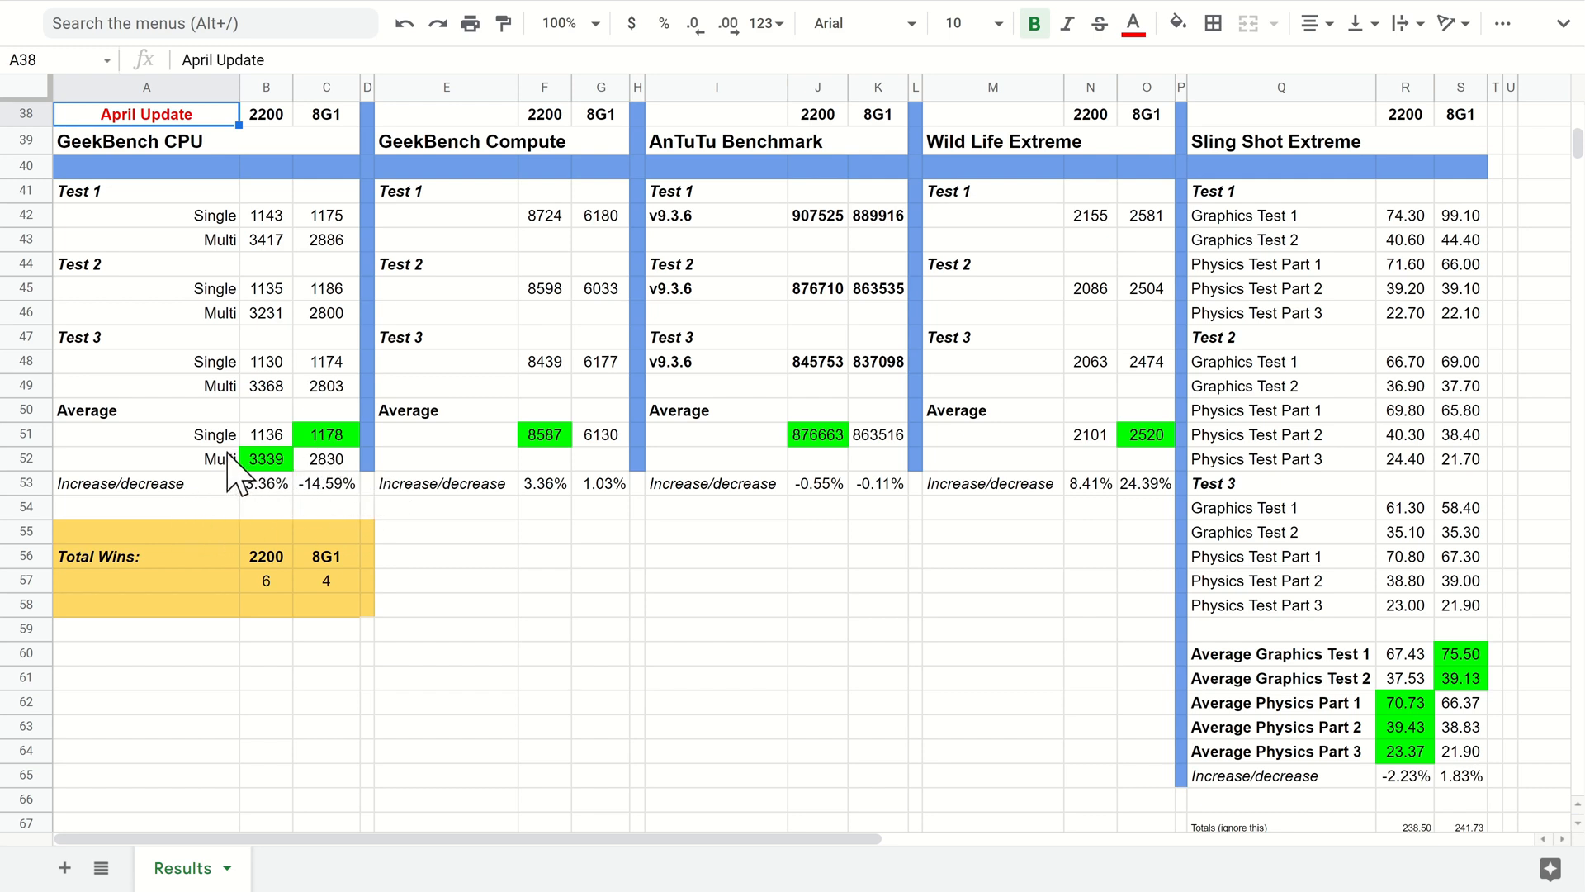
pyautogui.moveTo(321, 485)
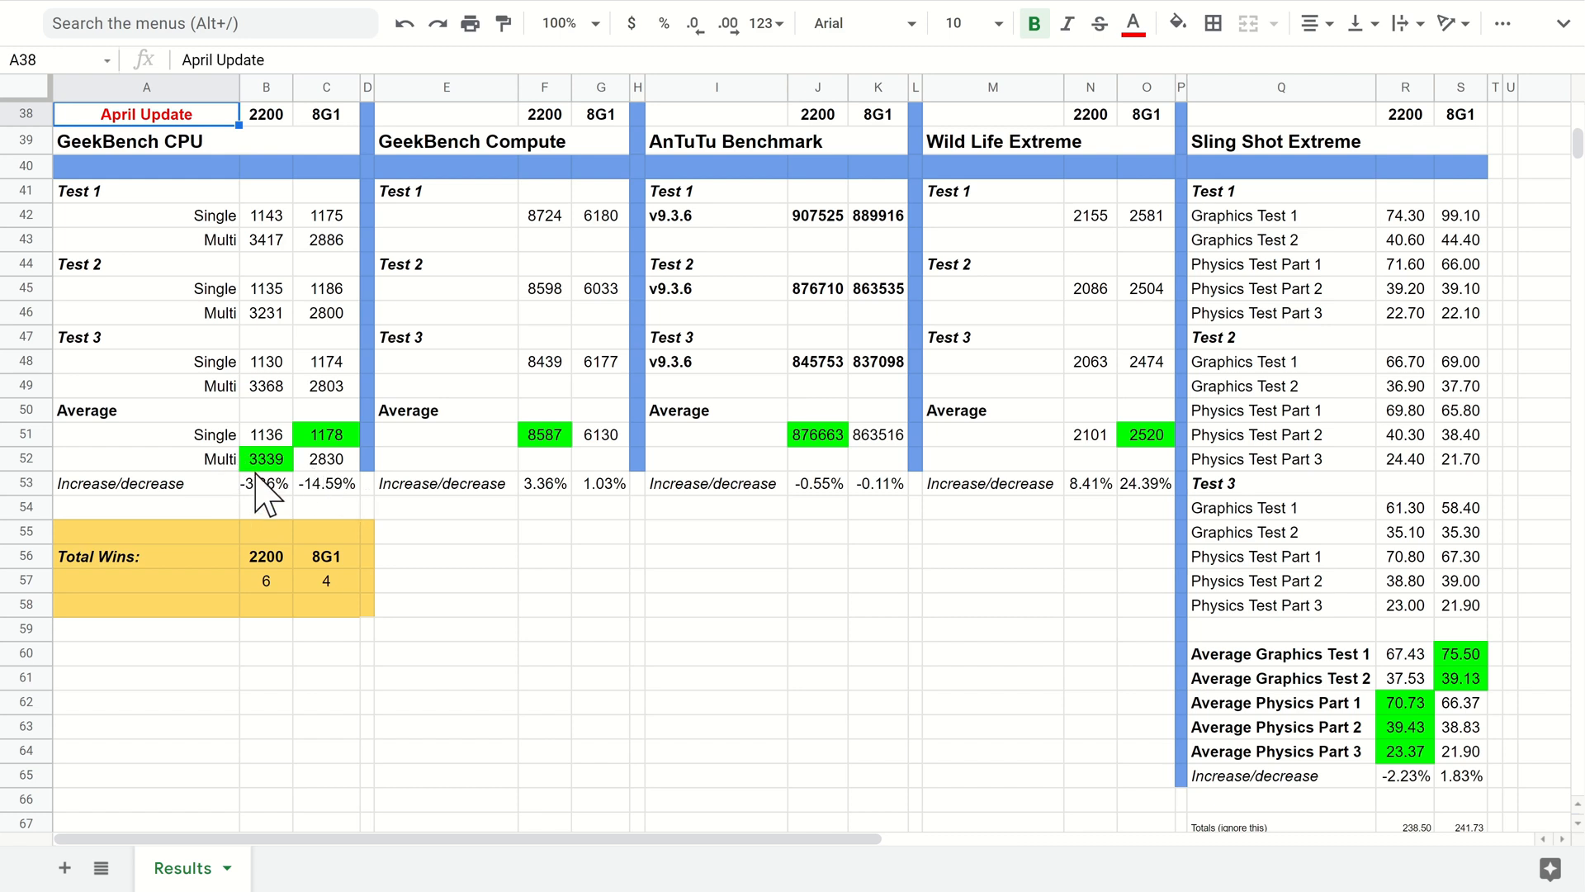
pyautogui.moveTo(210, 487)
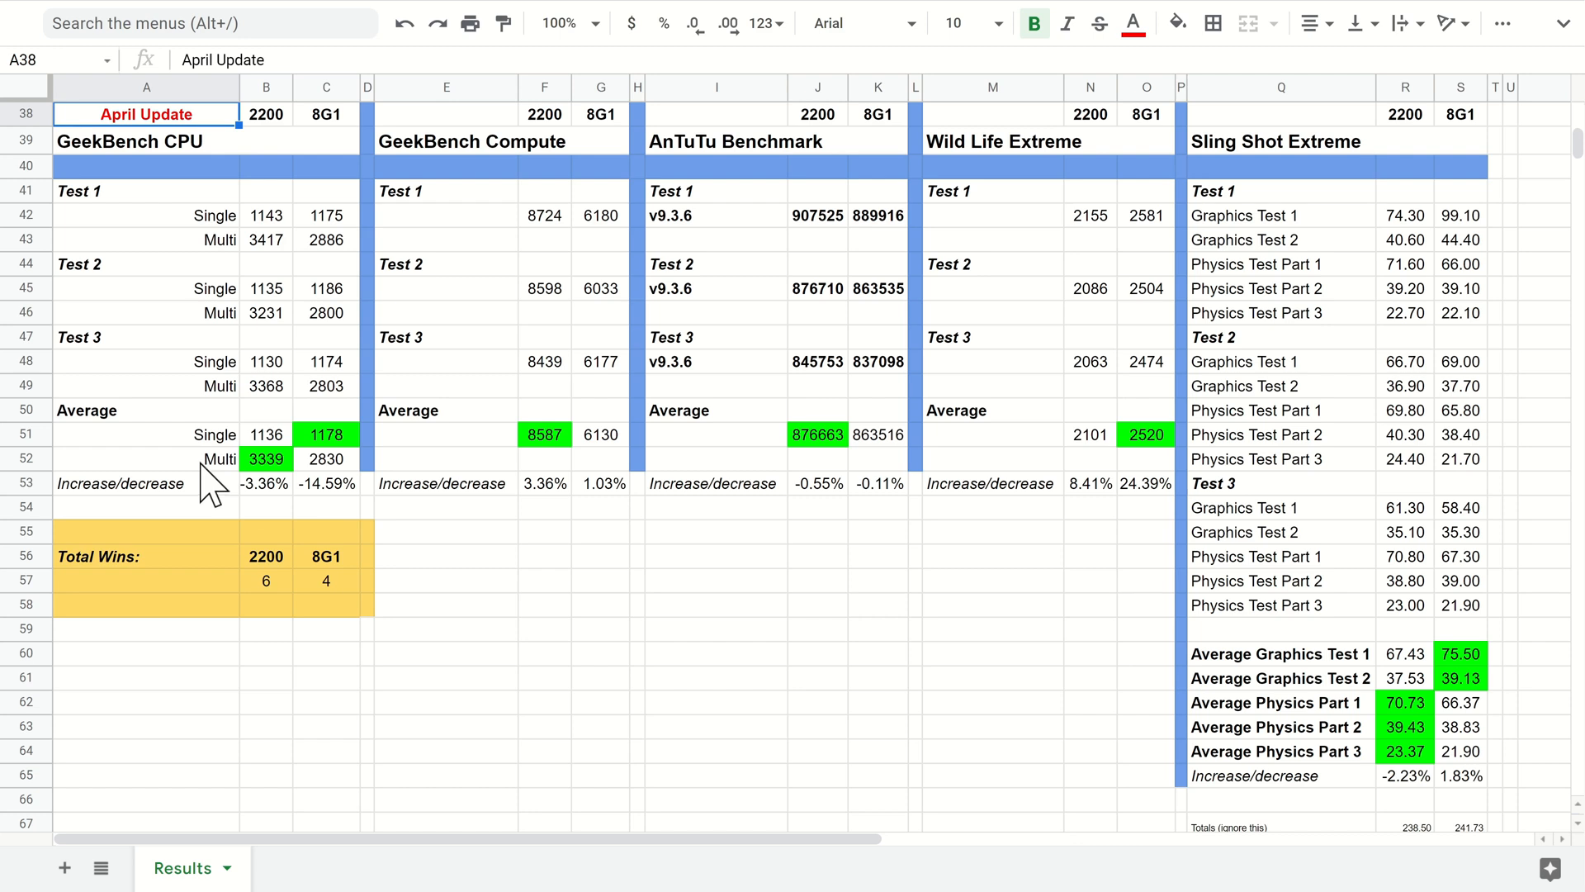
pyautogui.moveTo(218, 475)
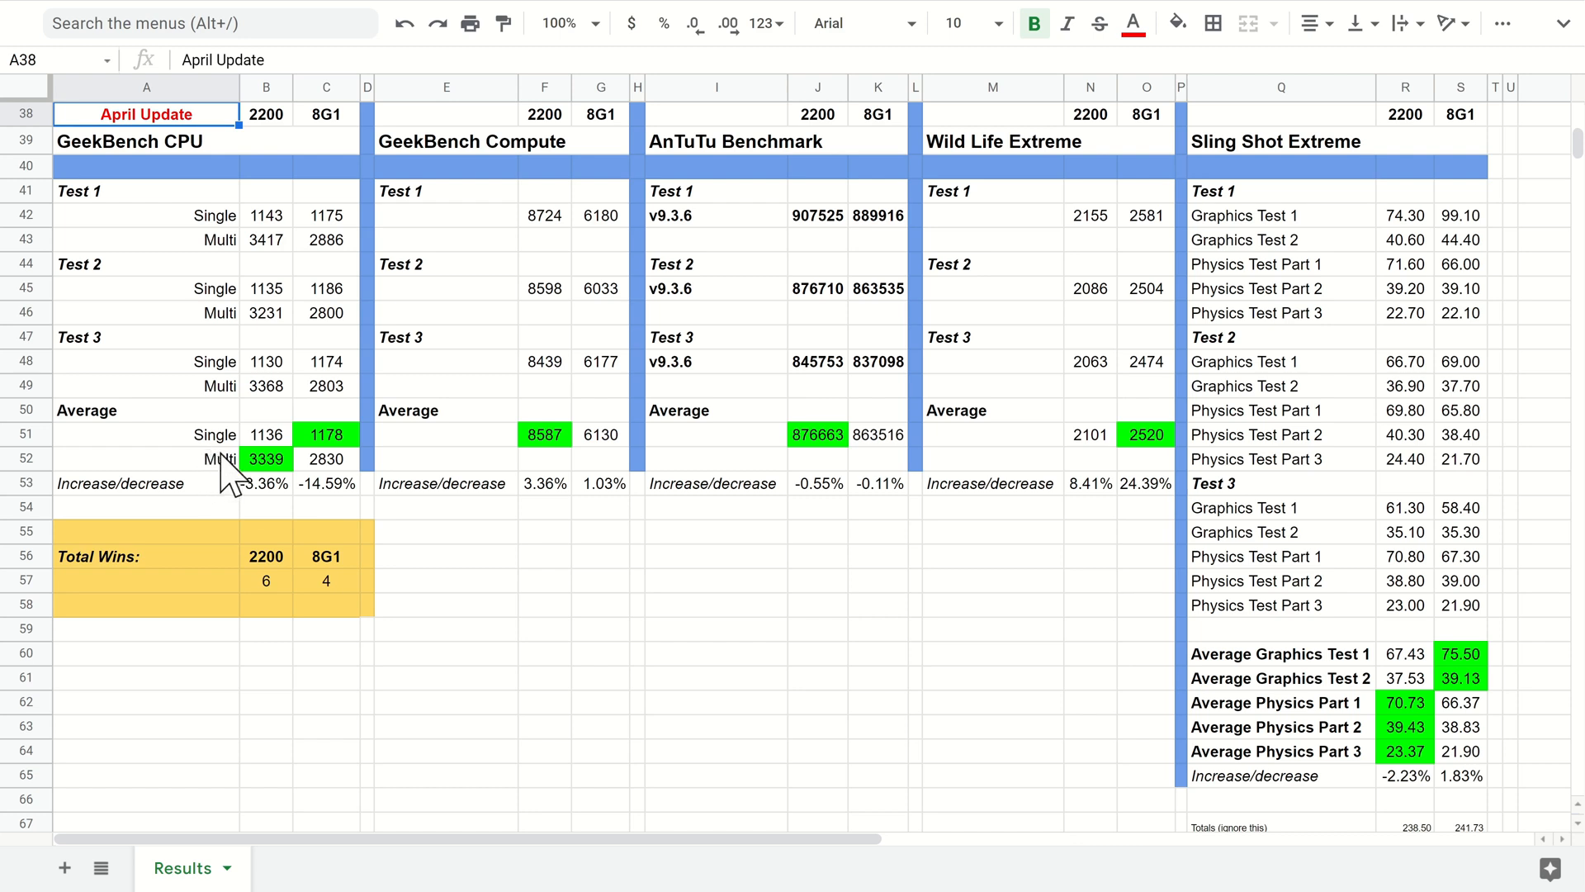
pyautogui.moveTo(224, 509)
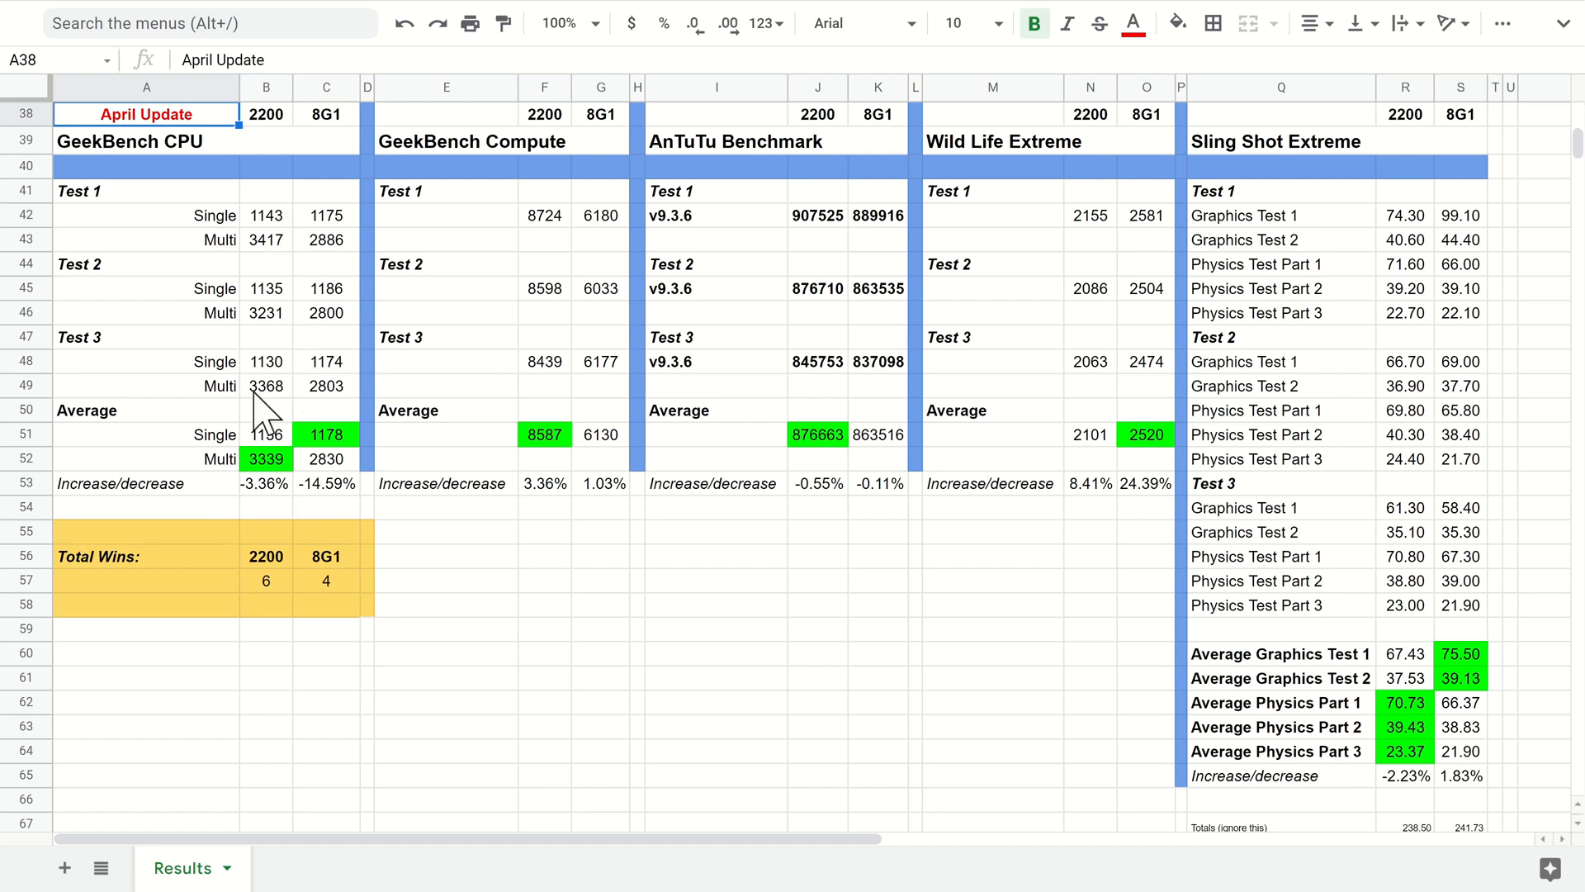
pyautogui.moveTo(351, 534)
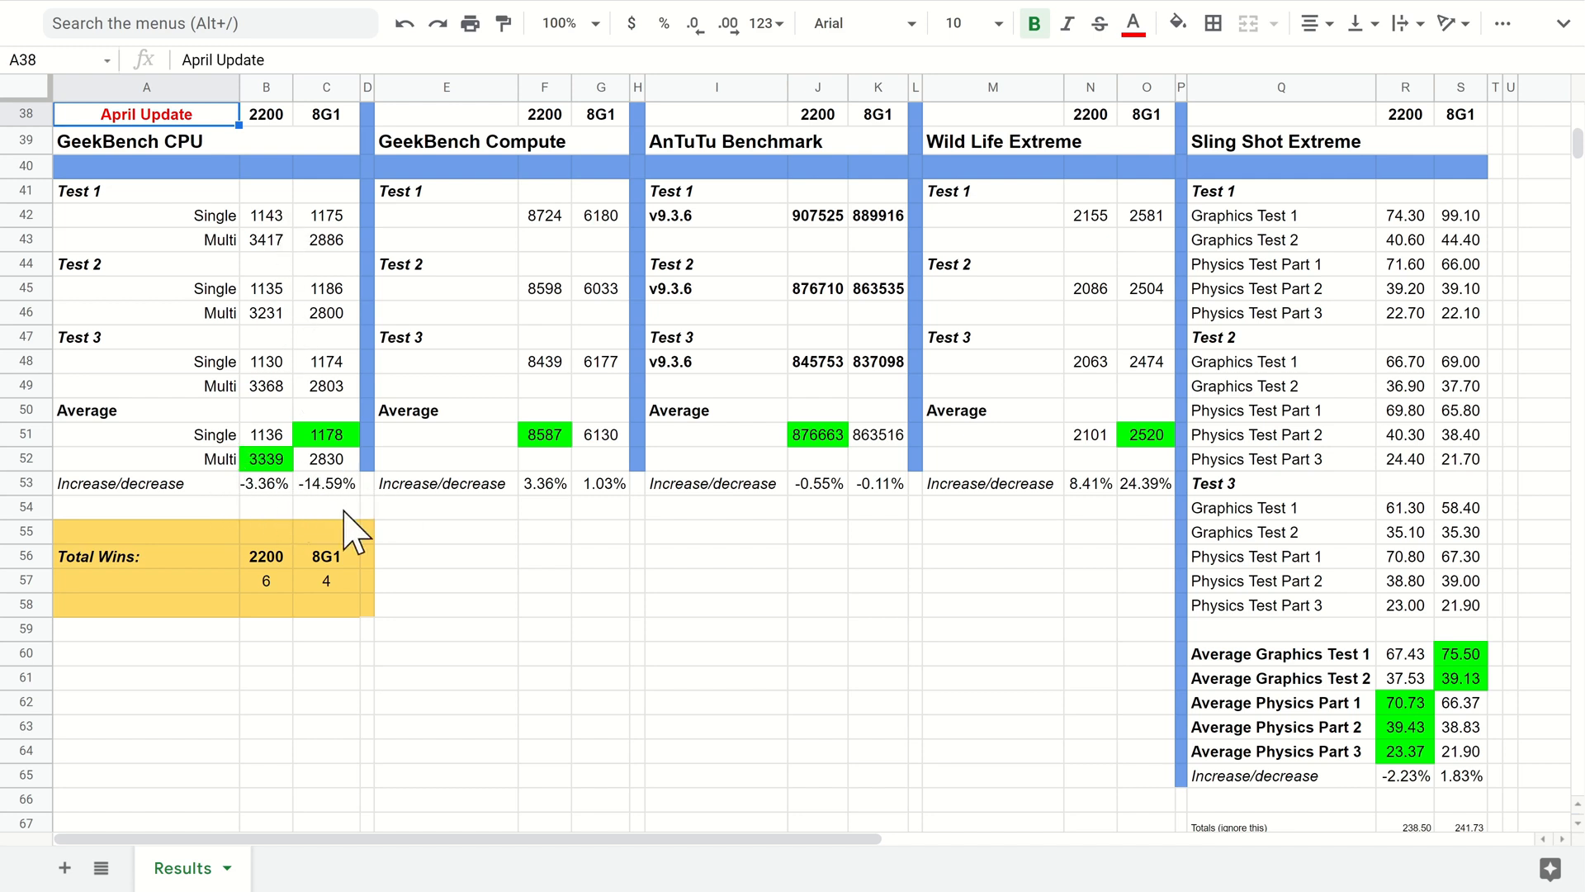
pyautogui.moveTo(299, 505)
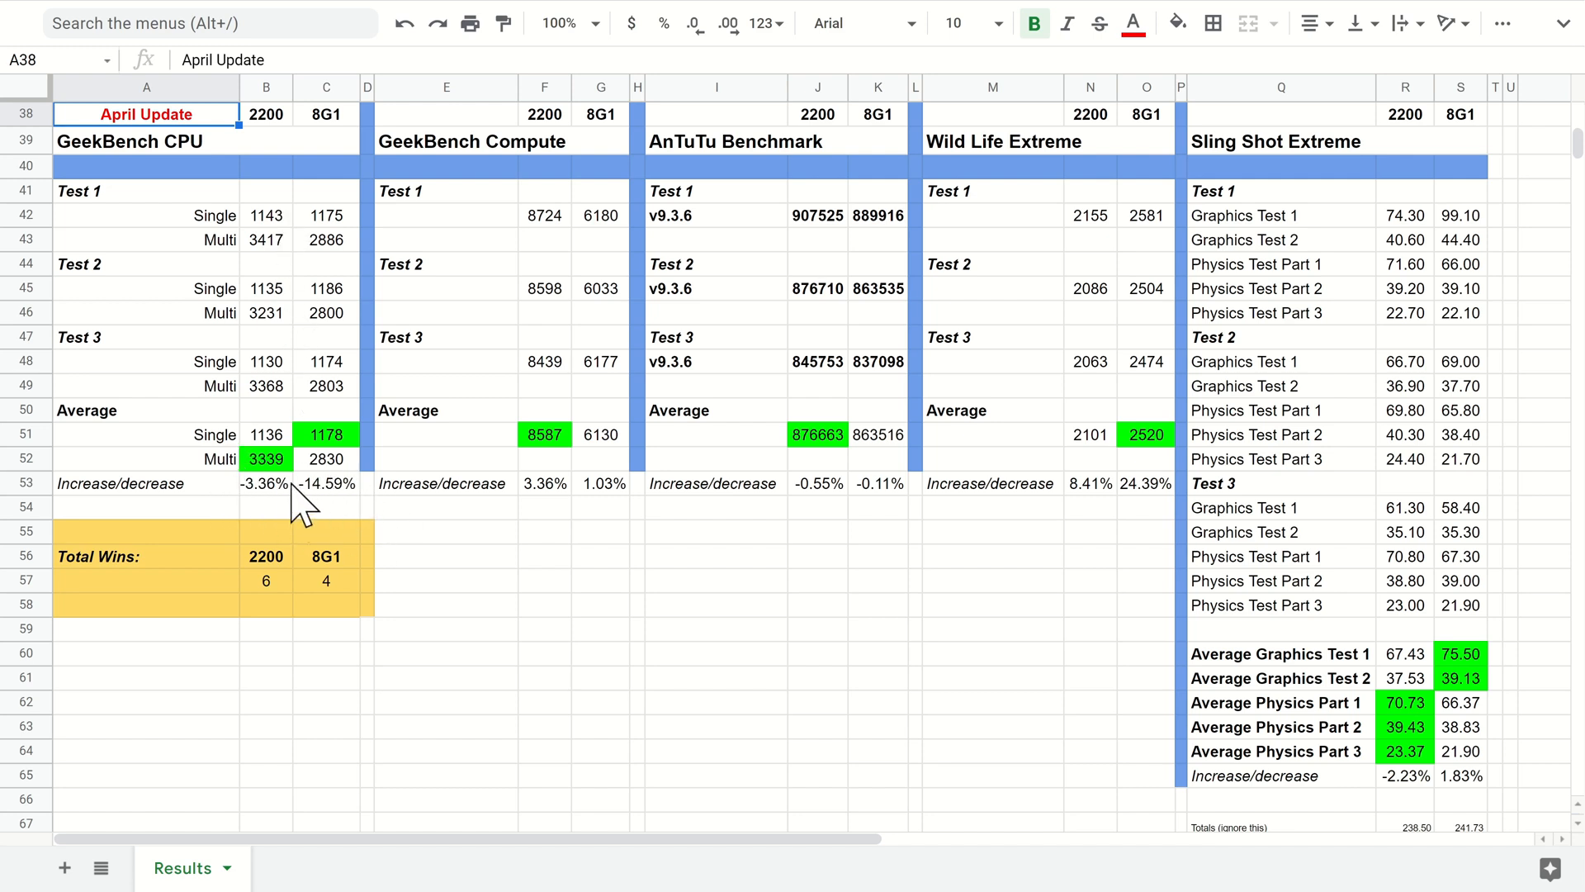
pyautogui.moveTo(258, 505)
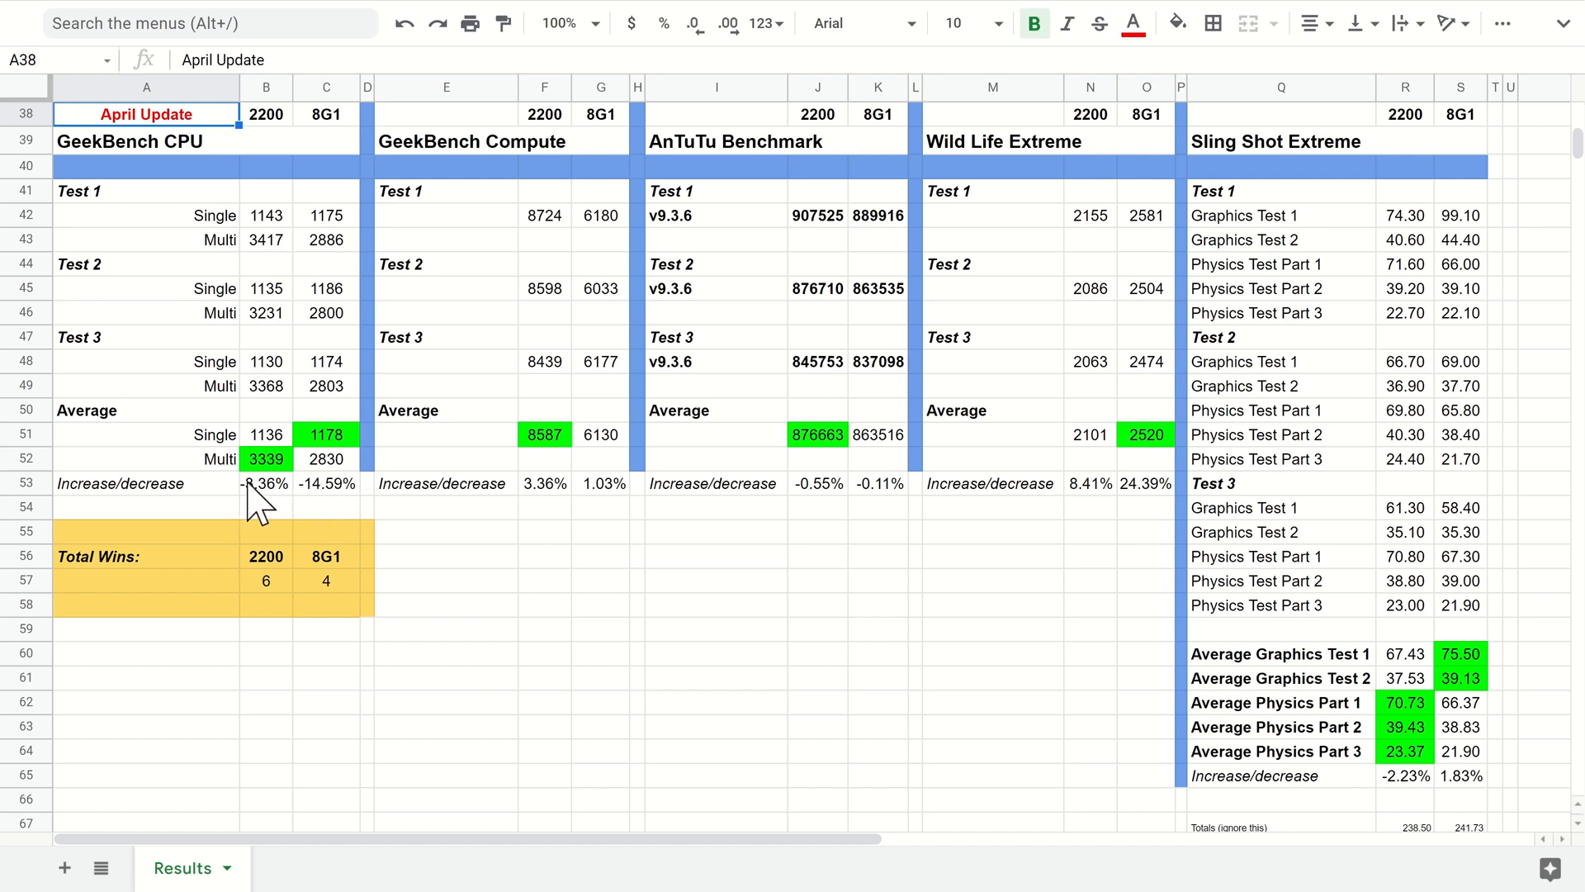
pyautogui.moveTo(322, 516)
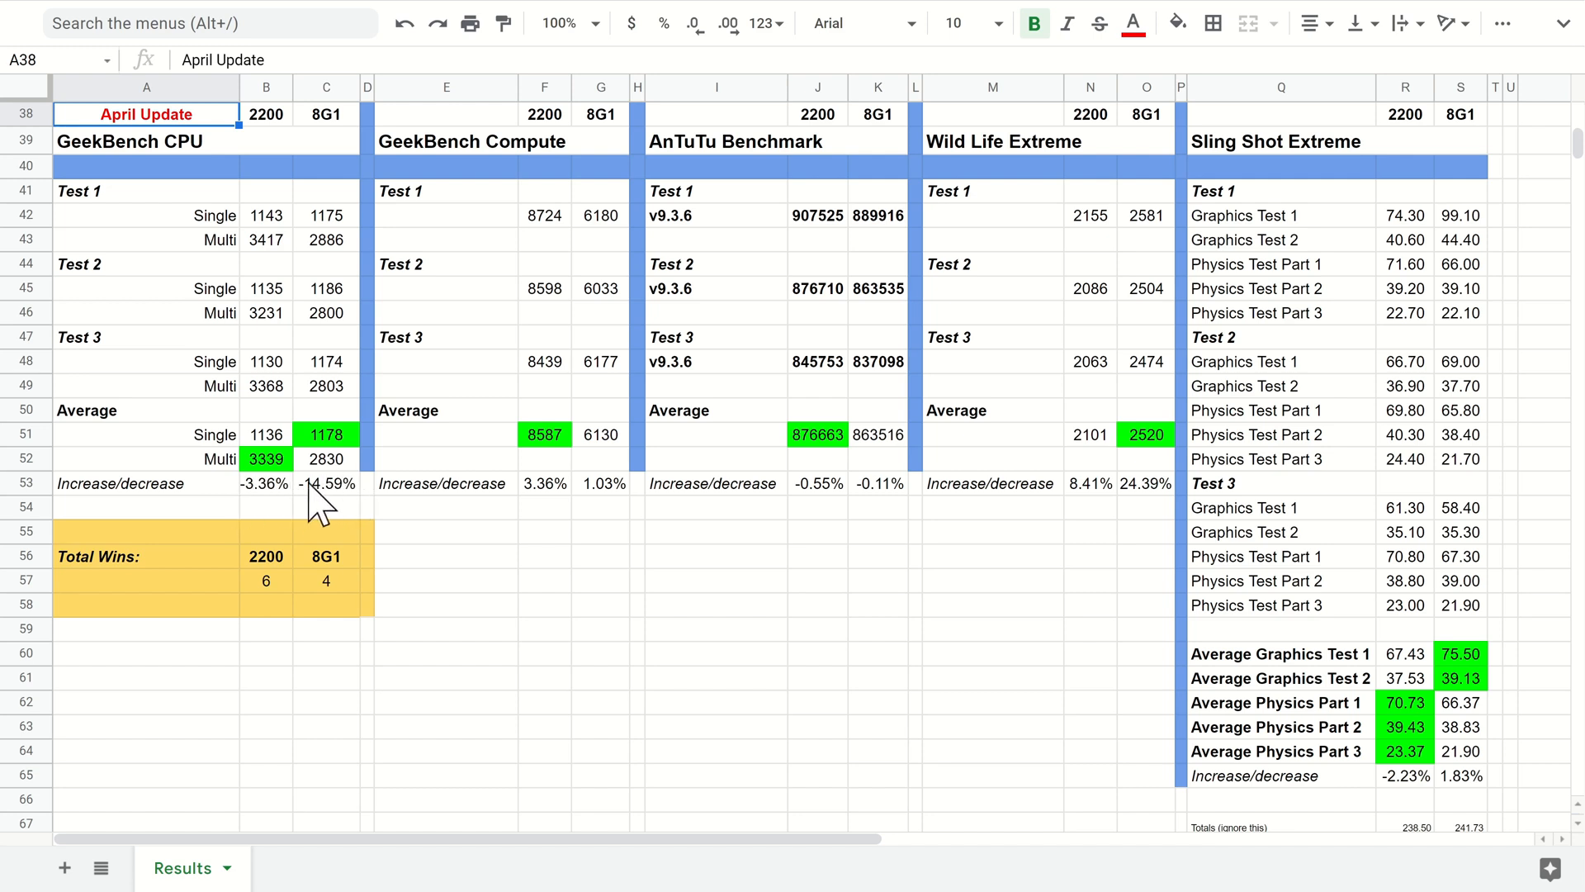
pyautogui.moveTo(265, 521)
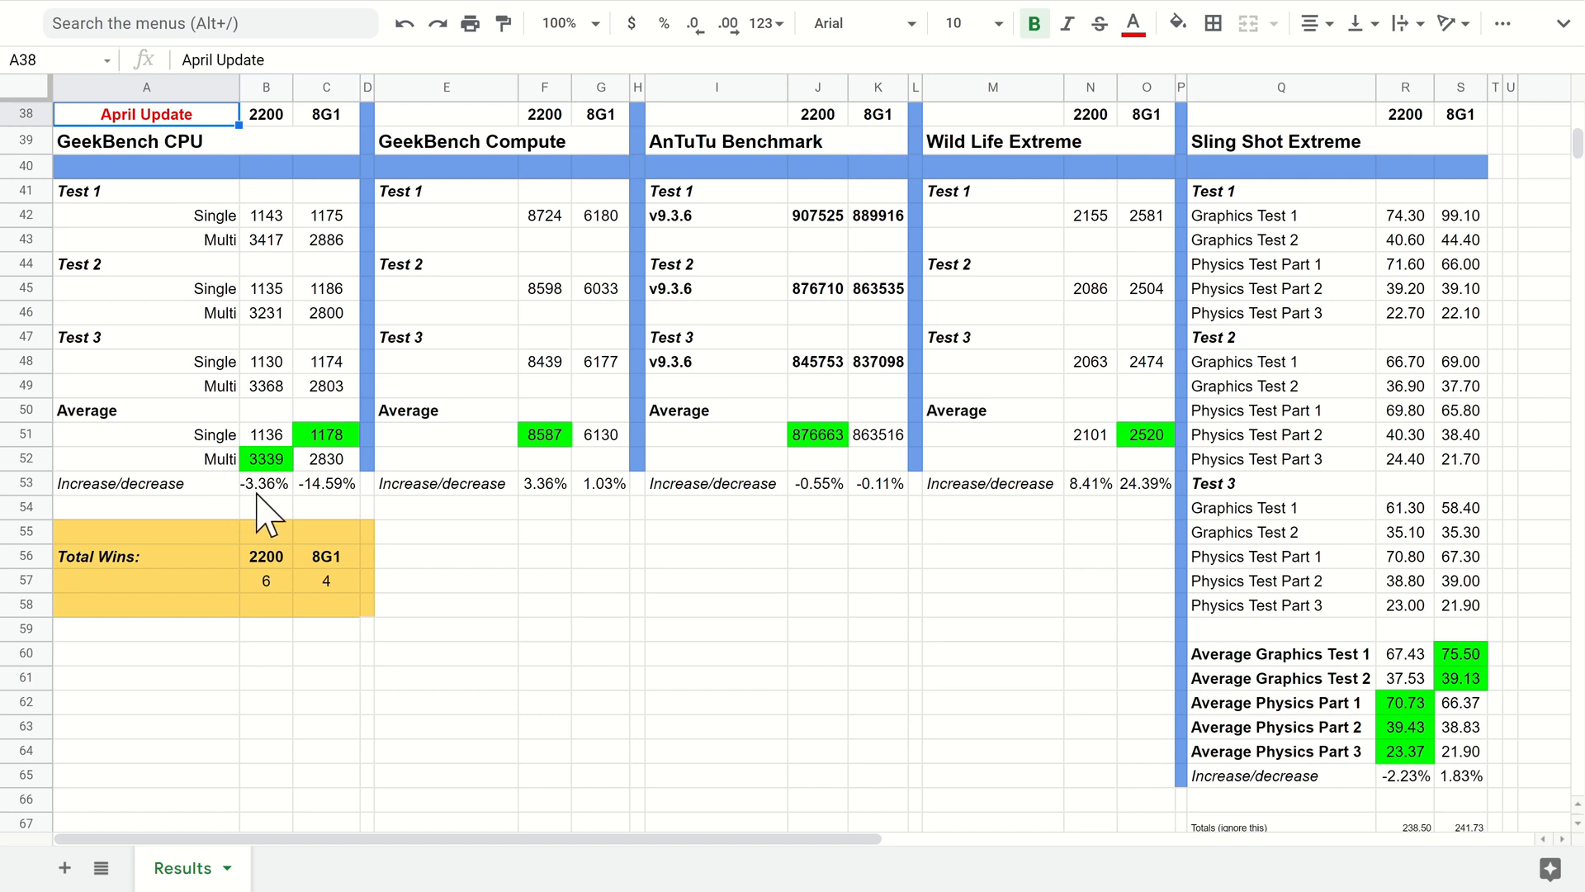
pyautogui.moveTo(306, 515)
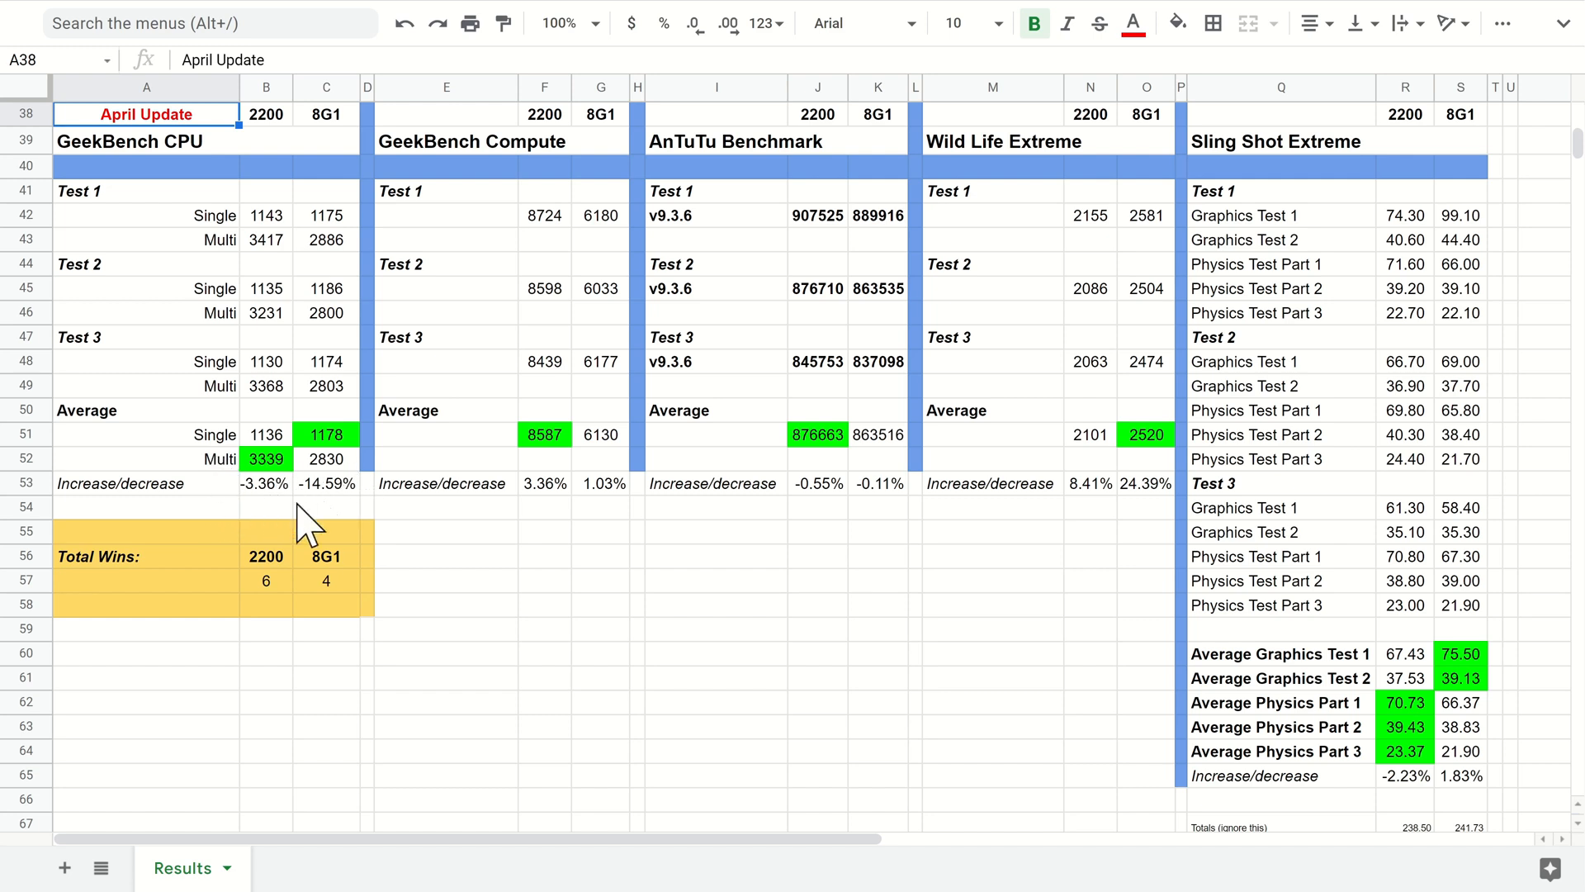
pyautogui.moveTo(292, 510)
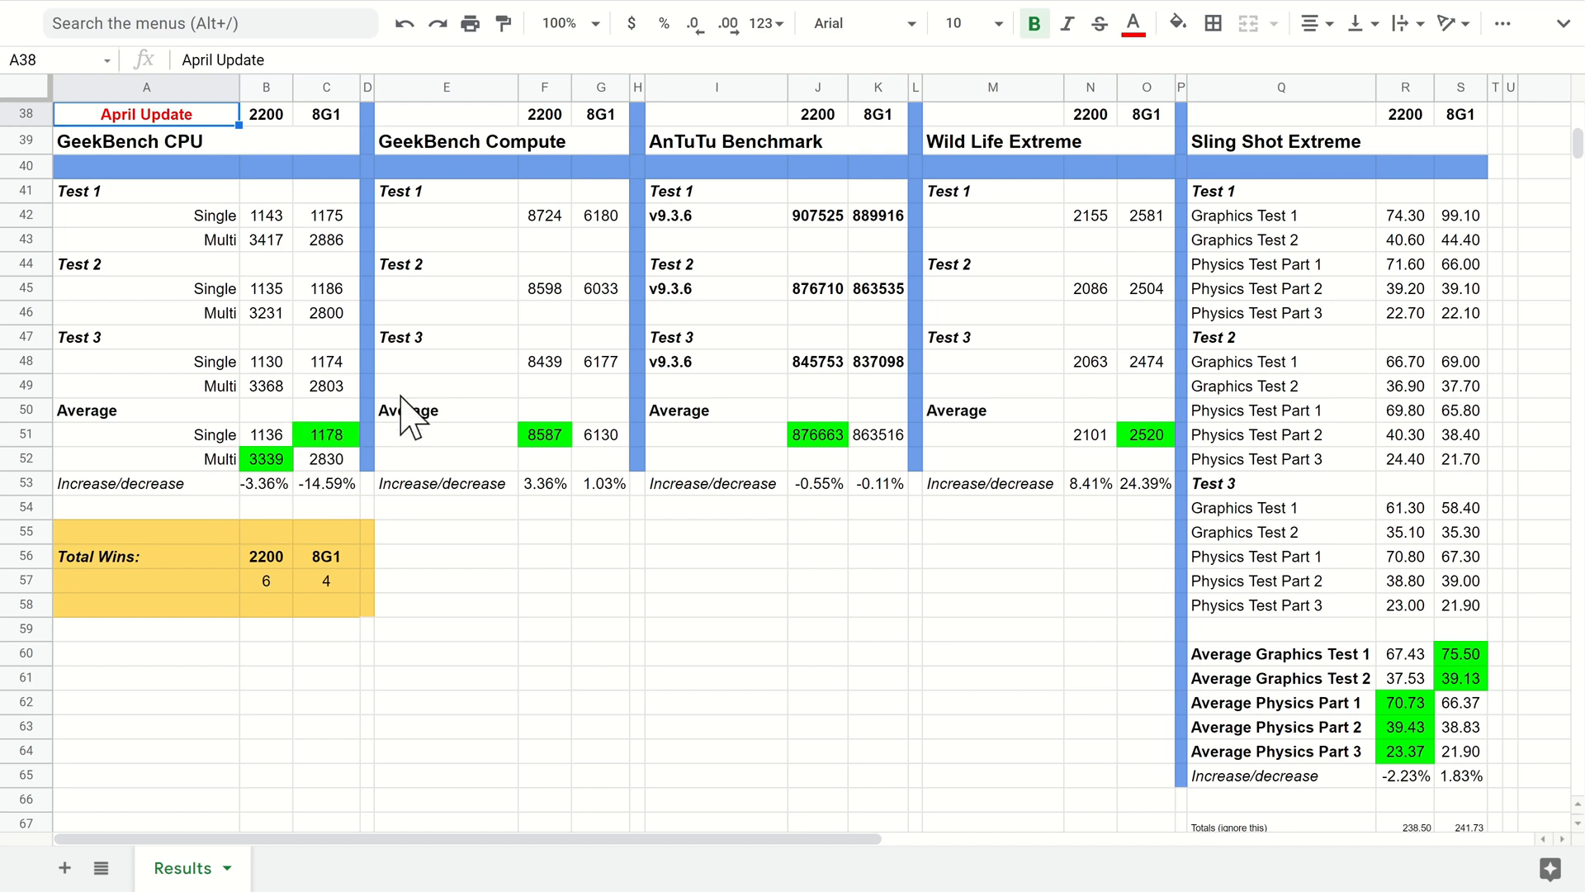
pyautogui.moveTo(348, 449)
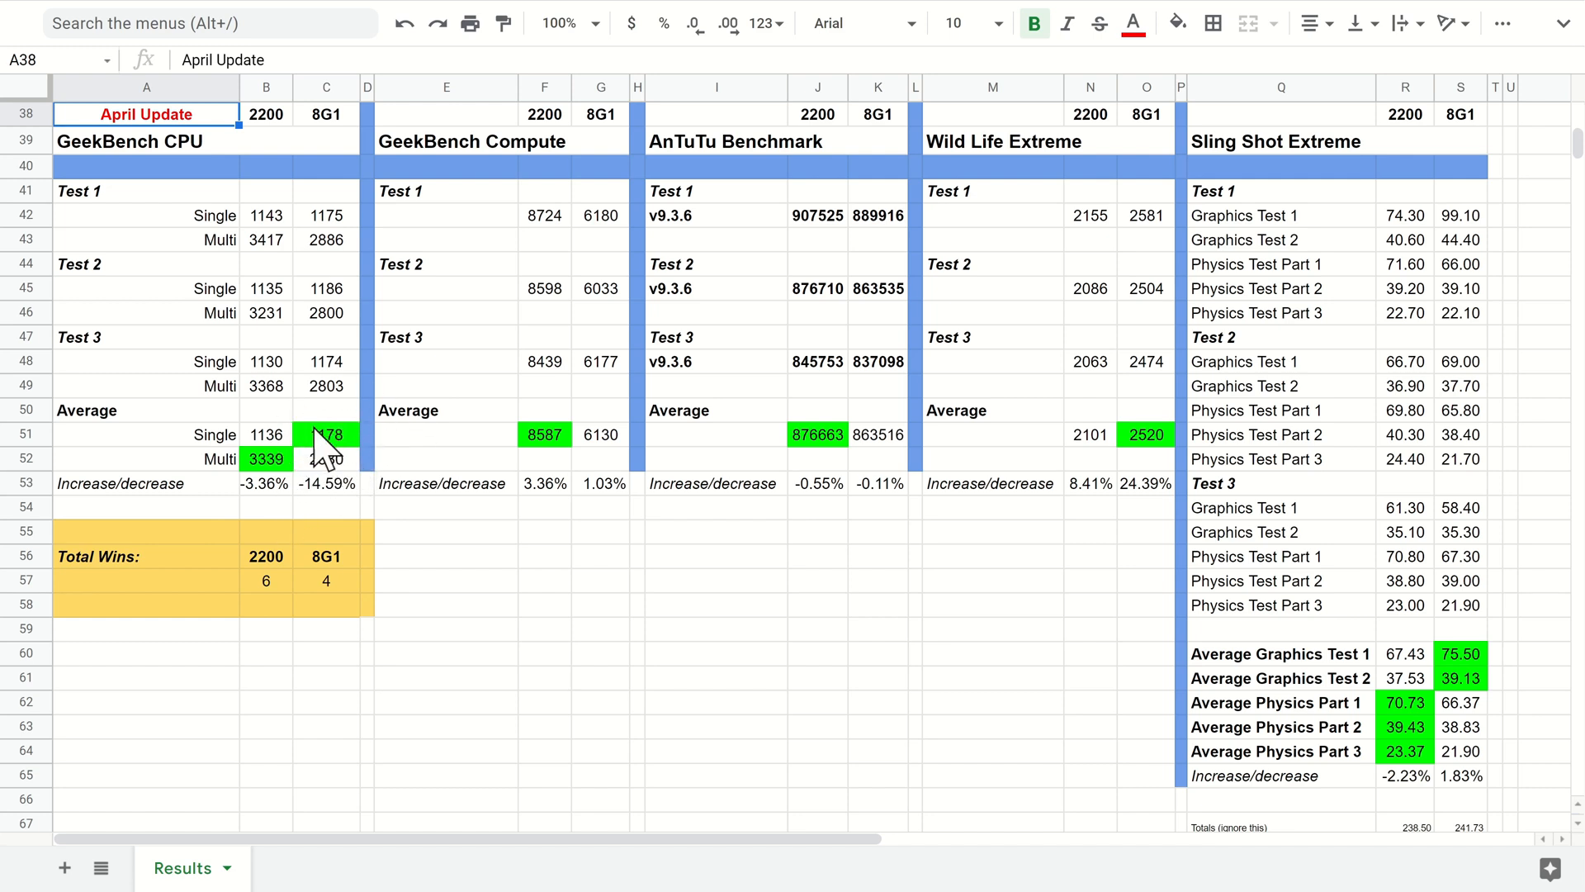
pyautogui.moveTo(257, 465)
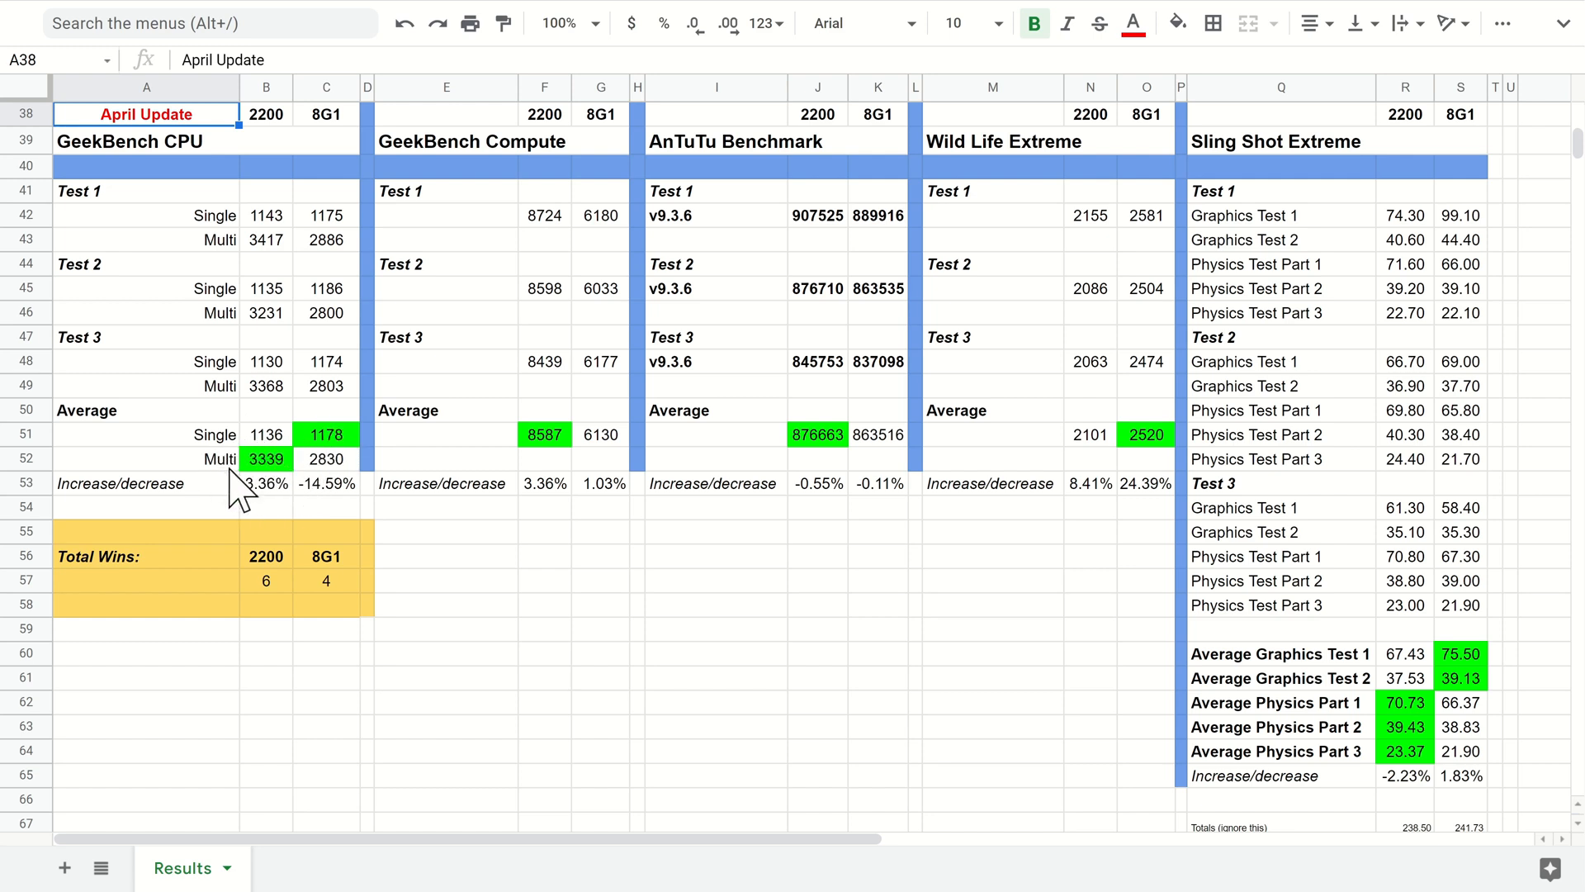
pyautogui.moveTo(253, 496)
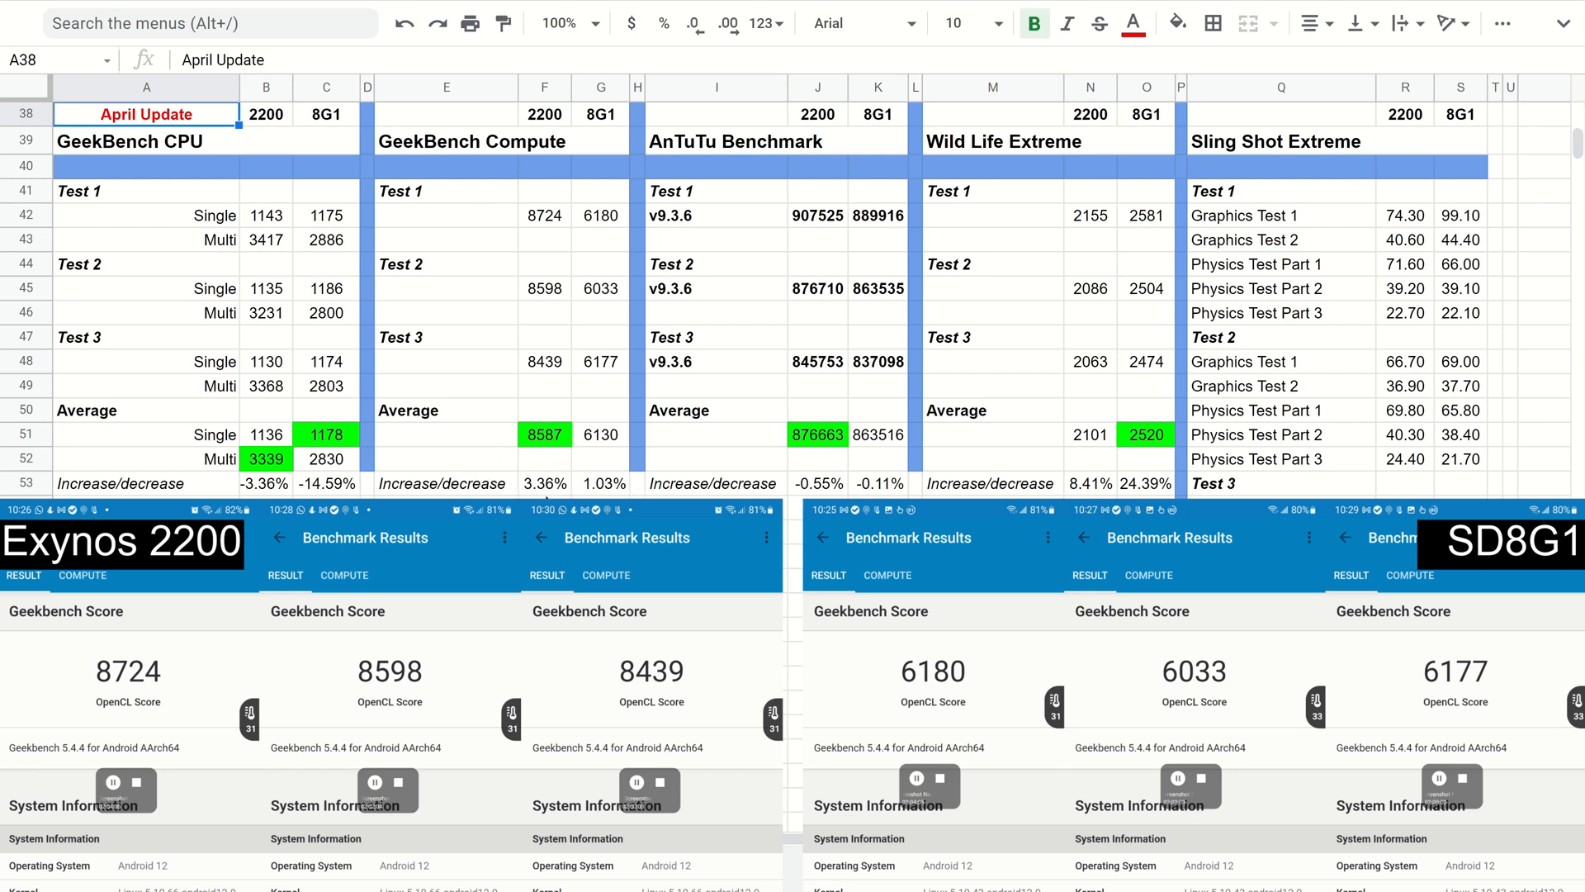
pyautogui.moveTo(539, 491)
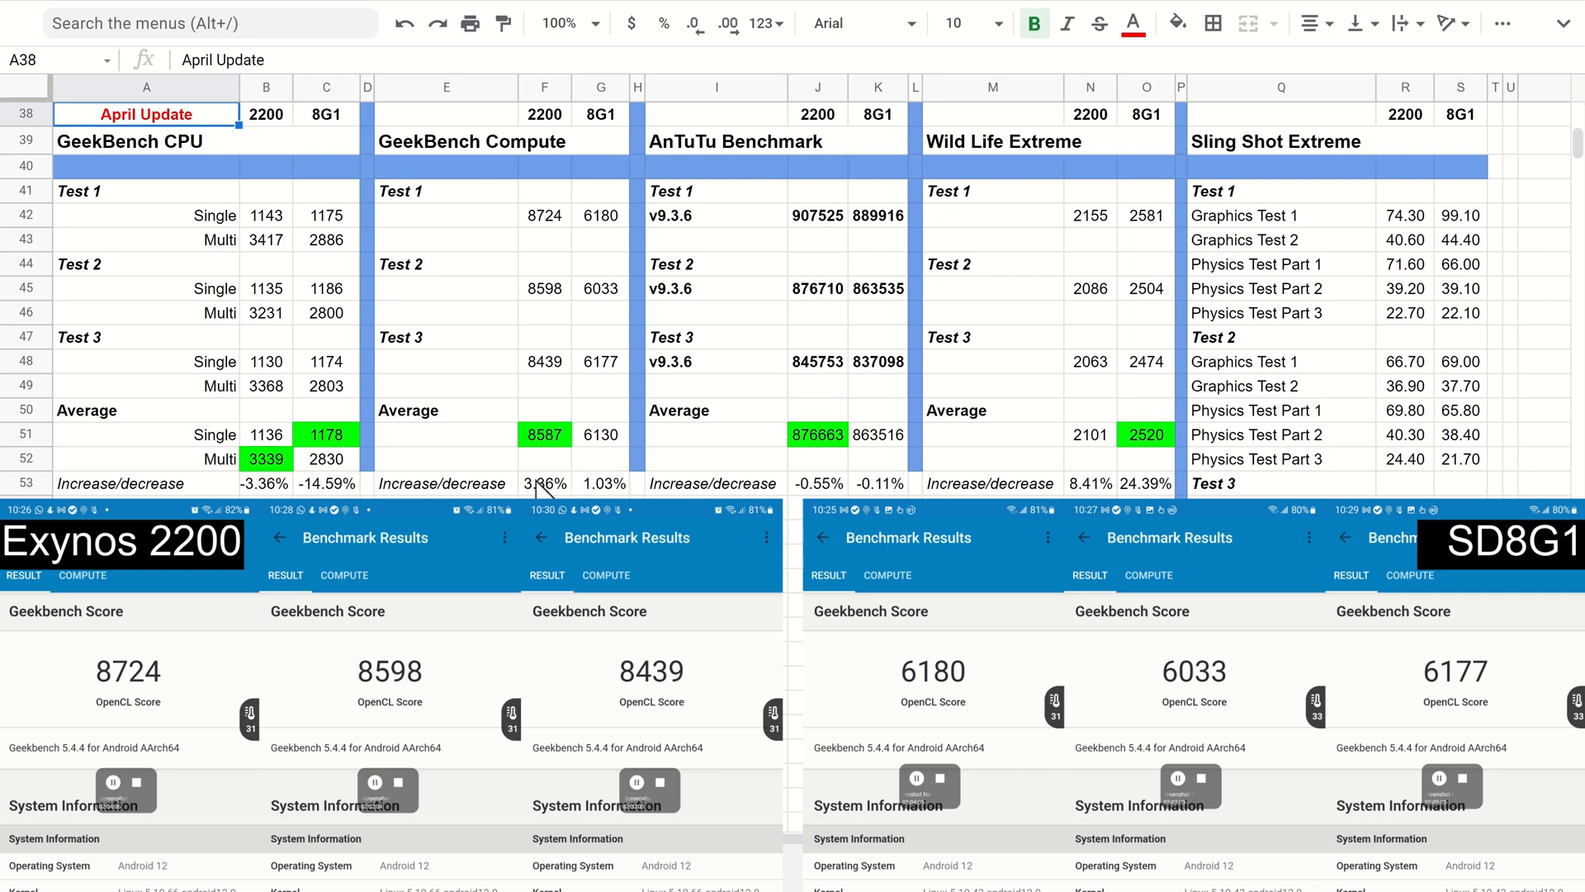
pyautogui.moveTo(521, 229)
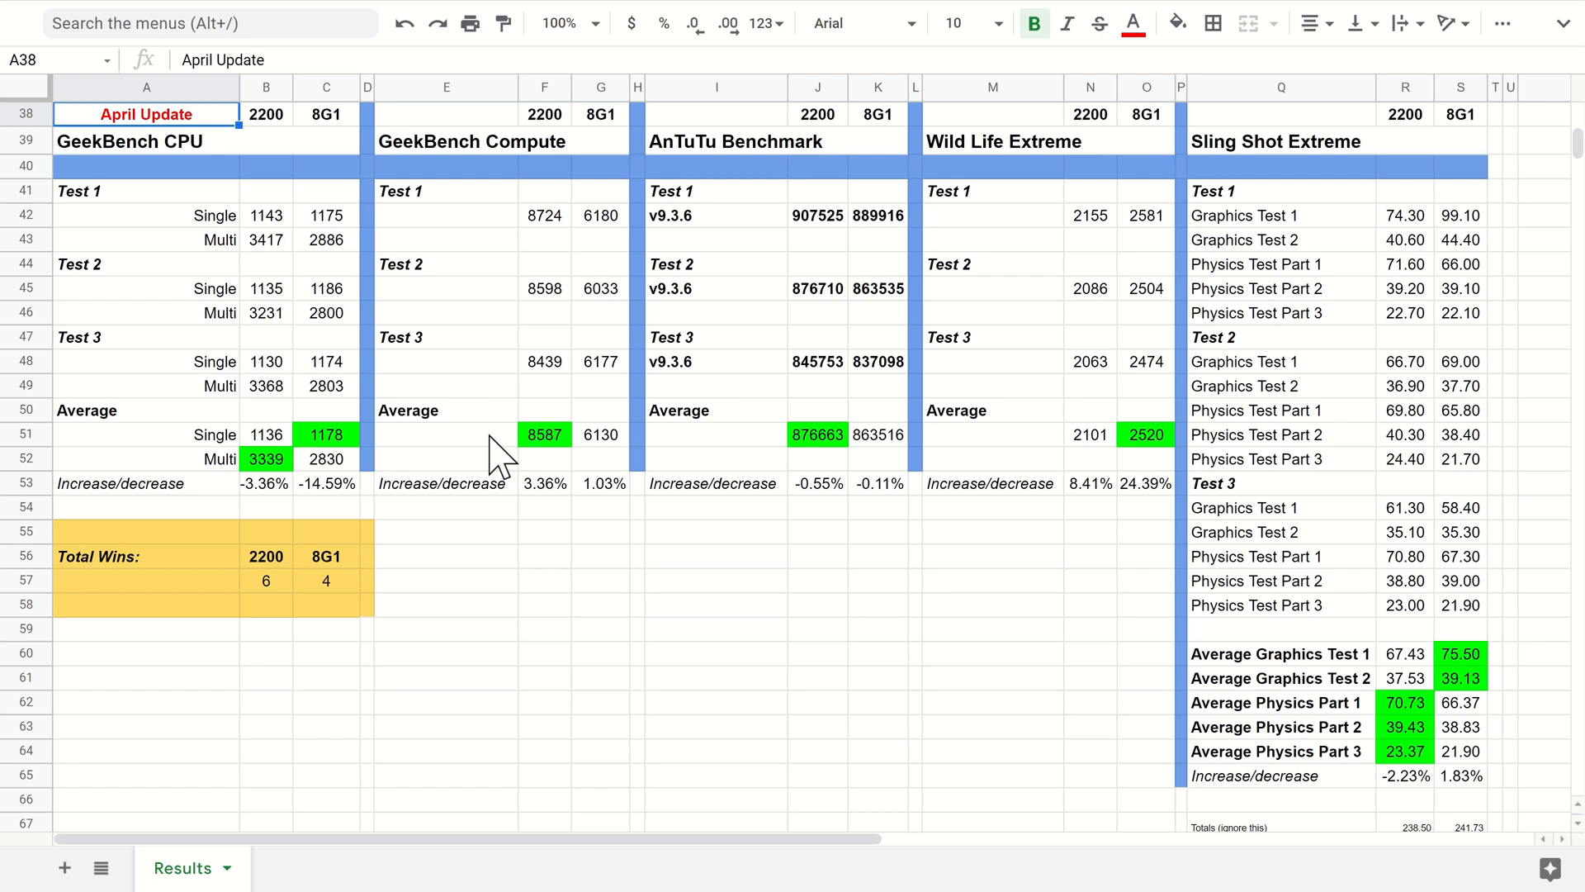
pyautogui.moveTo(561, 465)
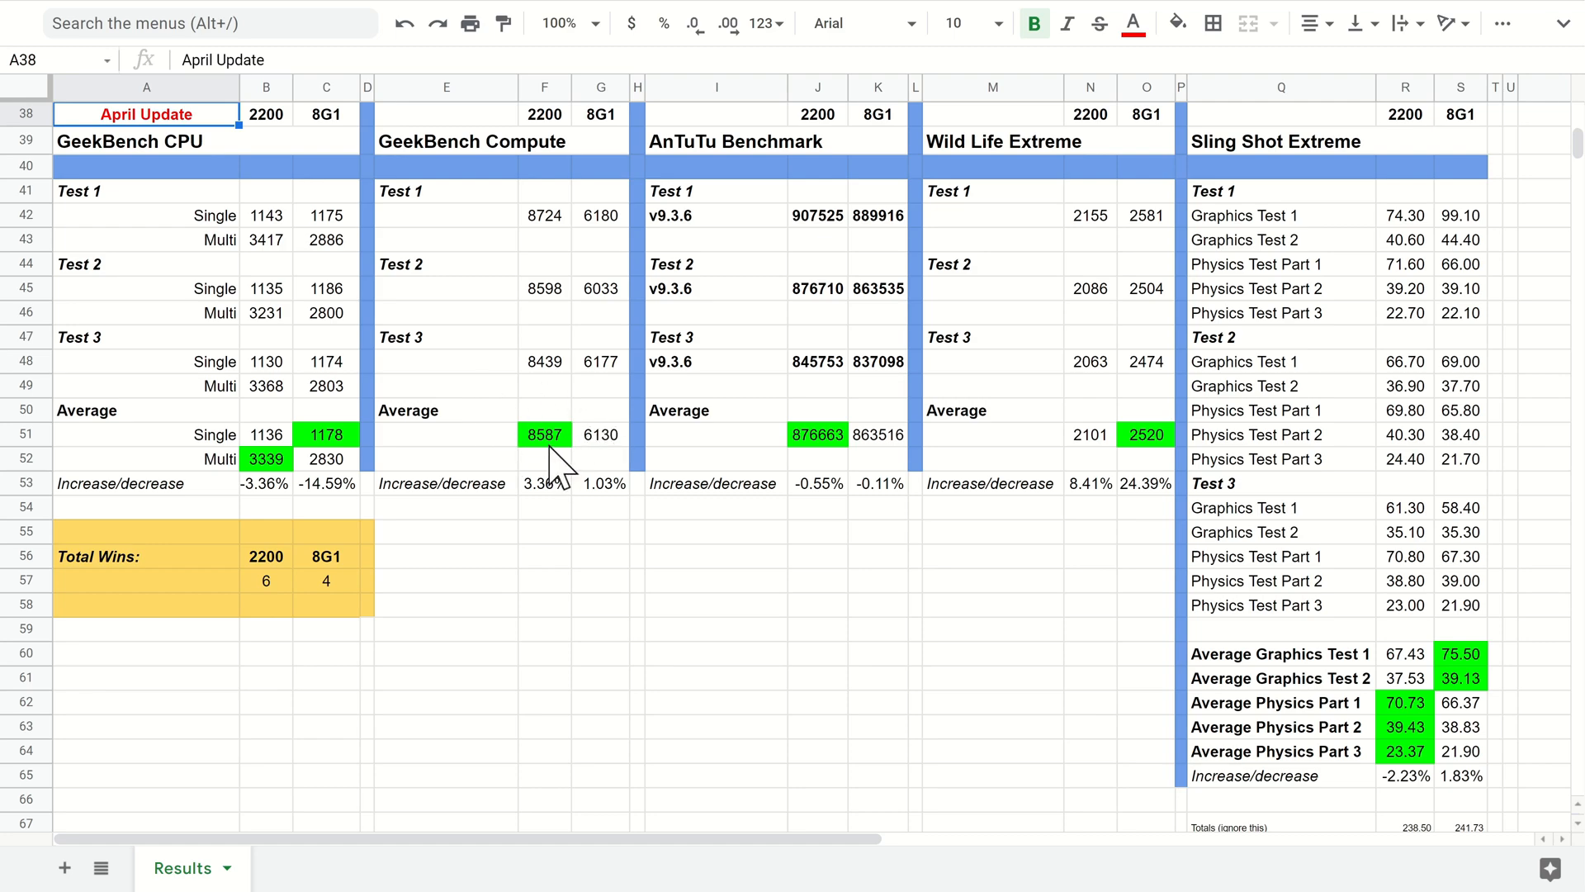
pyautogui.moveTo(535, 464)
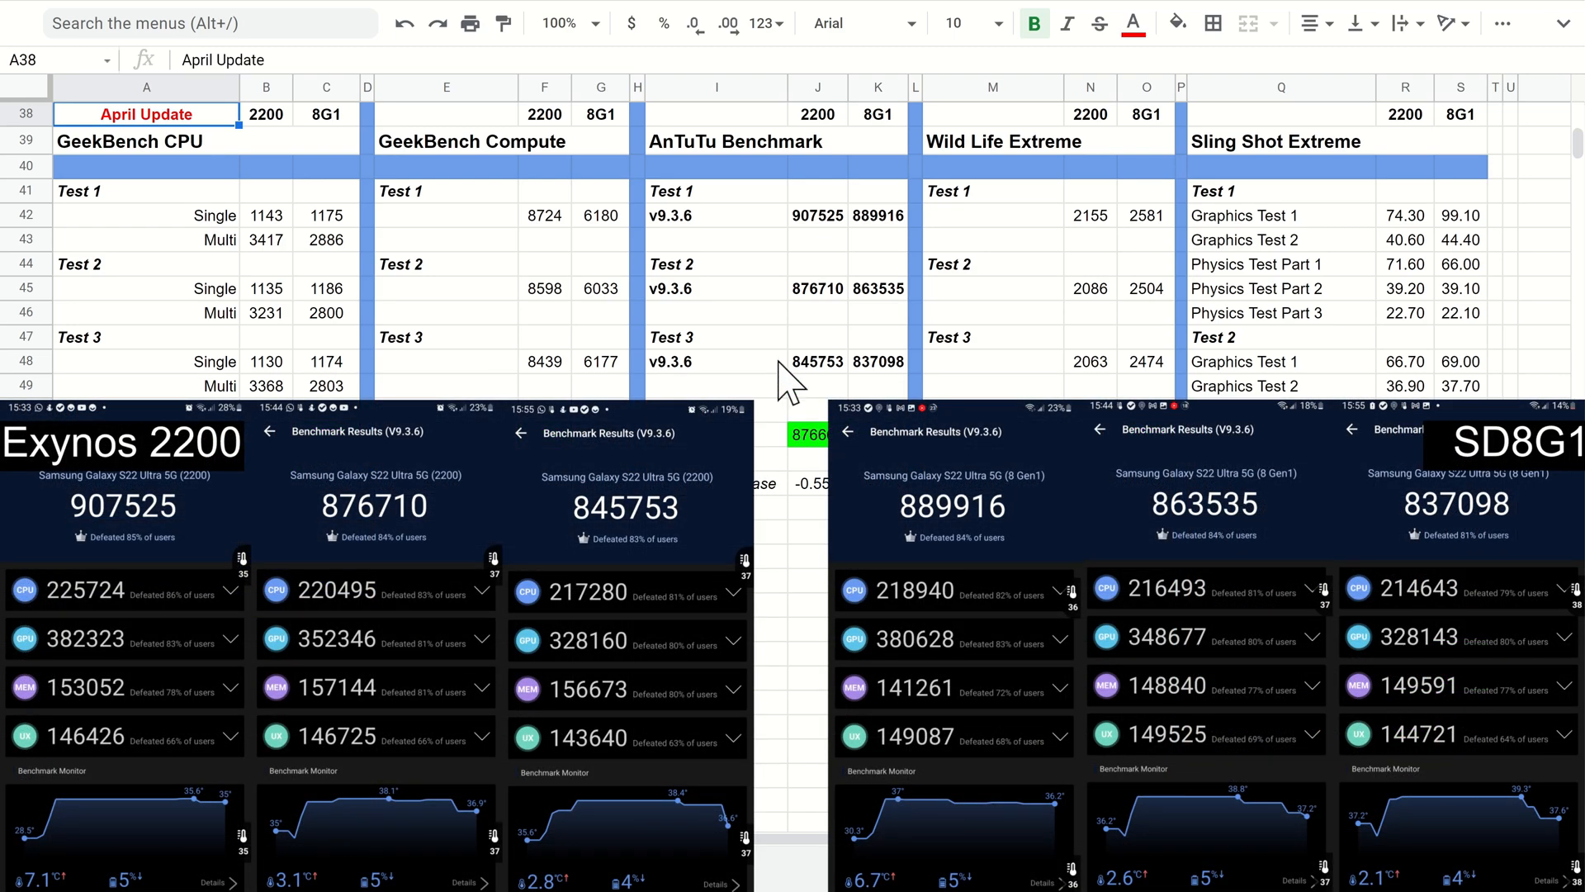
pyautogui.moveTo(789, 490)
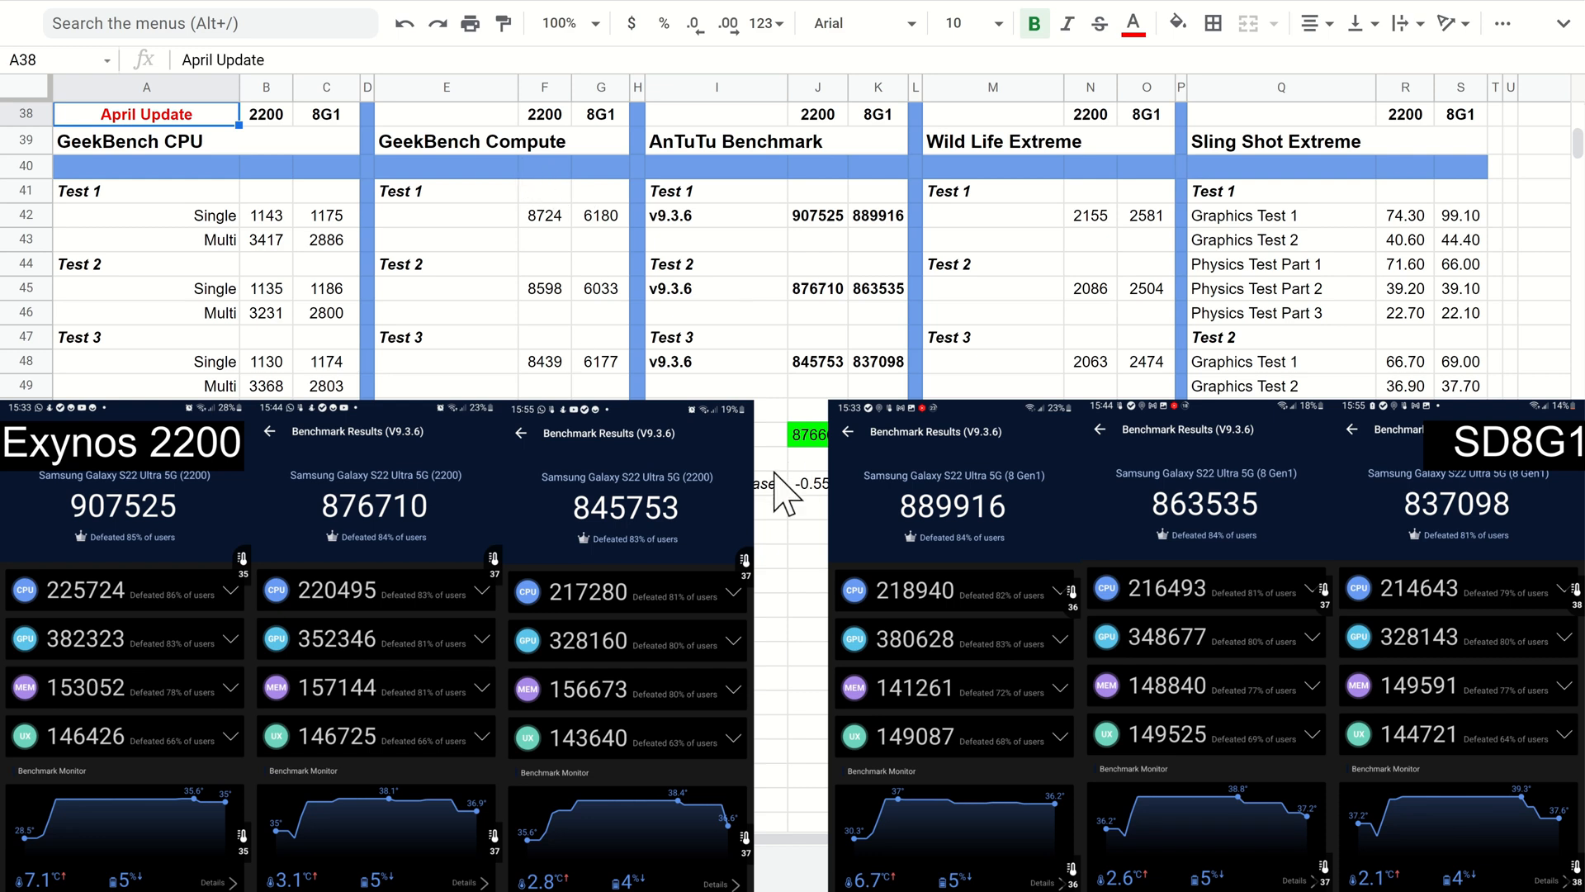
pyautogui.moveTo(815, 510)
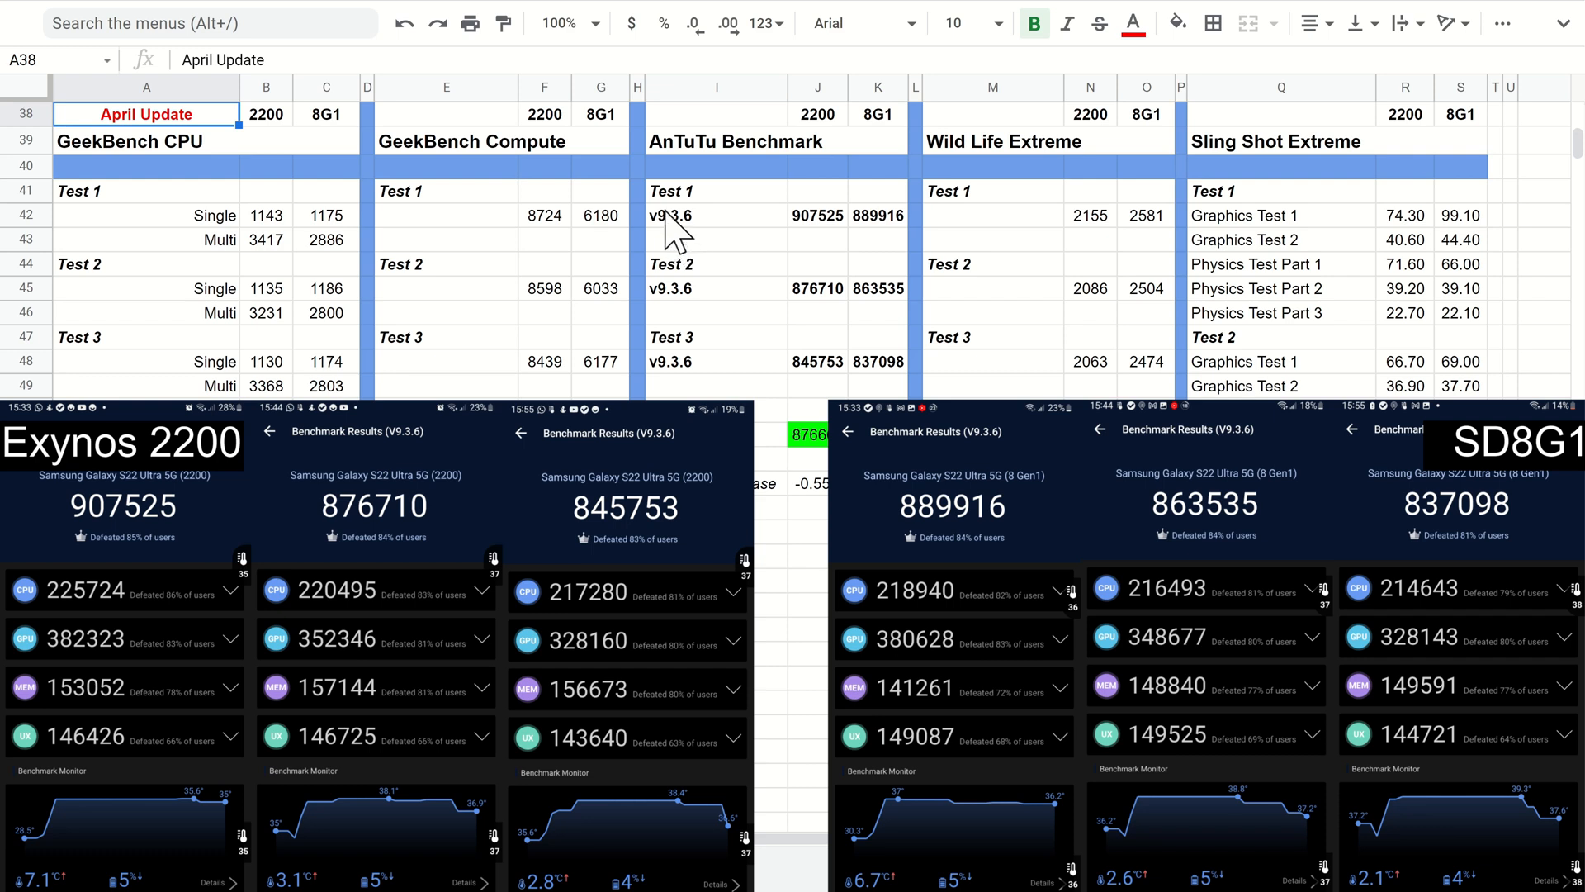
pyautogui.moveTo(703, 247)
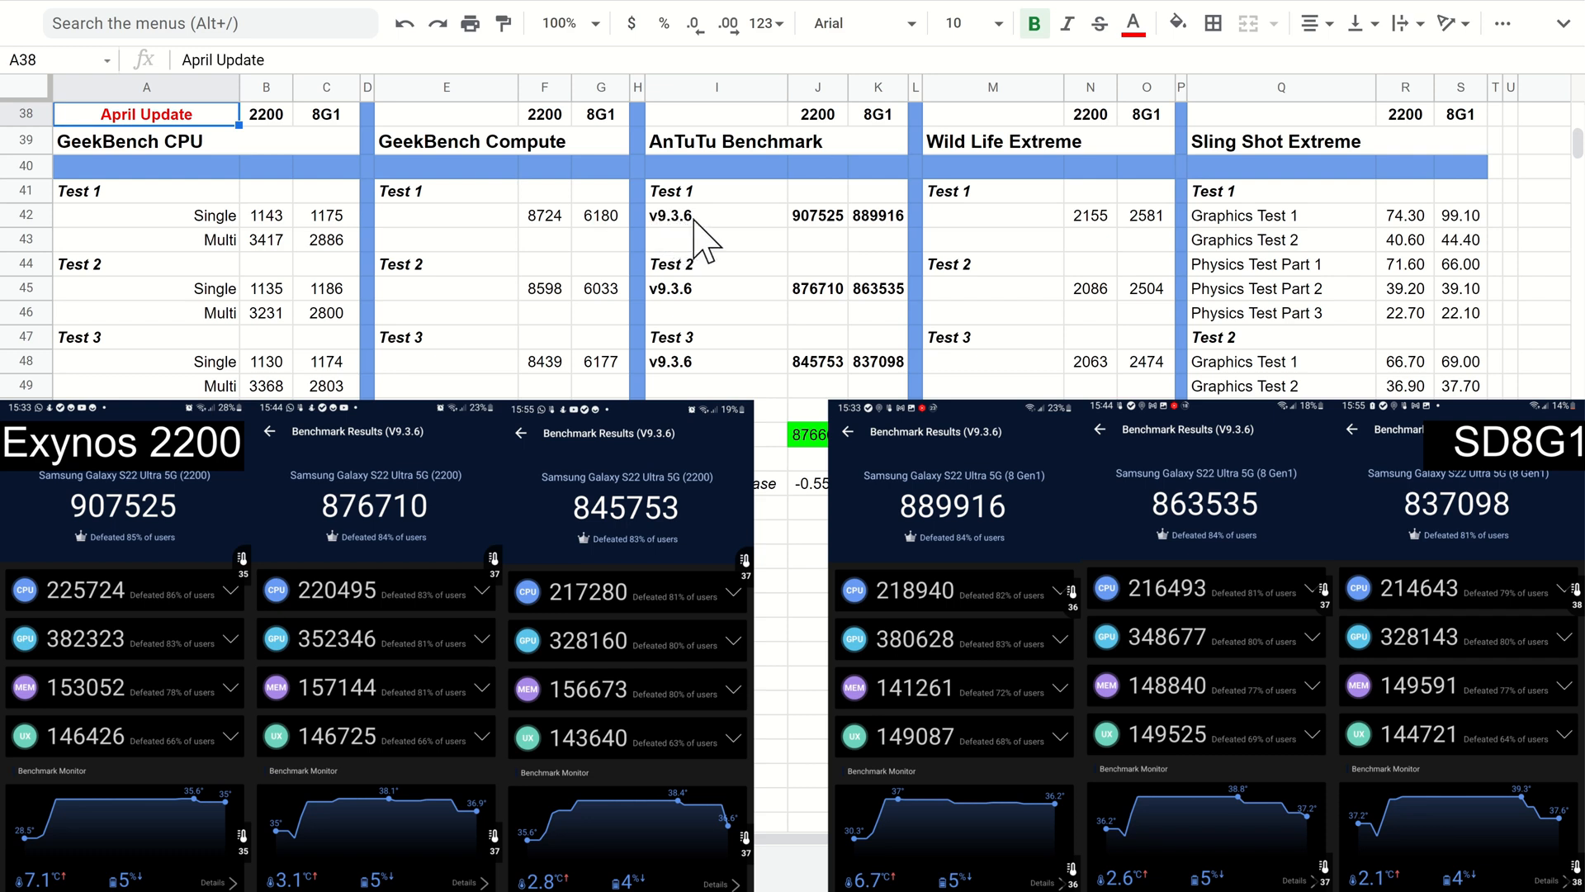
pyautogui.moveTo(642, 243)
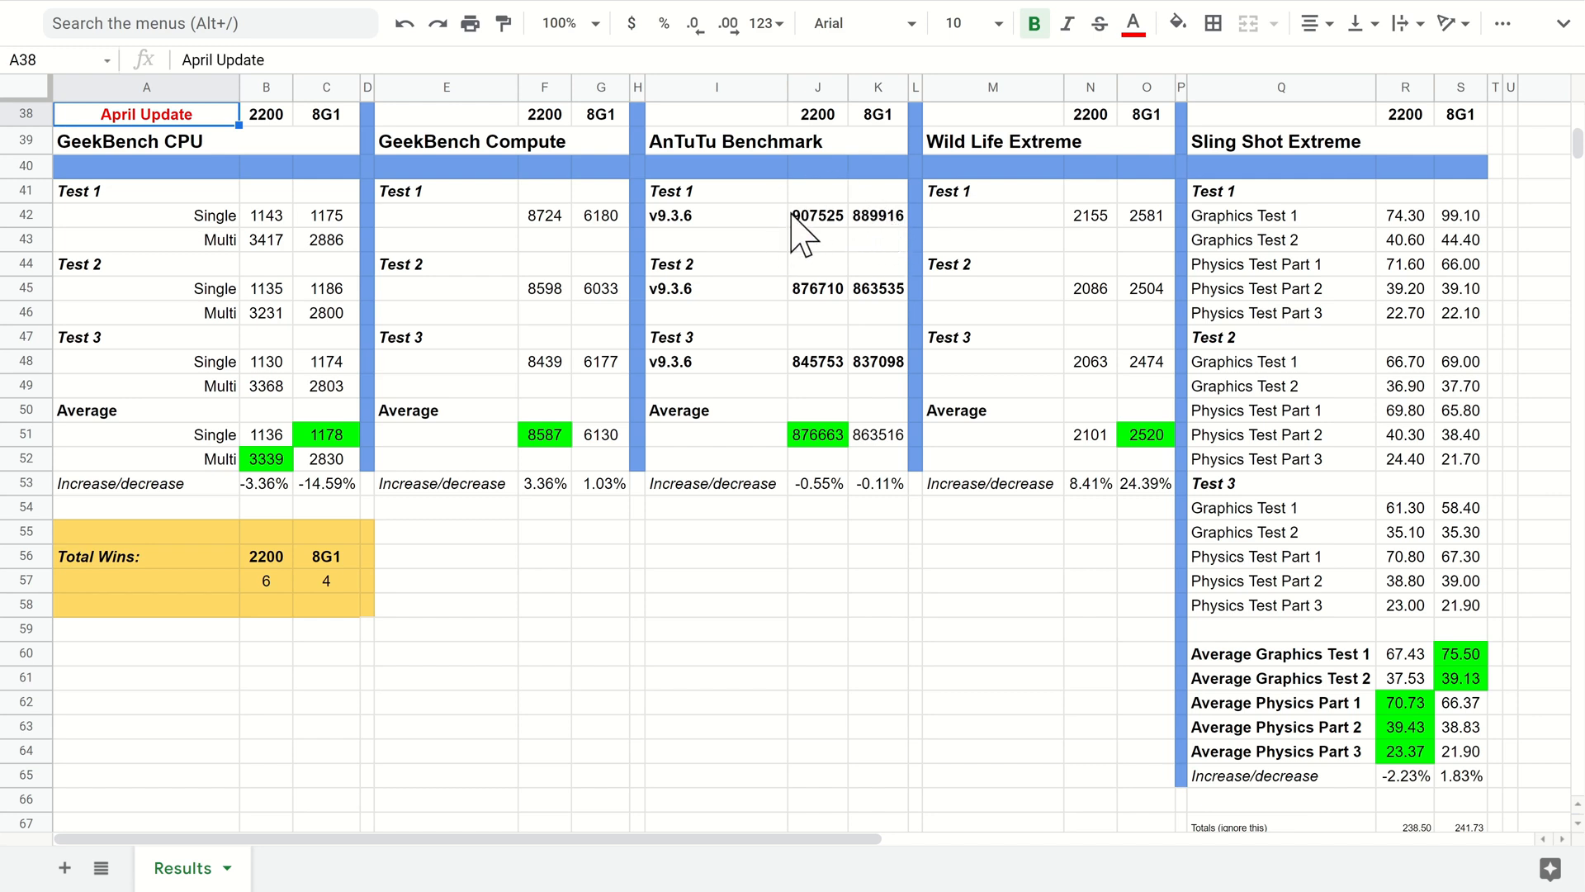
pyautogui.moveTo(864, 247)
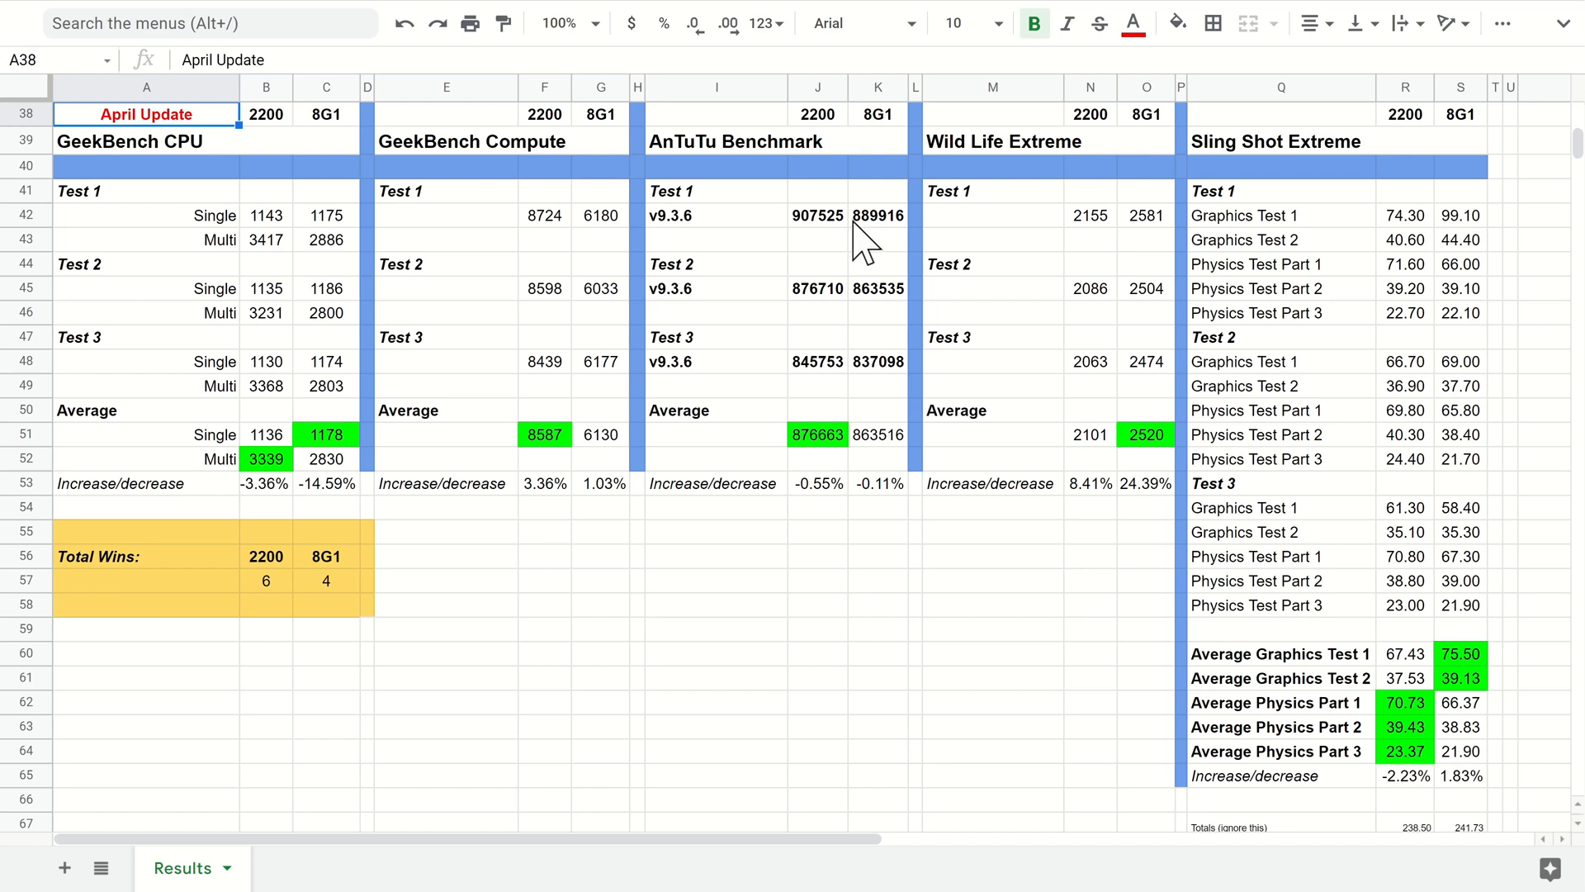
pyautogui.moveTo(860, 246)
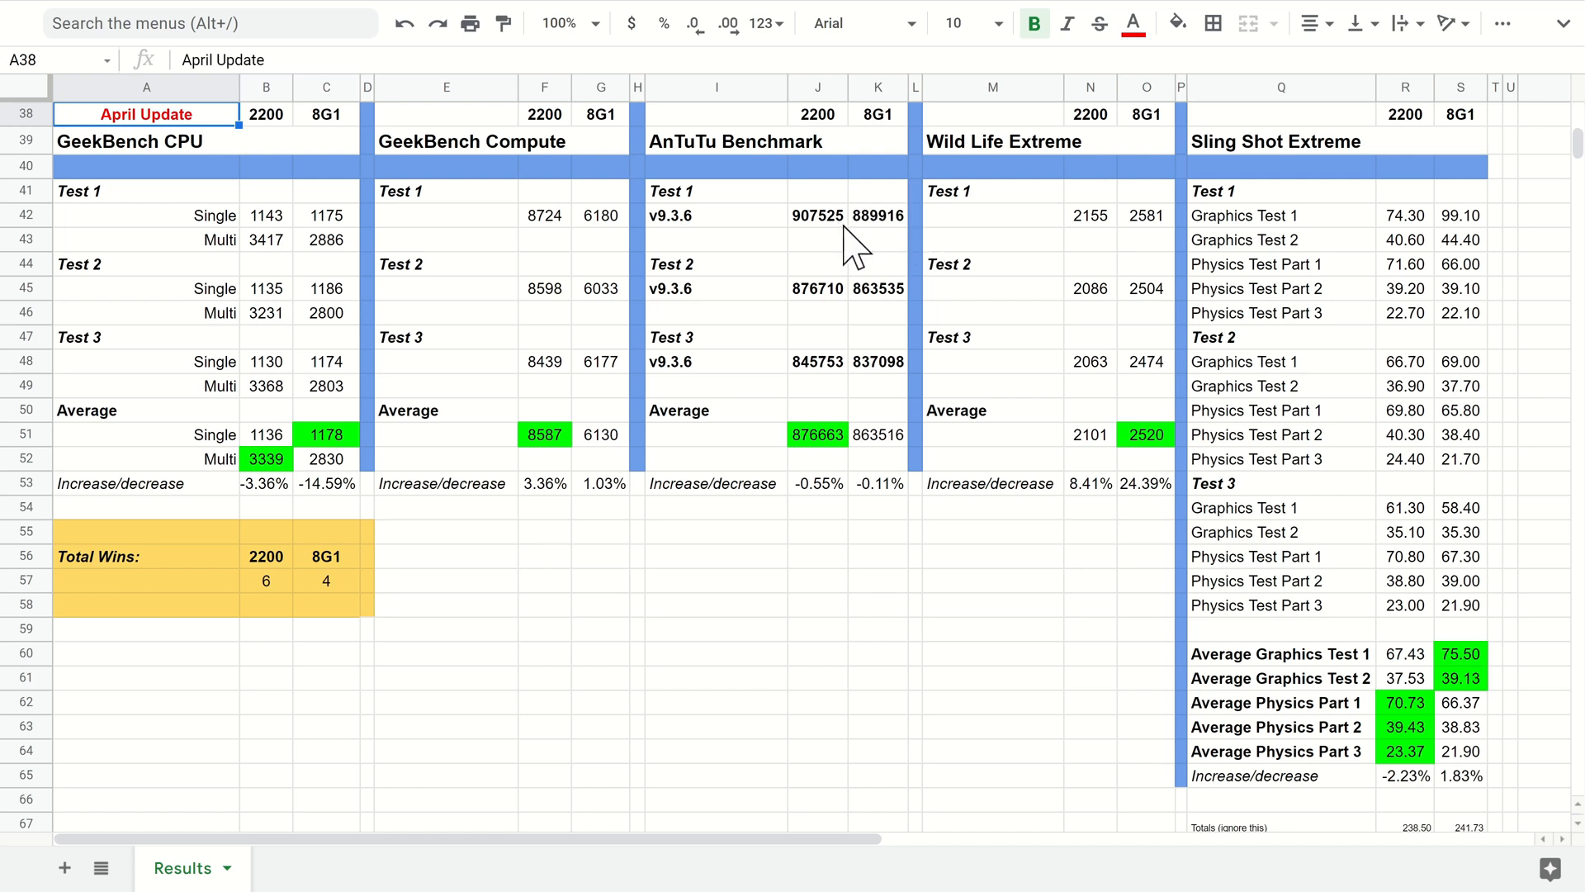
pyautogui.moveTo(909, 250)
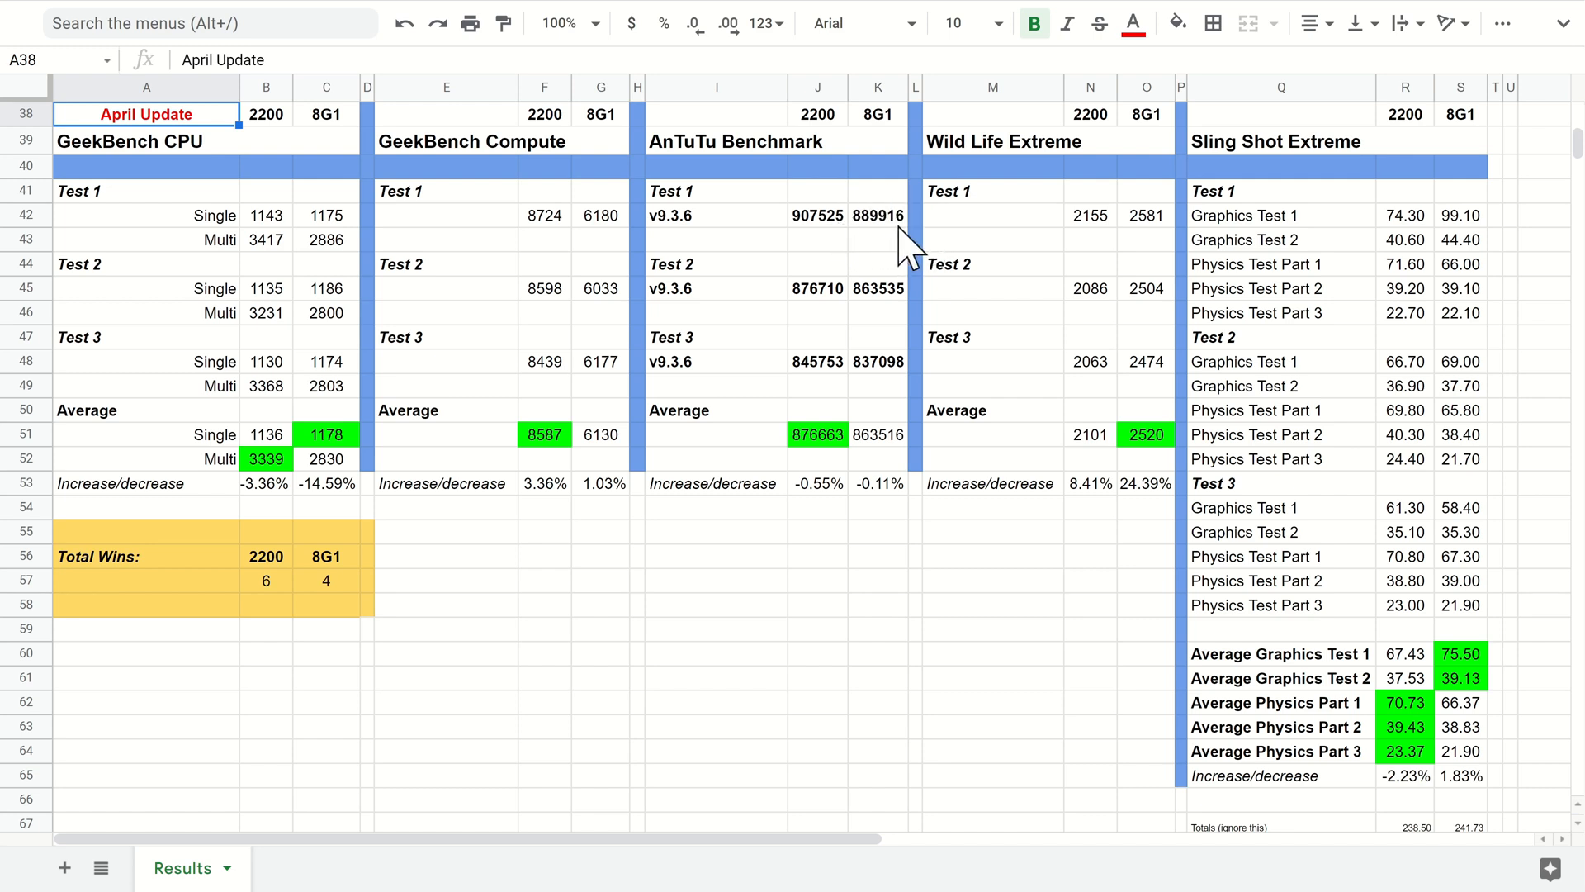
pyautogui.moveTo(859, 432)
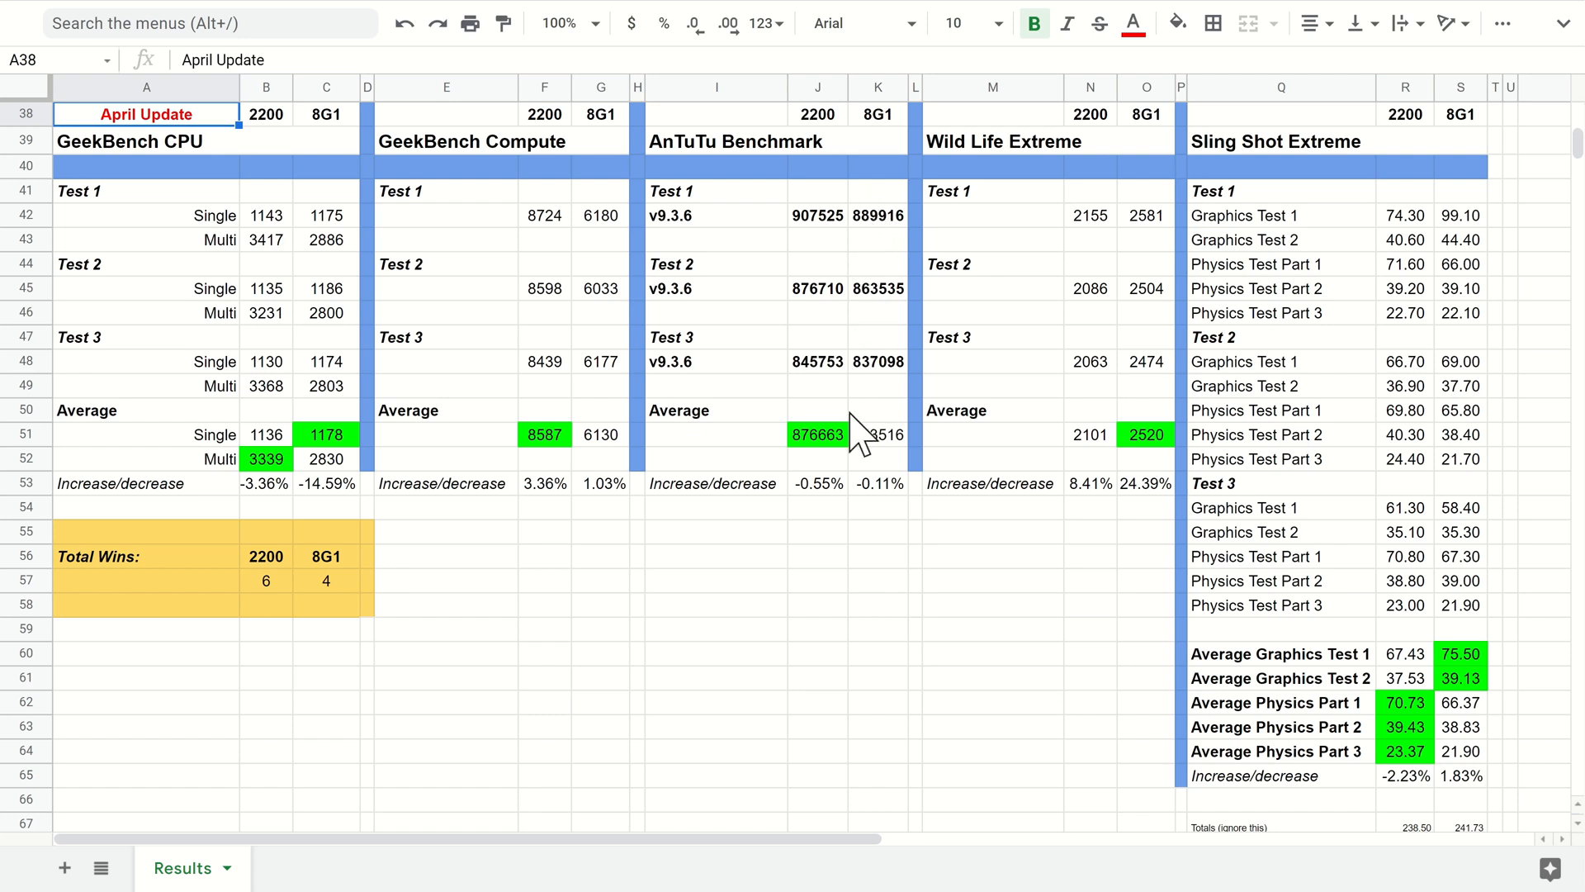
pyautogui.moveTo(867, 288)
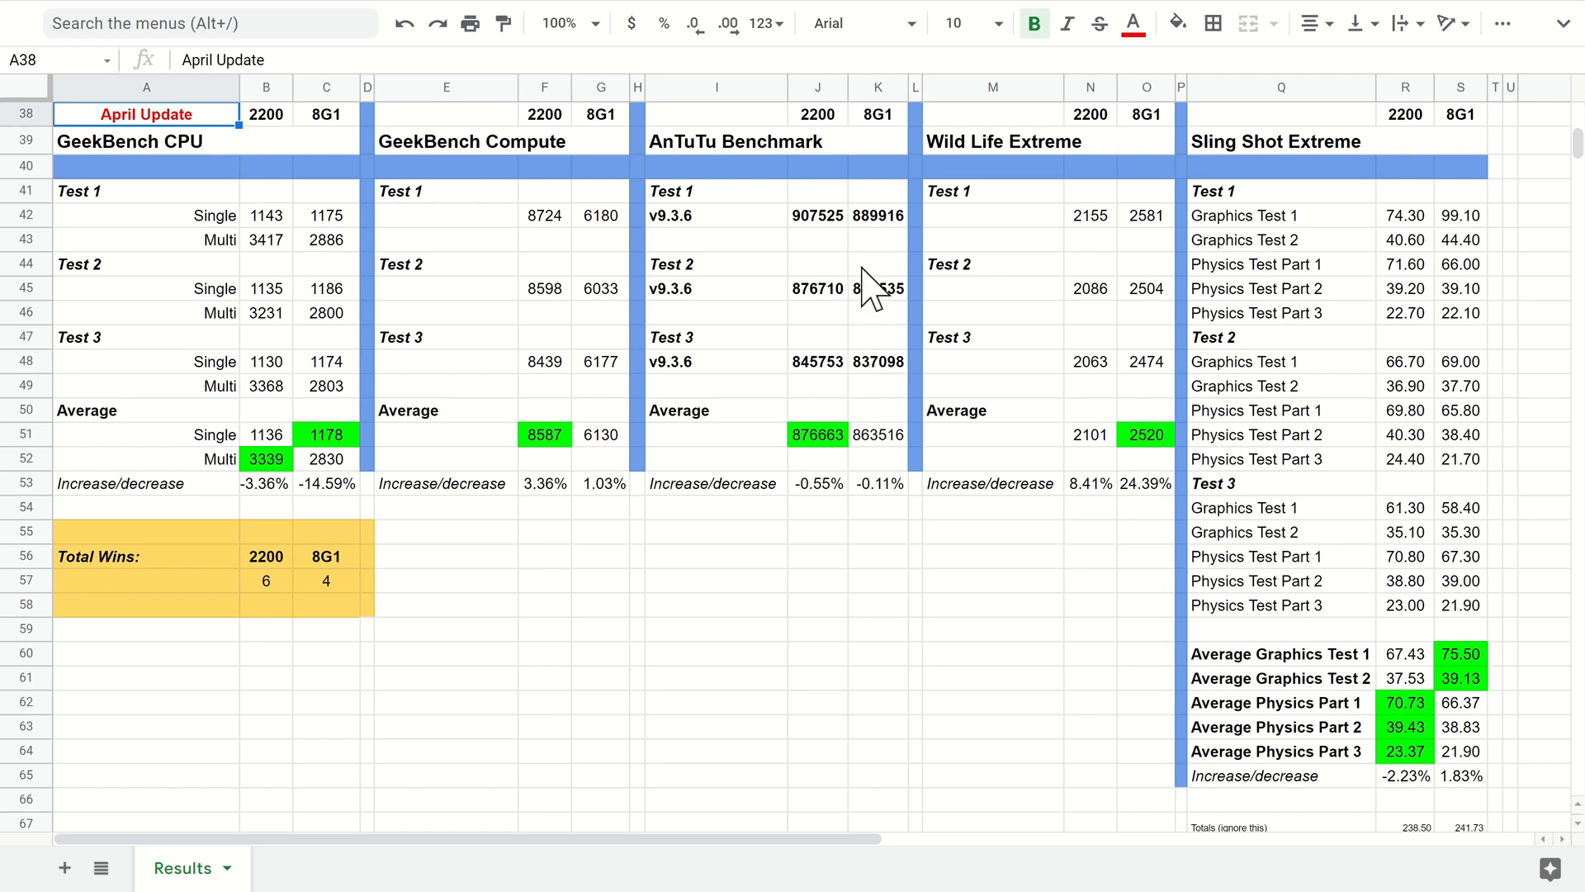
pyautogui.moveTo(803, 308)
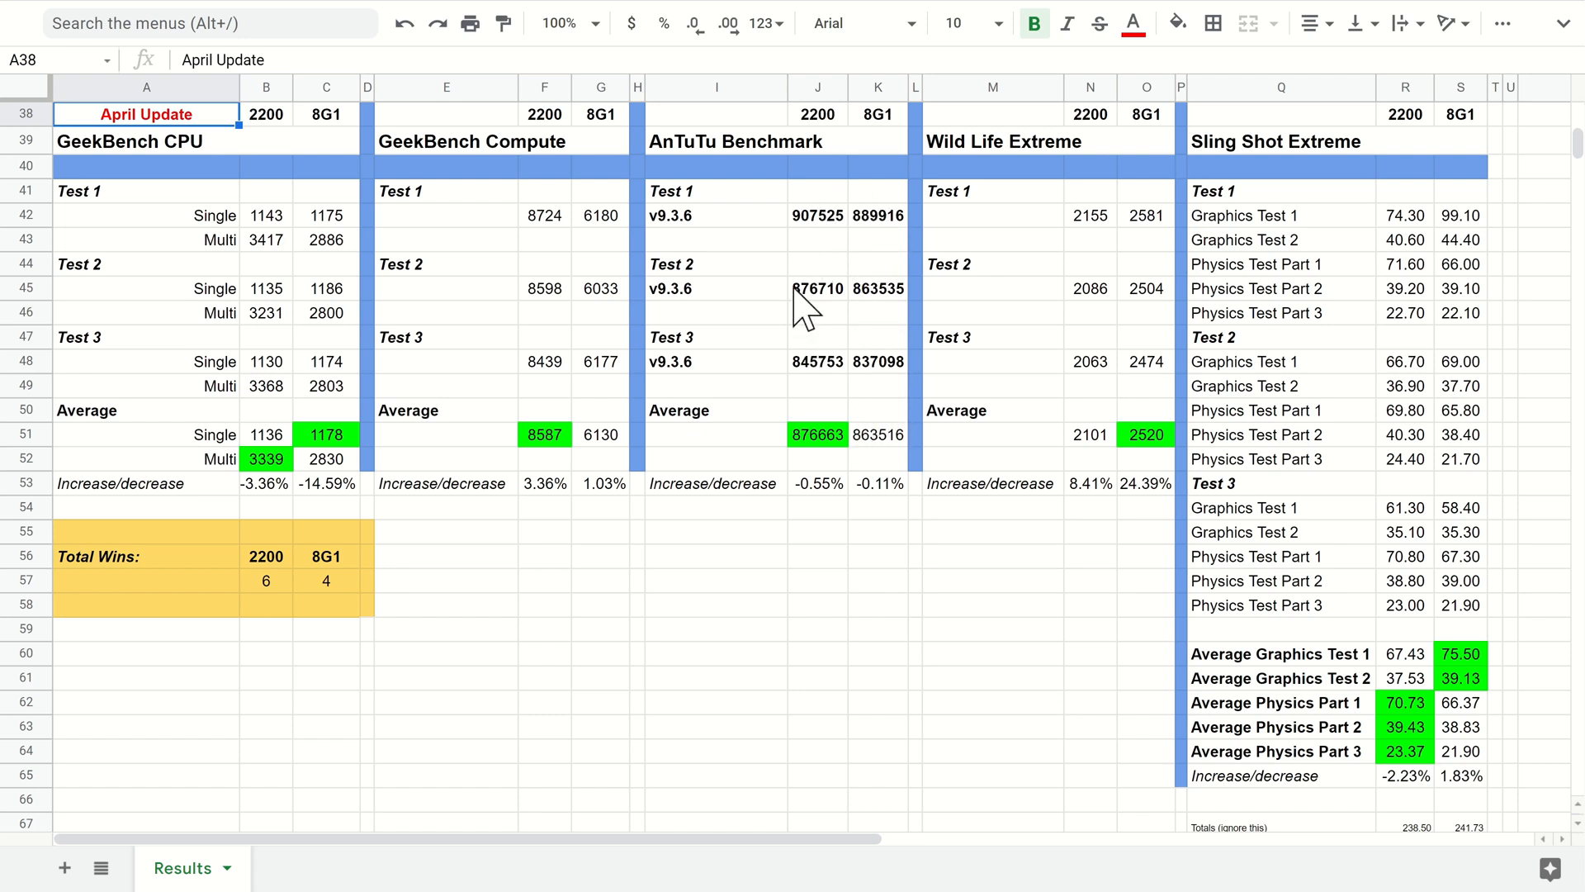
pyautogui.moveTo(819, 238)
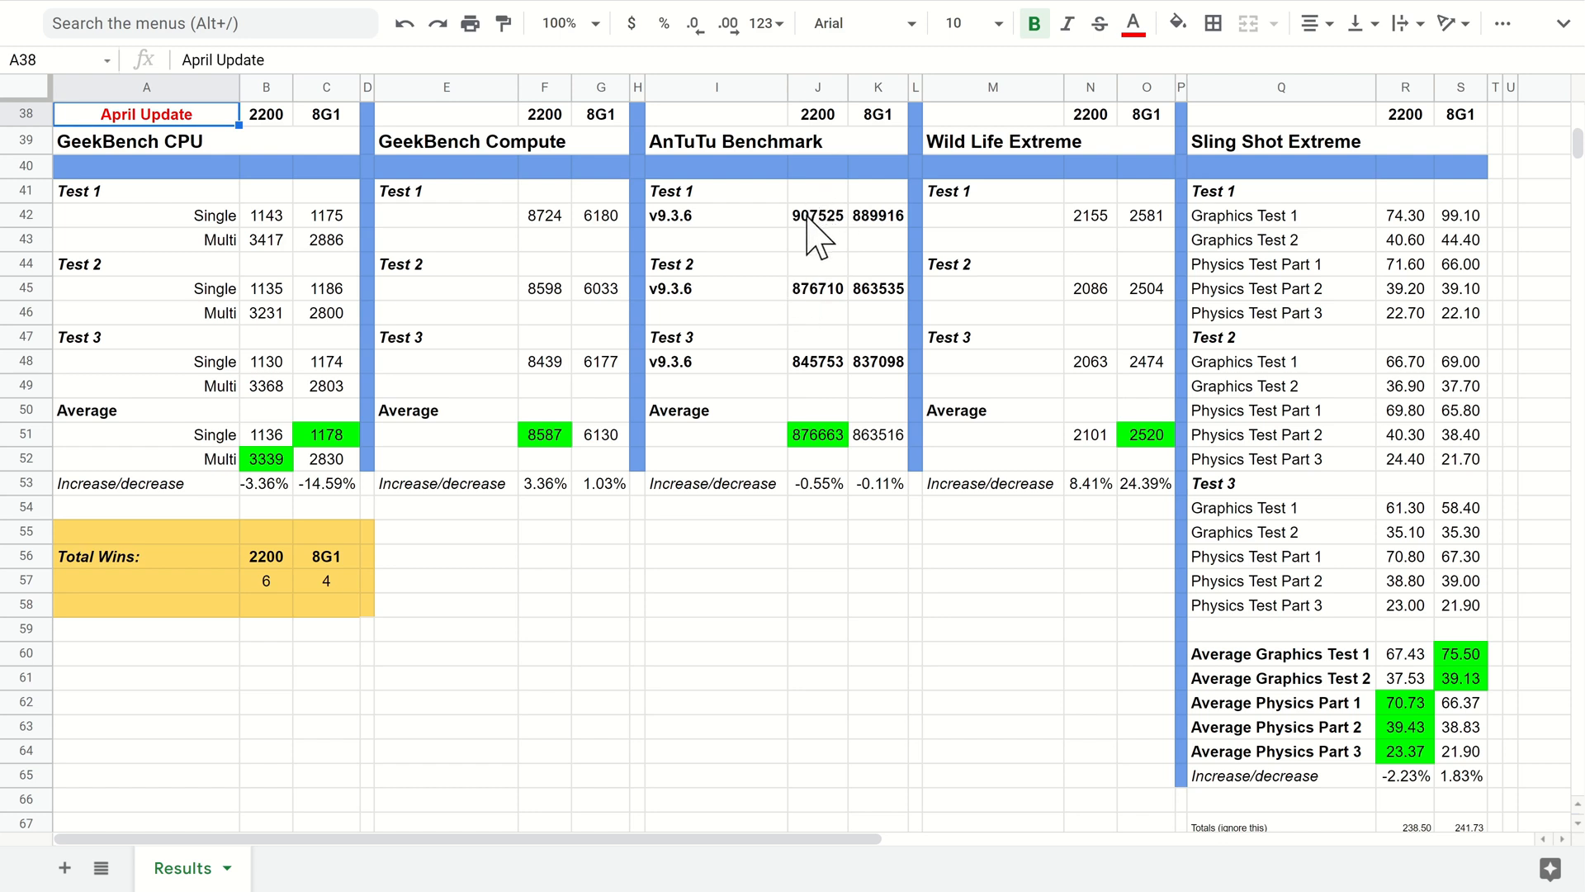
pyautogui.moveTo(809, 243)
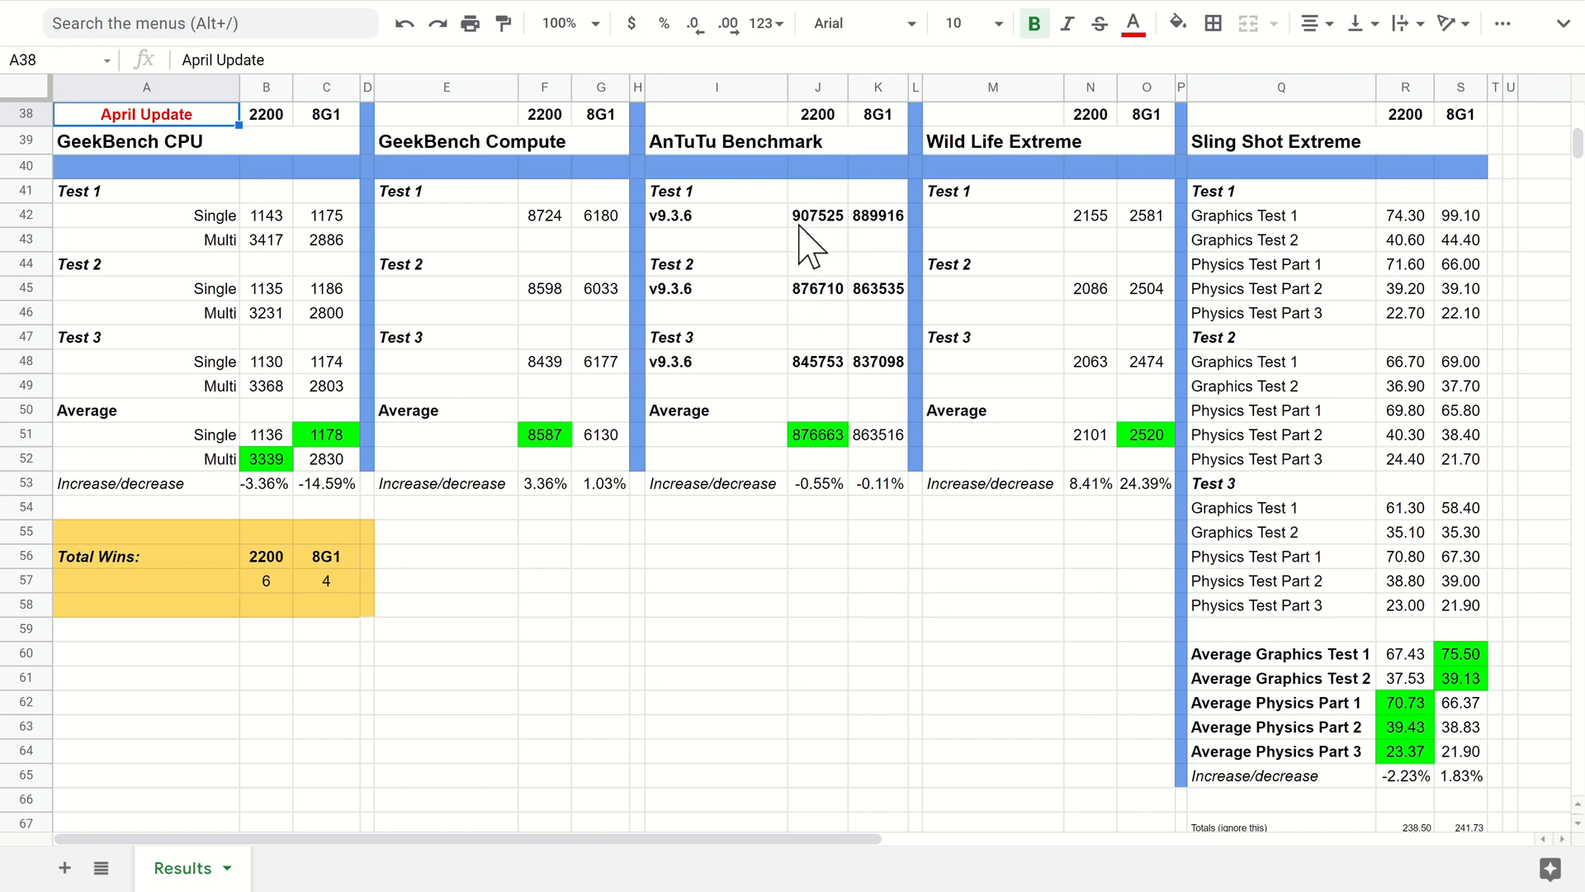
pyautogui.moveTo(1208, 247)
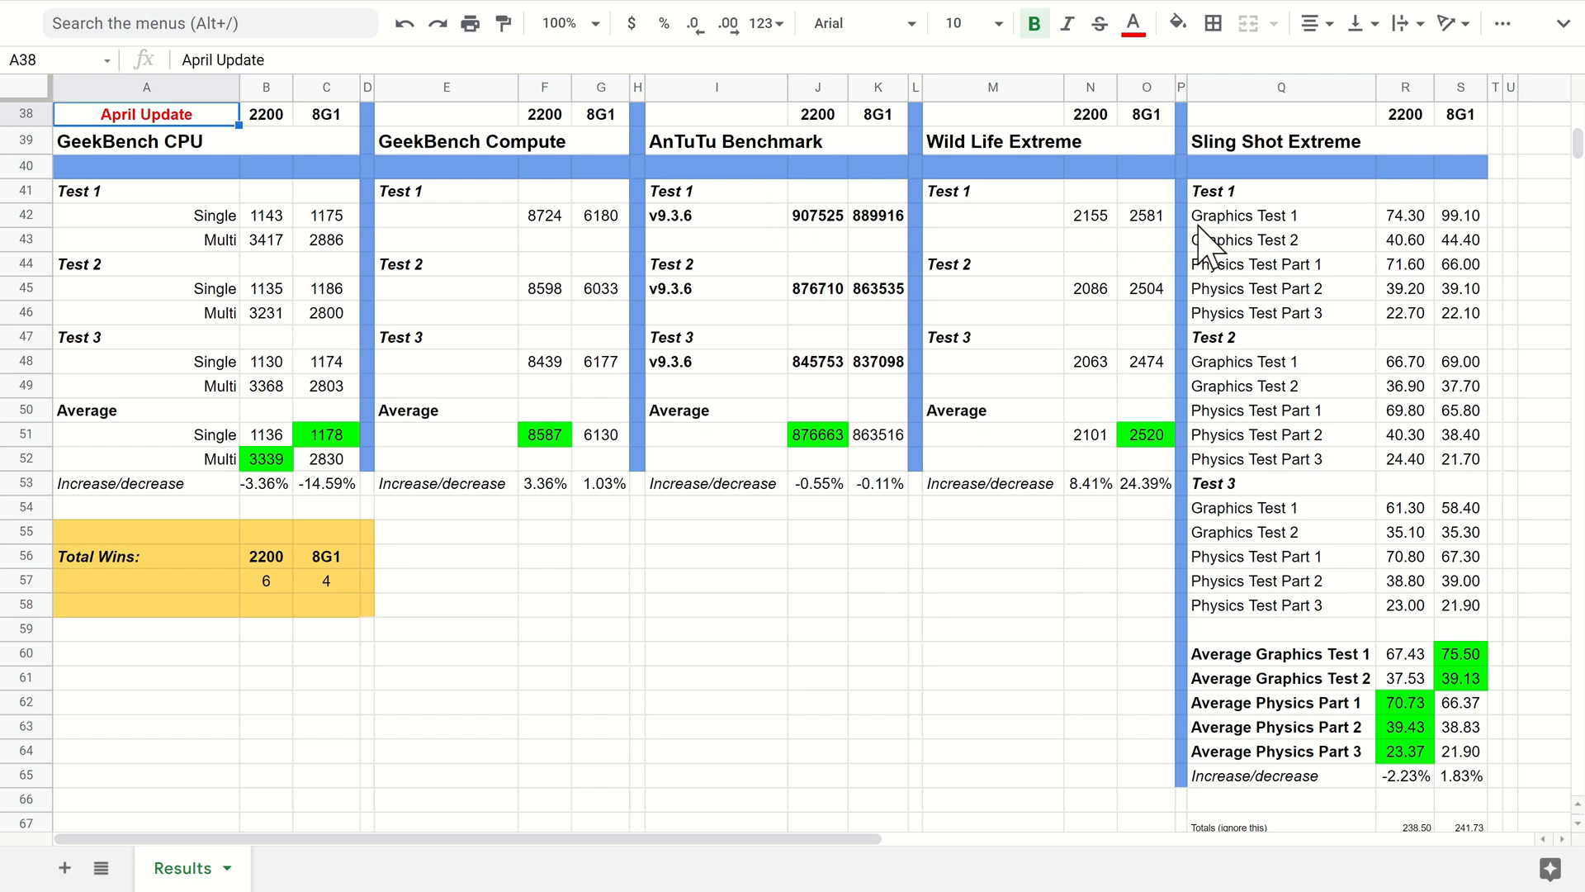
pyautogui.moveTo(799, 239)
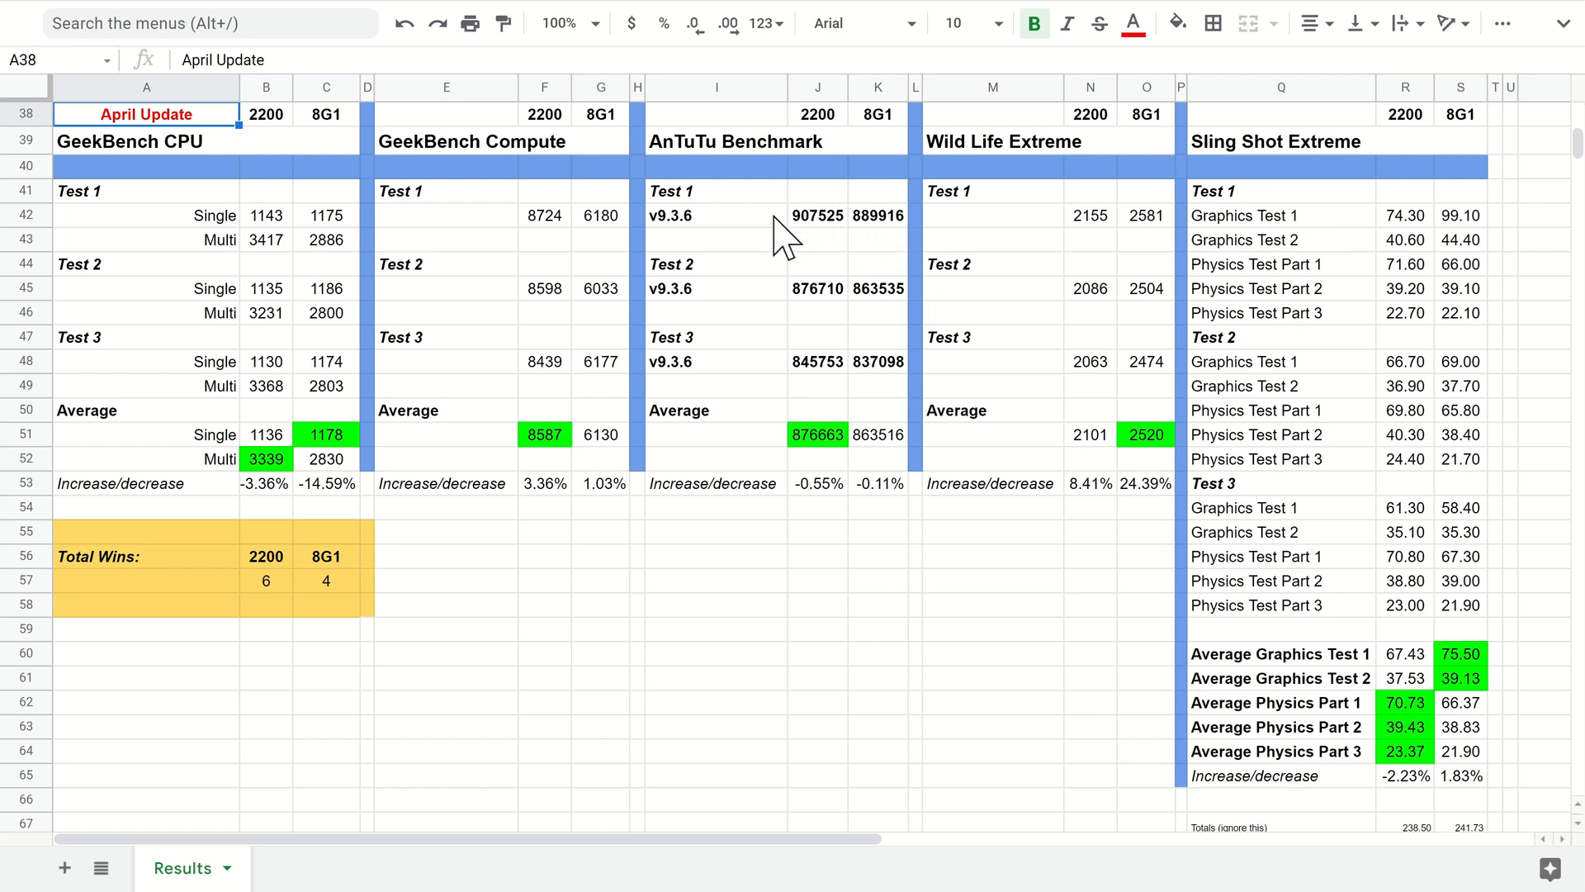
pyautogui.moveTo(809, 283)
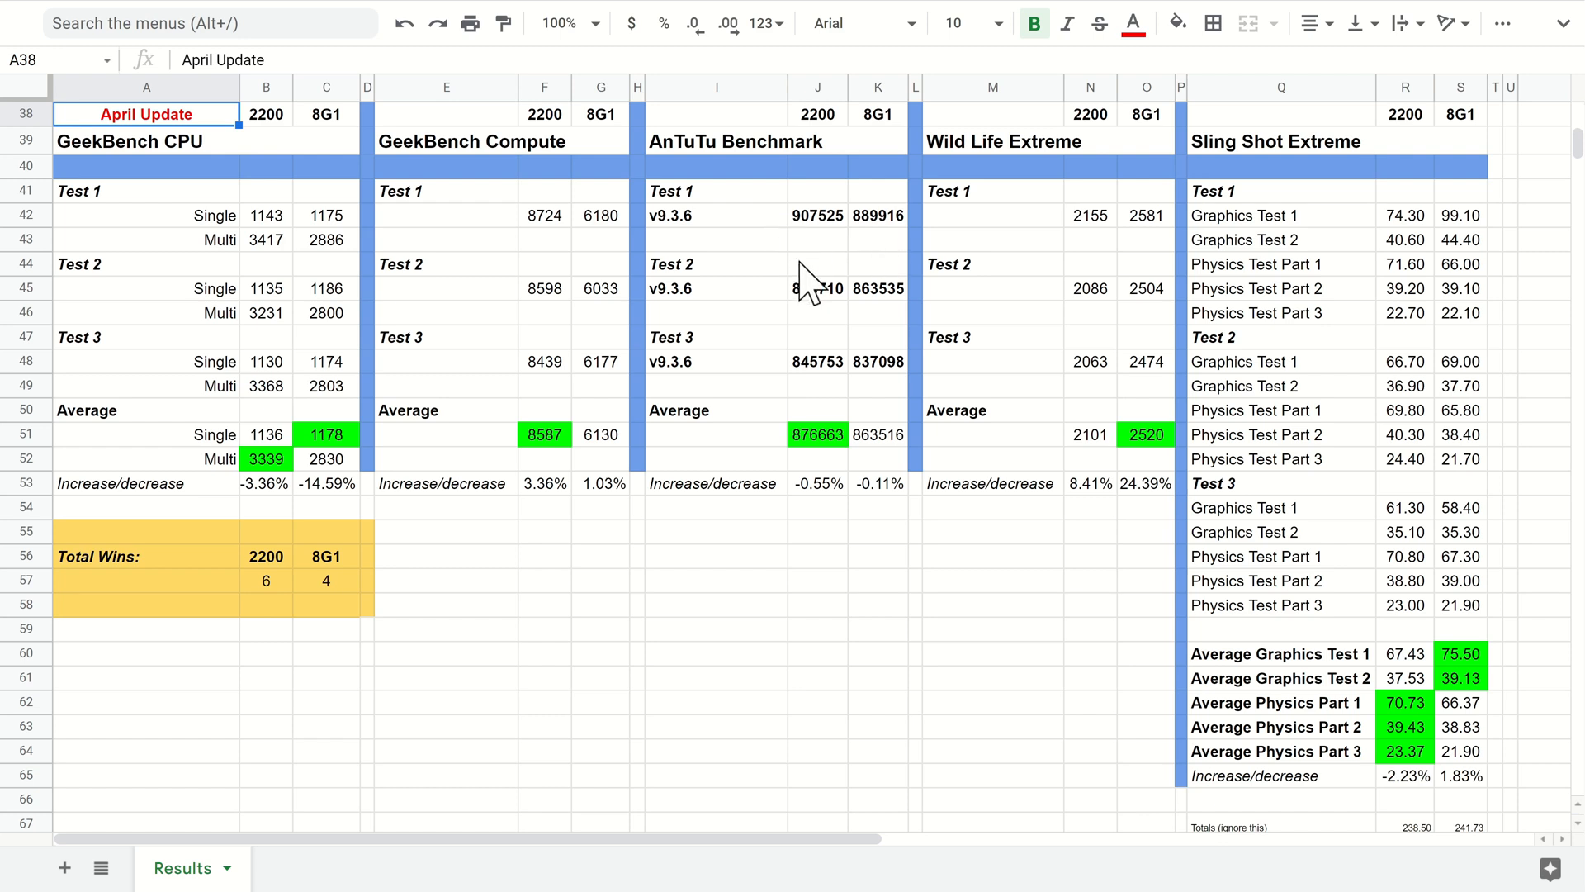
pyautogui.moveTo(844, 243)
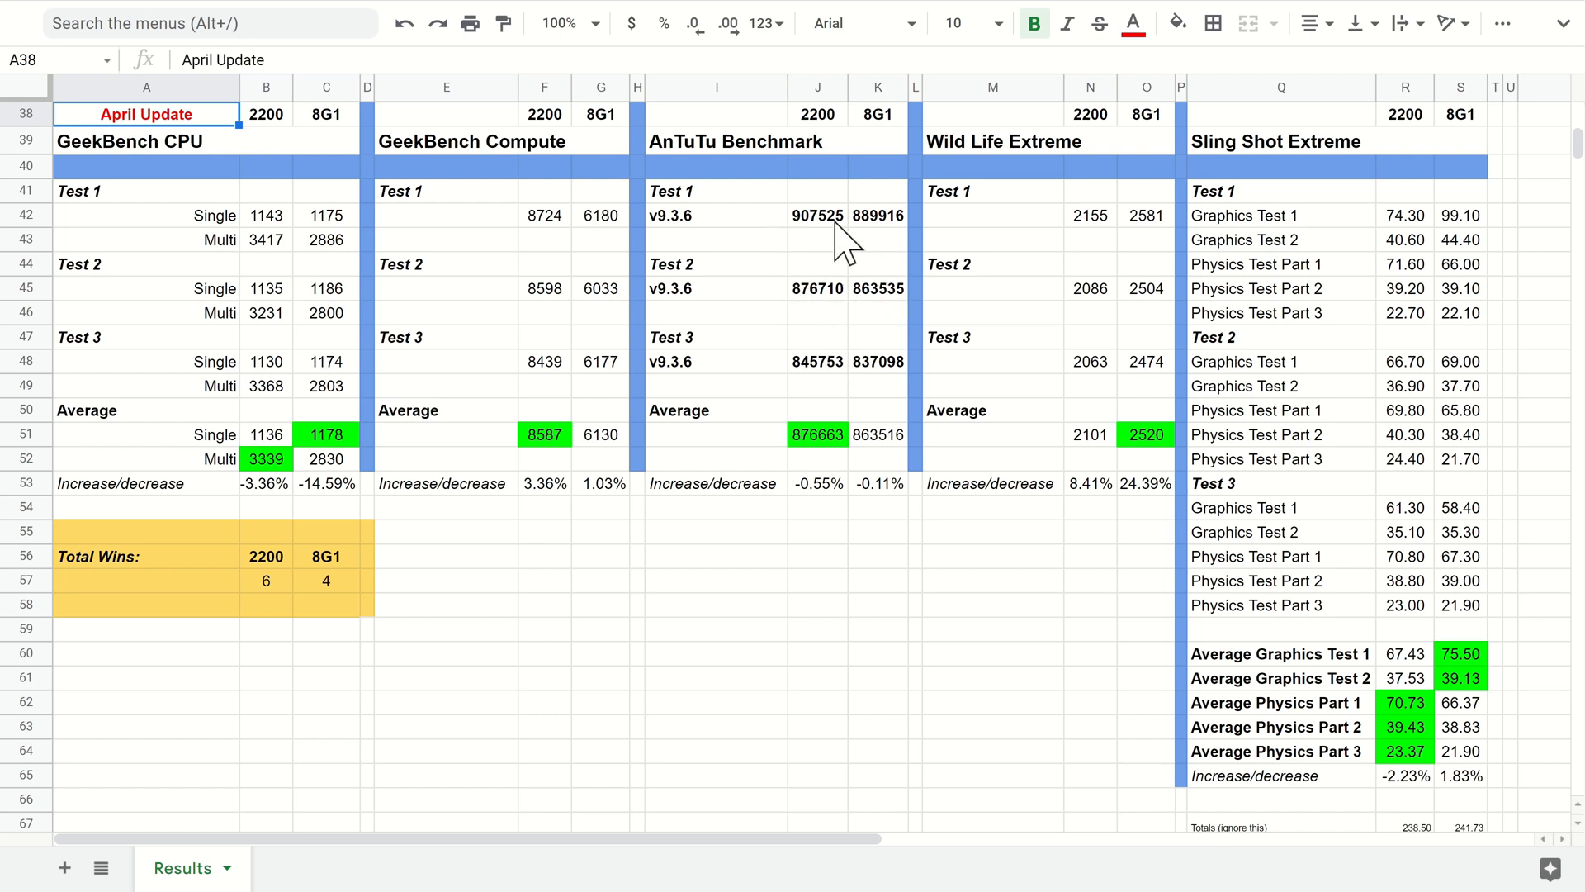
pyautogui.moveTo(868, 514)
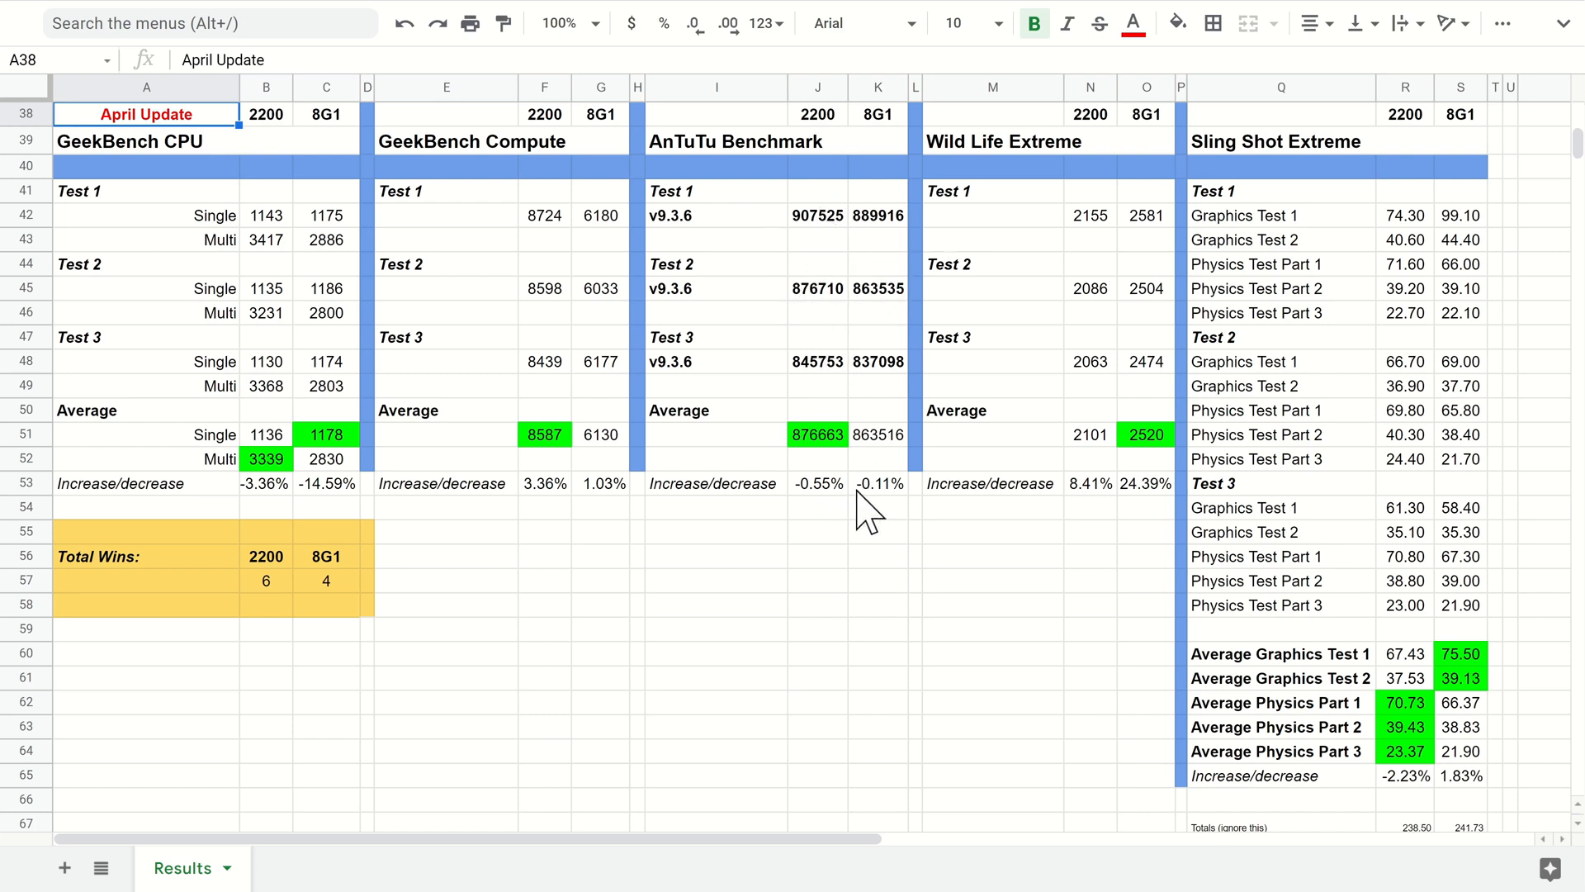
pyautogui.moveTo(852, 182)
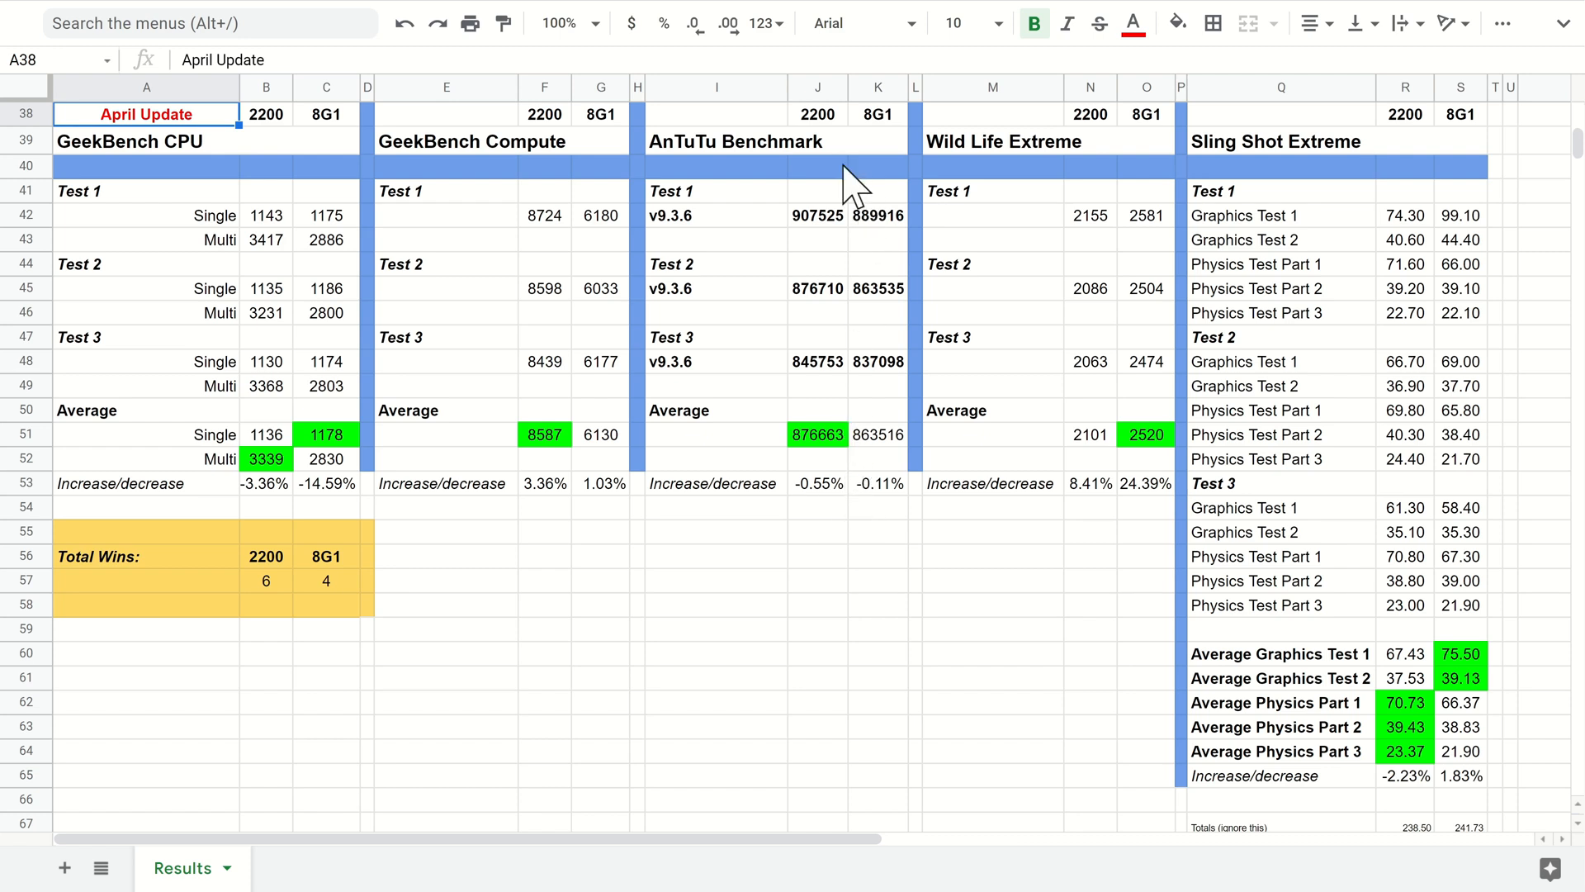
pyautogui.moveTo(814, 342)
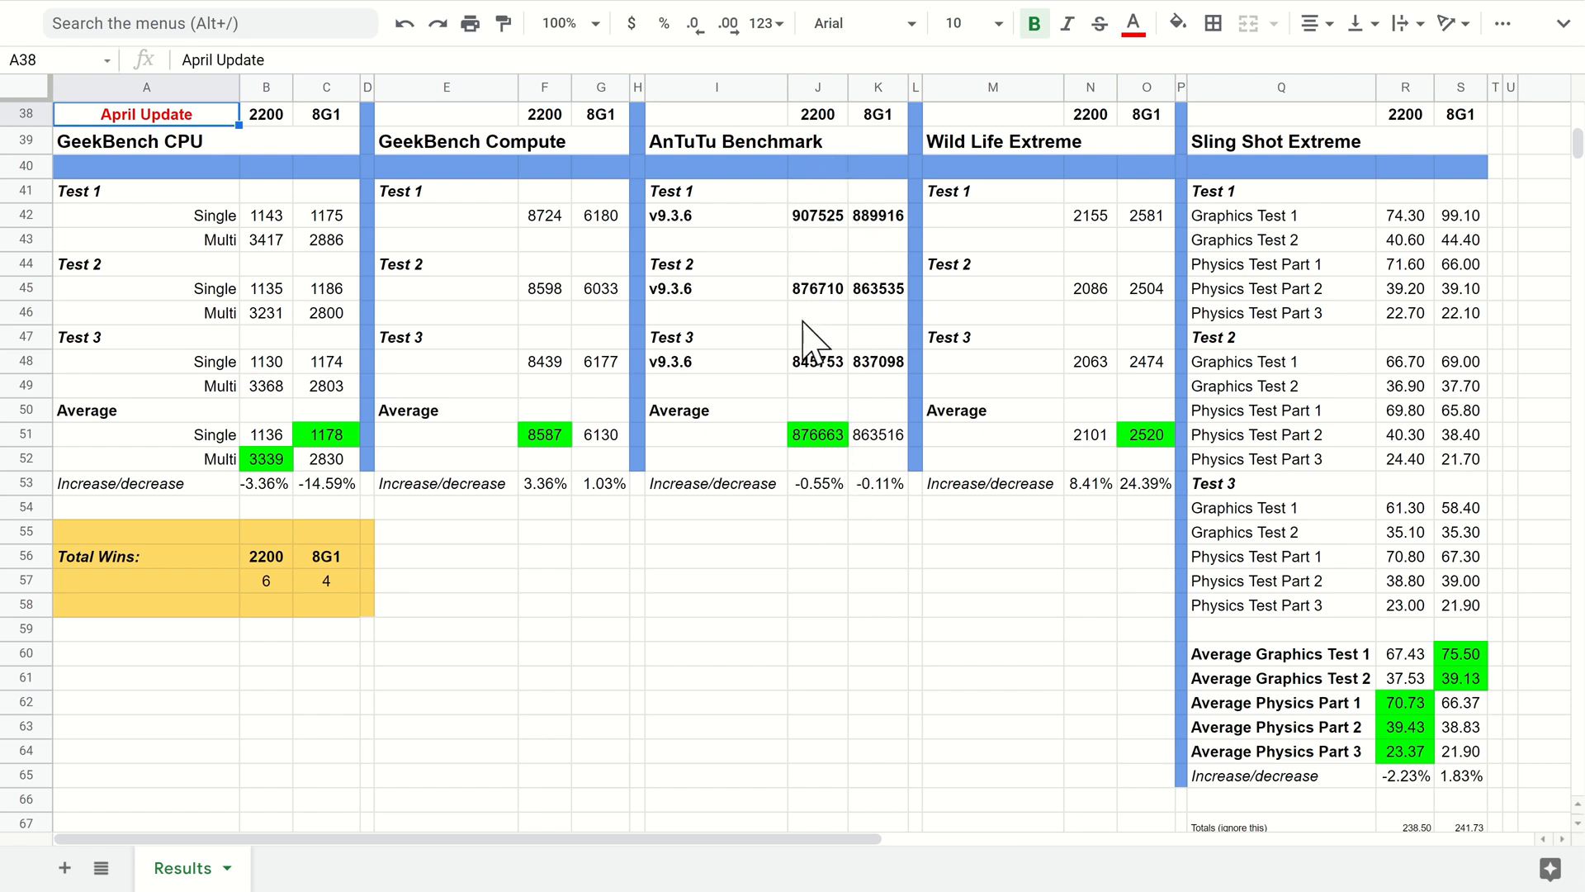
pyautogui.moveTo(813, 394)
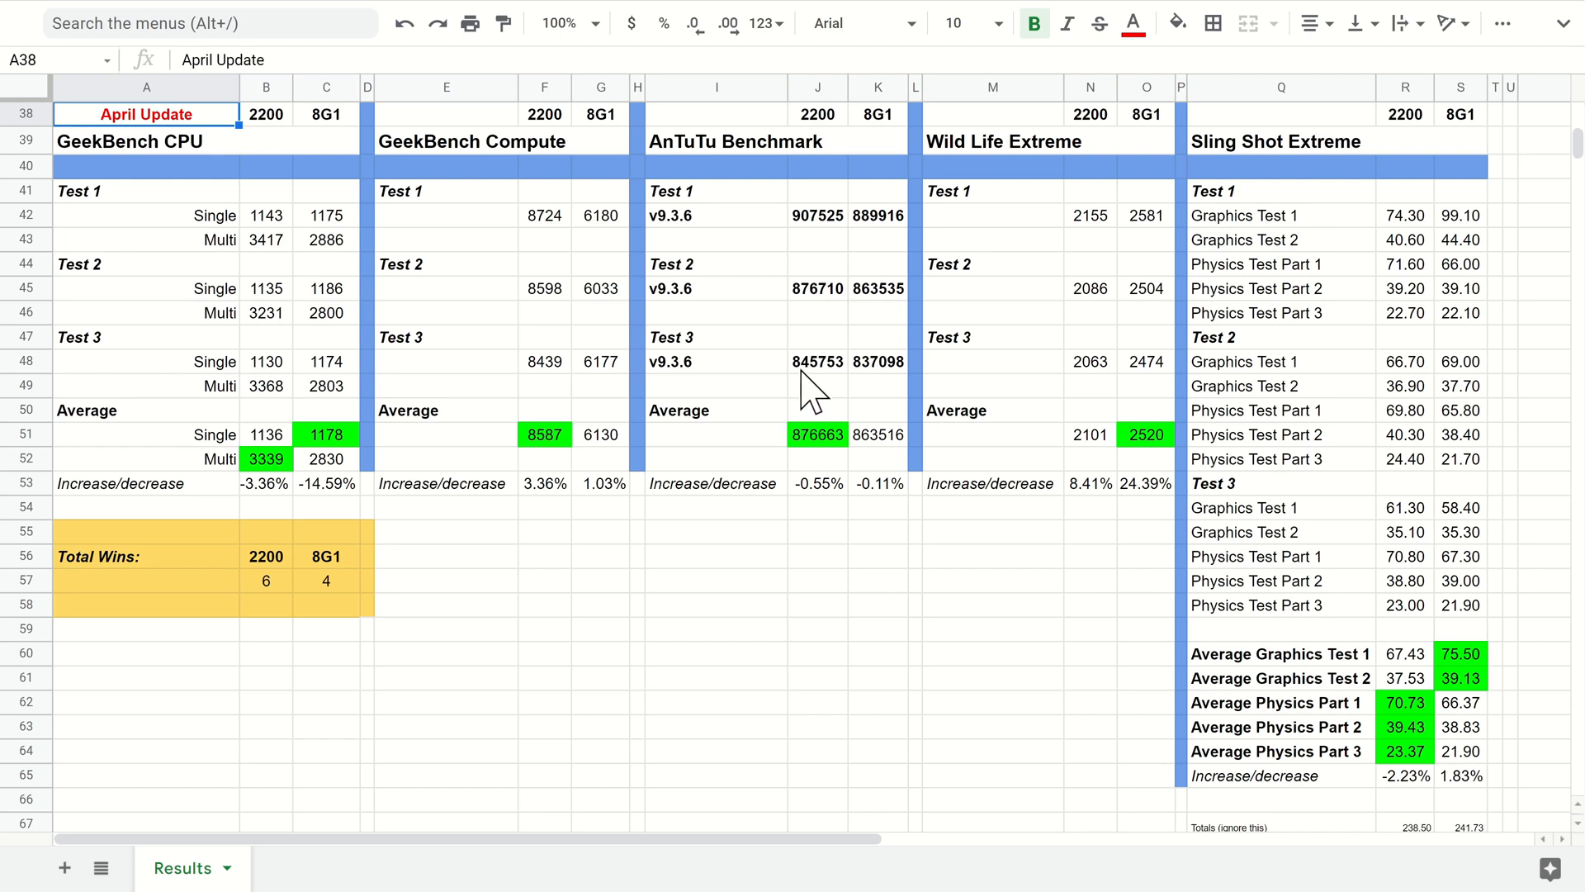
pyautogui.moveTo(879, 382)
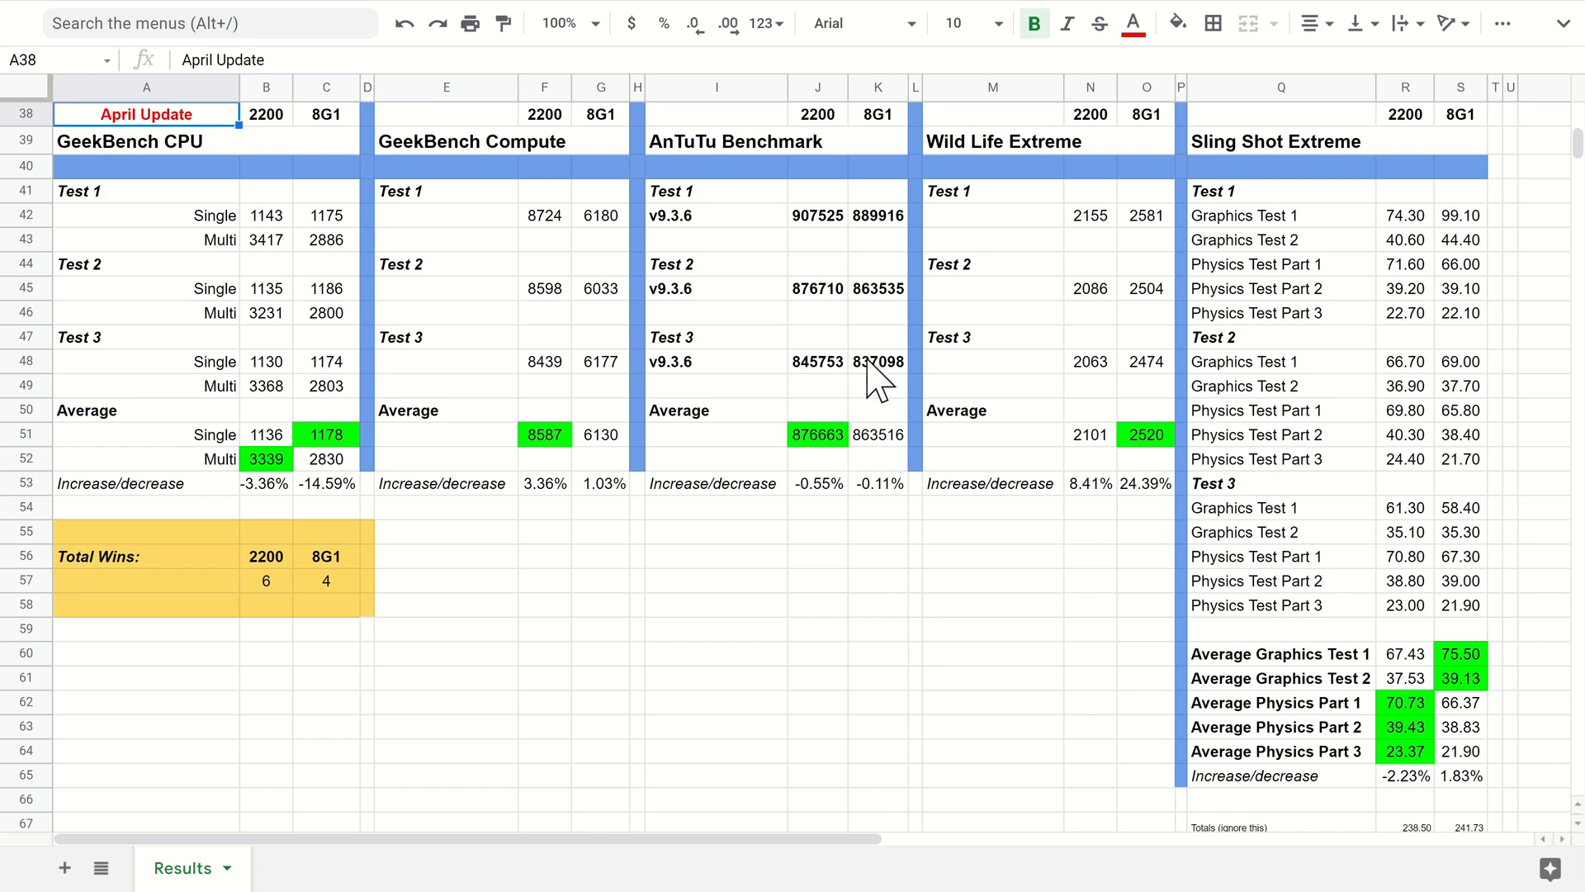
pyautogui.moveTo(861, 394)
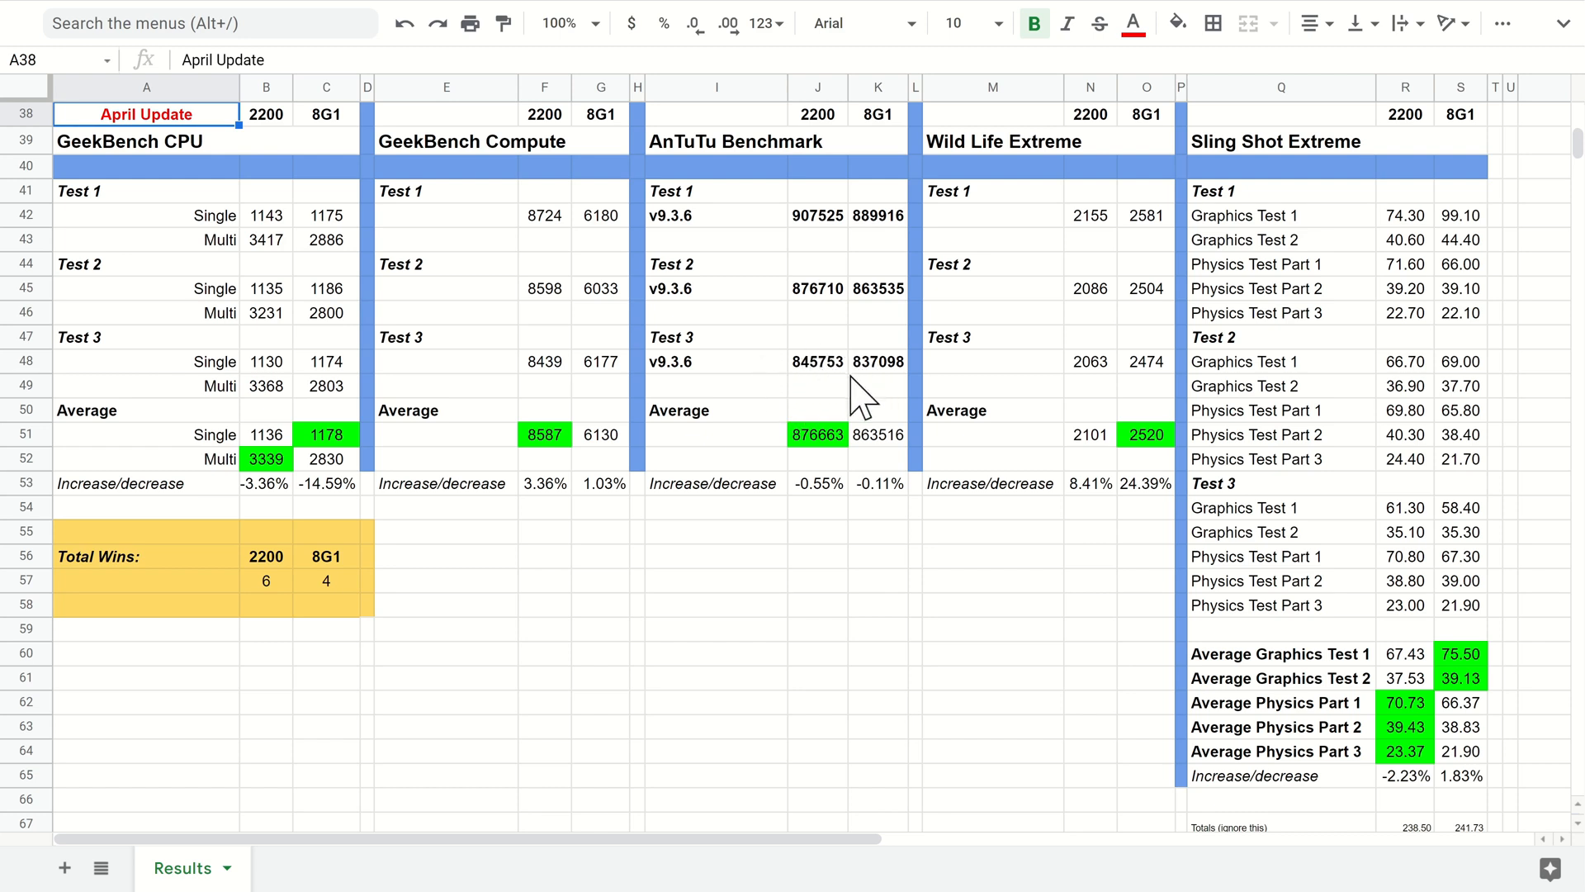
pyautogui.moveTo(855, 394)
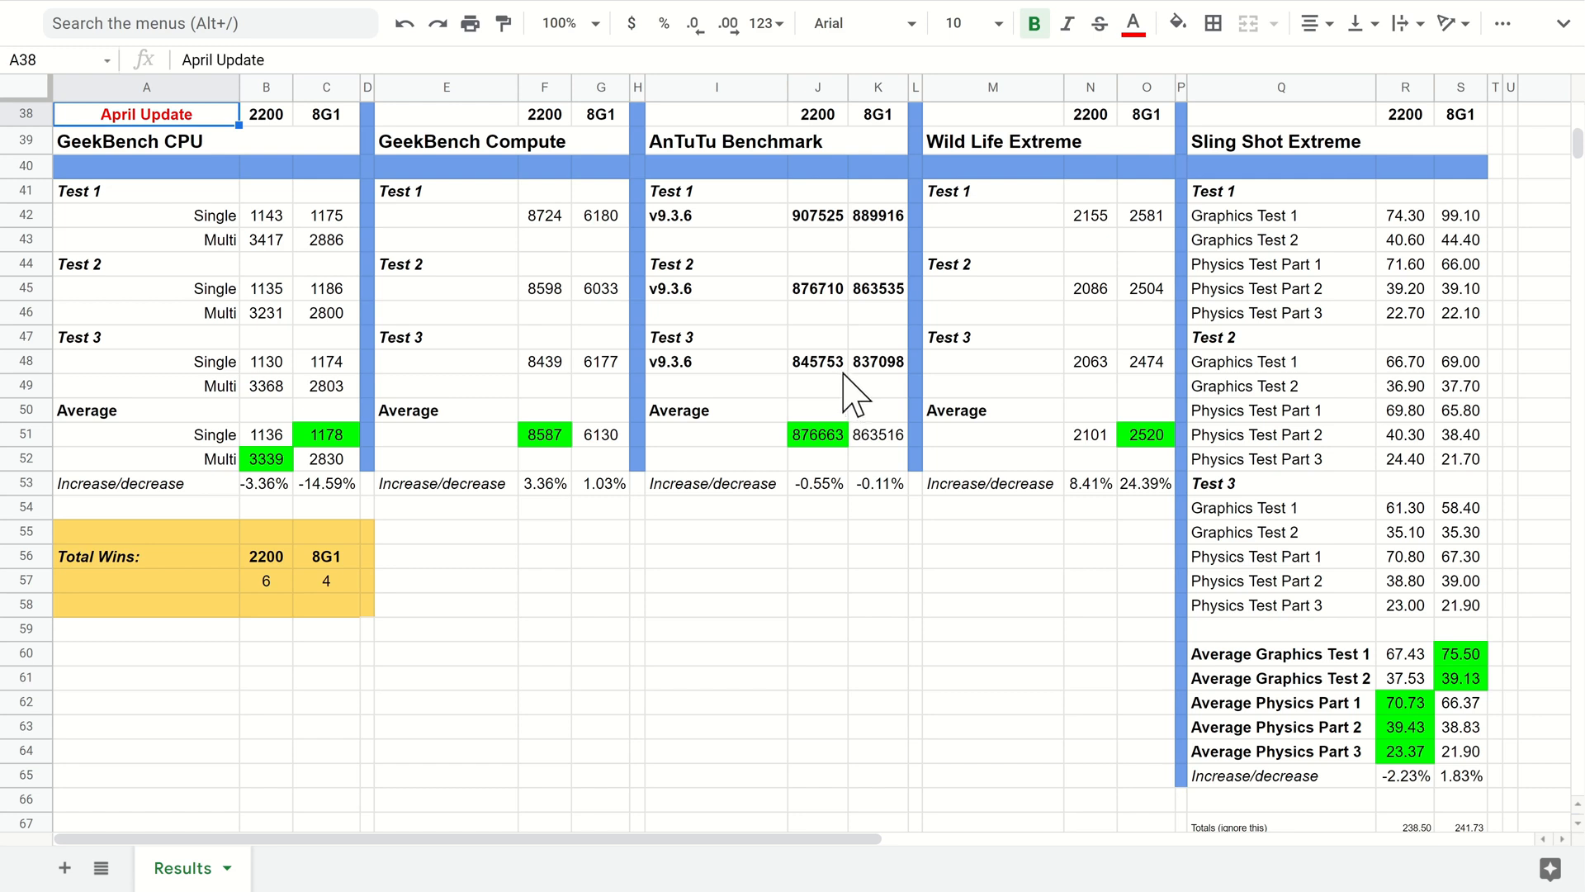
pyautogui.moveTo(907, 404)
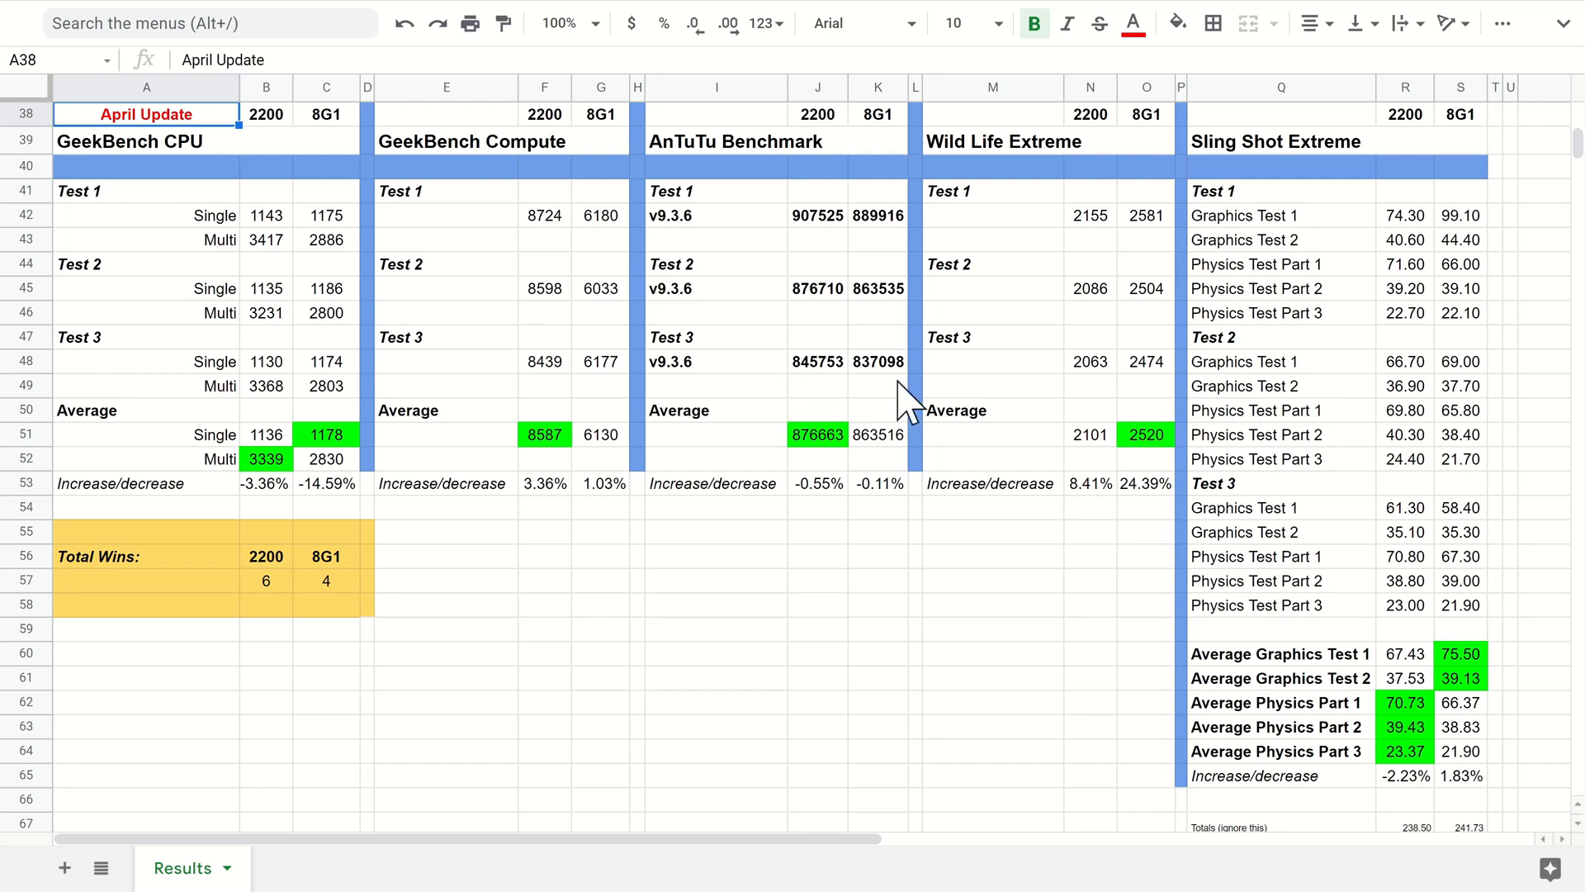
pyautogui.moveTo(913, 199)
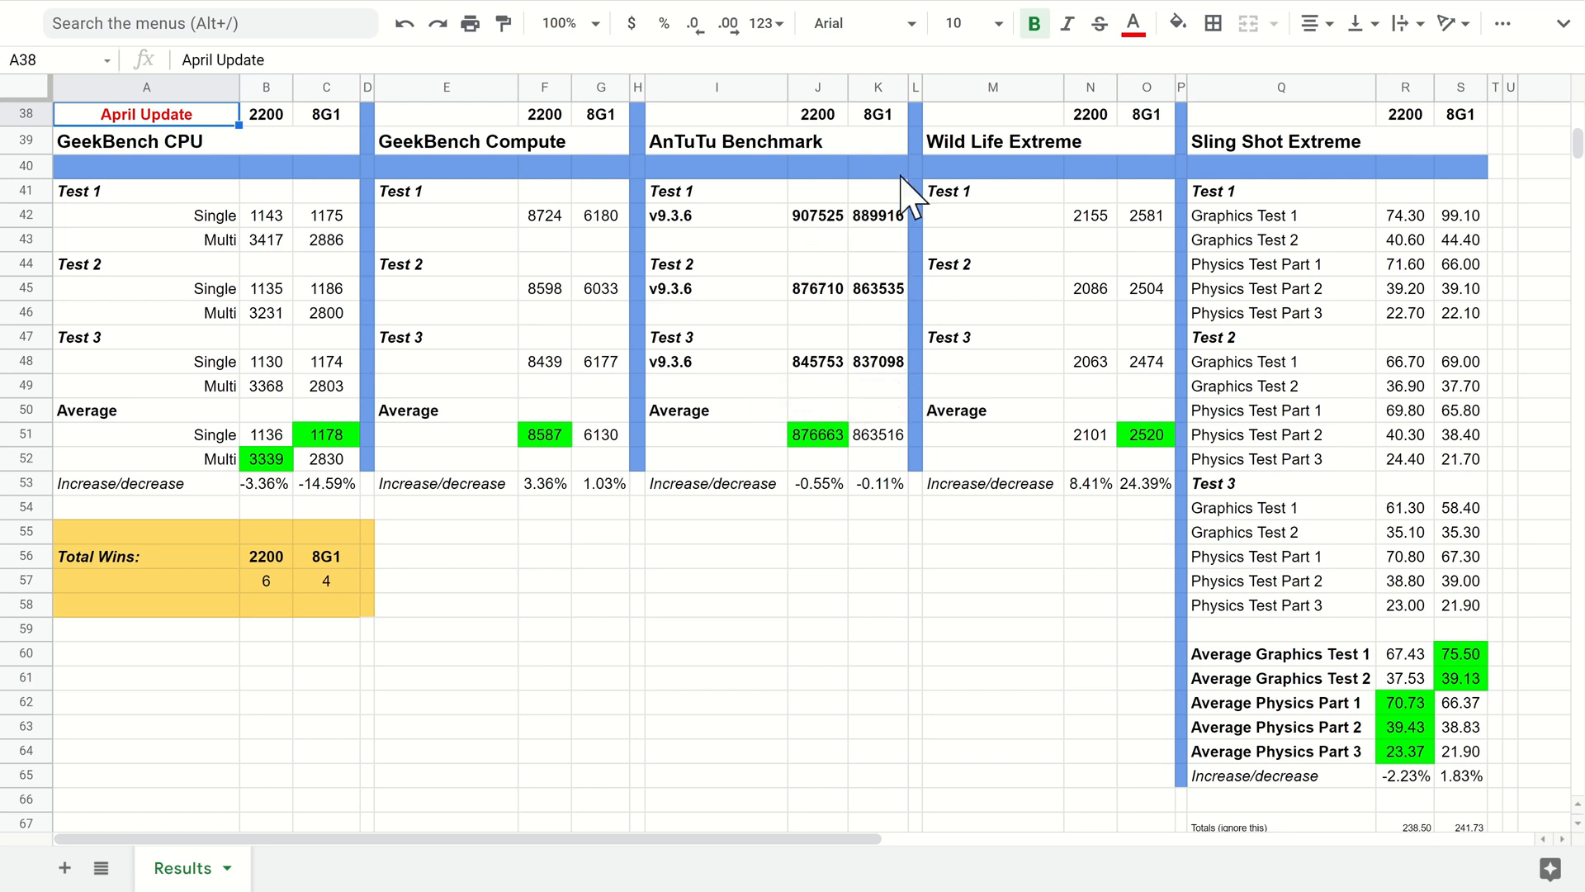
pyautogui.moveTo(849, 238)
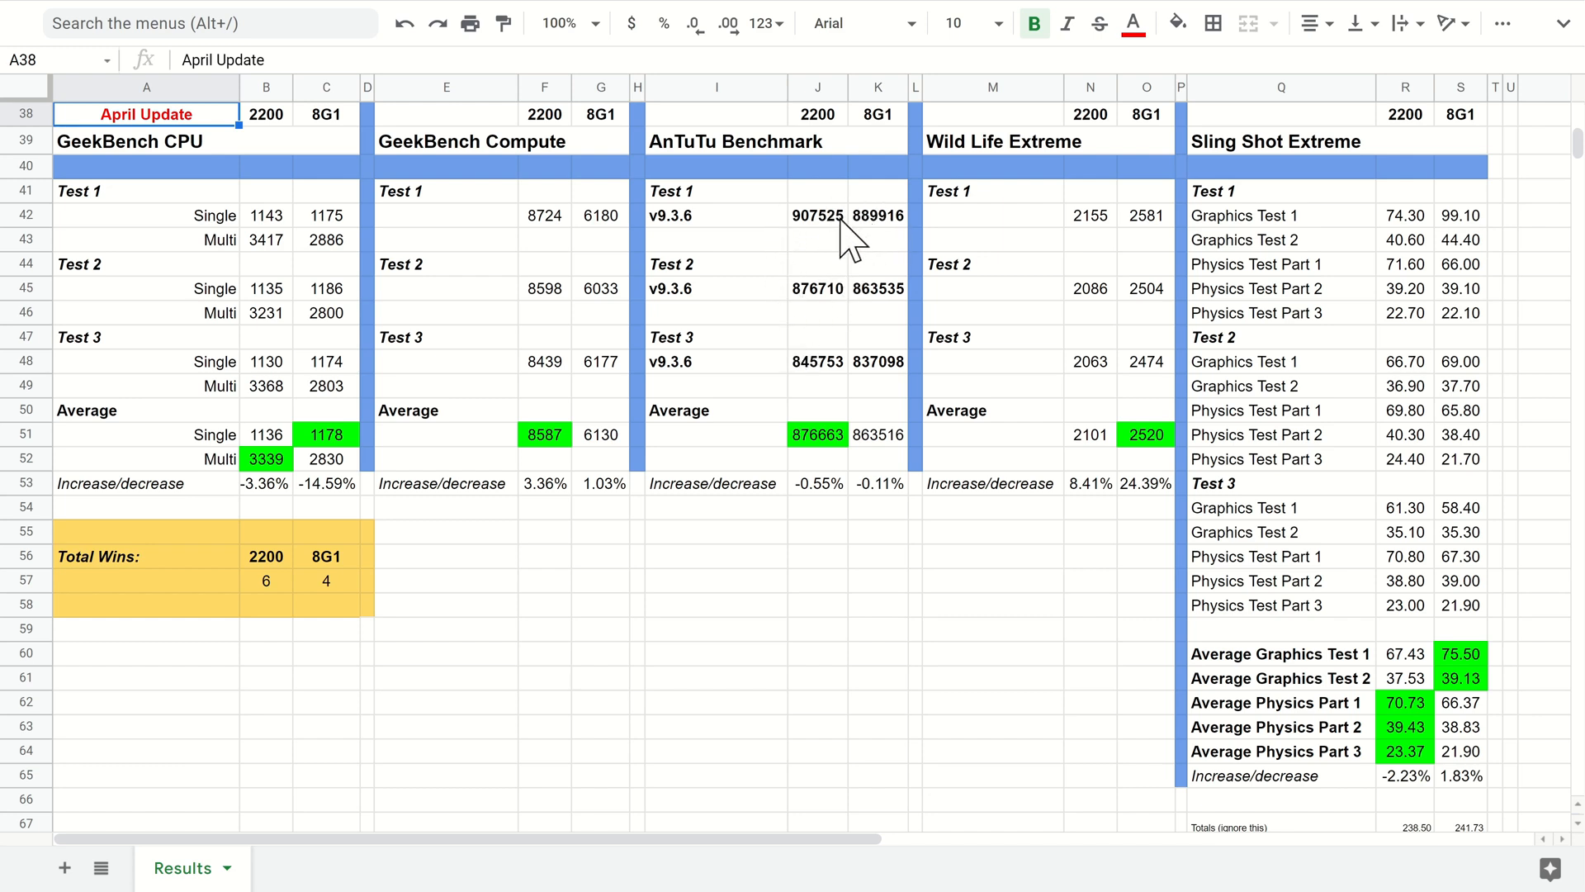
pyautogui.moveTo(829, 342)
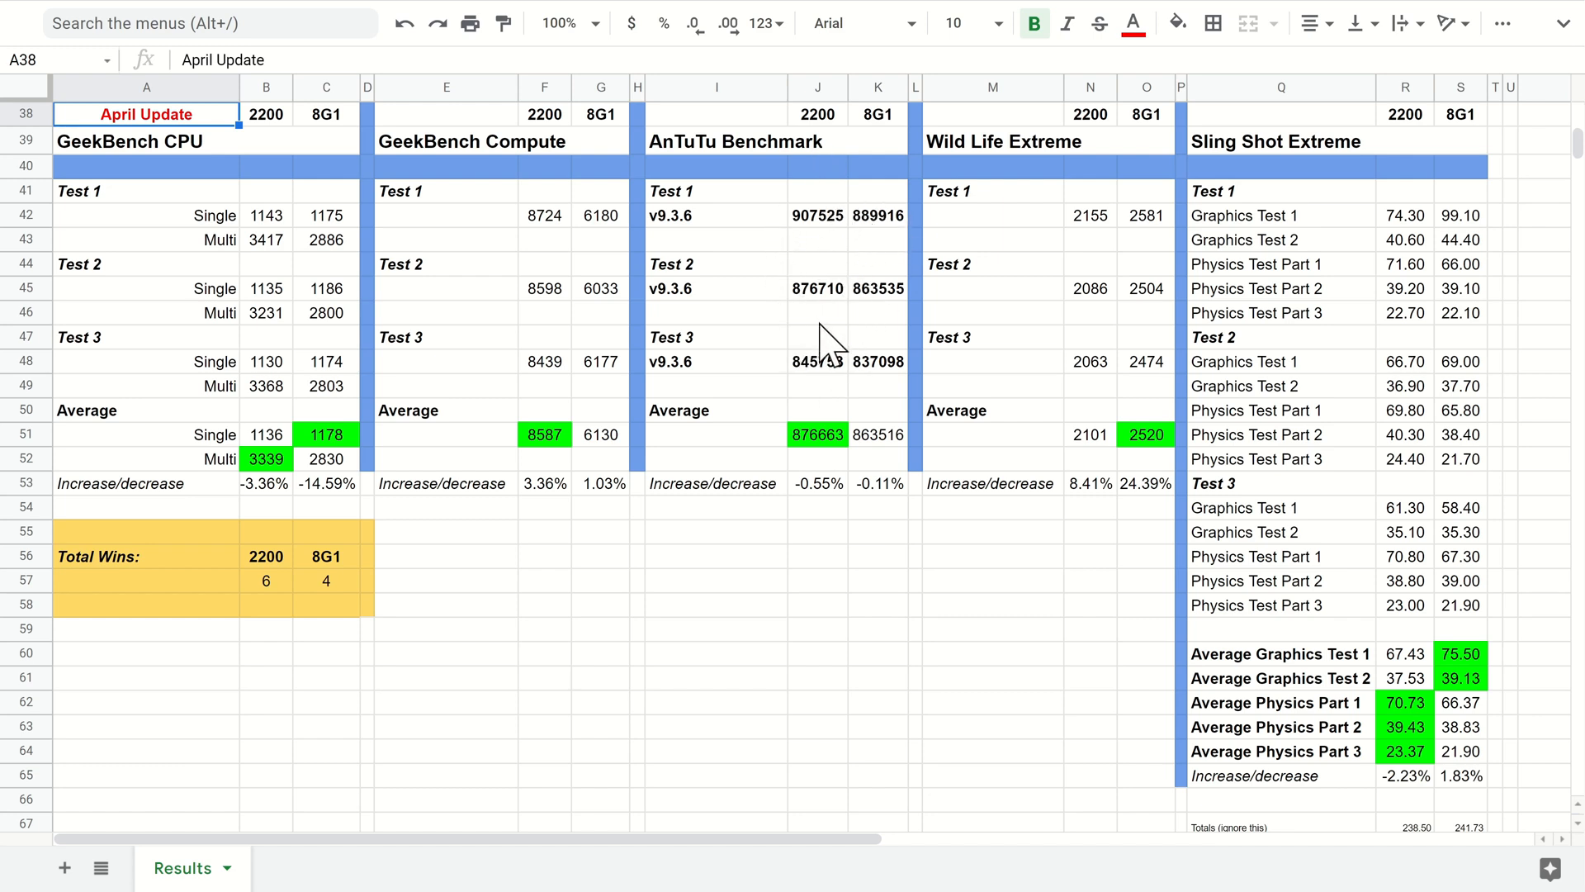
pyautogui.moveTo(809, 486)
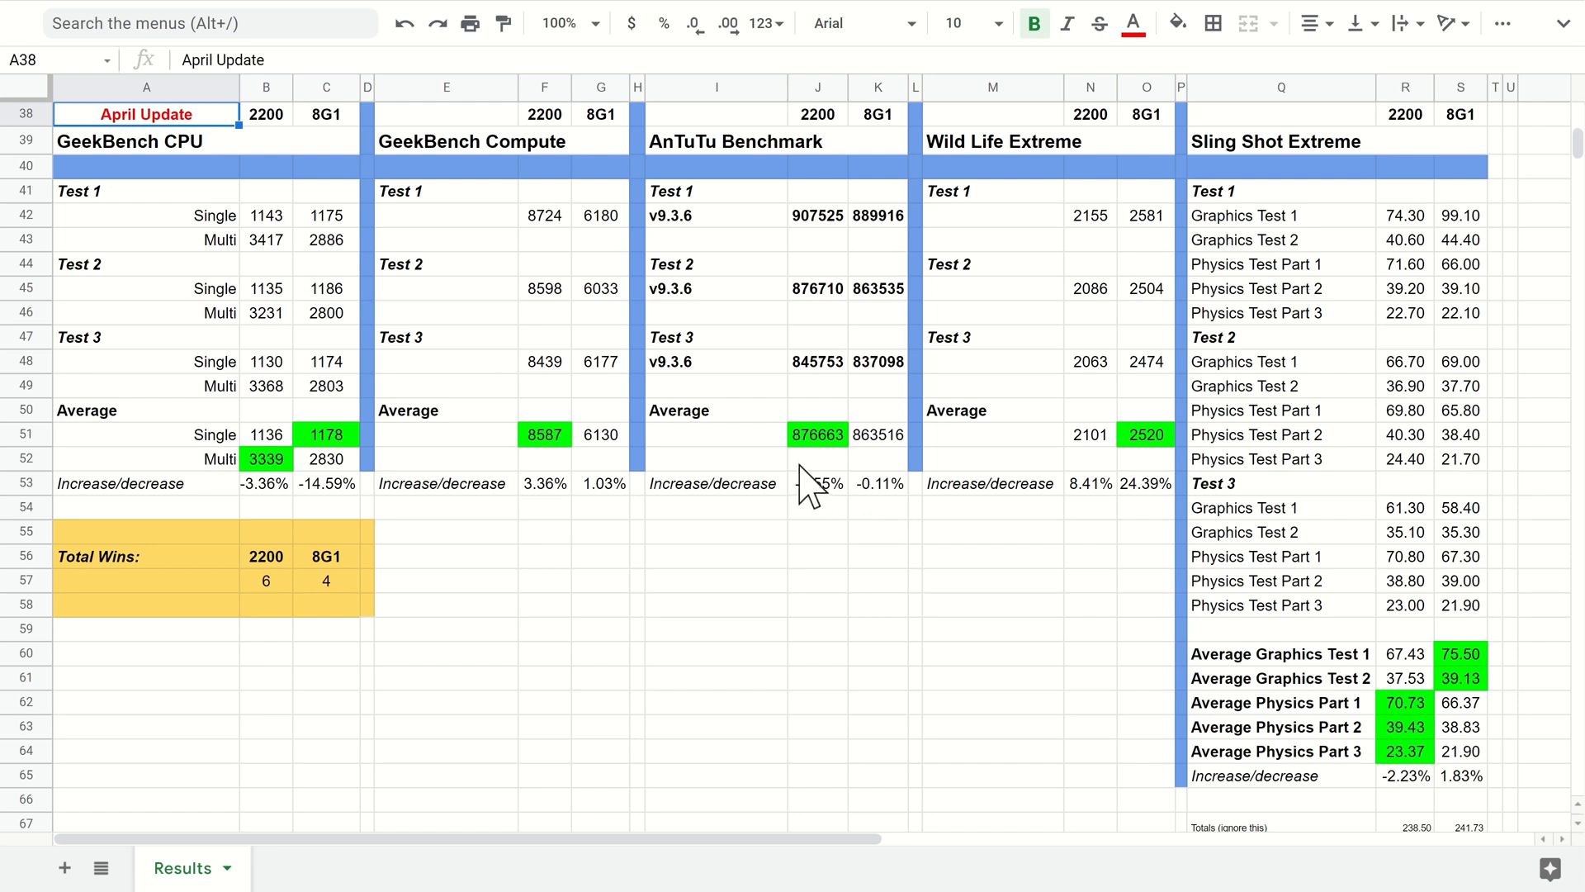
pyautogui.moveTo(801, 454)
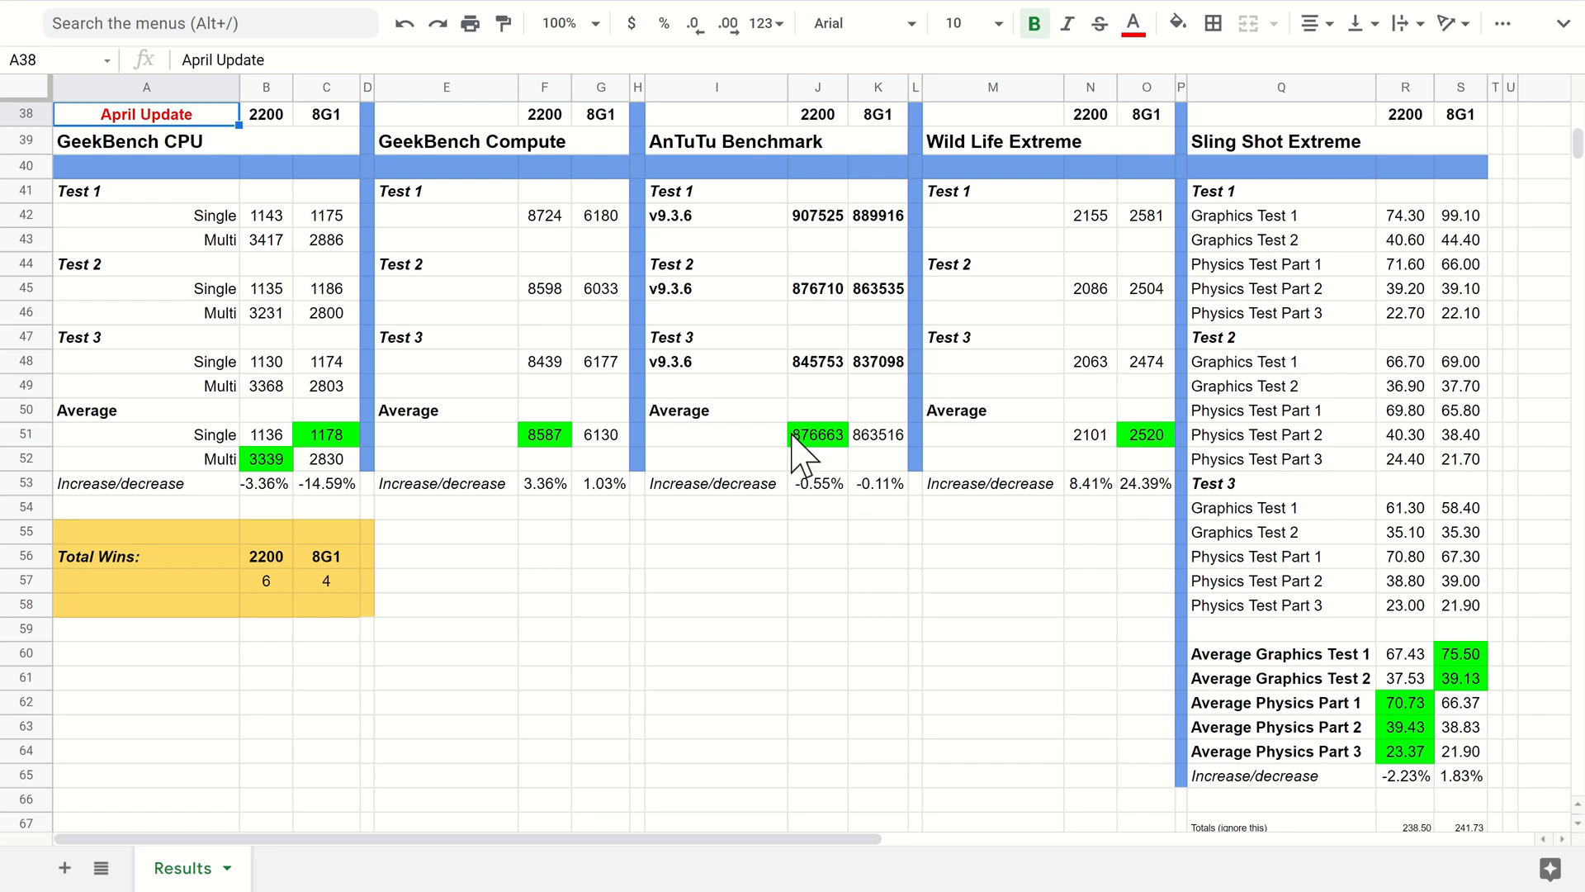
pyautogui.moveTo(832, 488)
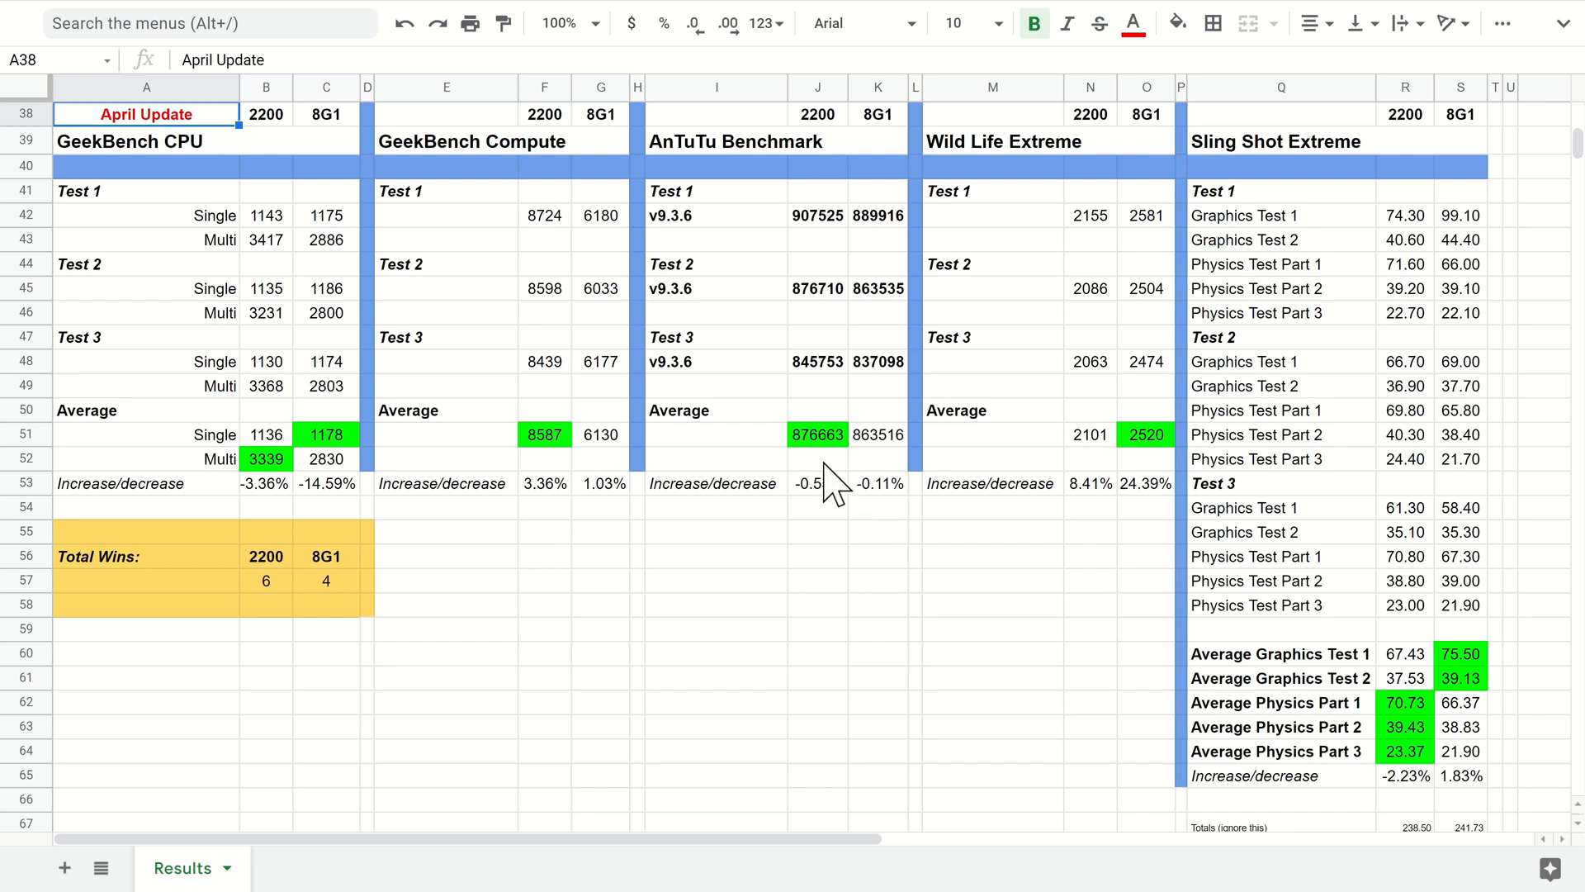
pyautogui.moveTo(852, 455)
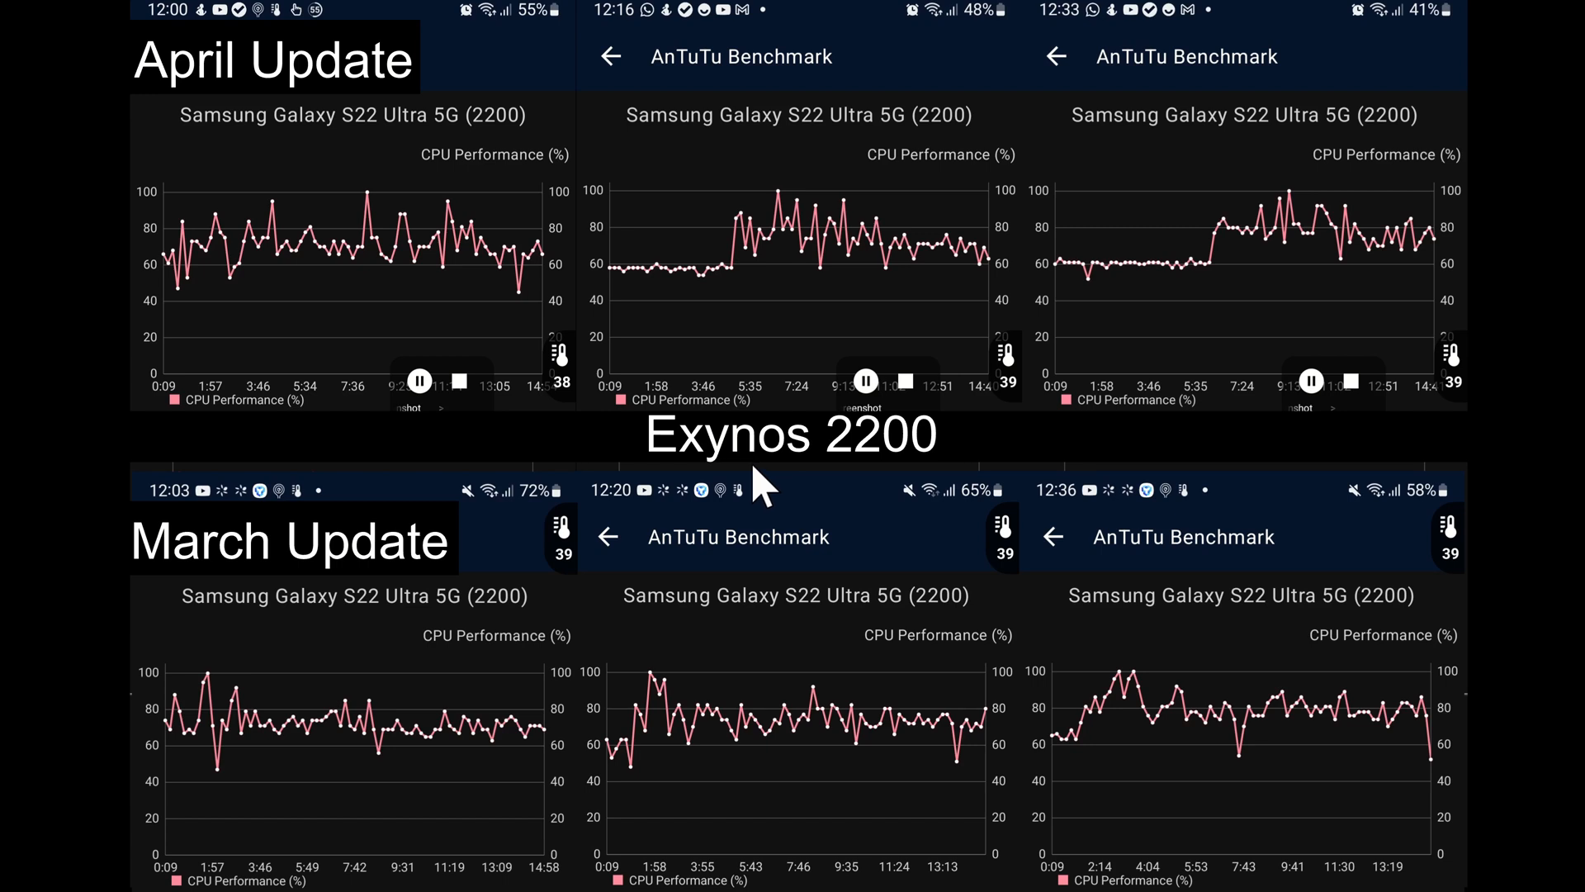
pyautogui.moveTo(329, 379)
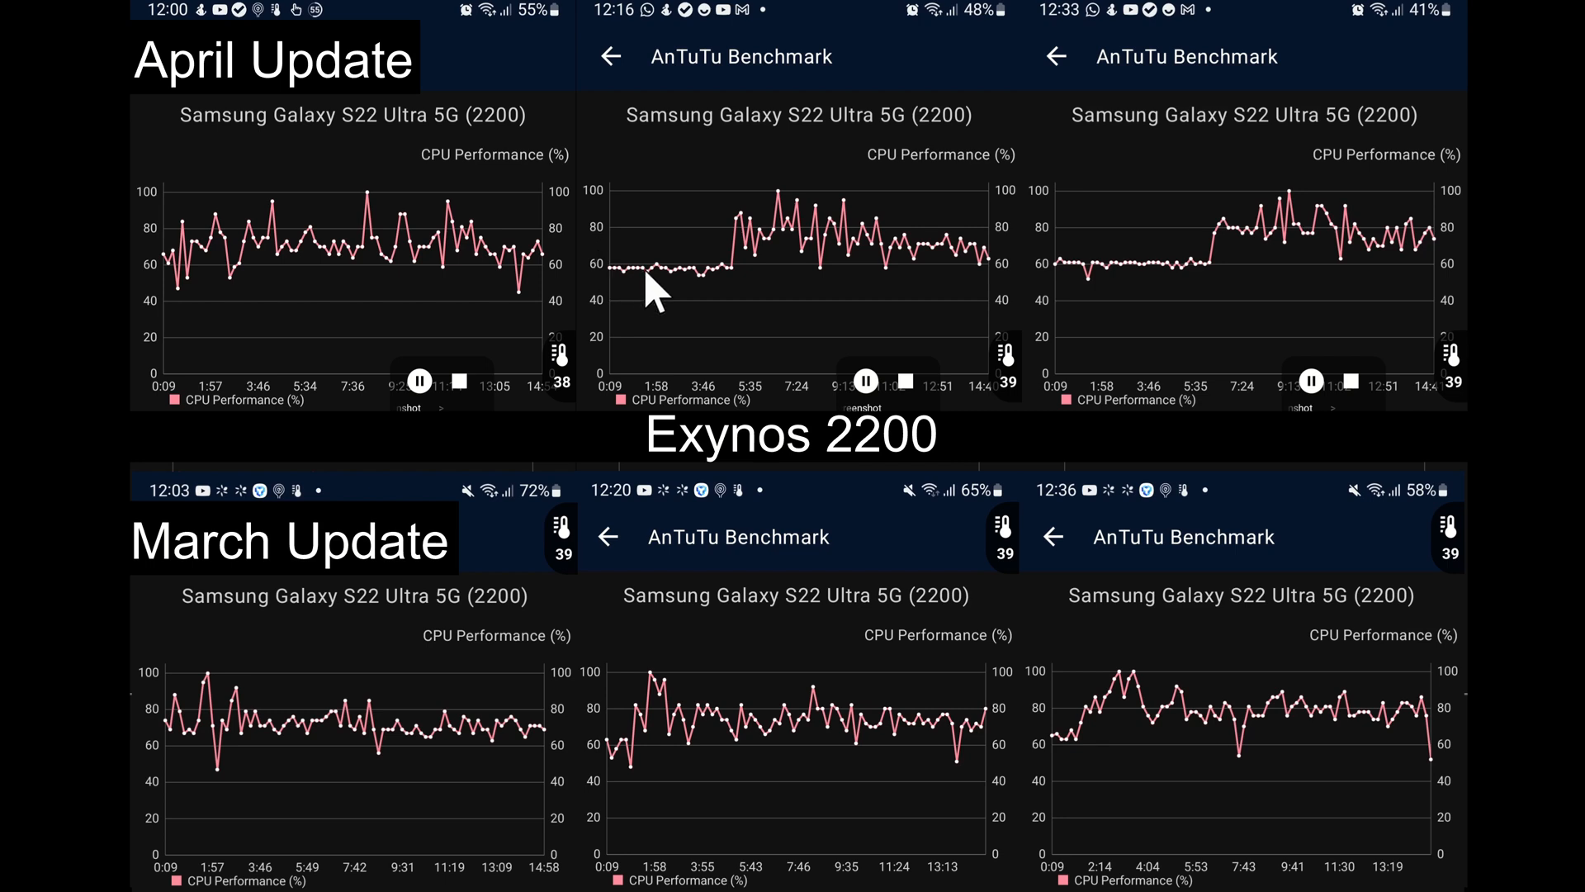
pyautogui.moveTo(207, 606)
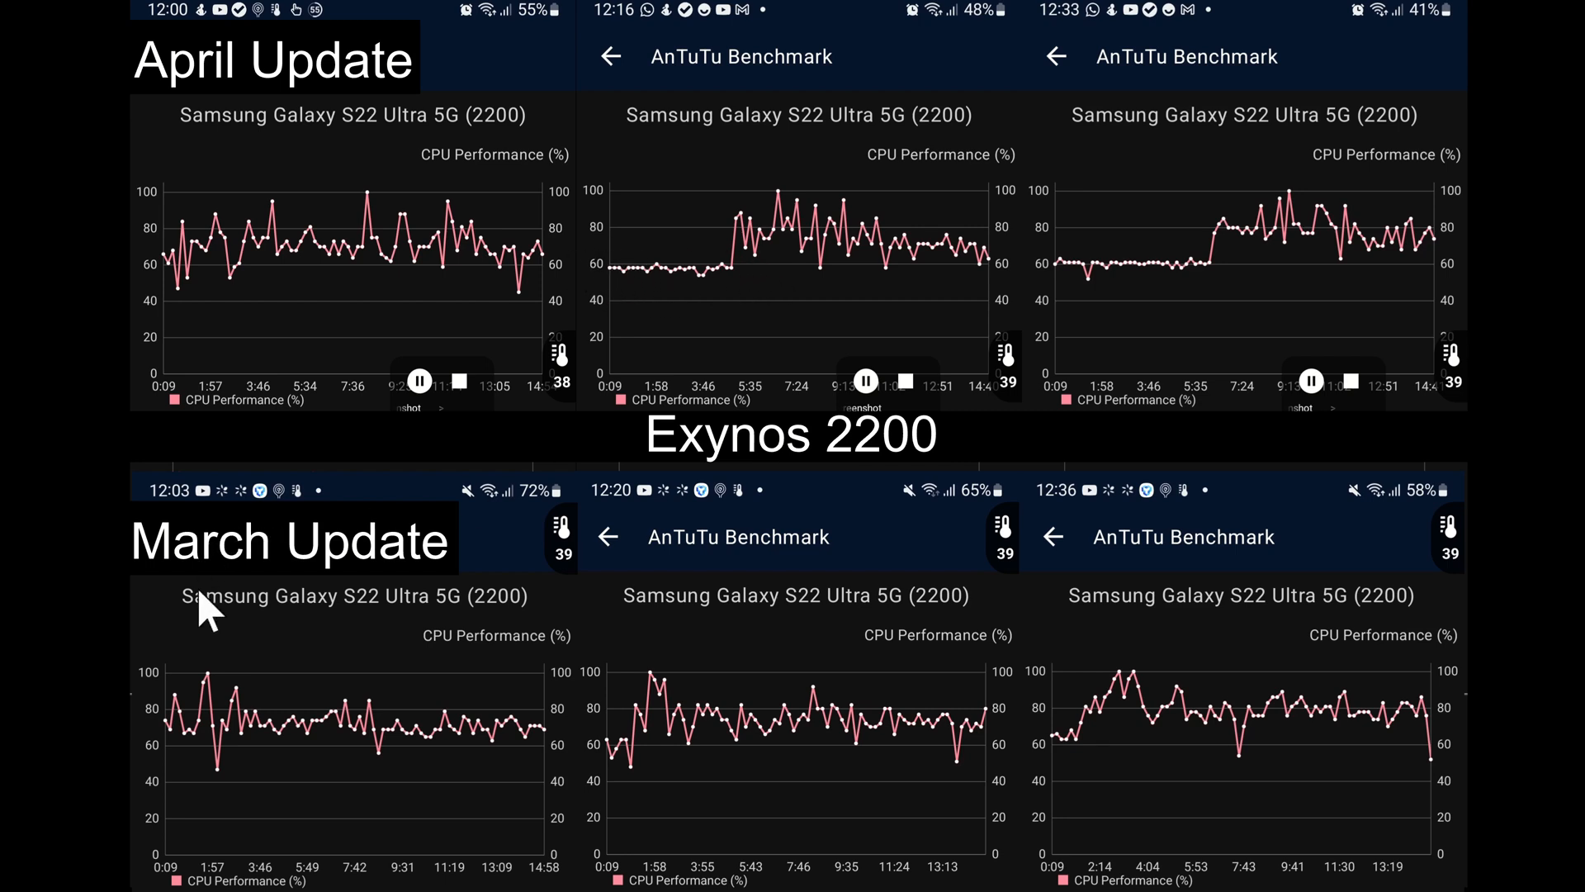
pyautogui.moveTo(1122, 798)
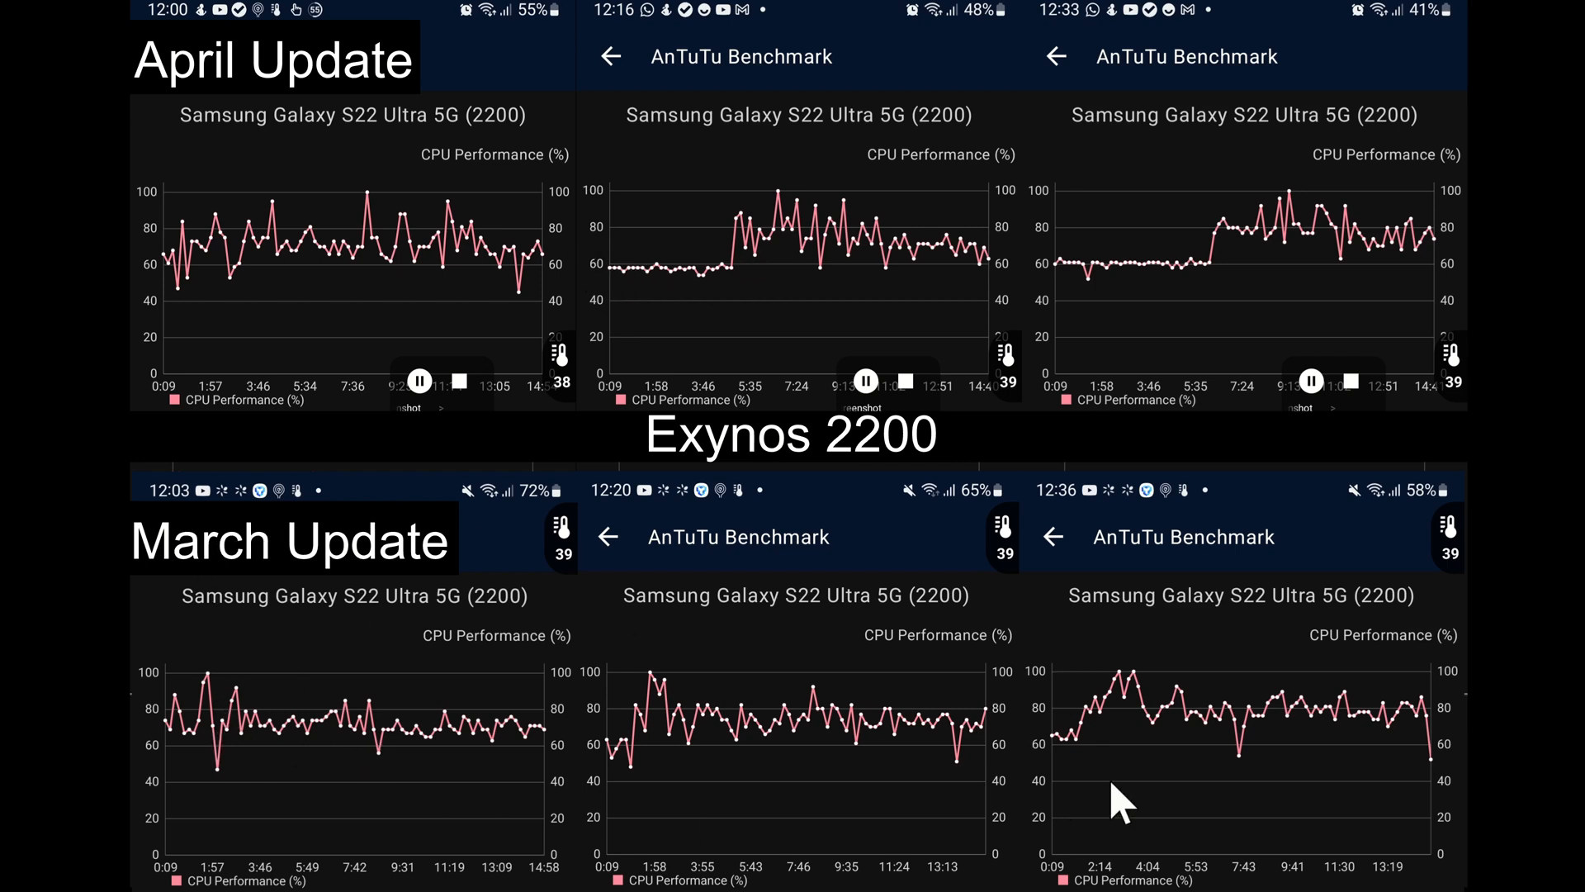
pyautogui.moveTo(207, 251)
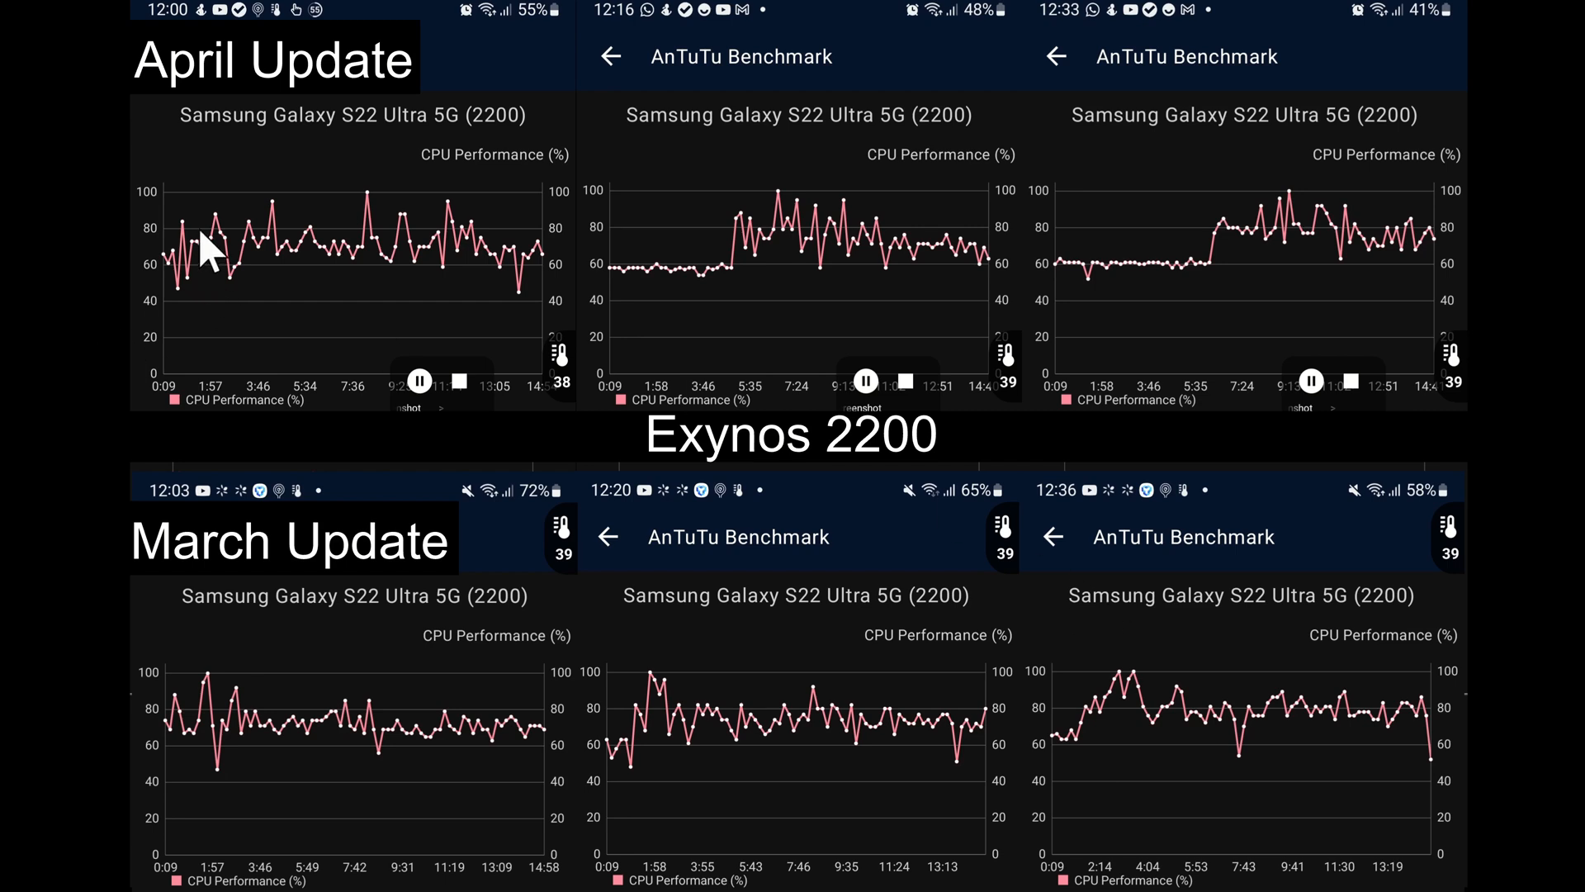
pyautogui.moveTo(267, 283)
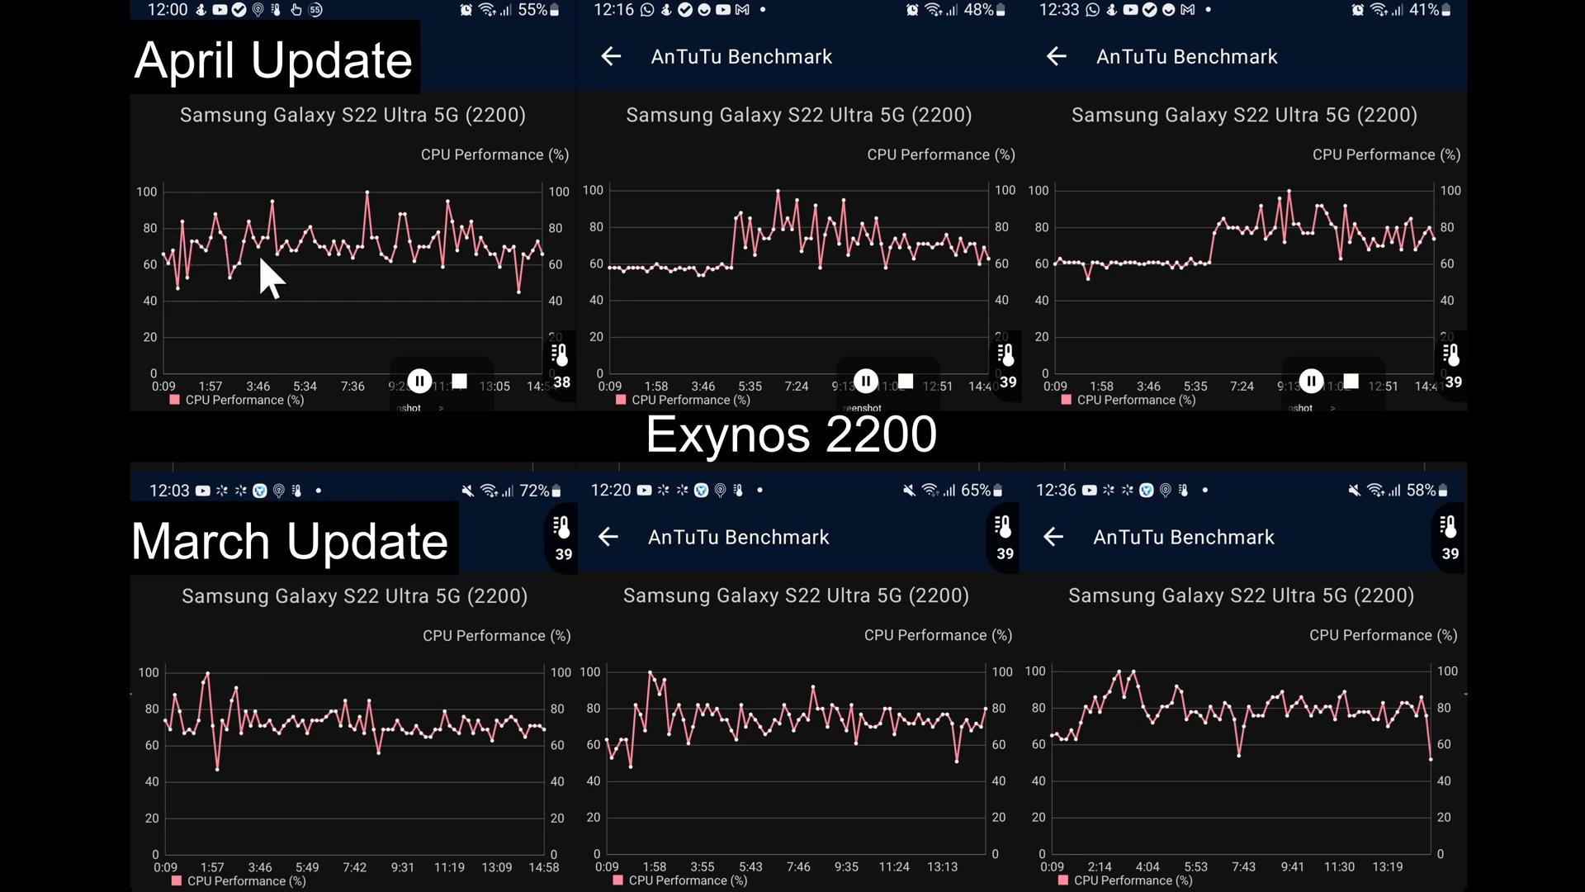
pyautogui.moveTo(531, 233)
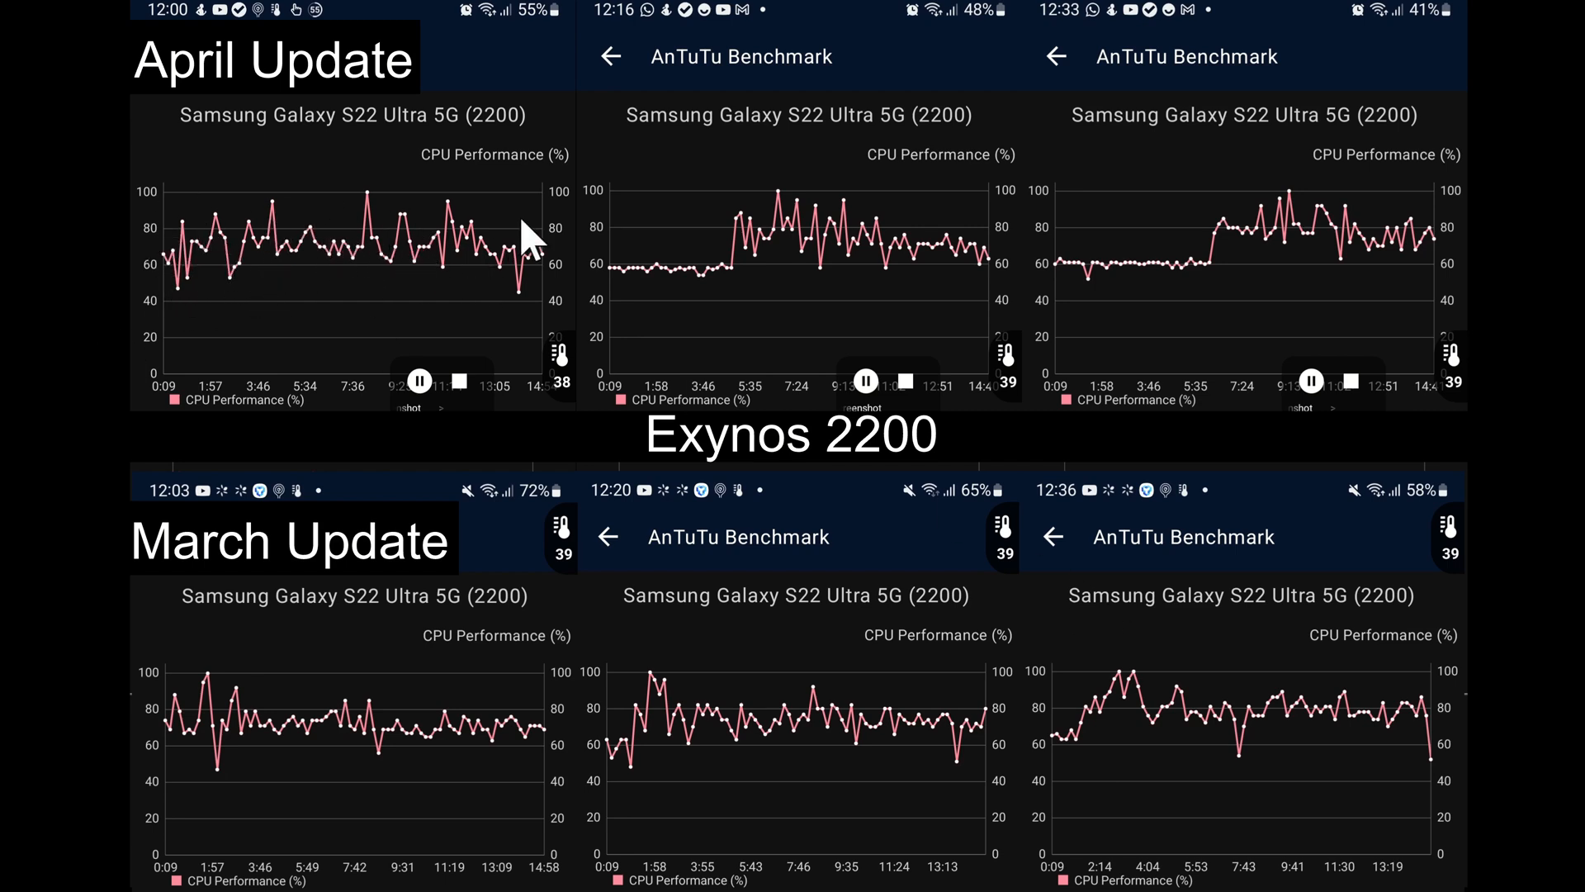
pyautogui.moveTo(330, 292)
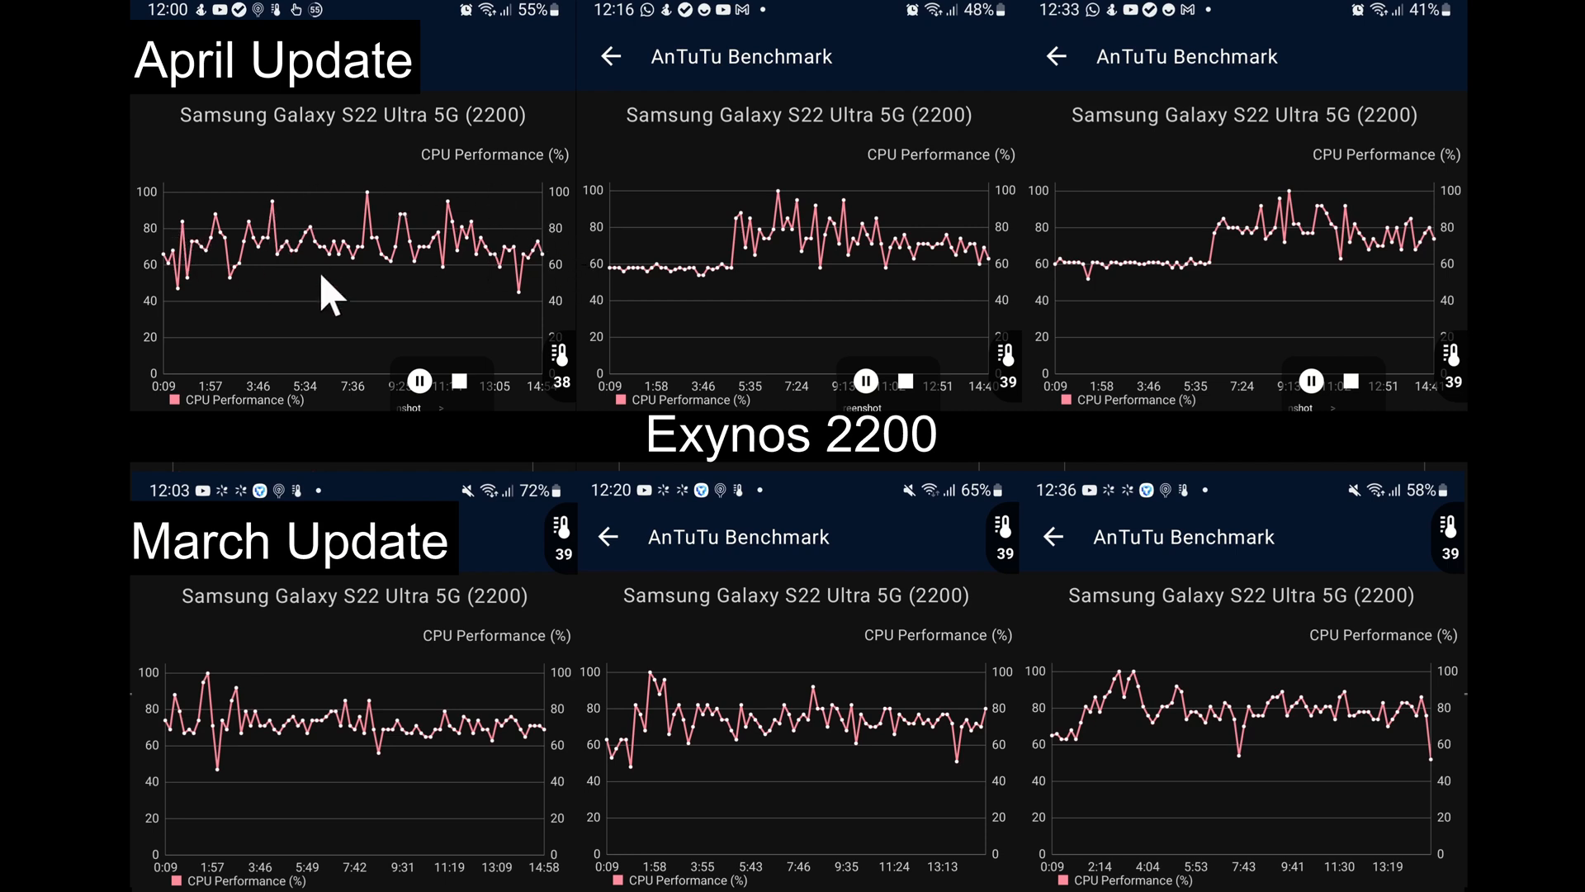
pyautogui.moveTo(581, 278)
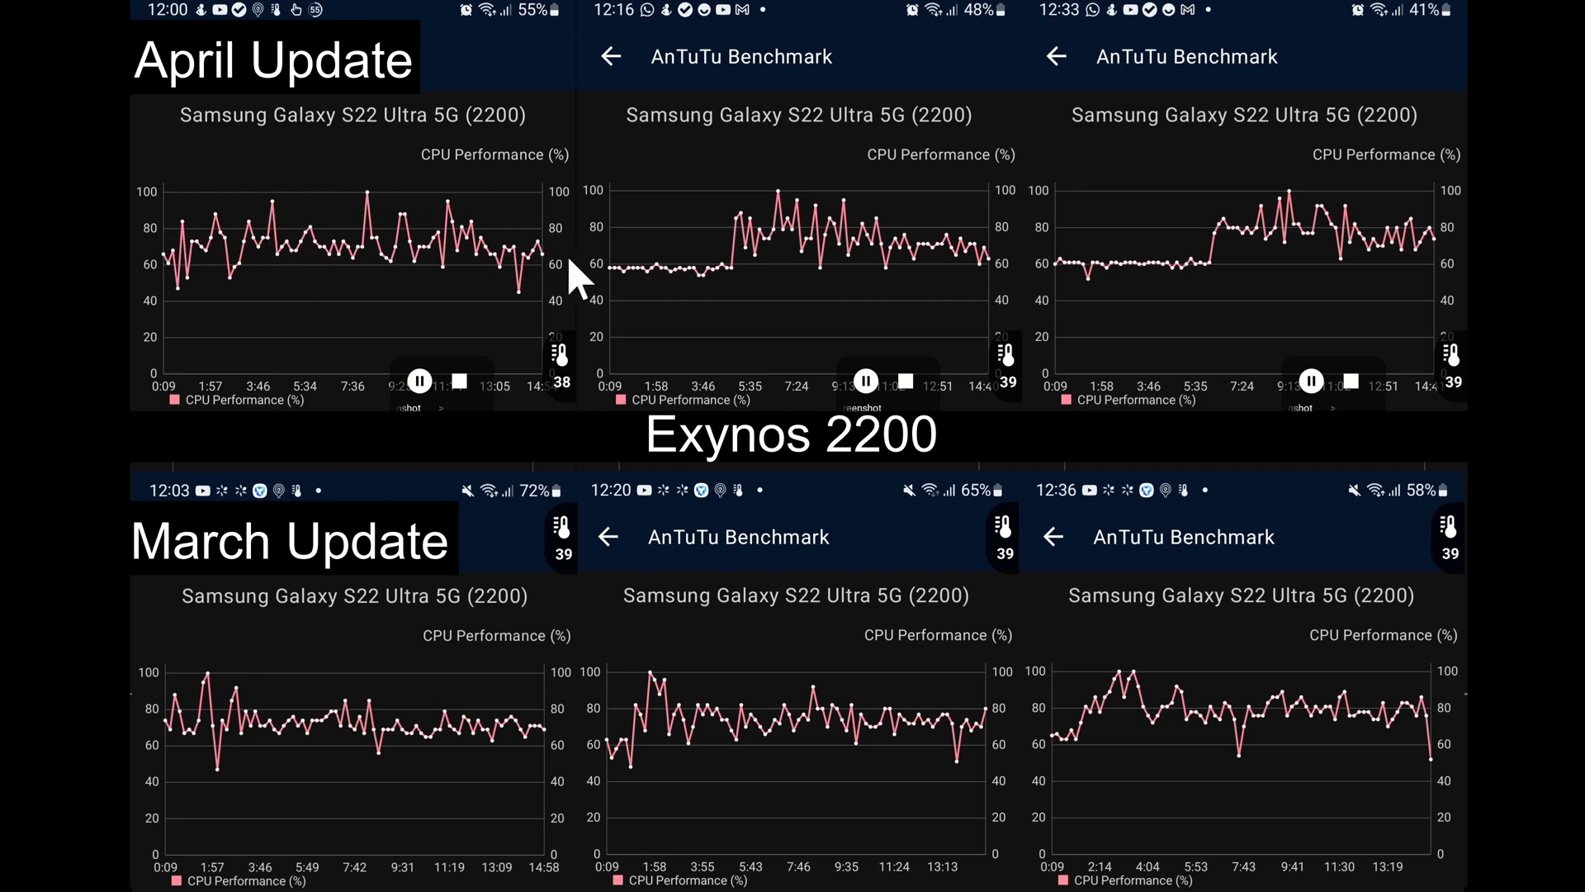
pyautogui.moveTo(606, 298)
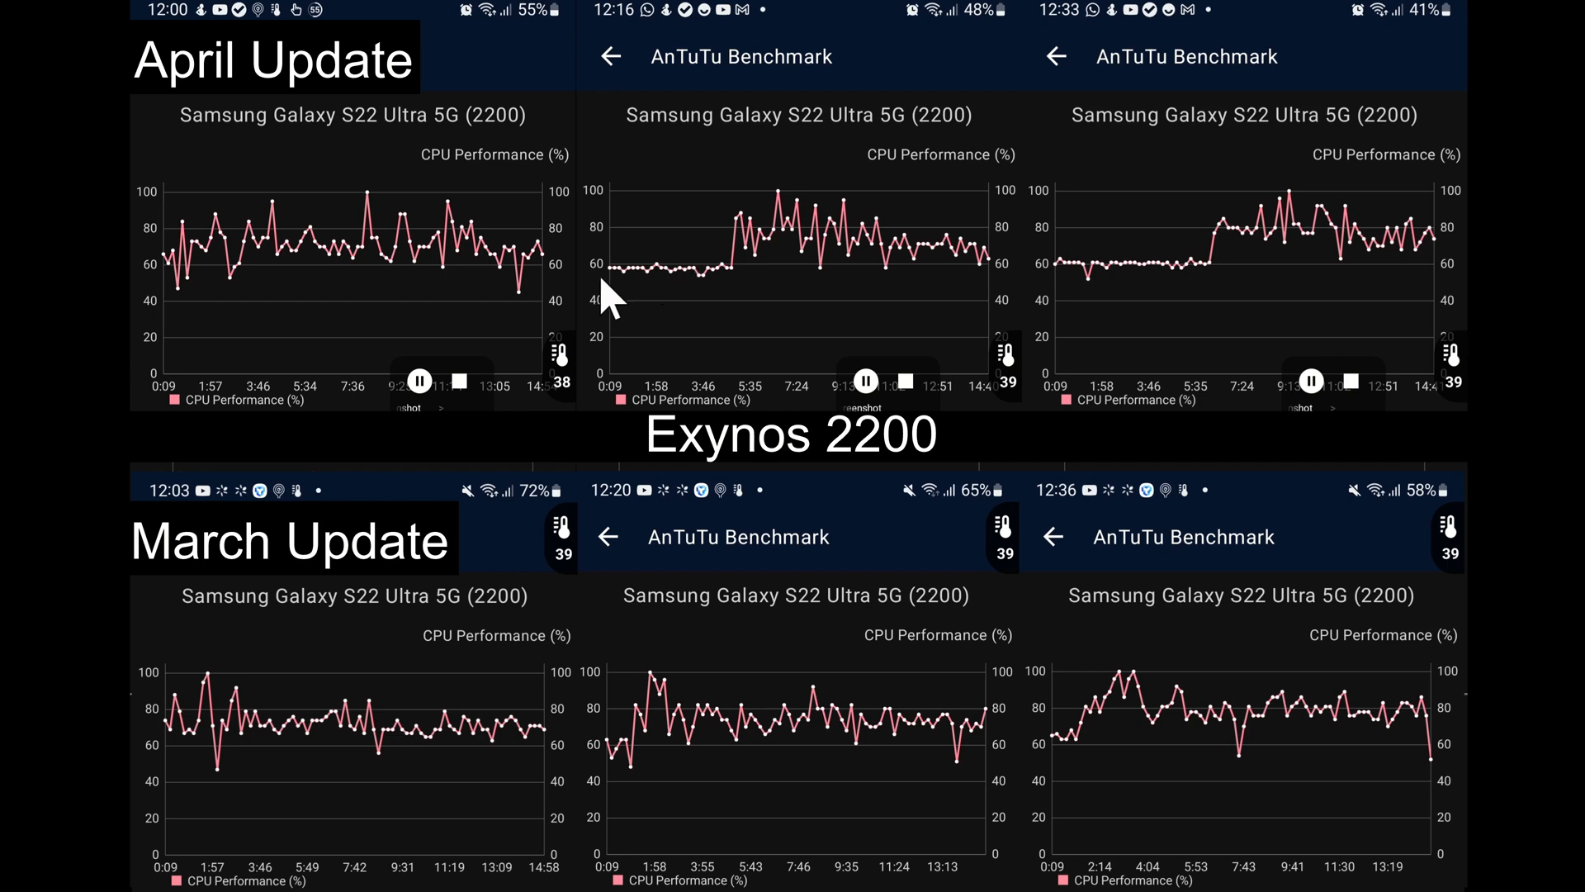
pyautogui.moveTo(728, 288)
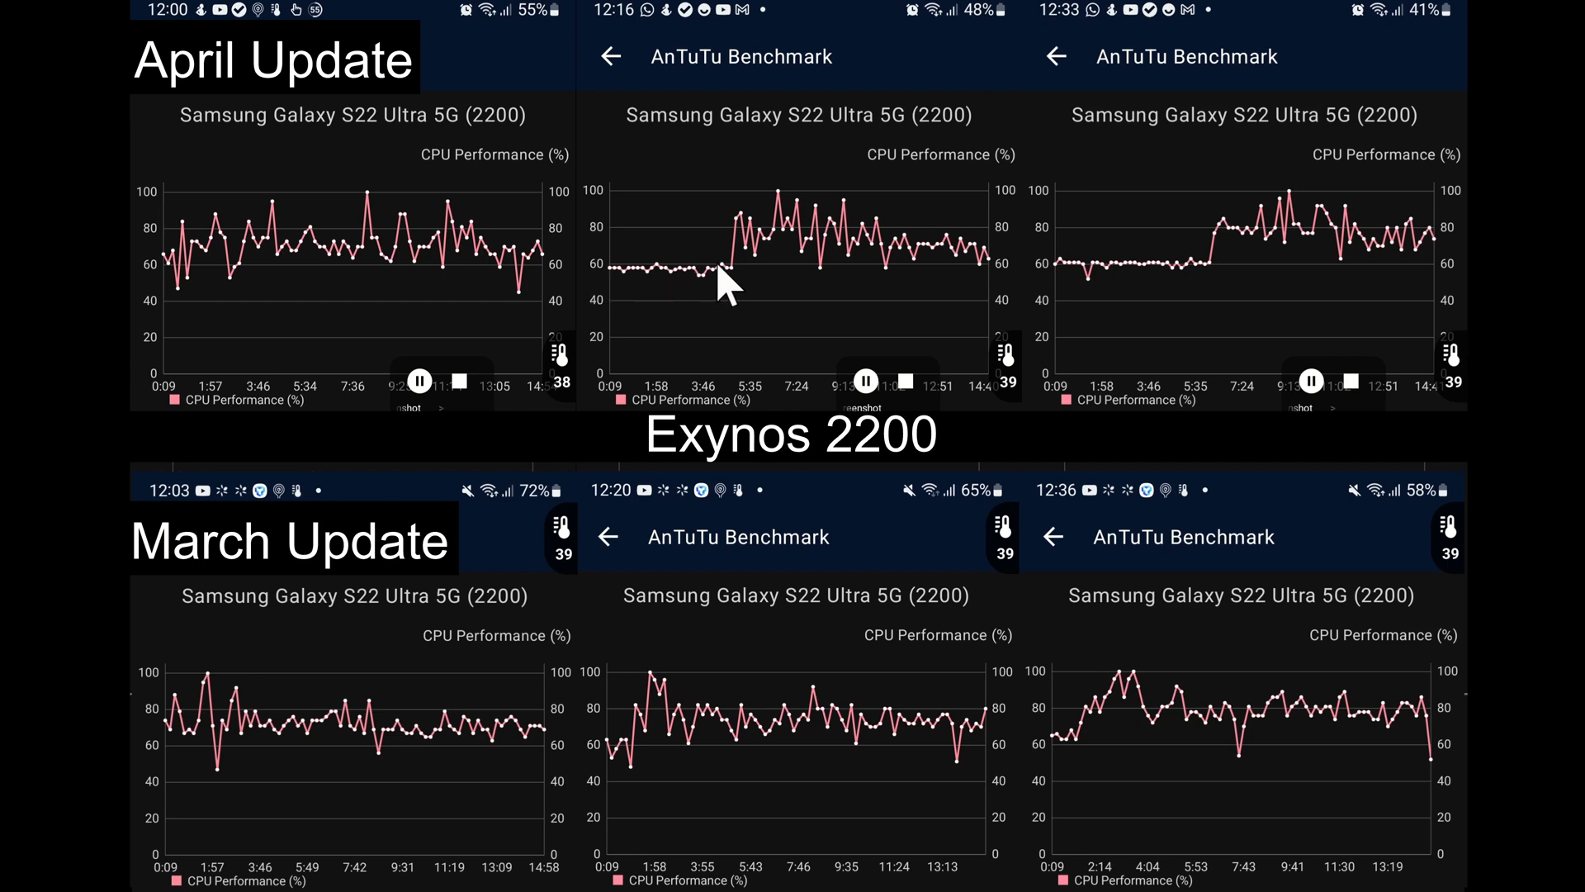
pyautogui.moveTo(637, 293)
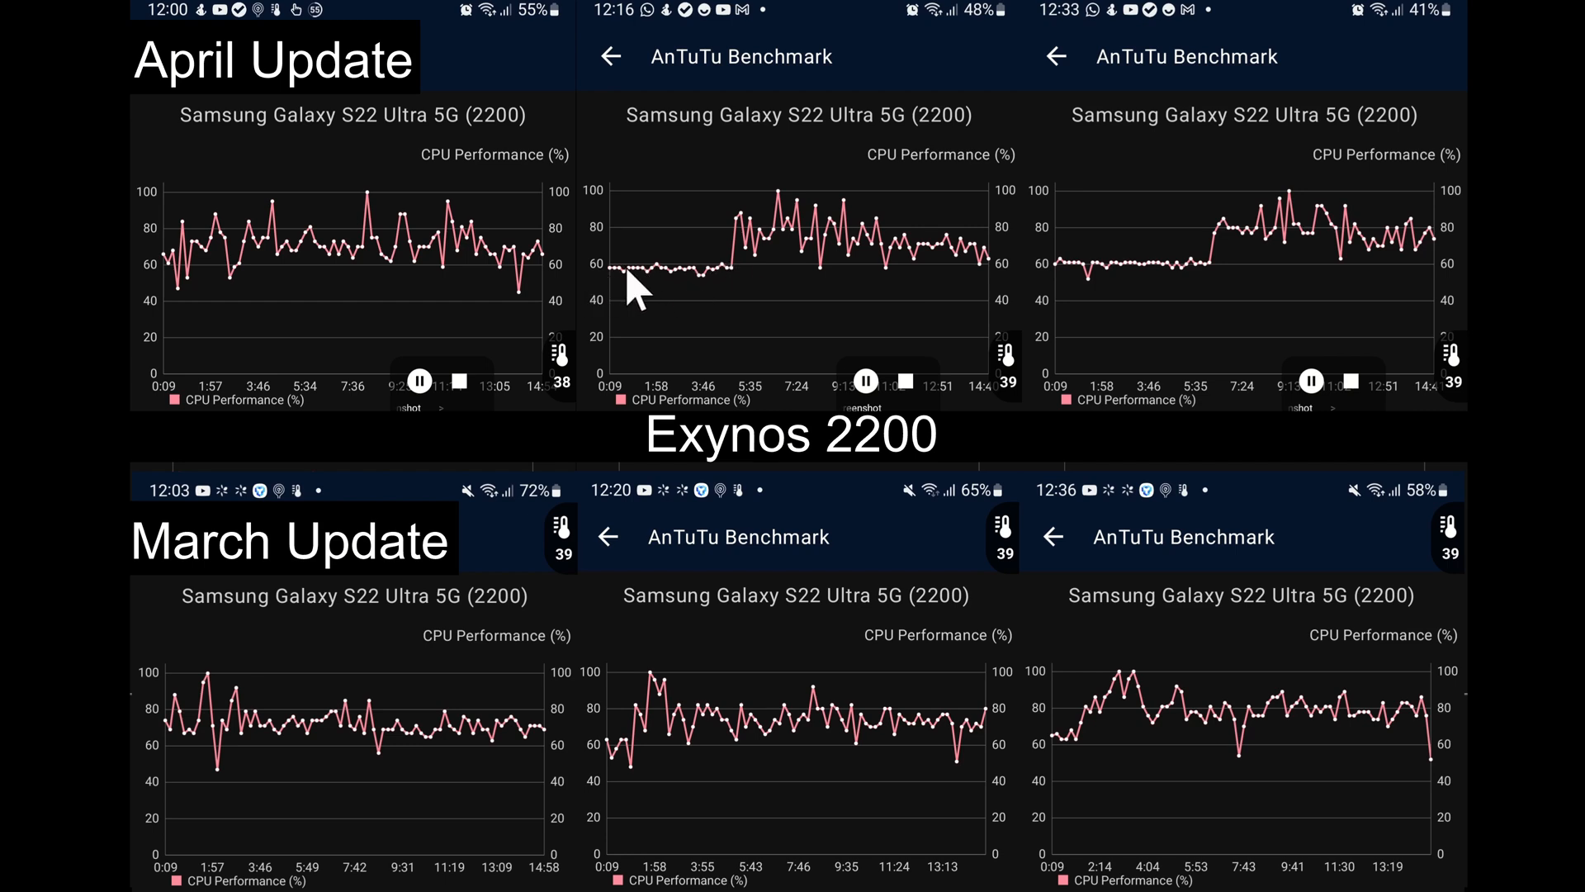
pyautogui.moveTo(743, 405)
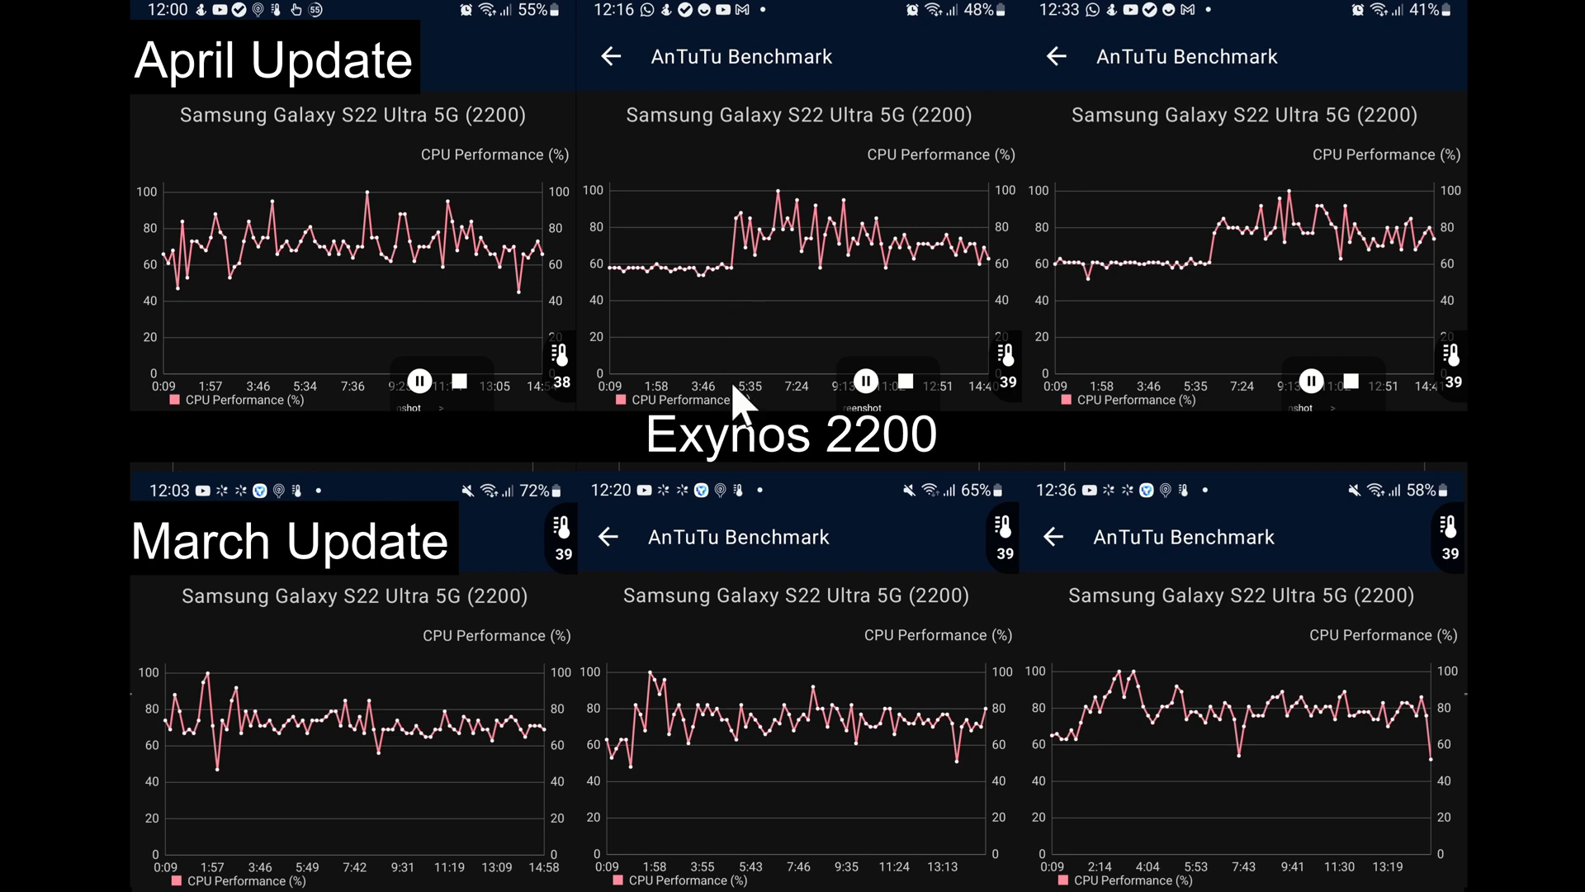
pyautogui.moveTo(733, 278)
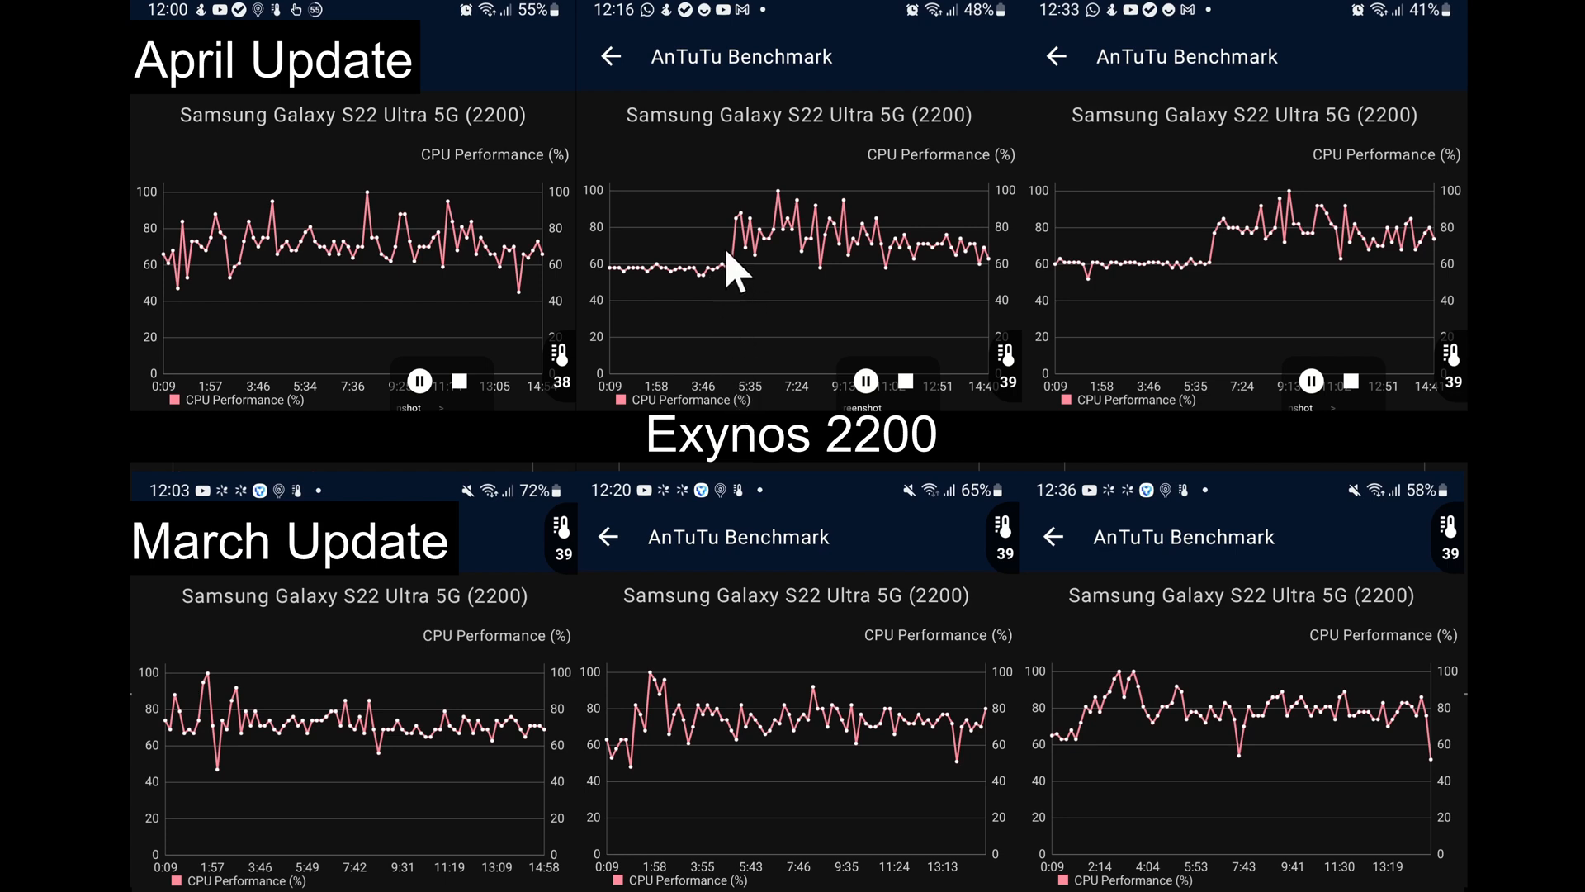
pyautogui.moveTo(819, 248)
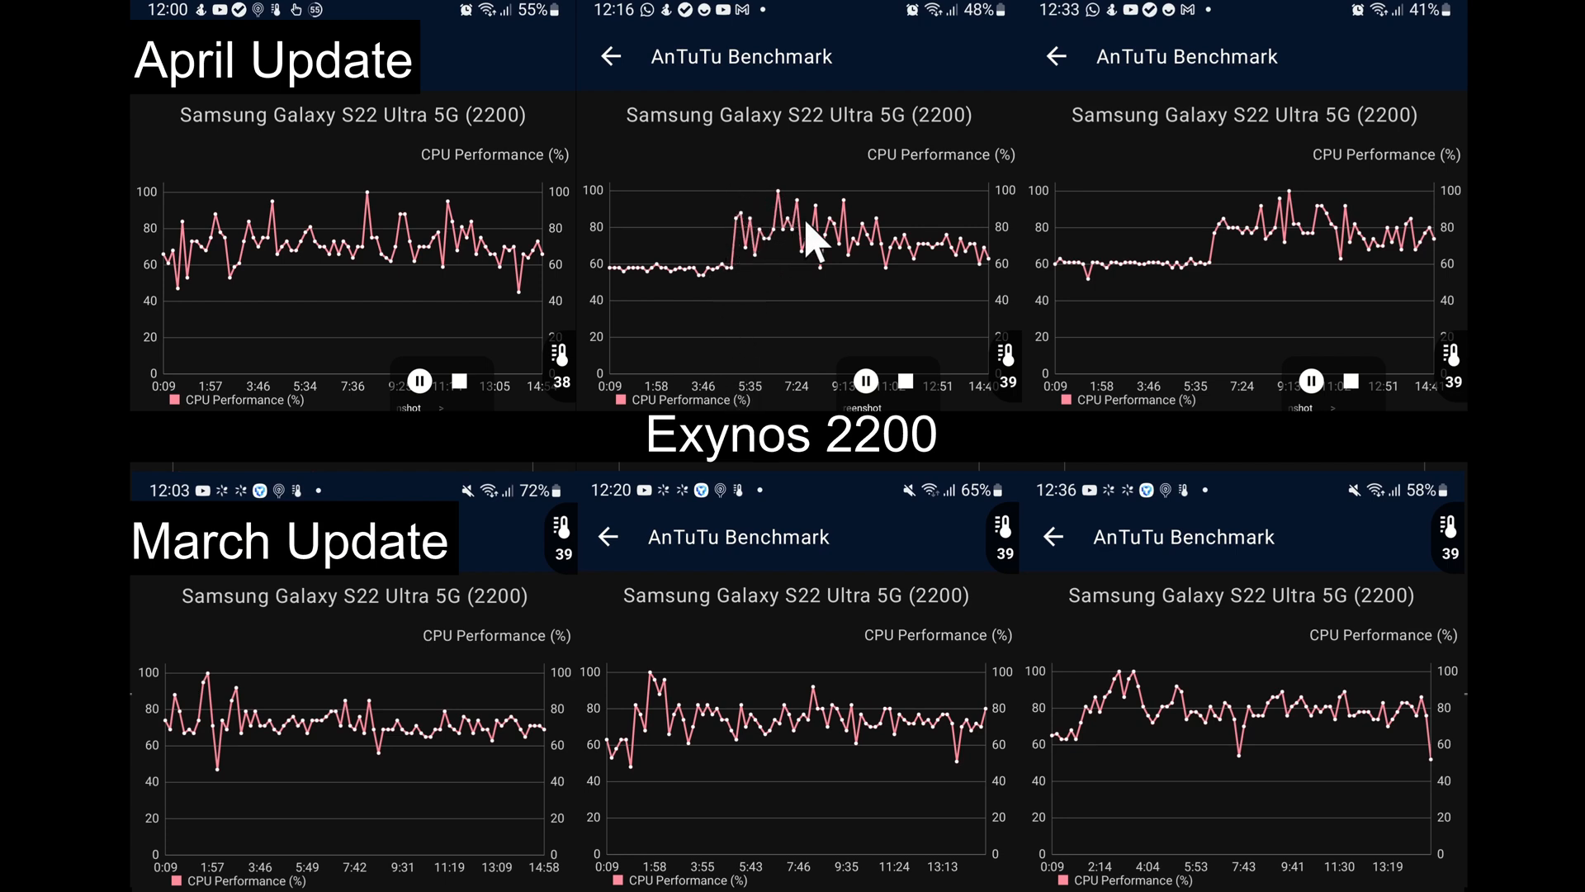
pyautogui.moveTo(890, 233)
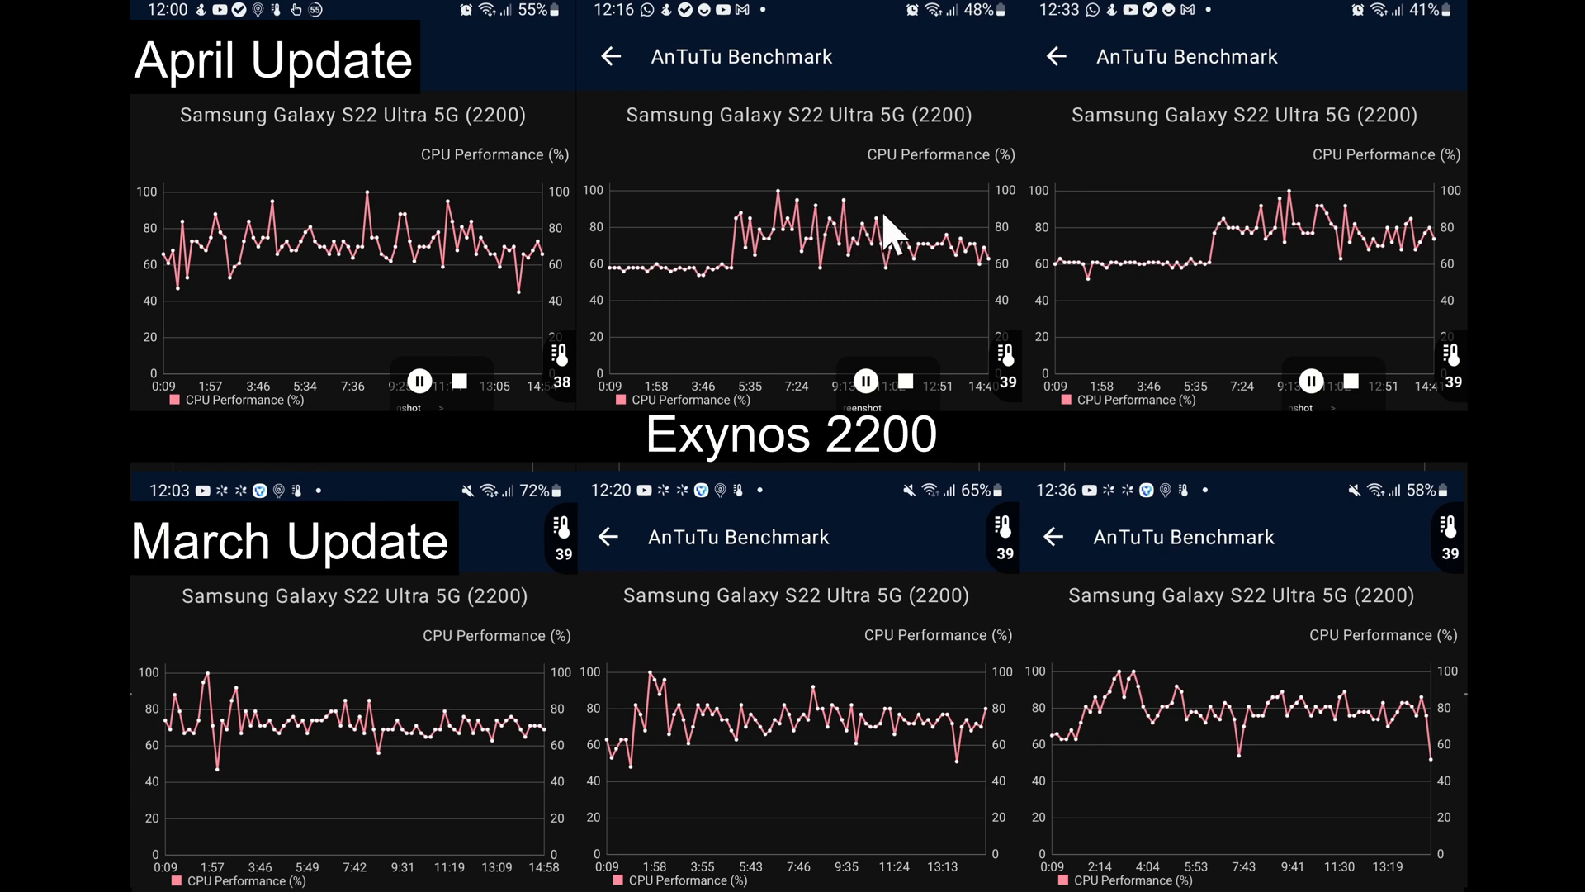
pyautogui.moveTo(748, 733)
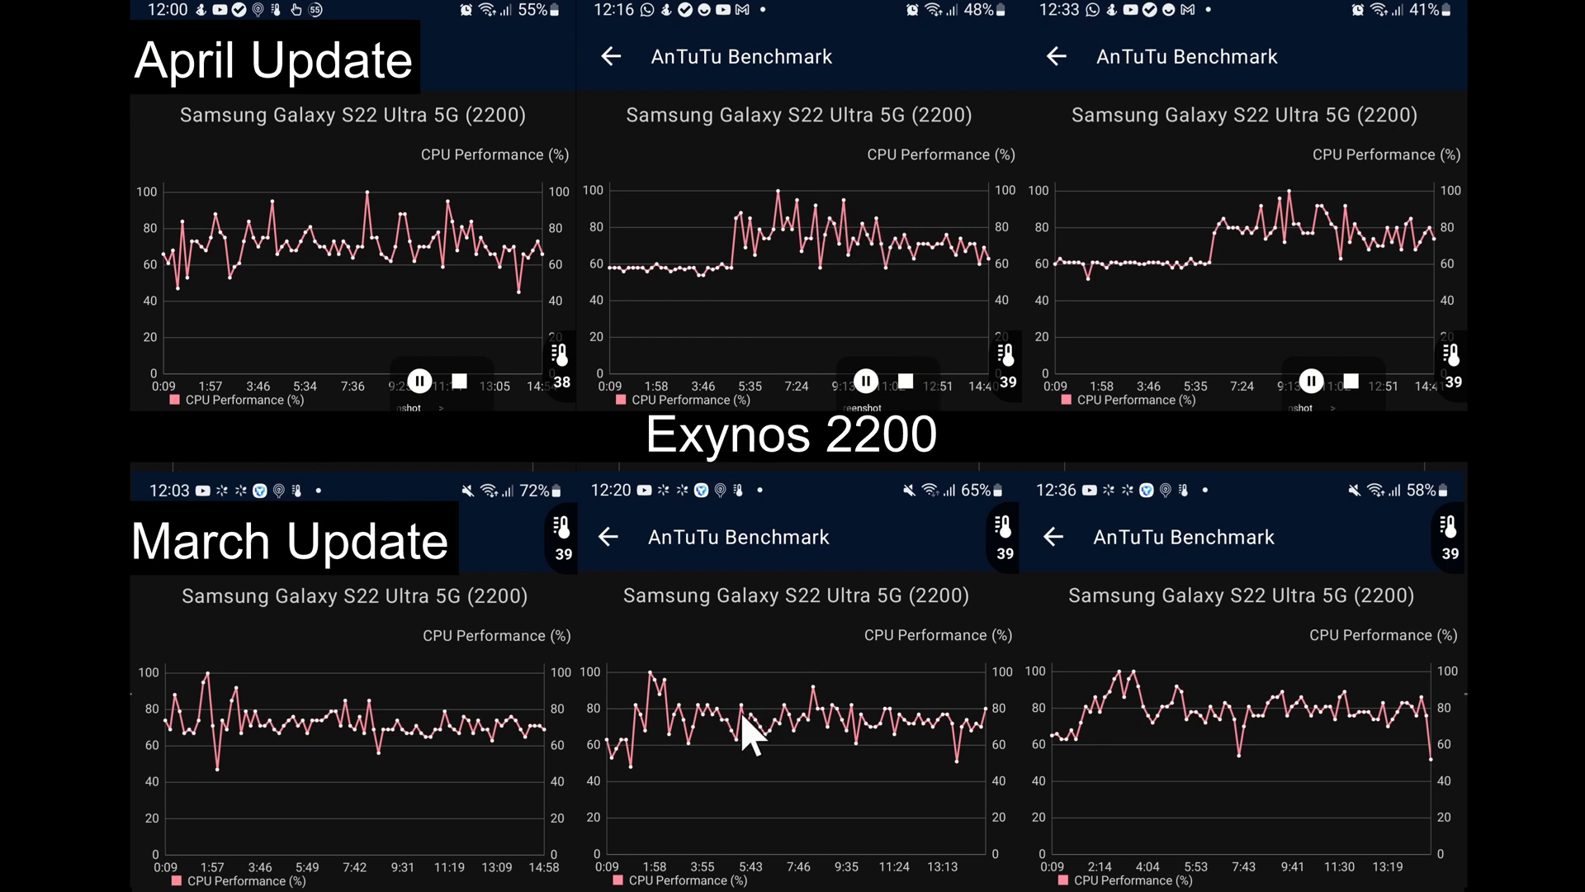
pyautogui.moveTo(829, 743)
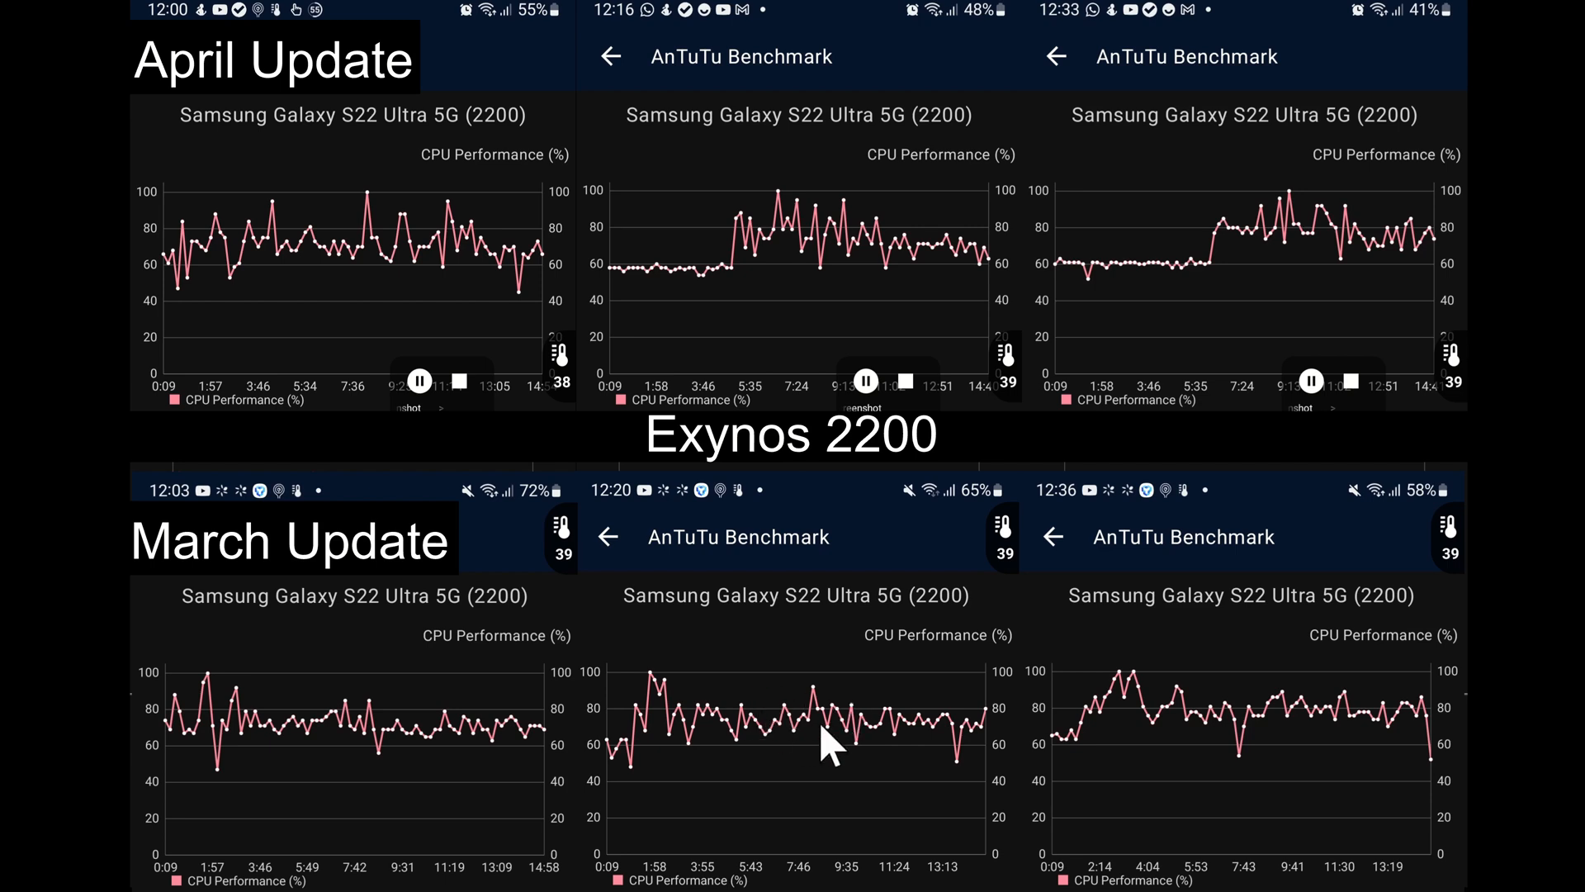
pyautogui.moveTo(753, 723)
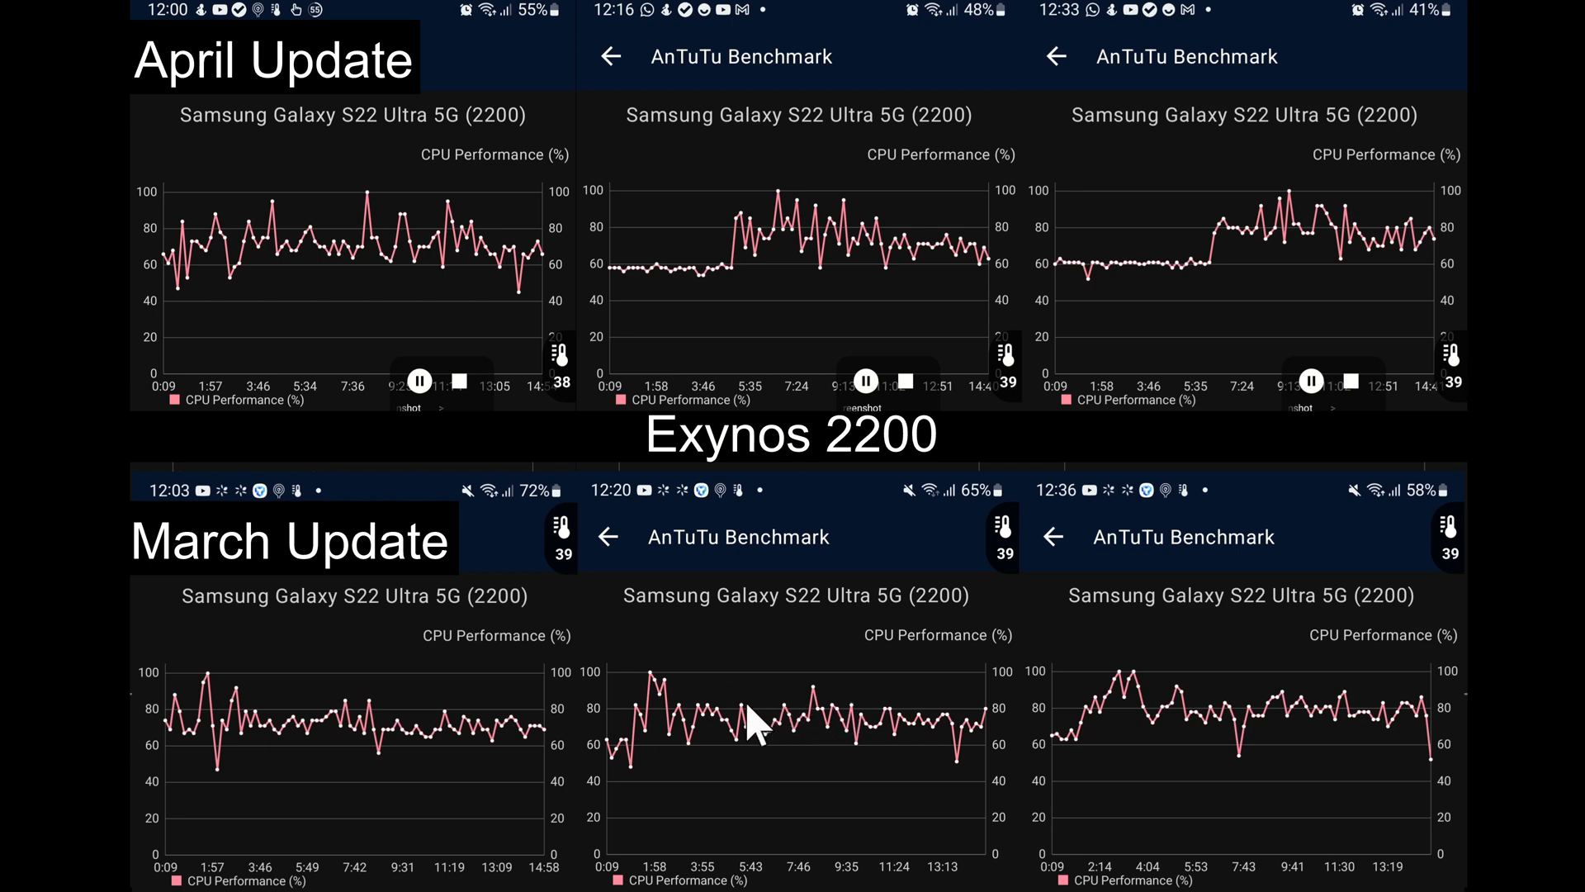
pyautogui.moveTo(729, 273)
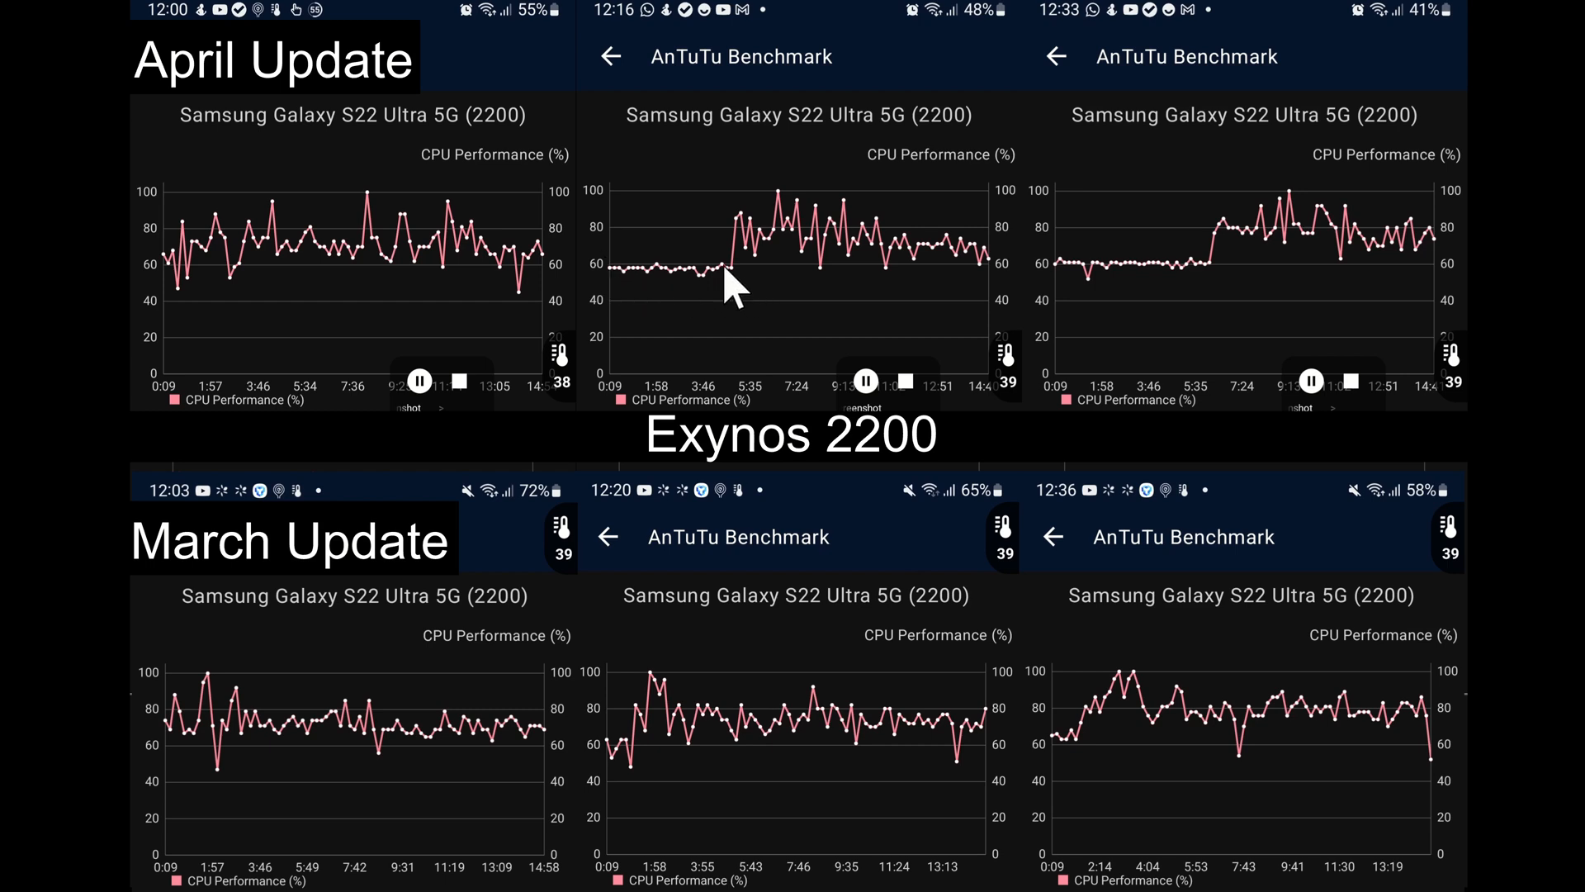
pyautogui.moveTo(701, 293)
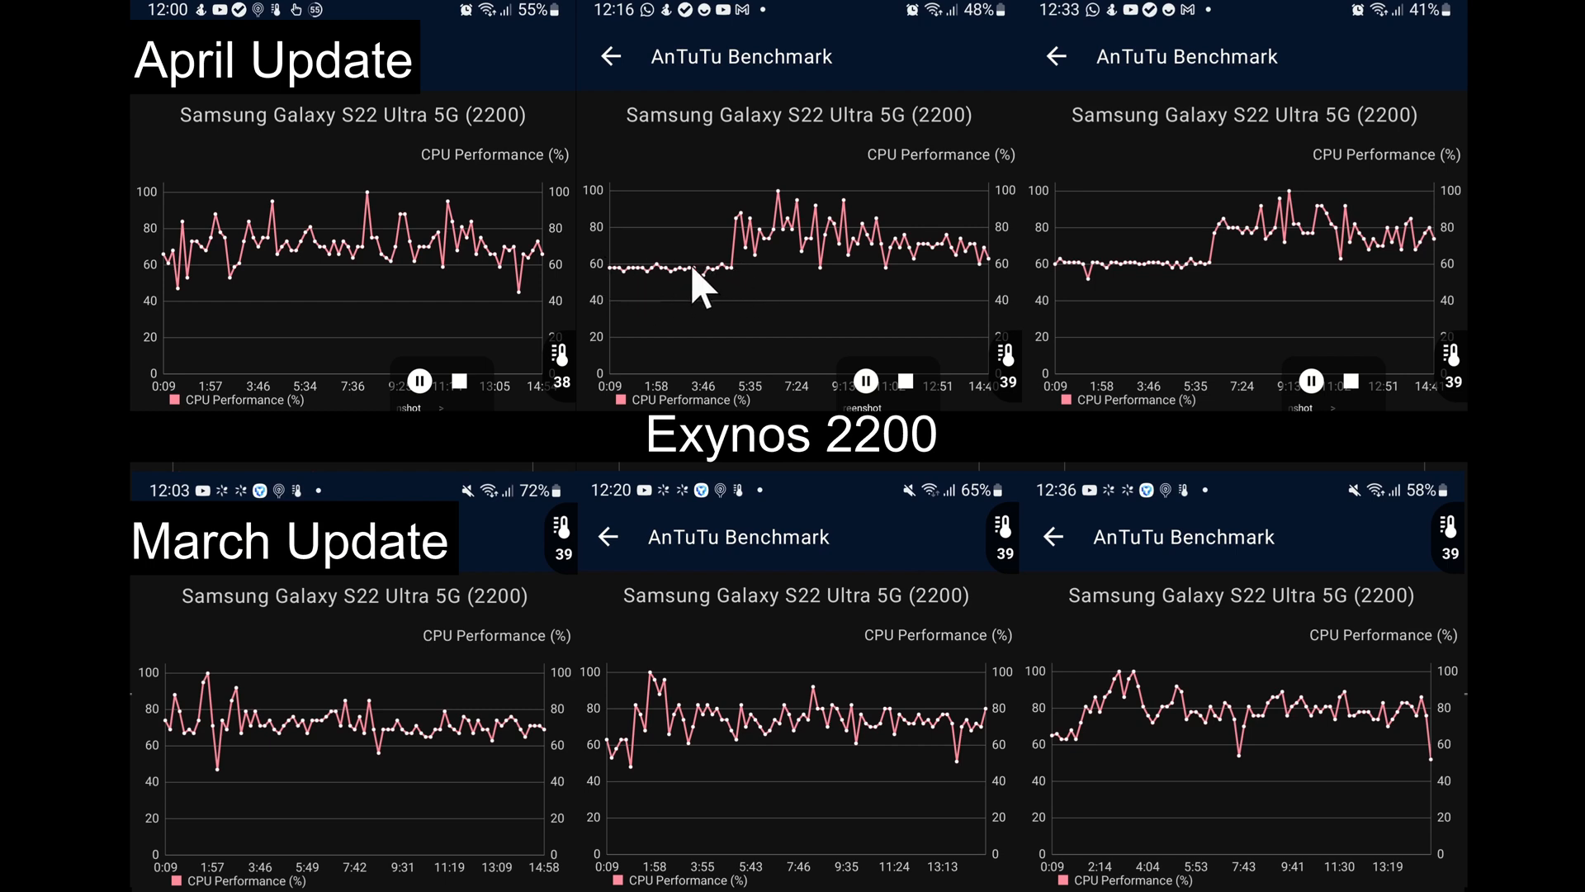
pyautogui.moveTo(657, 293)
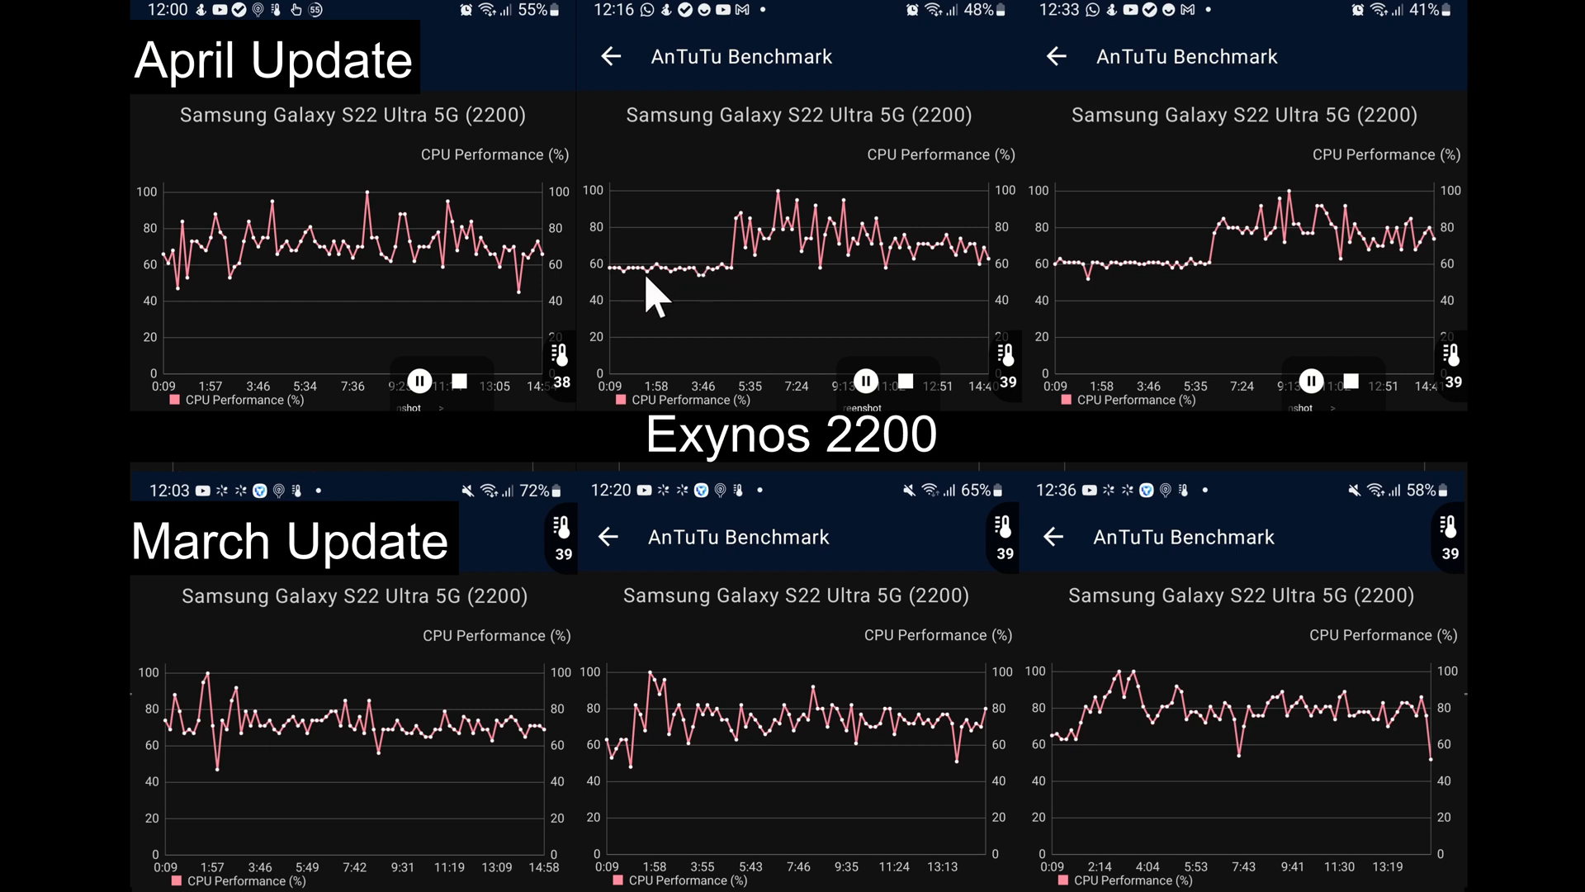
pyautogui.moveTo(536, 293)
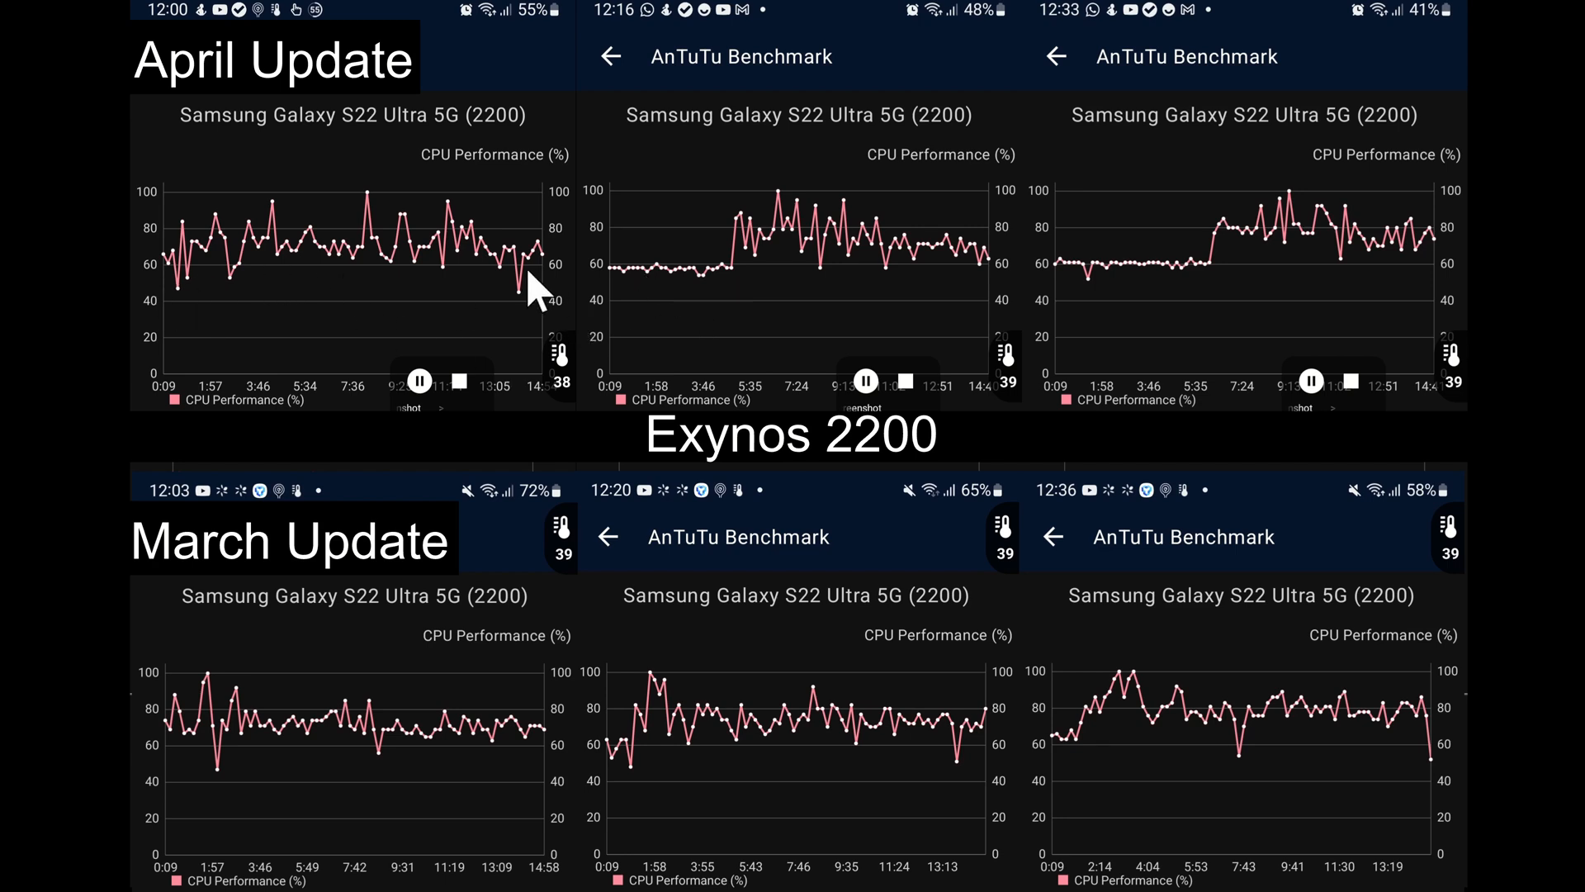
pyautogui.moveTo(572, 414)
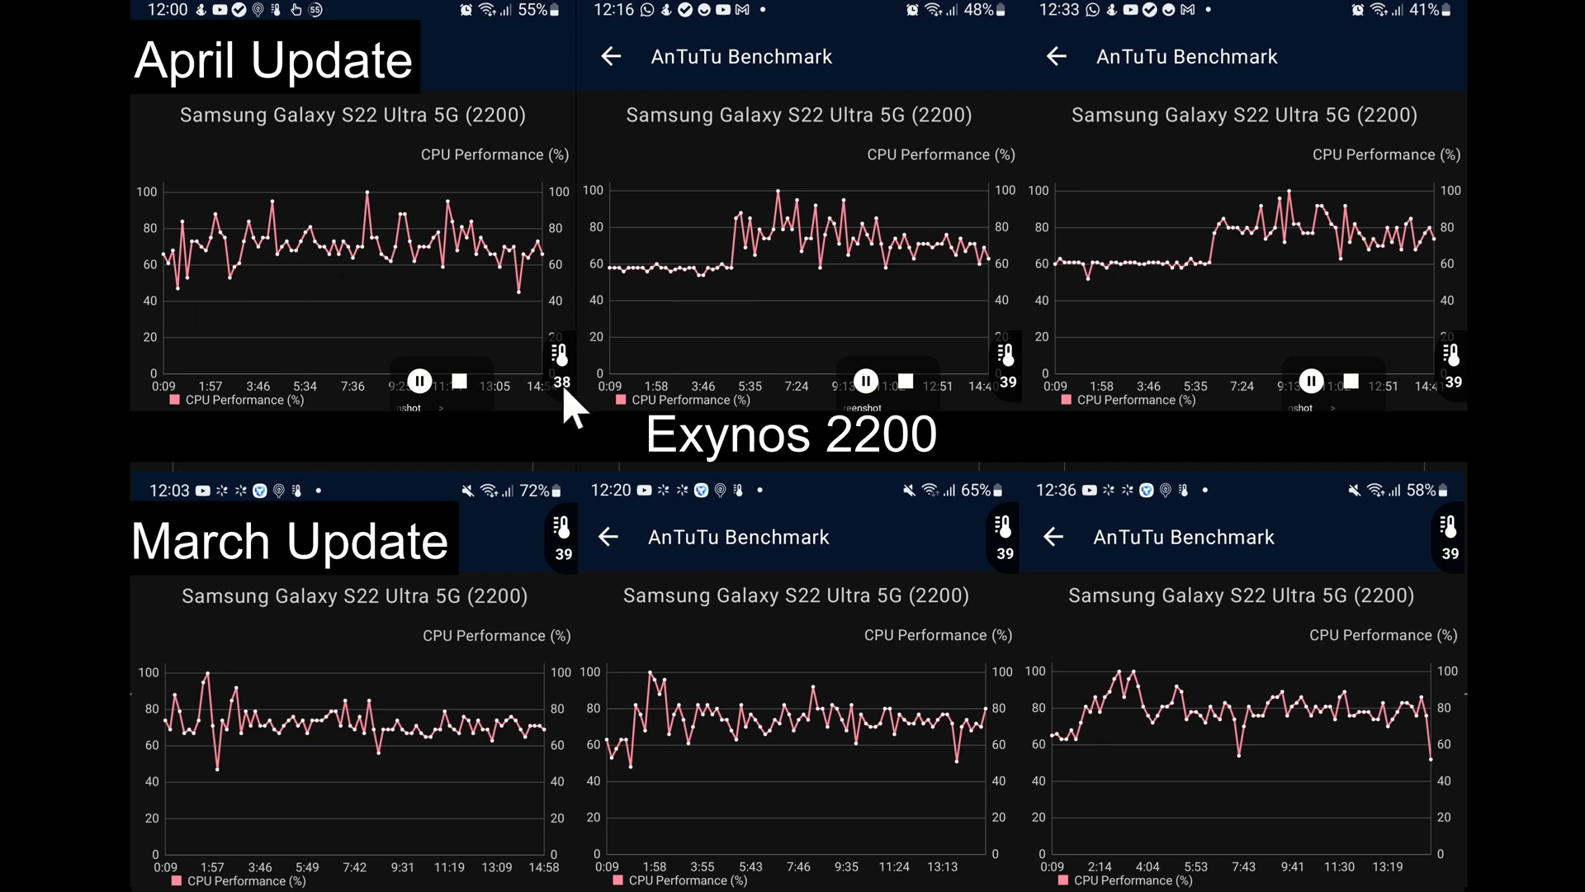
pyautogui.moveTo(1022, 414)
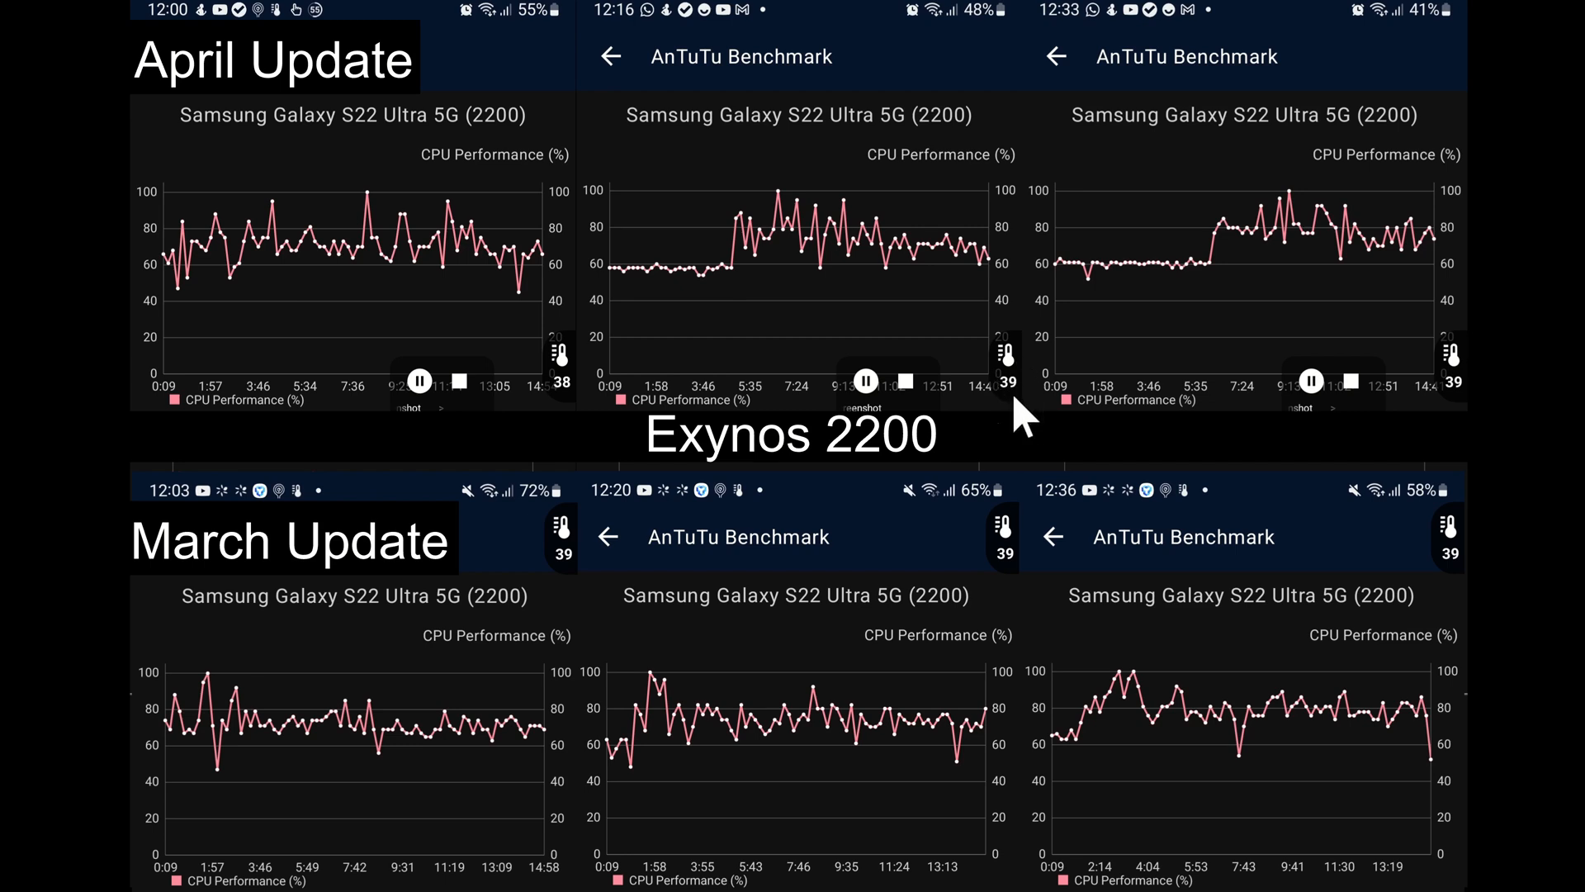
pyautogui.moveTo(685, 261)
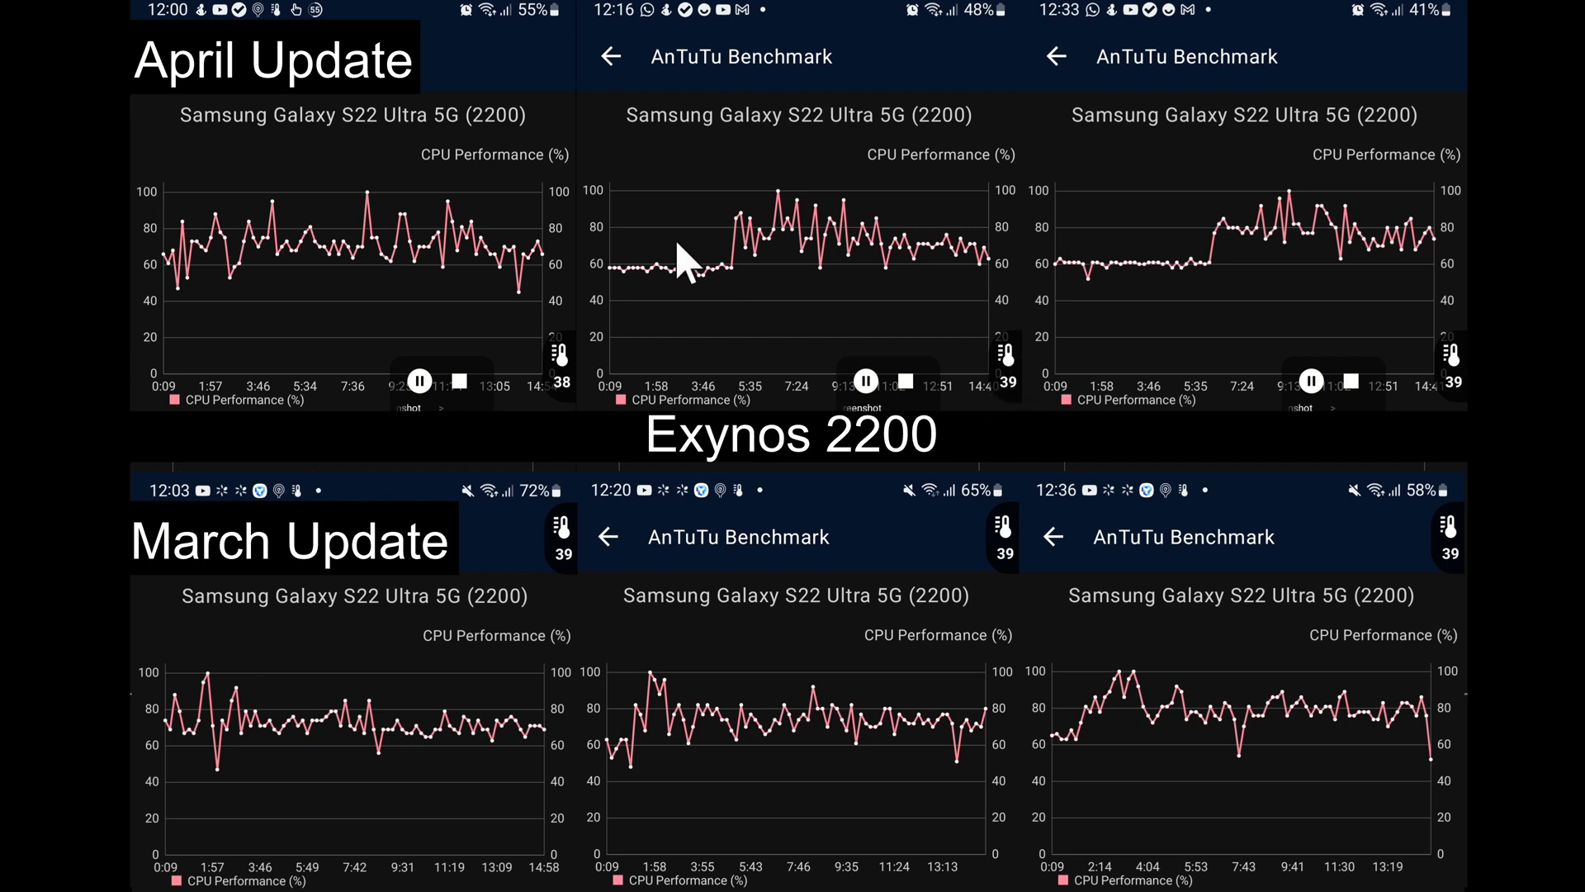
pyautogui.moveTo(834, 238)
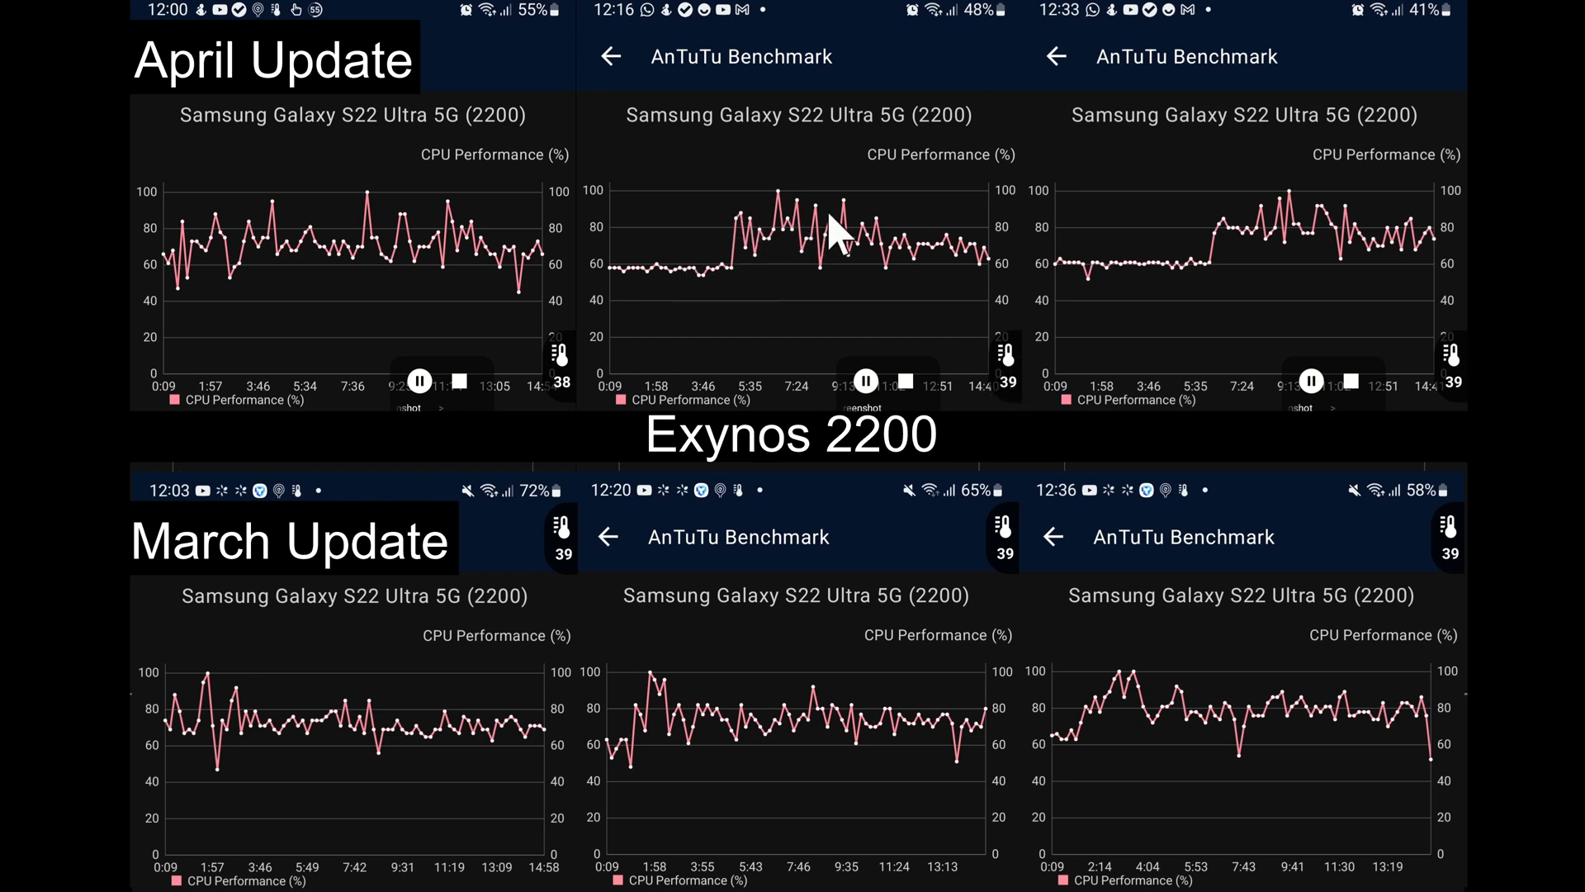
pyautogui.moveTo(692, 379)
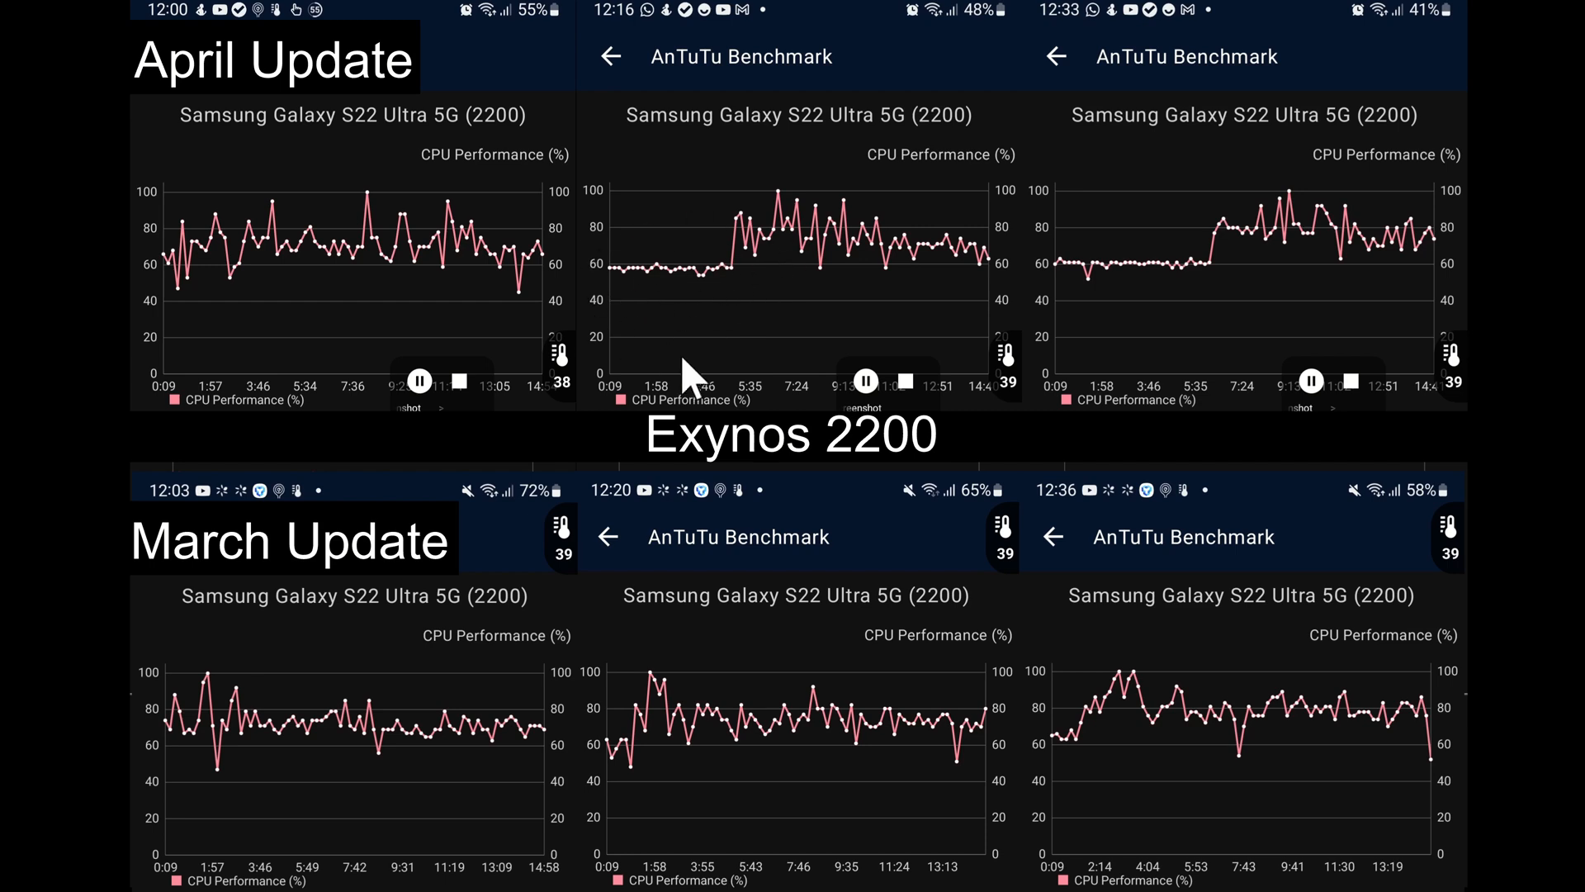
pyautogui.moveTo(999, 607)
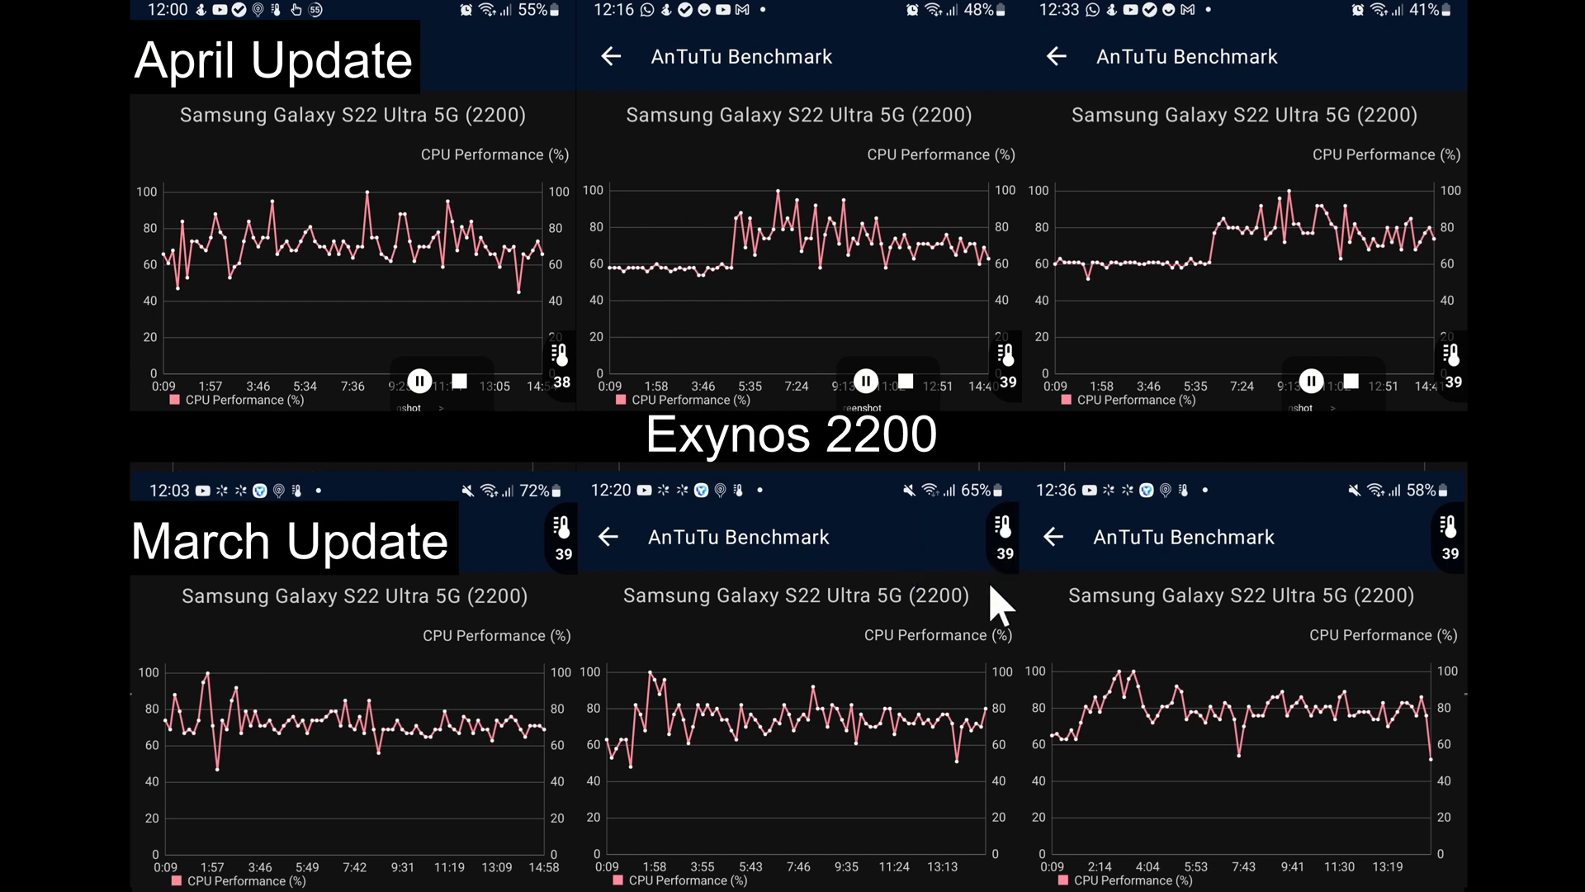
pyautogui.moveTo(642, 743)
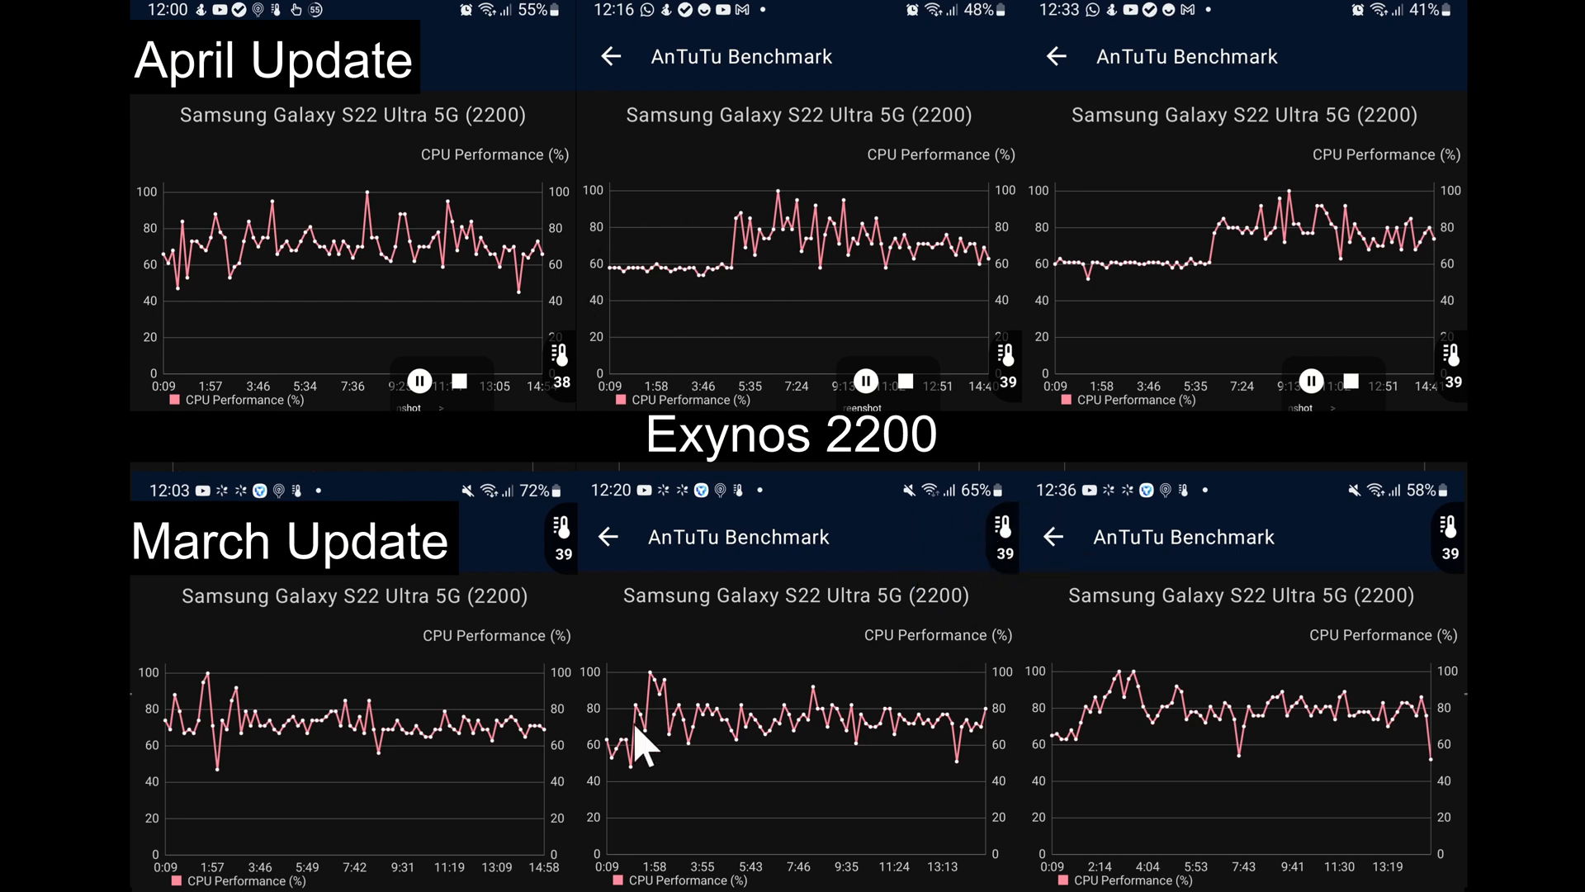
pyautogui.moveTo(798, 432)
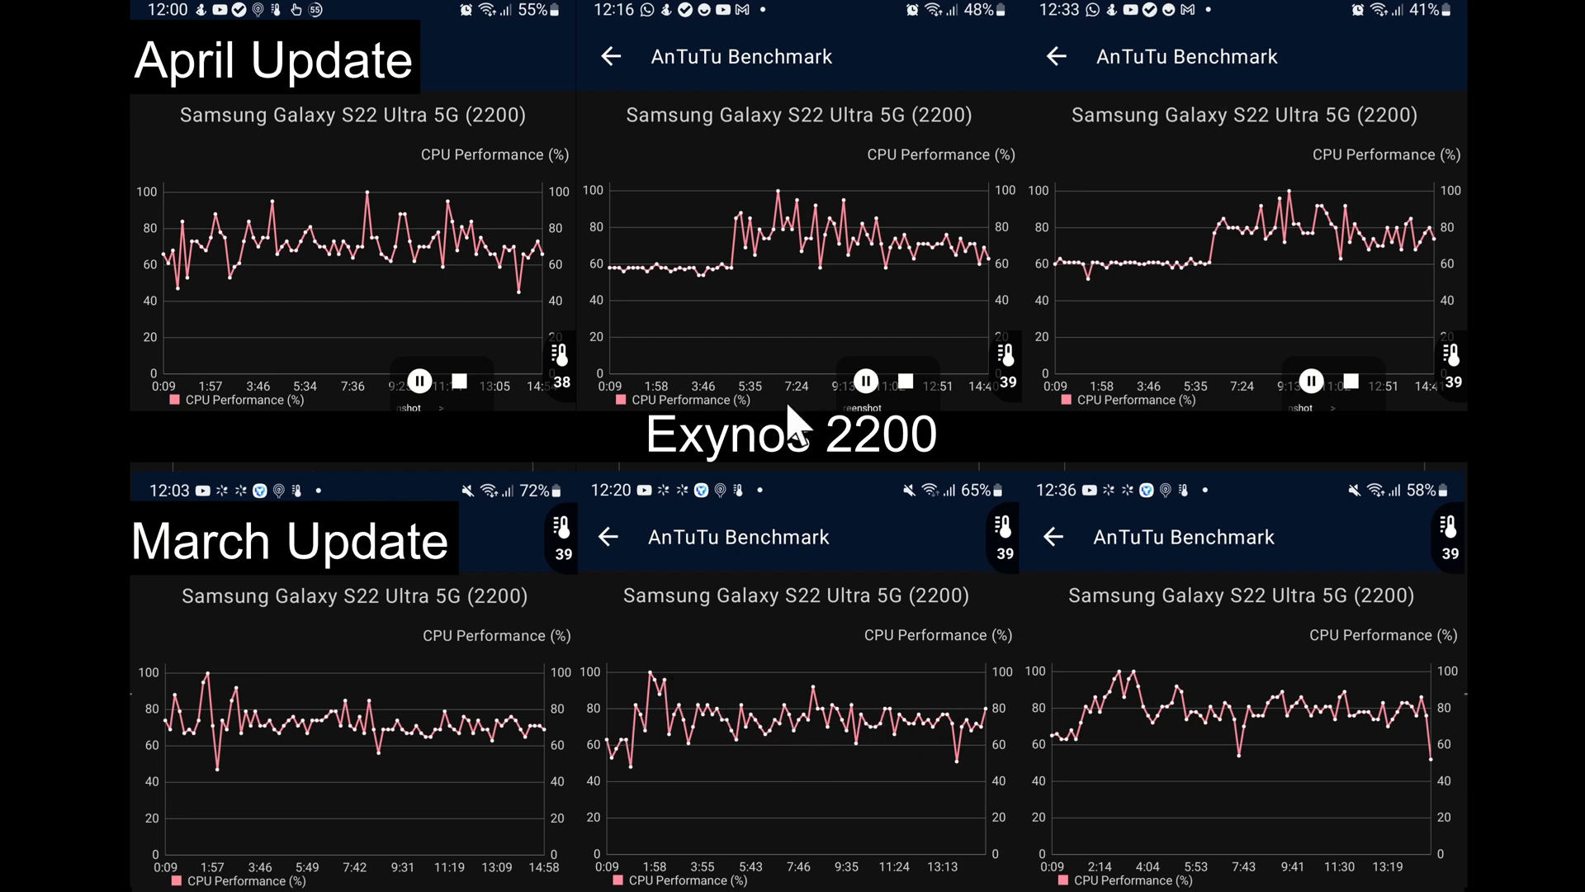
pyautogui.moveTo(708, 248)
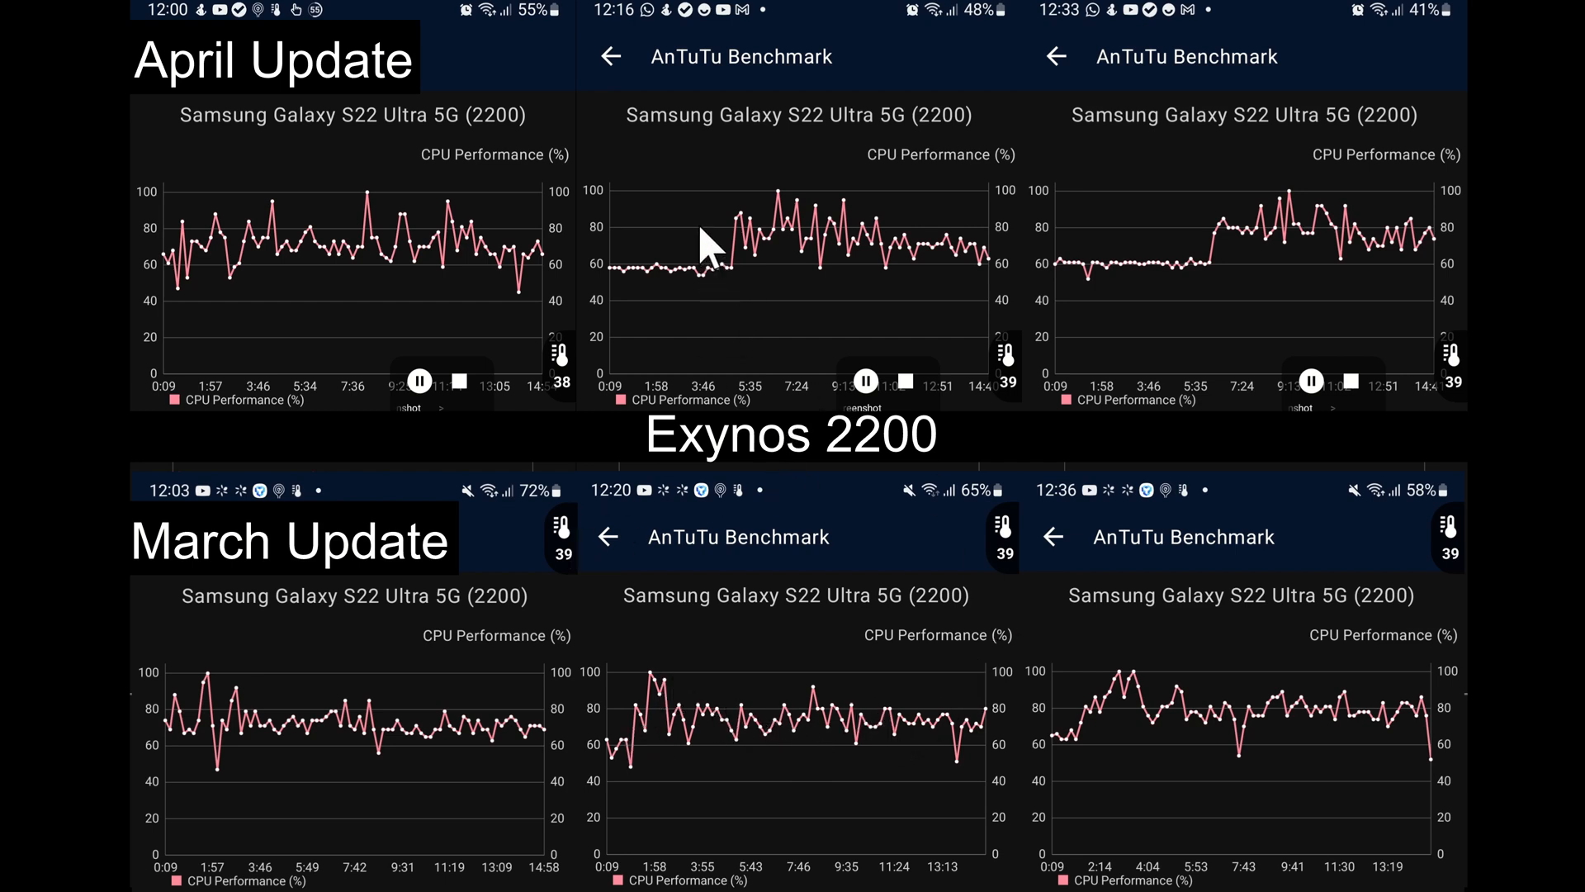
pyautogui.moveTo(1010, 258)
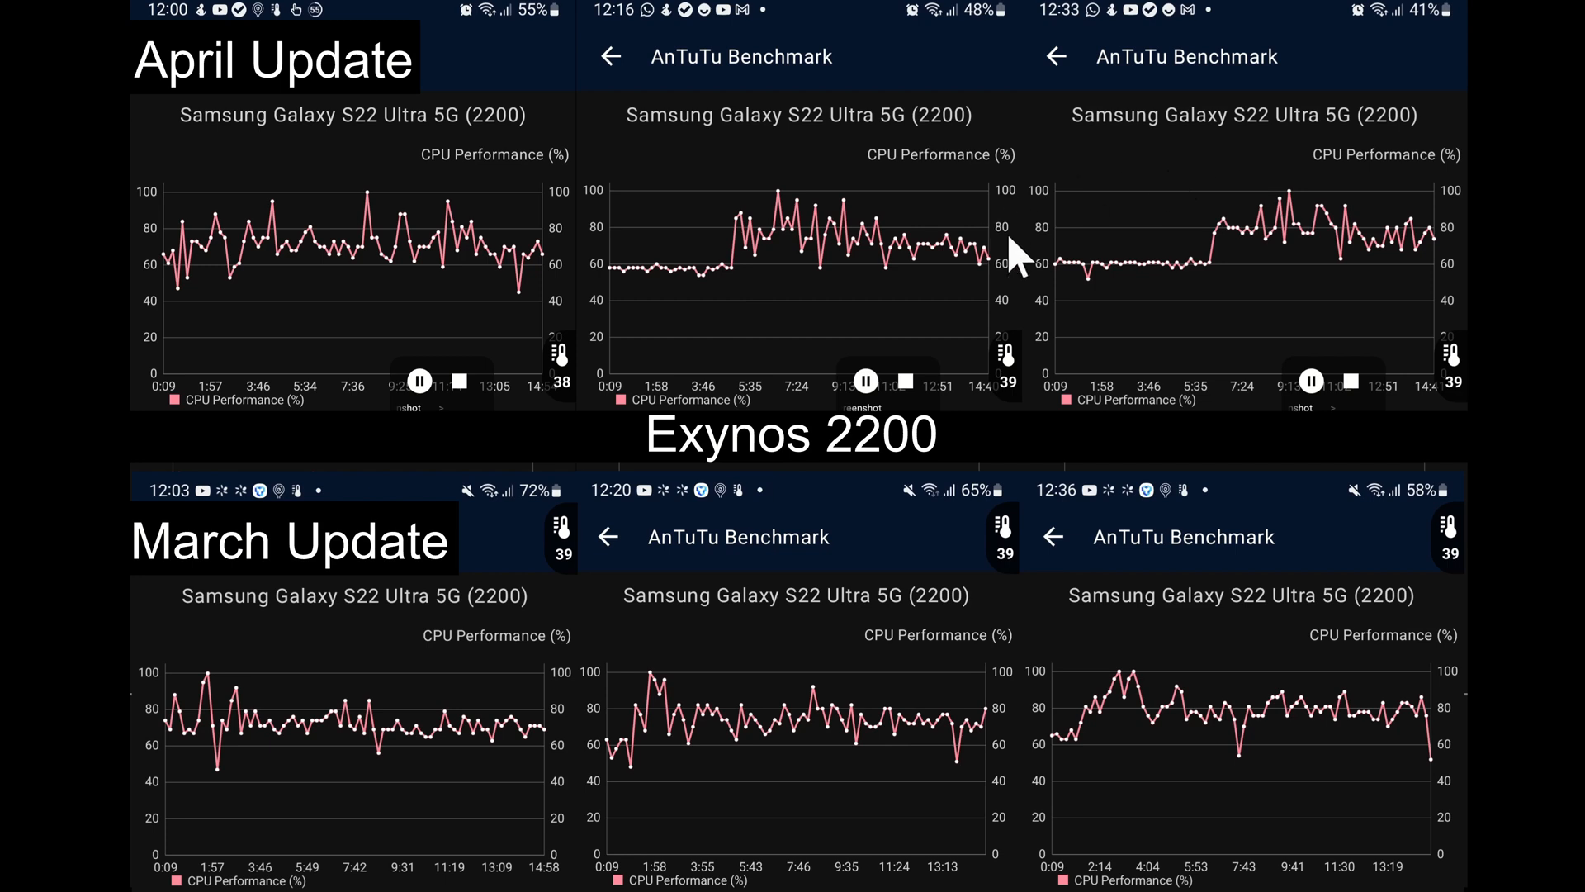
pyautogui.moveTo(1212, 278)
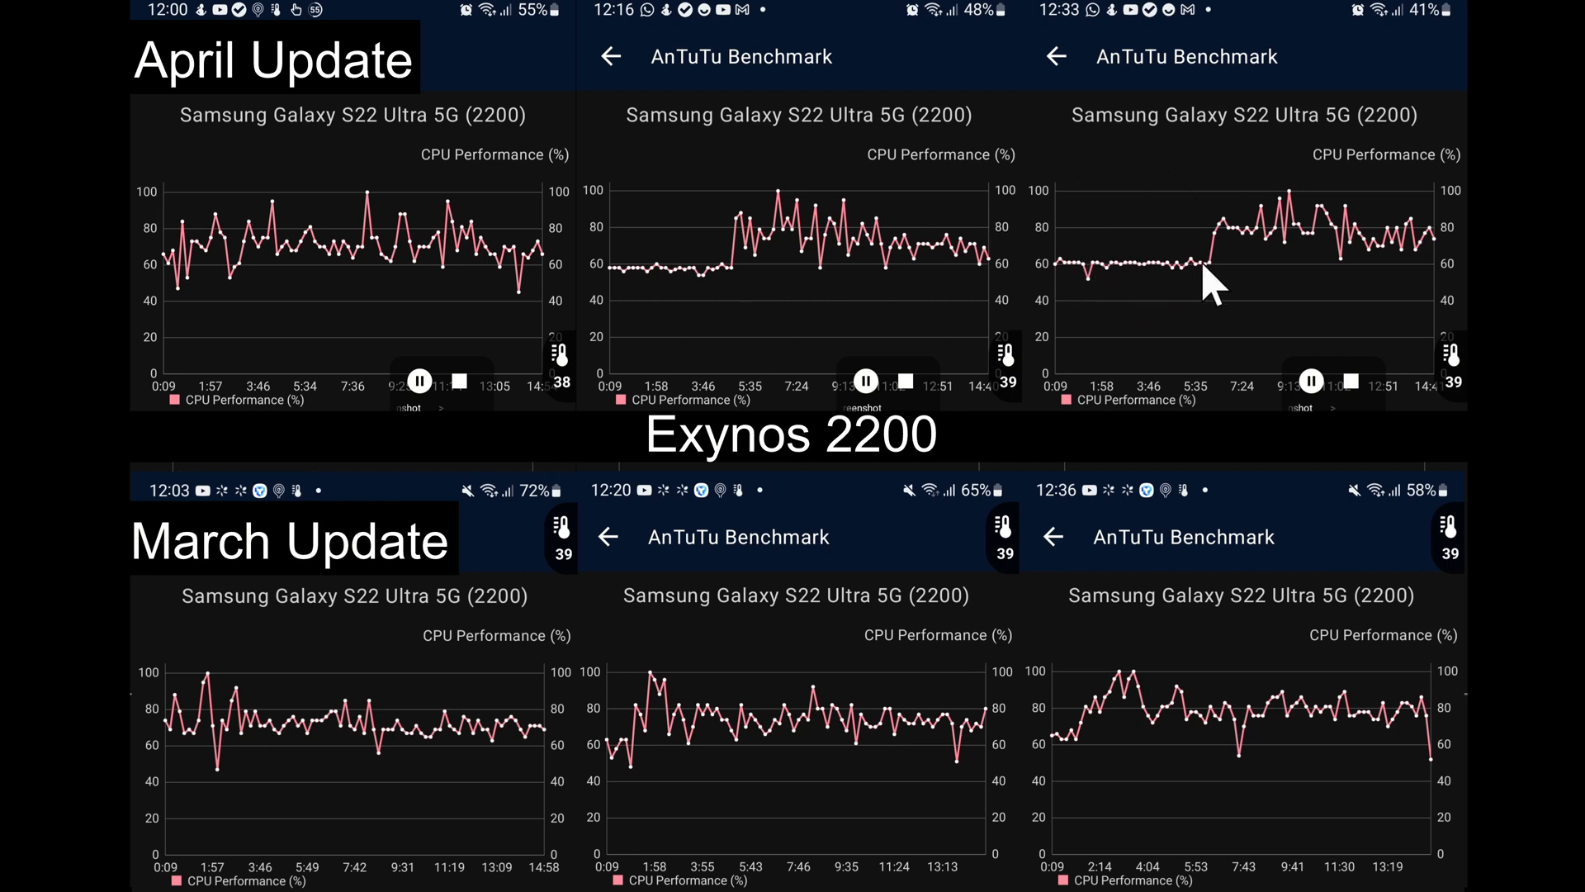
pyautogui.moveTo(1280, 249)
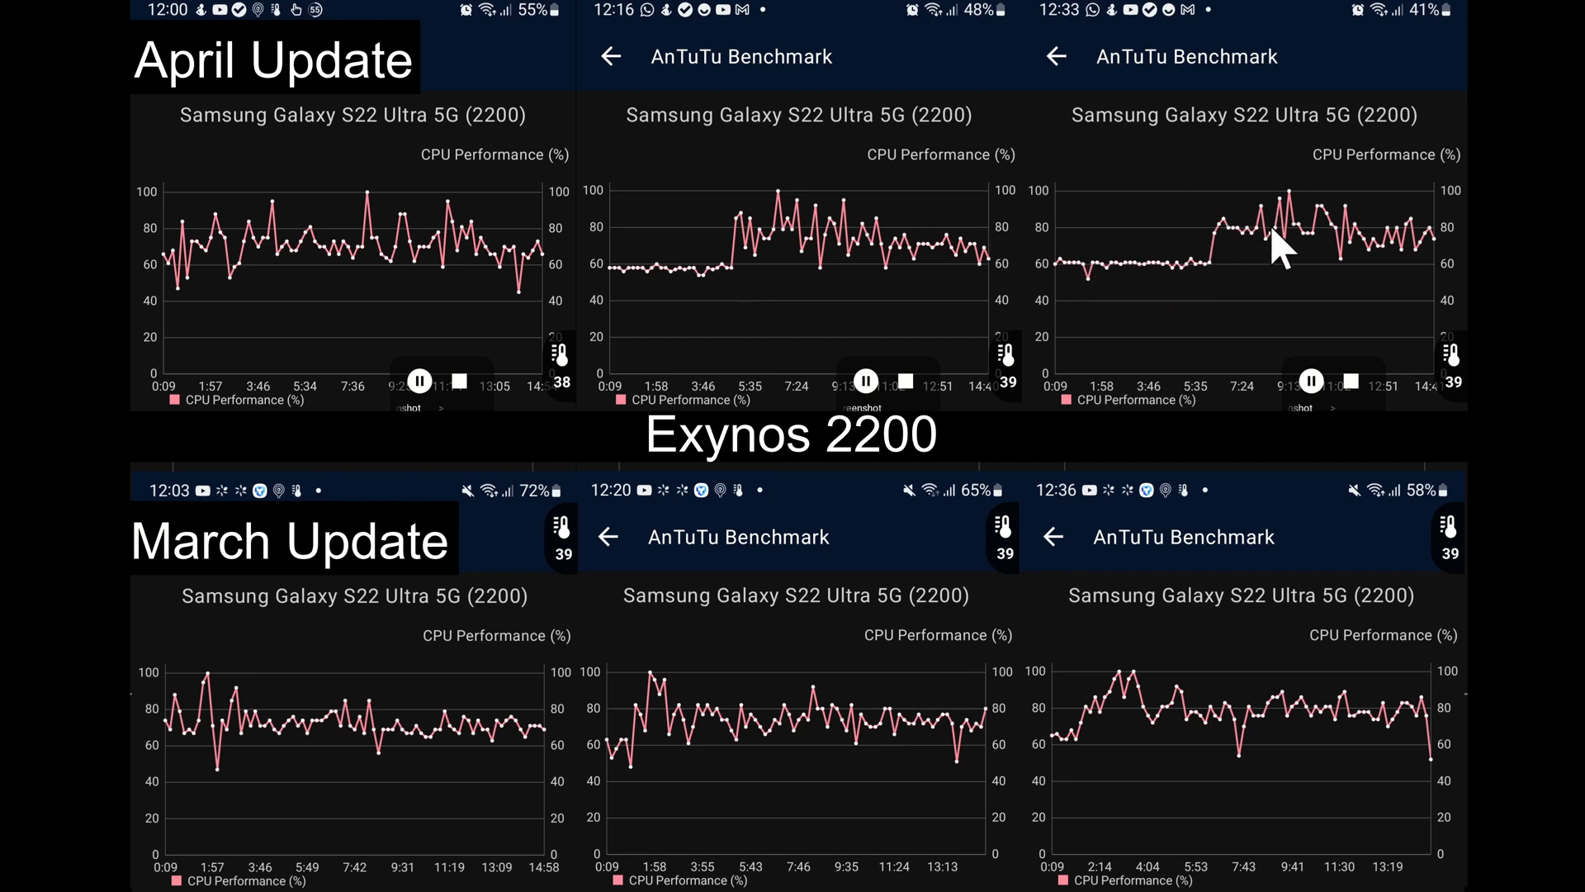
pyautogui.moveTo(1248, 234)
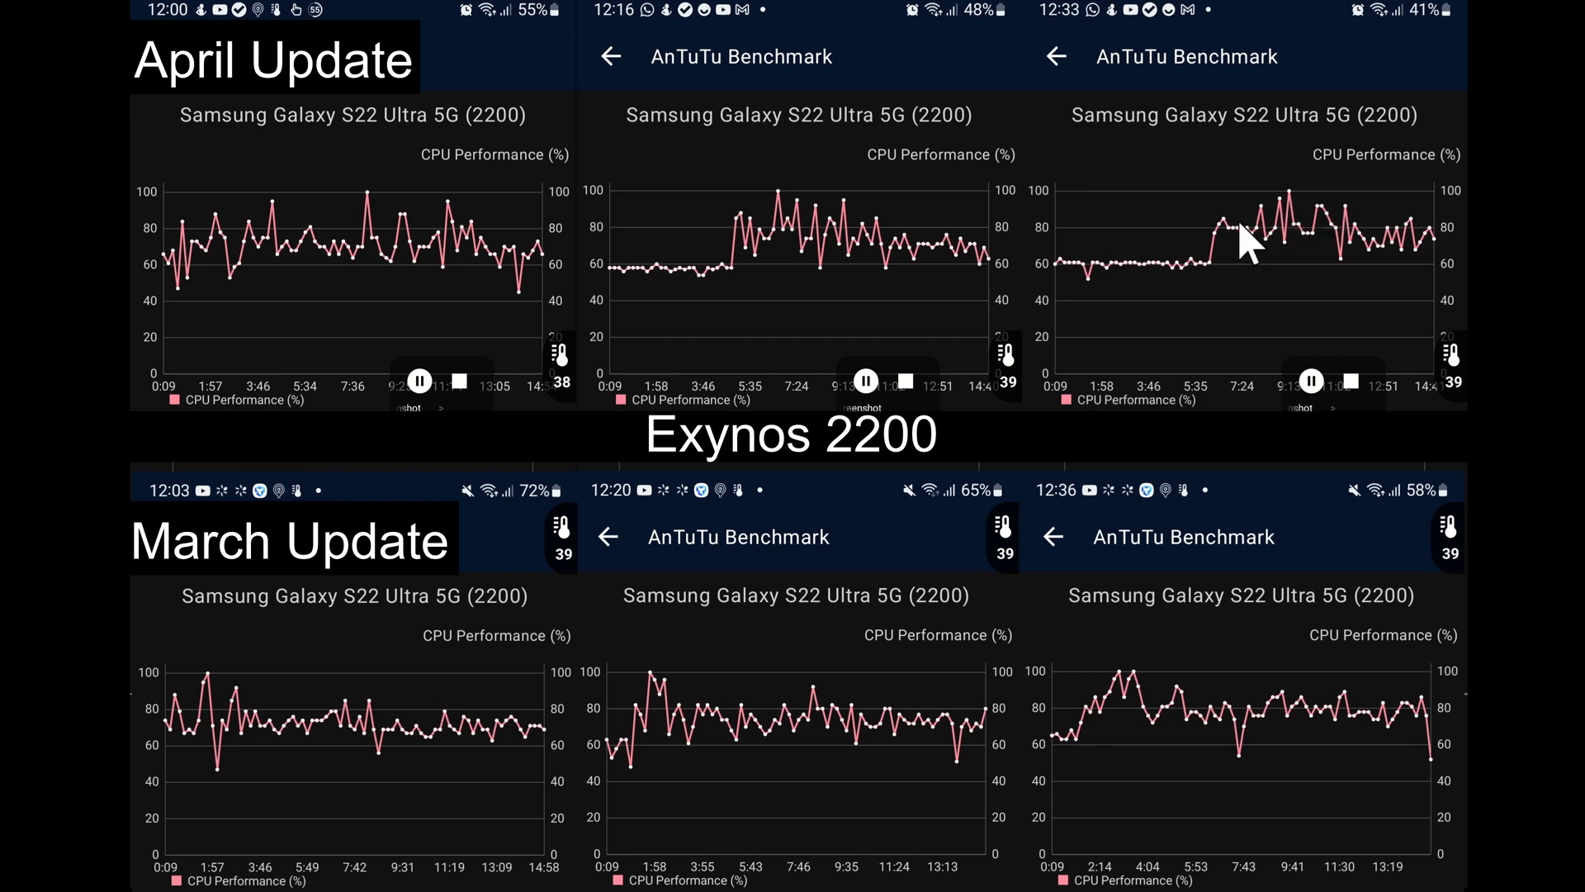
pyautogui.moveTo(1430, 733)
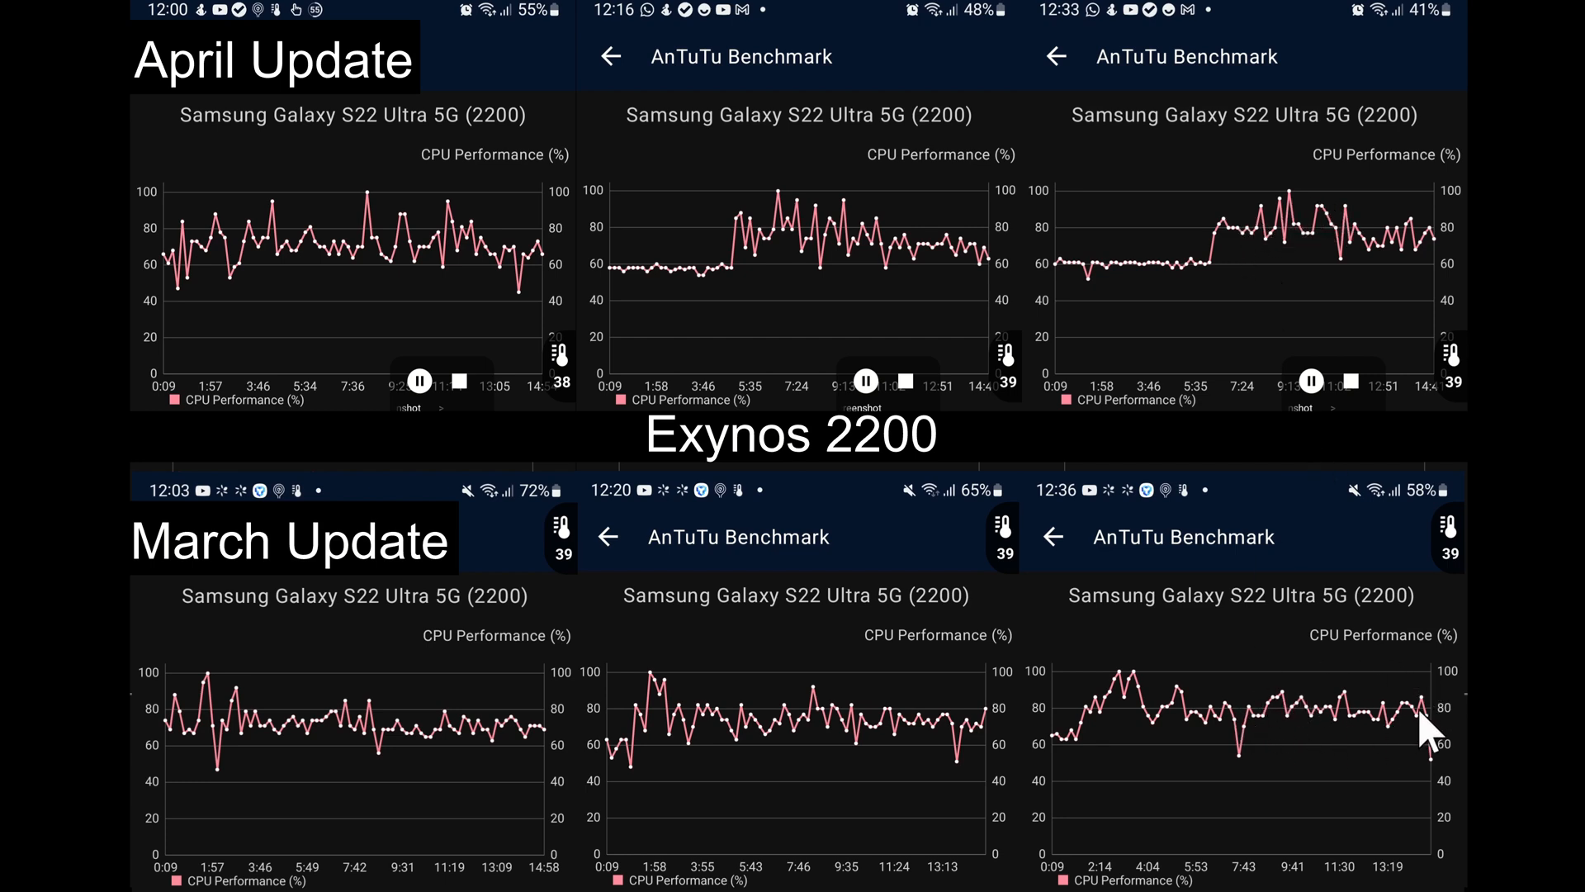
pyautogui.moveTo(1046, 268)
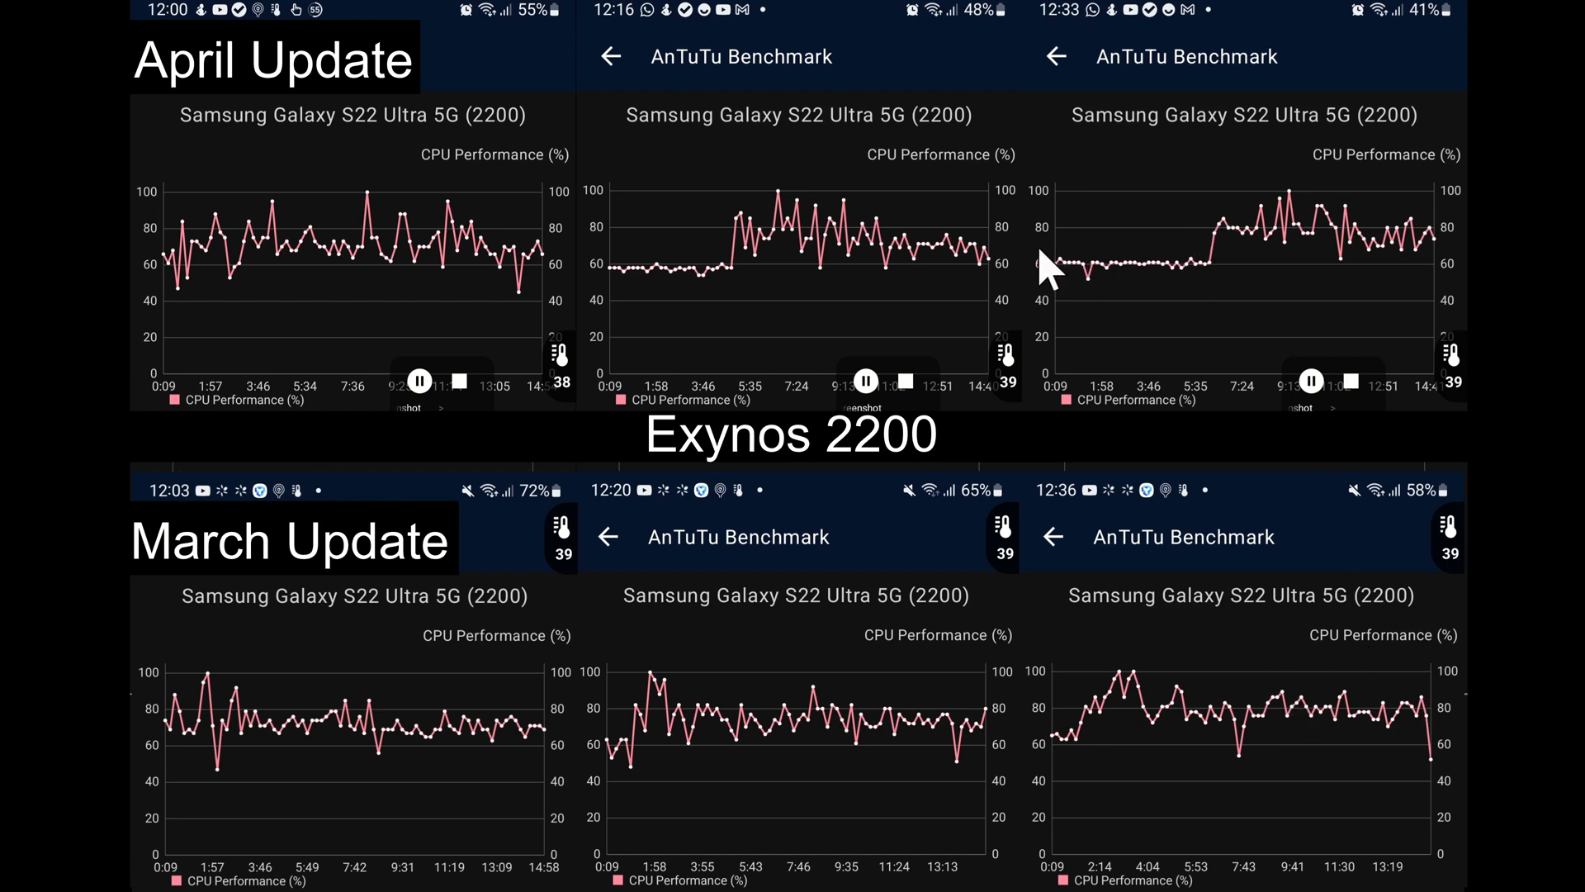
pyautogui.moveTo(1150, 283)
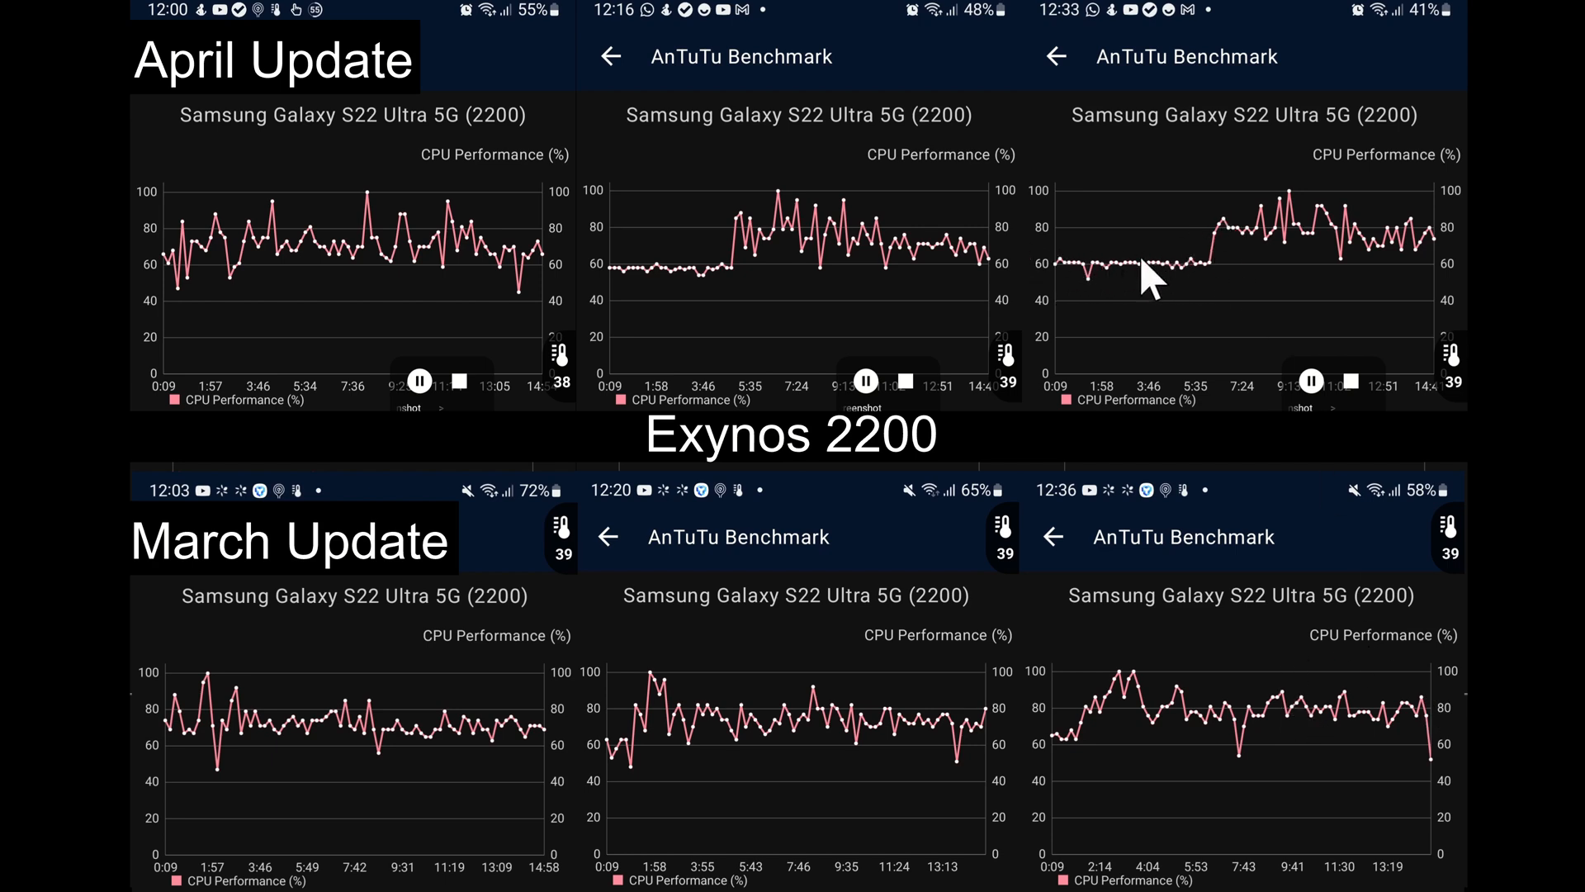
pyautogui.moveTo(1219, 288)
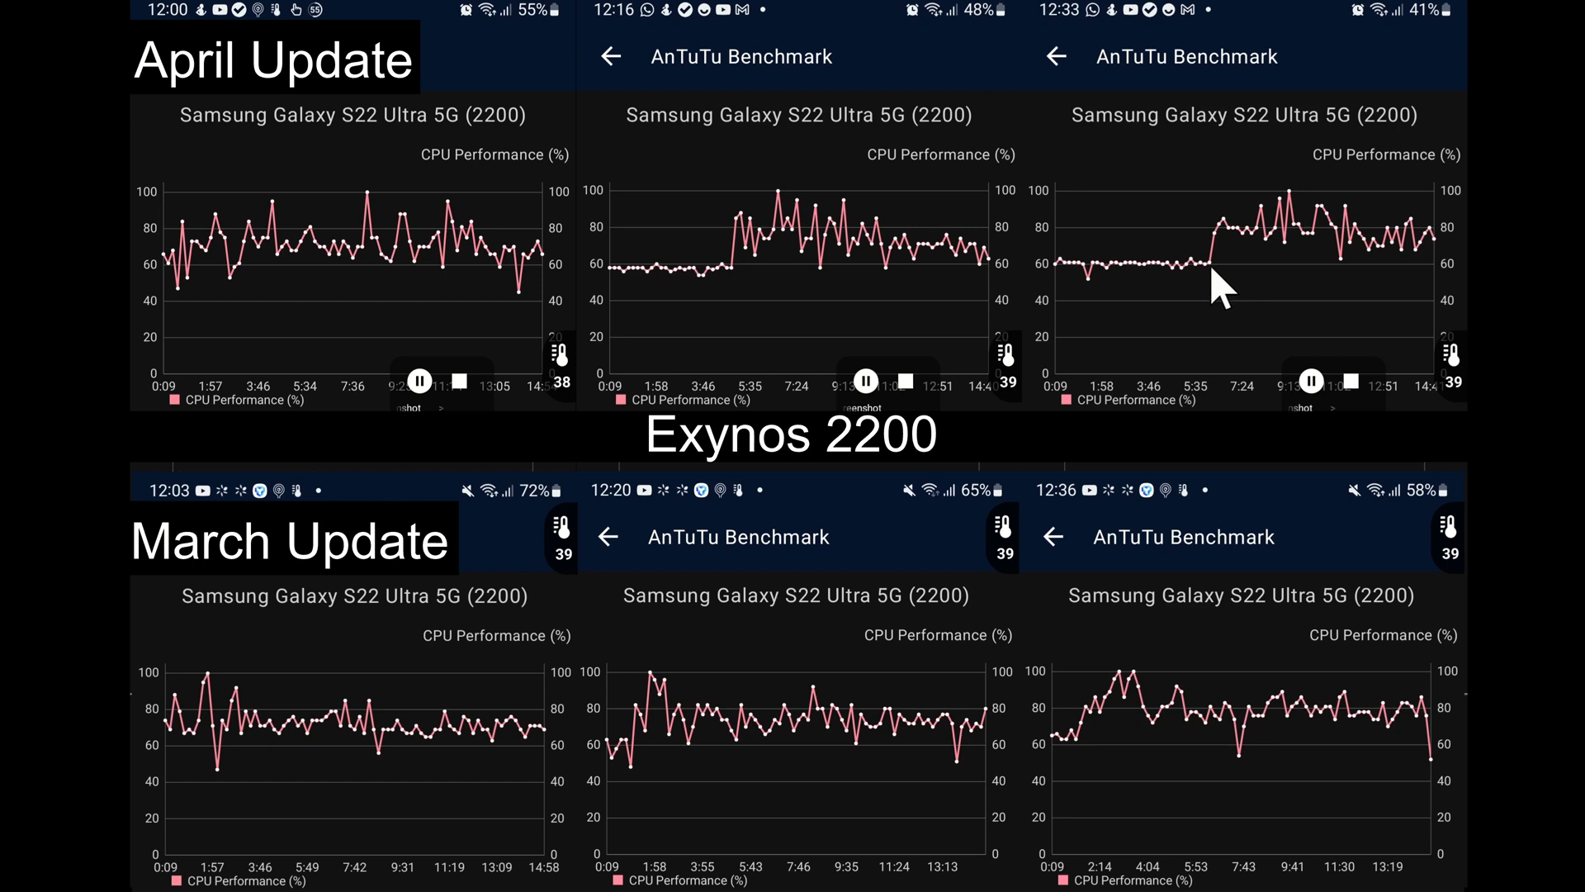
pyautogui.moveTo(1162, 238)
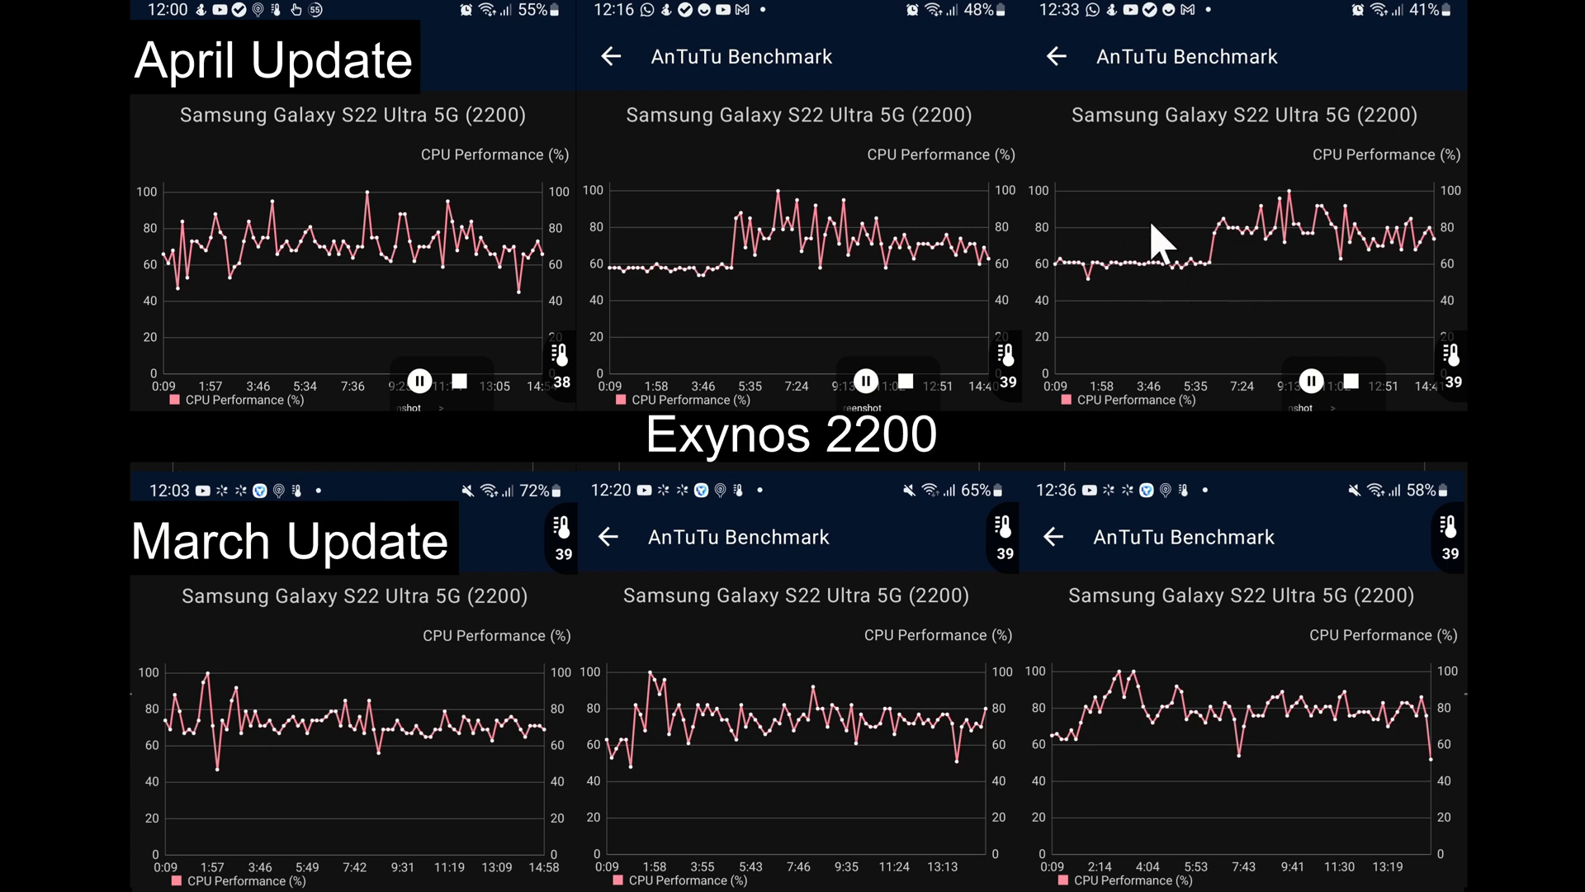
pyautogui.moveTo(1107, 303)
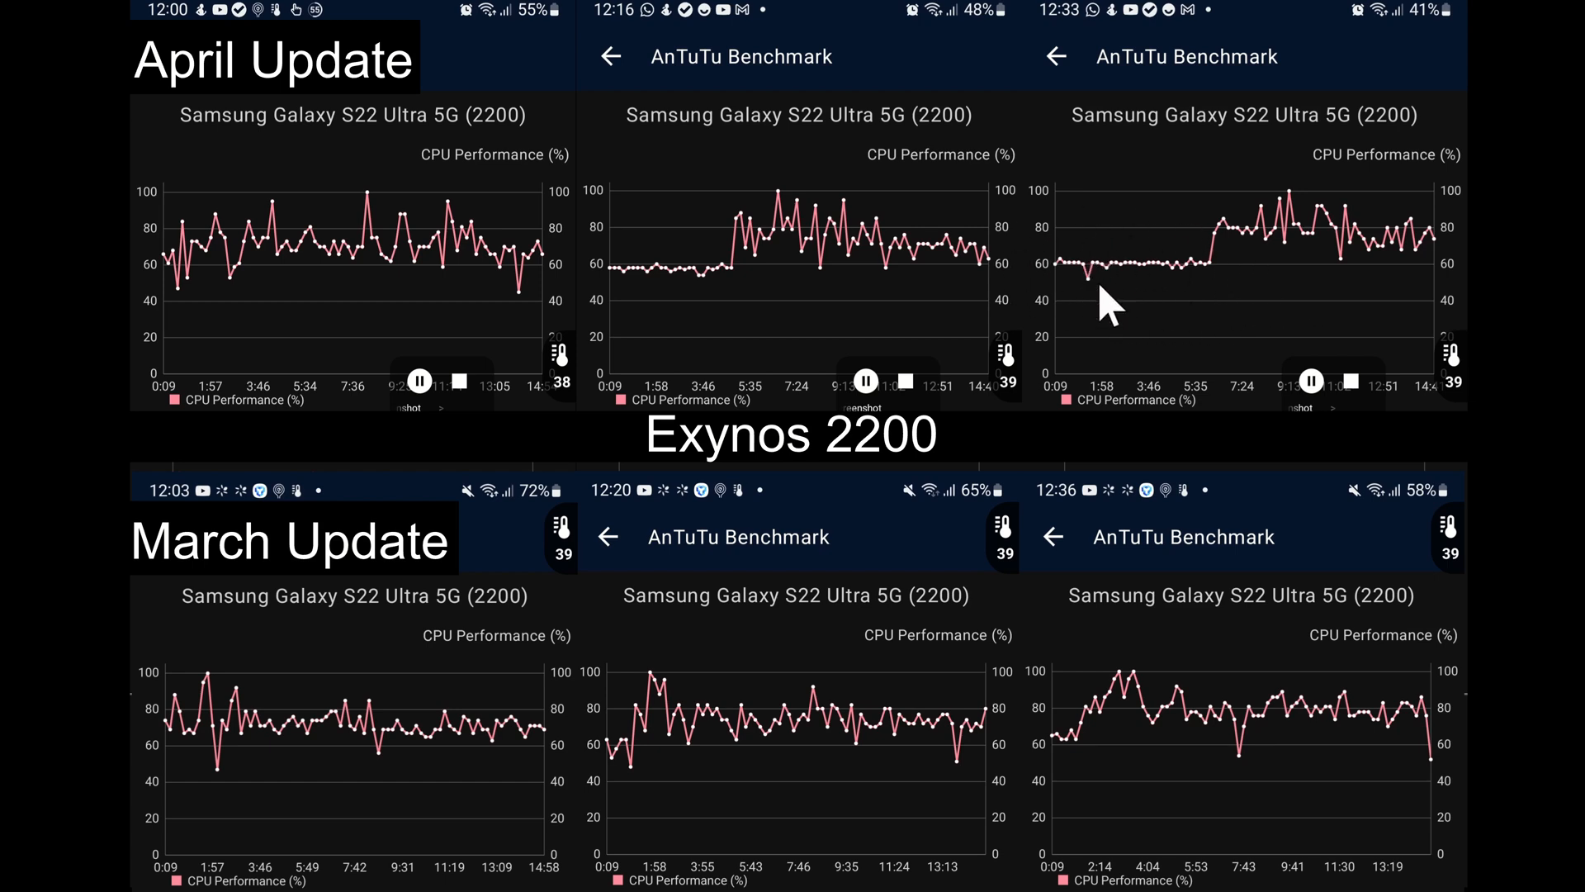
pyautogui.moveTo(1162, 308)
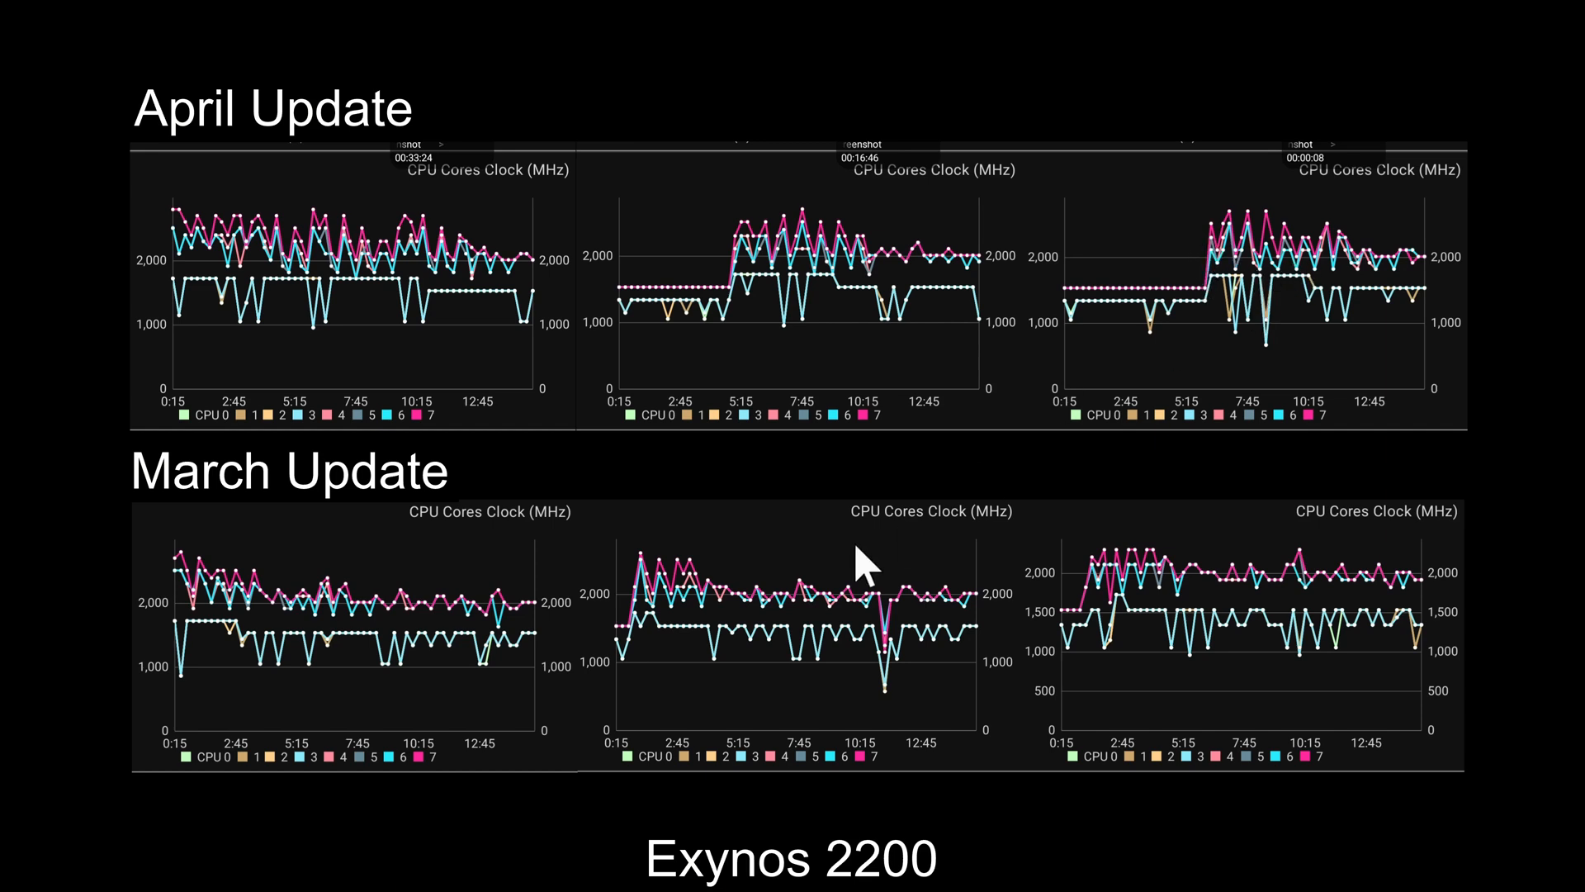
pyautogui.moveTo(591, 319)
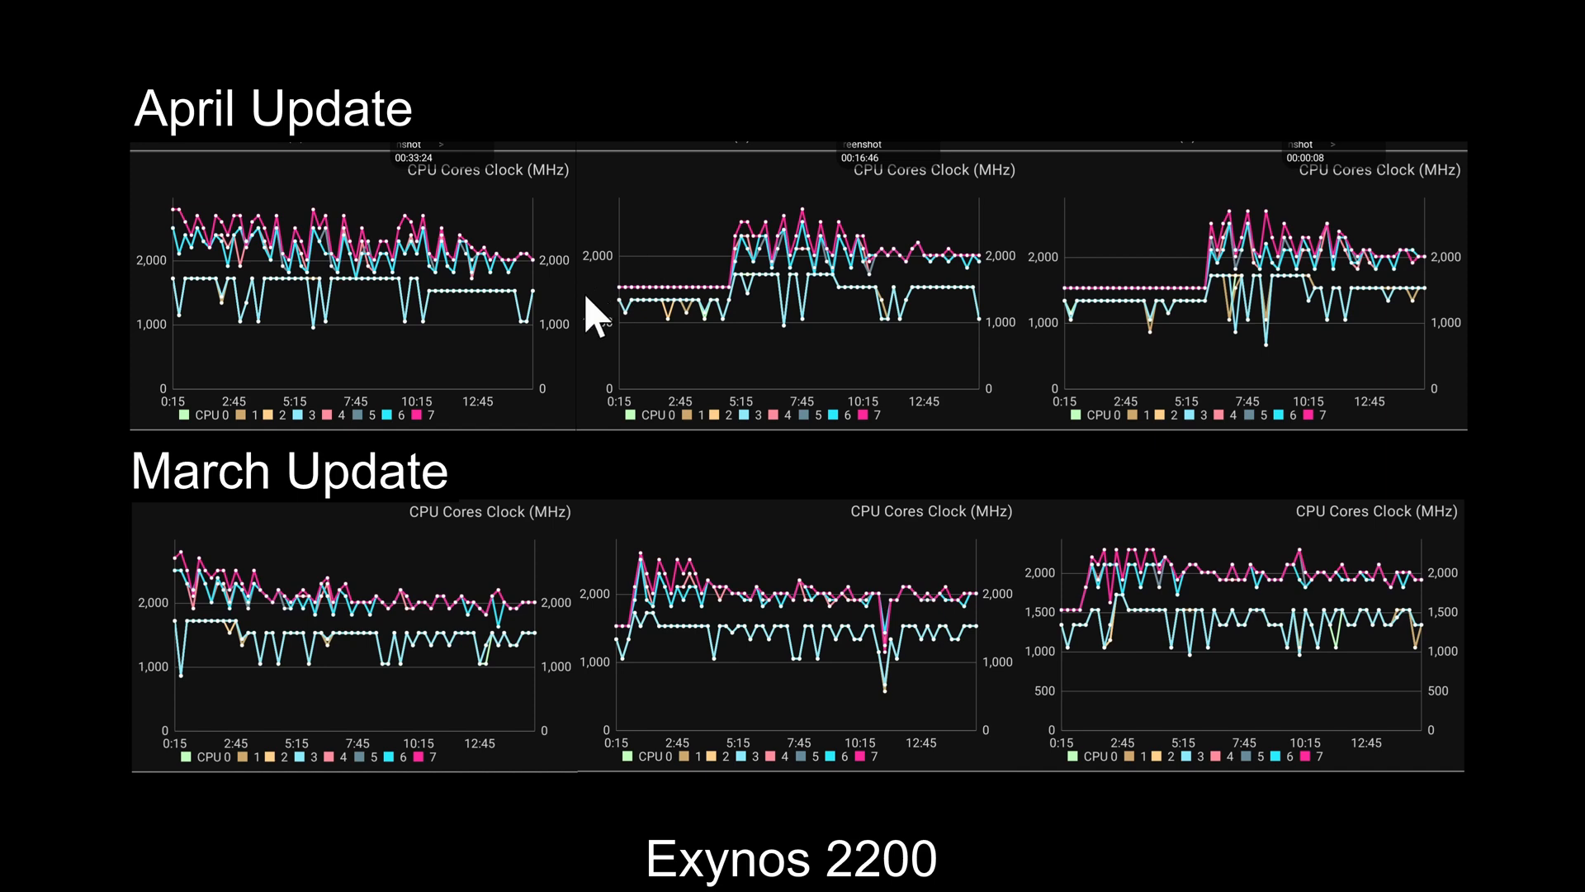
pyautogui.moveTo(455, 571)
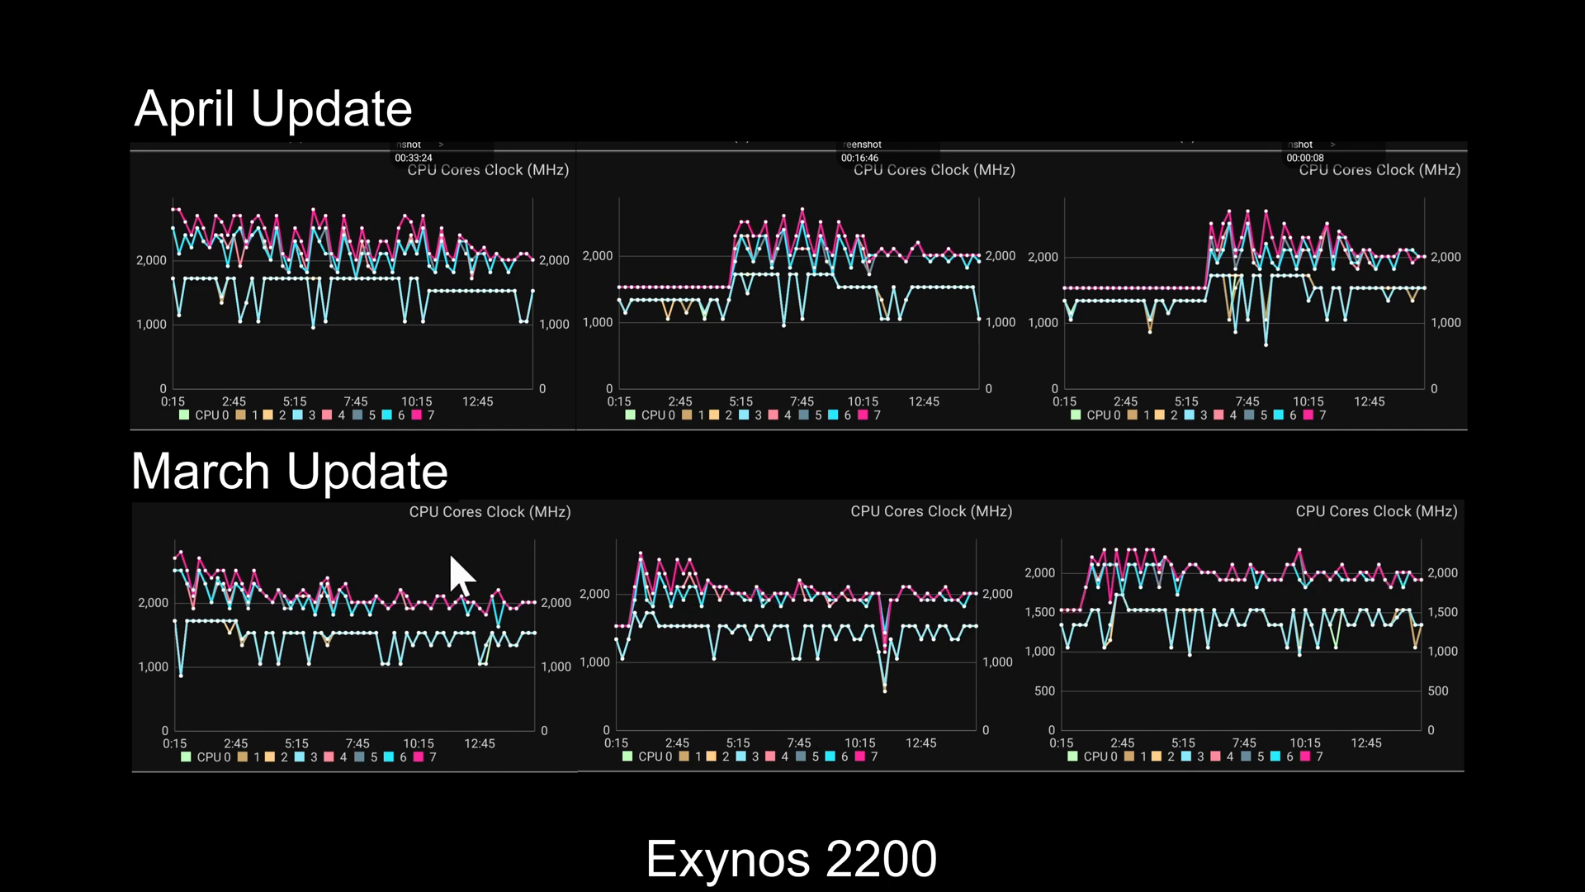
pyautogui.moveTo(733, 318)
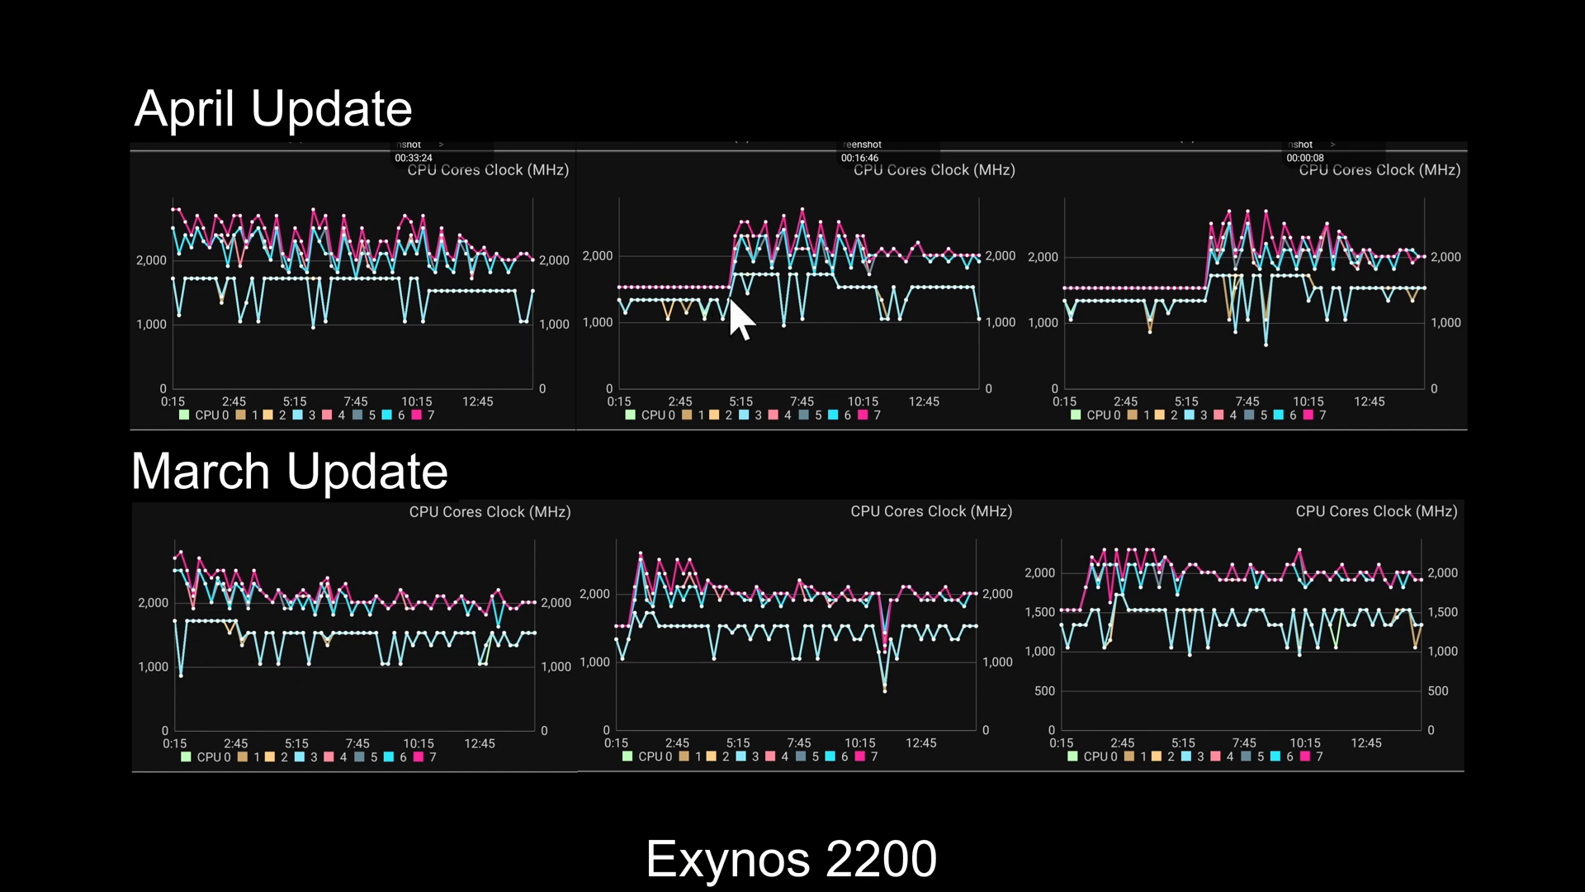
pyautogui.moveTo(726, 318)
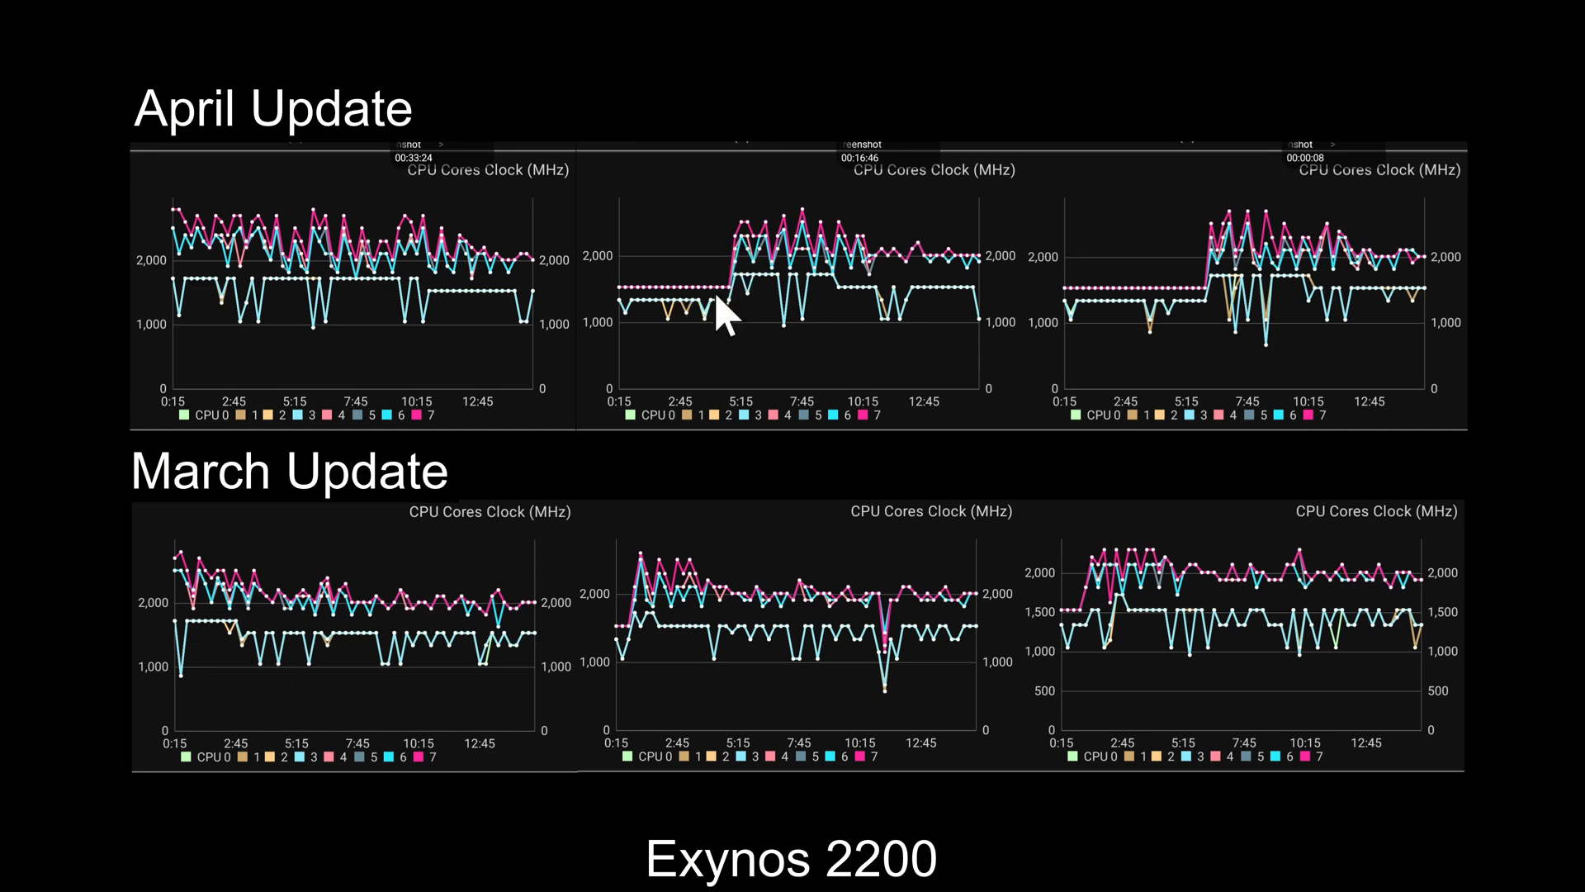
pyautogui.moveTo(1224, 314)
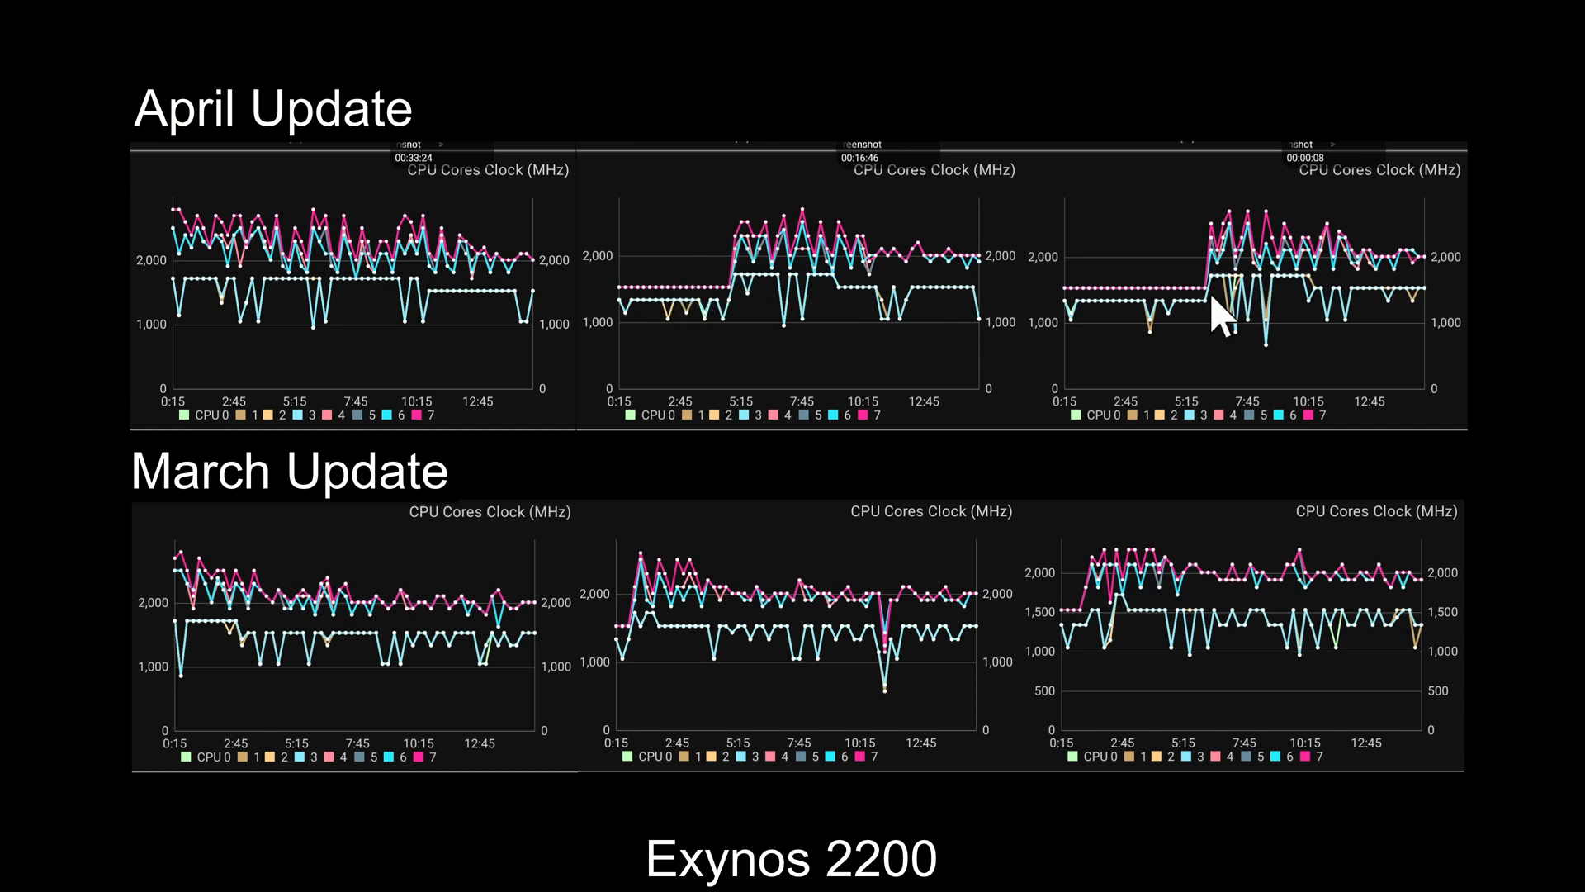
pyautogui.moveTo(693, 333)
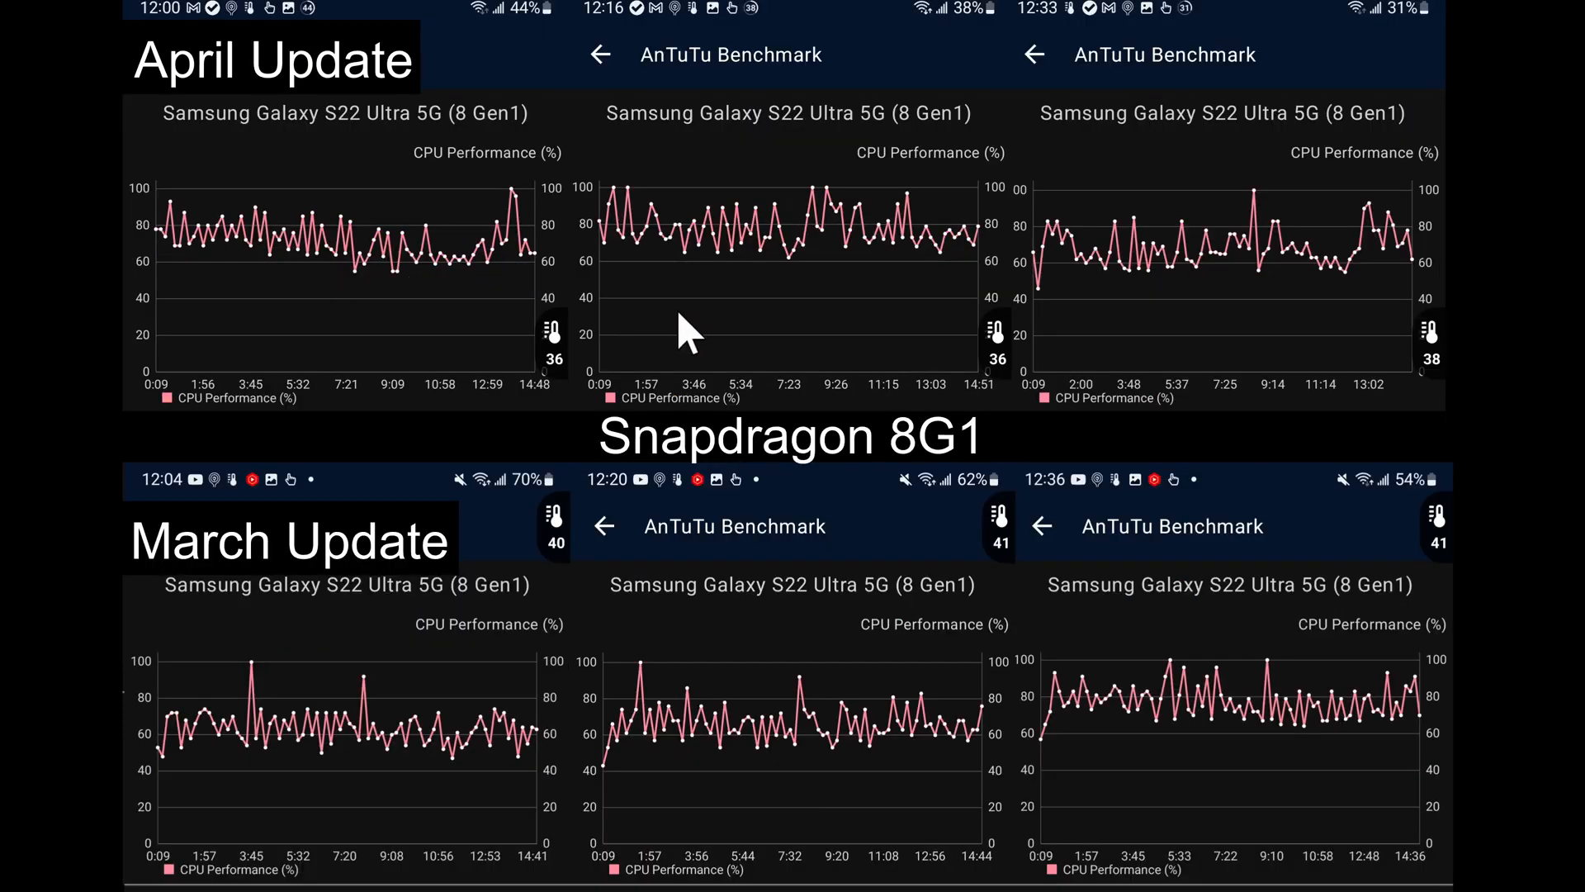
pyautogui.moveTo(293, 233)
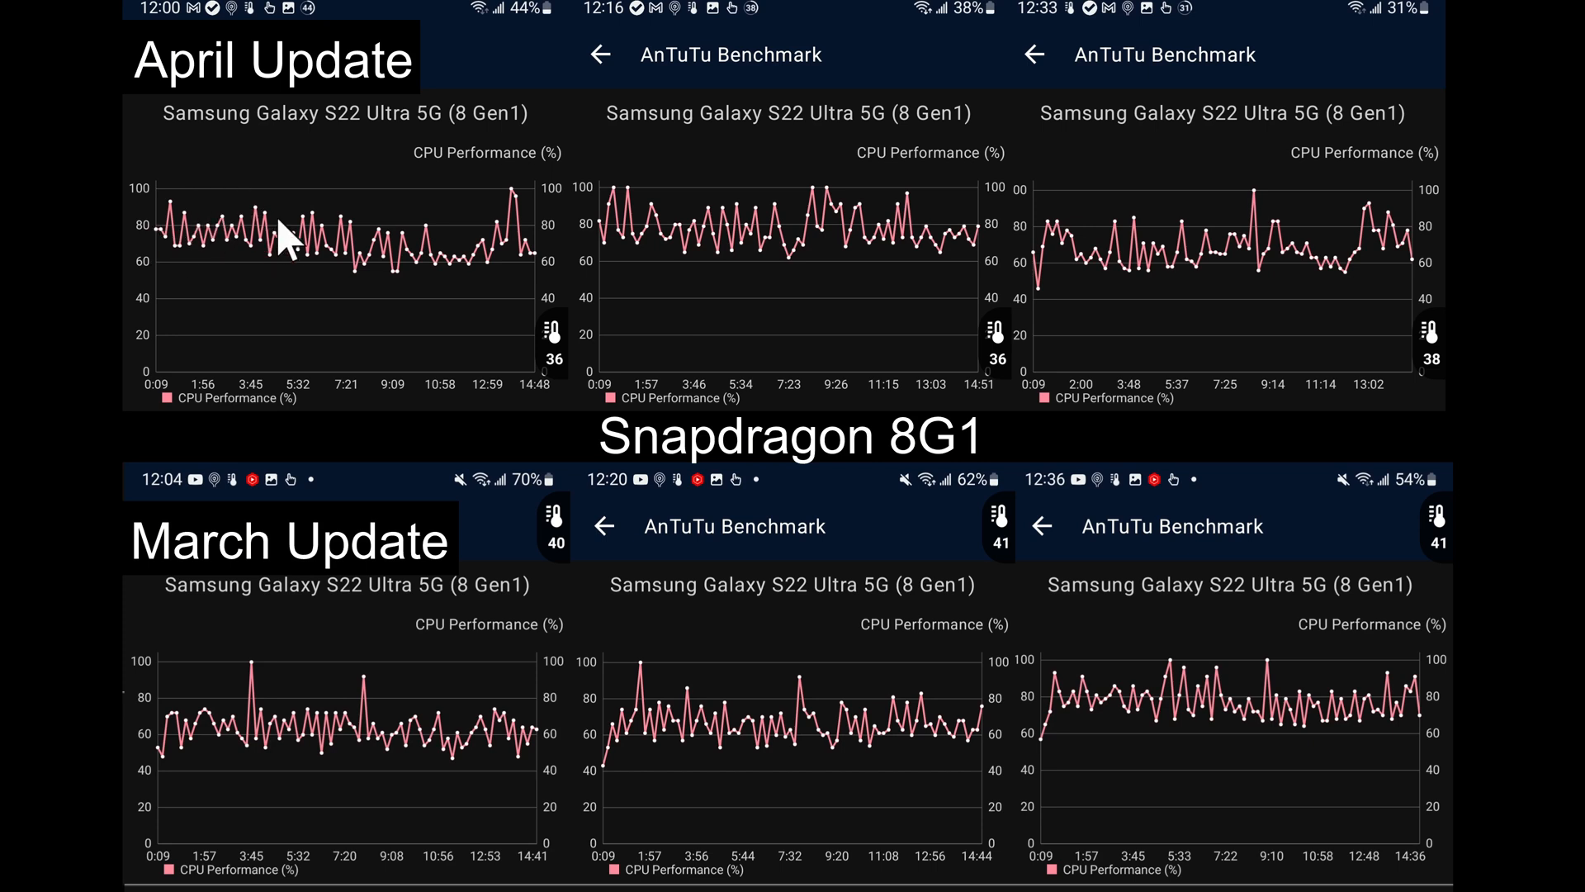
pyautogui.moveTo(316, 253)
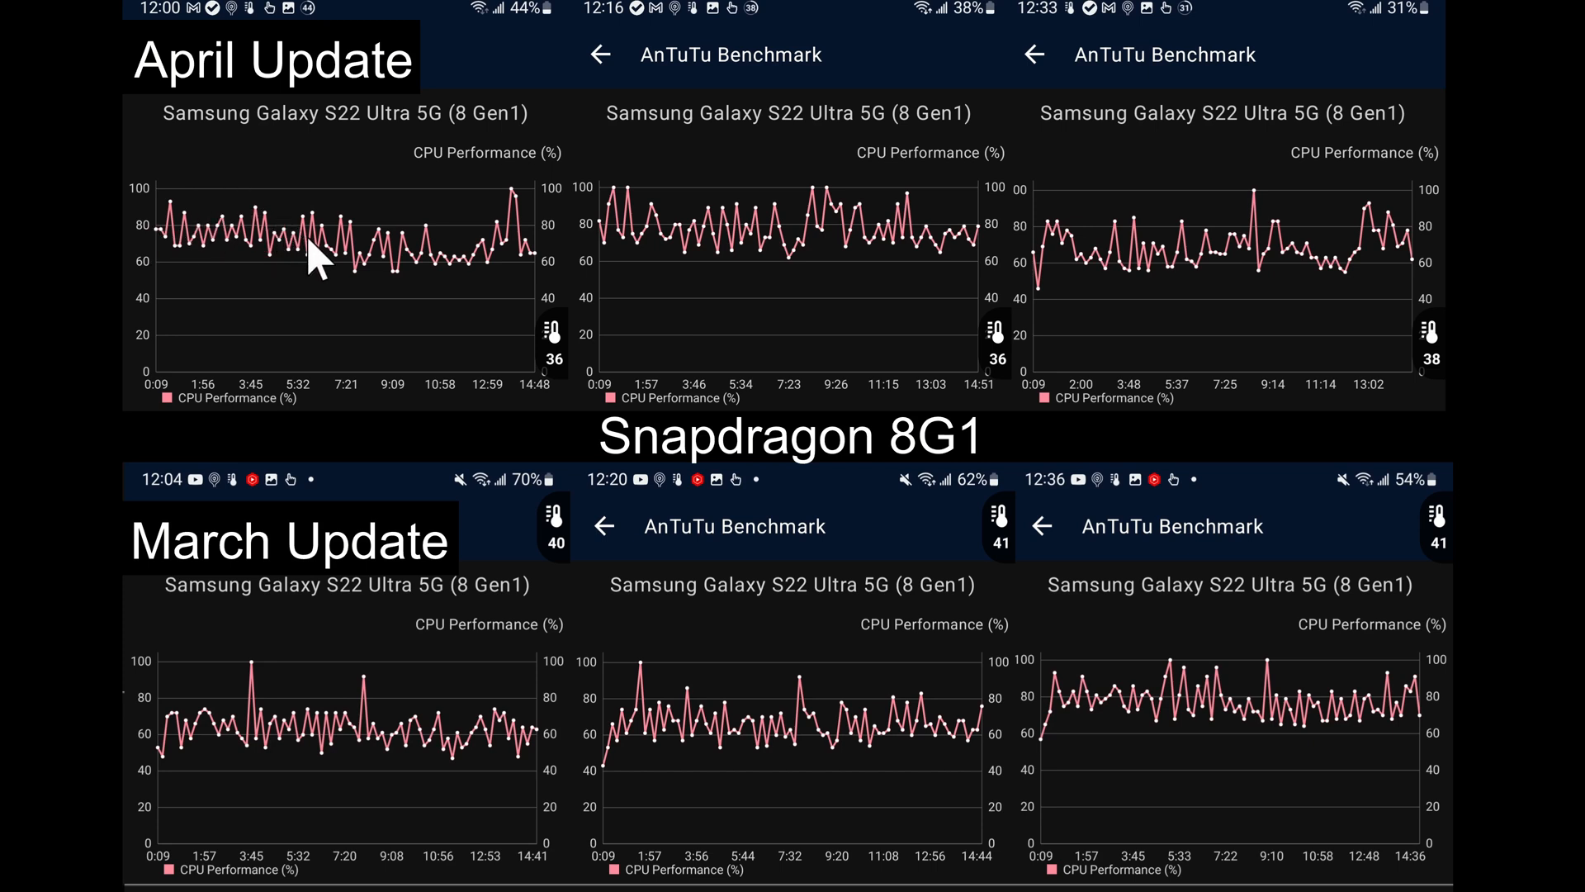
pyautogui.moveTo(188, 242)
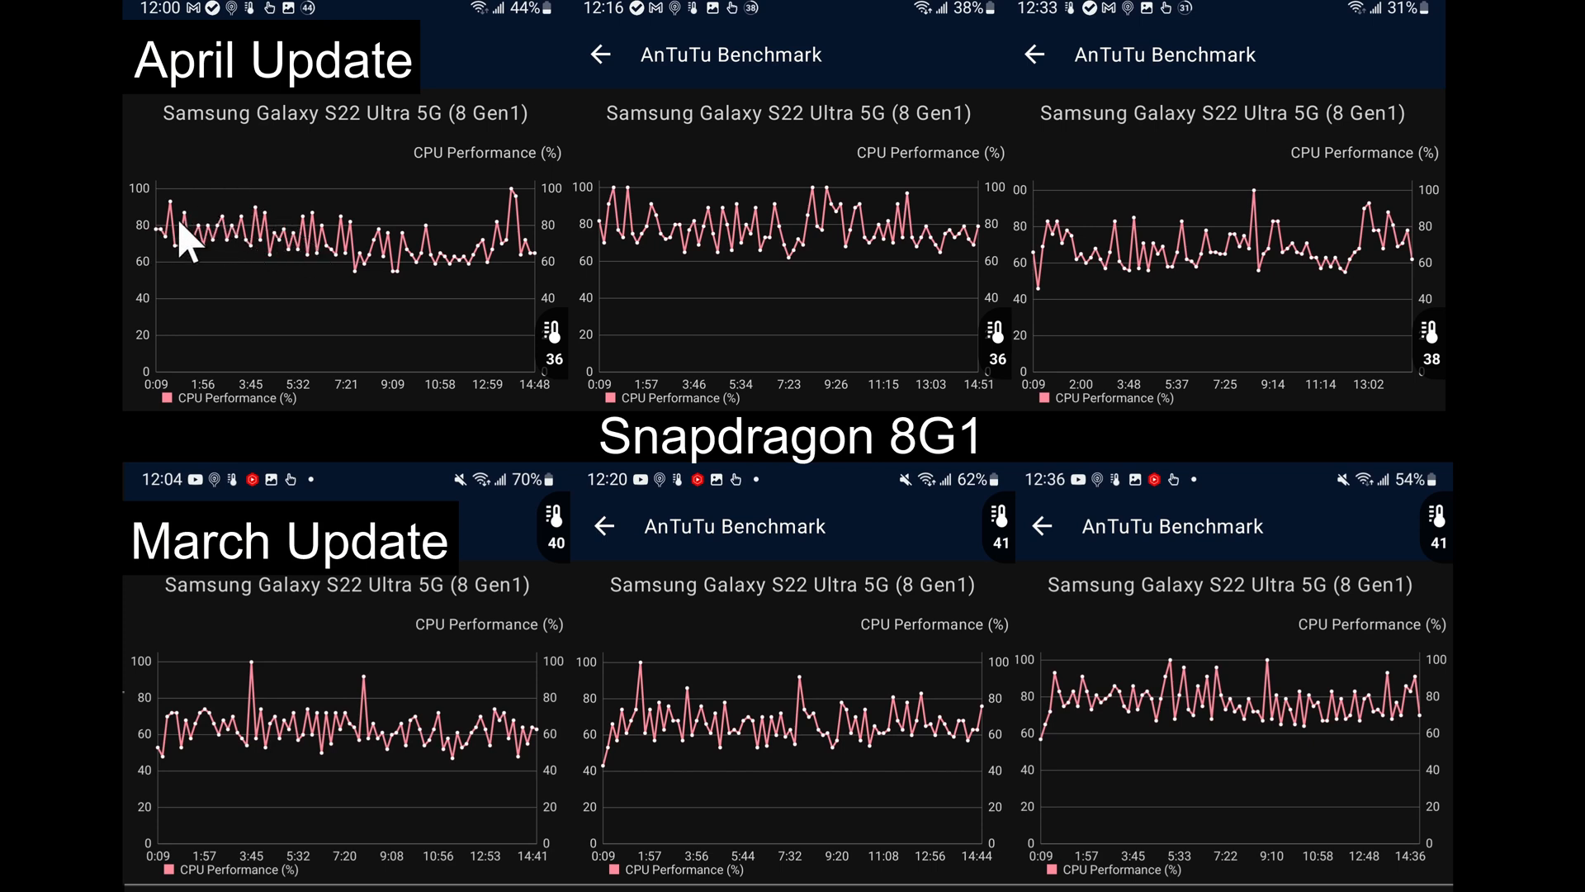
pyautogui.moveTo(288, 253)
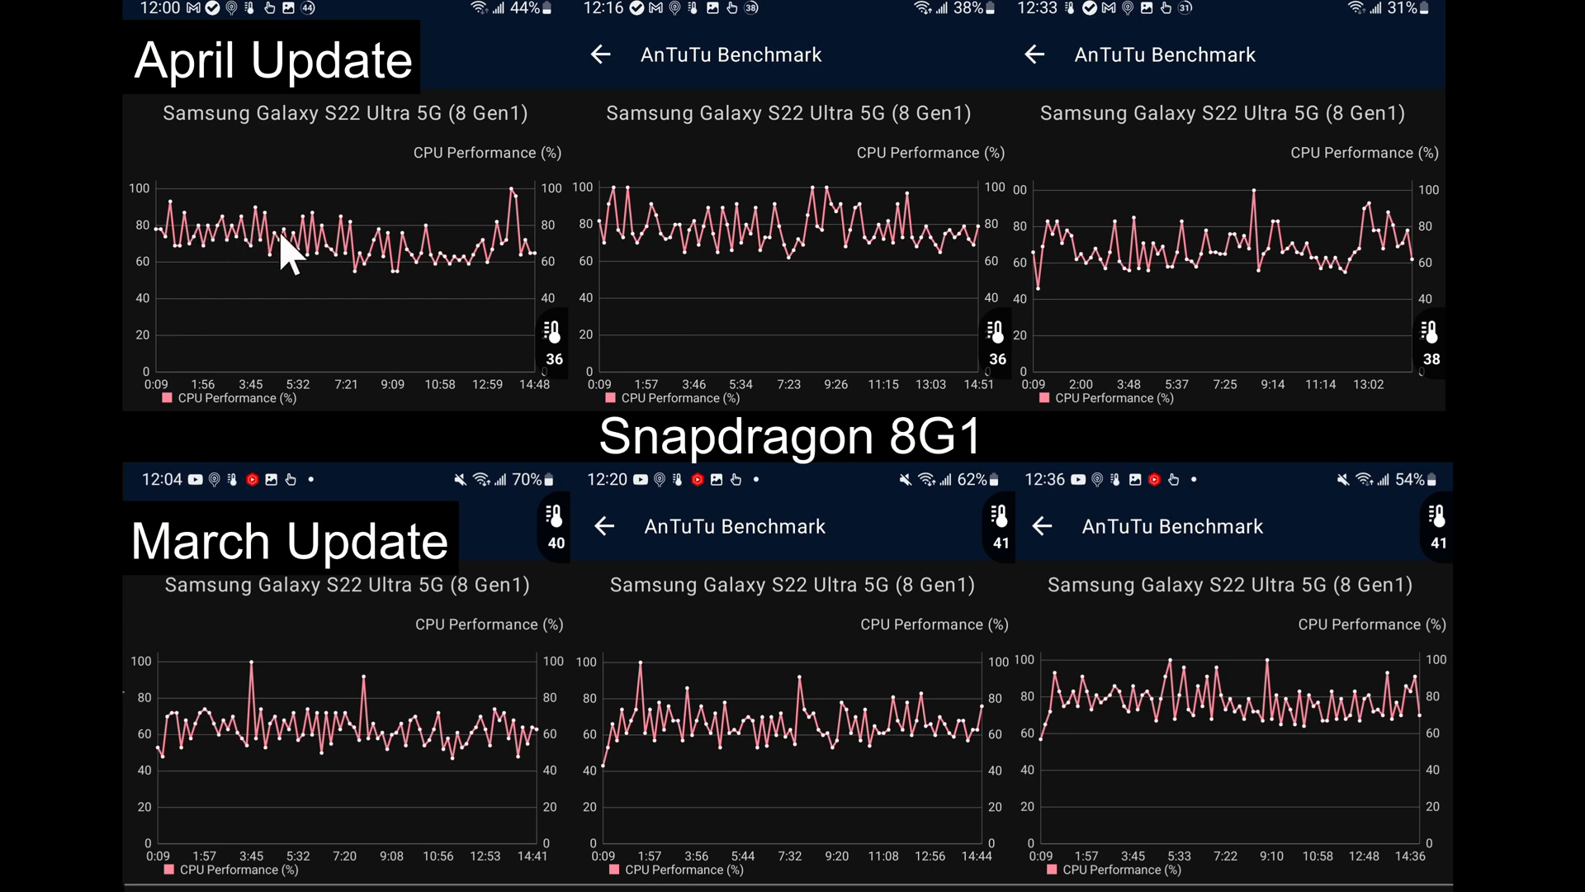
pyautogui.moveTo(237, 753)
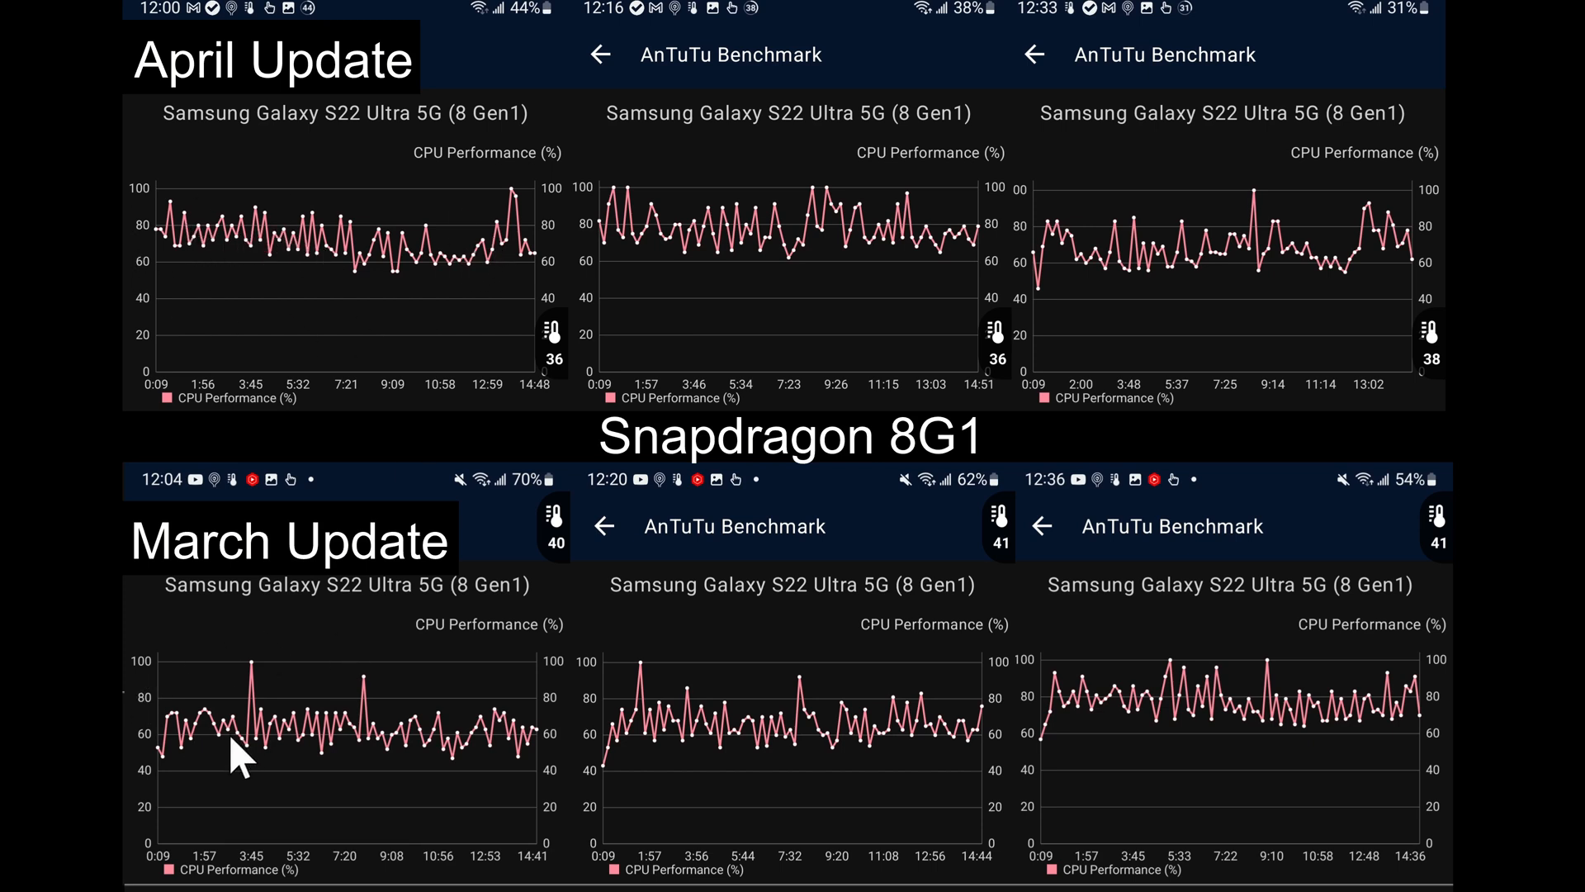
pyautogui.moveTo(321, 739)
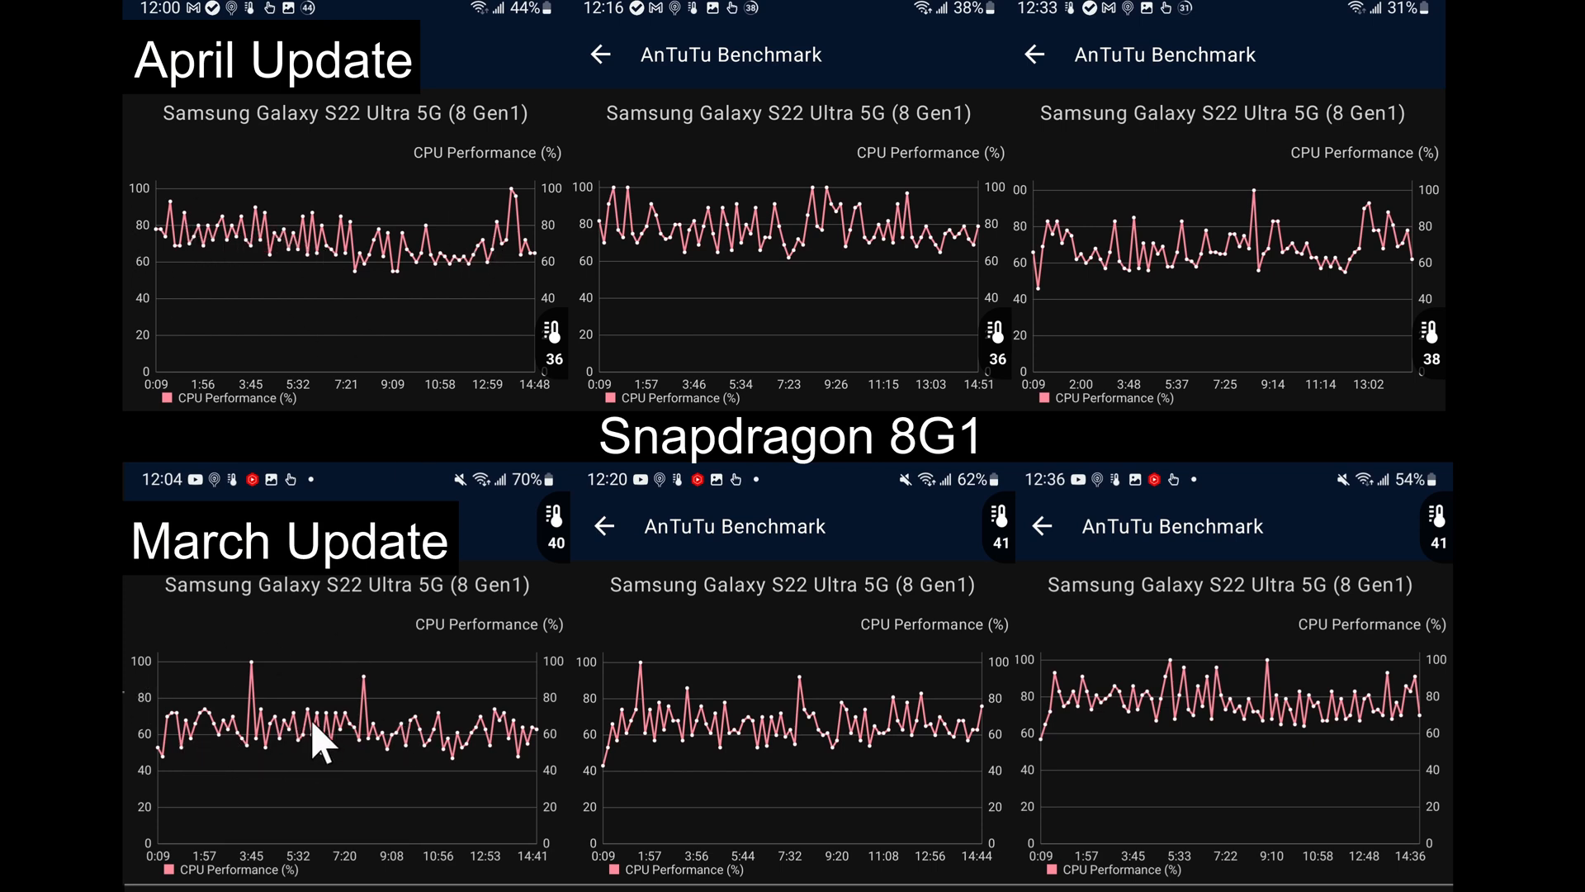
pyautogui.moveTo(224, 336)
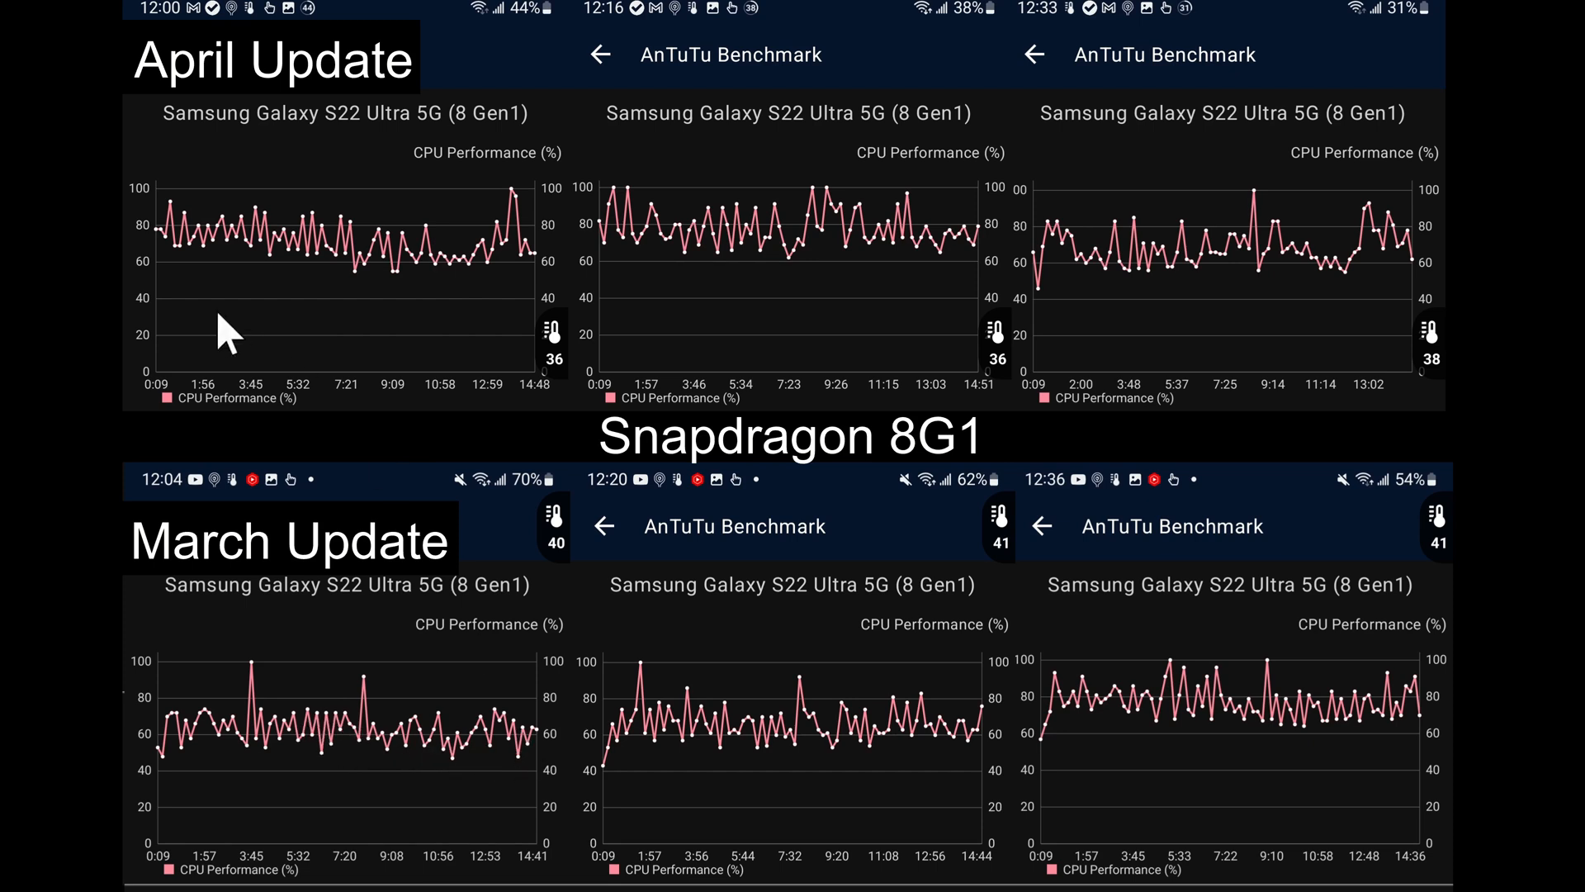
pyautogui.moveTo(318, 228)
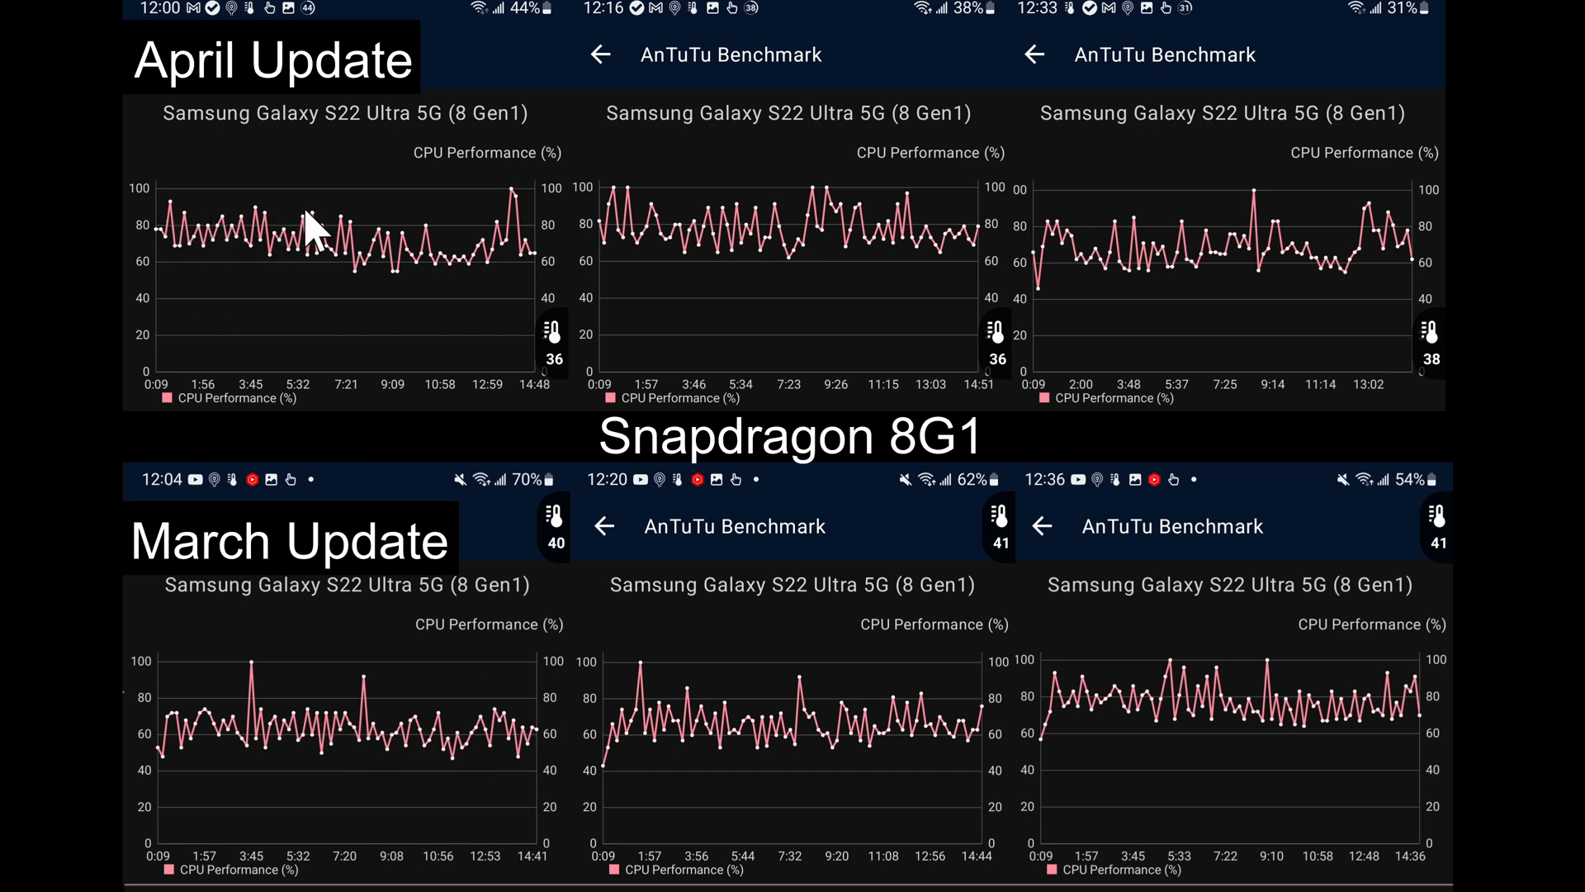
pyautogui.moveTo(389, 263)
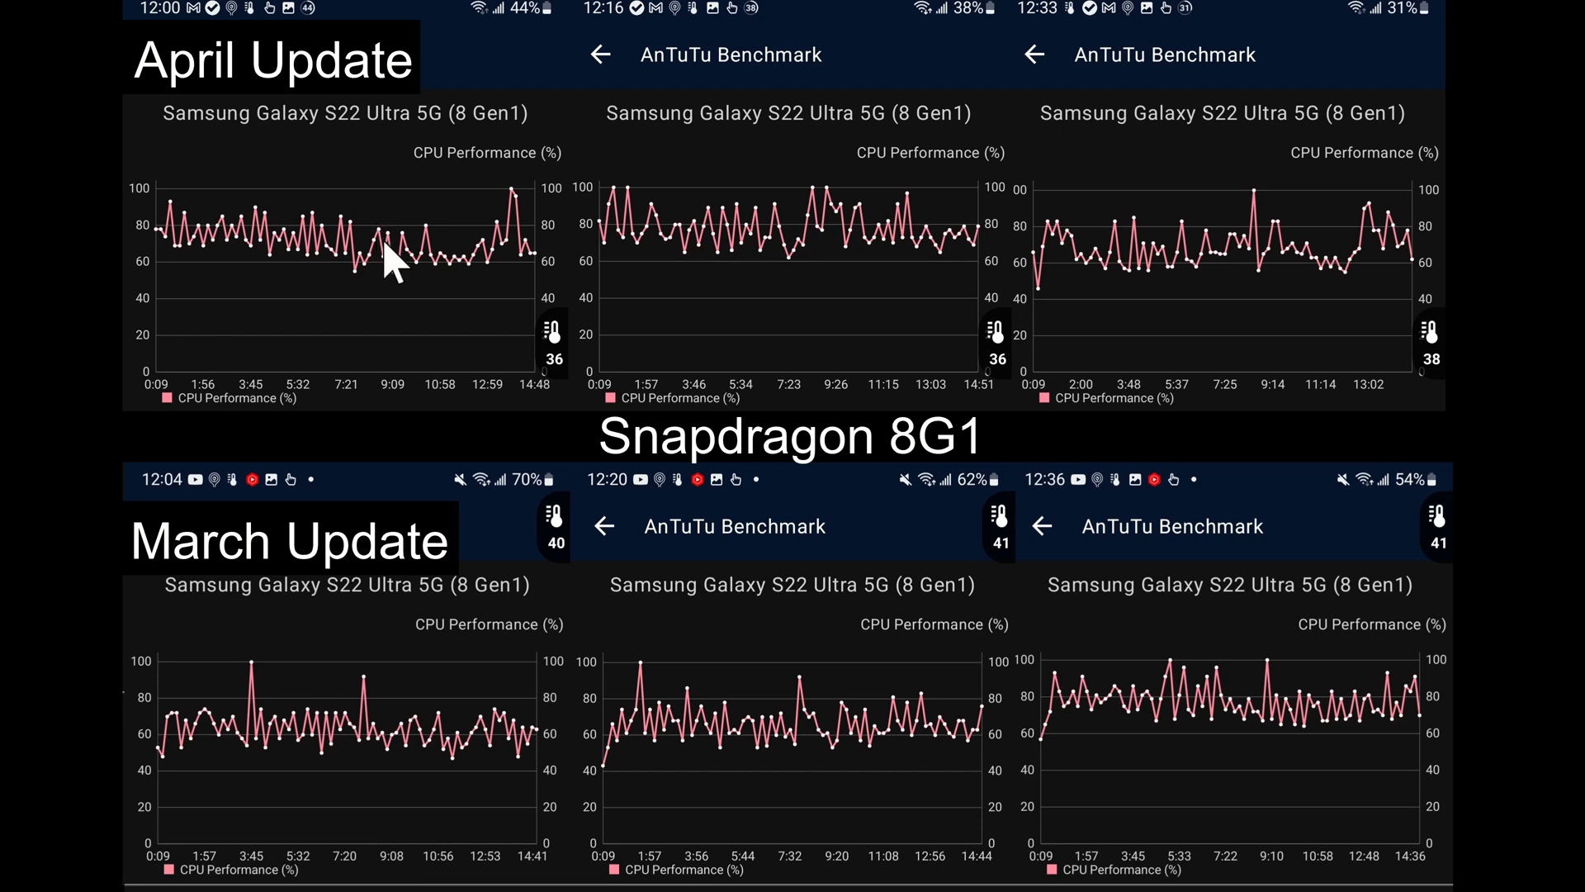
pyautogui.moveTo(531, 293)
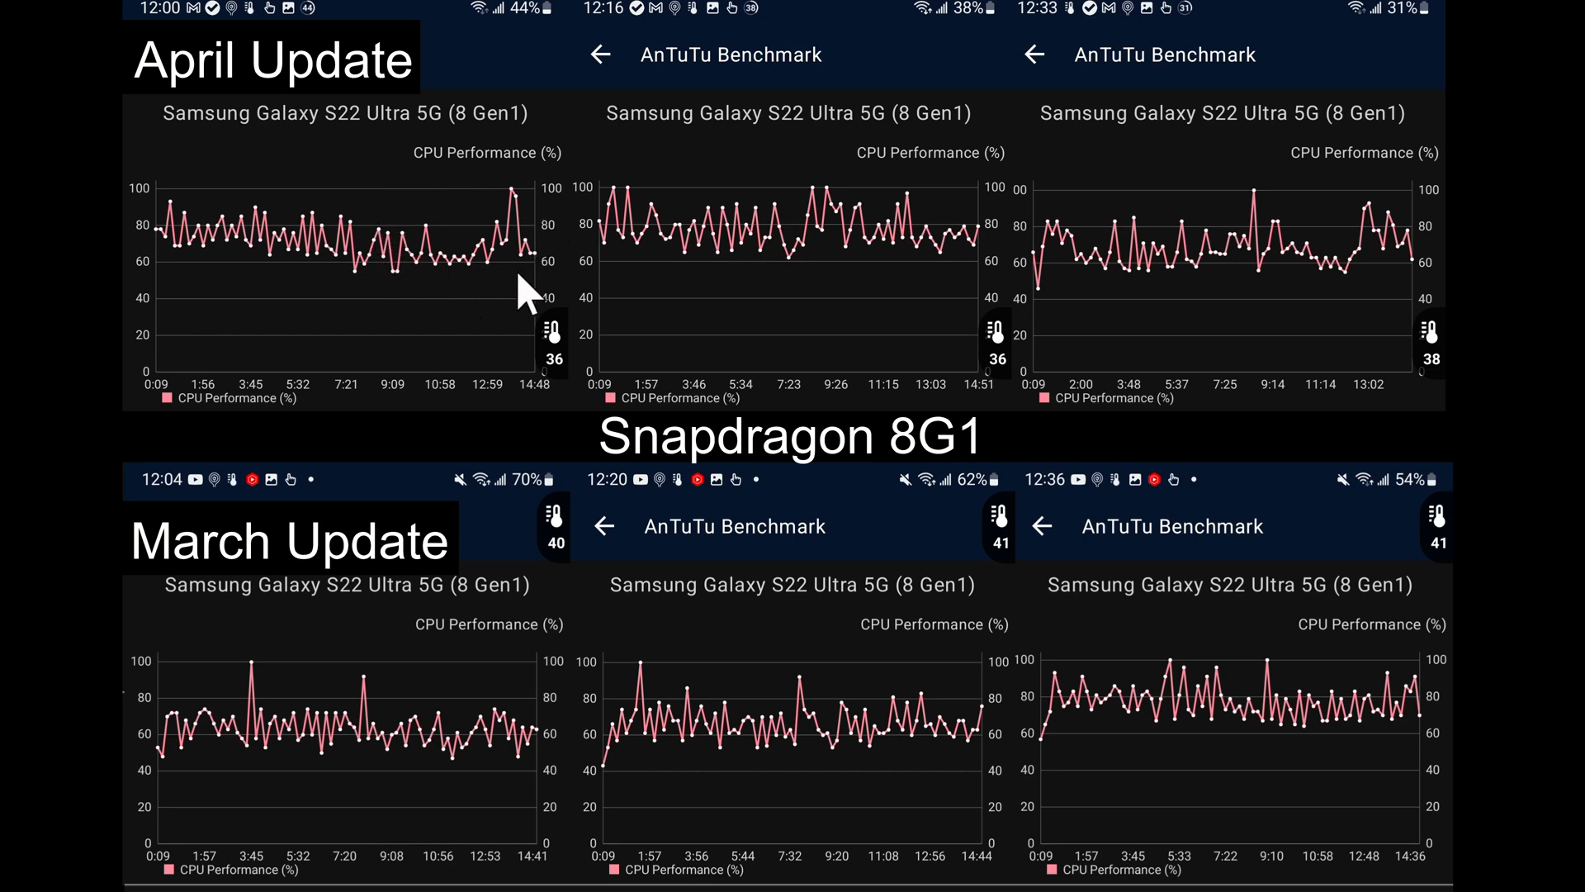
pyautogui.moveTo(591, 354)
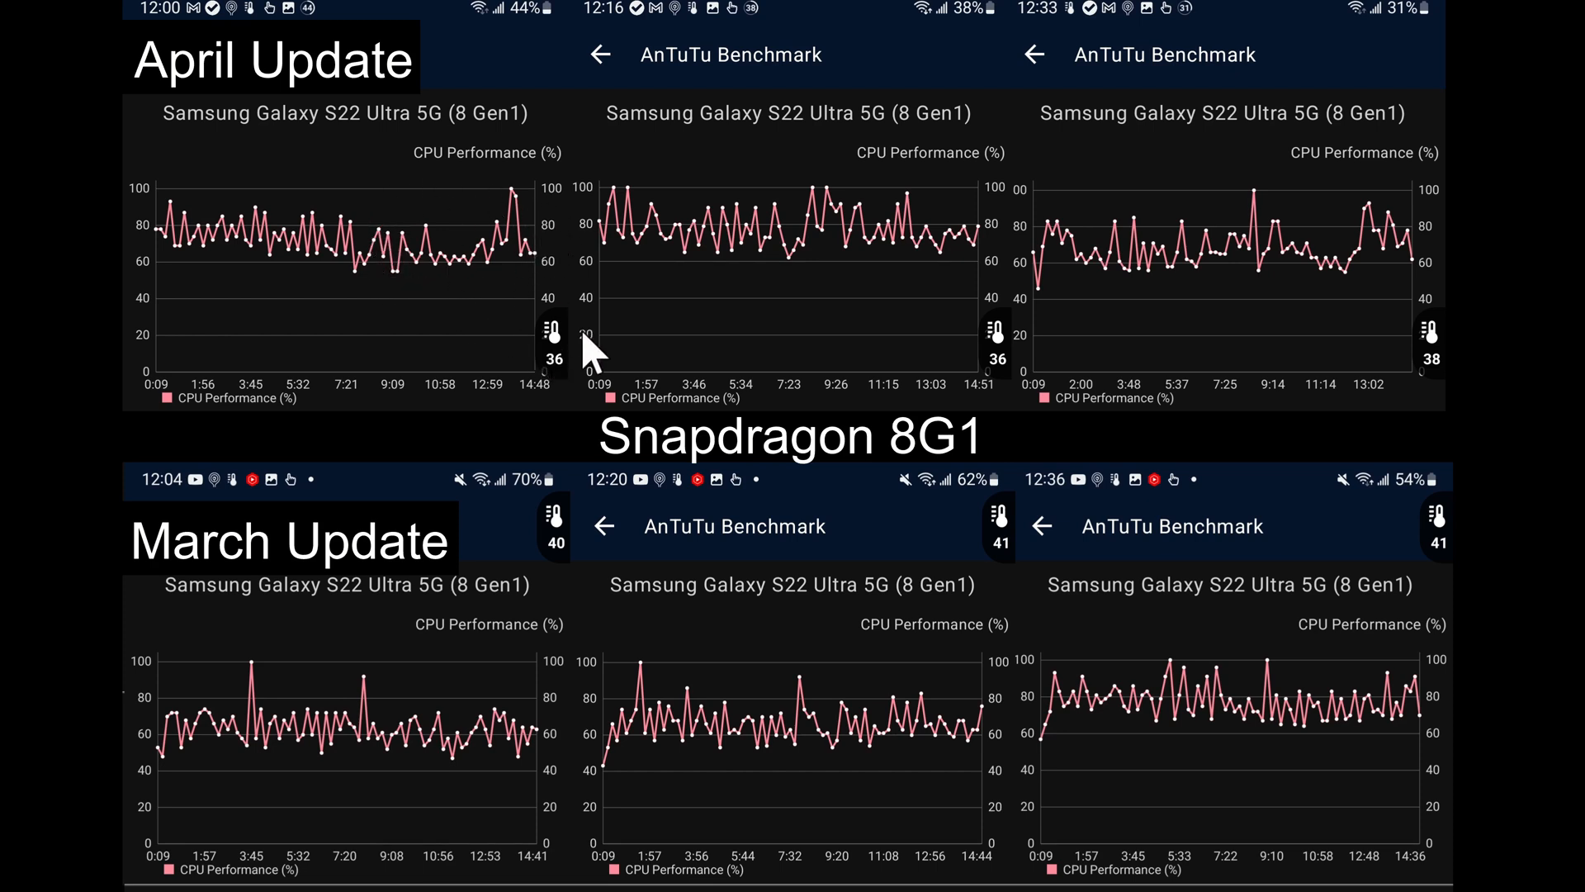
pyautogui.moveTo(419, 267)
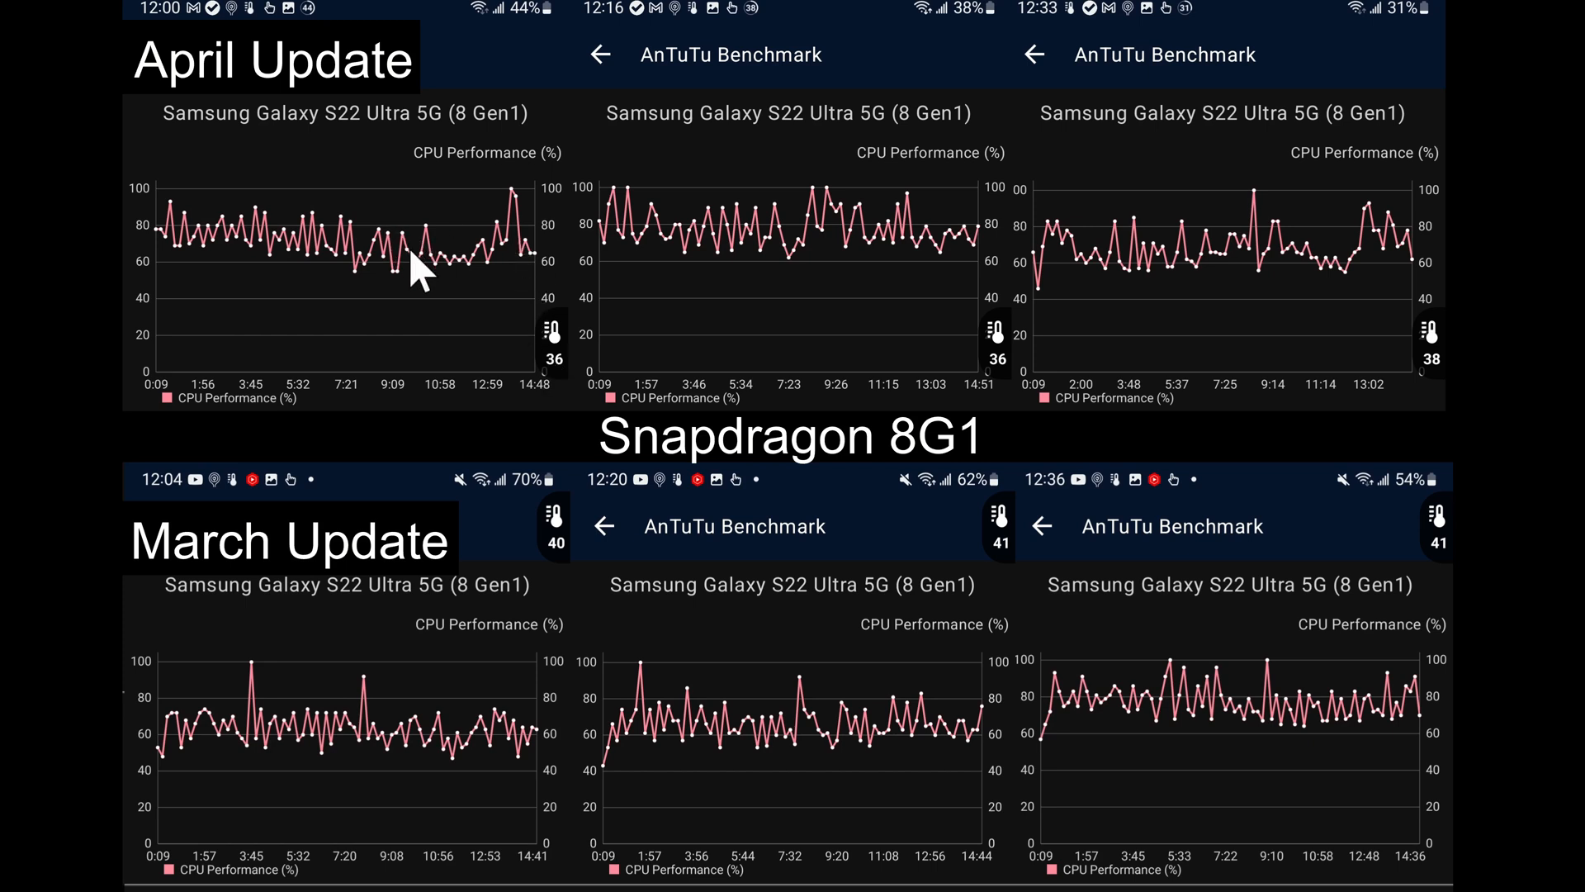
pyautogui.moveTo(551, 500)
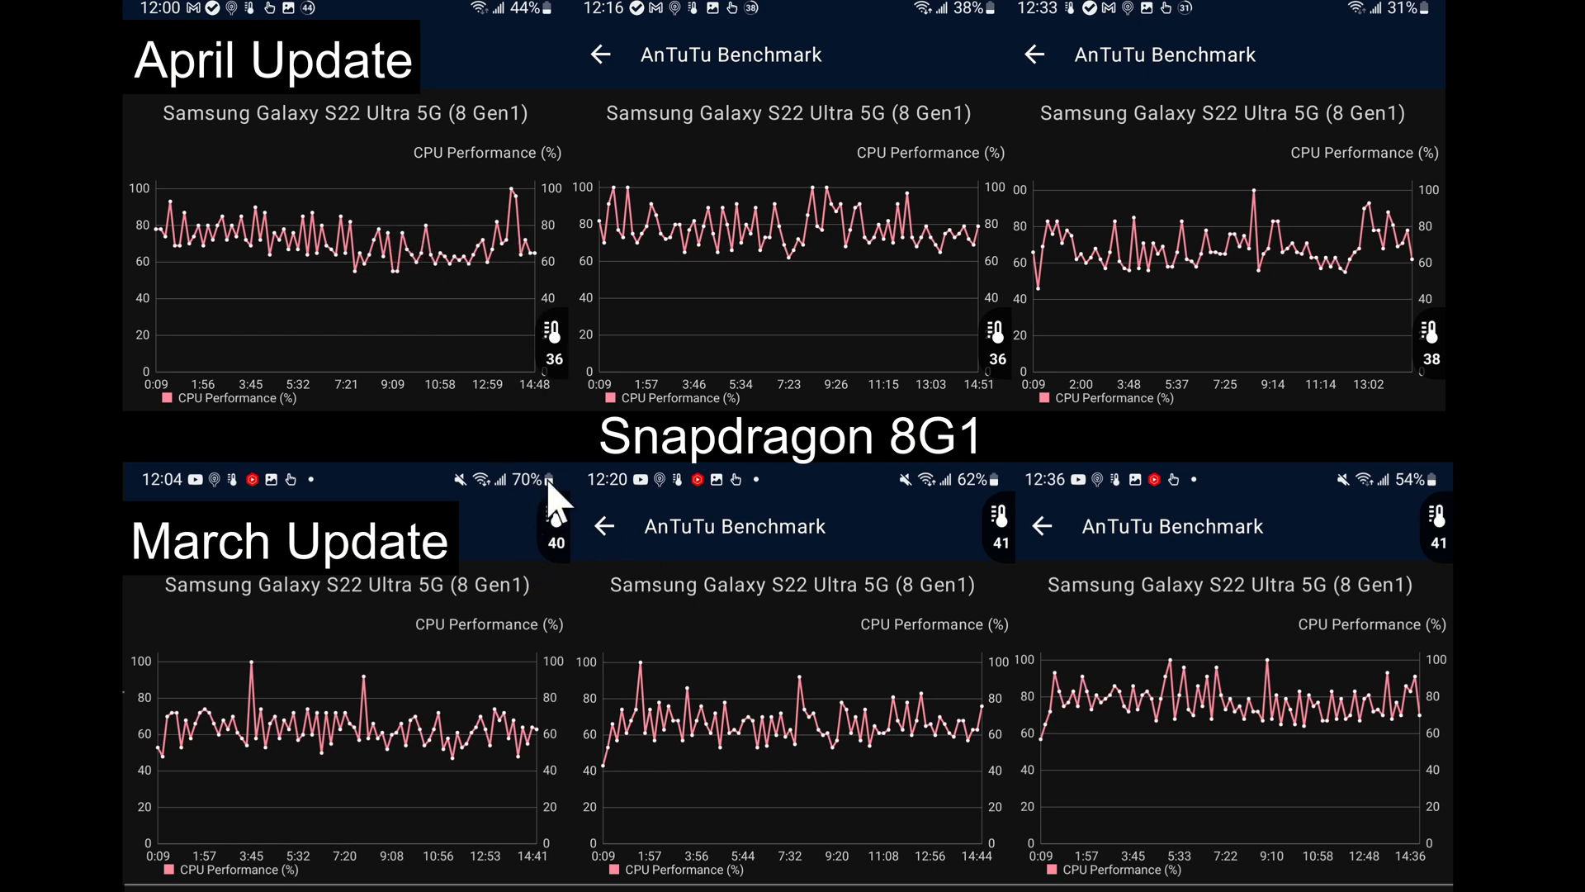
pyautogui.moveTo(995, 562)
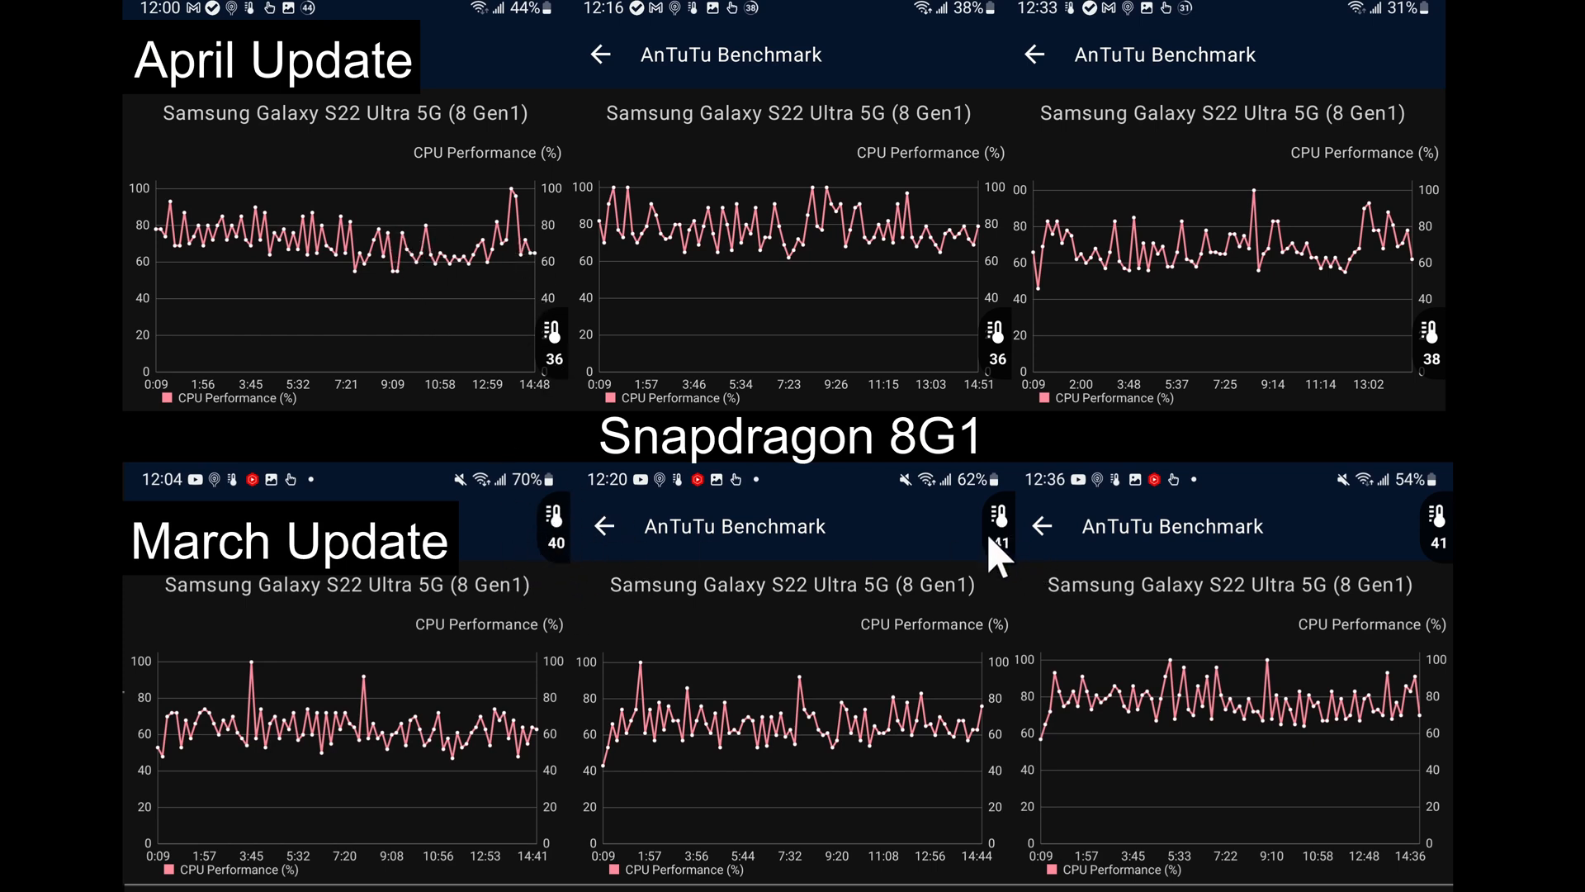
pyautogui.moveTo(622, 237)
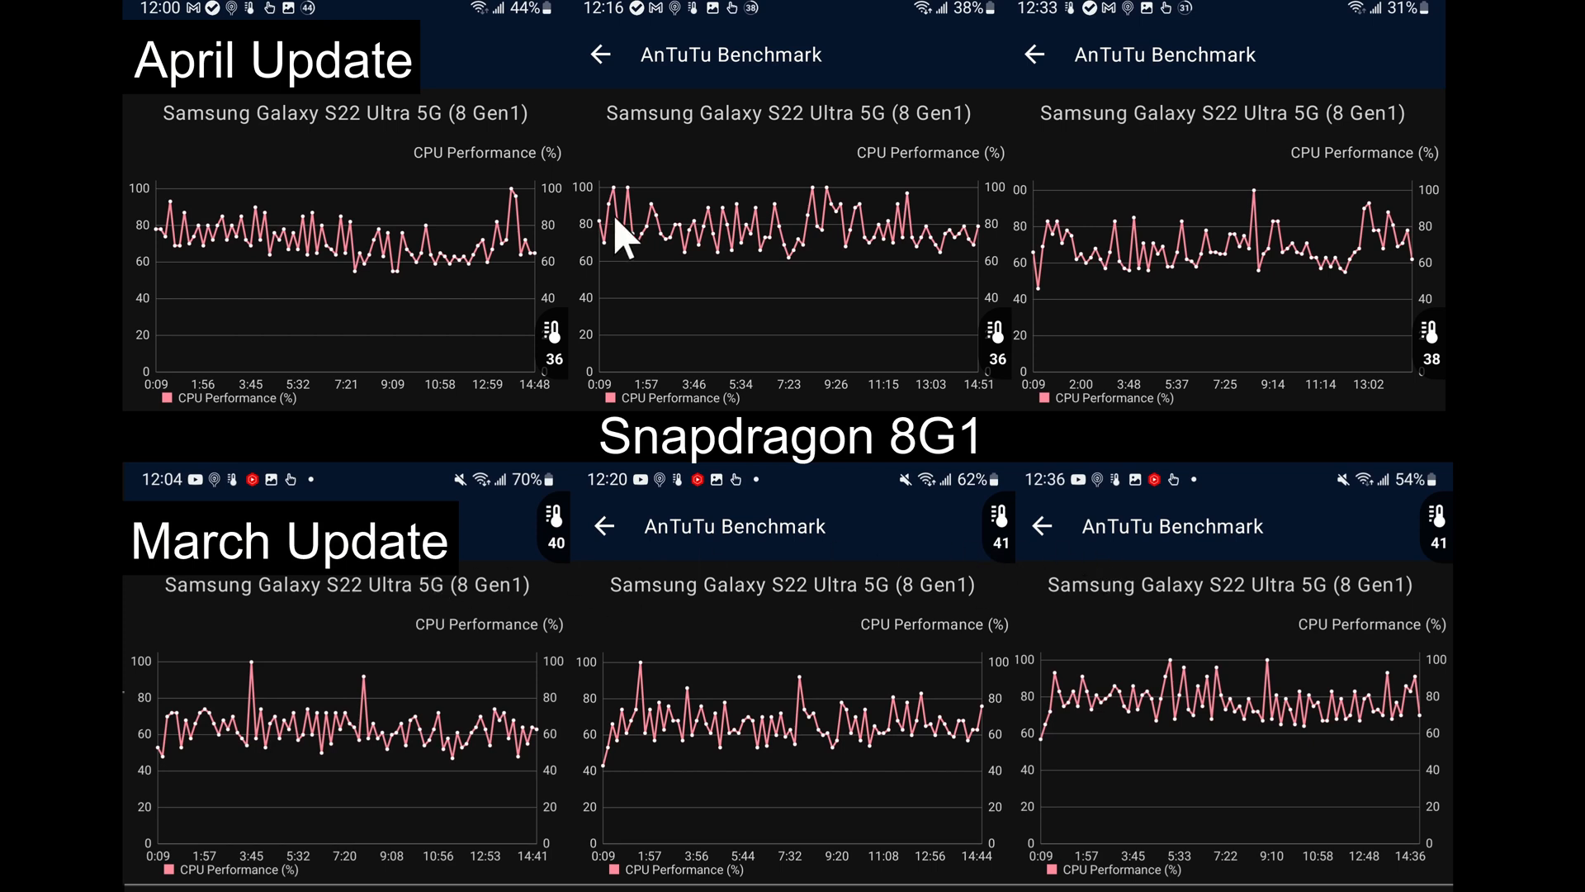
pyautogui.moveTo(662, 251)
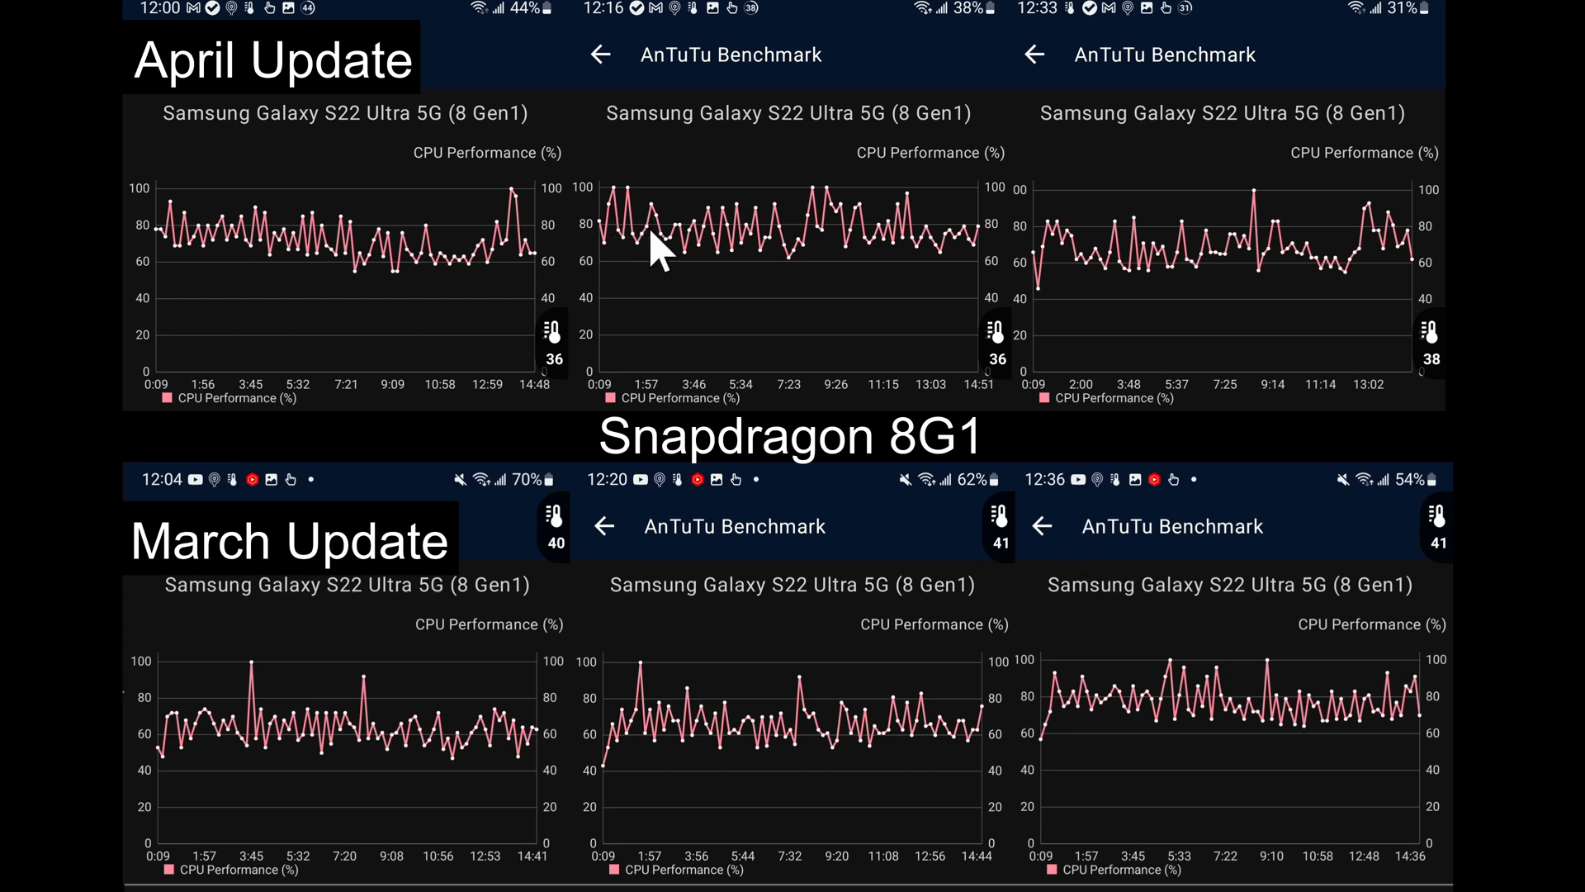
pyautogui.moveTo(798, 257)
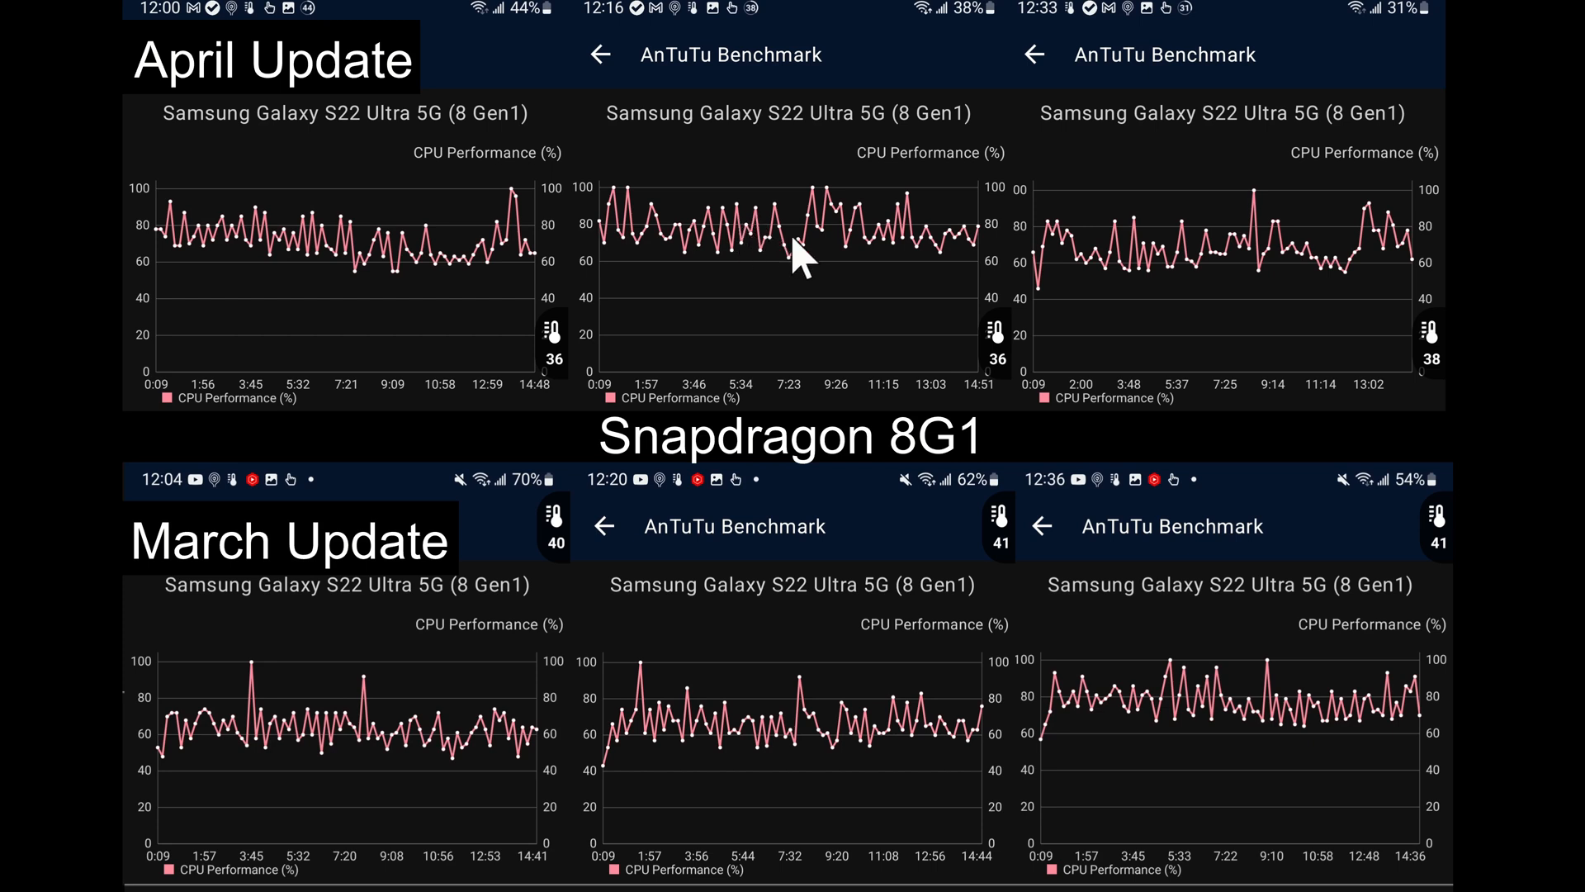
pyautogui.moveTo(792, 685)
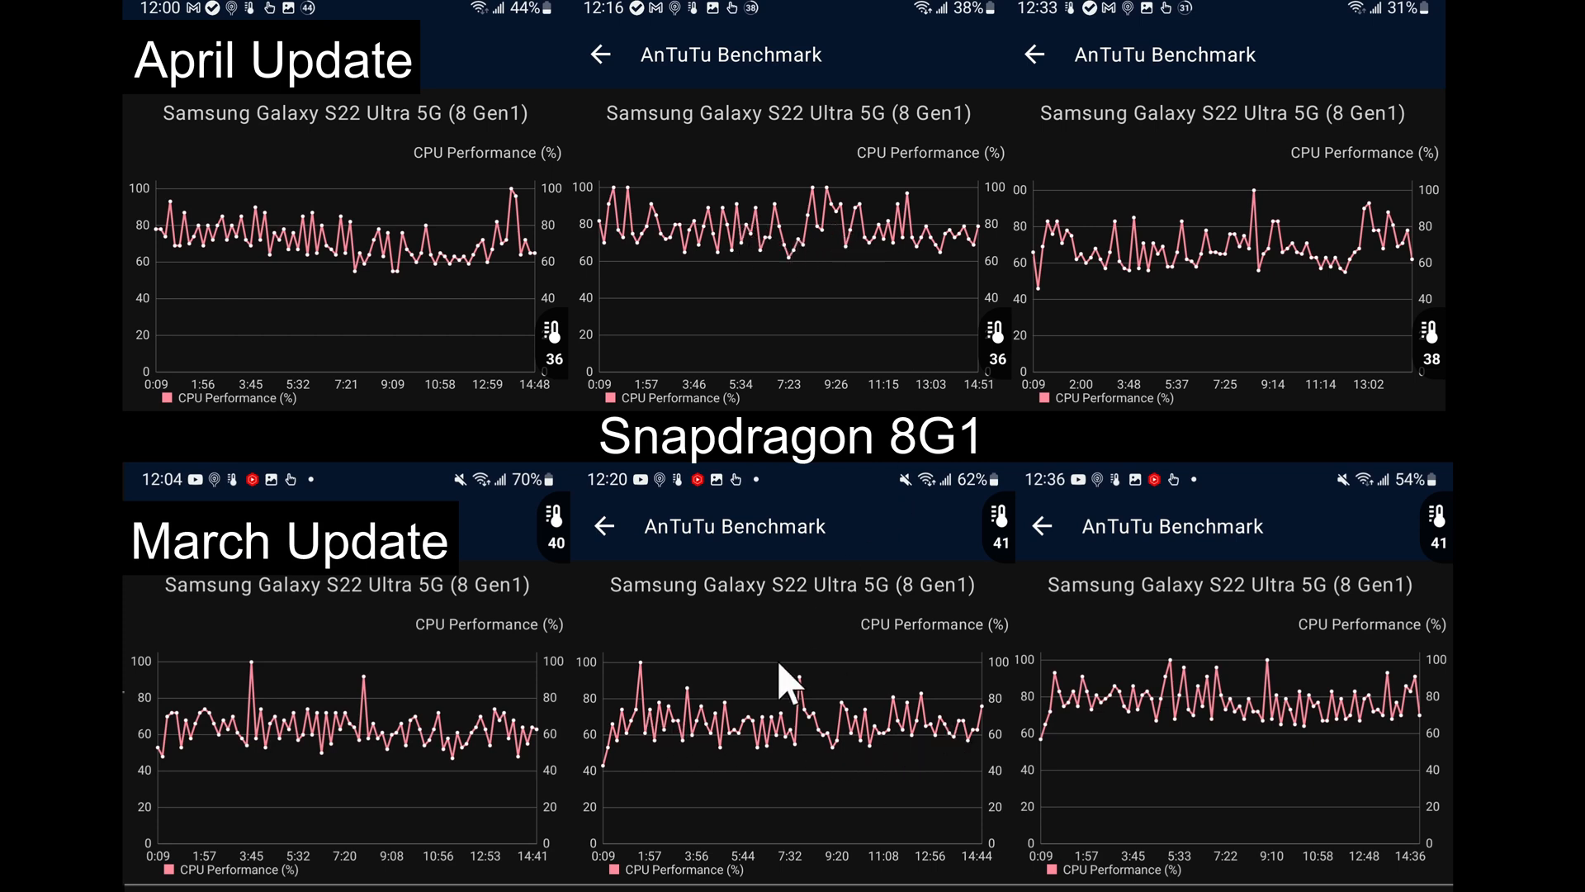
pyautogui.moveTo(829, 228)
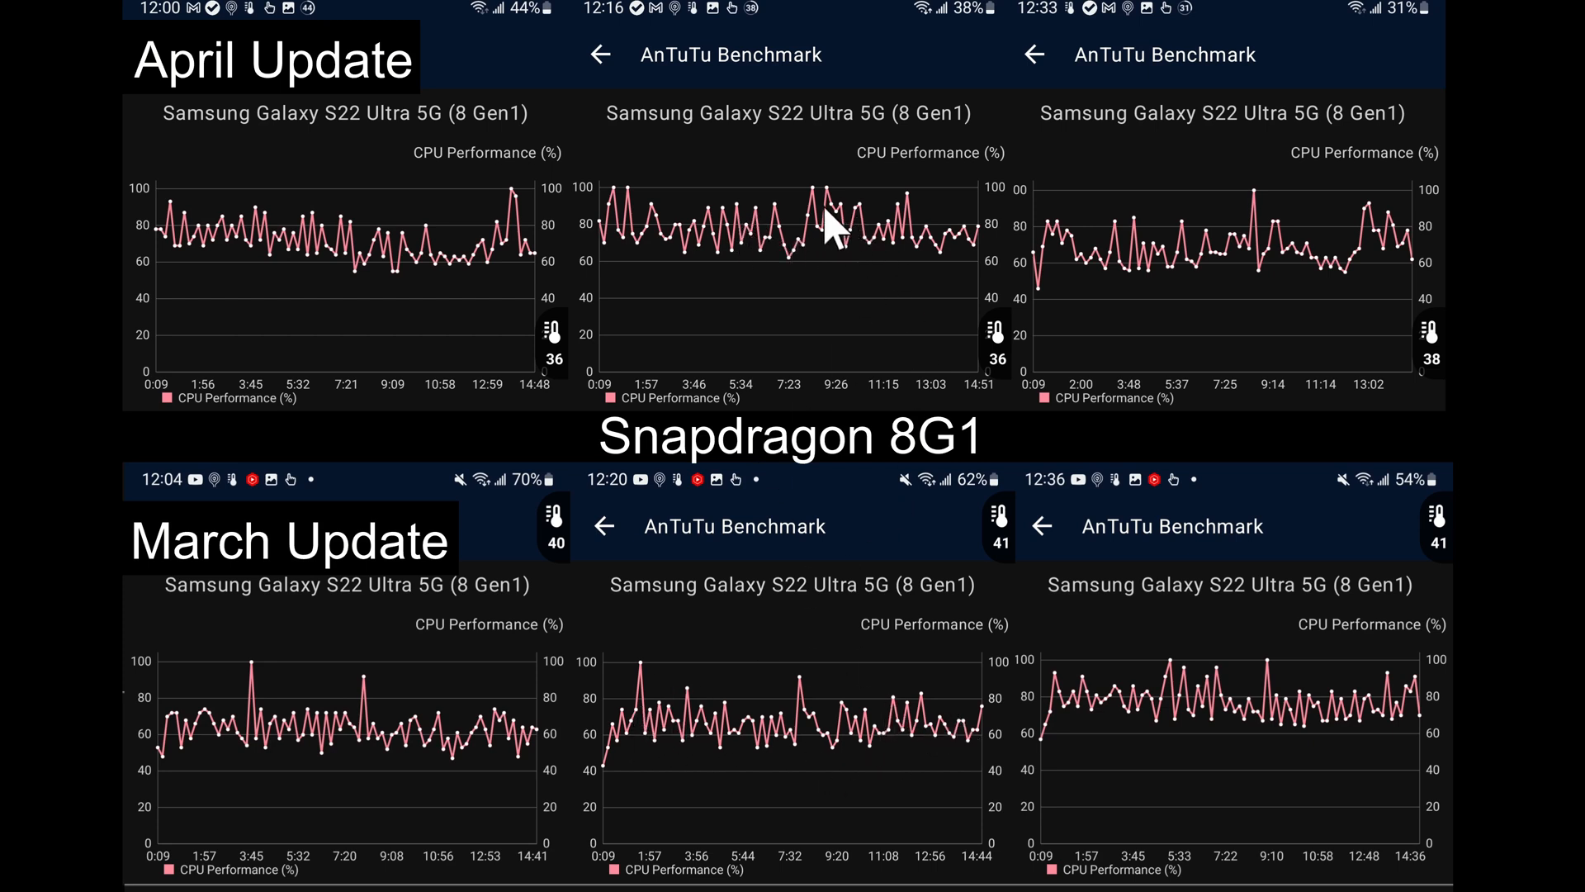
pyautogui.moveTo(748, 217)
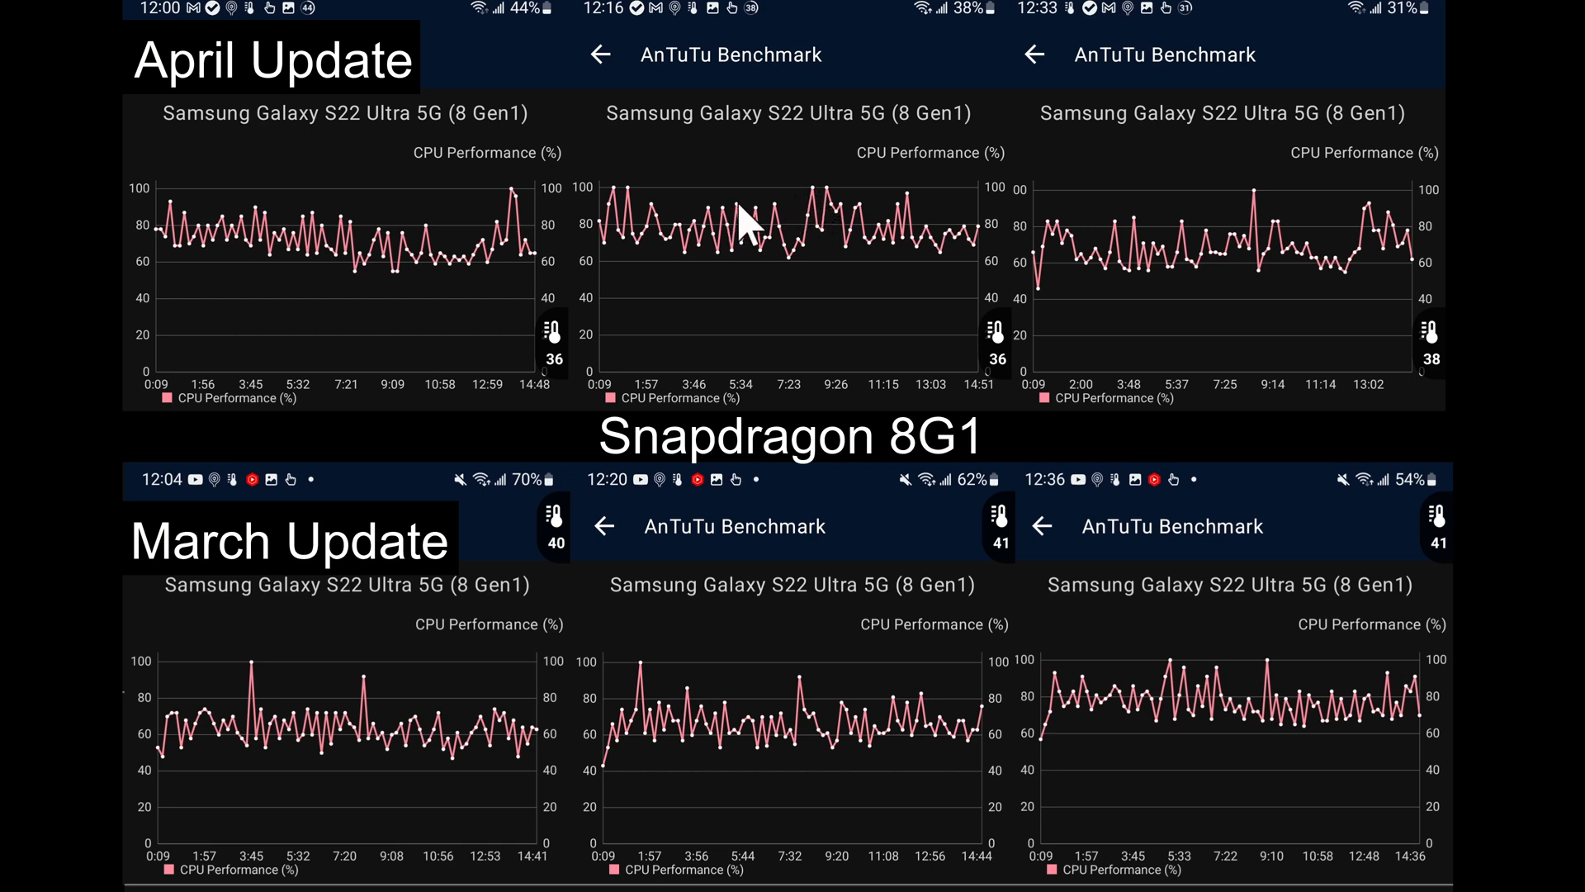
pyautogui.moveTo(733, 222)
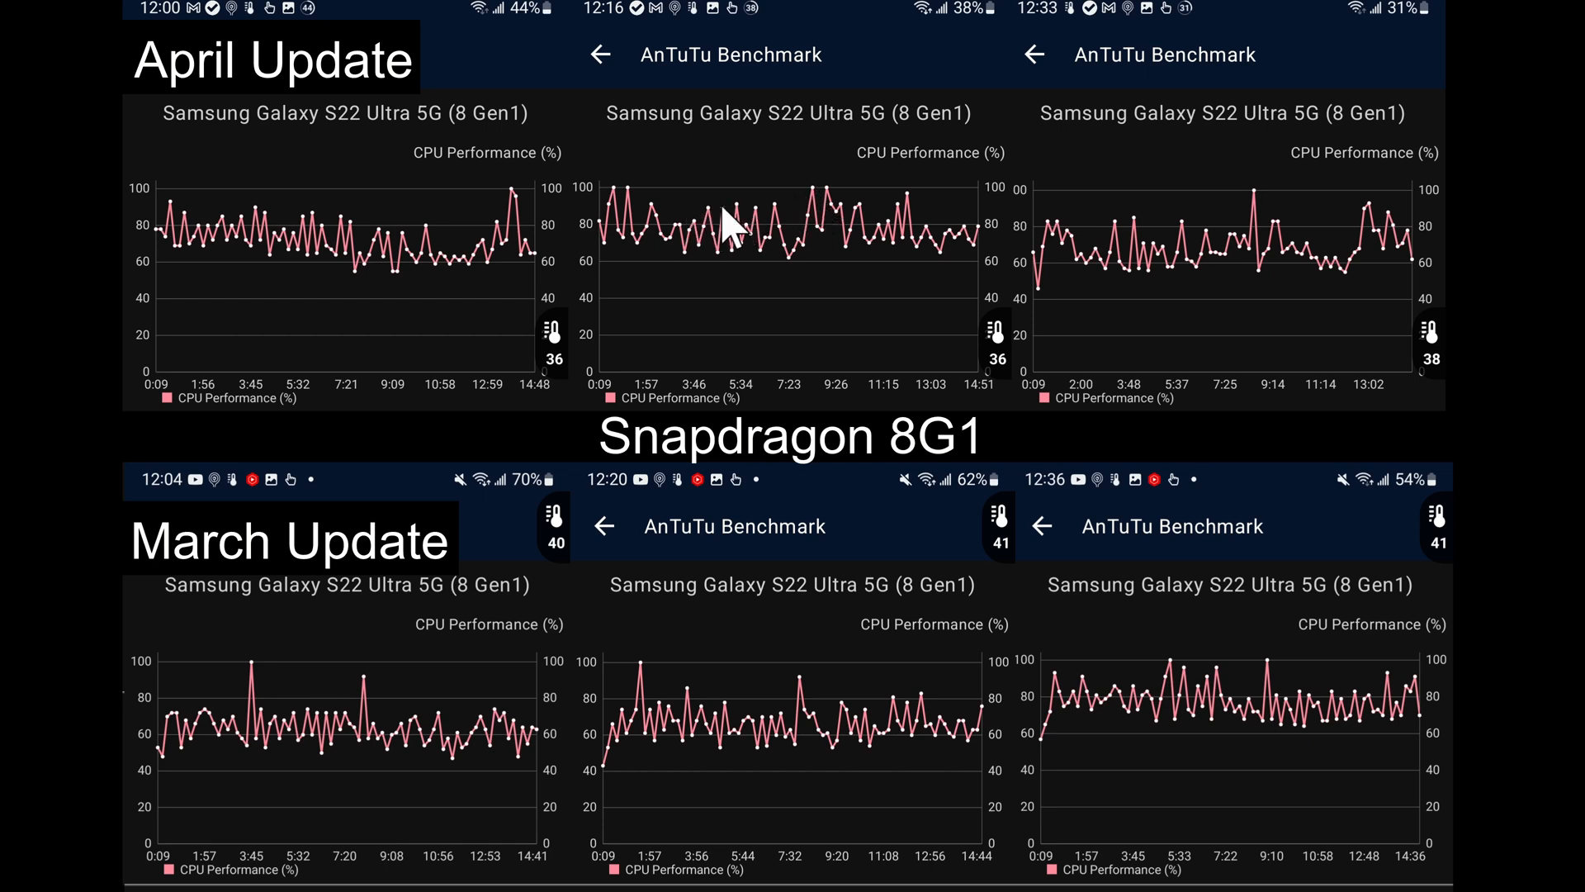
pyautogui.moveTo(910, 222)
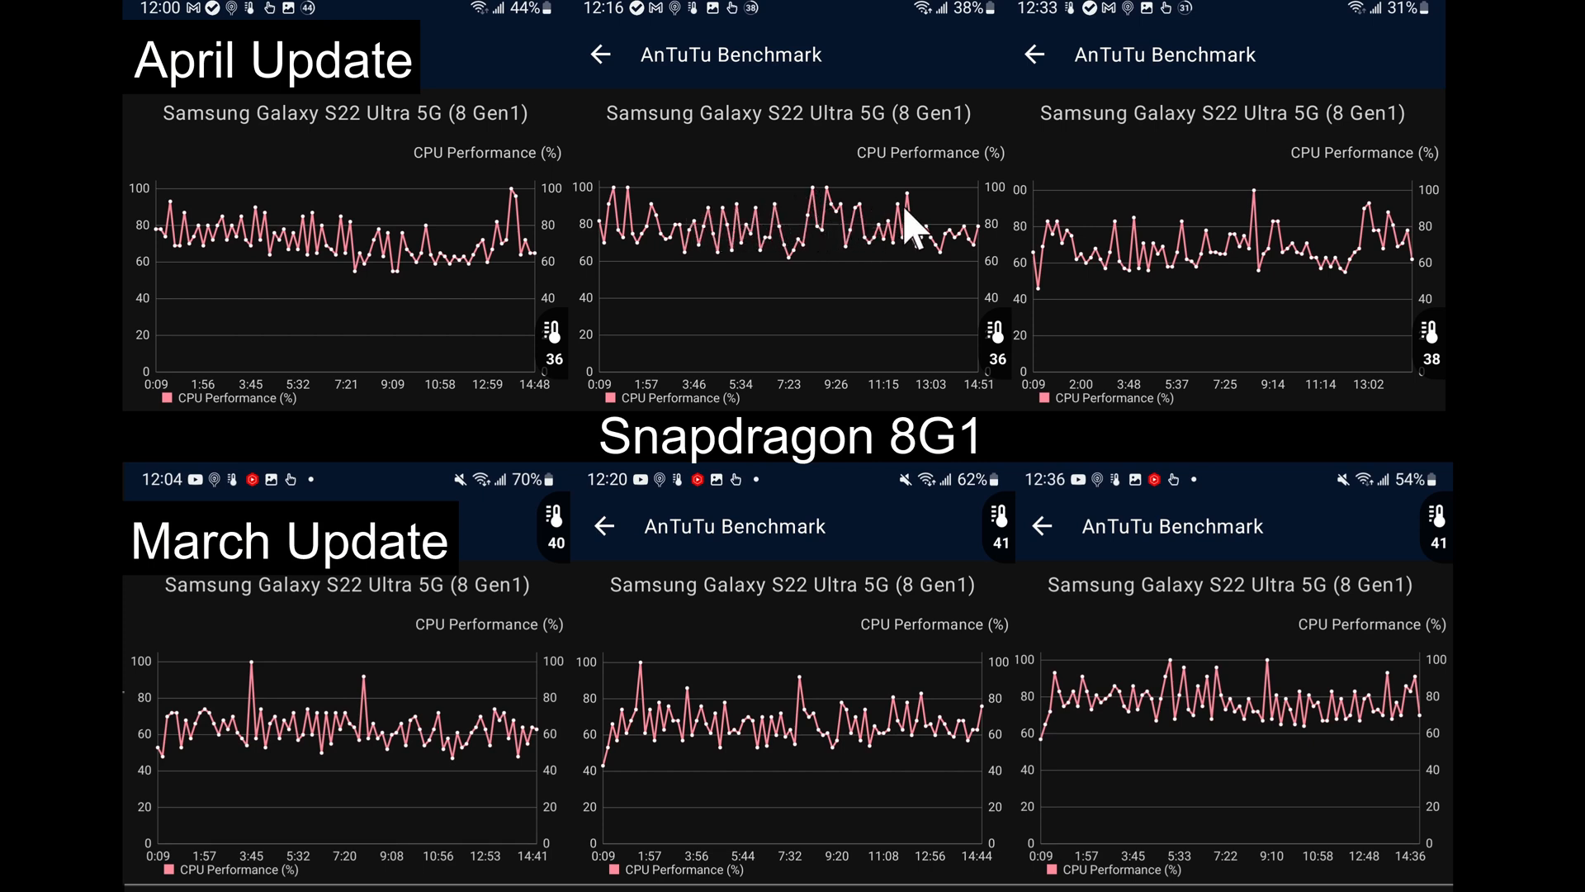
pyautogui.moveTo(1086, 266)
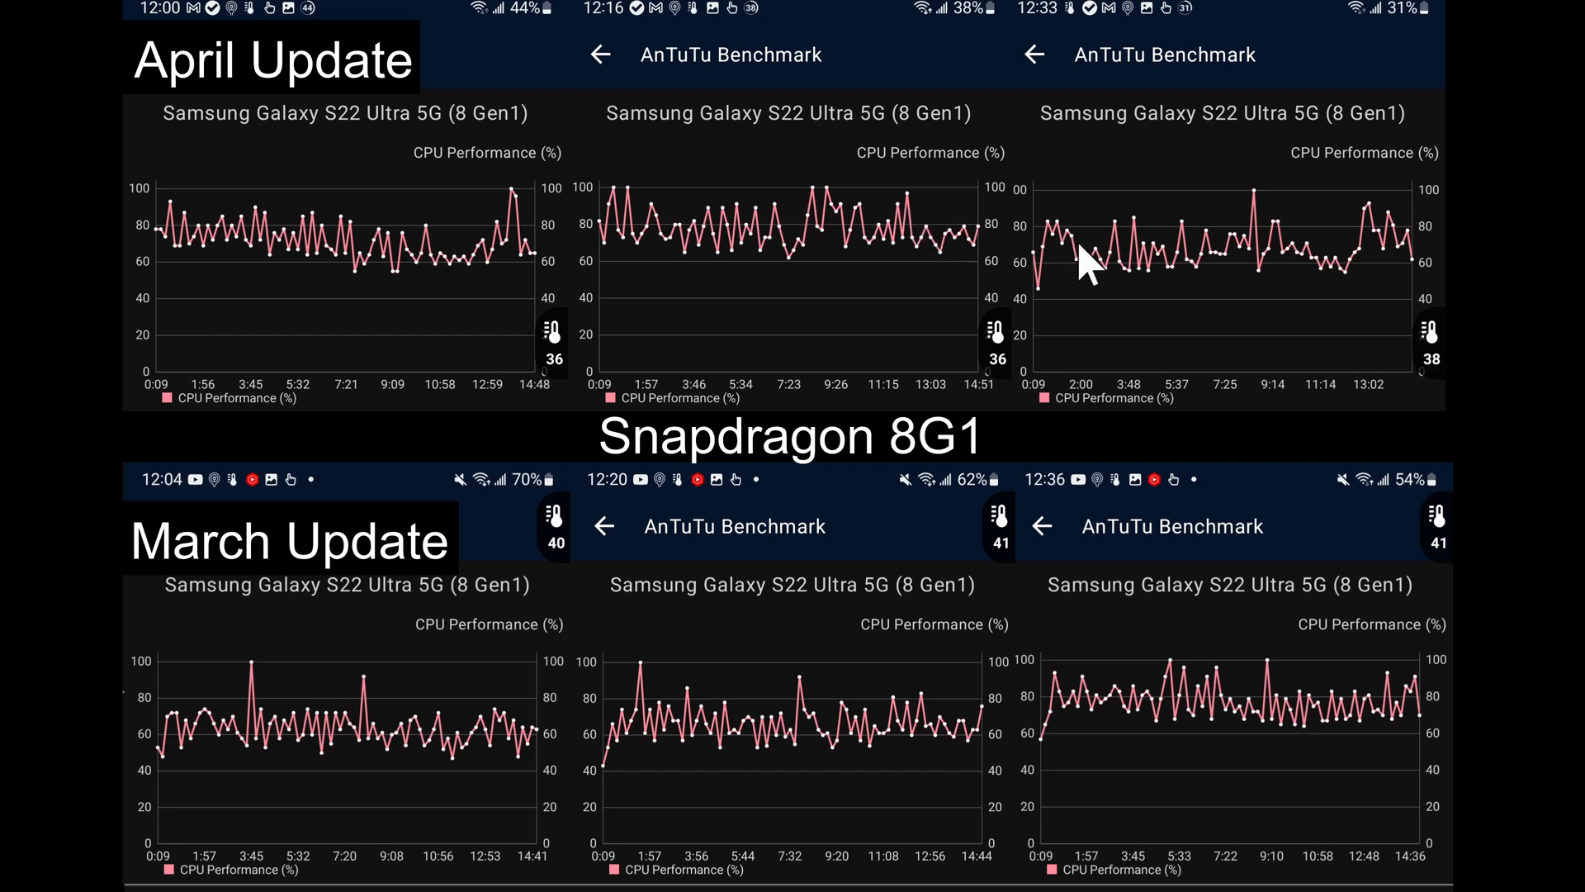
pyautogui.moveTo(1193, 273)
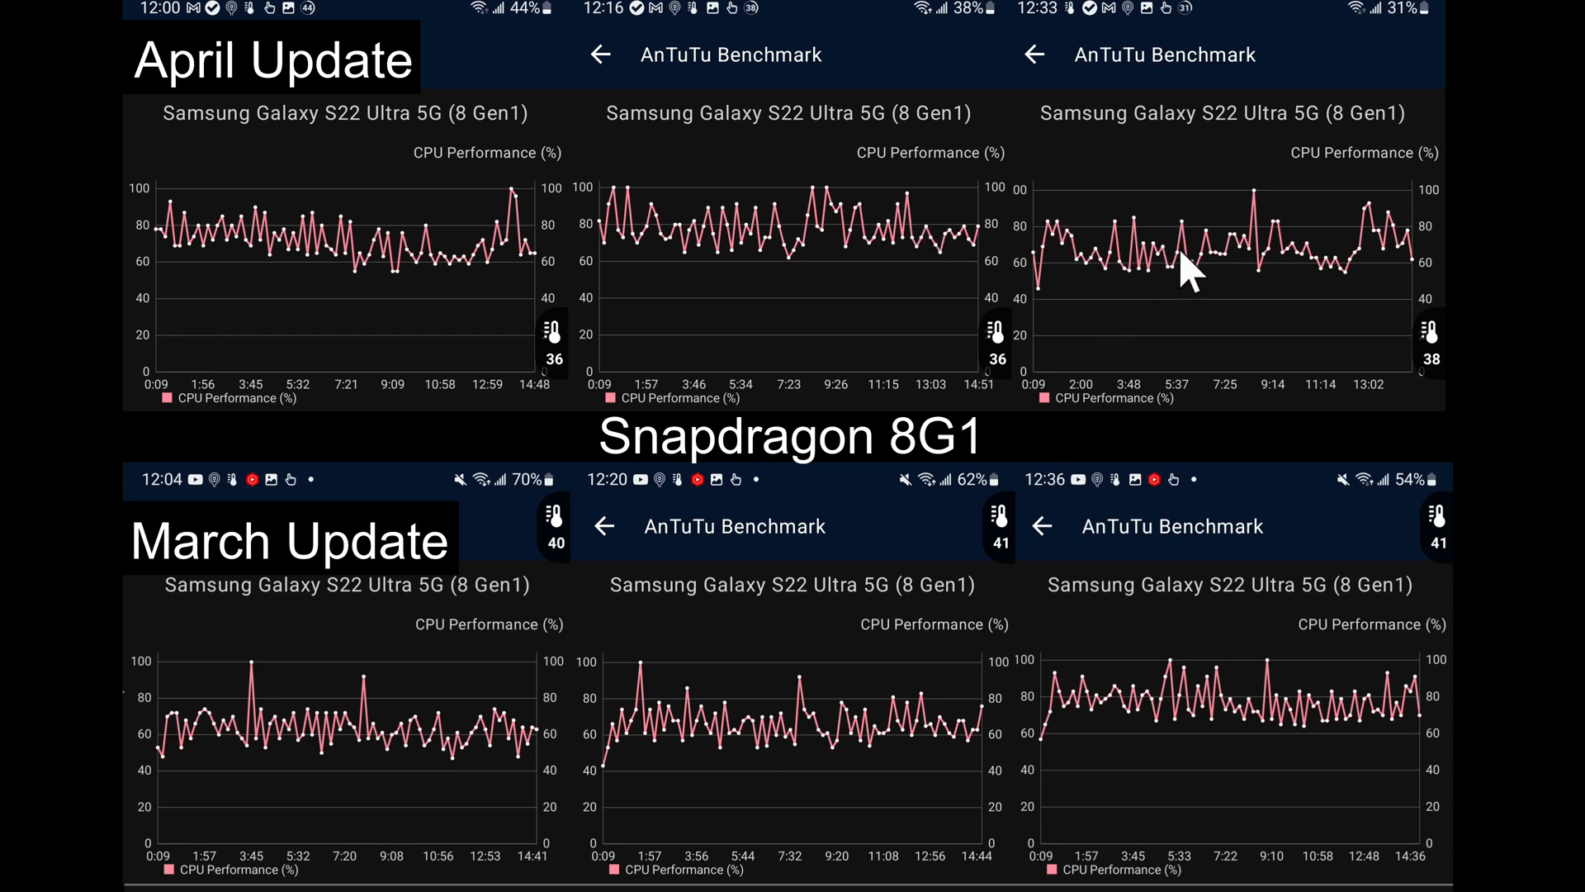
pyautogui.moveTo(1203, 243)
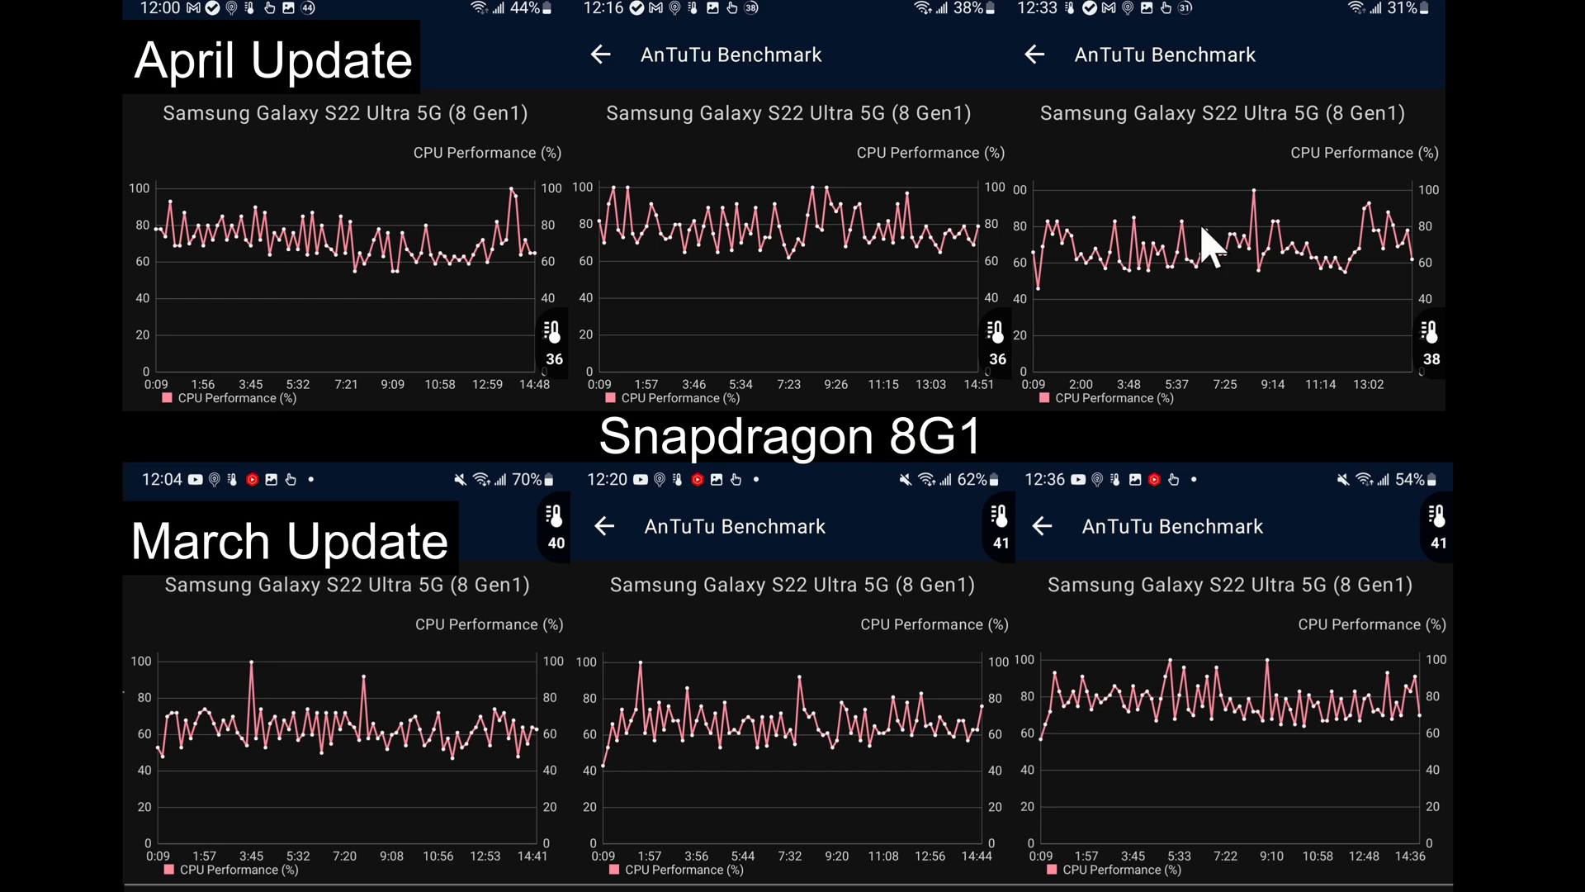
pyautogui.moveTo(1201, 695)
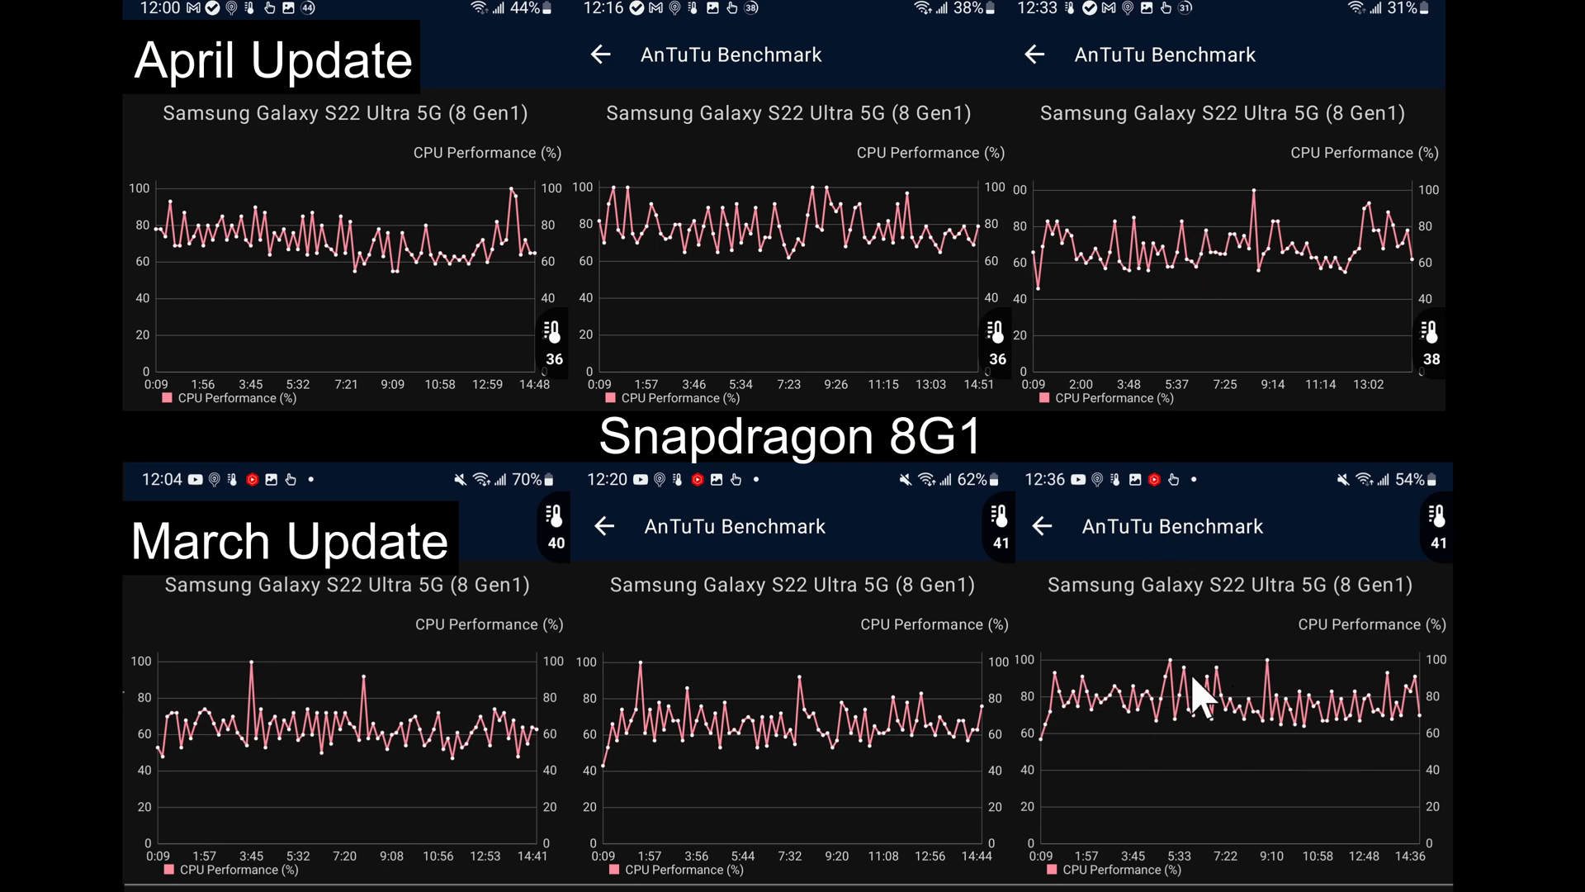
pyautogui.moveTo(1172, 751)
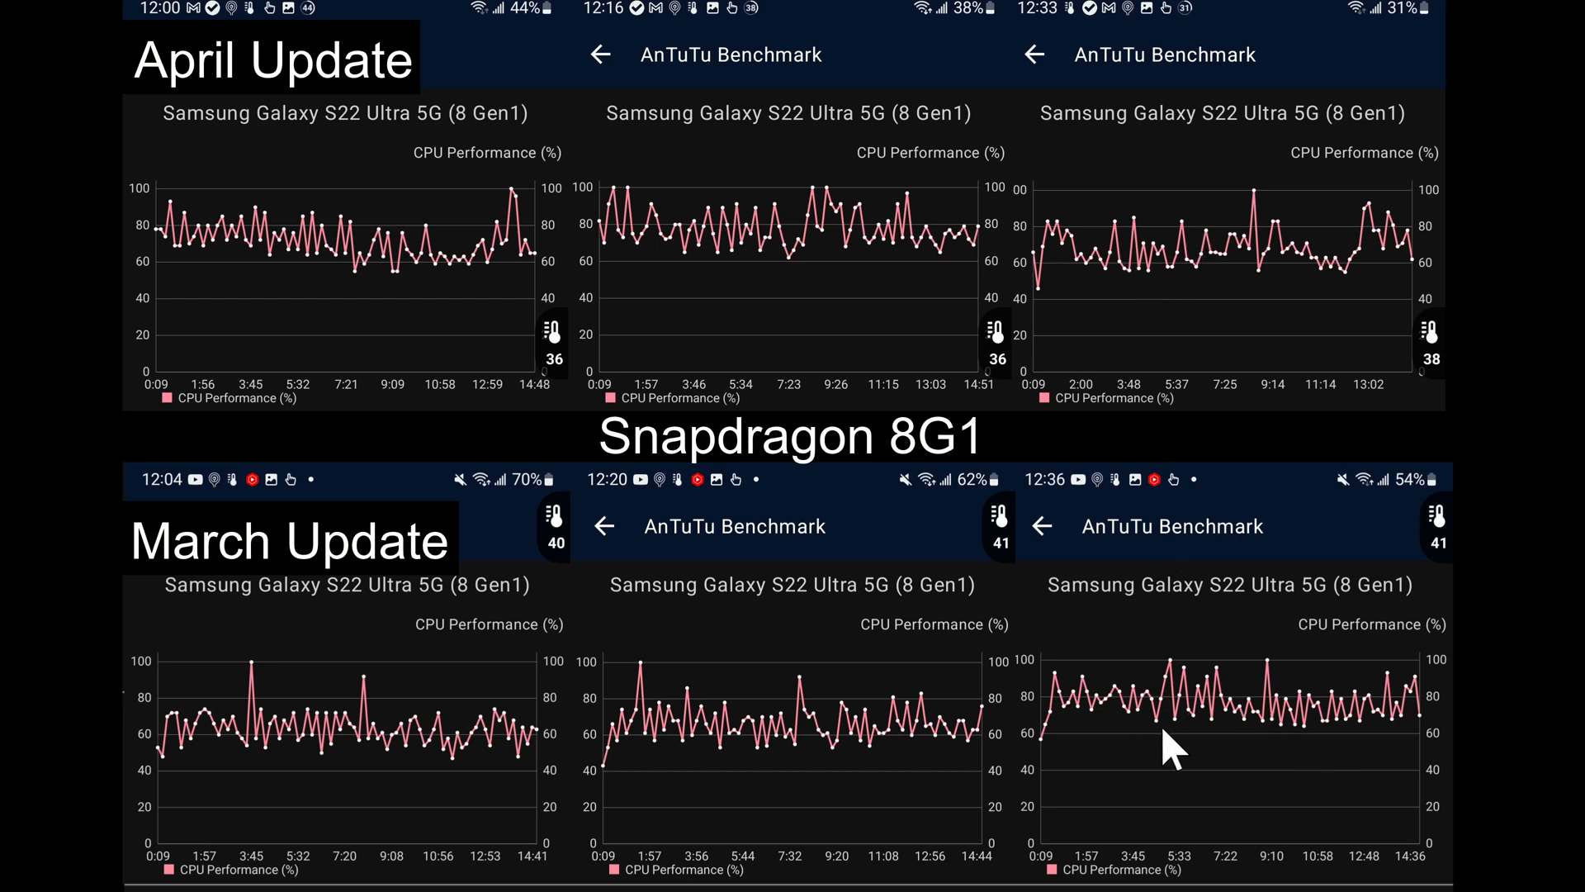
pyautogui.moveTo(1168, 748)
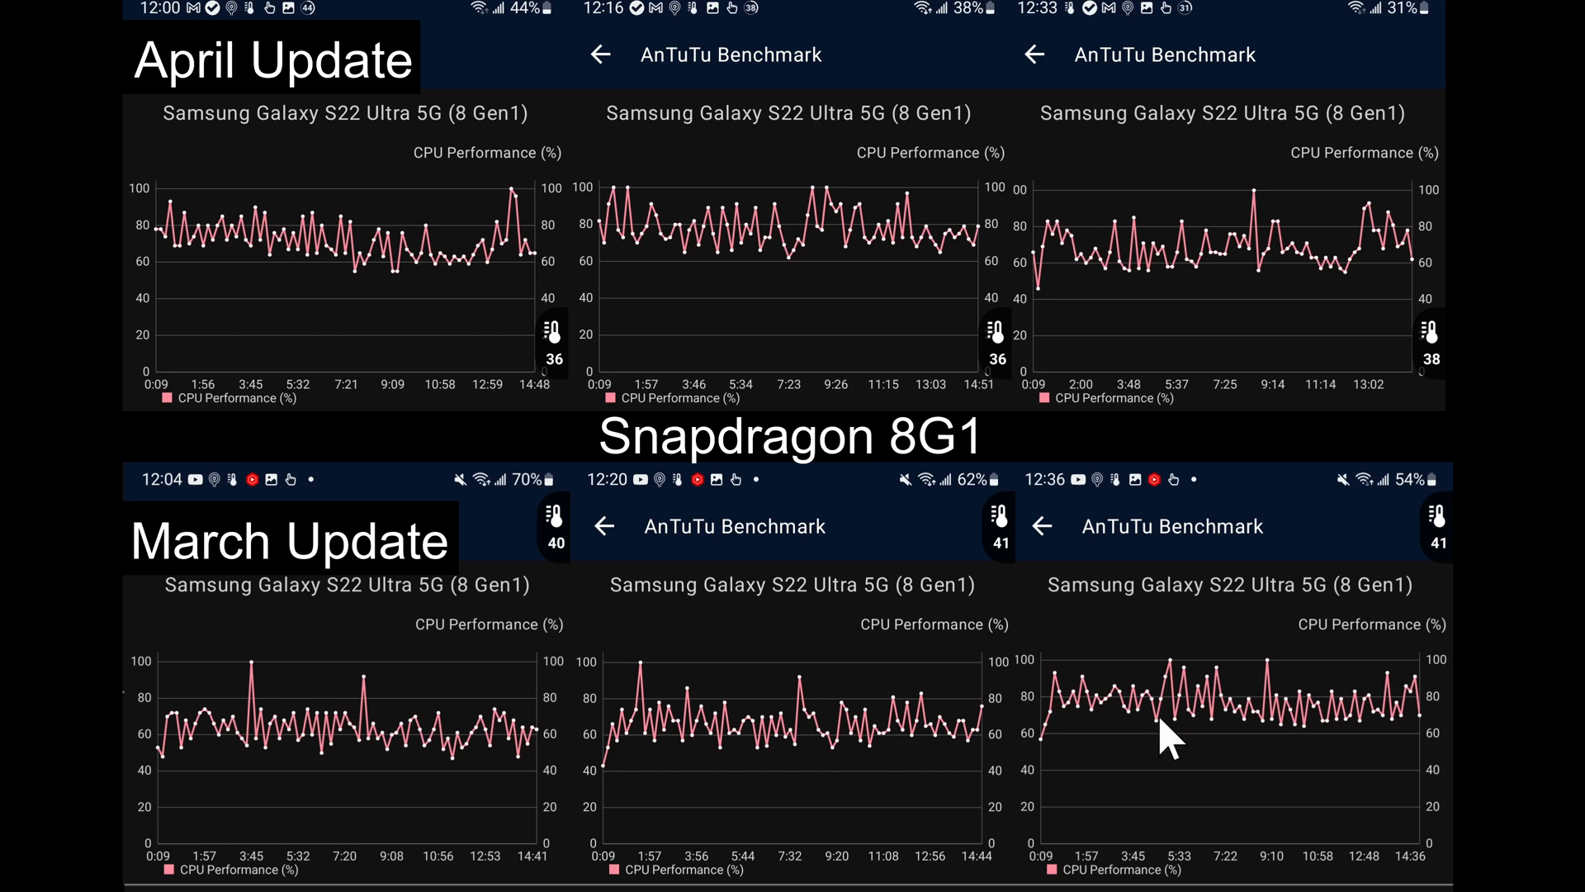
pyautogui.moveTo(1289, 284)
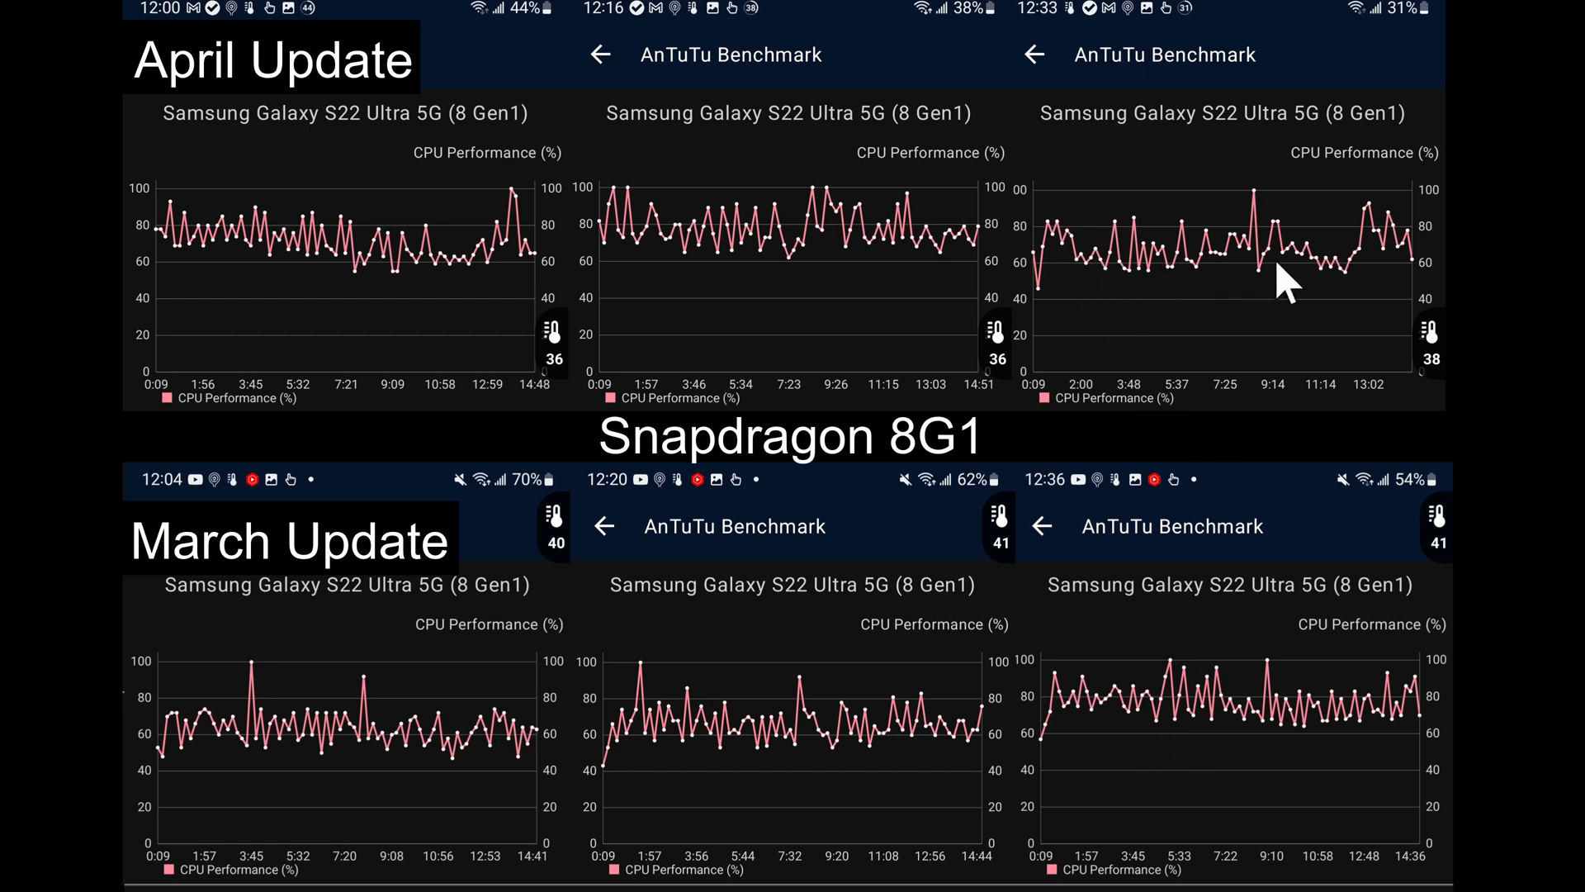
pyautogui.moveTo(1244, 238)
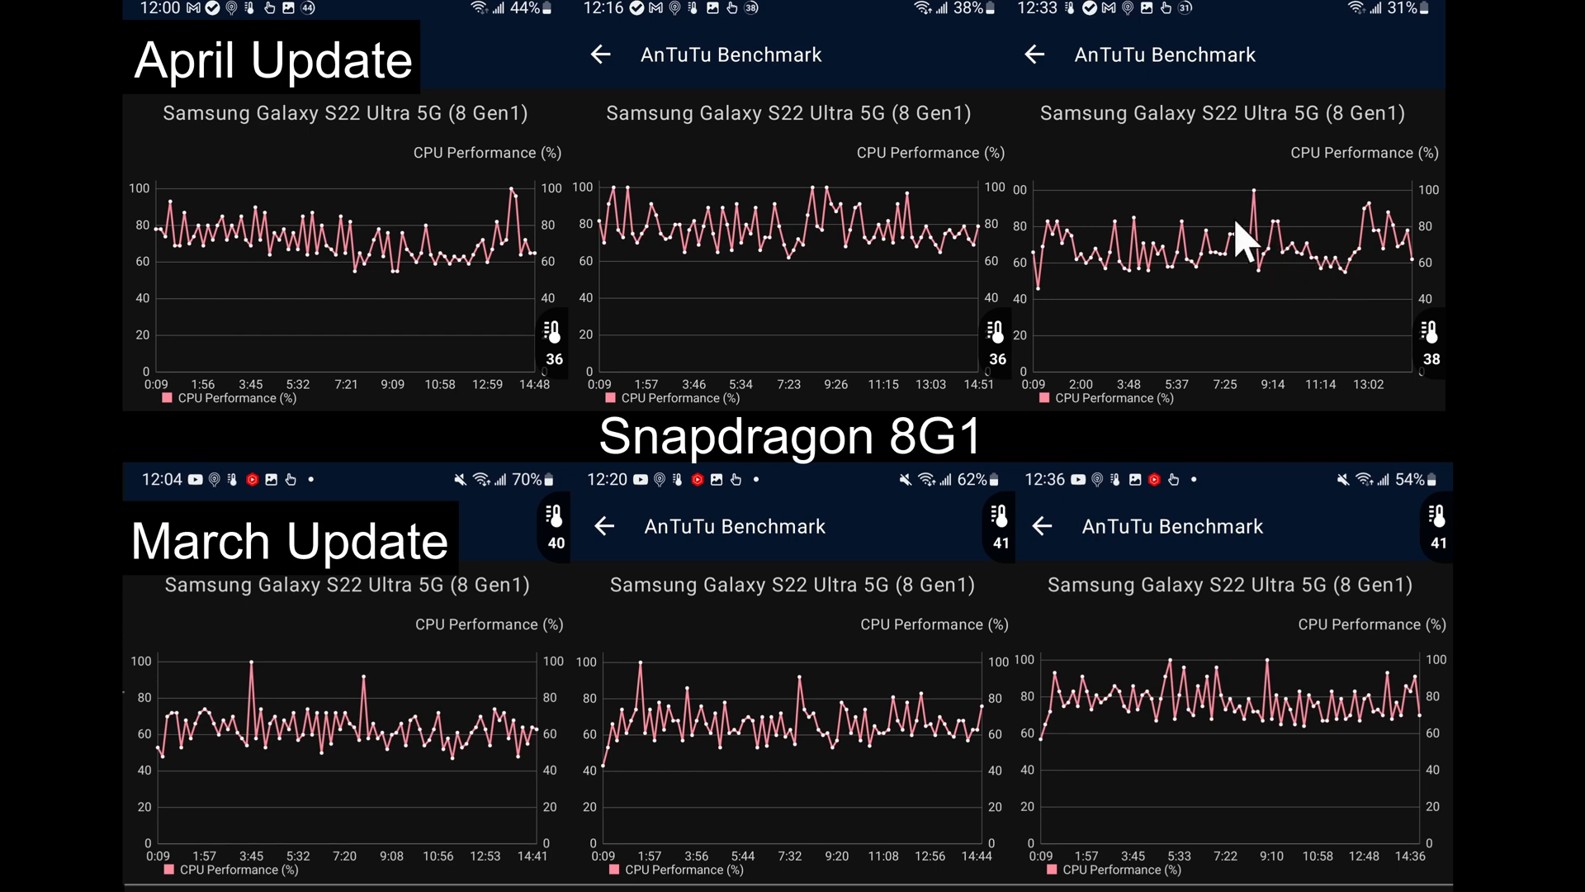
pyautogui.moveTo(1213, 242)
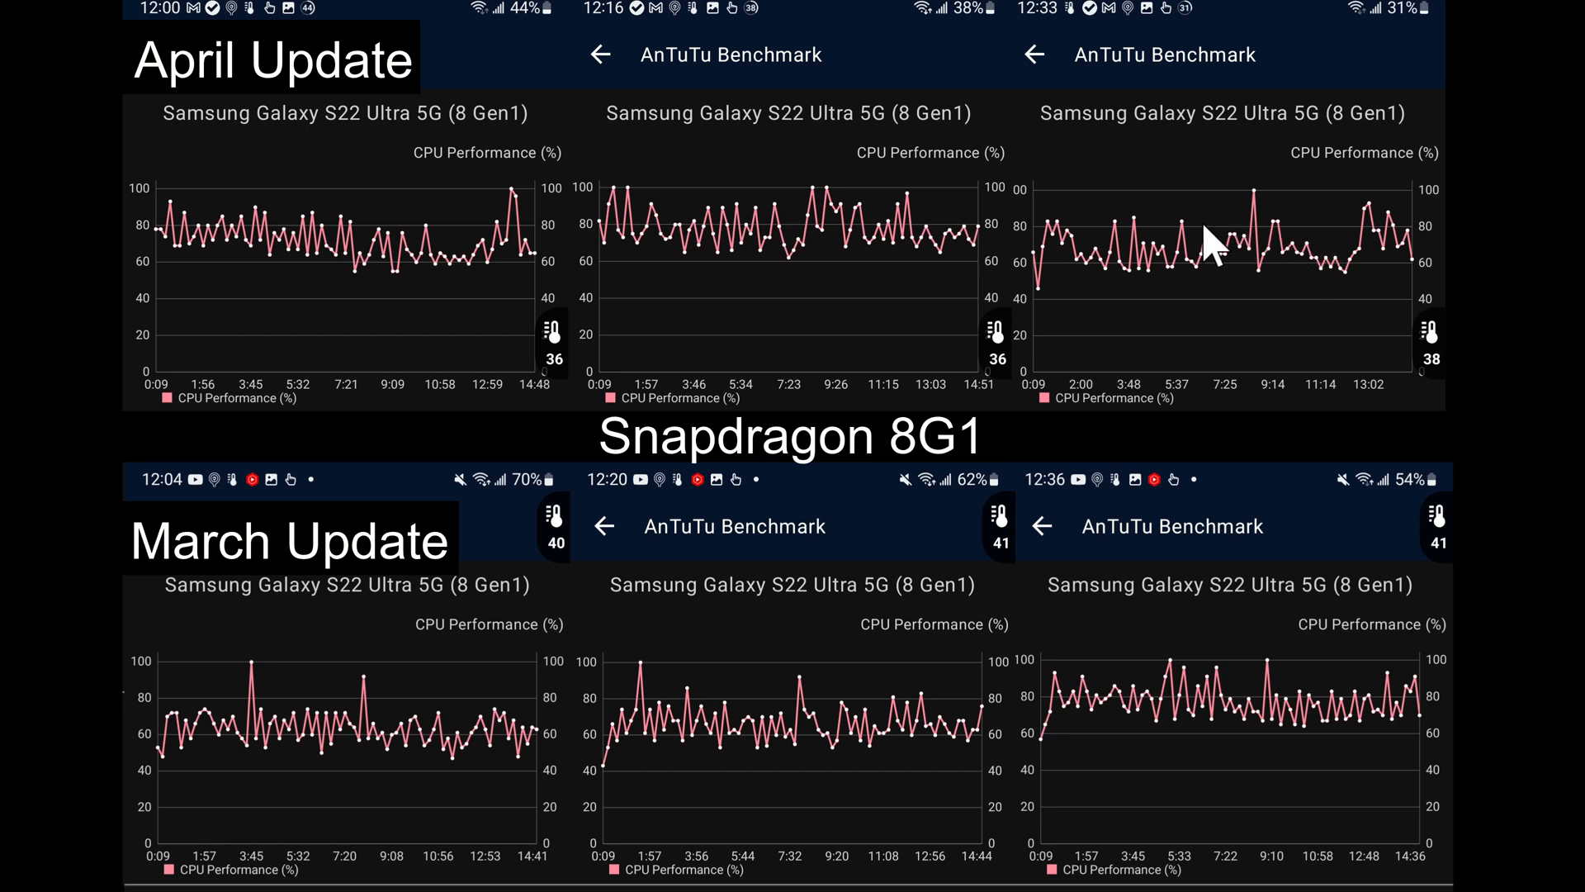
pyautogui.moveTo(995, 344)
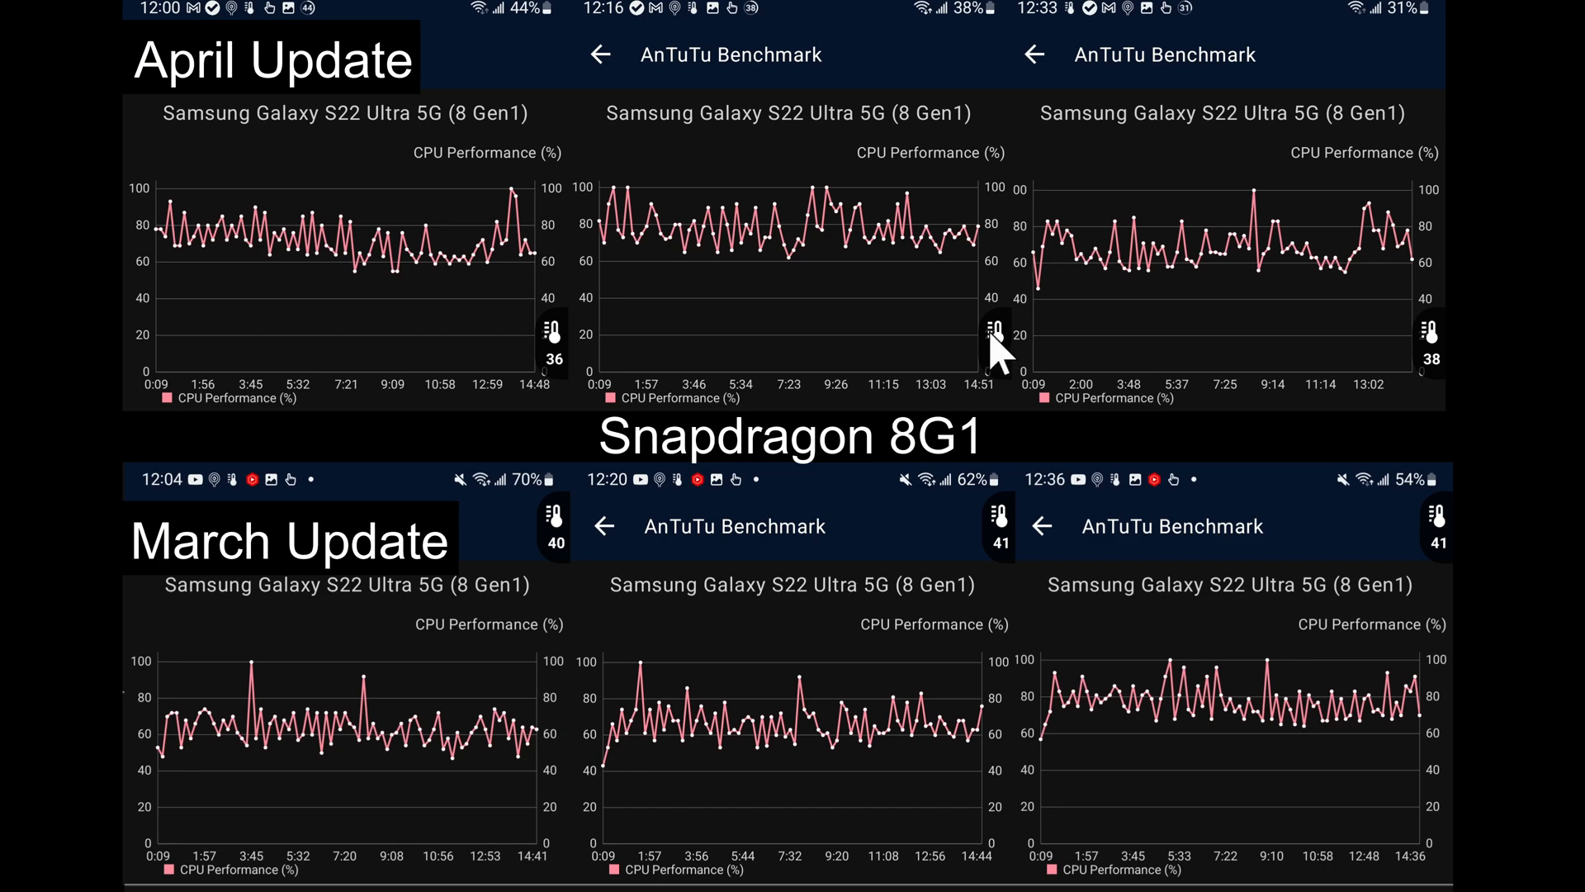
pyautogui.moveTo(1431, 374)
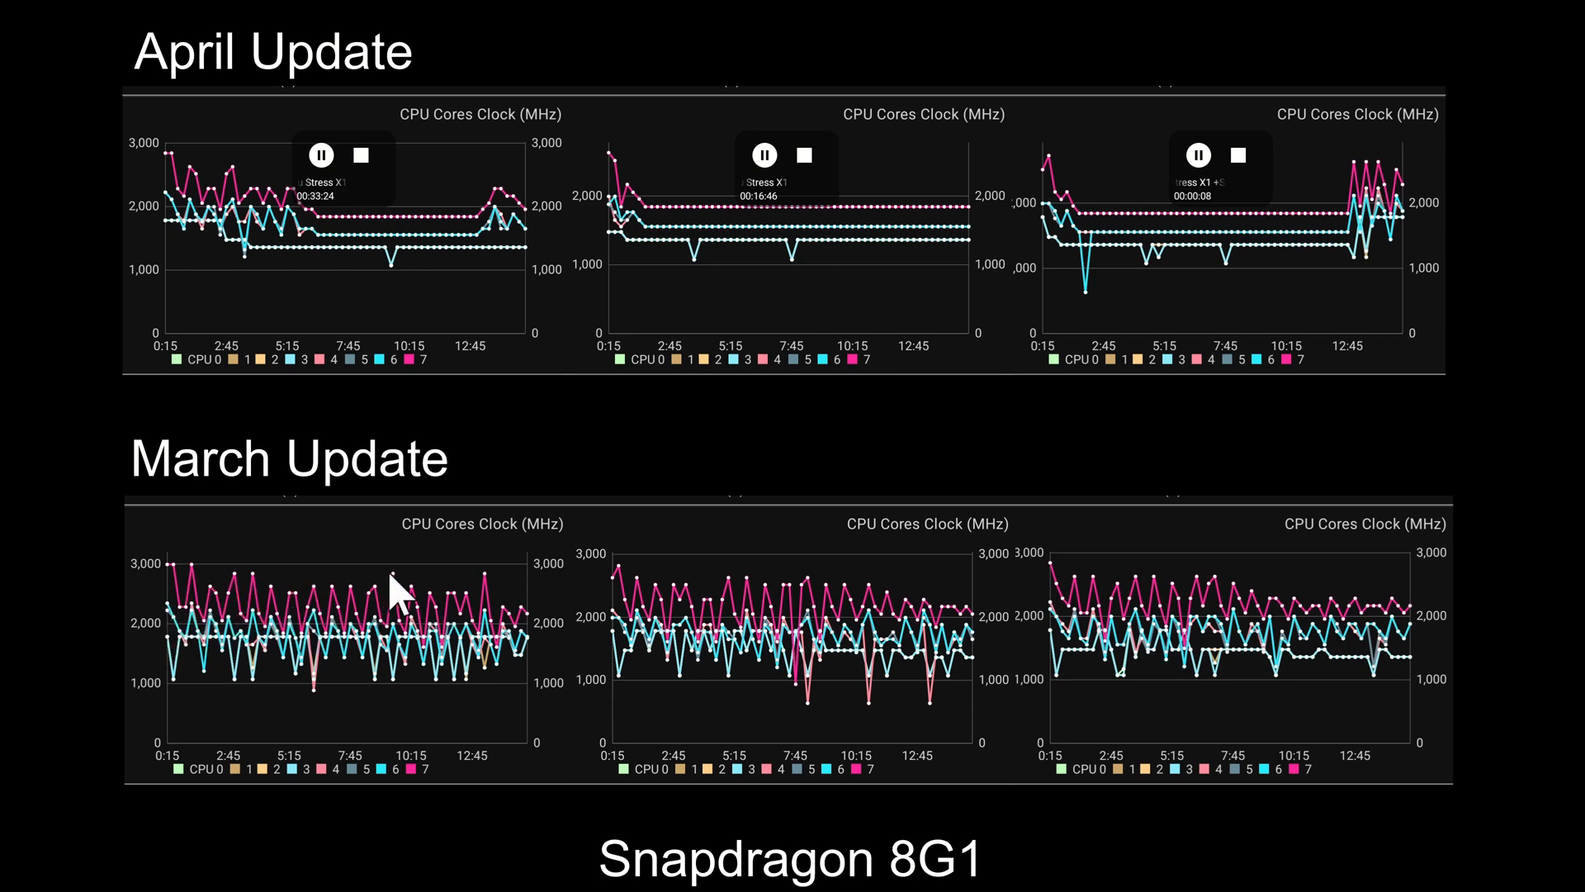
pyautogui.moveTo(188, 698)
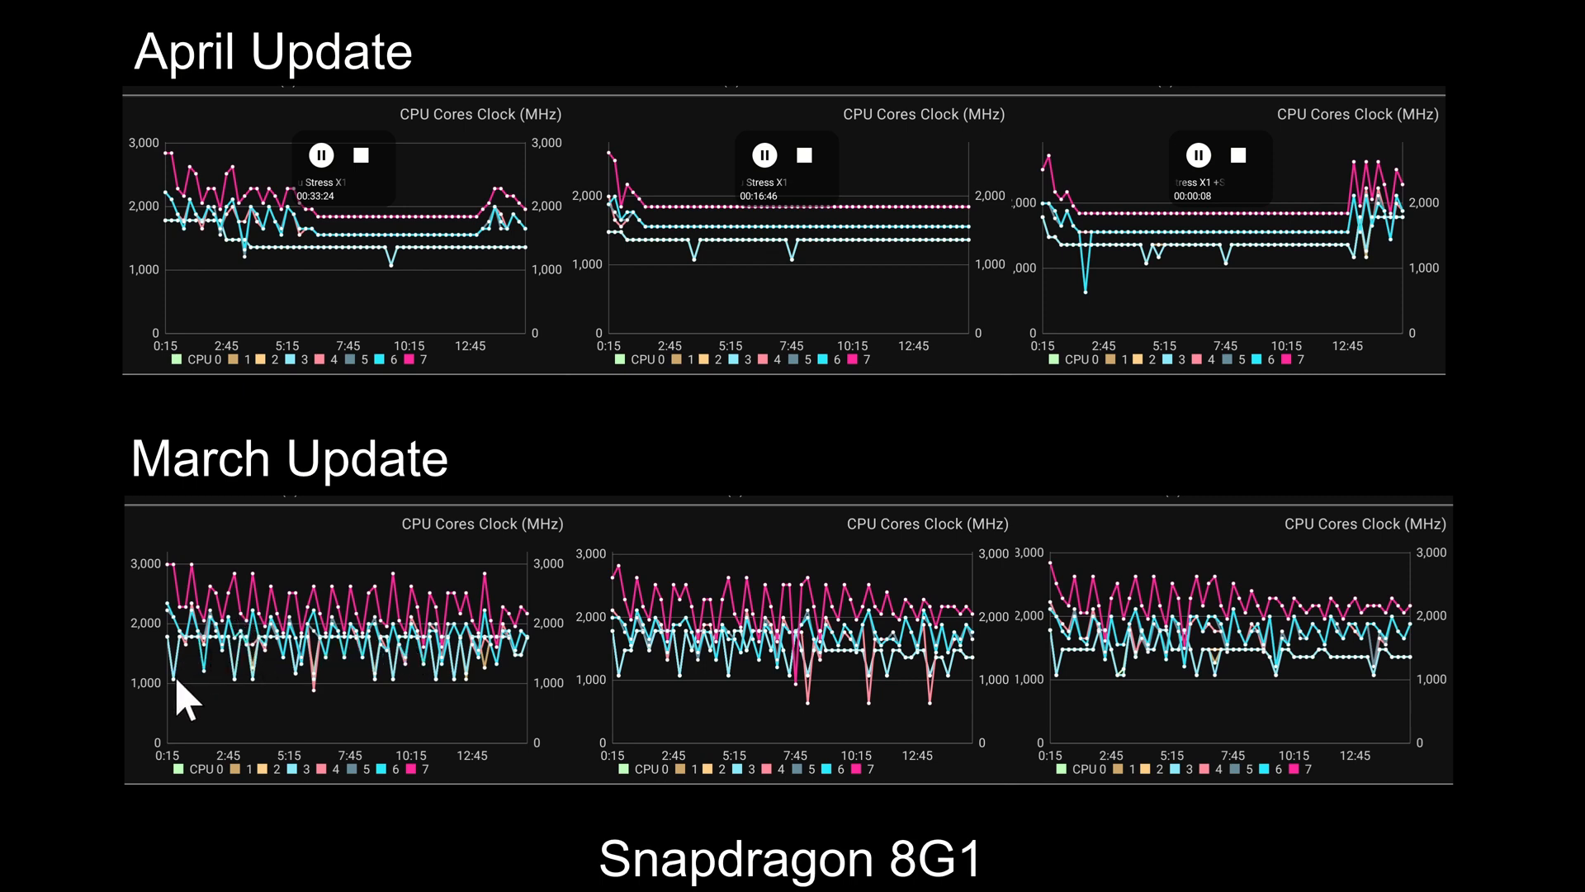
pyautogui.moveTo(234, 541)
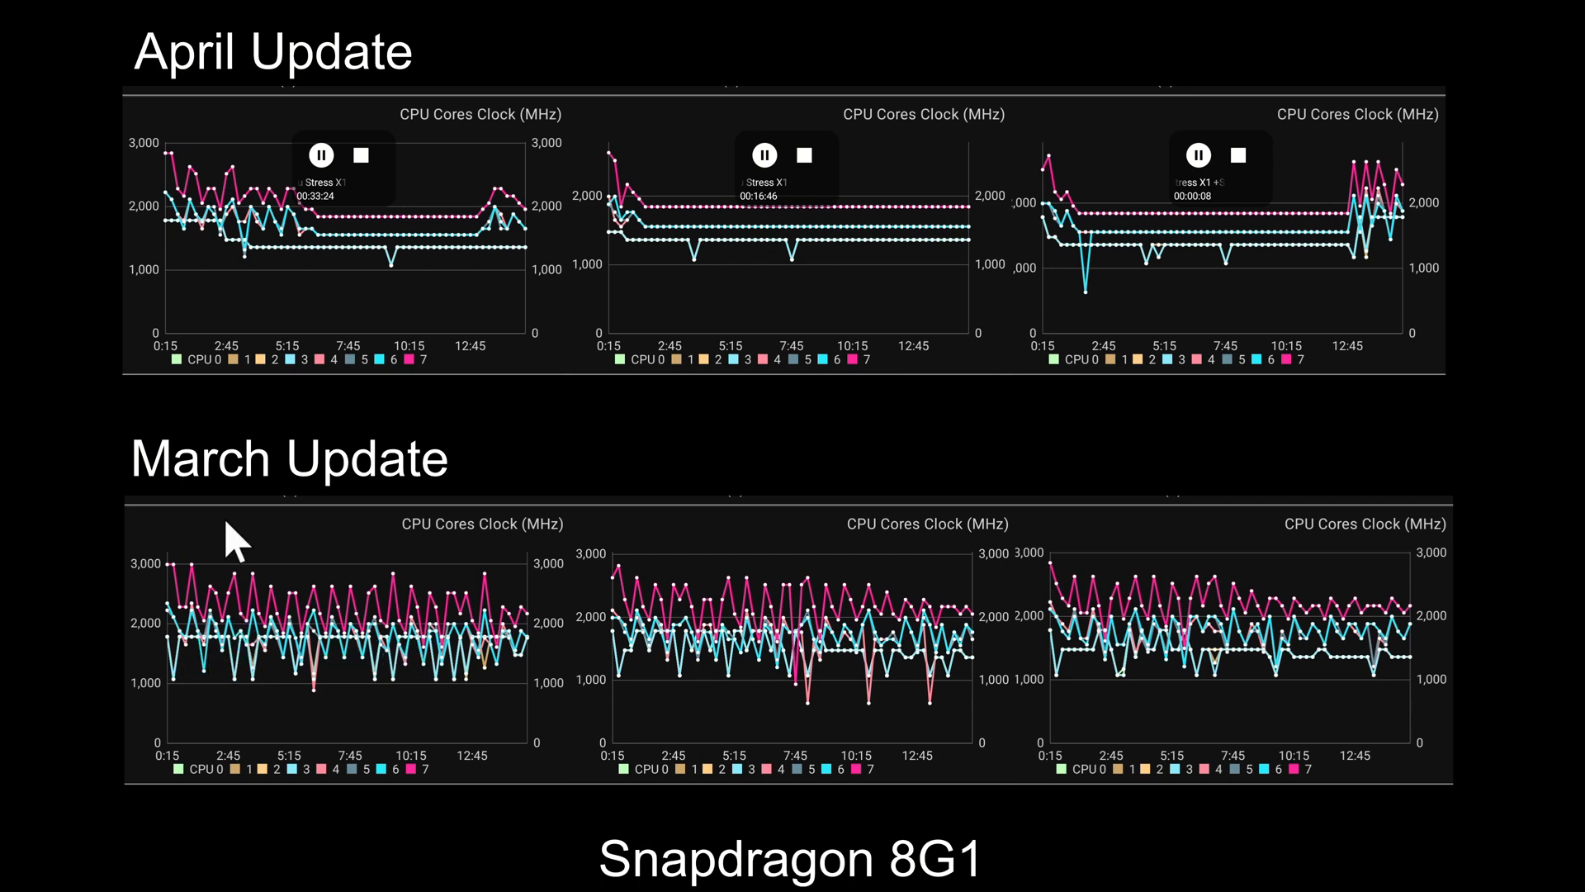
pyautogui.moveTo(607, 230)
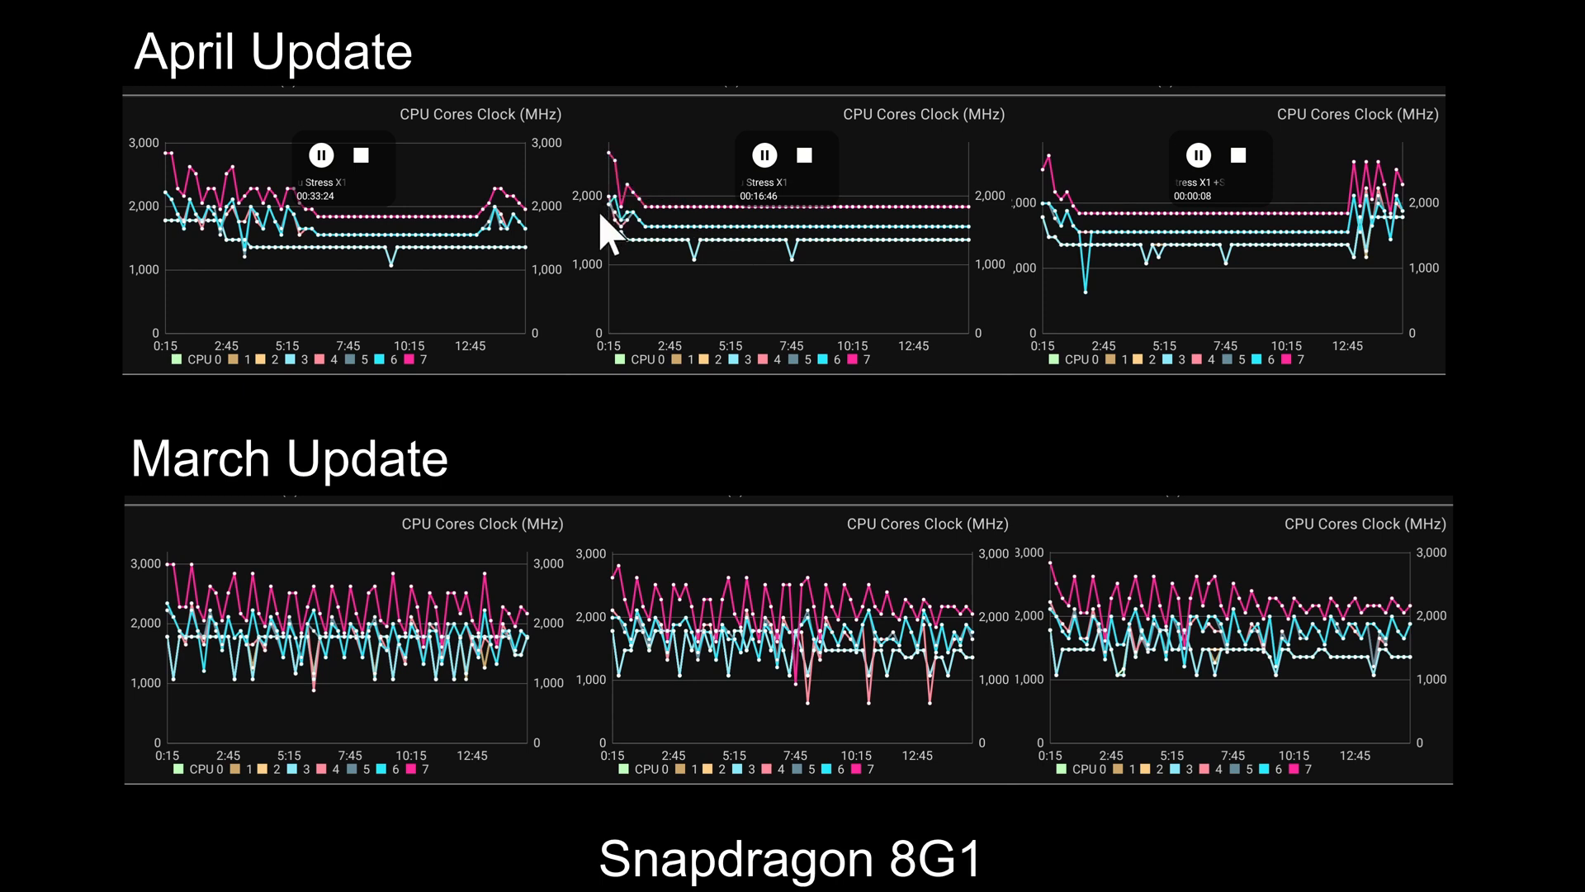
pyautogui.moveTo(677, 218)
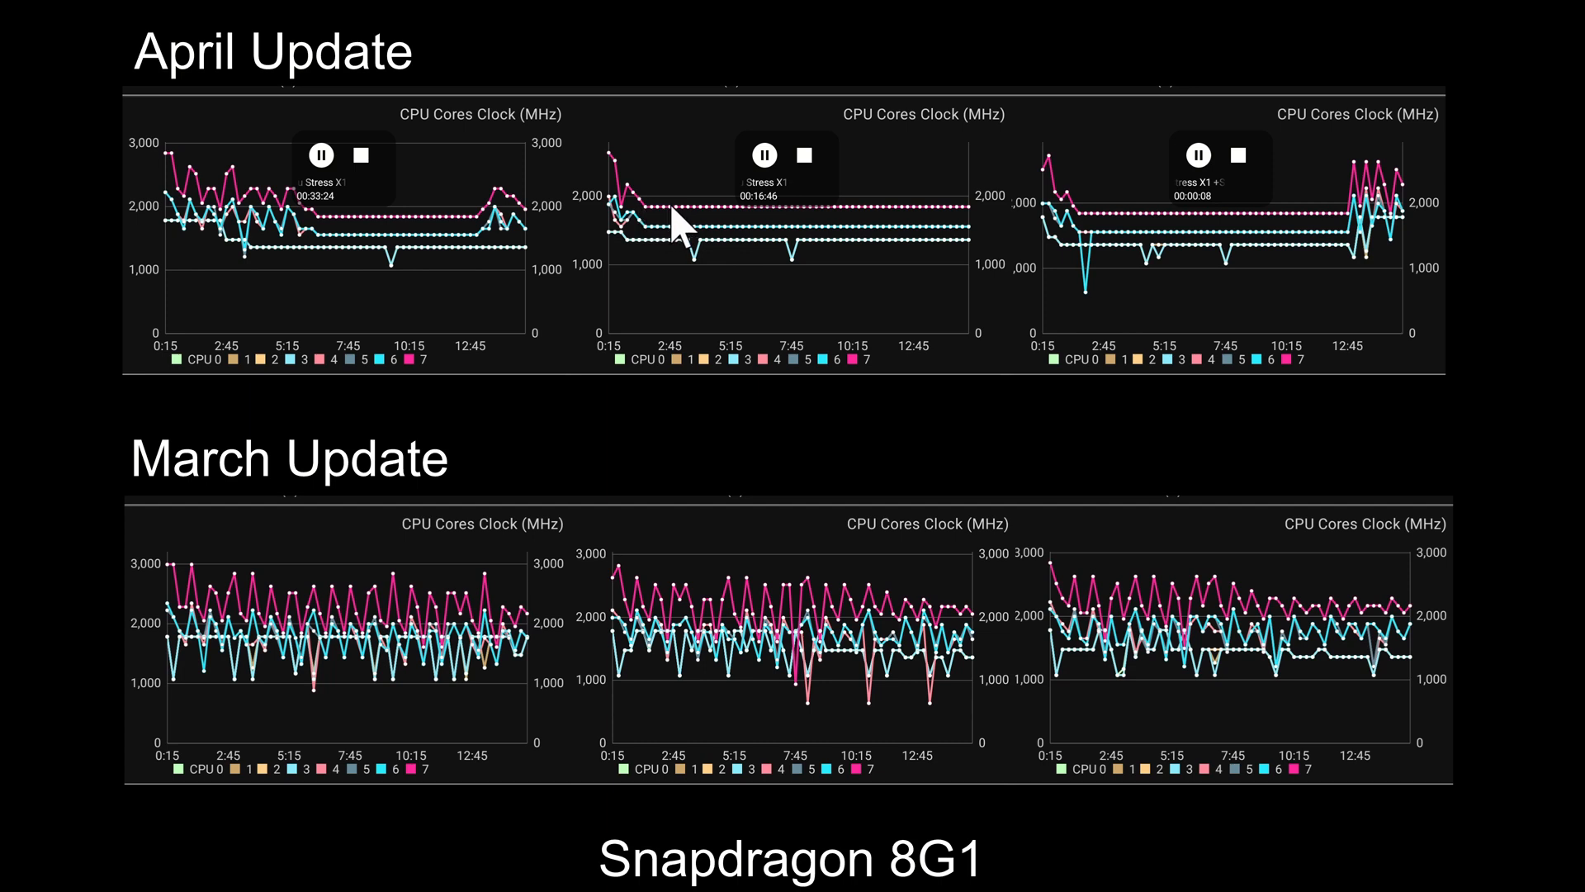
pyautogui.moveTo(692, 243)
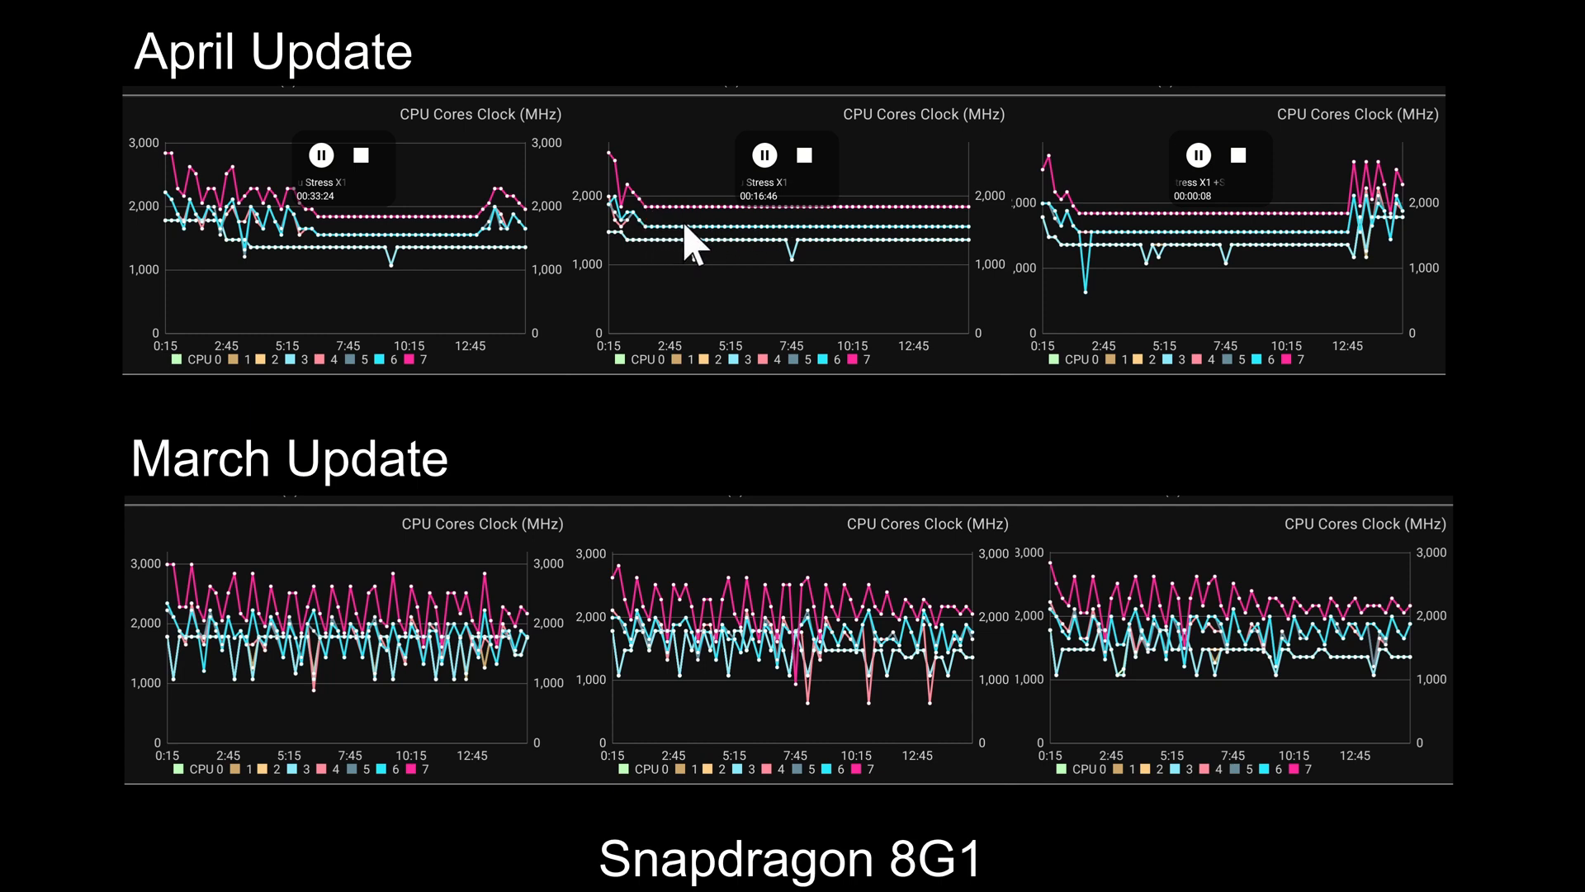
pyautogui.moveTo(750, 567)
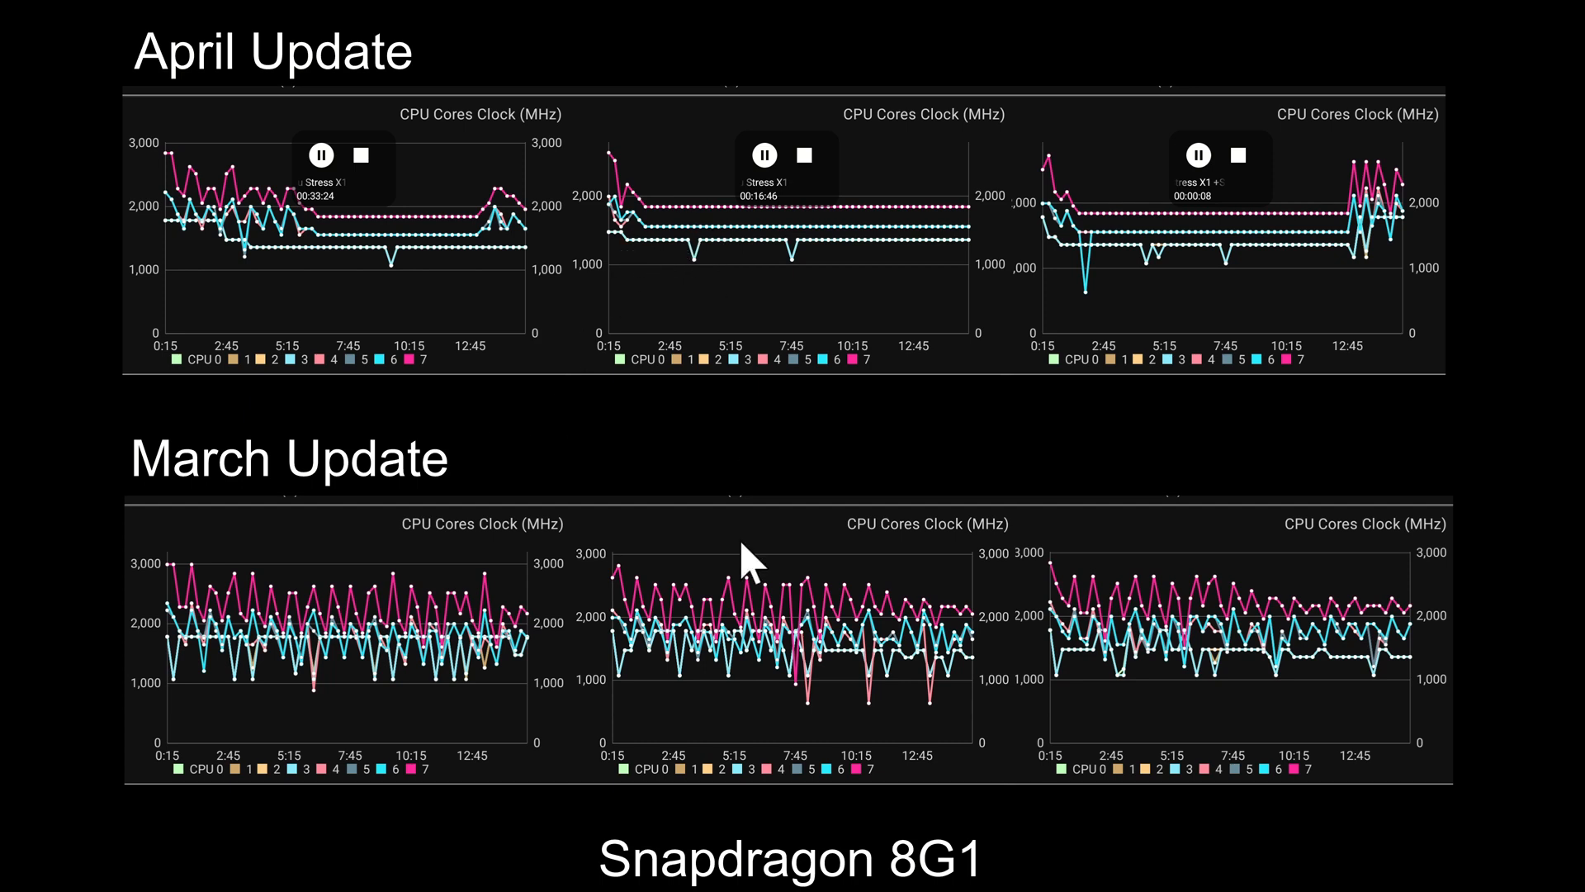
pyautogui.moveTo(647, 228)
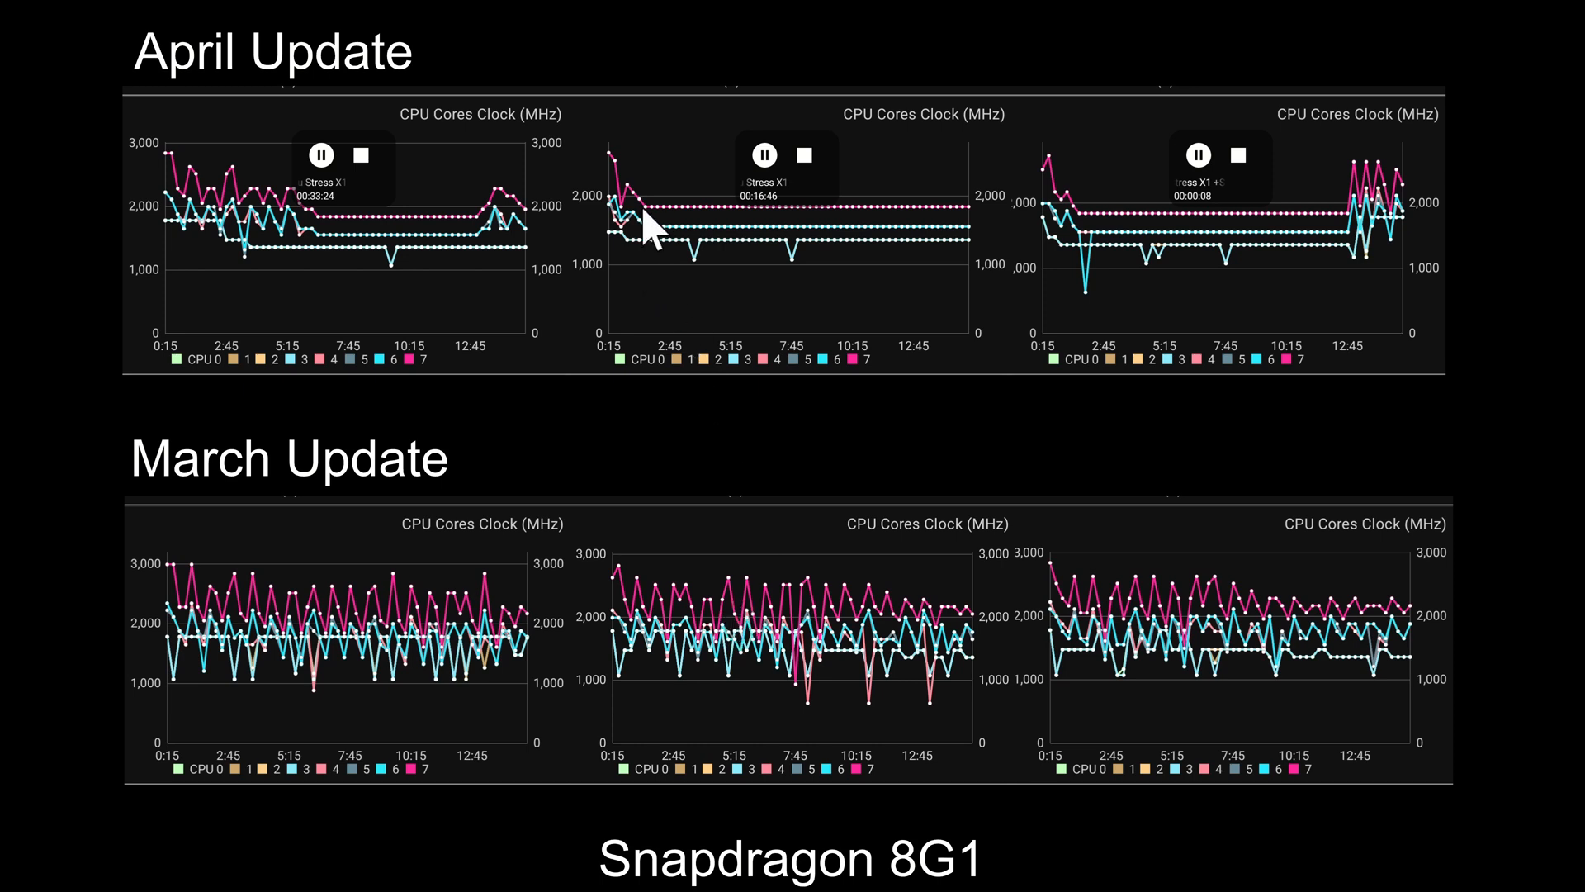
pyautogui.moveTo(640, 208)
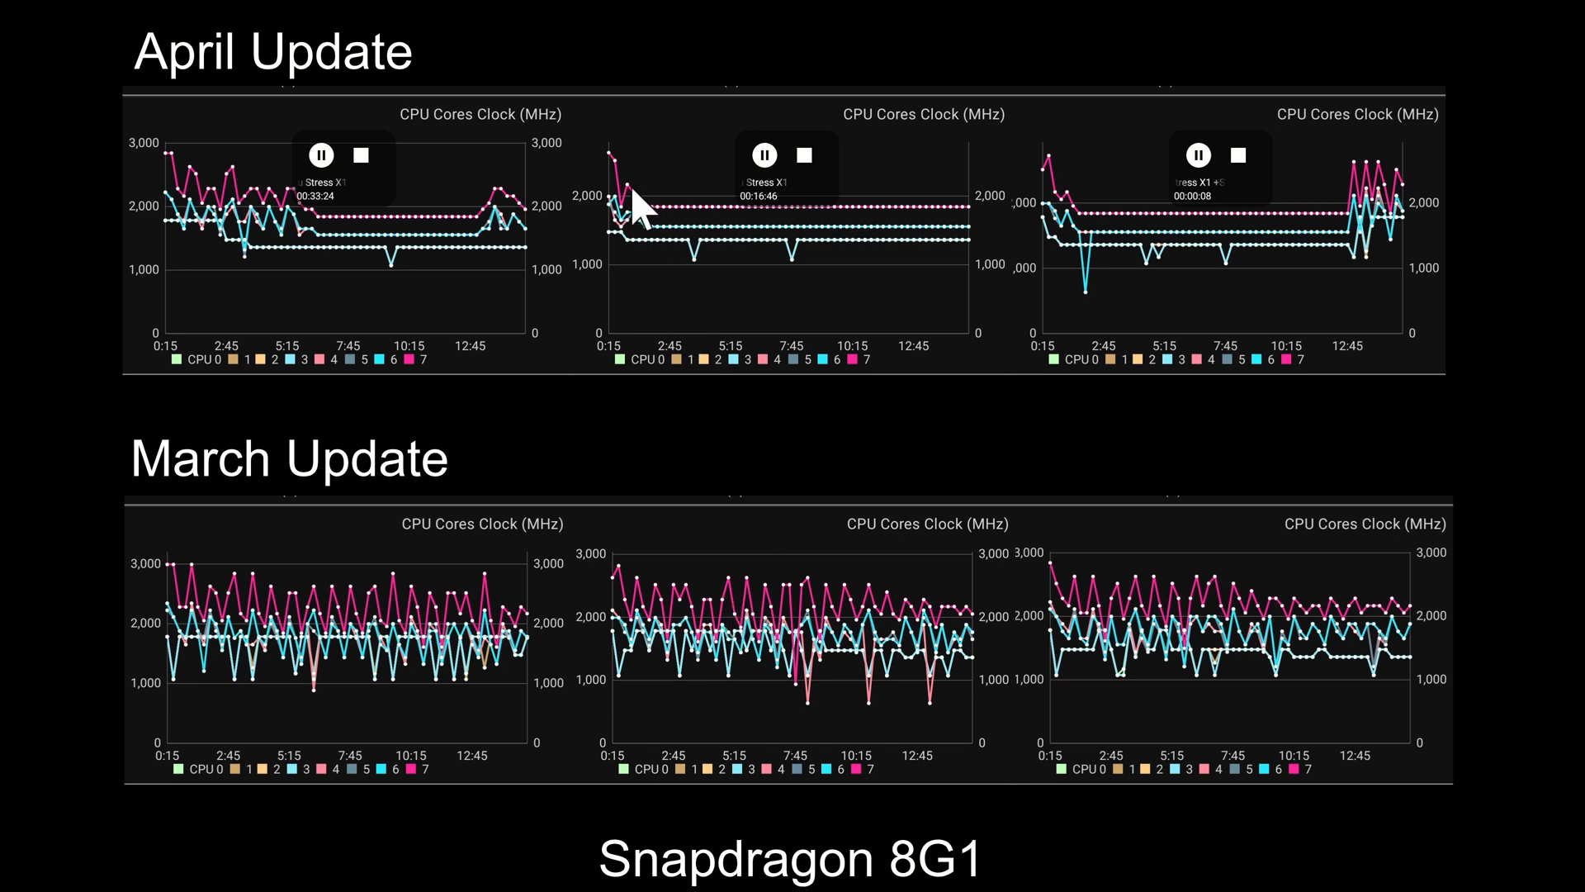
pyautogui.moveTo(1062, 228)
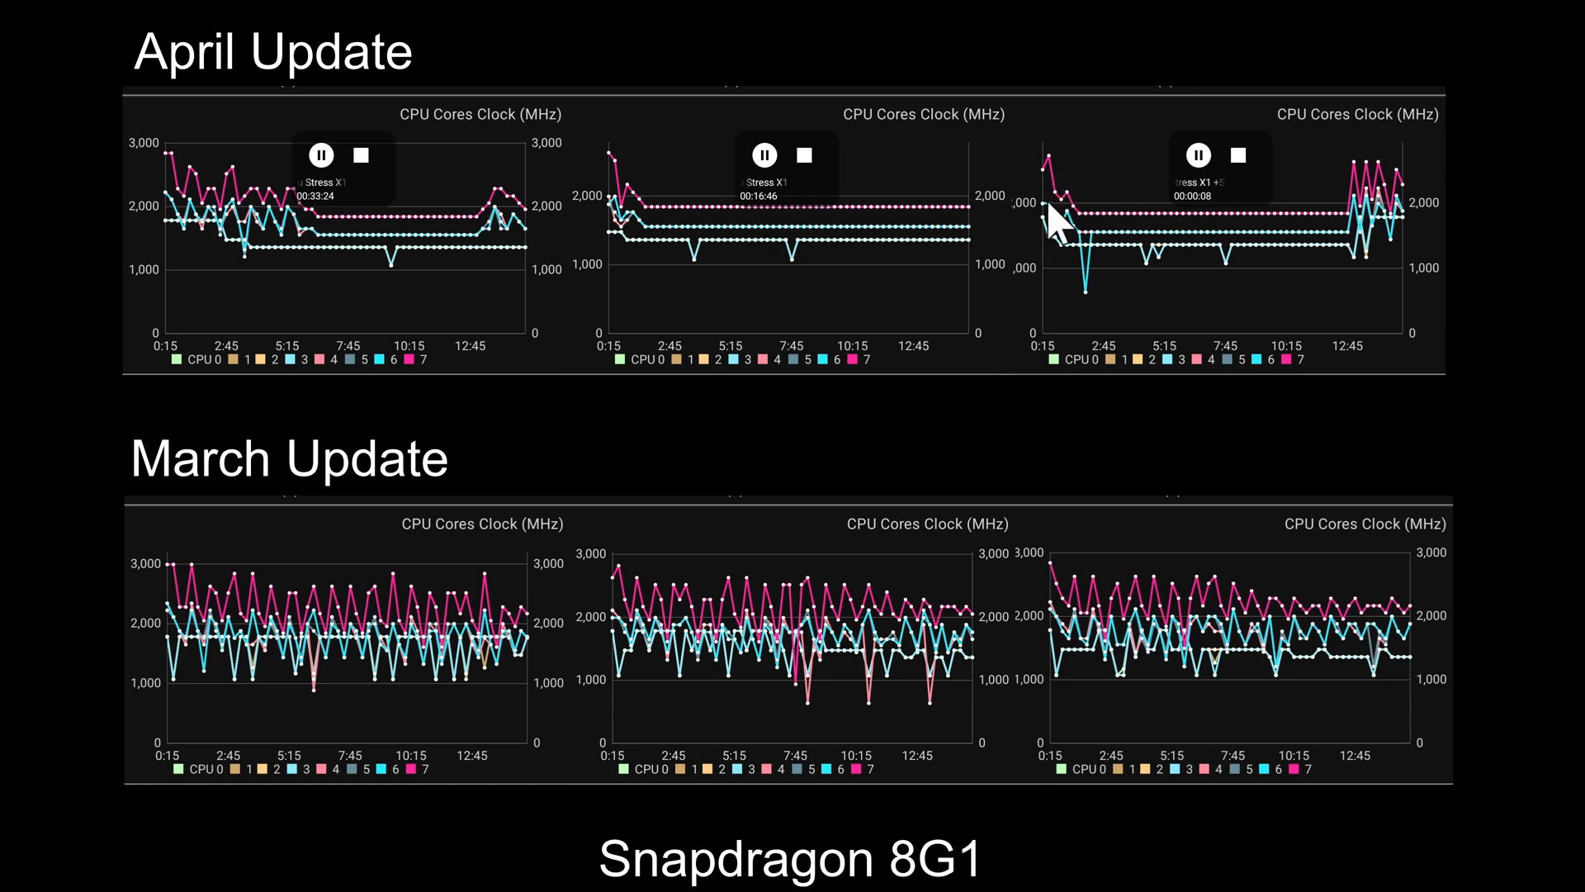
pyautogui.moveTo(1374, 193)
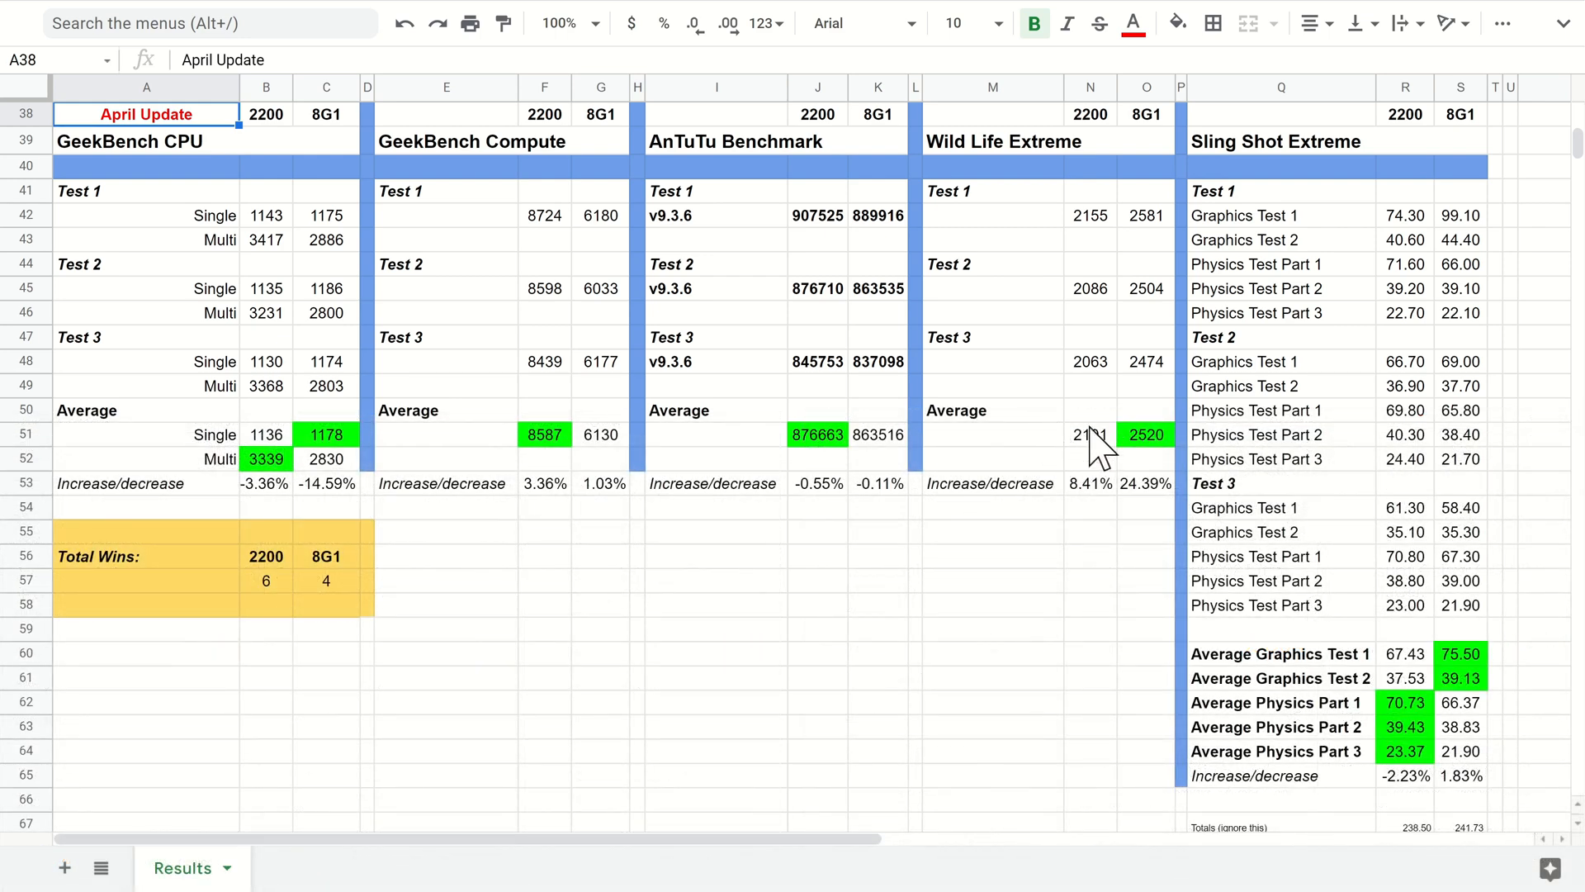
pyautogui.moveTo(1061, 505)
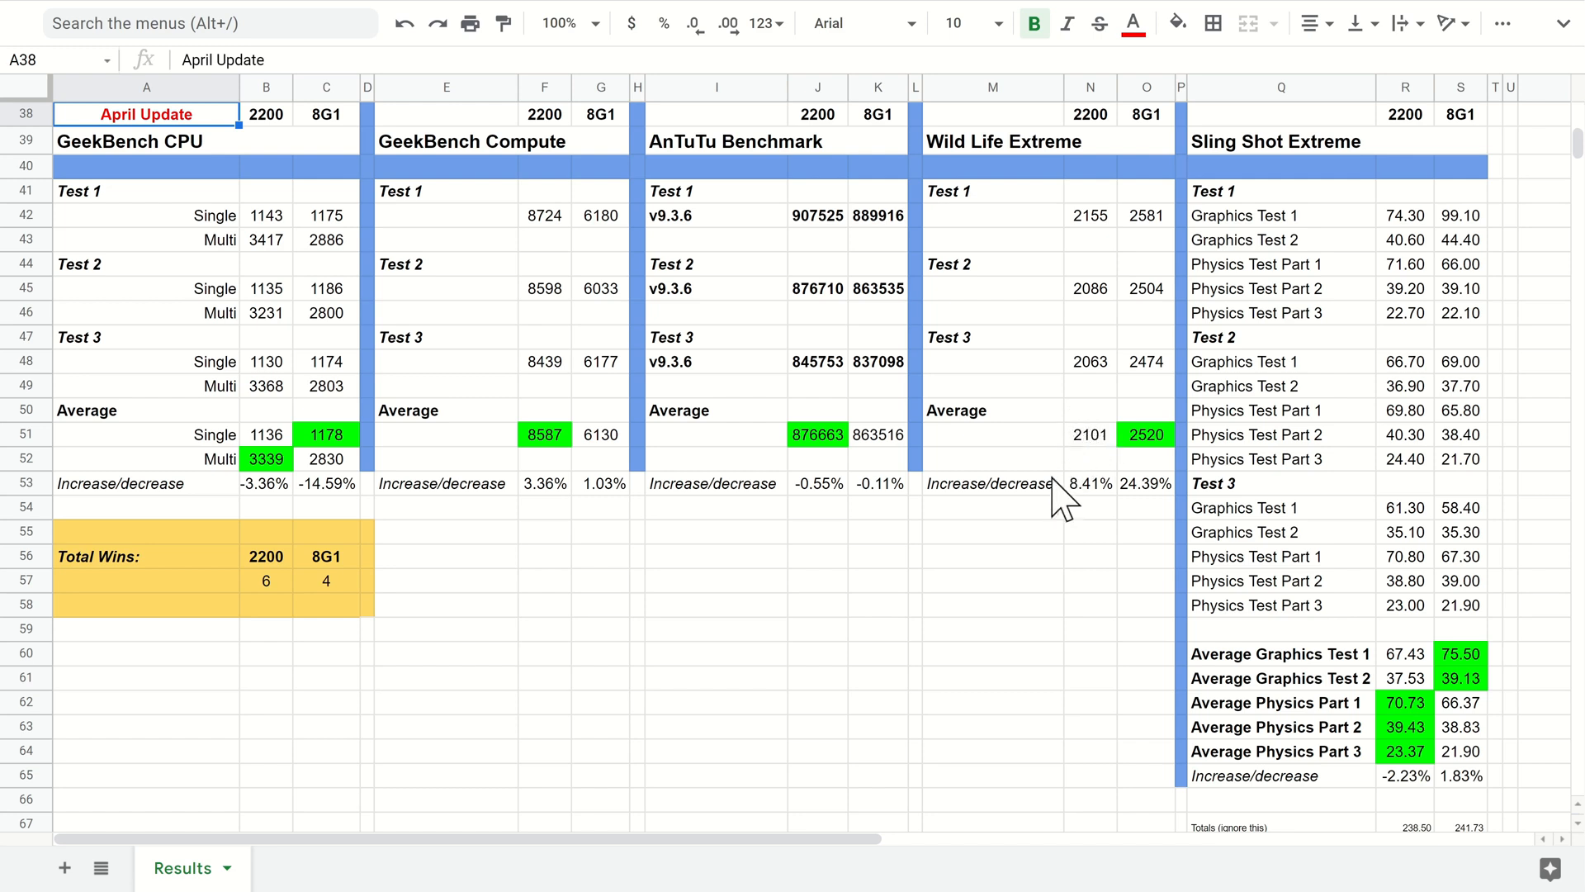
pyautogui.moveTo(1097, 531)
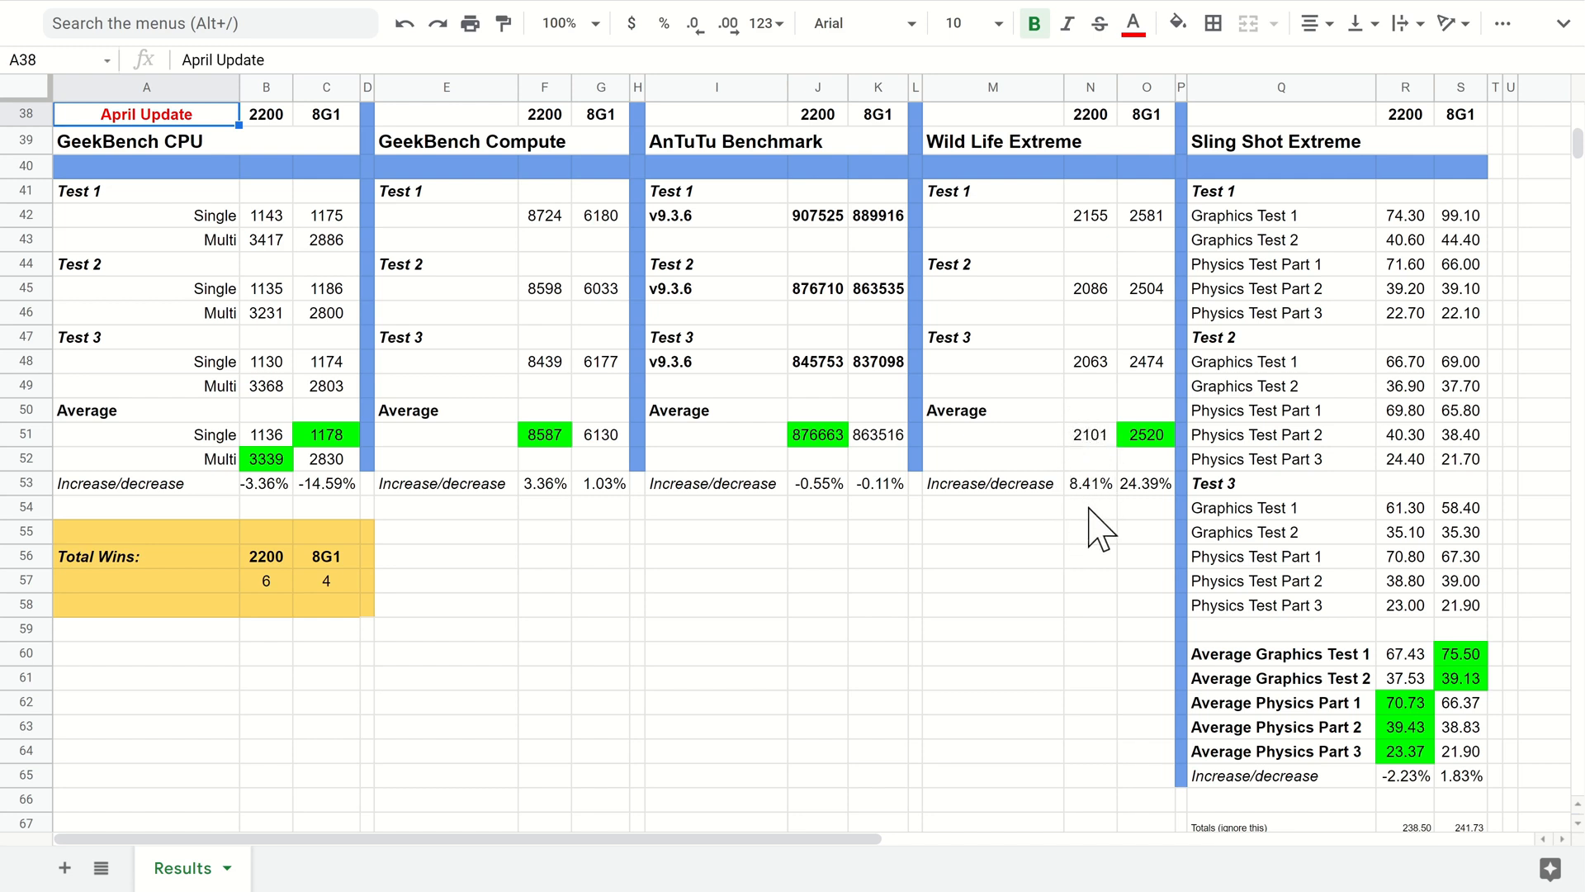
pyautogui.moveTo(1071, 455)
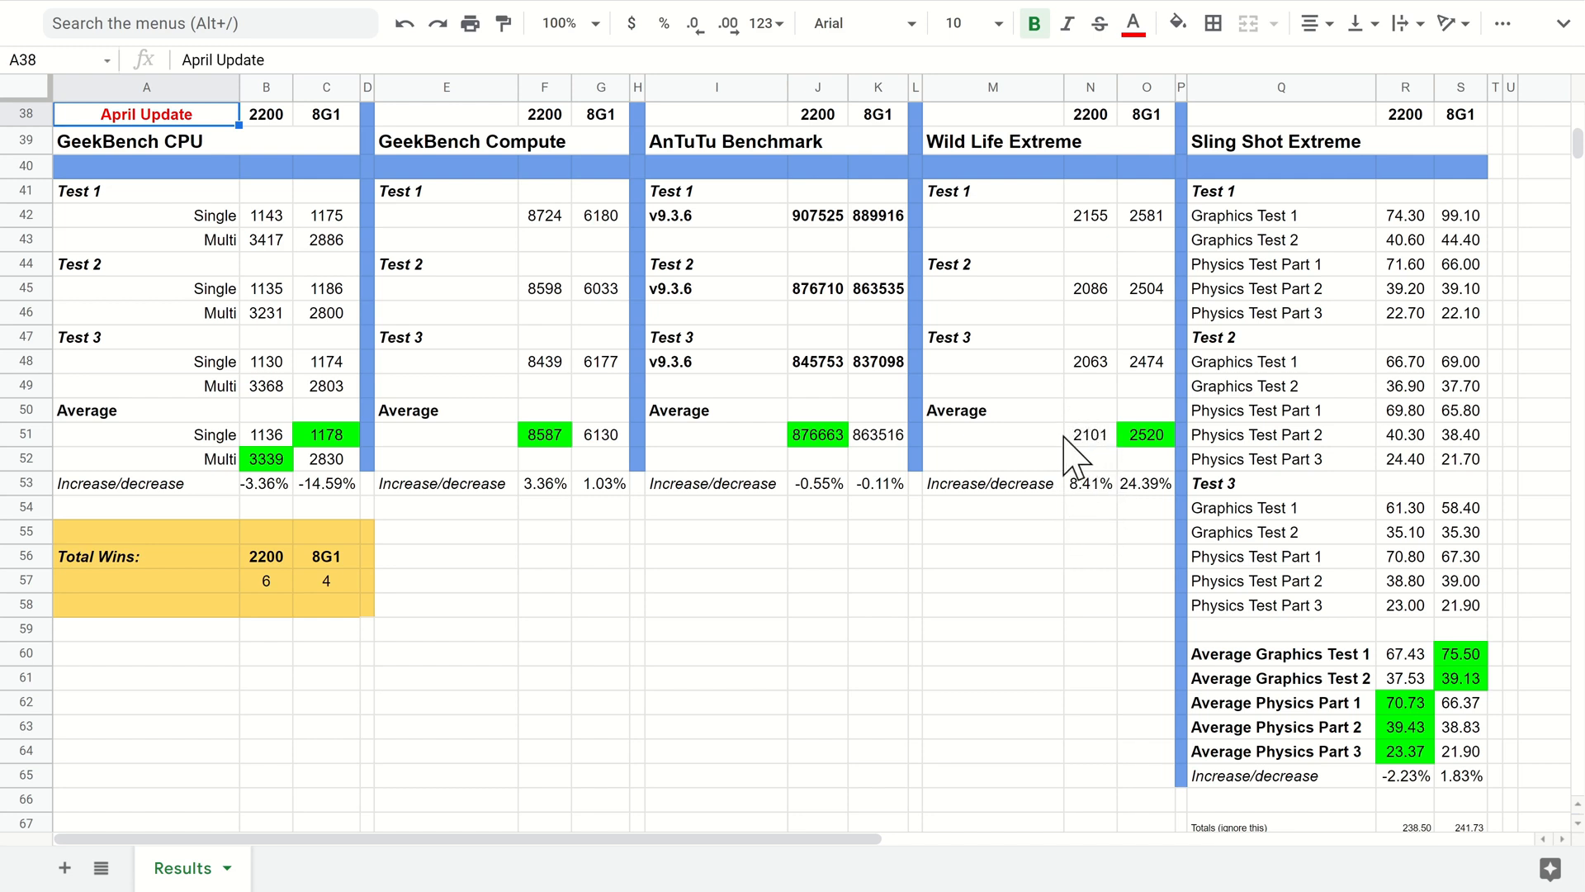
pyautogui.moveTo(1116, 366)
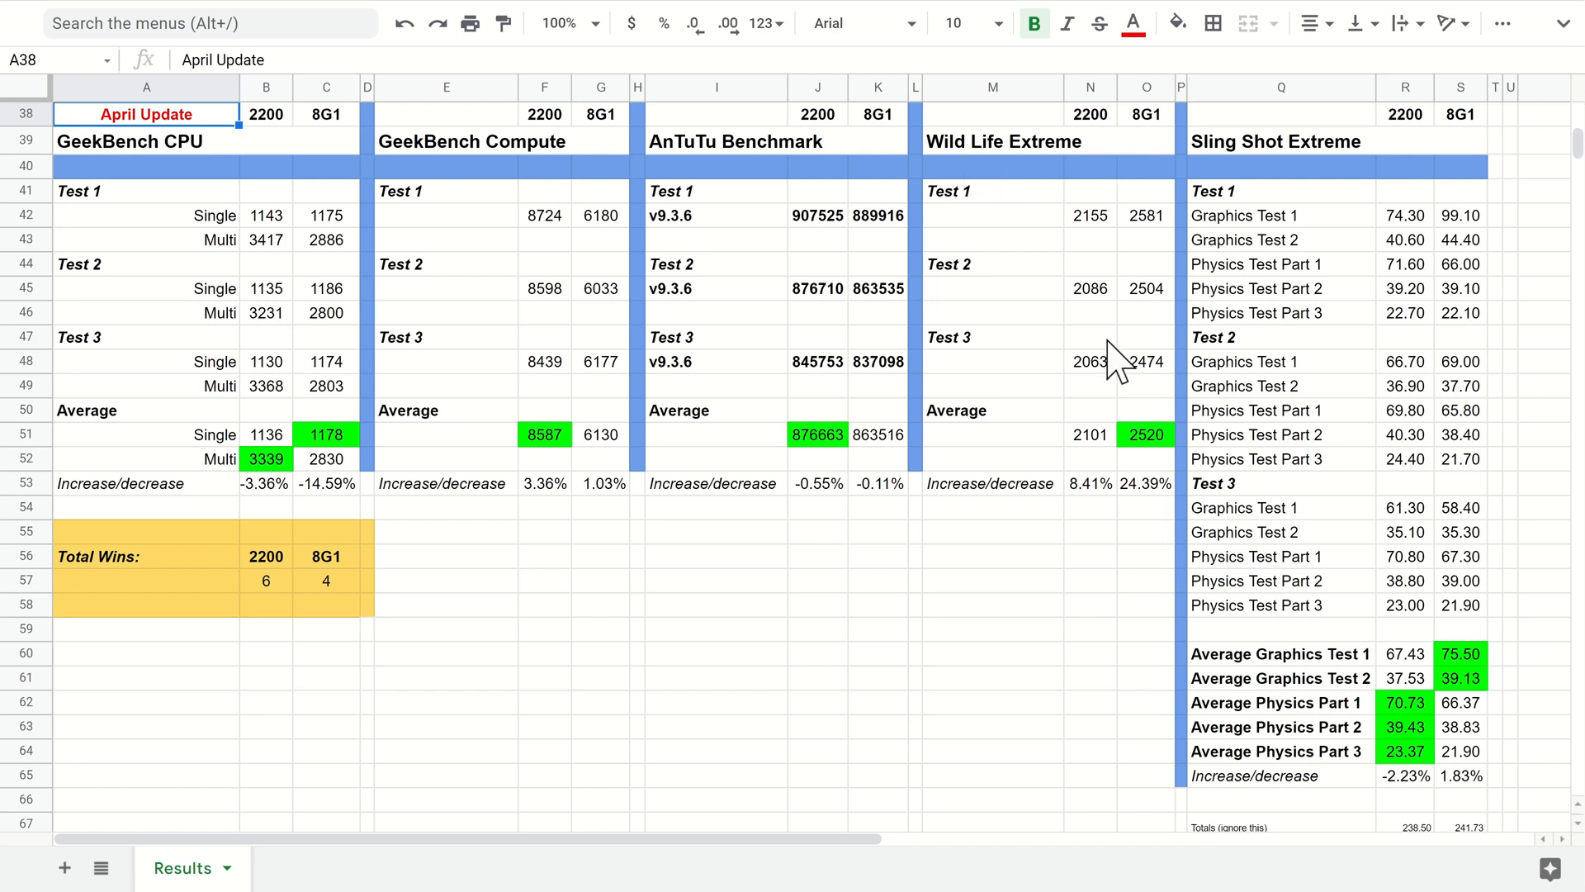
pyautogui.moveTo(955, 166)
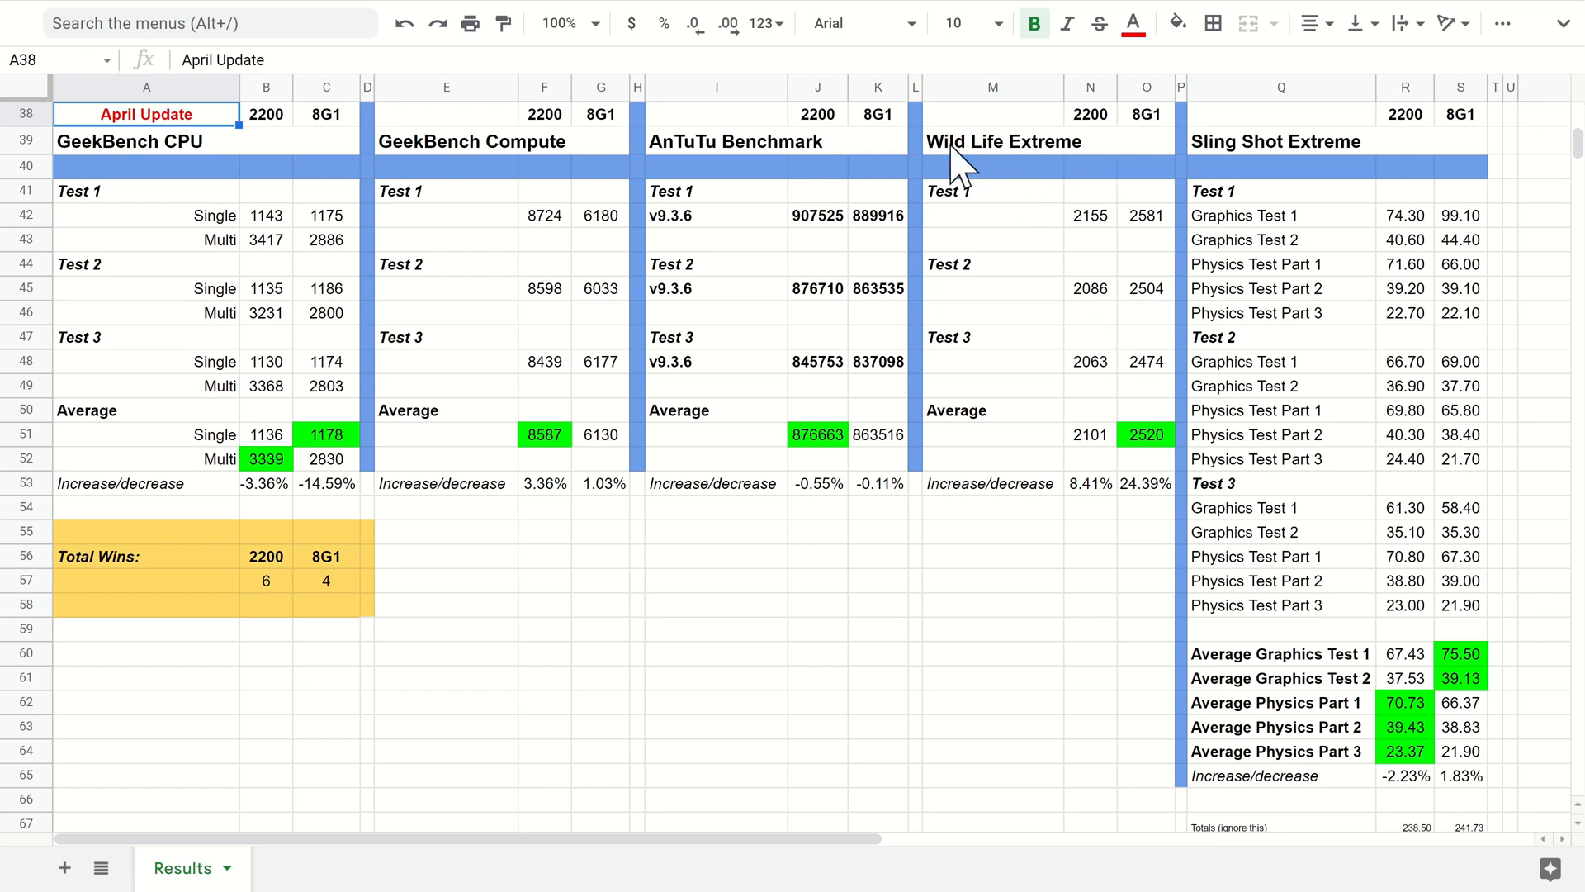
pyautogui.moveTo(1010, 167)
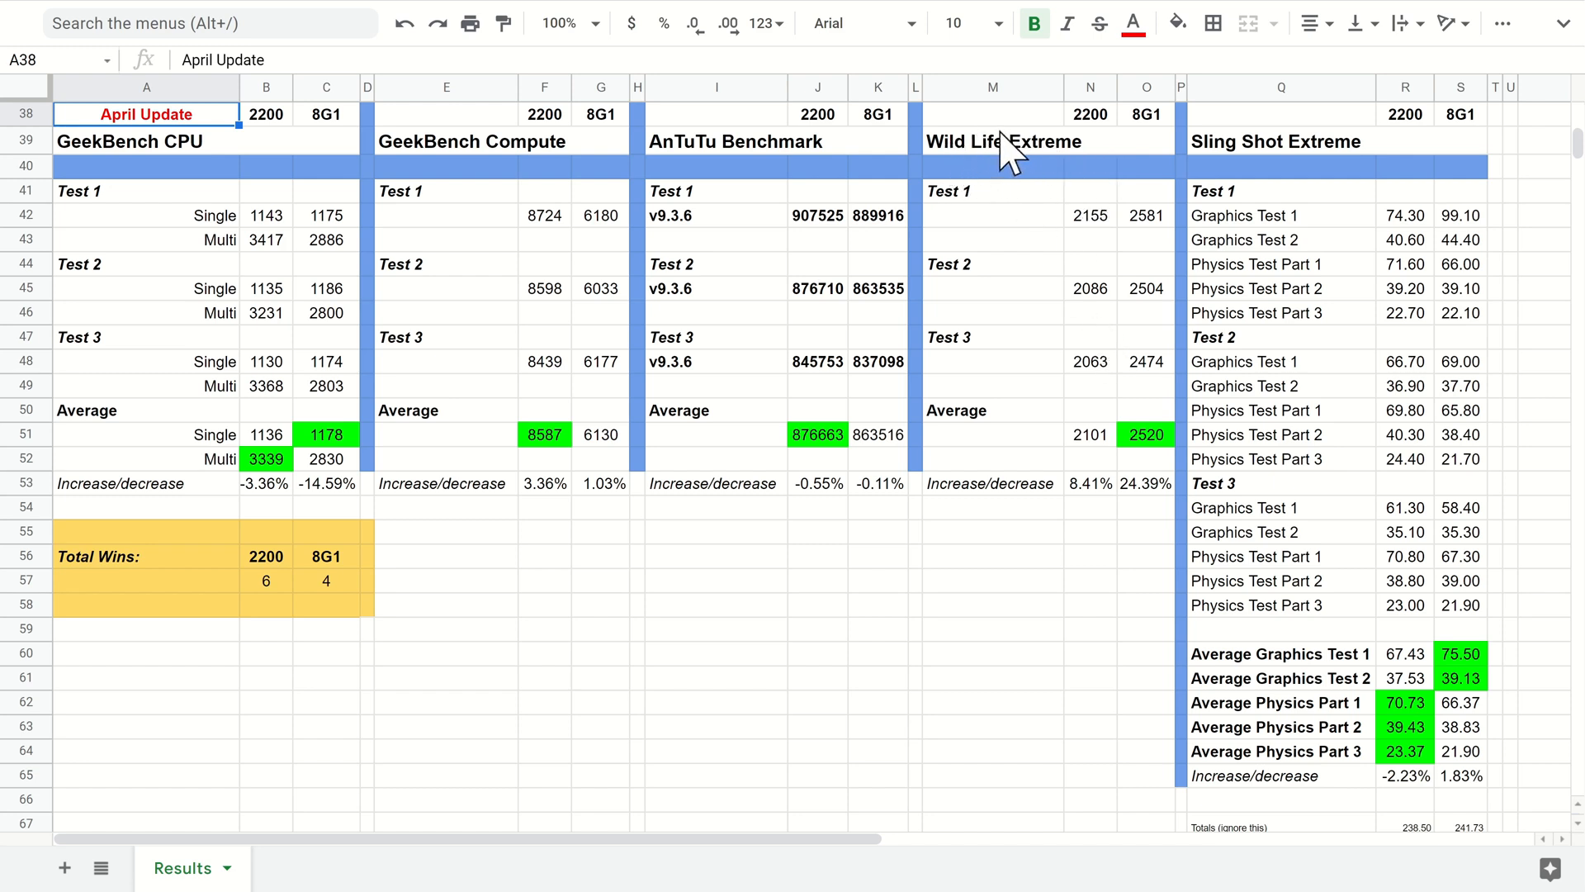
pyautogui.moveTo(1085, 500)
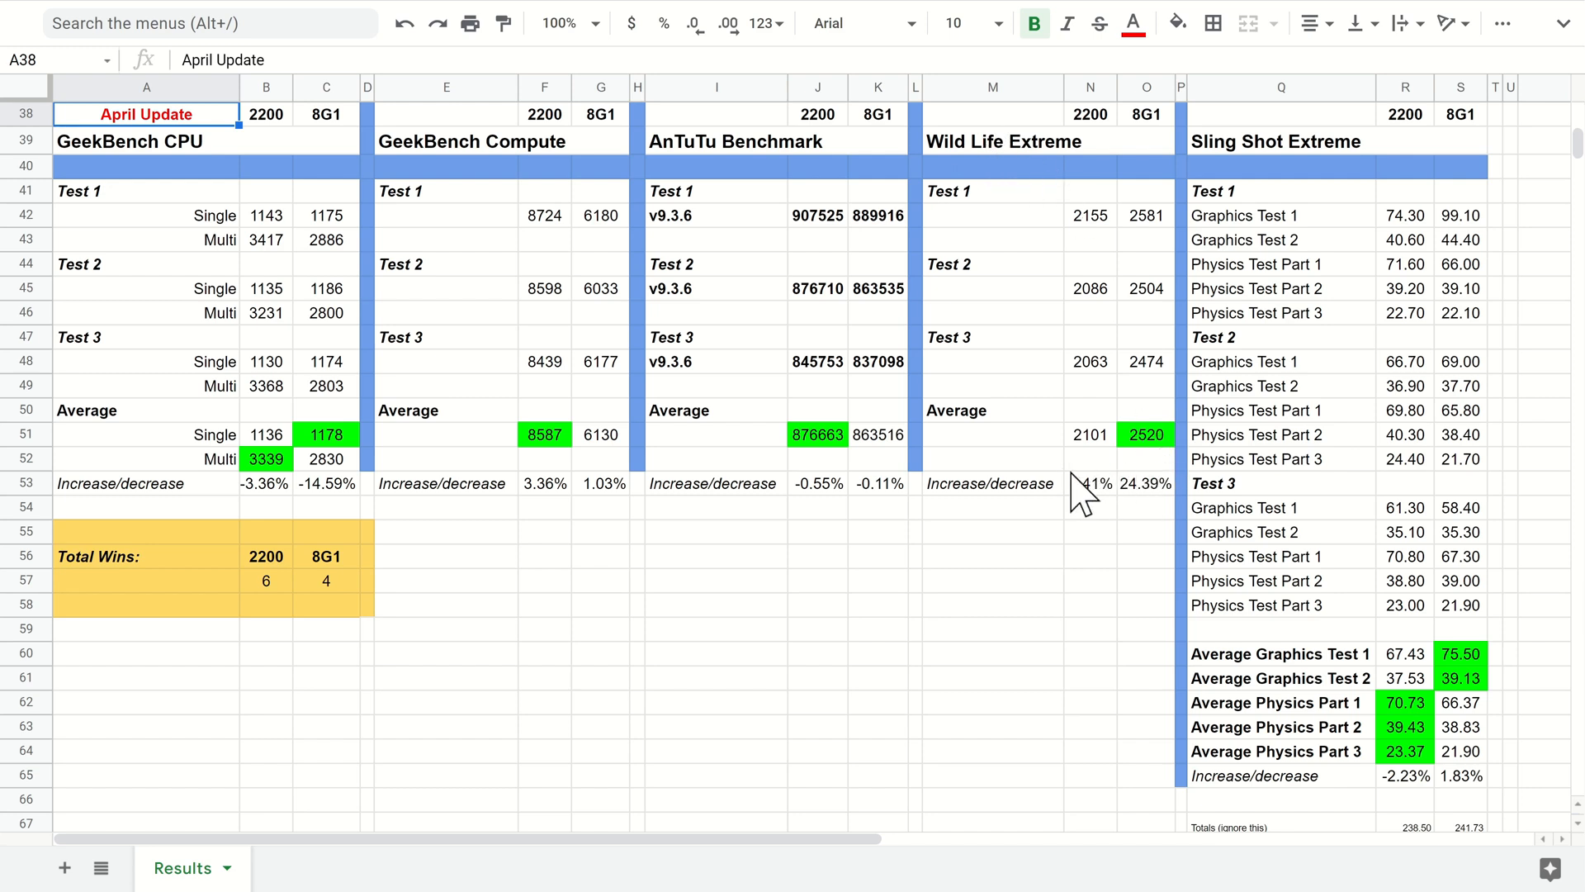
pyautogui.moveTo(1104, 532)
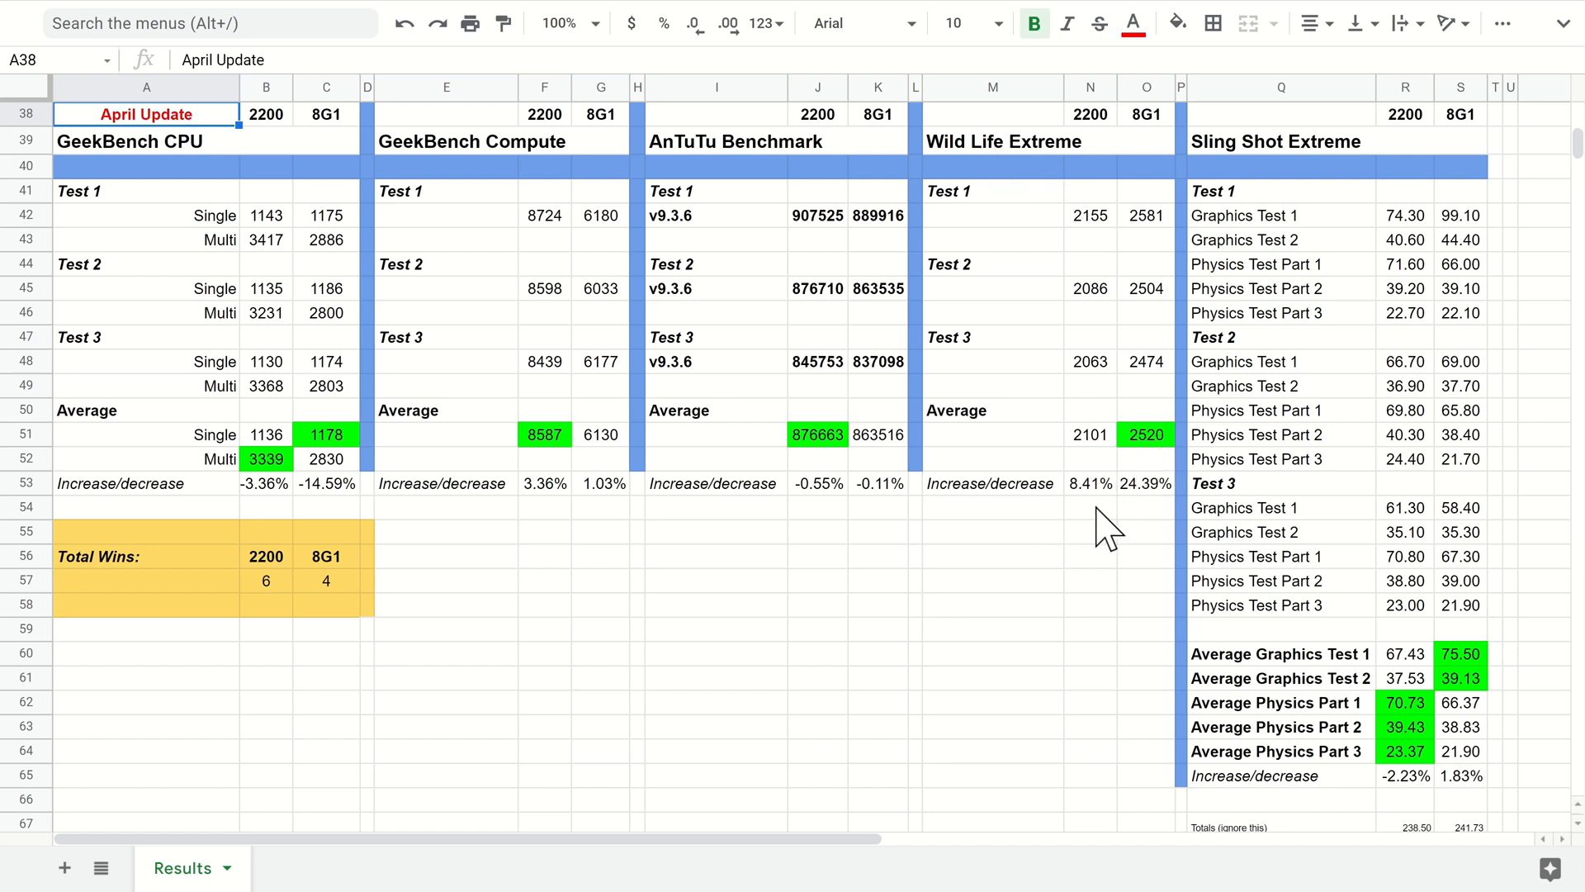
pyautogui.moveTo(1106, 506)
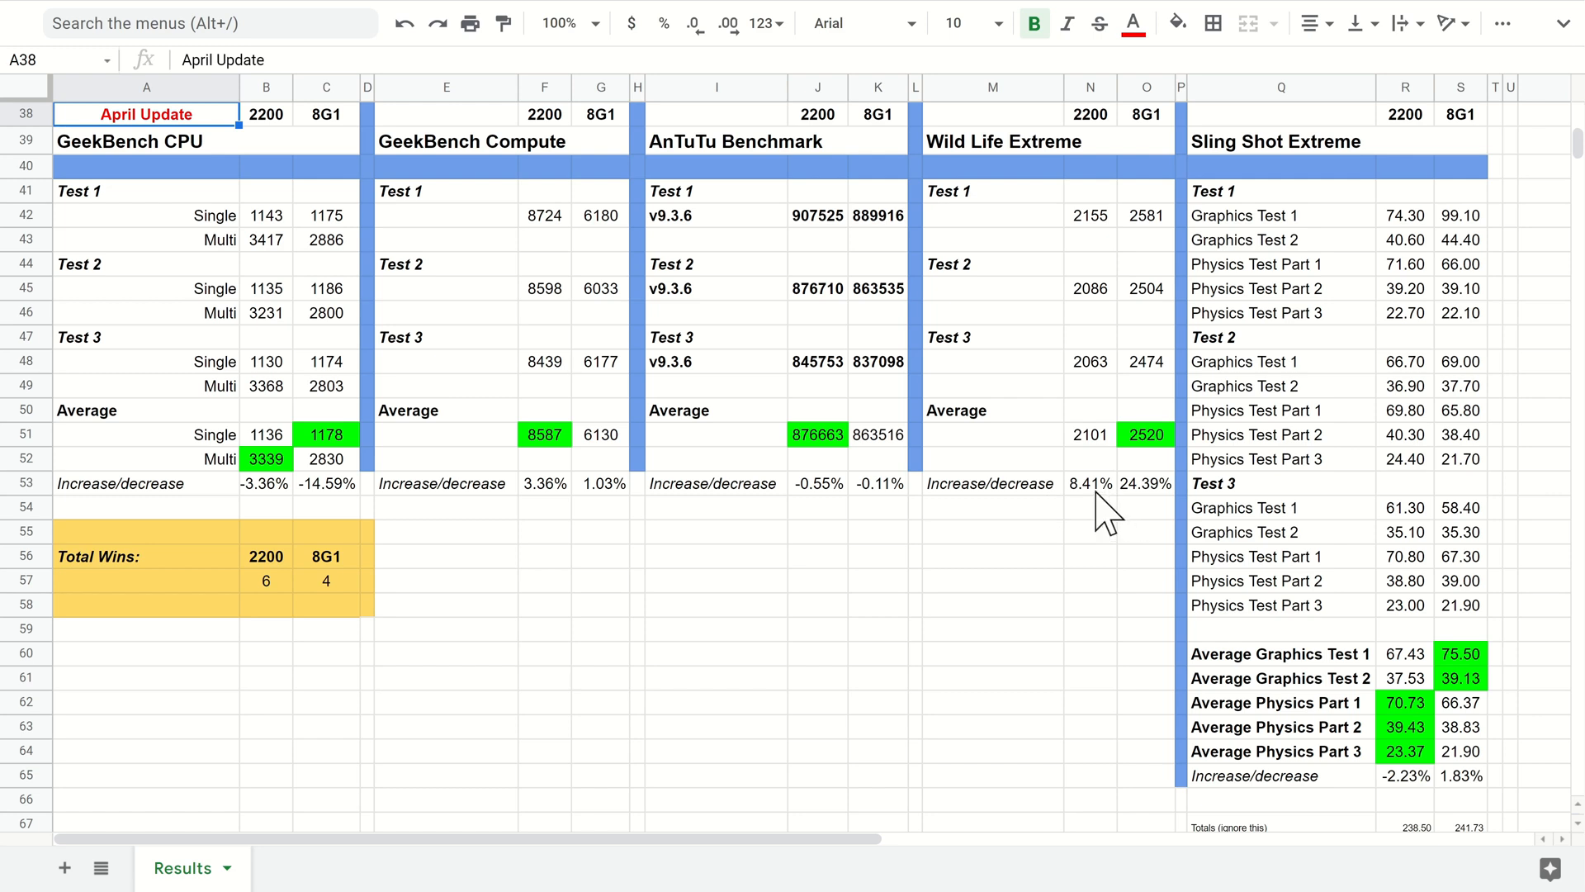
pyautogui.moveTo(1110, 505)
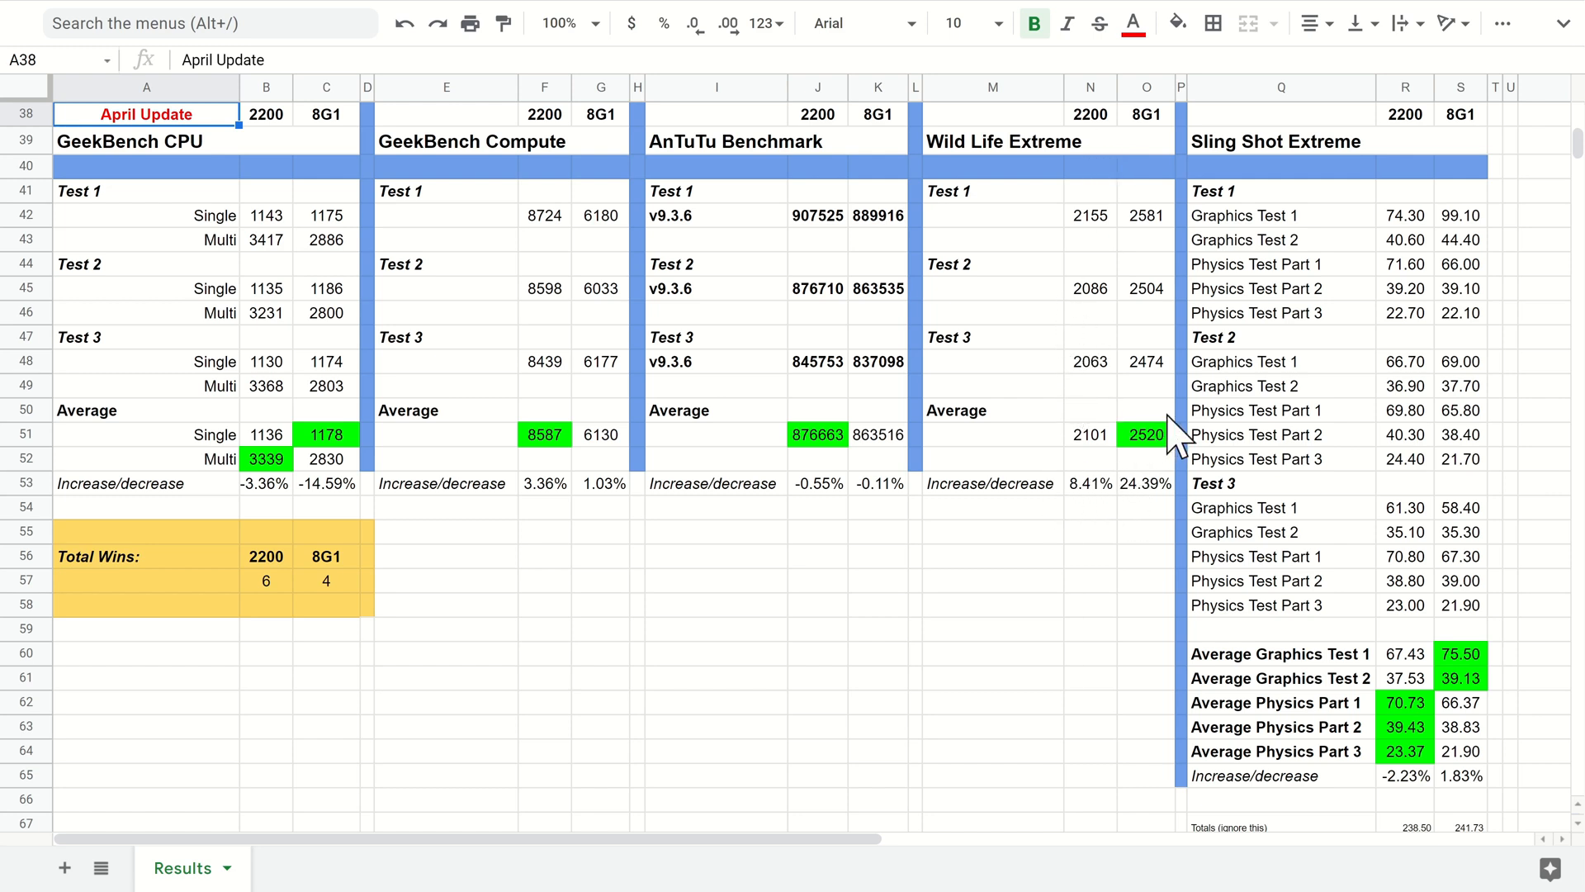
pyautogui.moveTo(1122, 440)
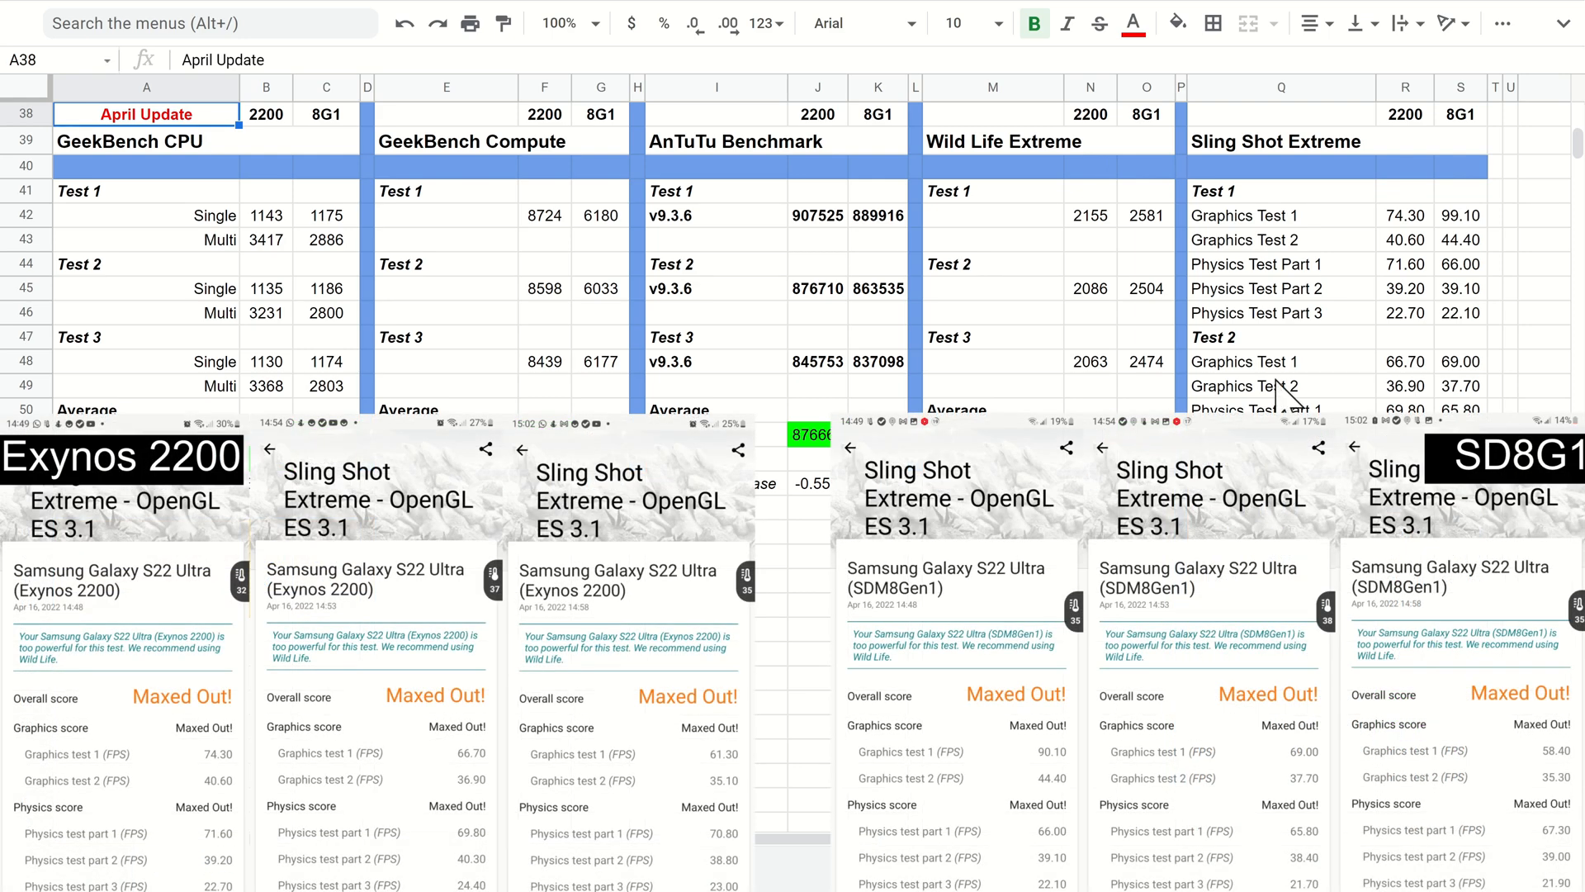
pyautogui.moveTo(1309, 212)
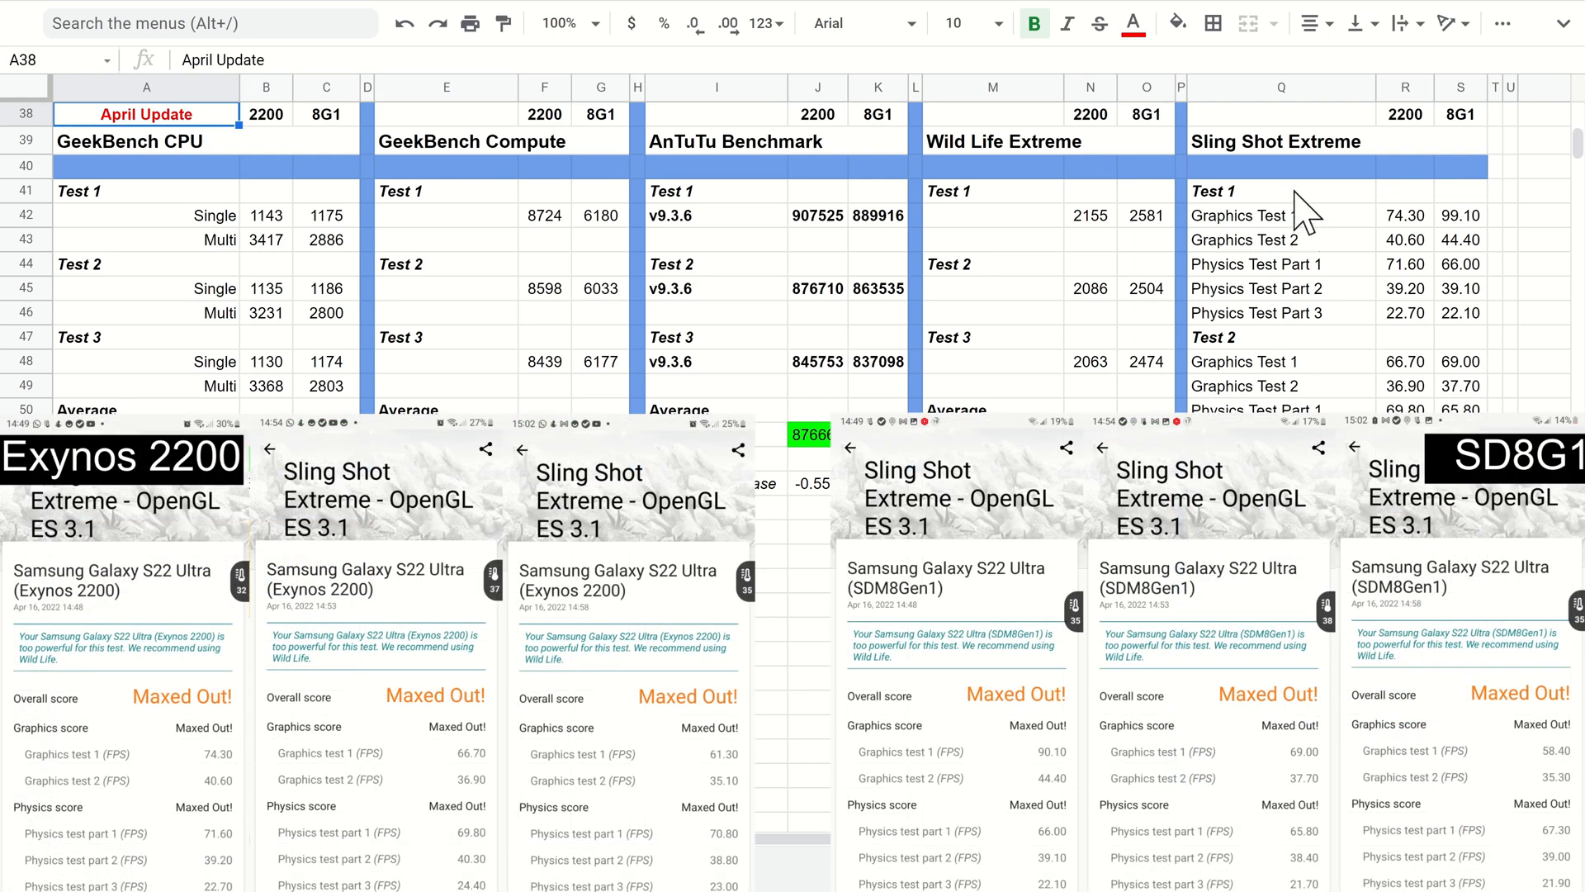
pyautogui.moveTo(1451, 359)
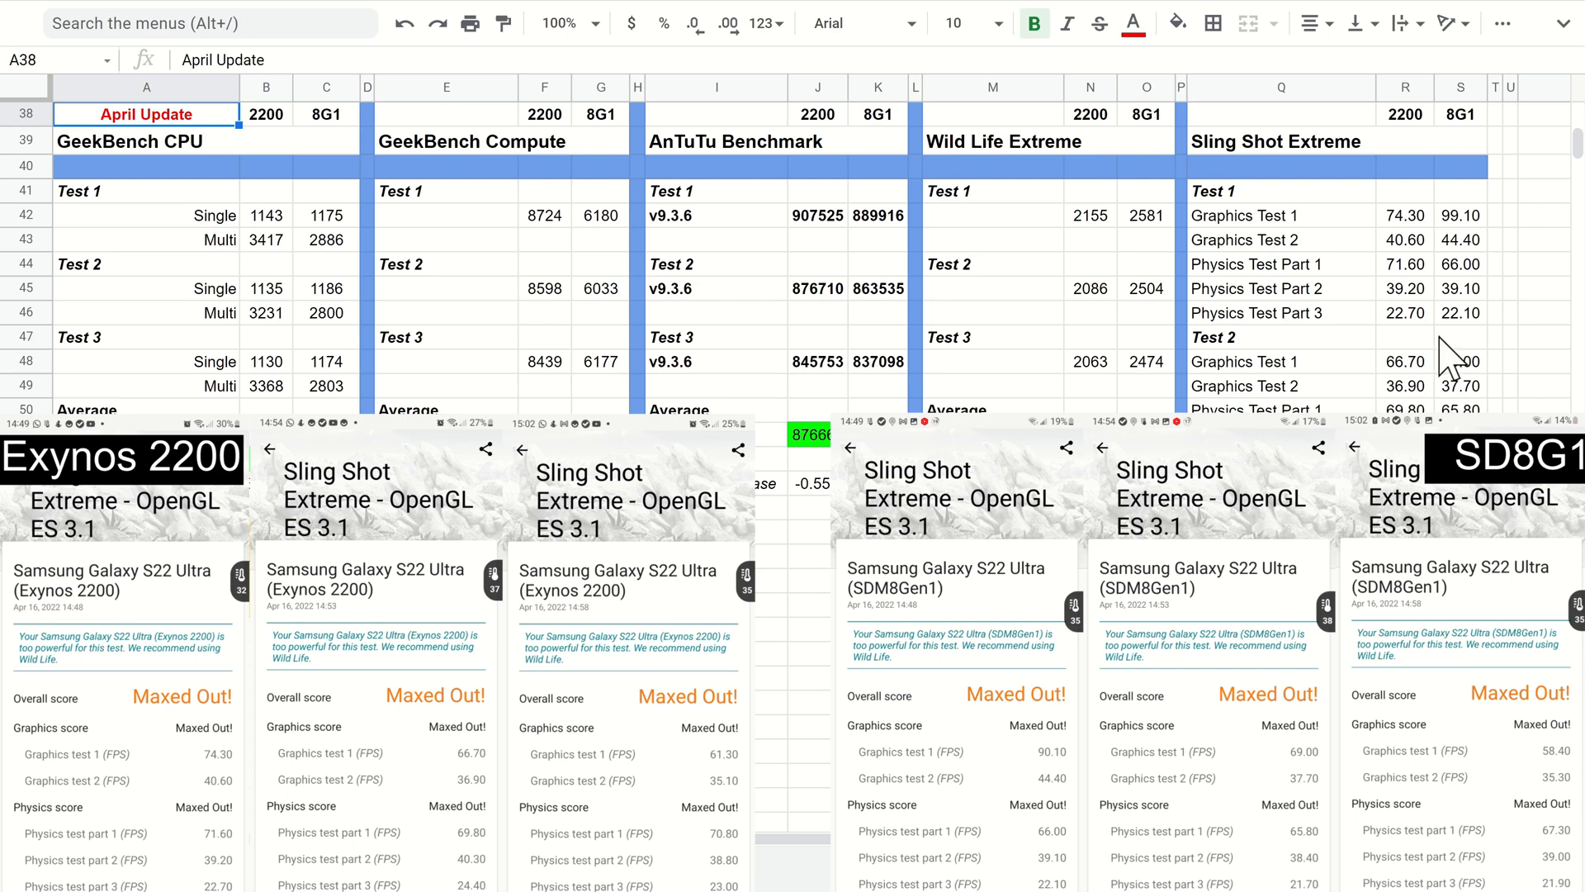
pyautogui.moveTo(1486, 242)
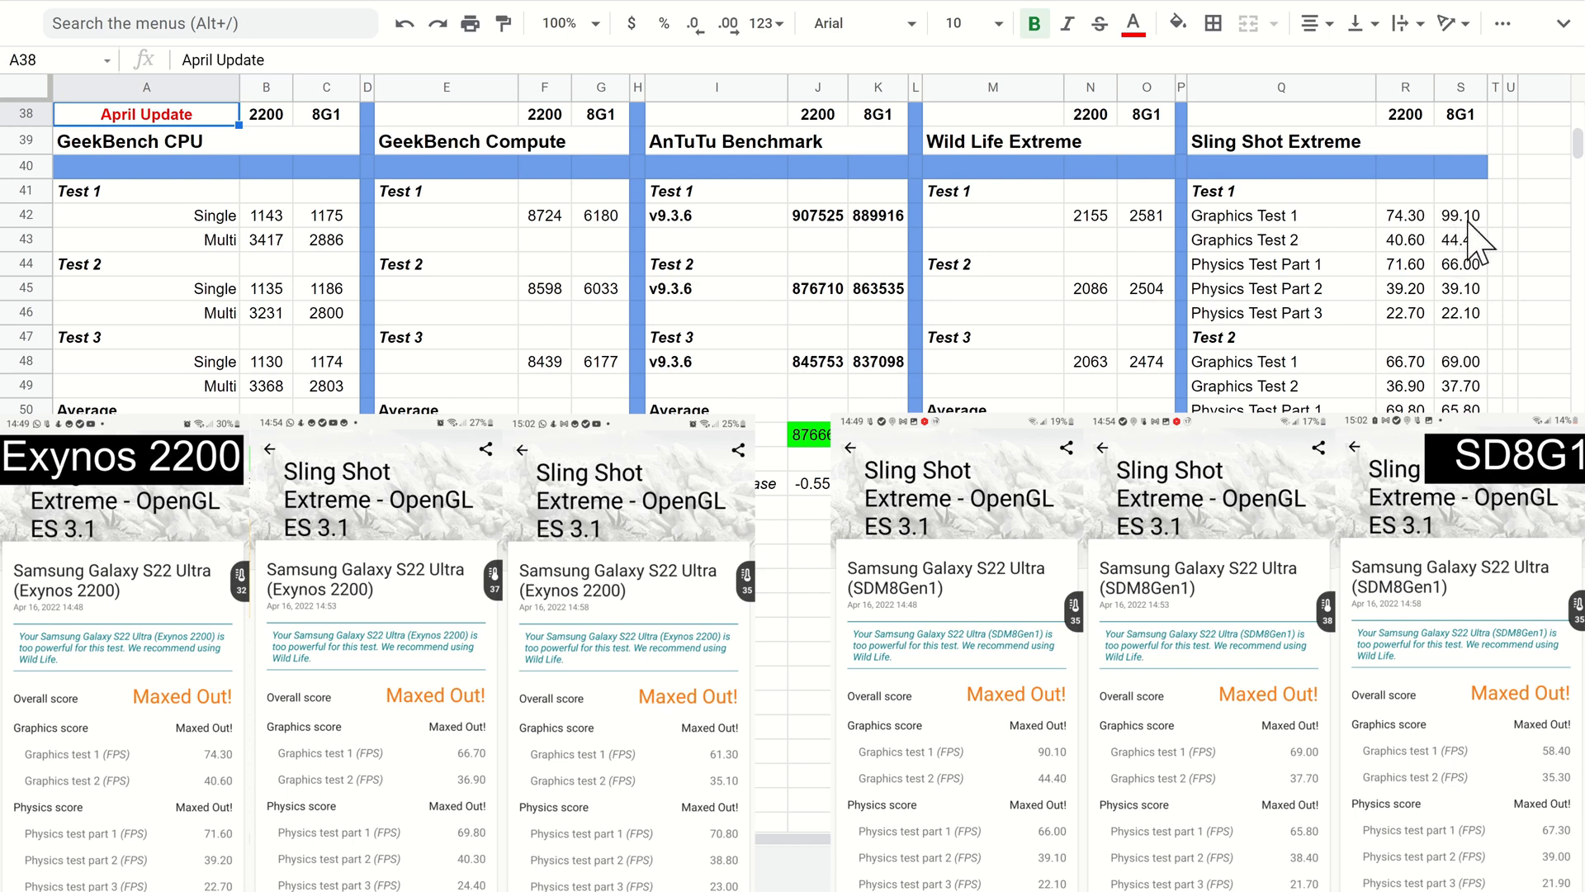
pyautogui.click(1460, 215)
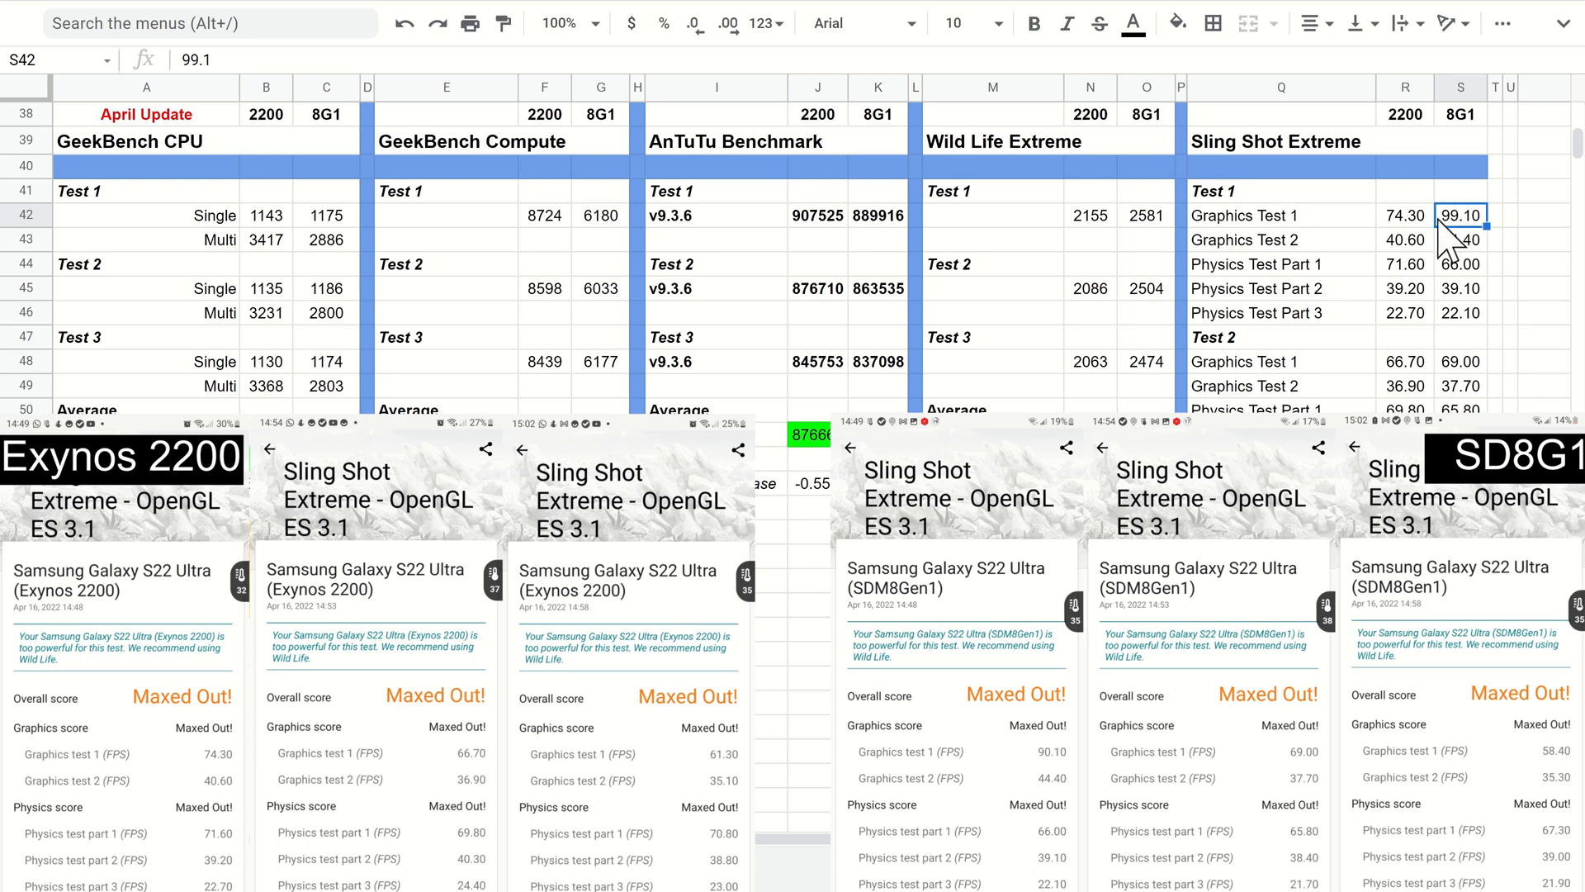
pyautogui.scroll(3)
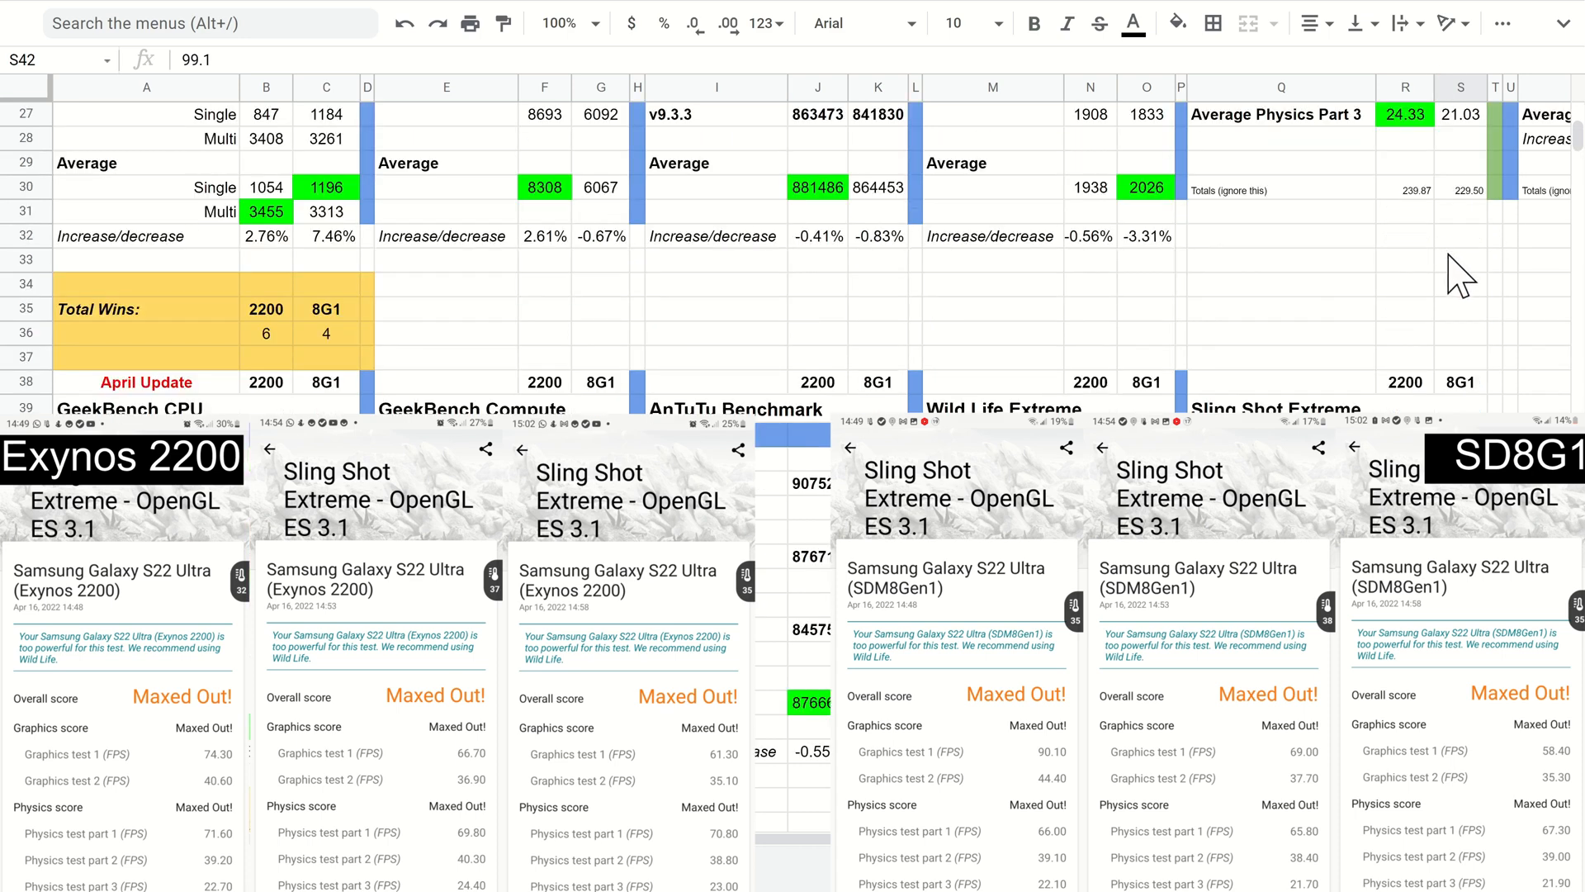
pyautogui.scroll(3)
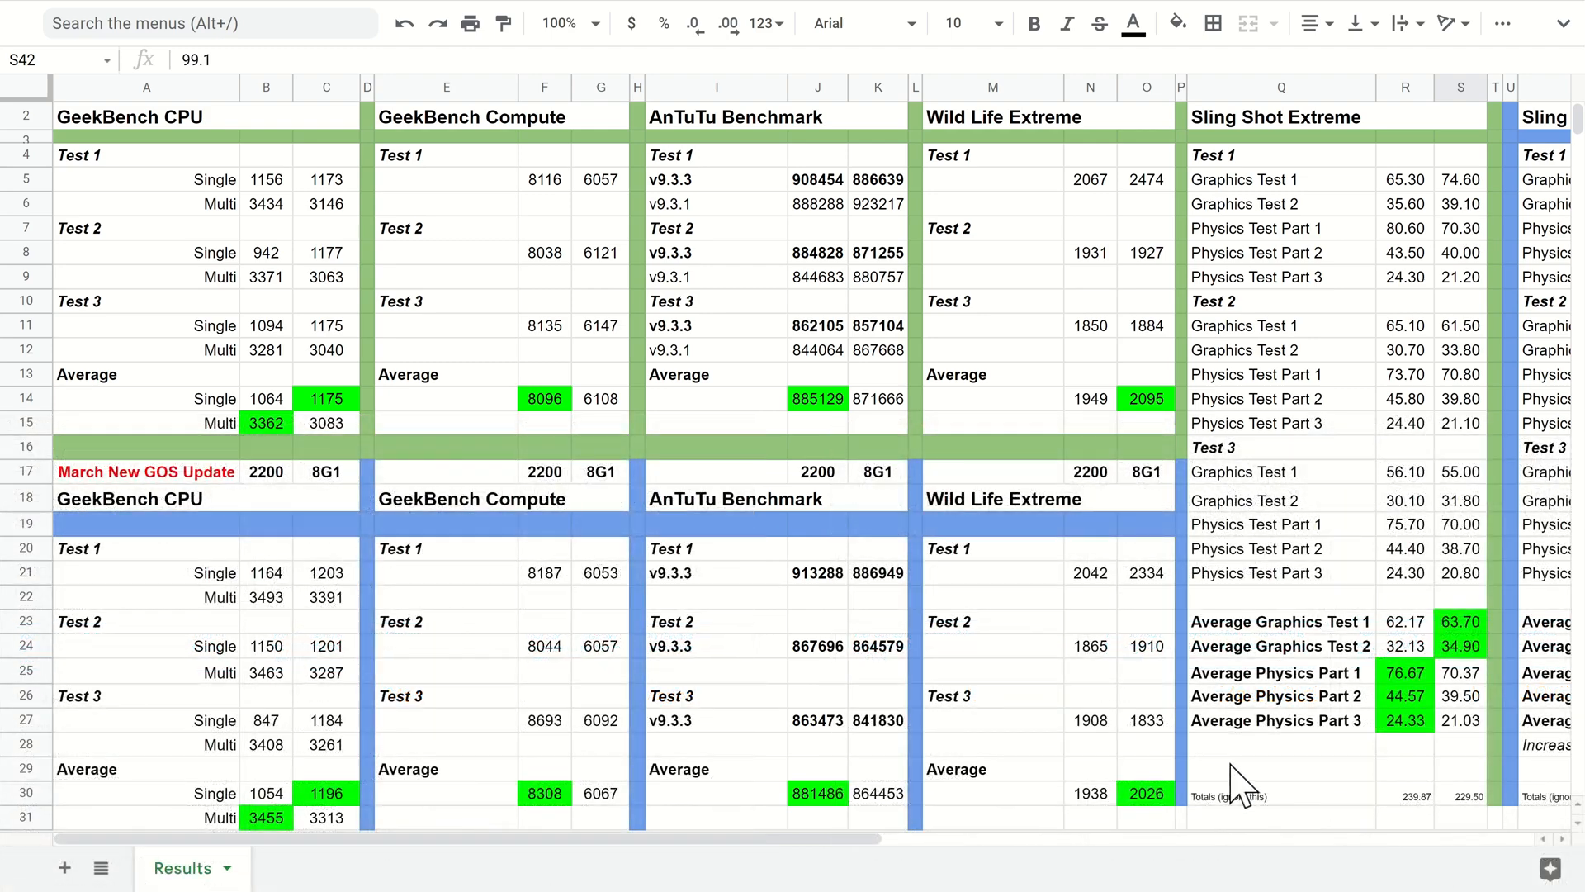
pyautogui.hscroll(3)
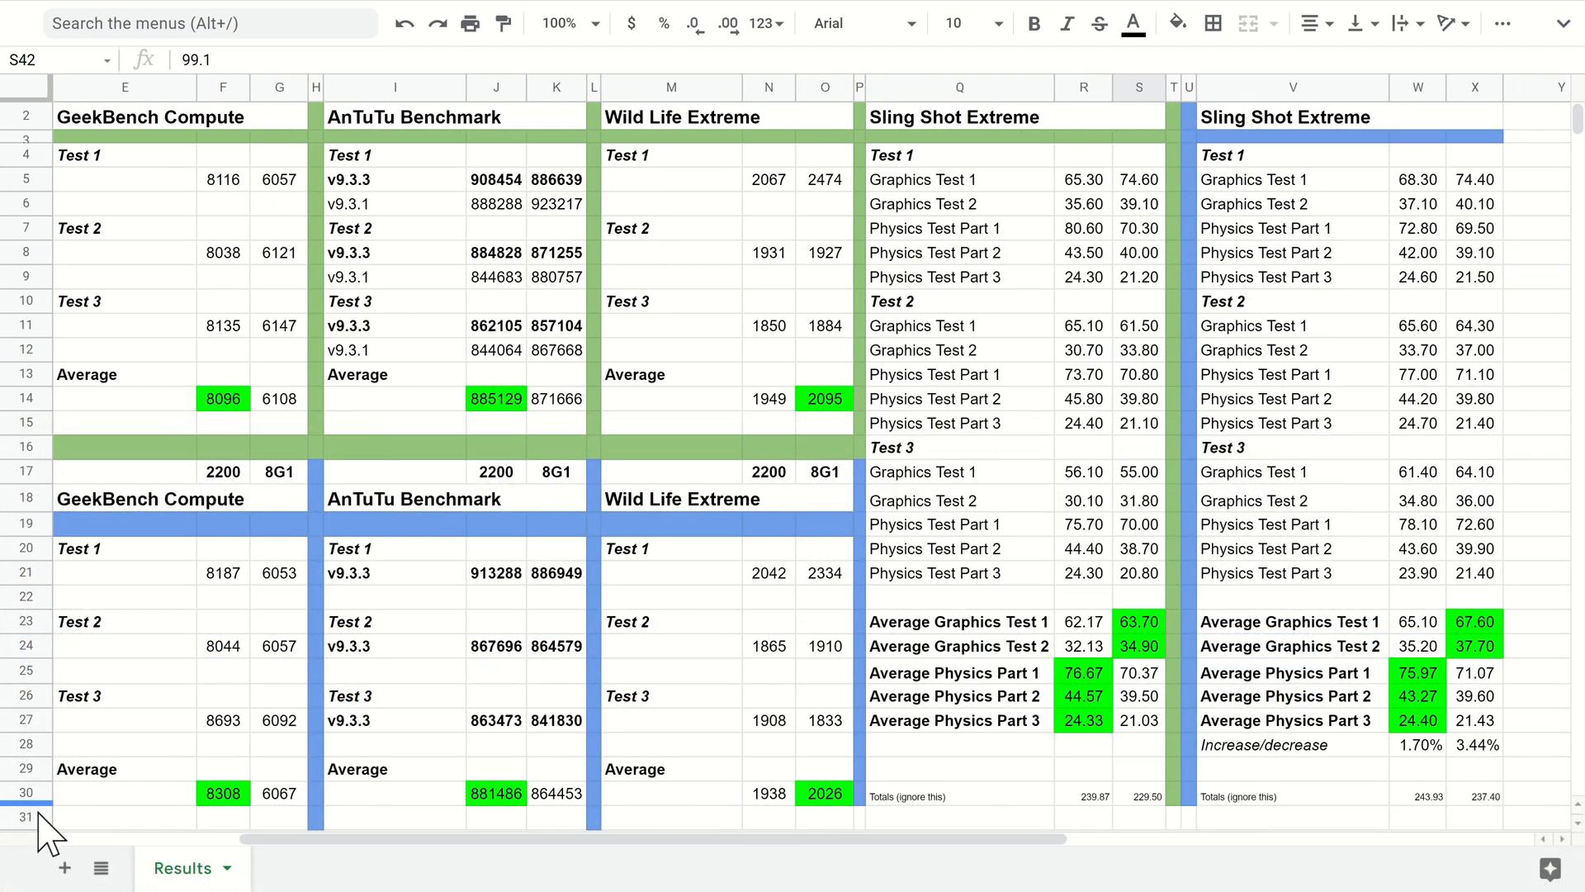
pyautogui.scroll(-3)
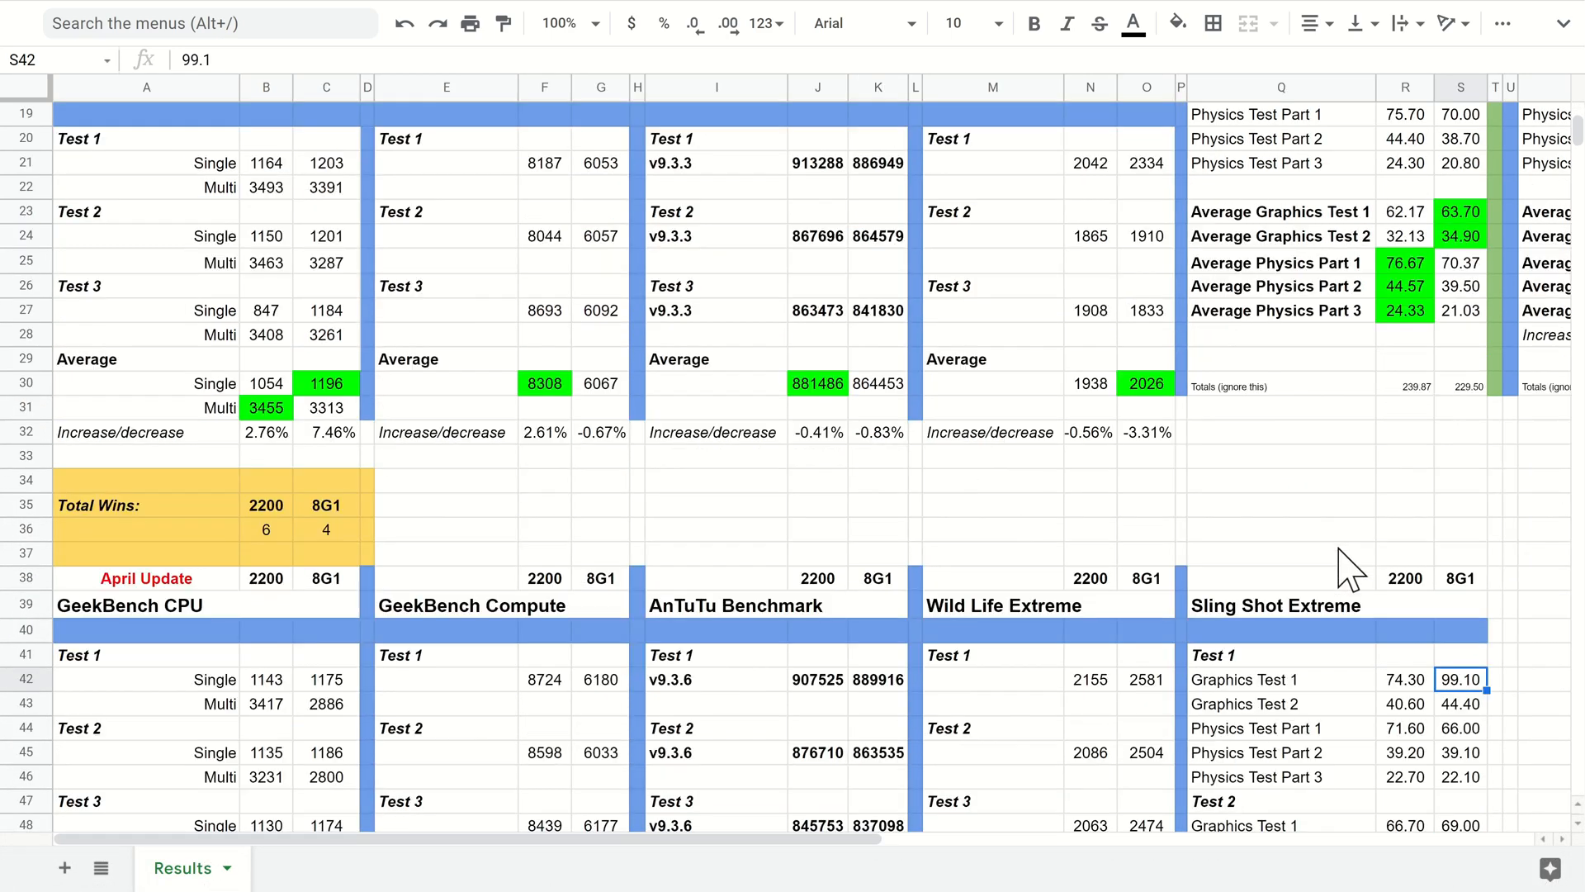
pyautogui.scroll(-3)
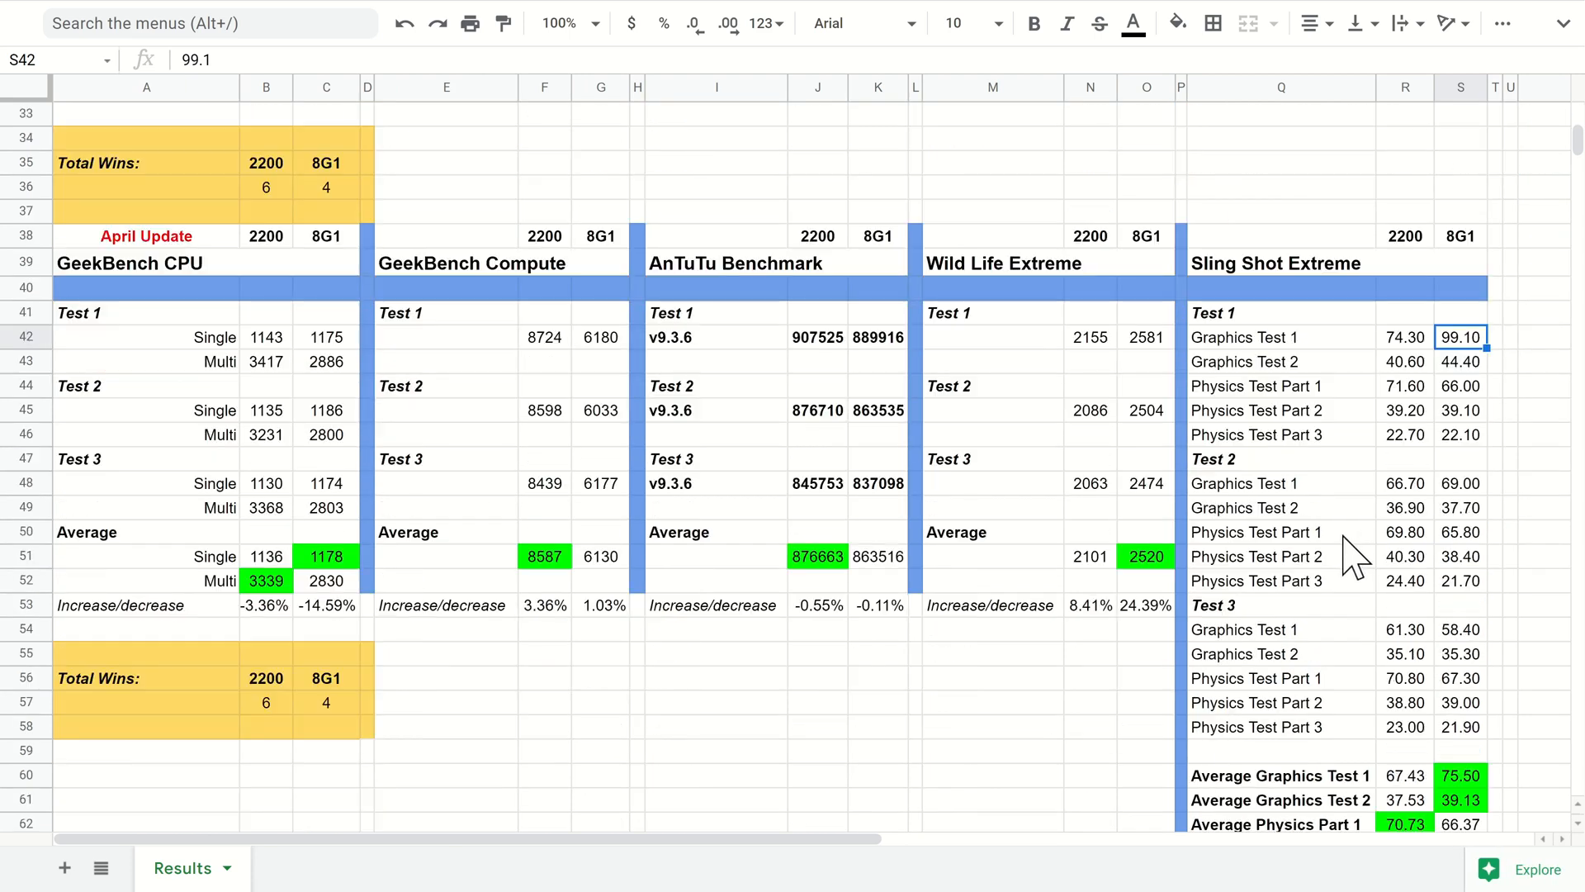
pyautogui.scroll(-3)
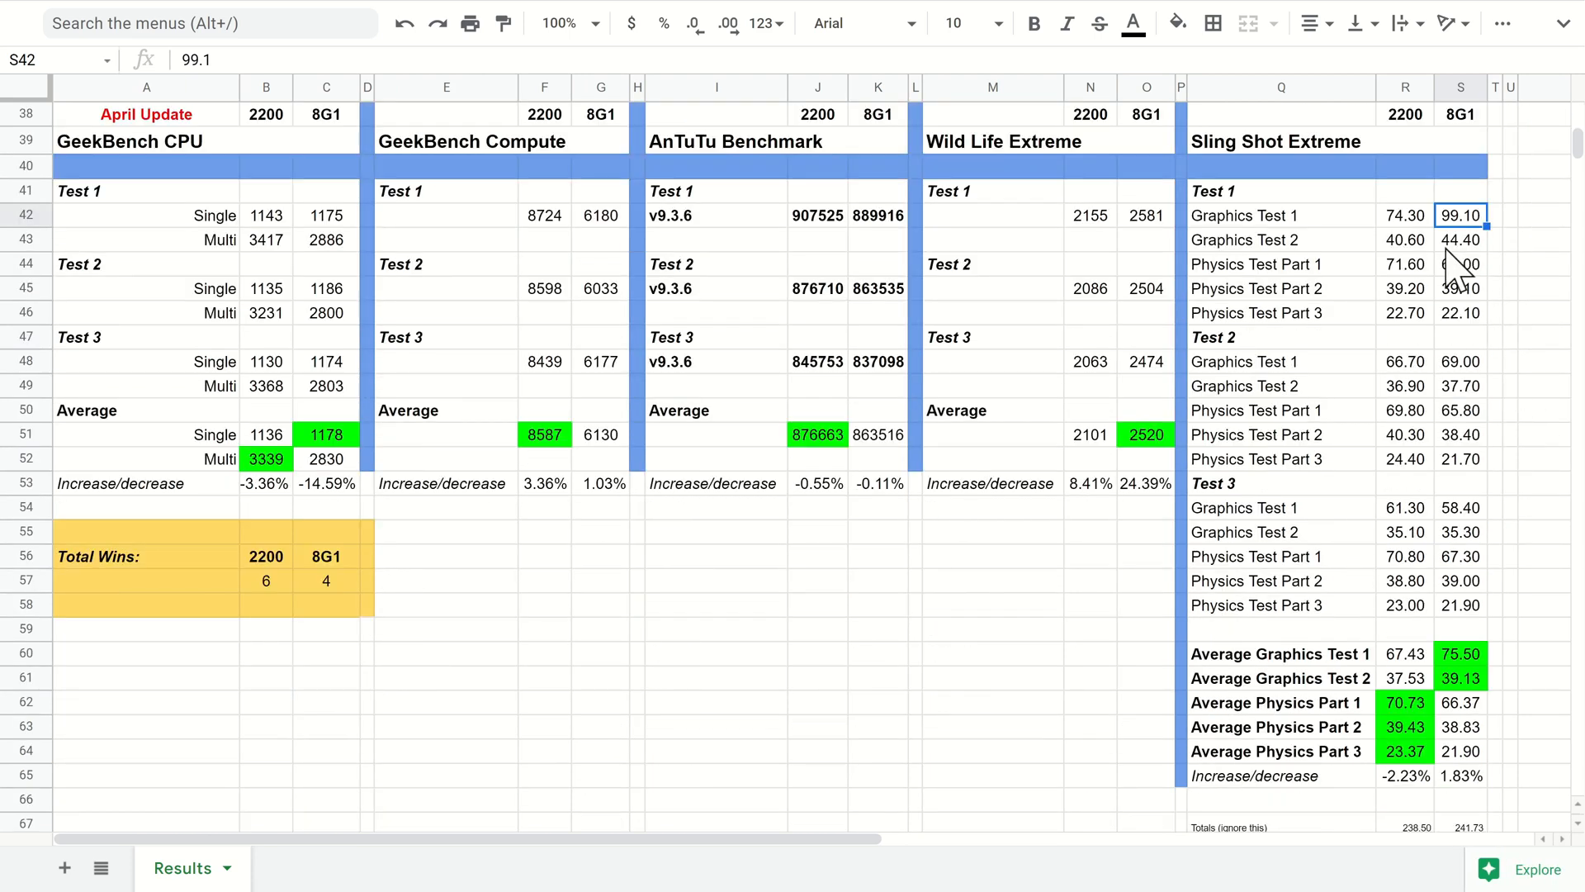
pyautogui.moveTo(1385, 475)
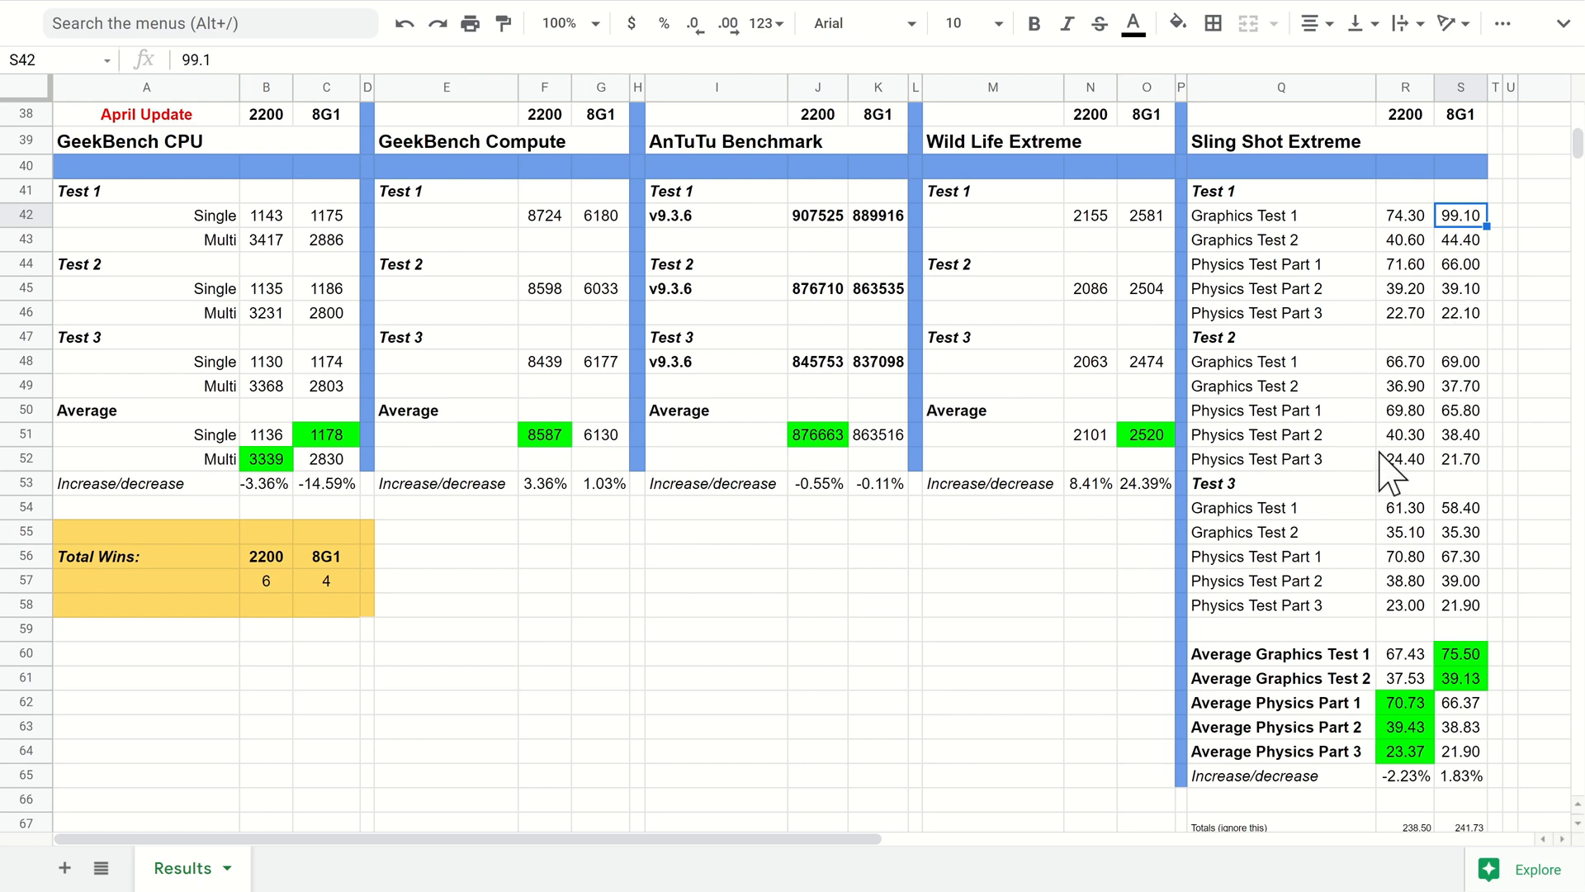
pyautogui.moveTo(1476, 803)
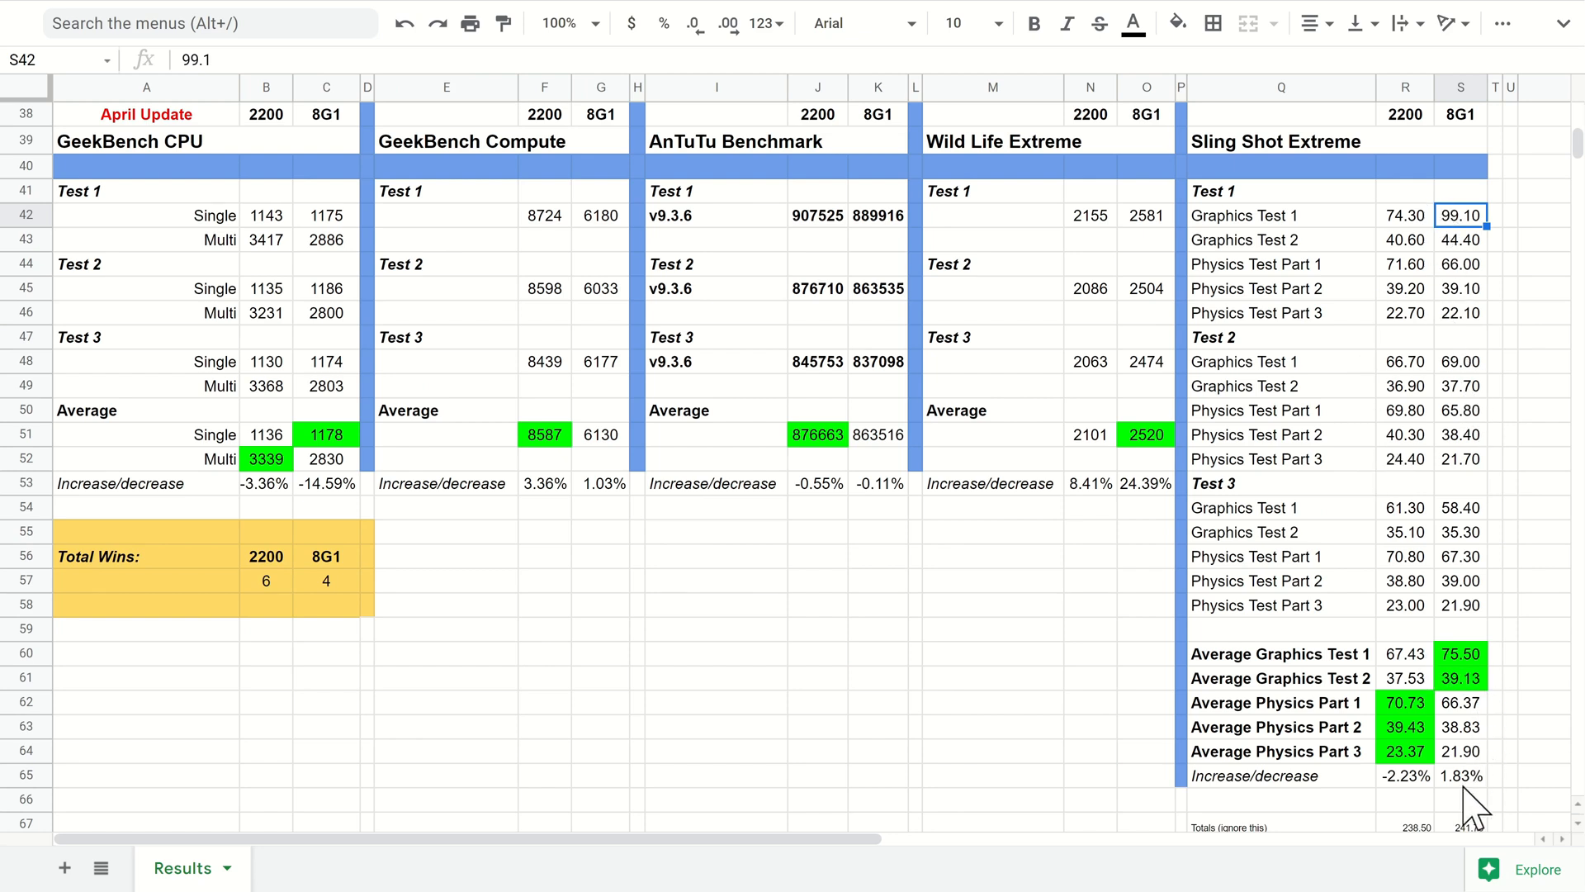
pyautogui.moveTo(1466, 798)
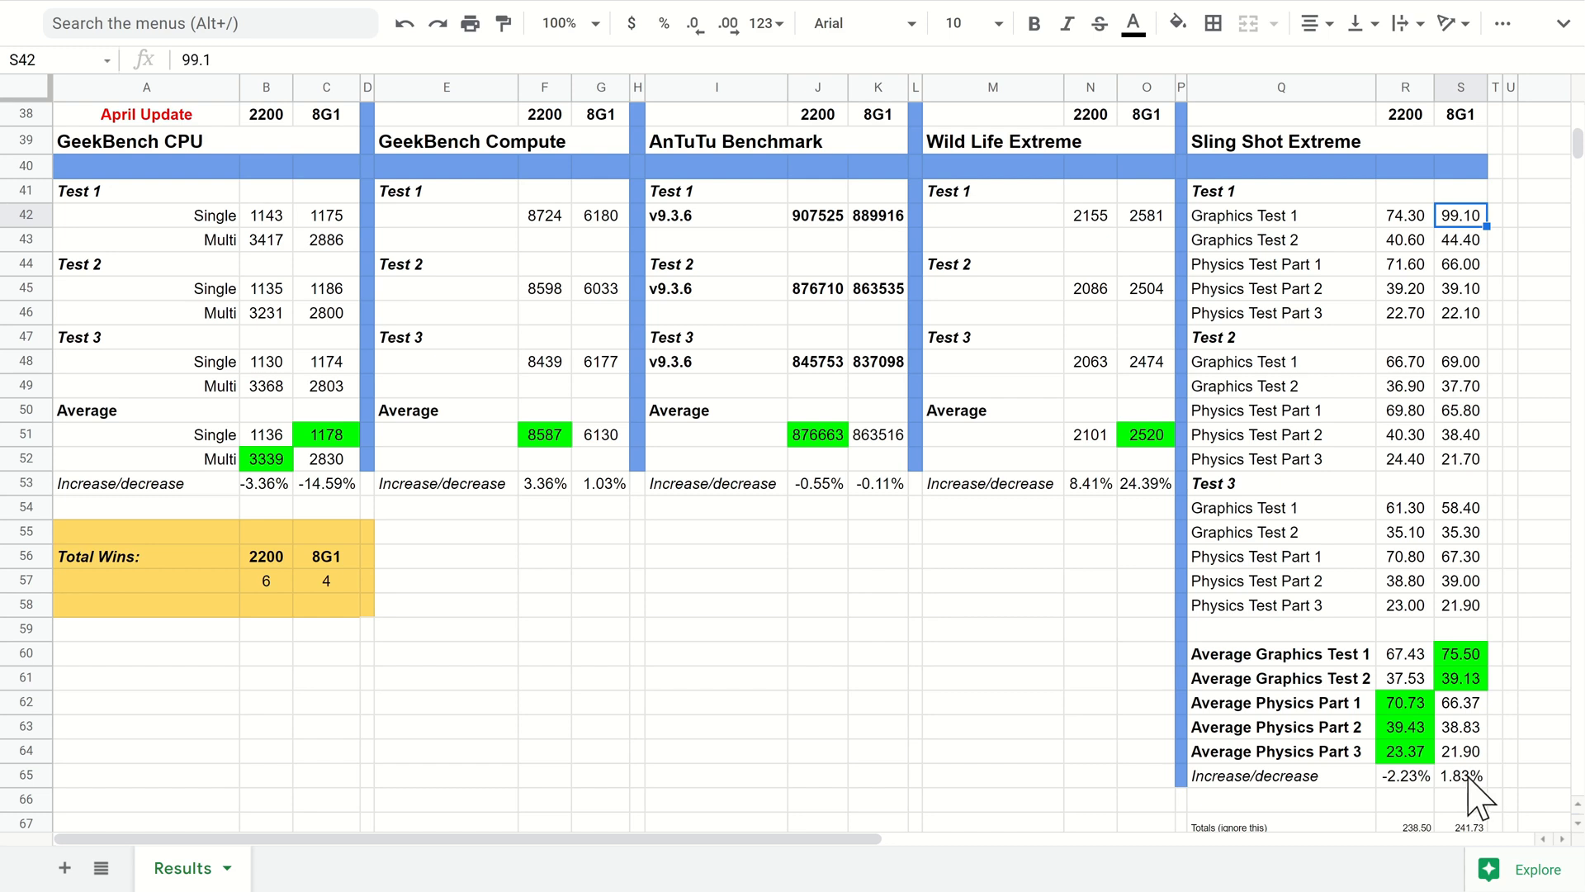
pyautogui.moveTo(1405, 783)
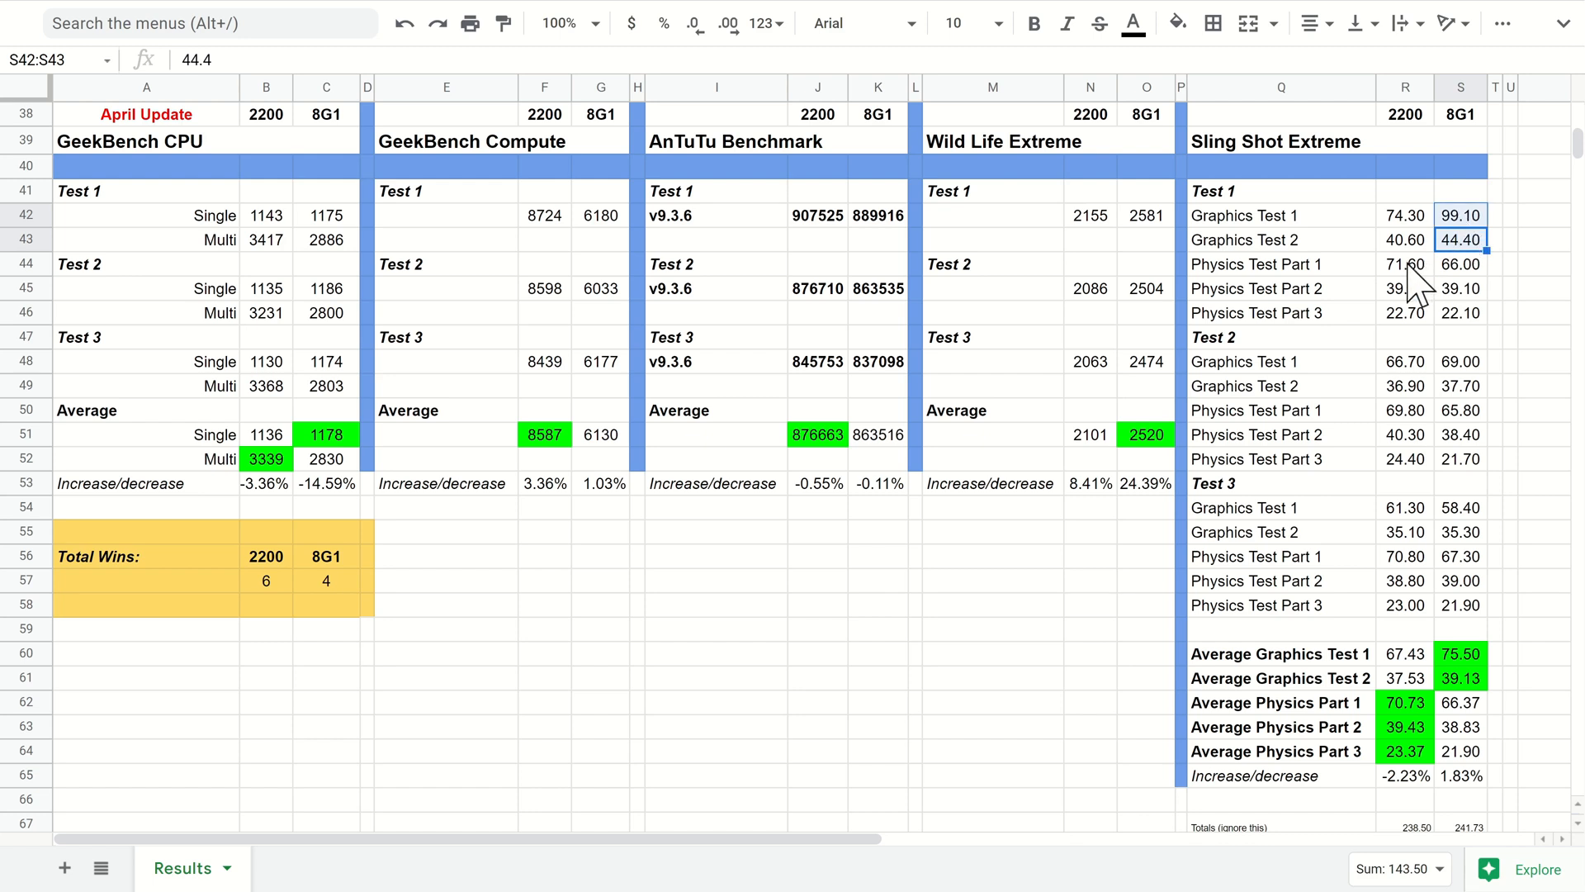
pyautogui.click(1403, 265)
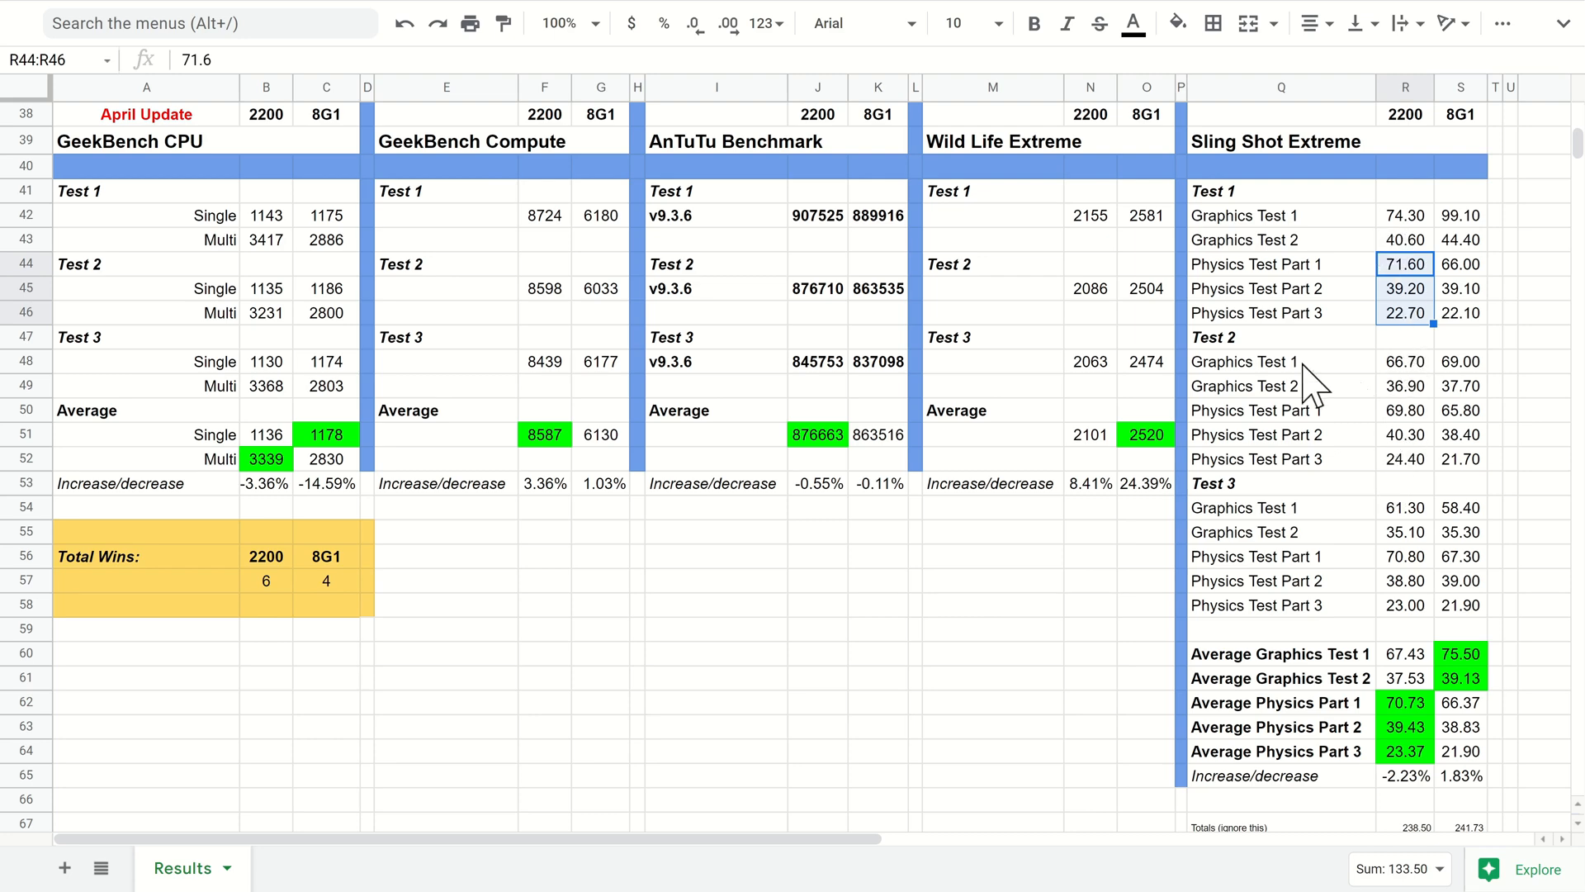
pyautogui.moveTo(1431, 692)
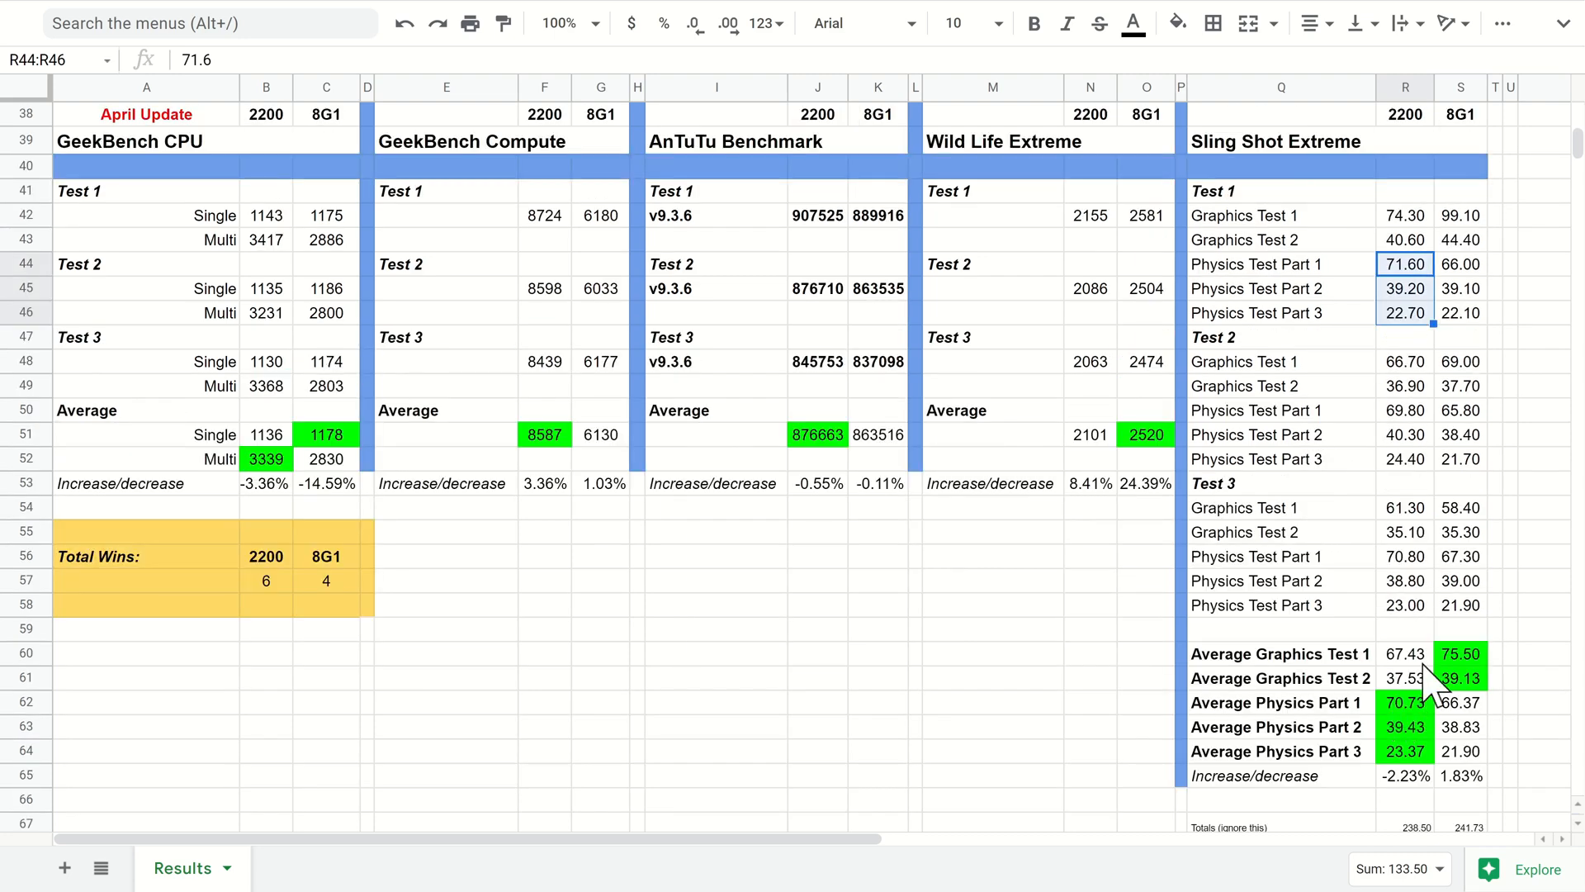
pyautogui.moveTo(1473, 698)
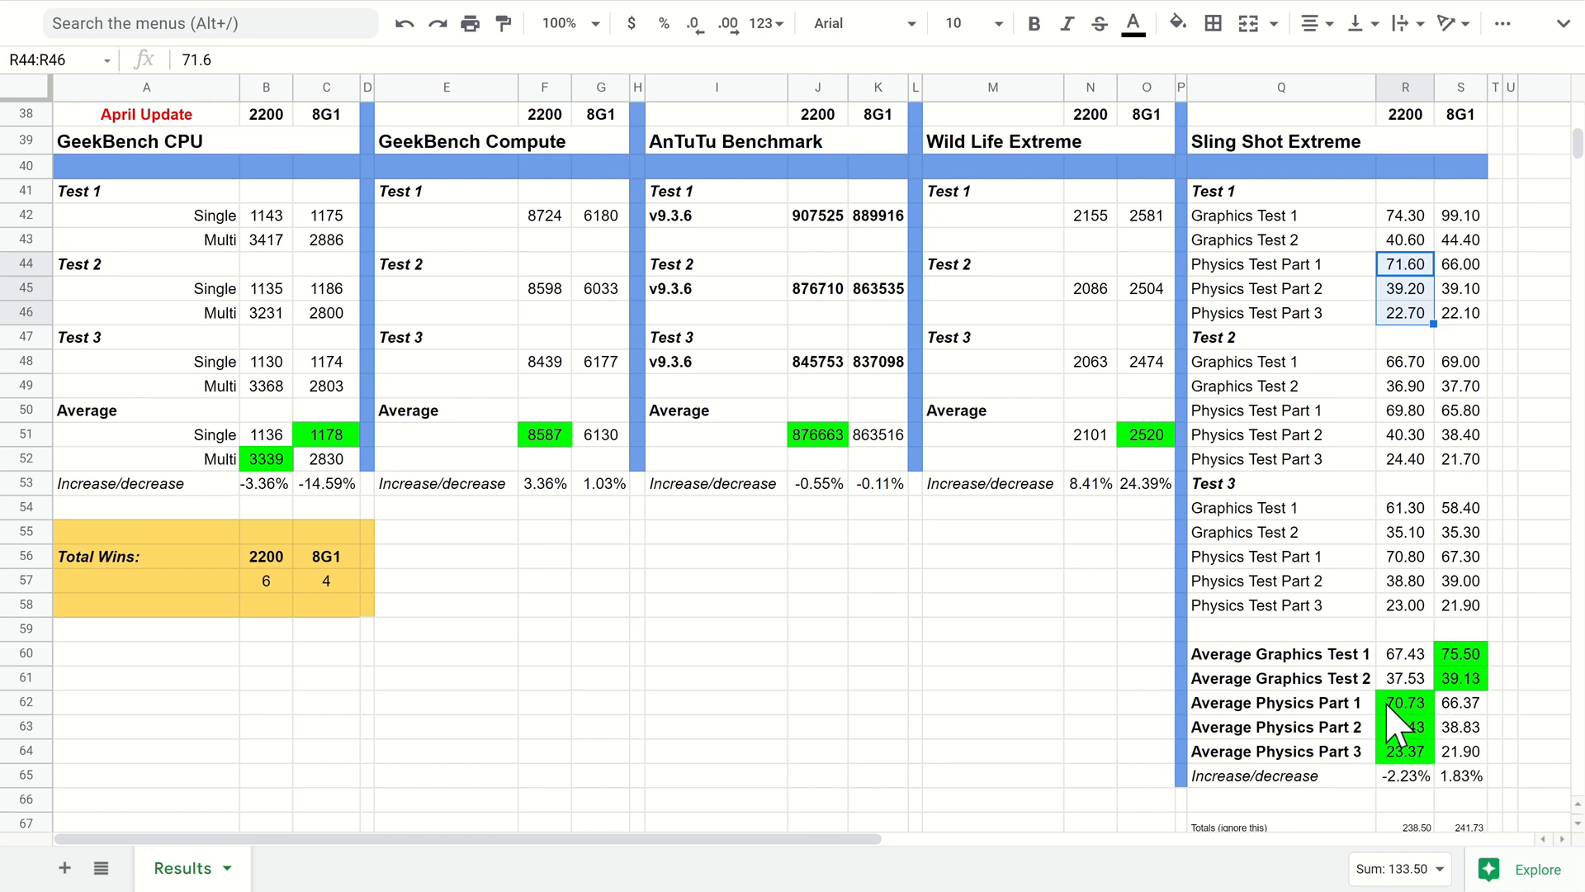
pyautogui.moveTo(1415, 731)
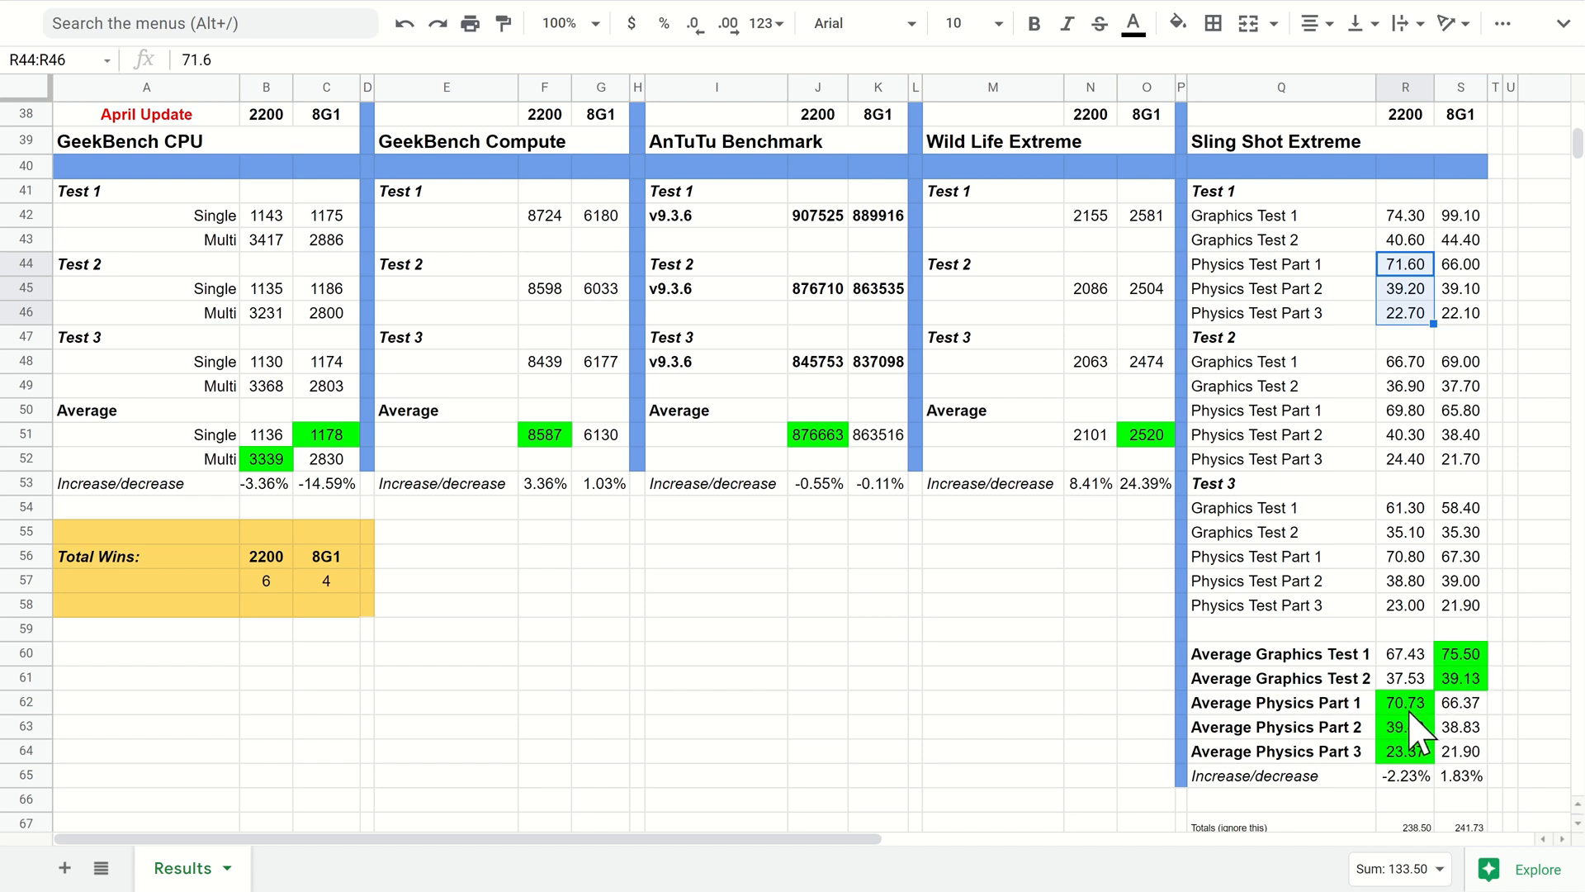
pyautogui.moveTo(1299, 741)
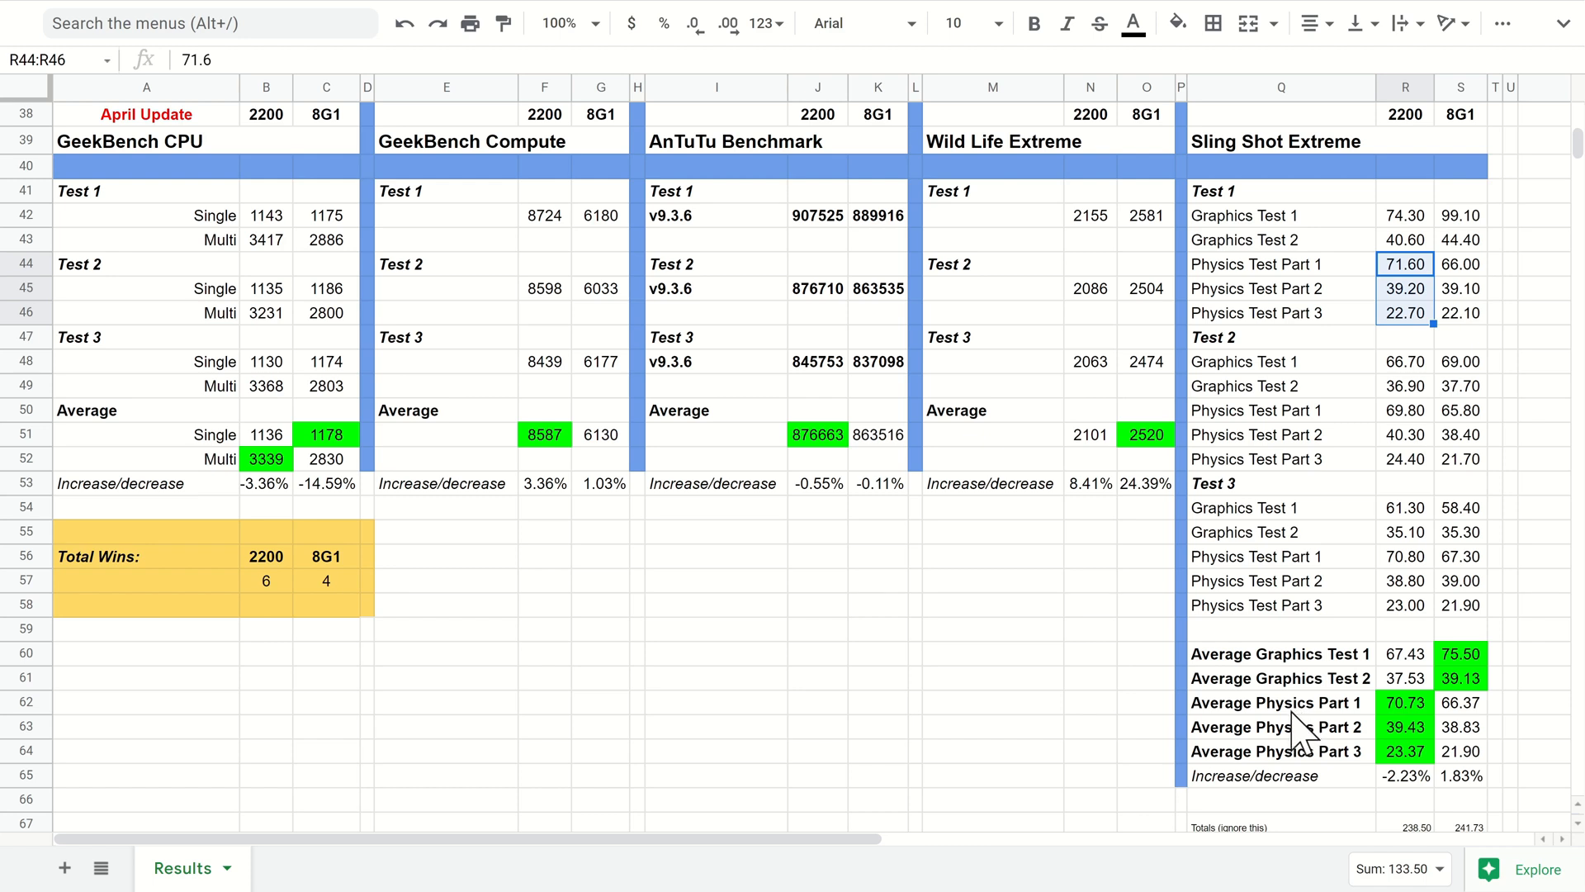
pyautogui.moveTo(1521, 717)
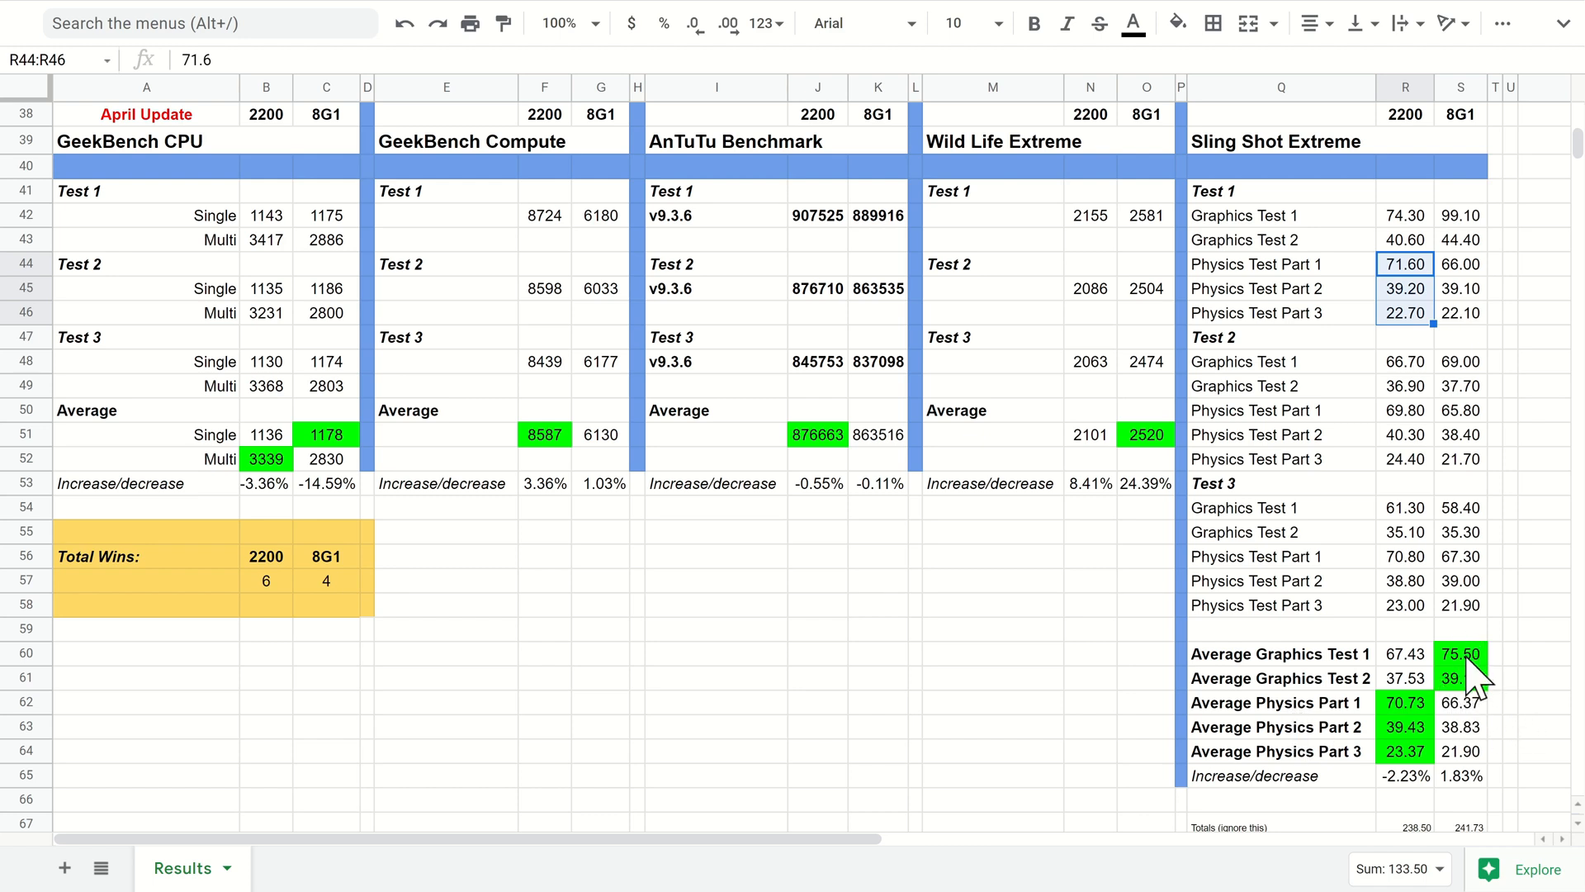
pyautogui.moveTo(1459, 677)
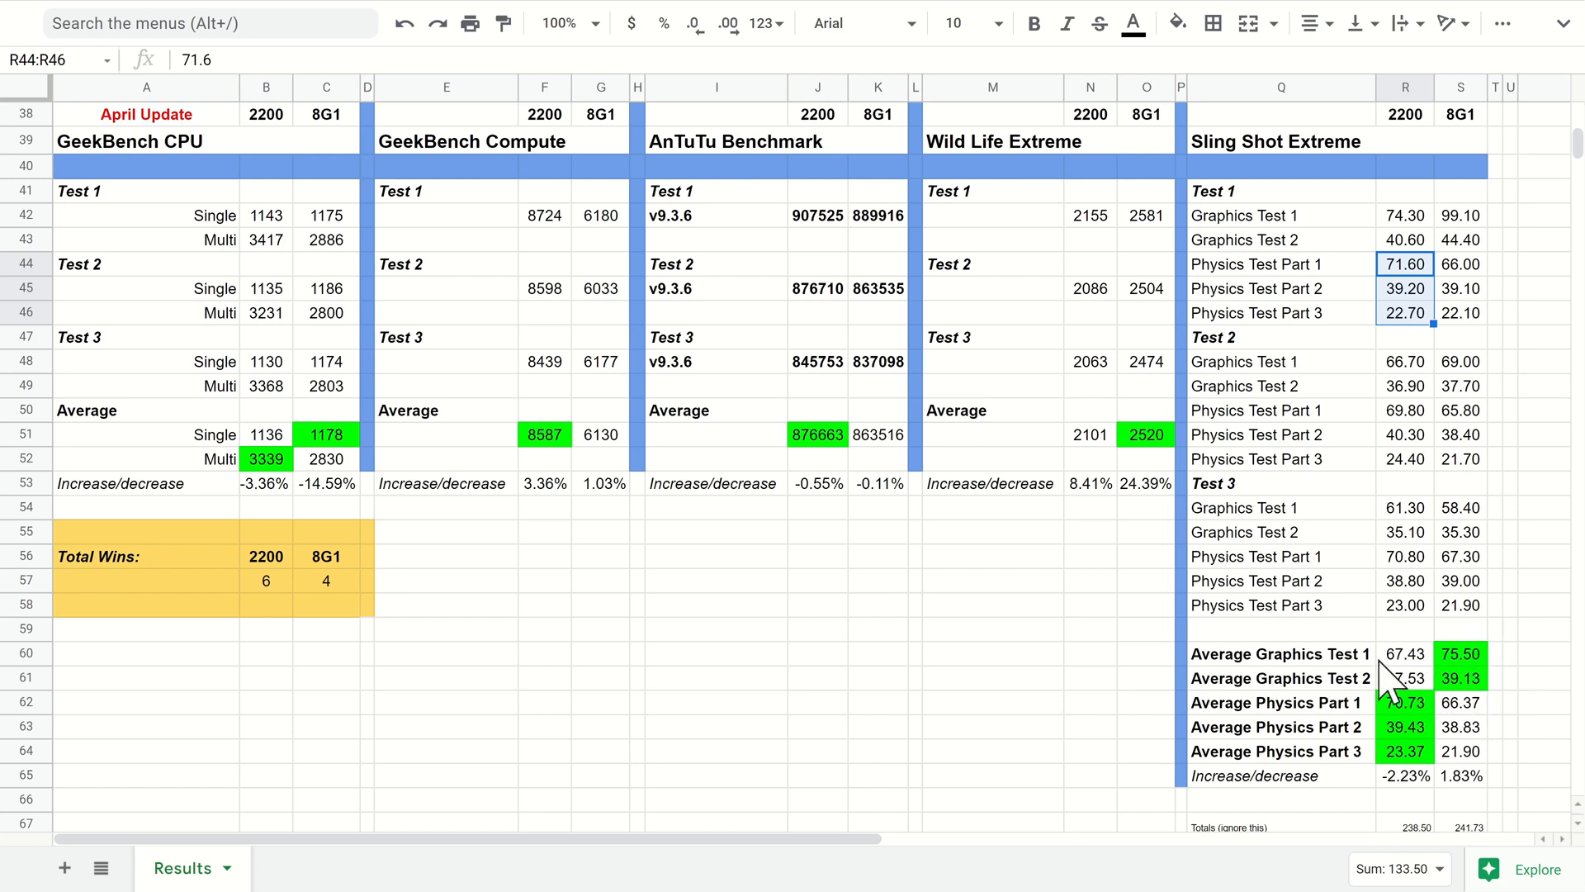
pyautogui.moveTo(1405, 703)
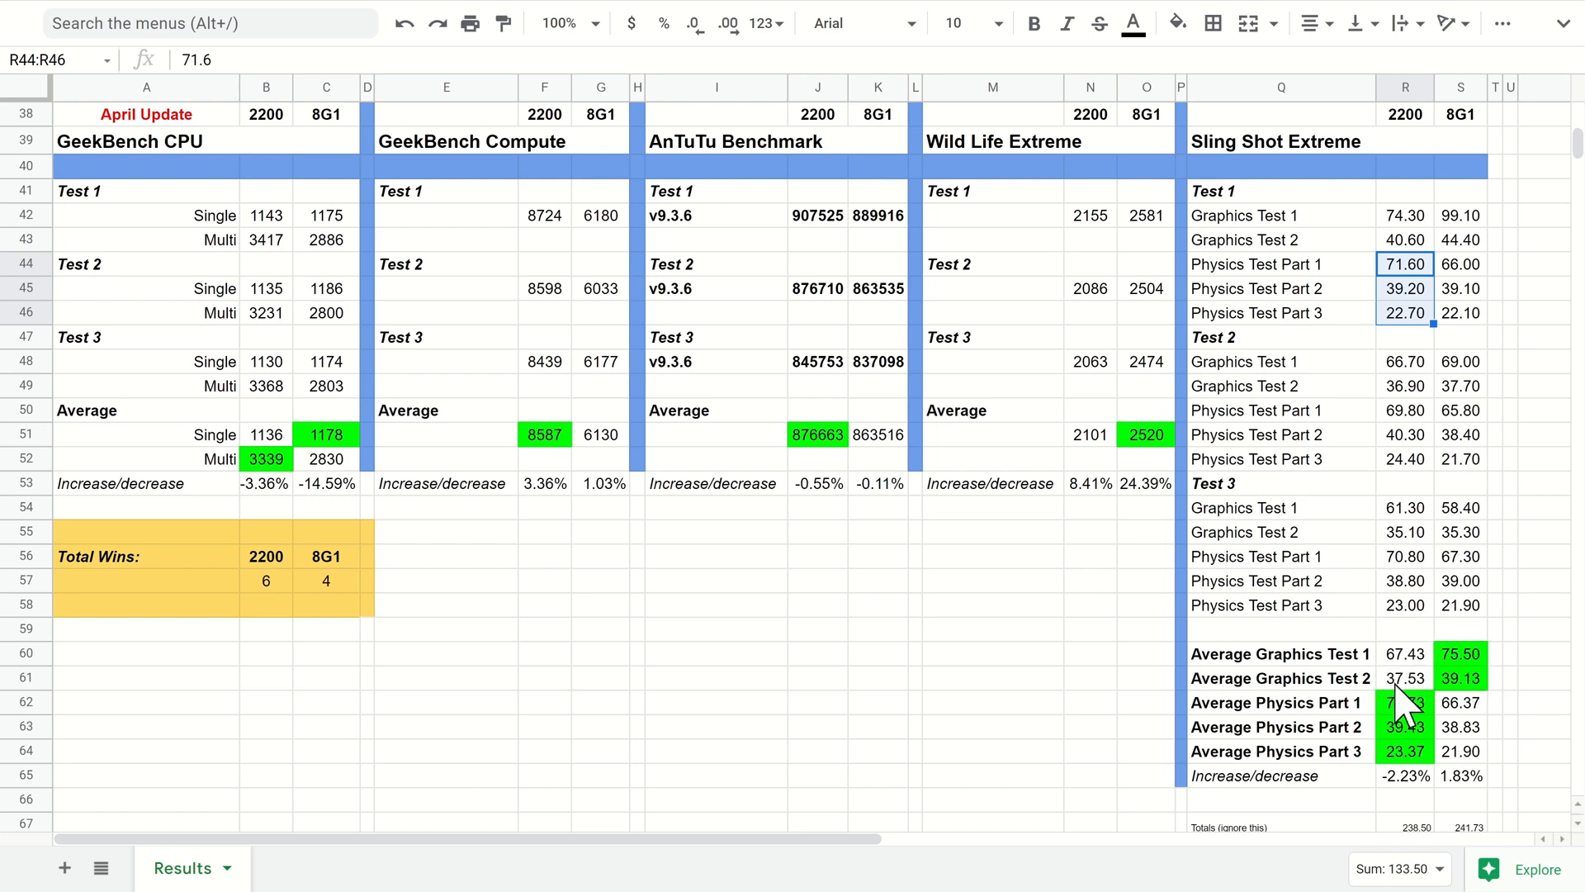
pyautogui.moveTo(1423, 690)
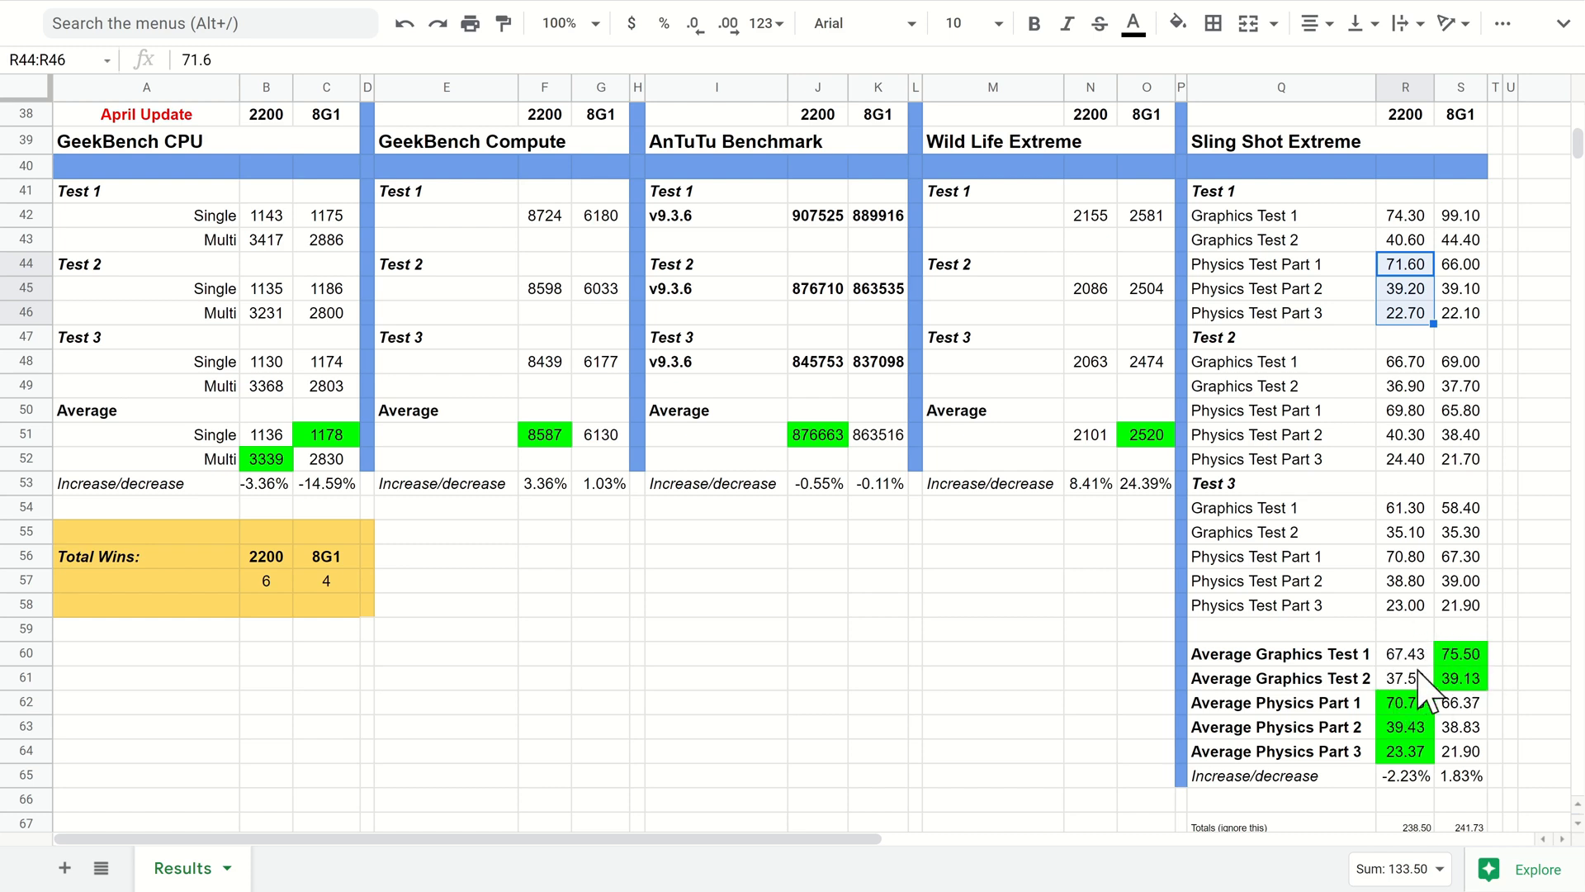
pyautogui.moveTo(1243, 397)
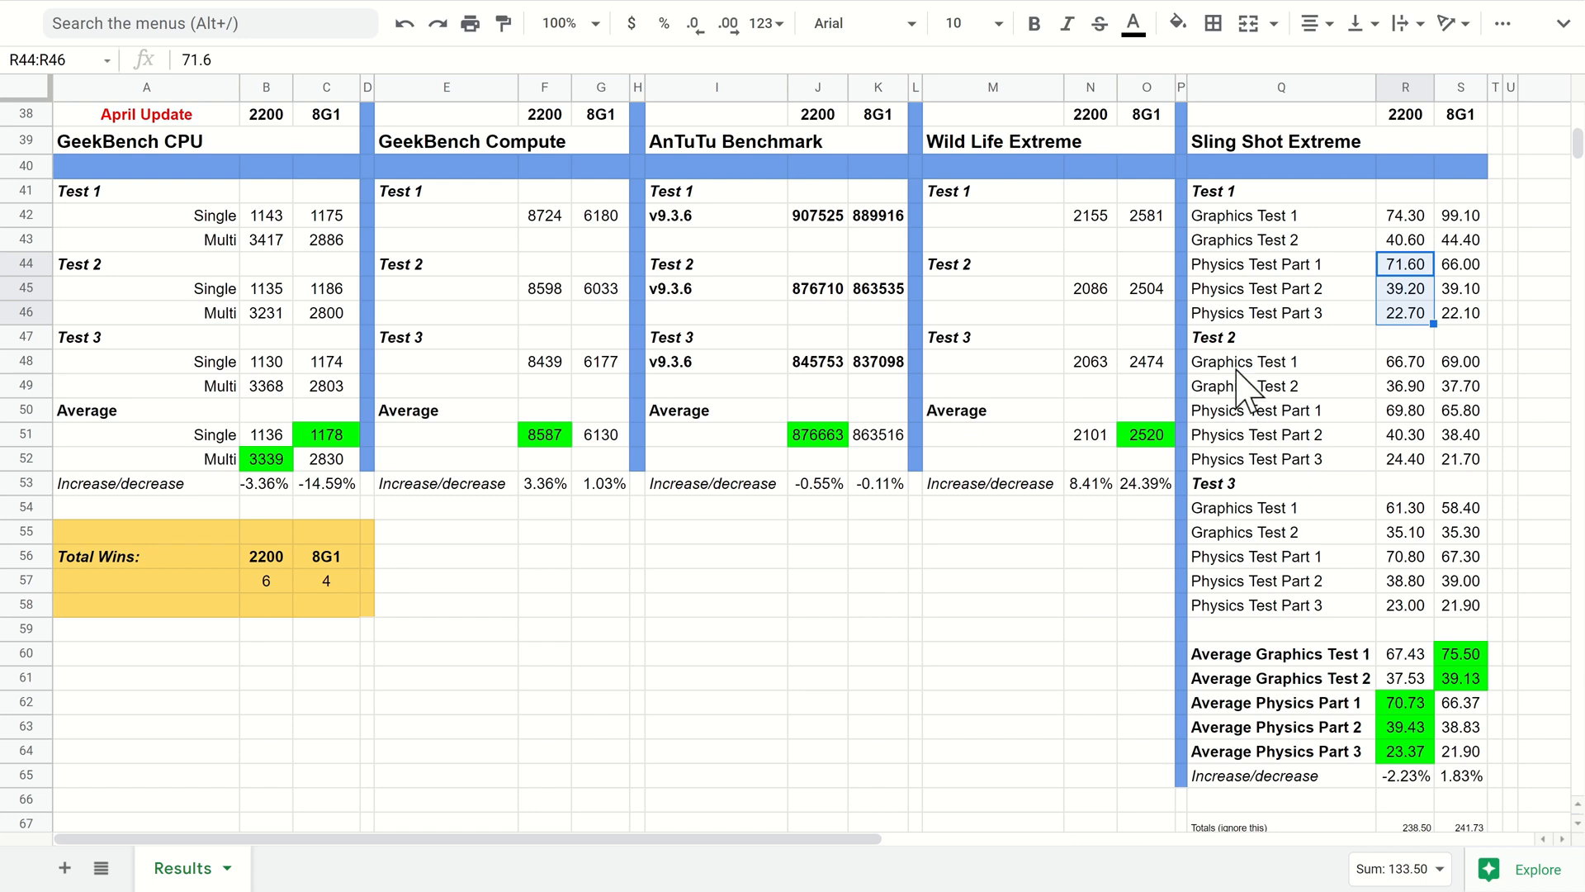
pyautogui.moveTo(1354, 667)
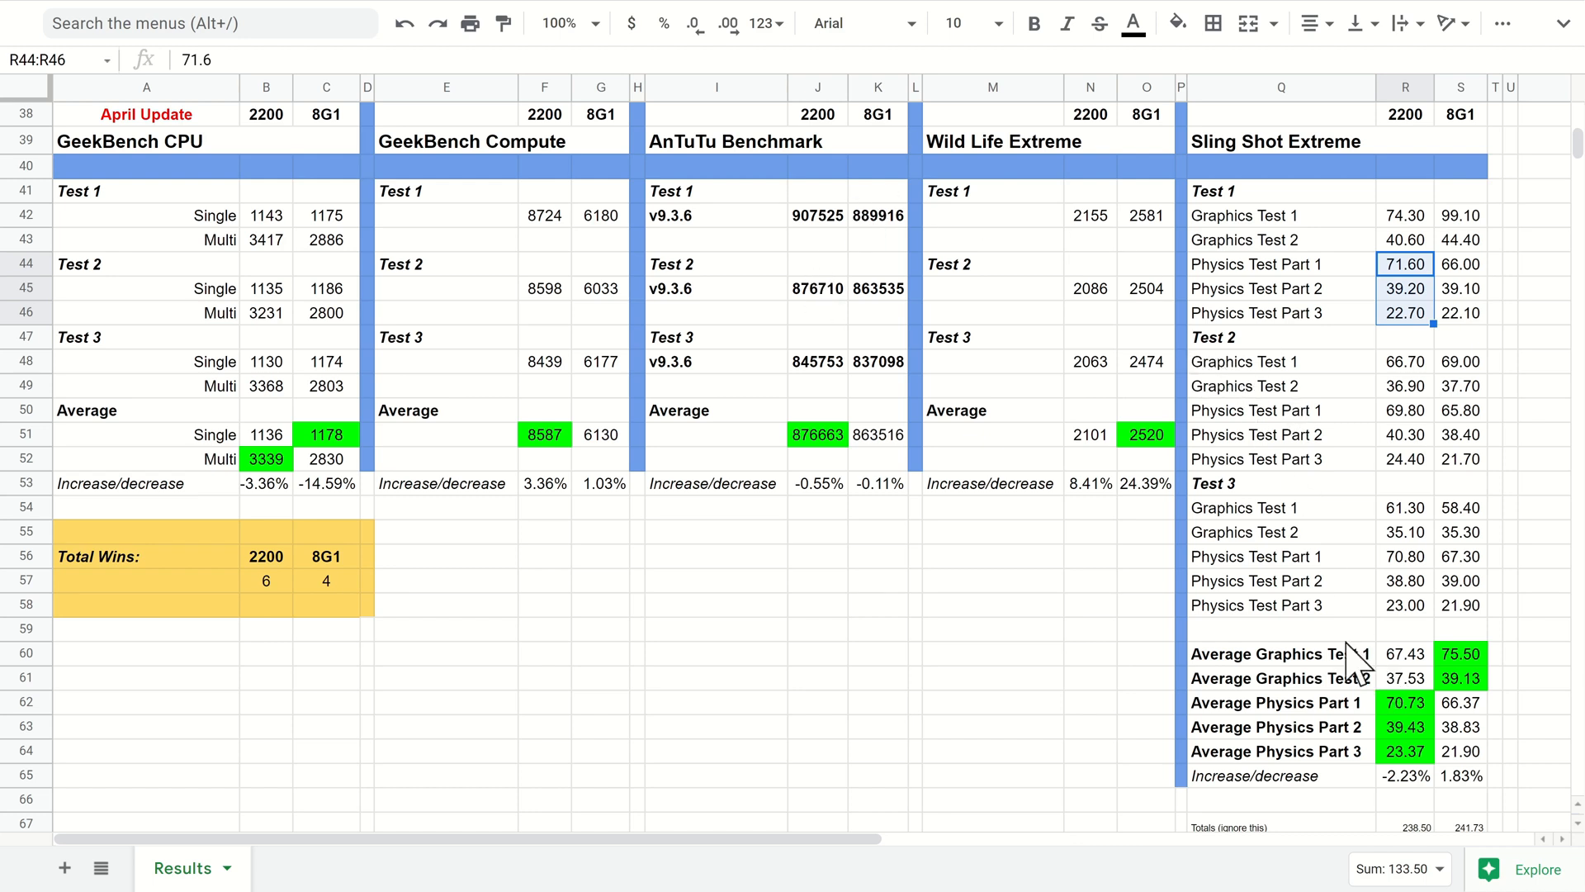
pyautogui.moveTo(1423, 662)
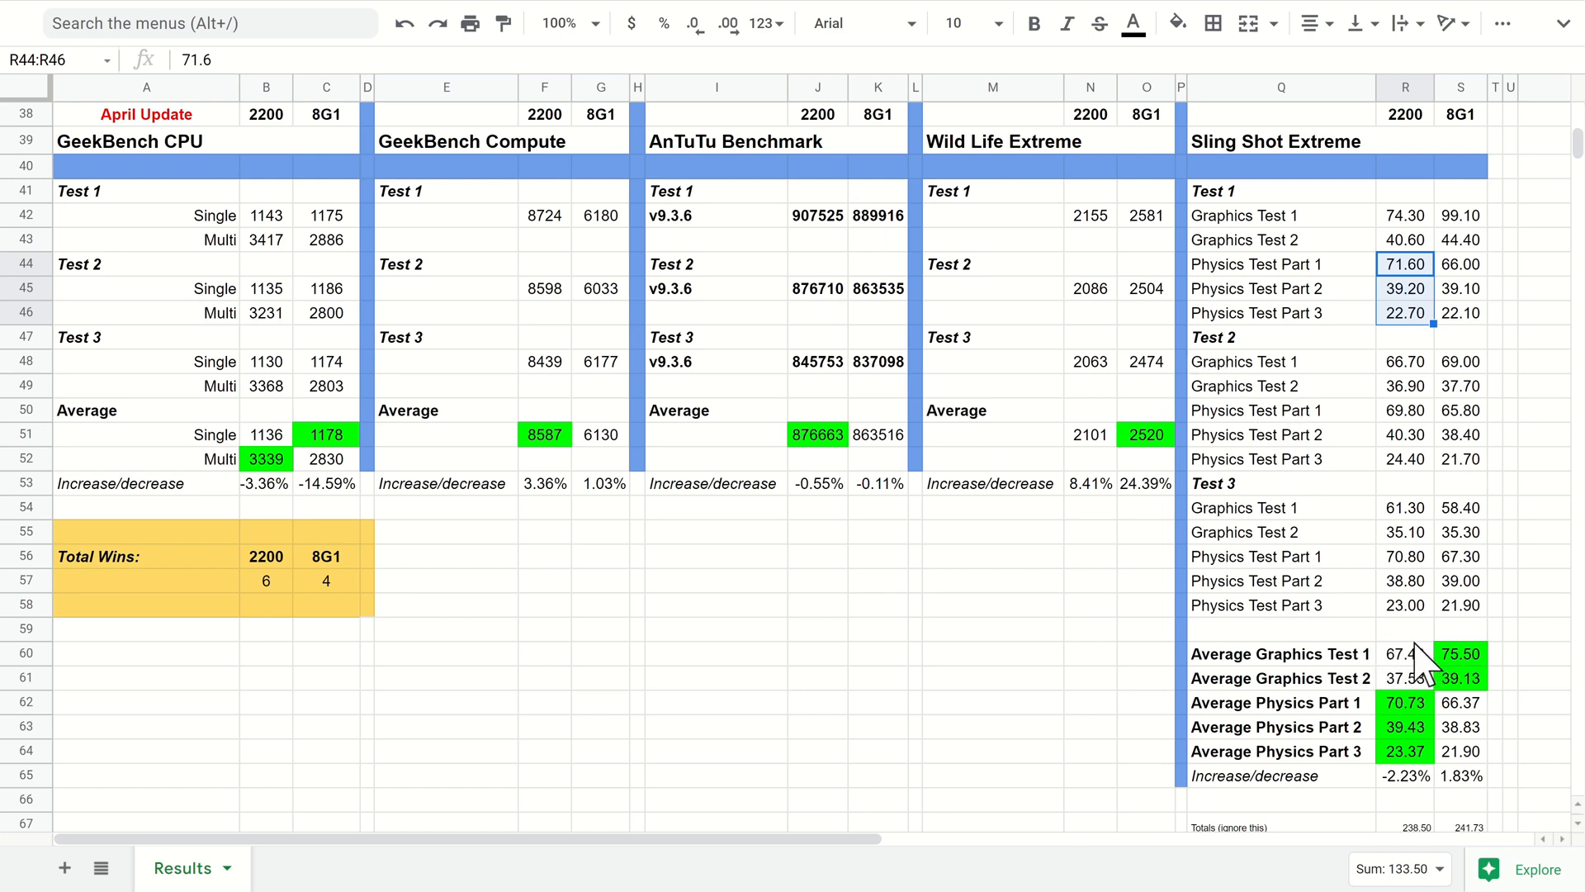
pyautogui.moveTo(1426, 697)
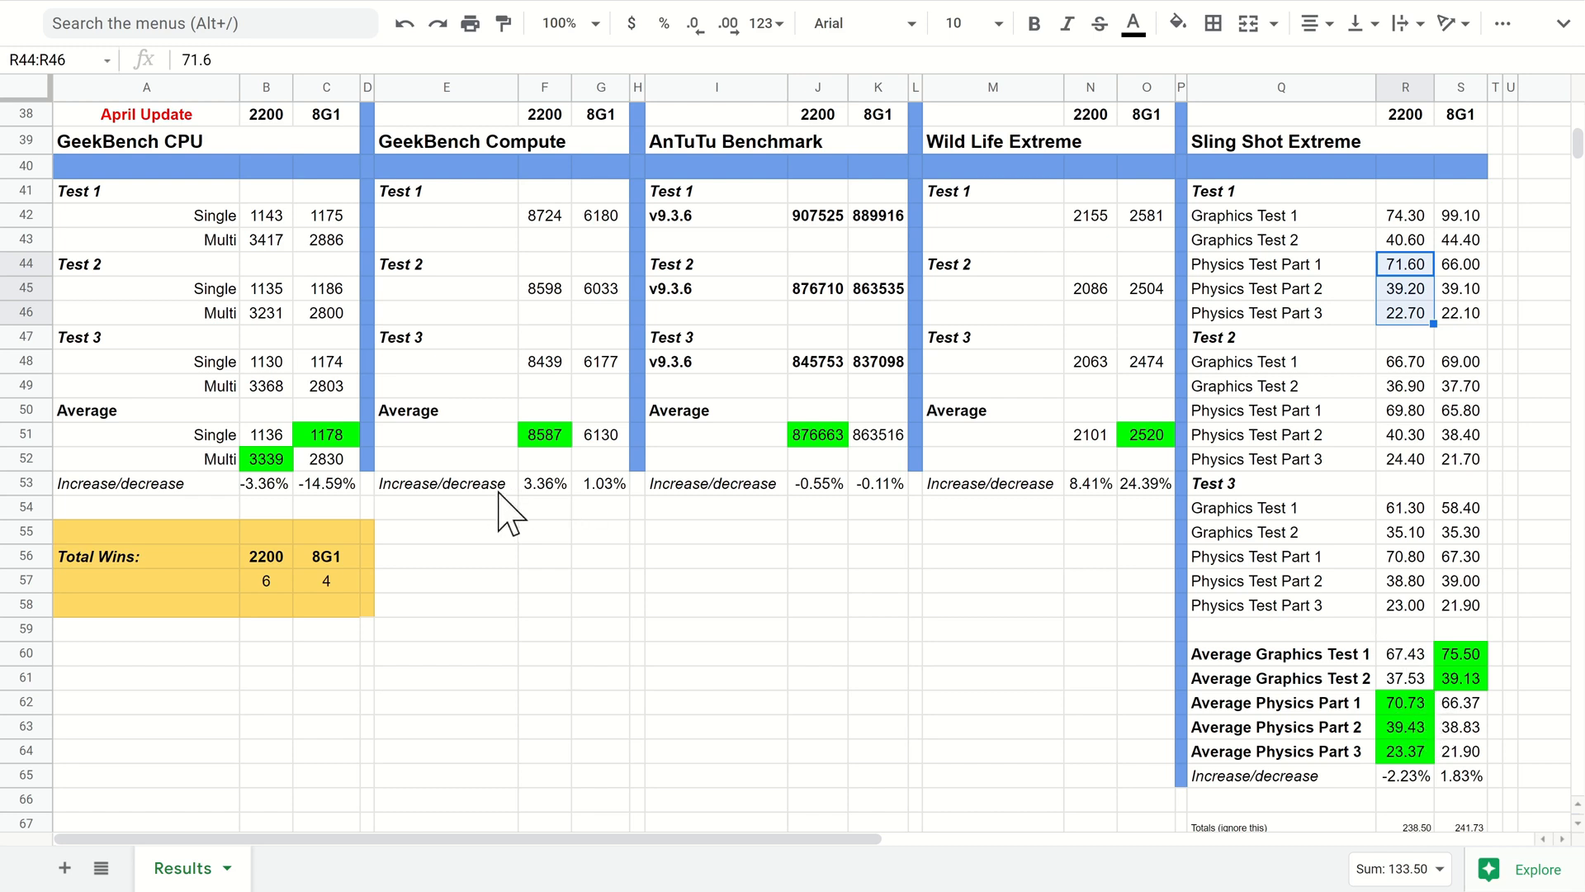
pyautogui.moveTo(273, 606)
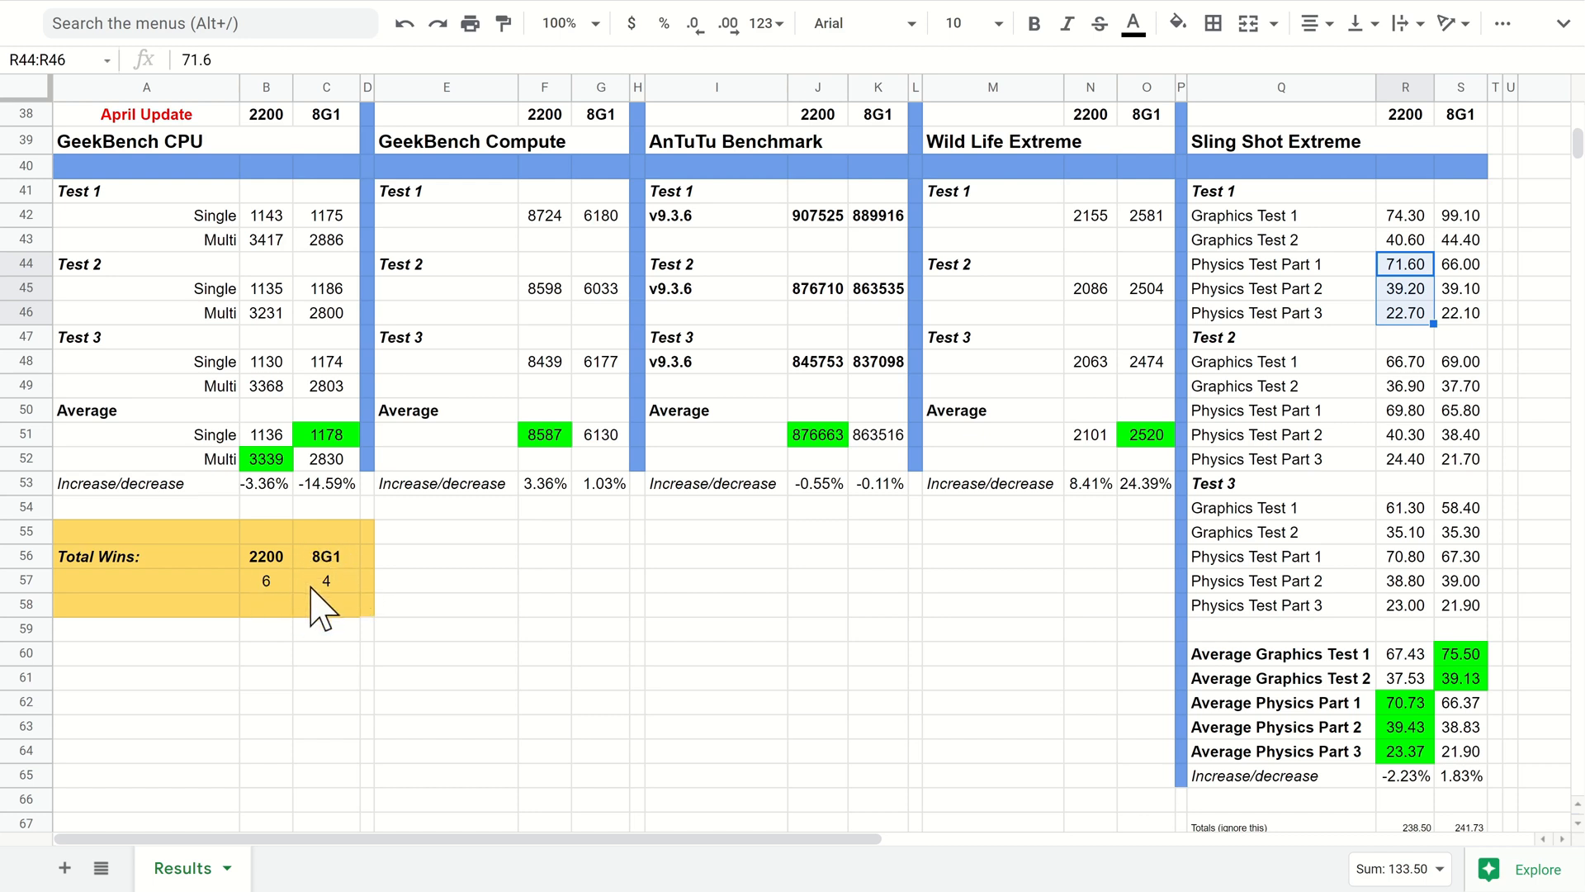
pyautogui.moveTo(243, 627)
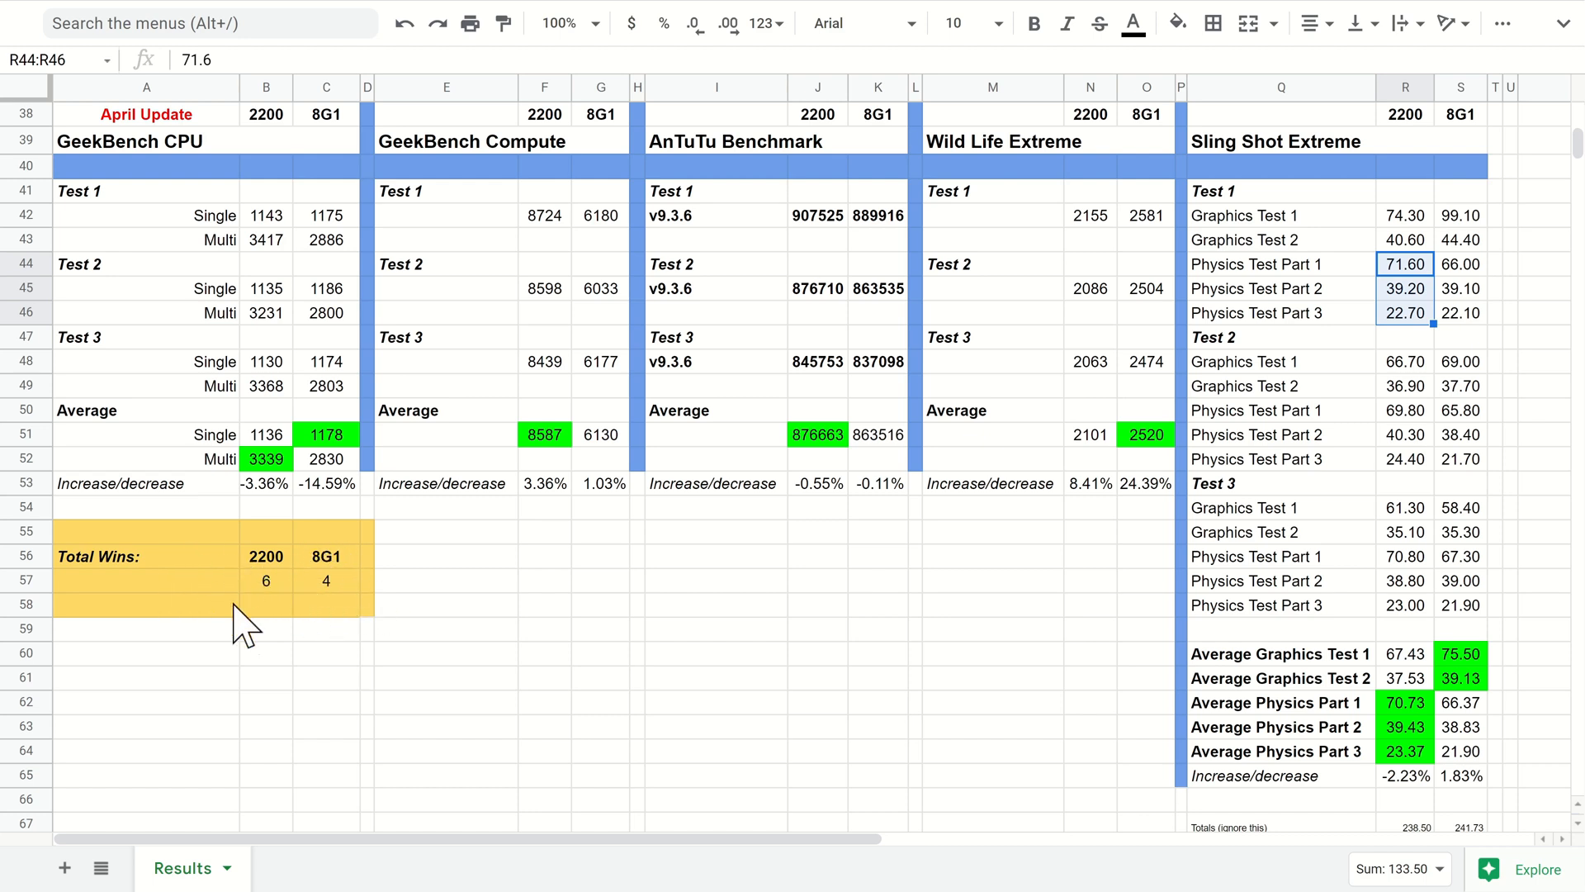
pyautogui.moveTo(290, 558)
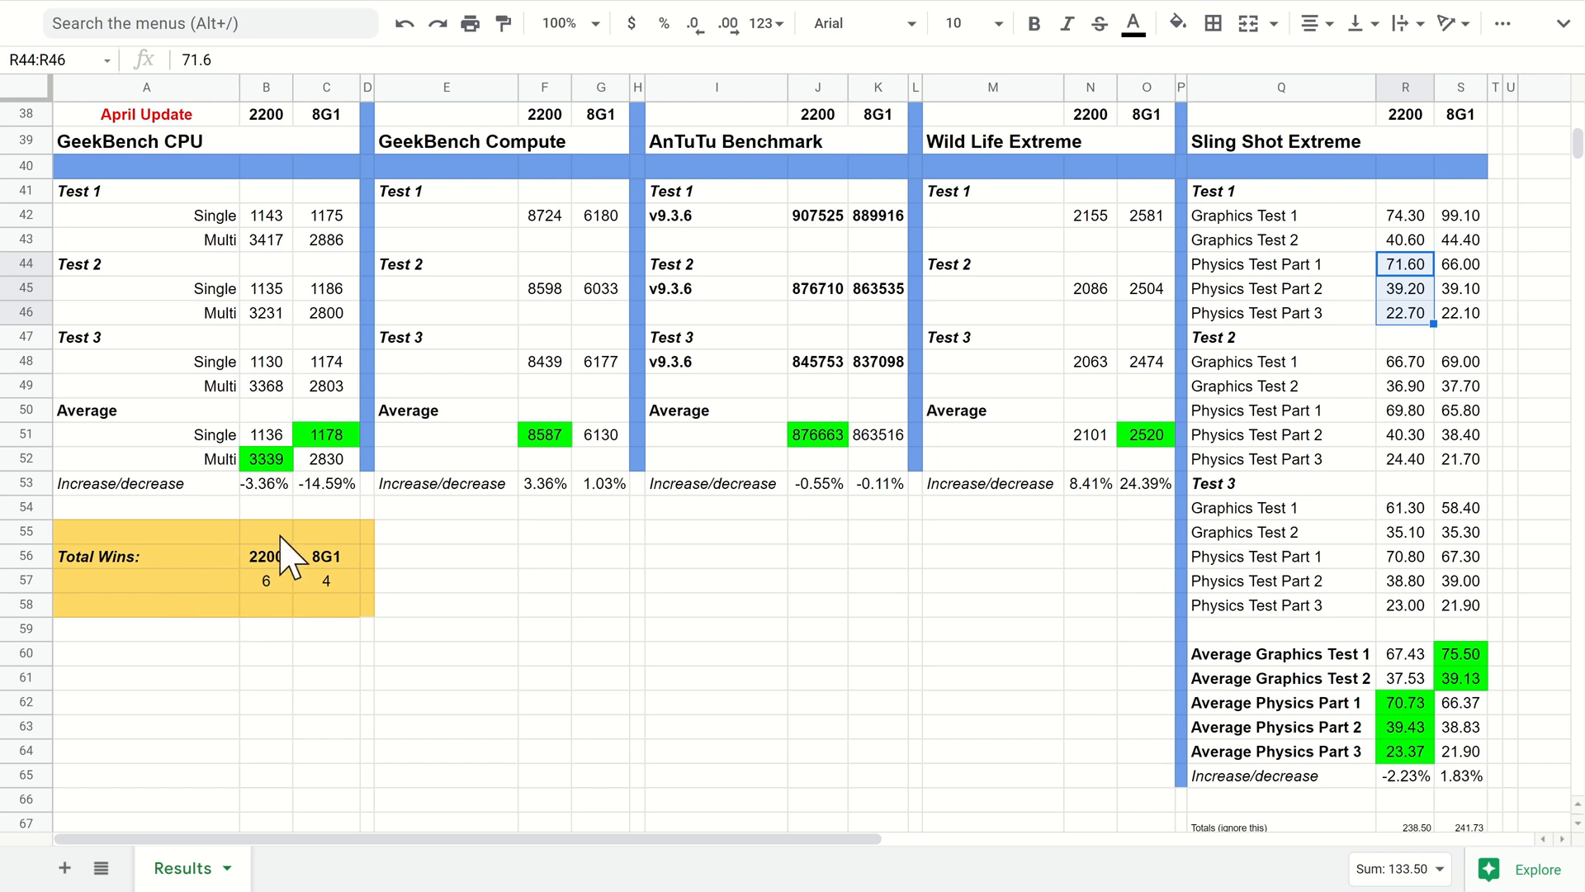
pyautogui.moveTo(294, 596)
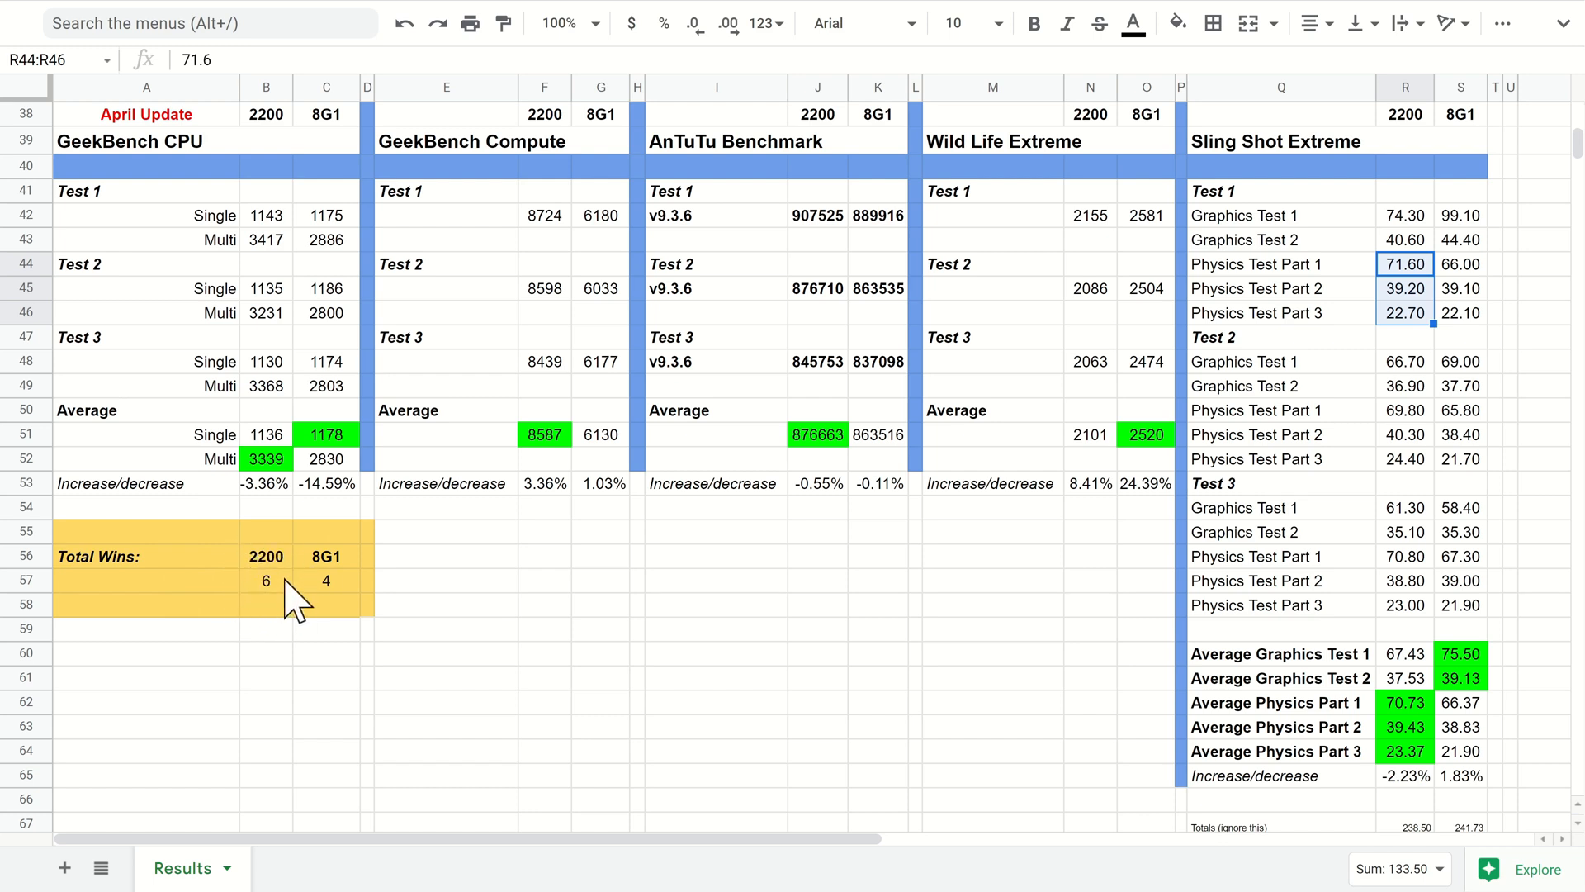
pyautogui.moveTo(347, 571)
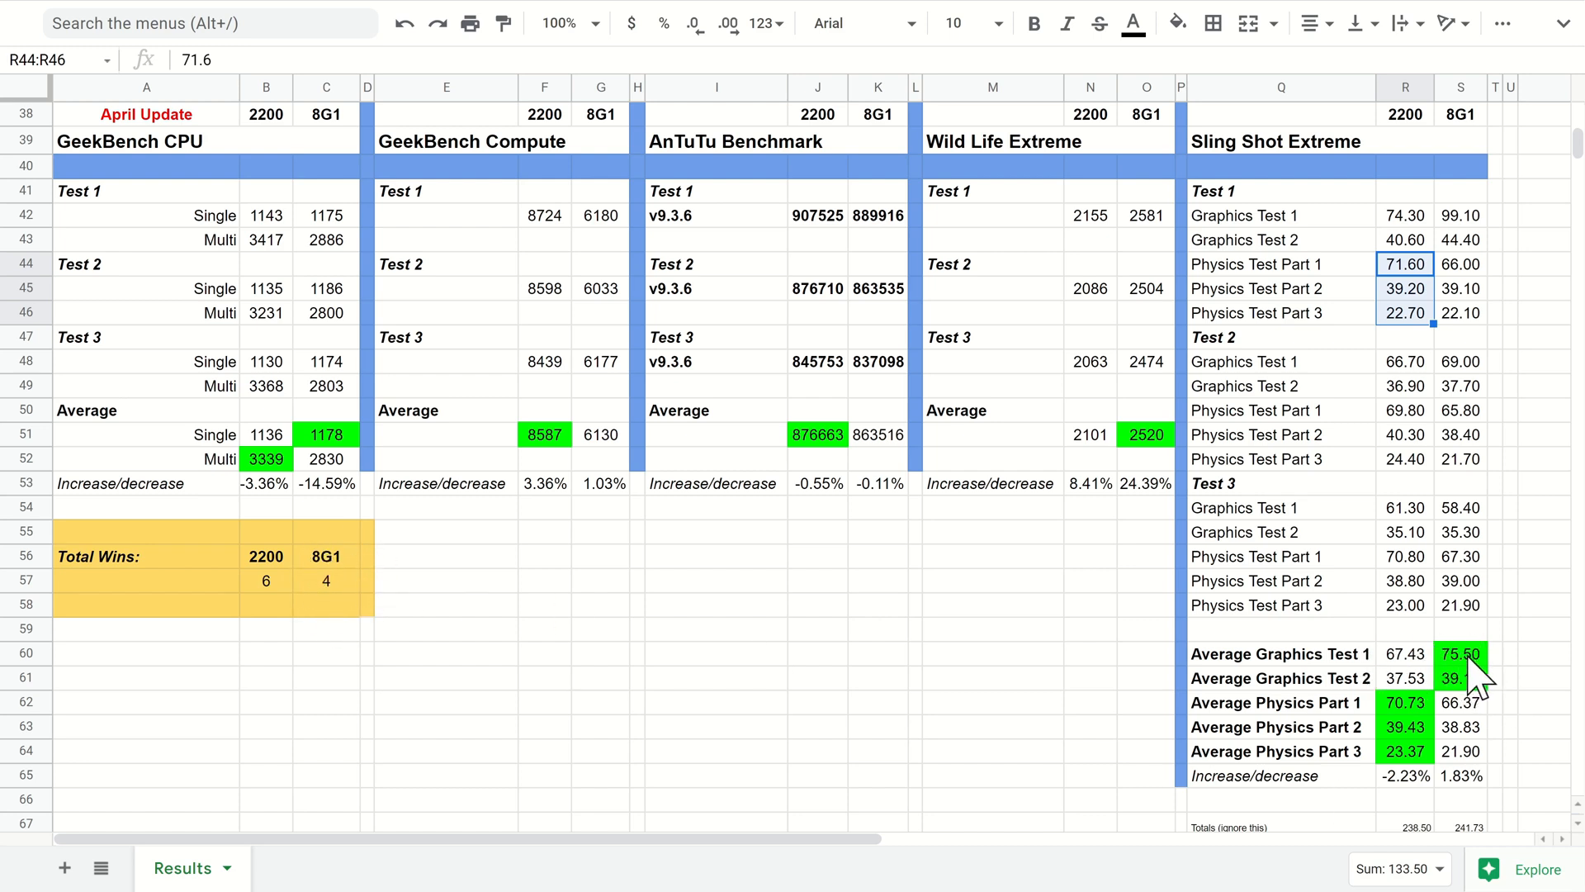
pyautogui.moveTo(783, 577)
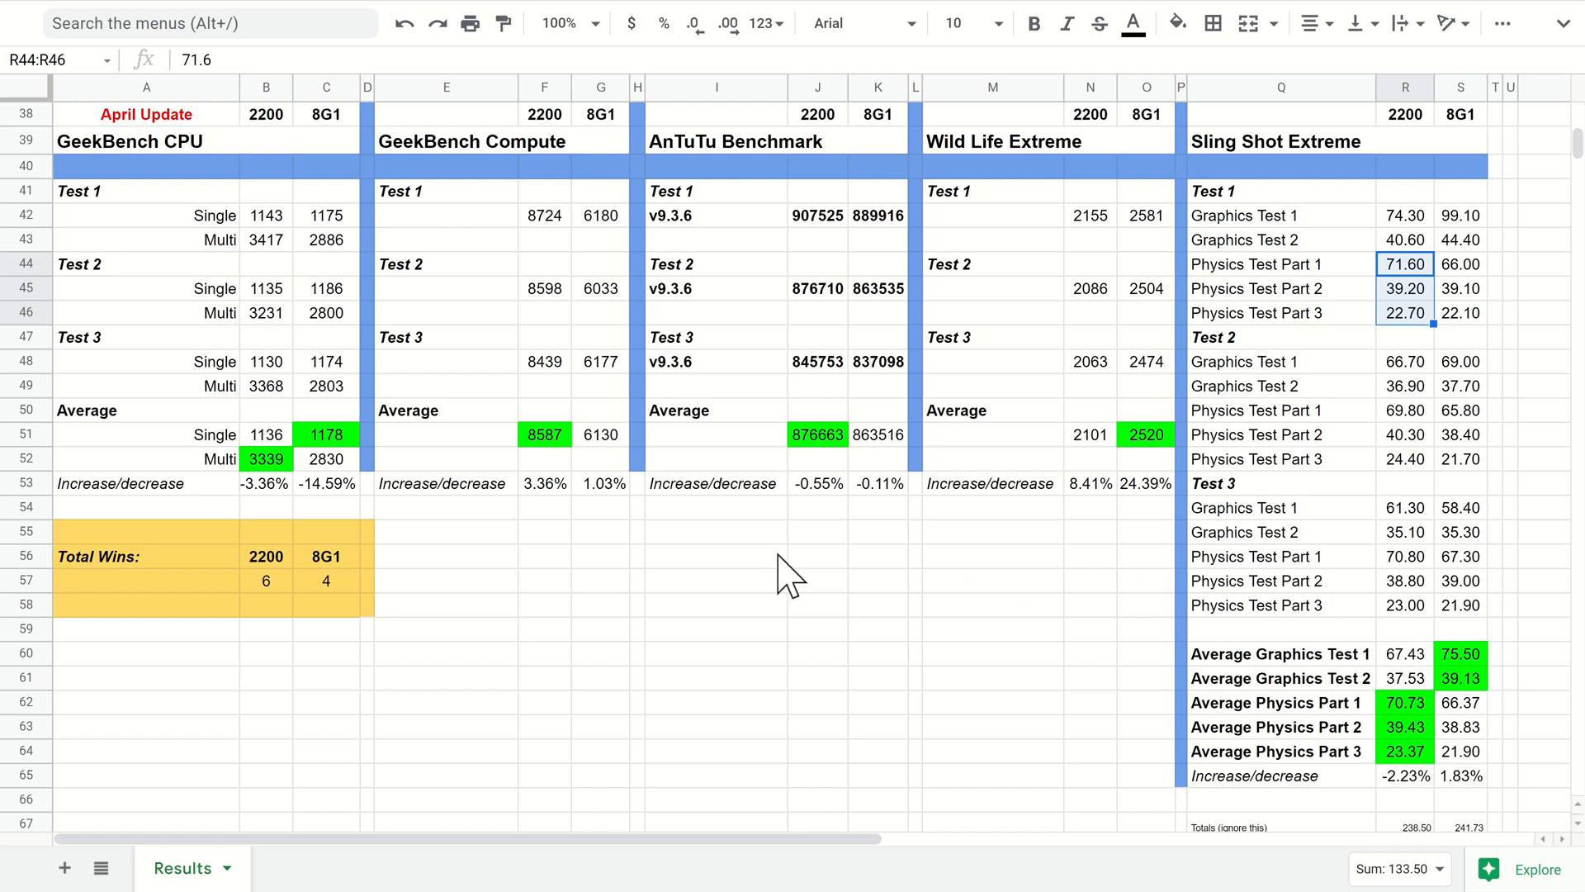
pyautogui.moveTo(317, 594)
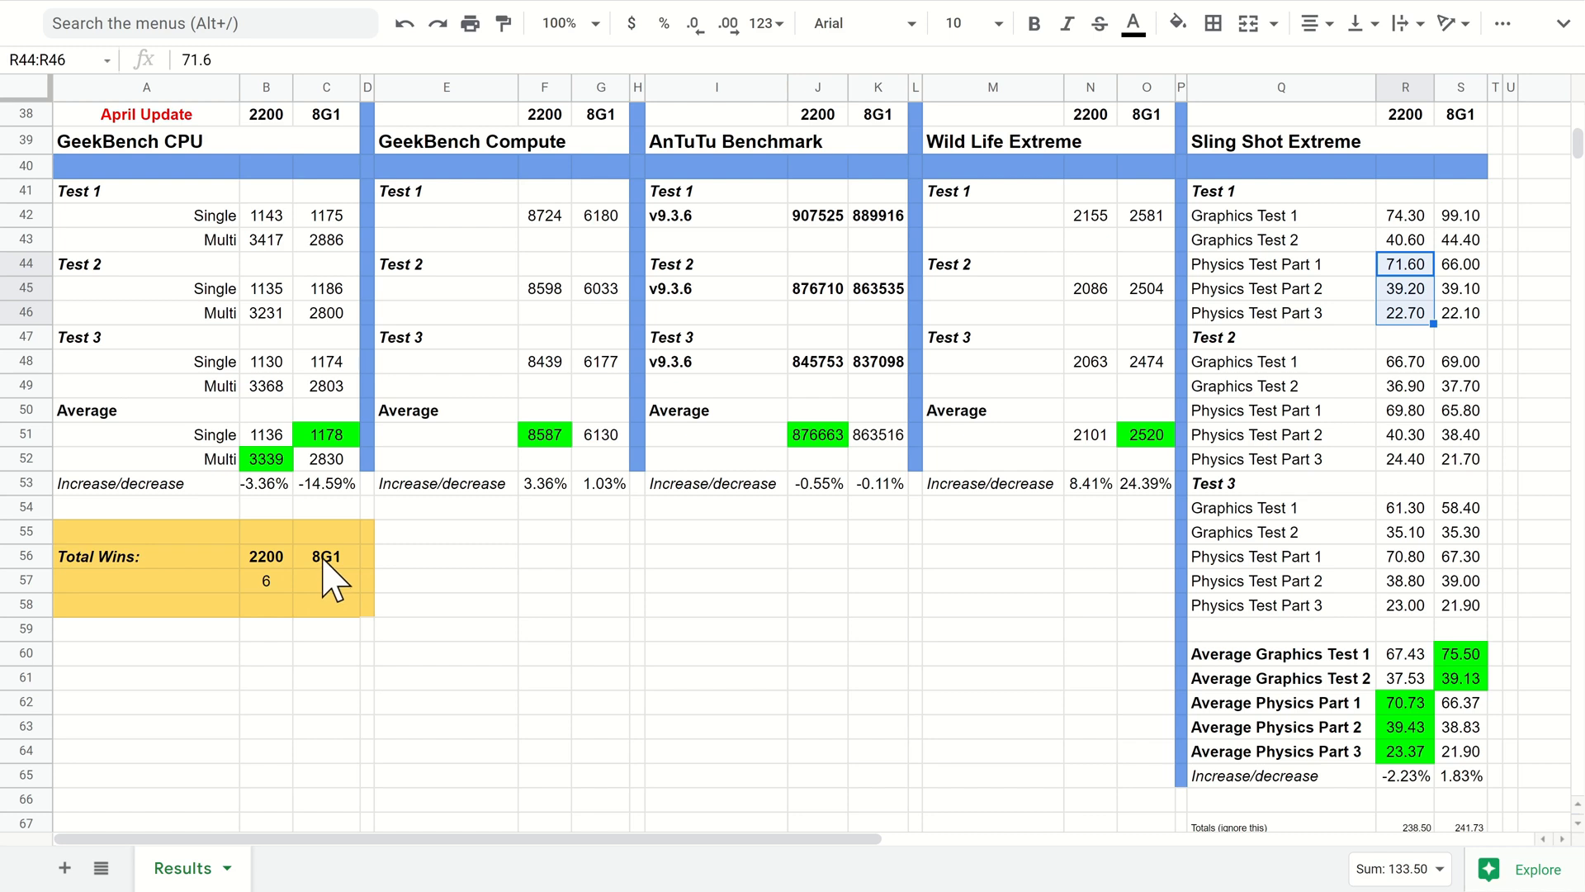
pyautogui.click(326, 581)
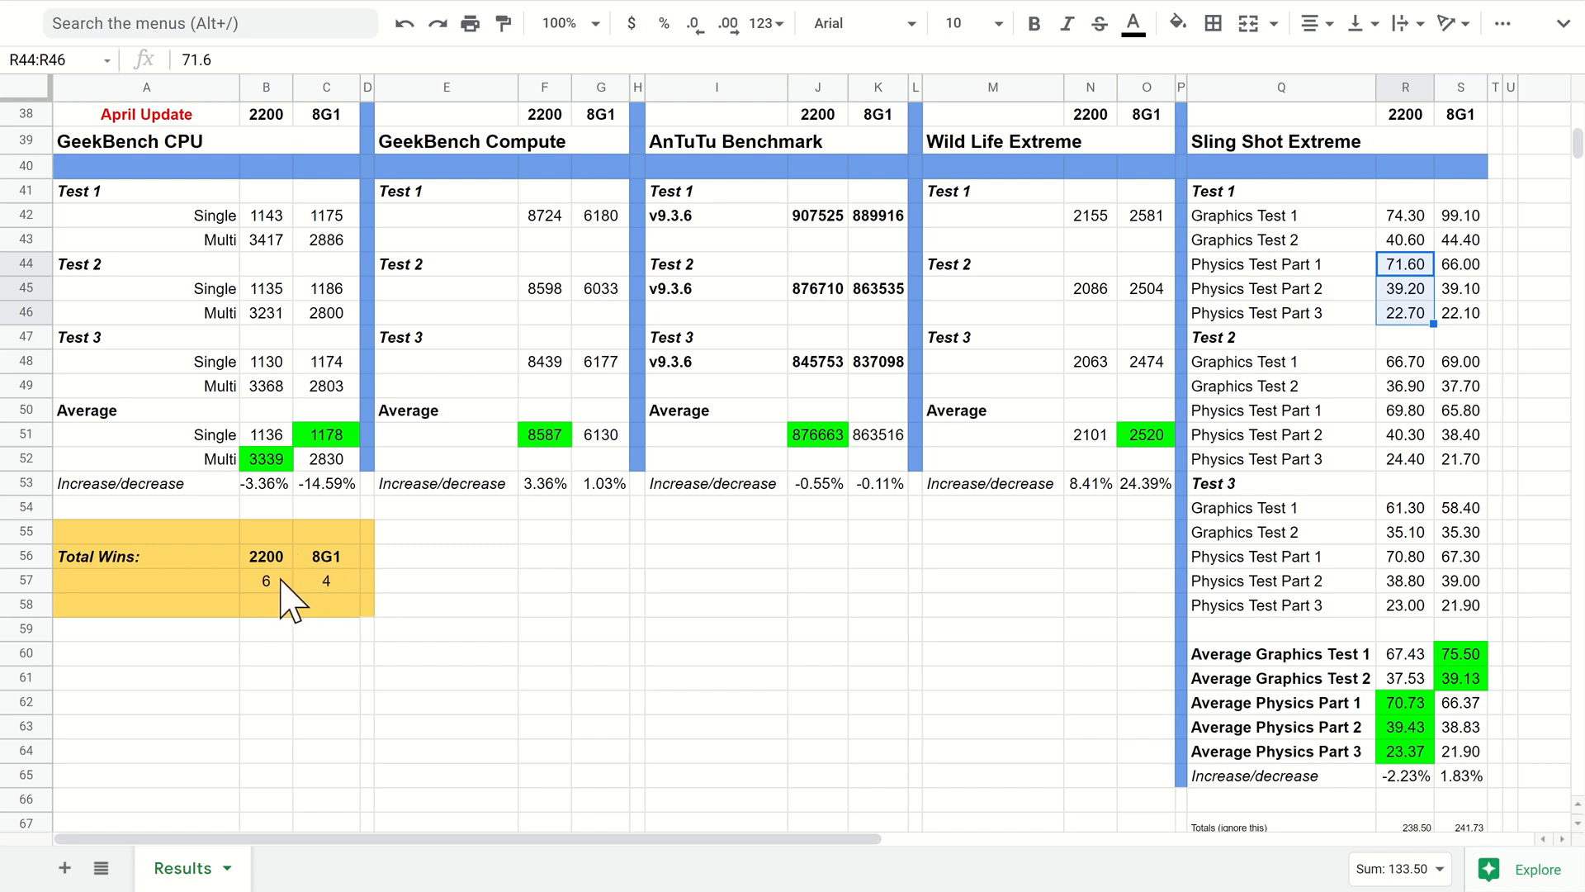
pyautogui.moveTo(228, 571)
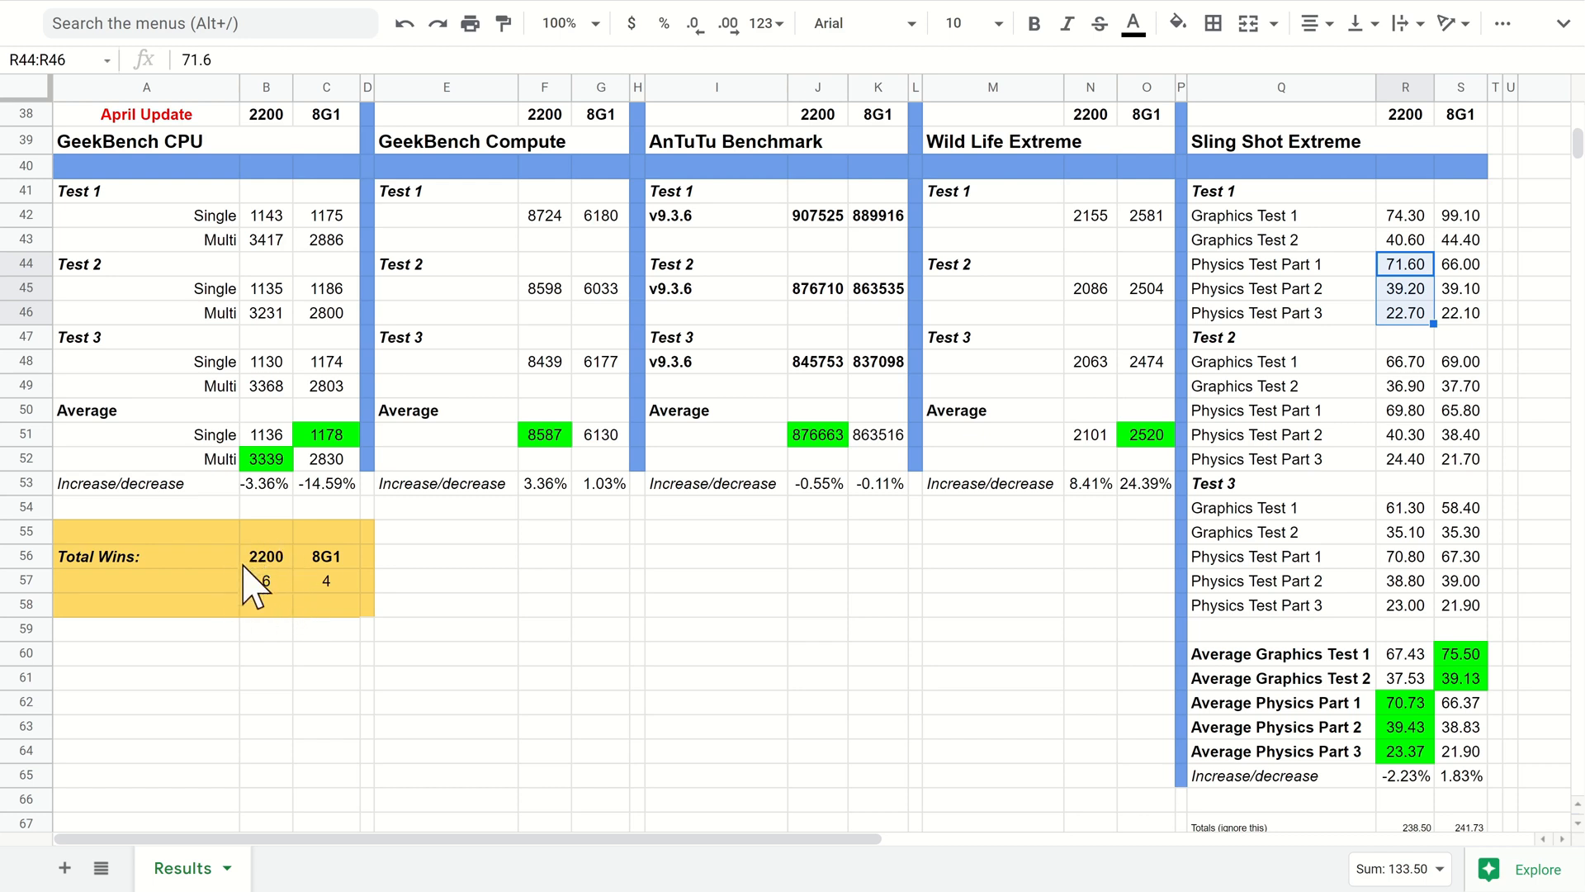
pyautogui.moveTo(271, 602)
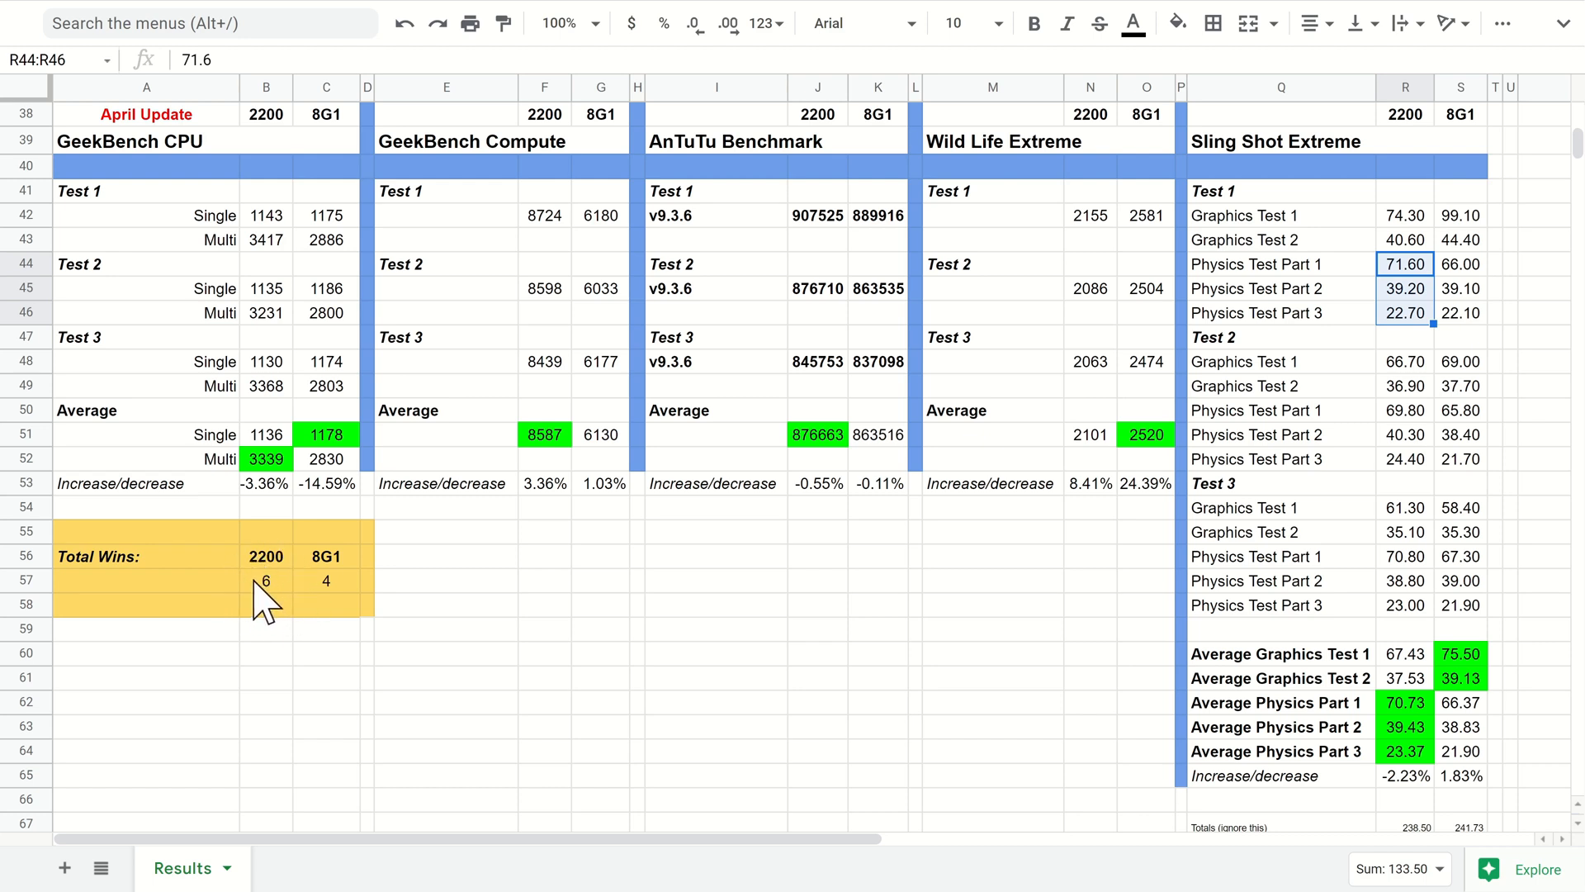
pyautogui.moveTo(1377, 669)
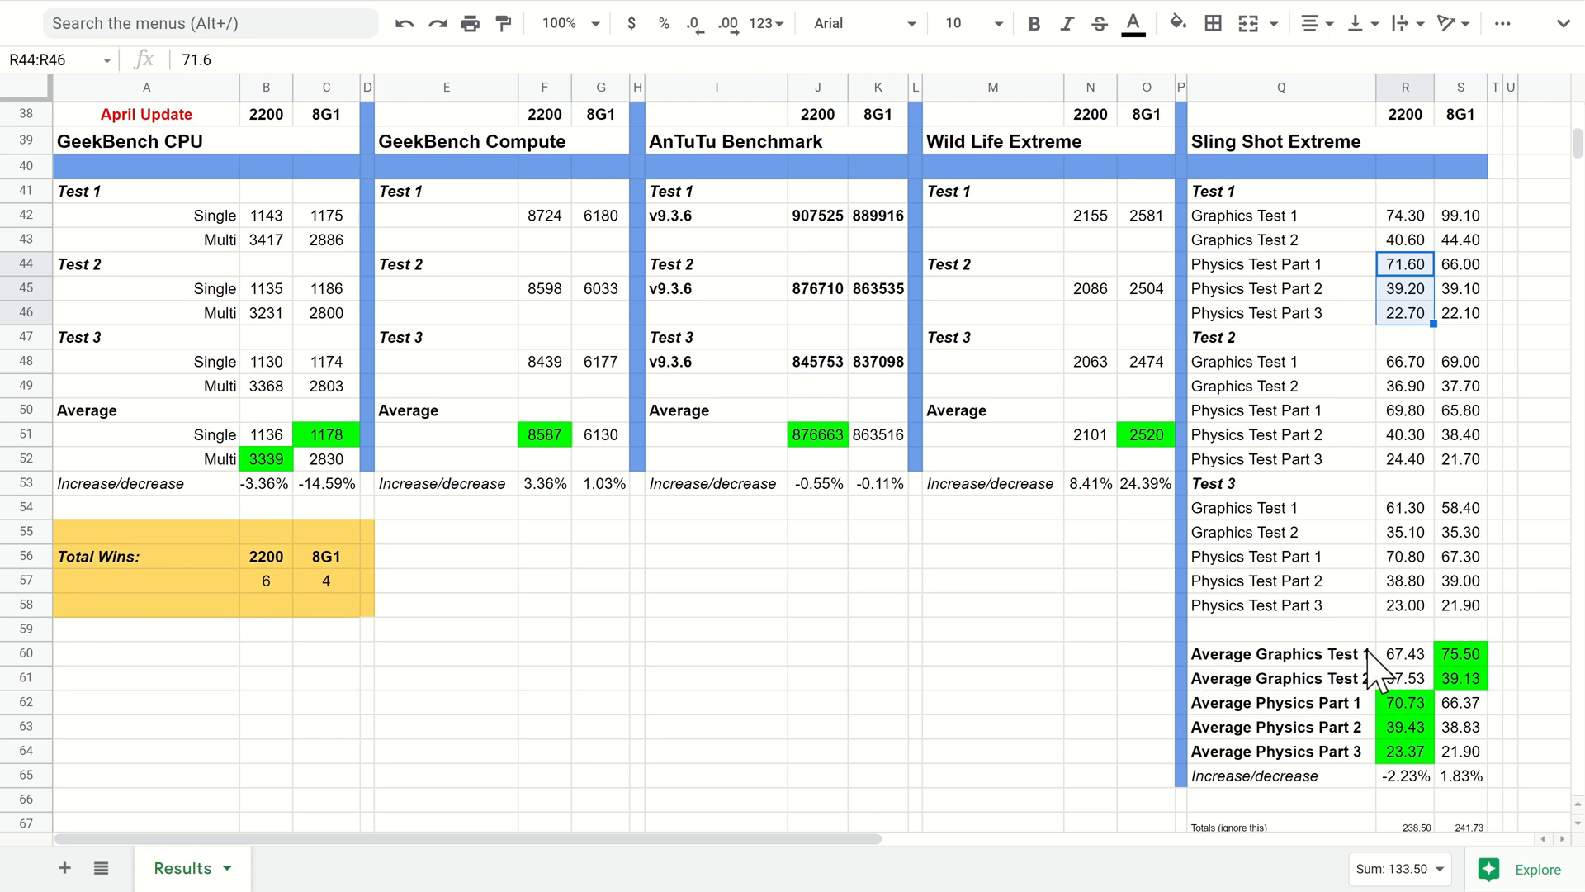
pyautogui.moveTo(1403, 693)
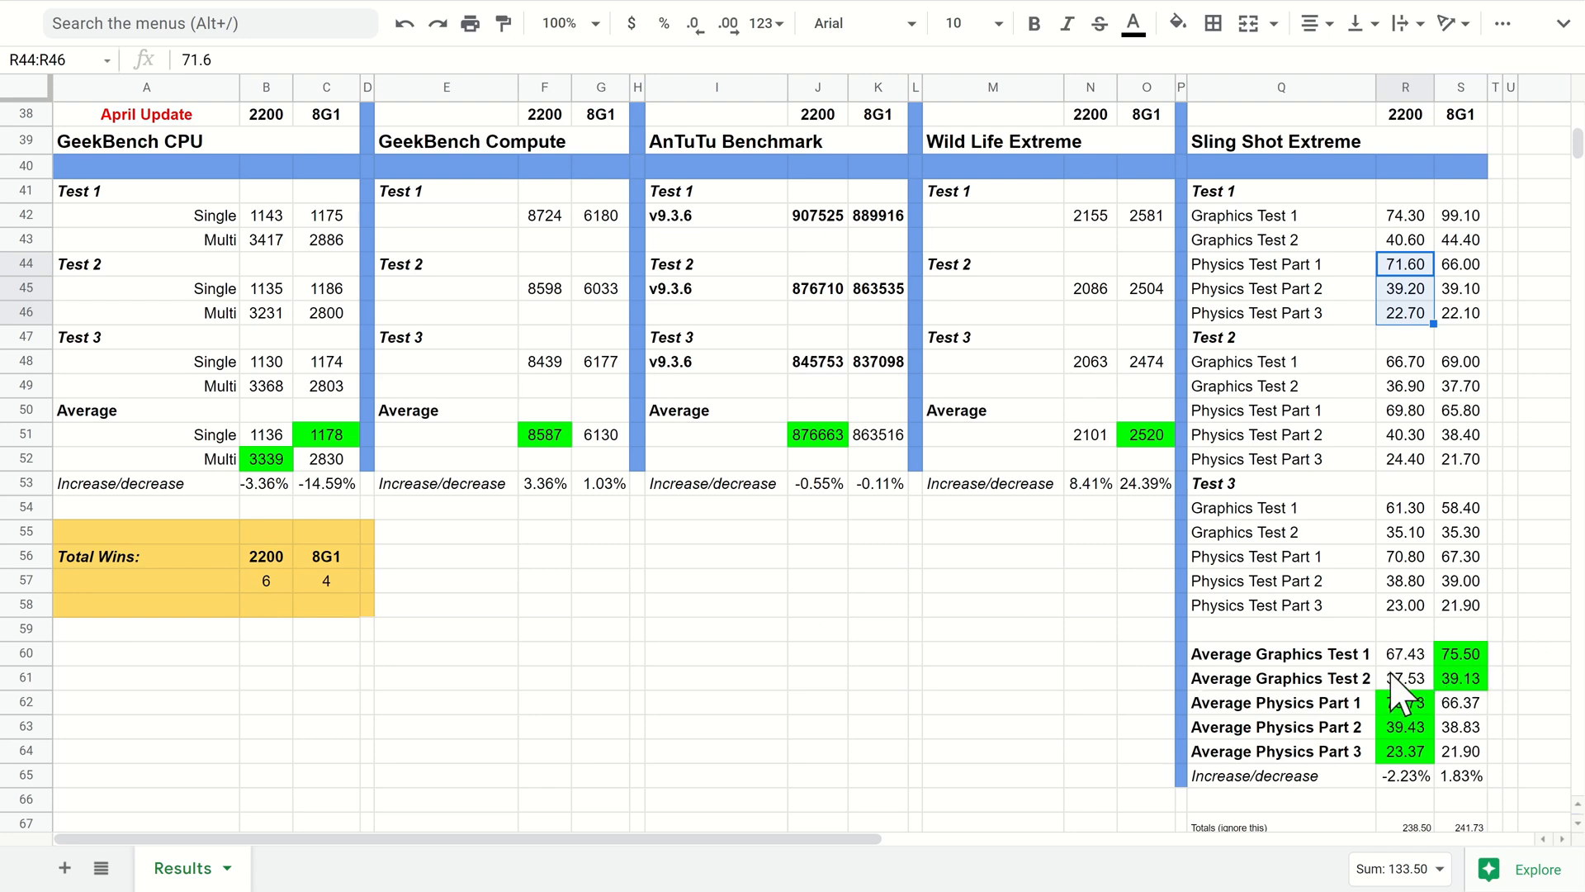
pyautogui.scroll(3)
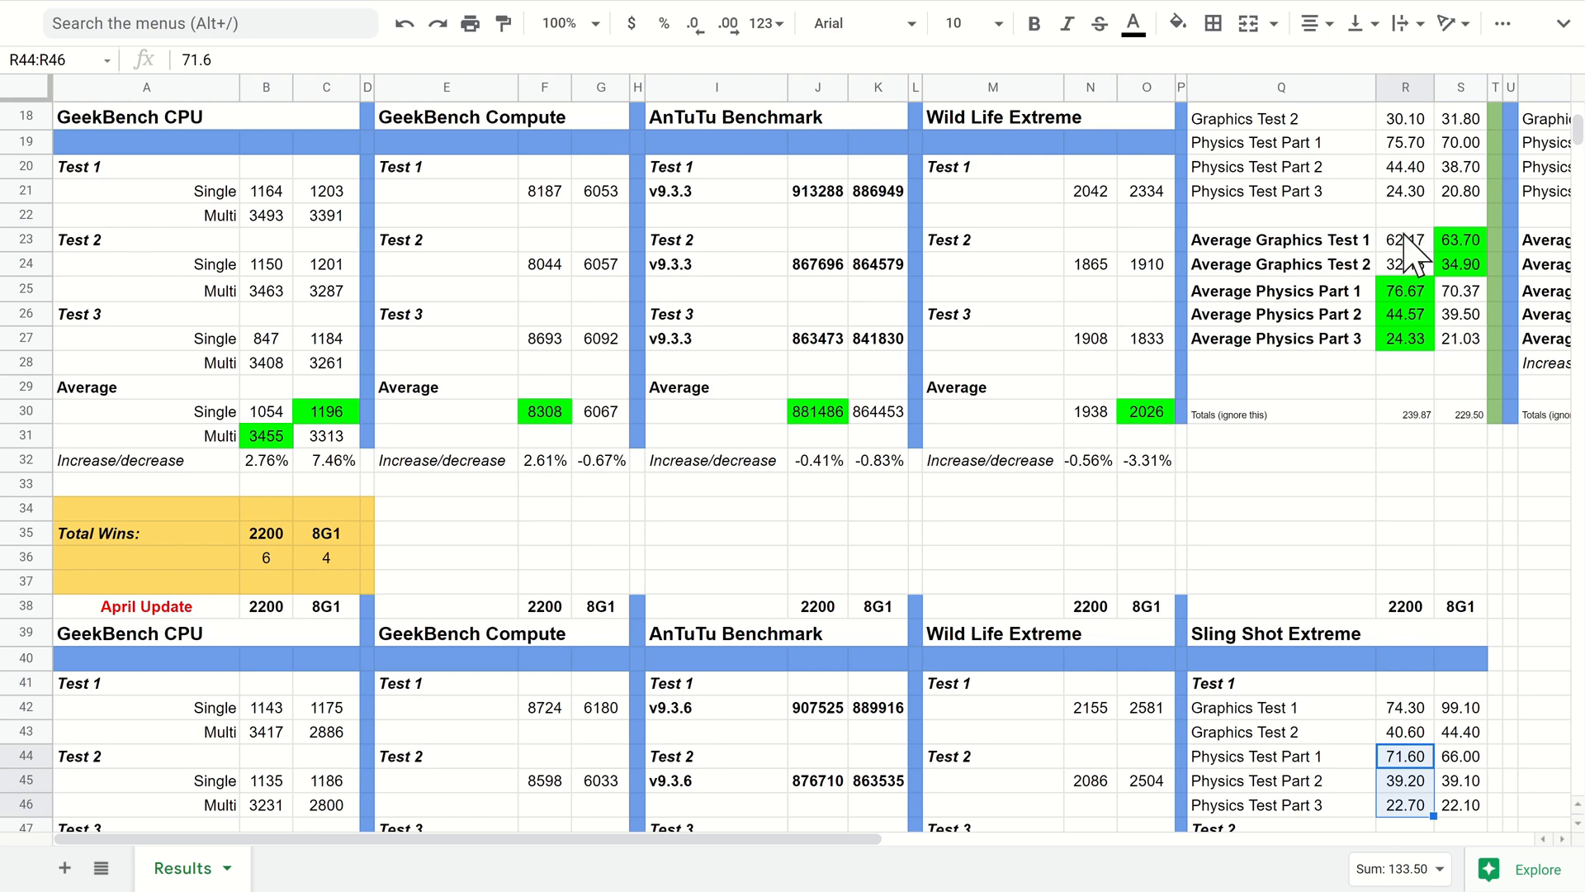
pyautogui.moveTo(1404, 366)
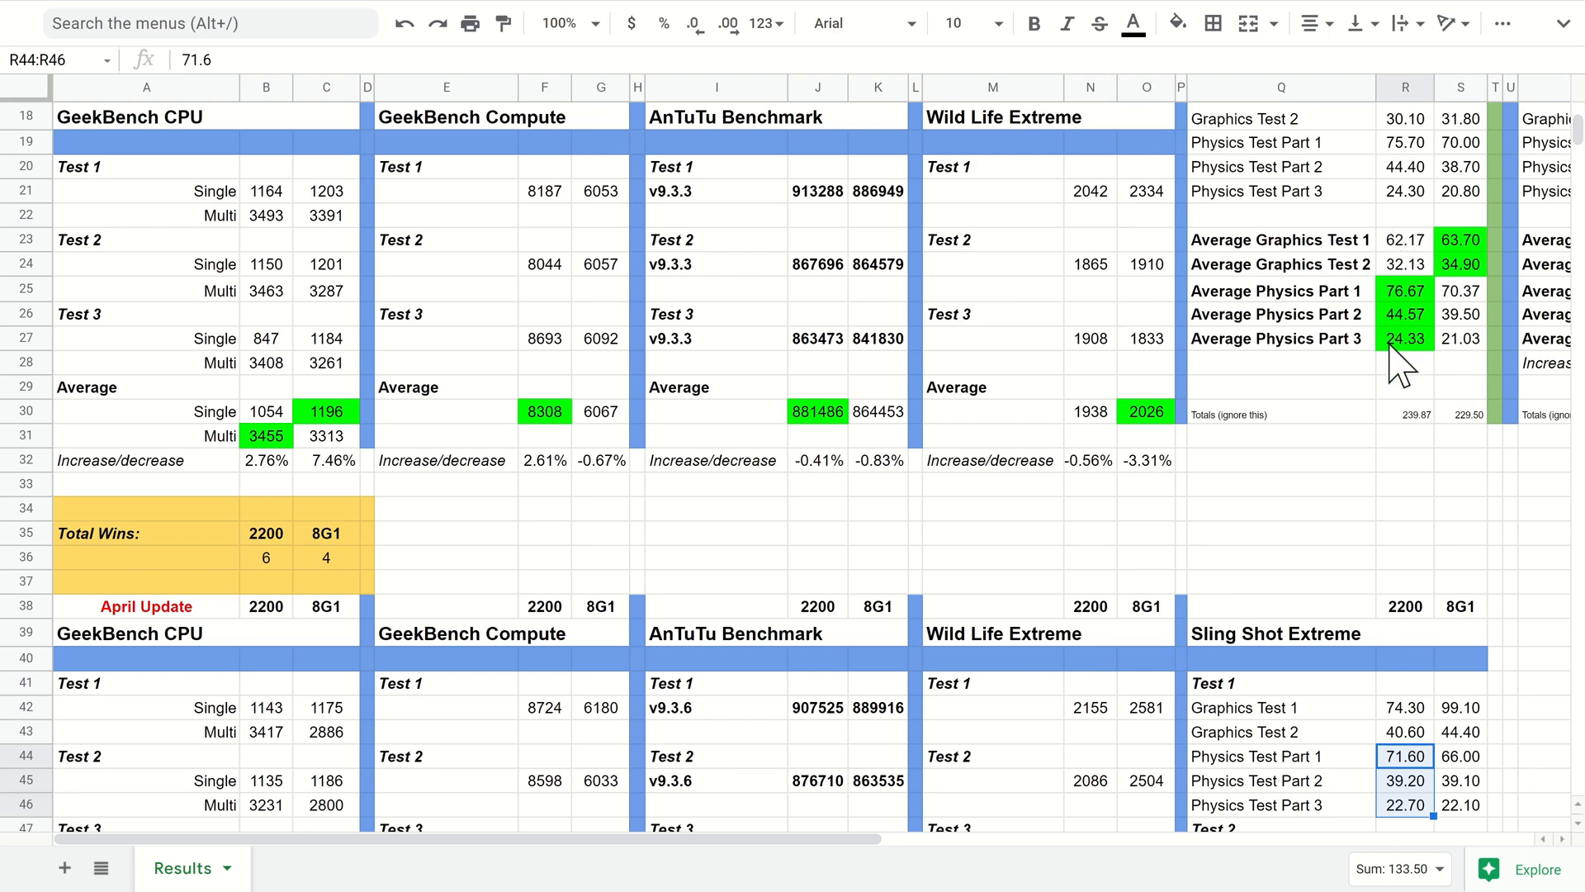
pyautogui.scroll(-3)
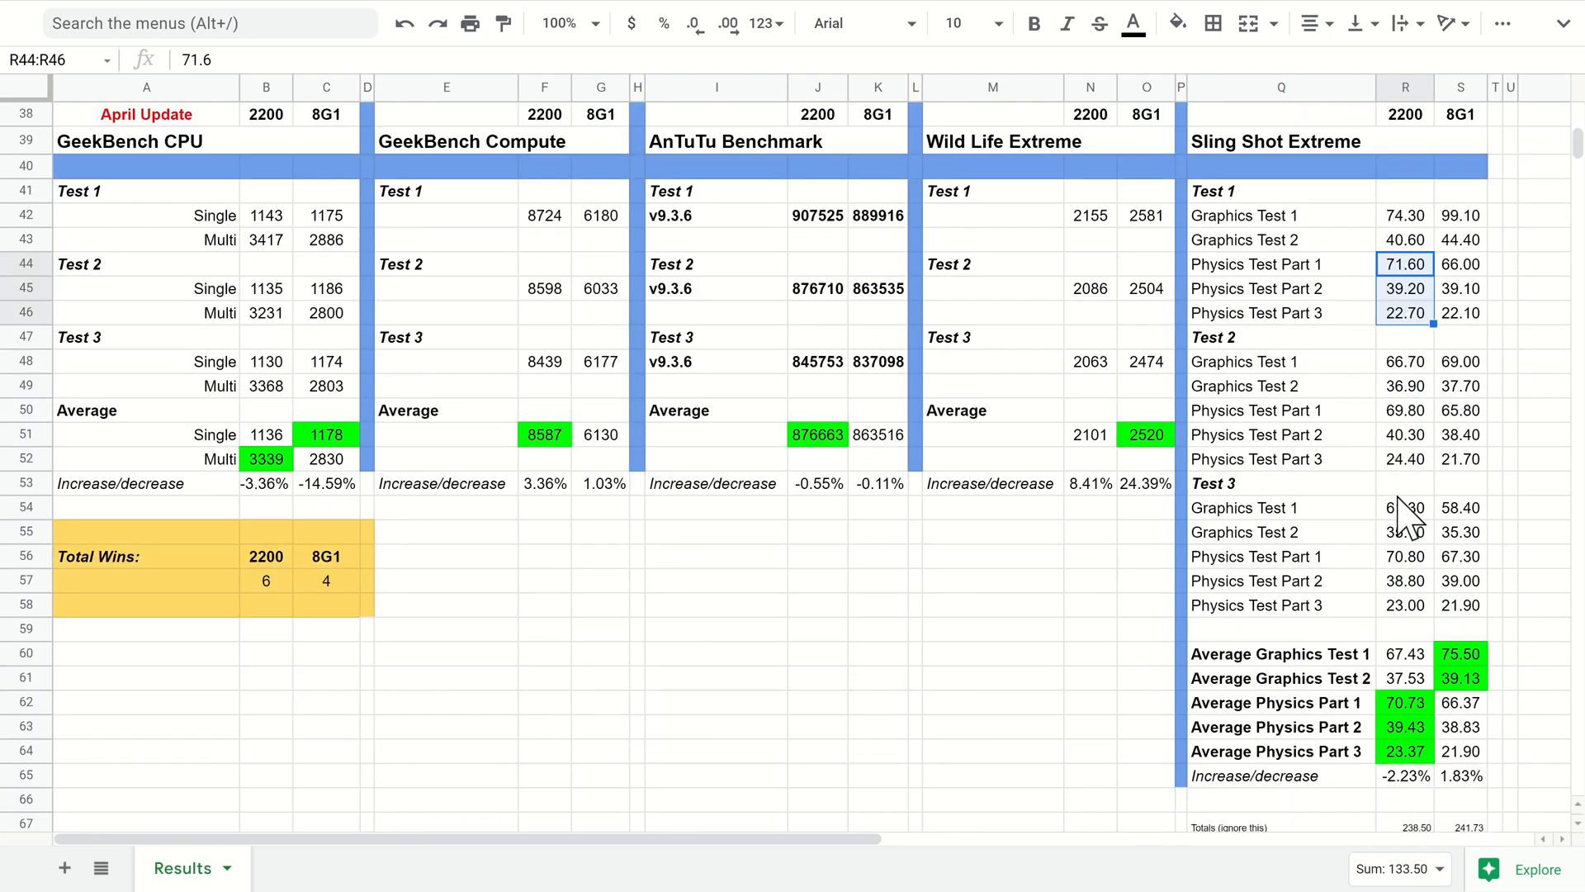
pyautogui.moveTo(1400, 789)
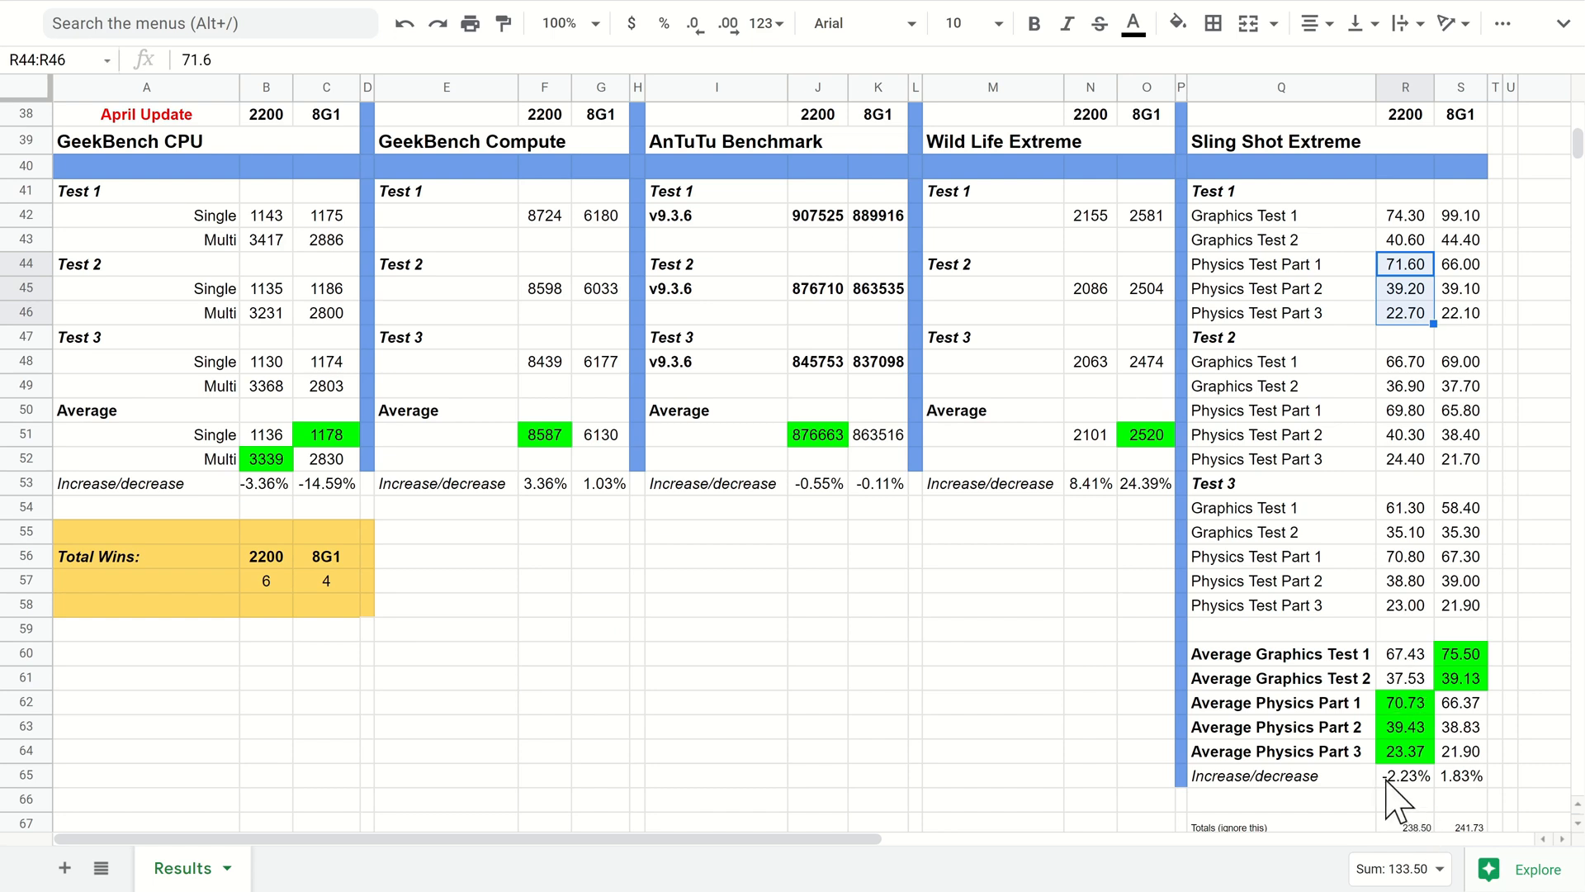
pyautogui.moveTo(1391, 671)
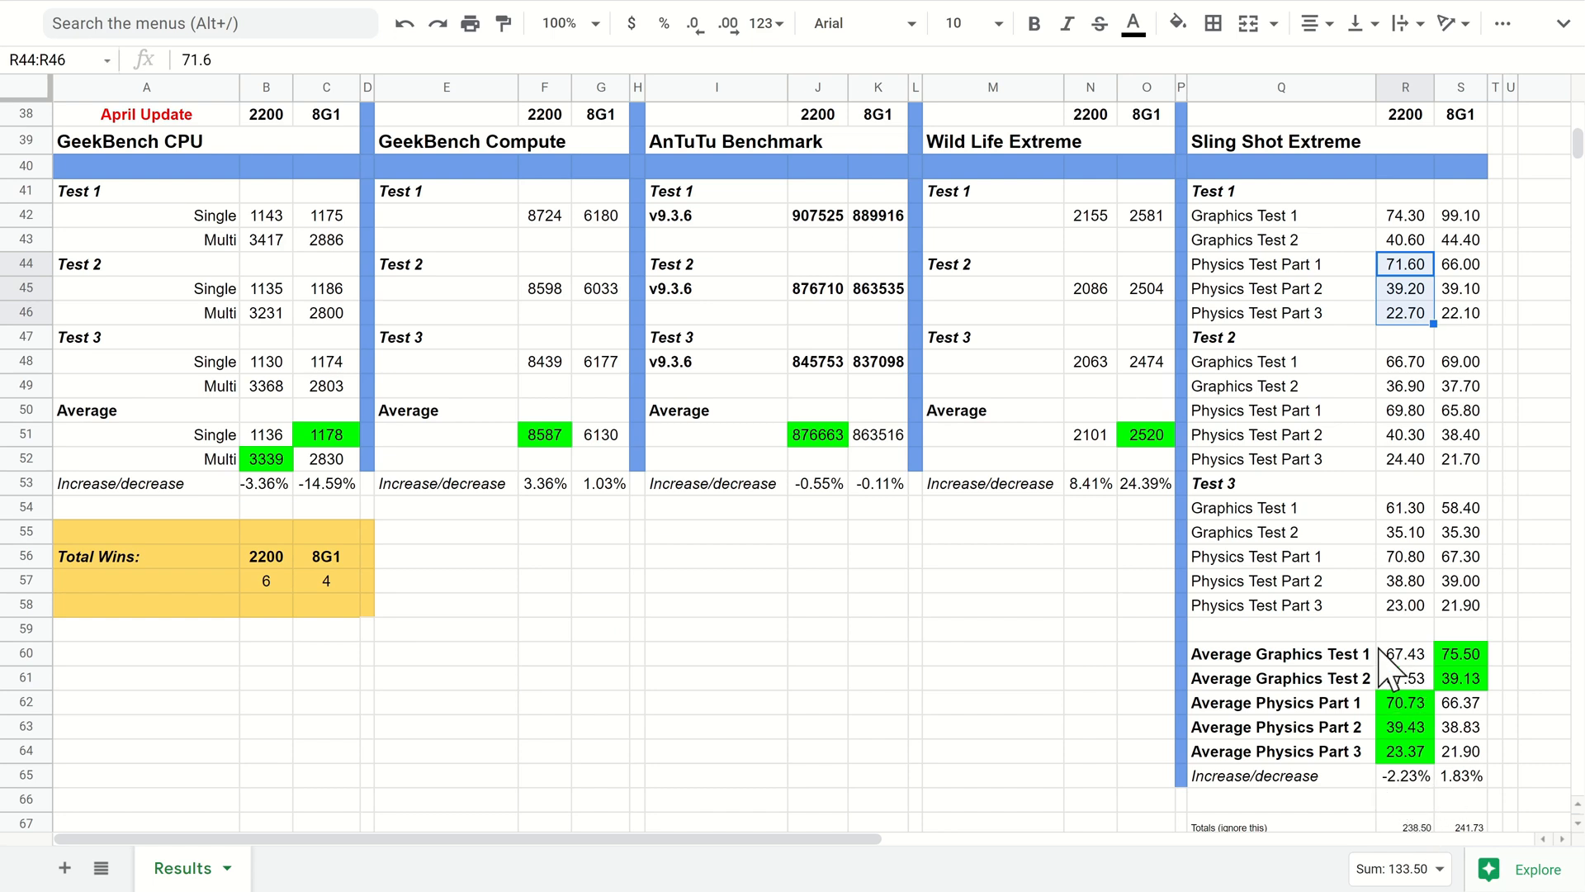
pyautogui.moveTo(1365, 688)
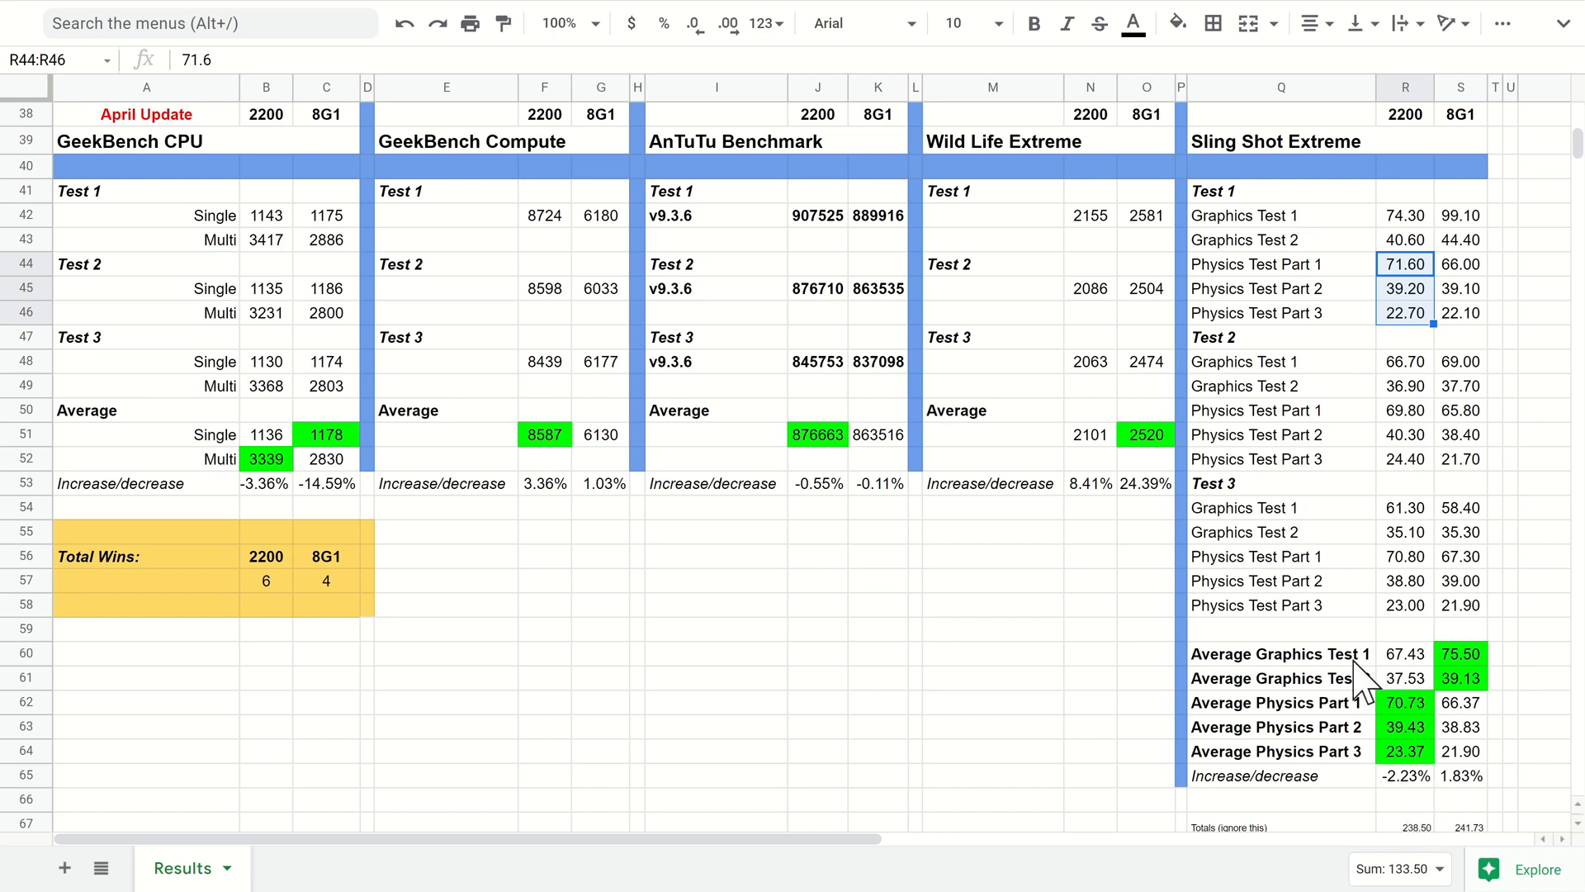